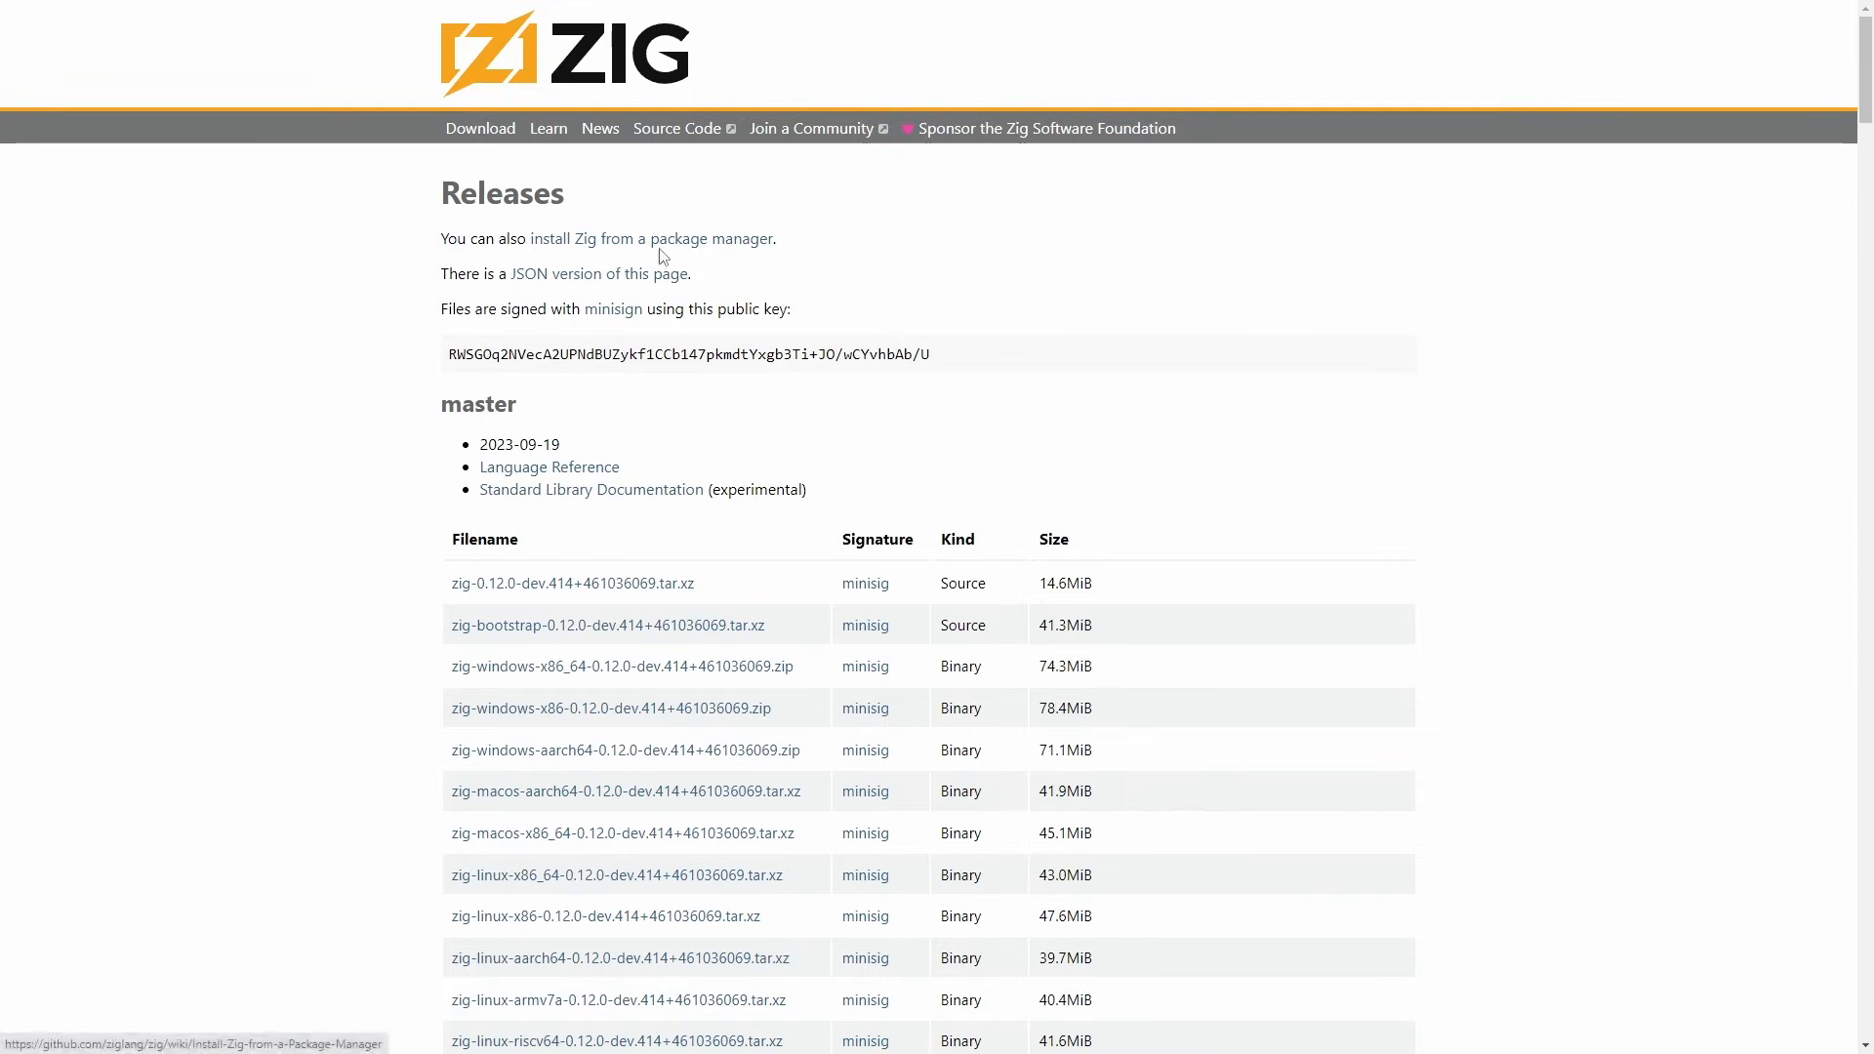
List the 43M zig-linux-x86_64-0.12.0-dev.414+461036069.tar.xz tarball with ls -lh.
scroll("down", 3)
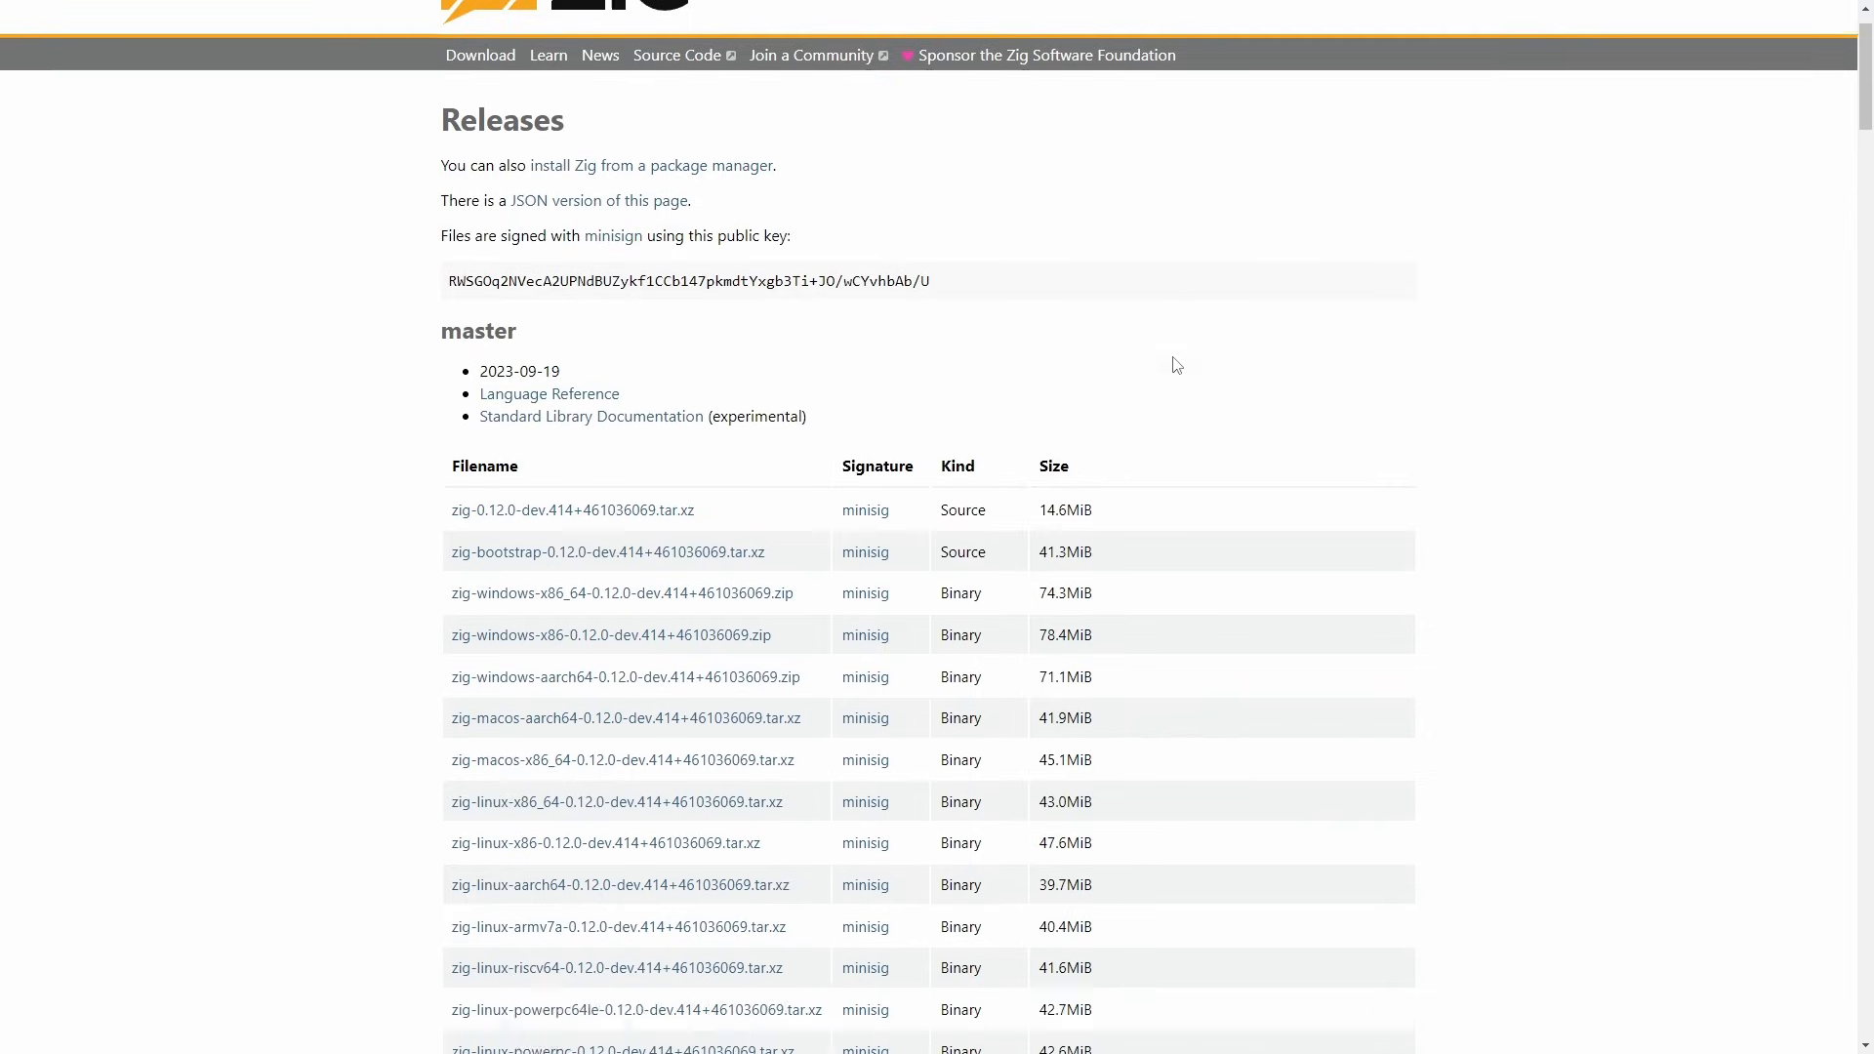
scroll("down", 3)
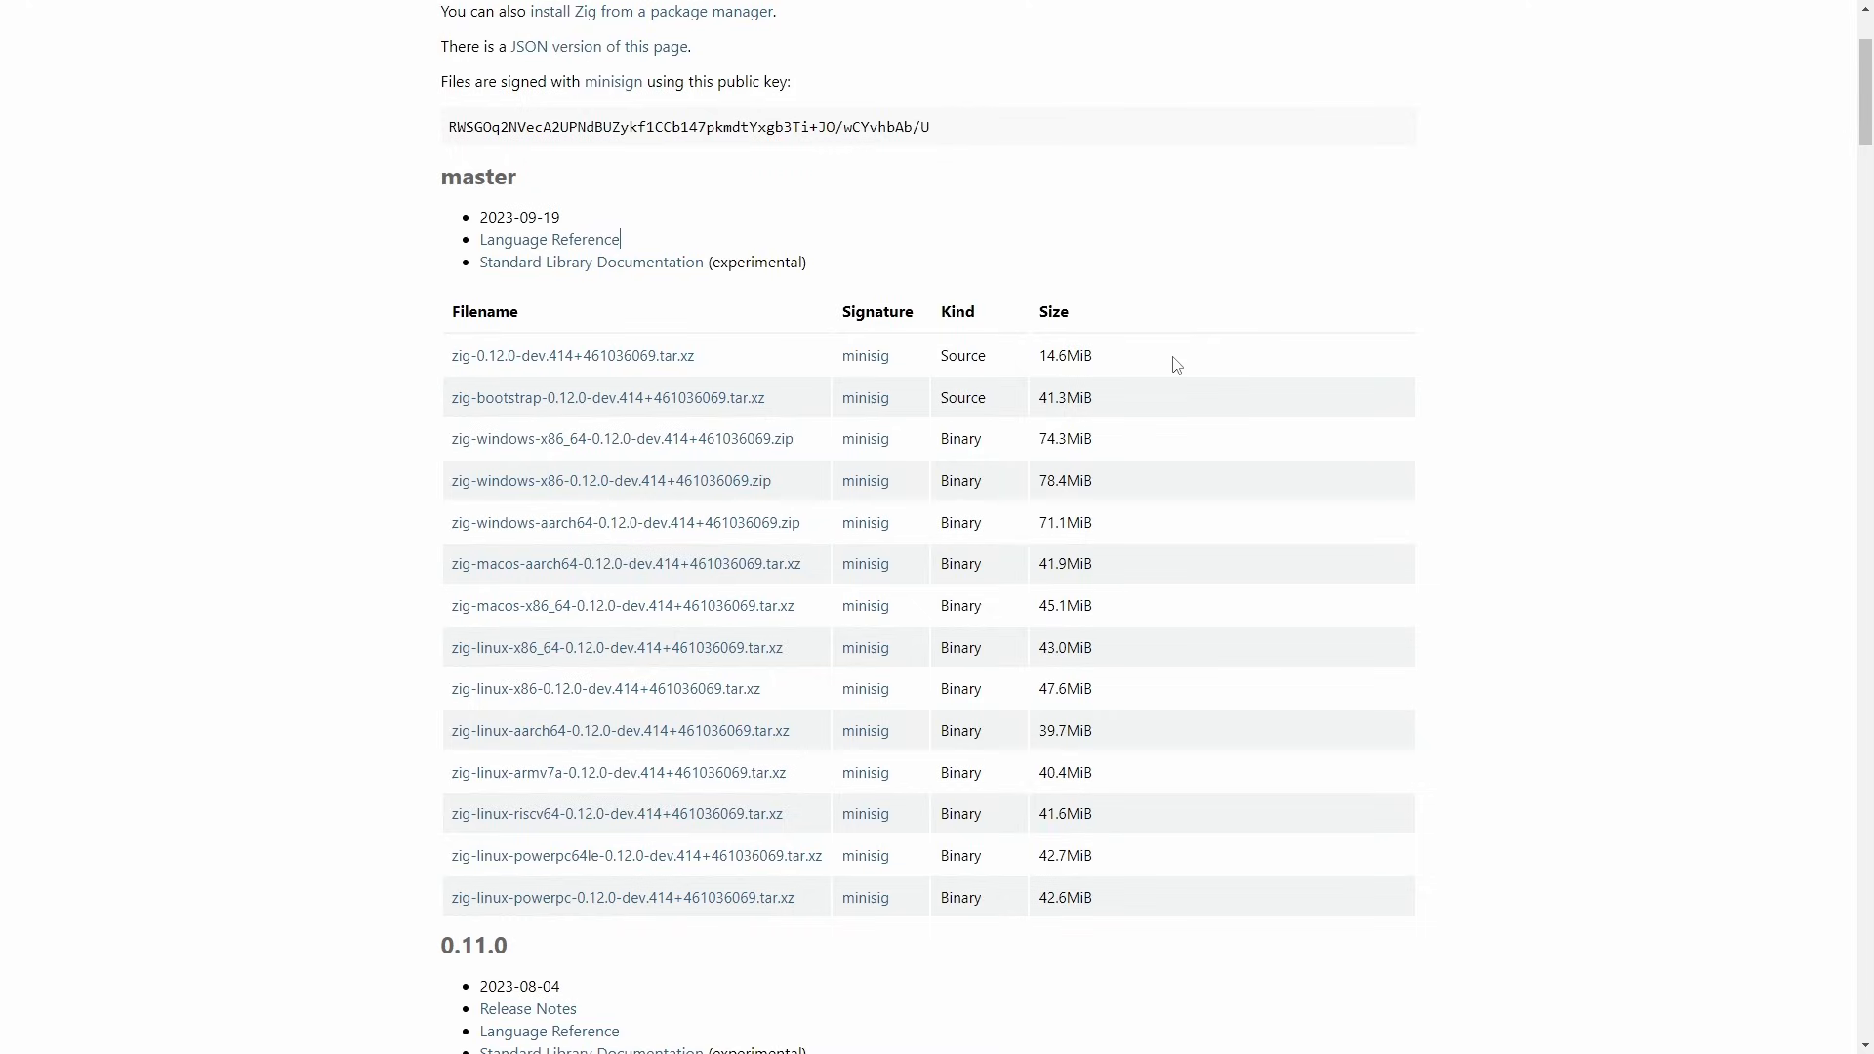
mouse_move(612, 480)
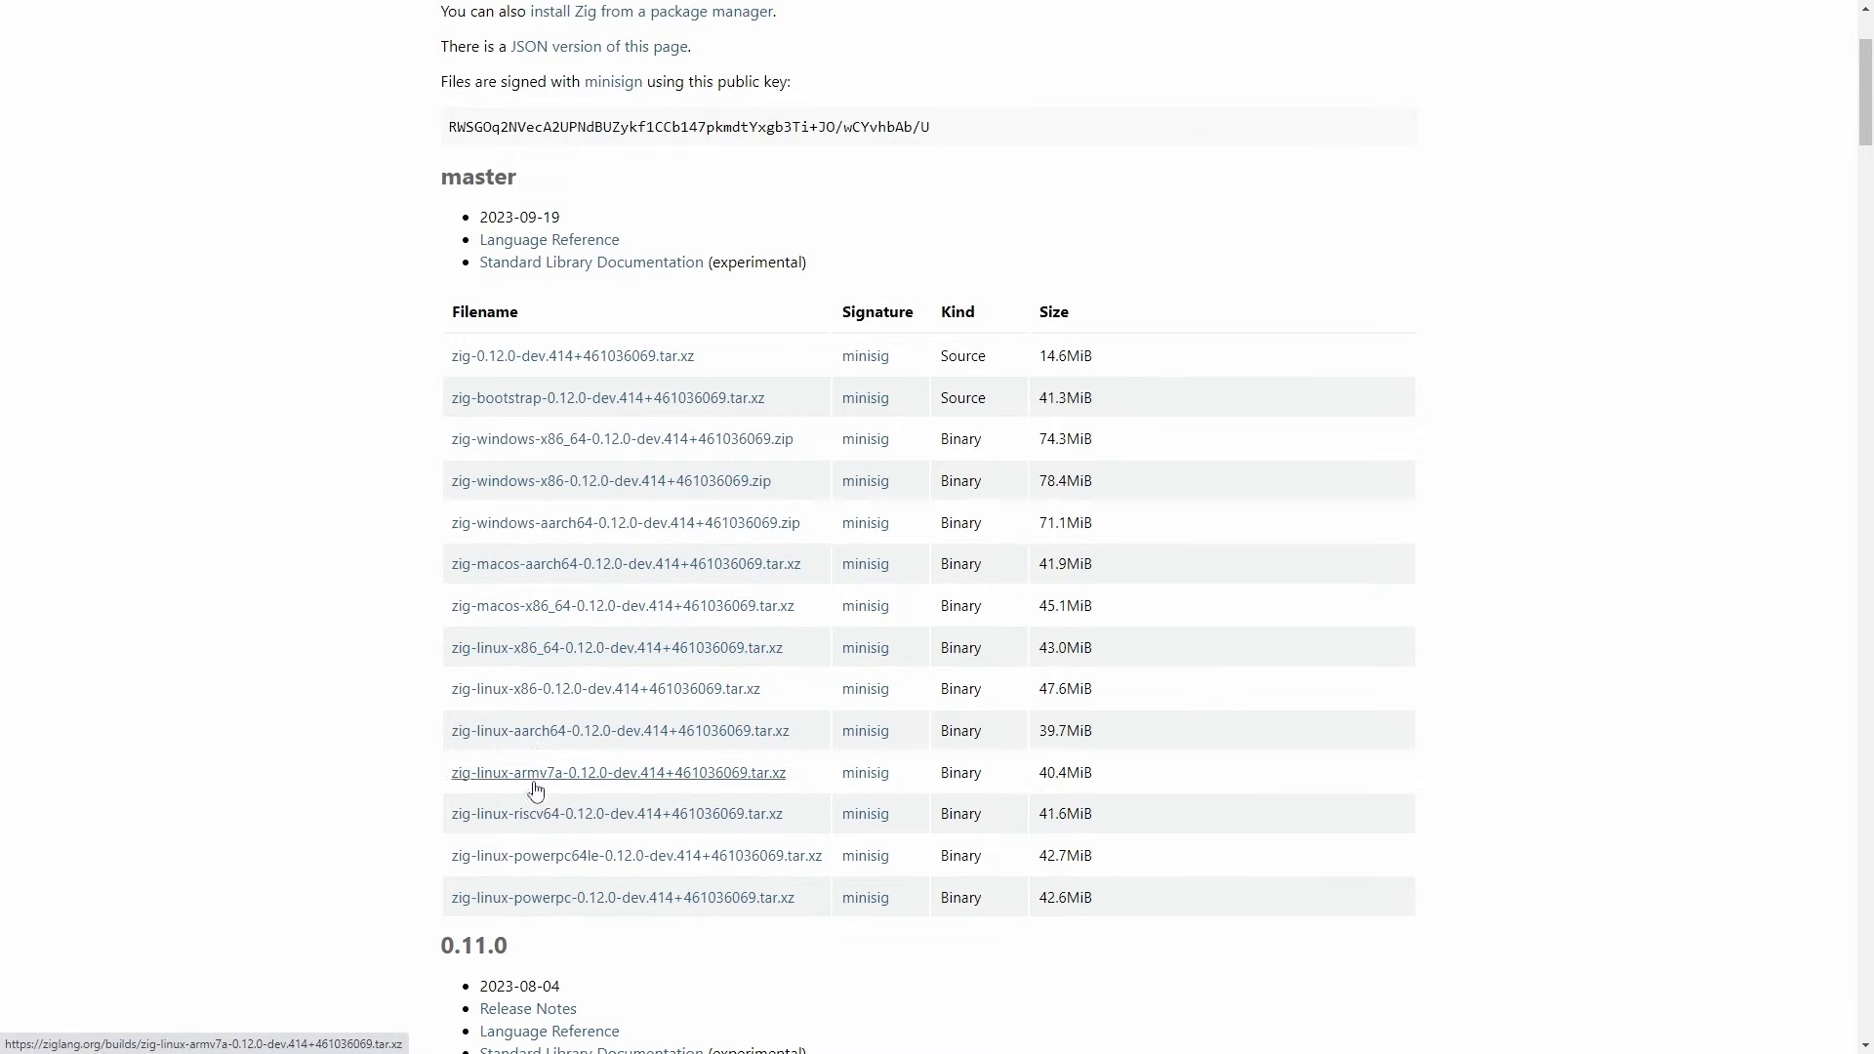
mouse_move(555, 808)
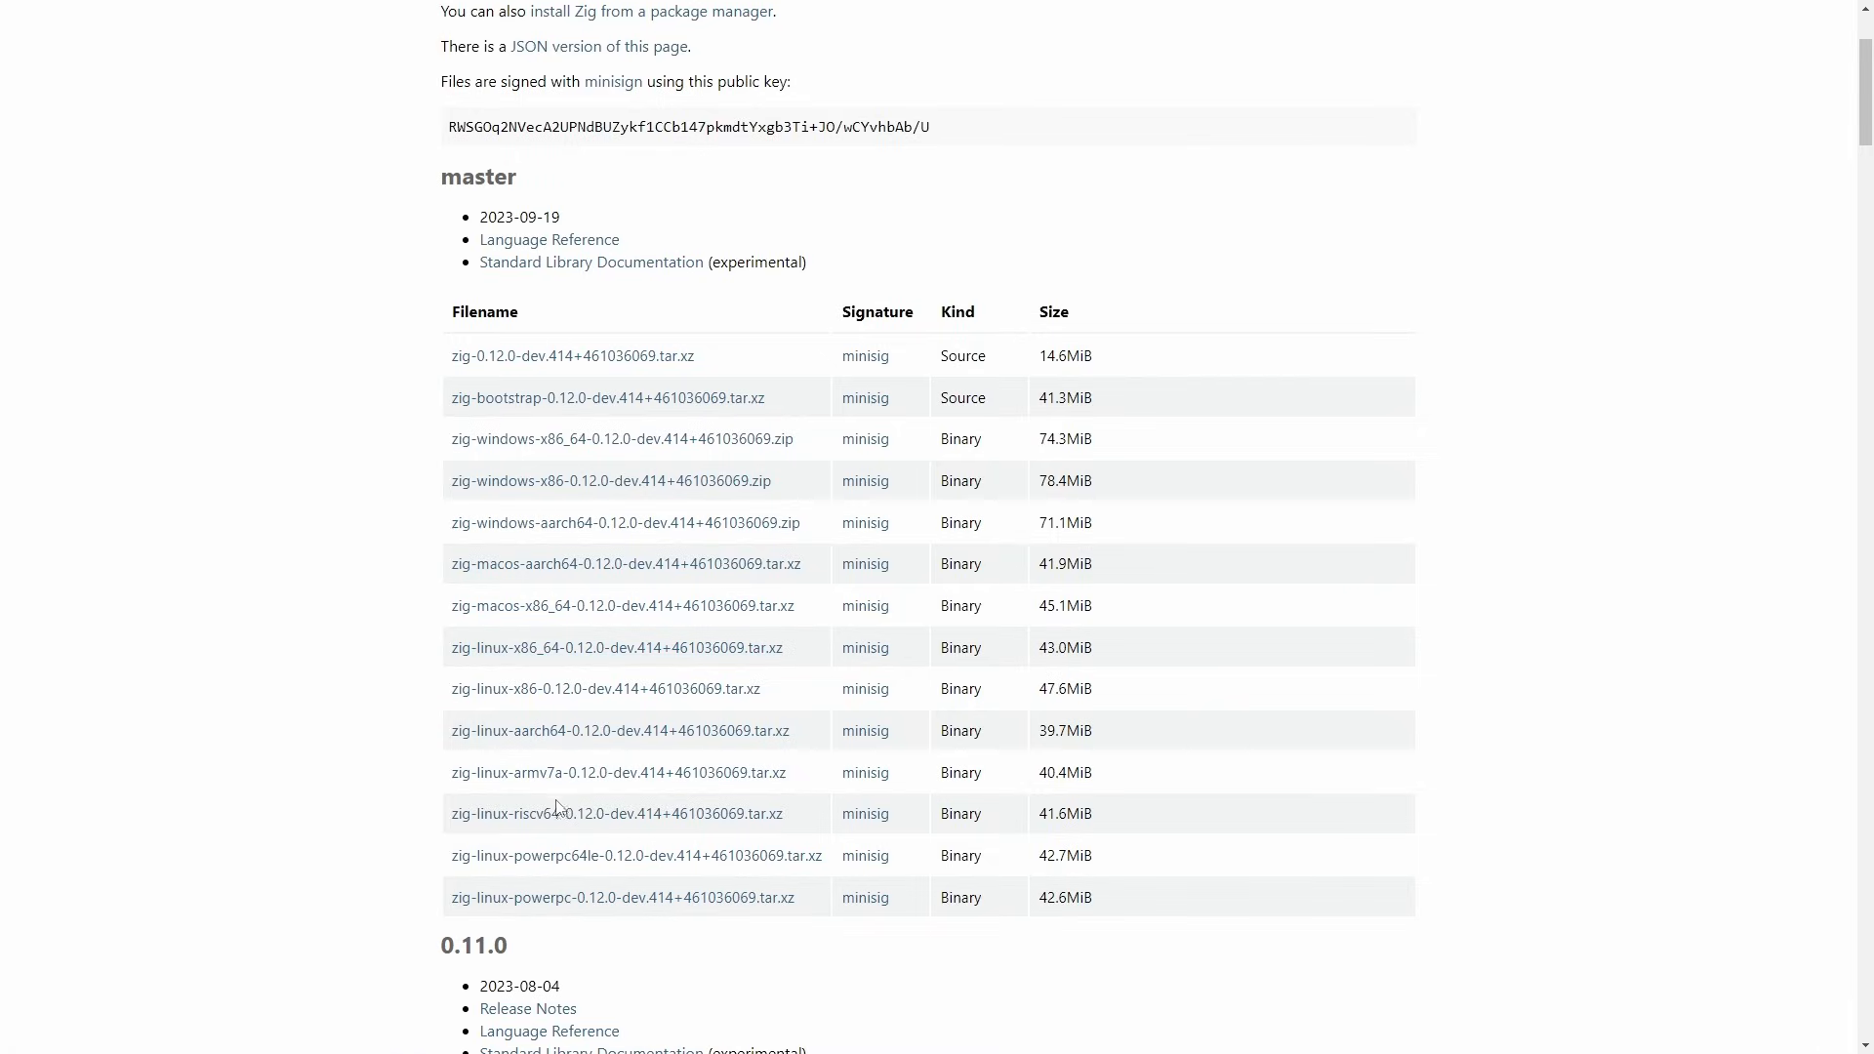
mouse_move(548, 822)
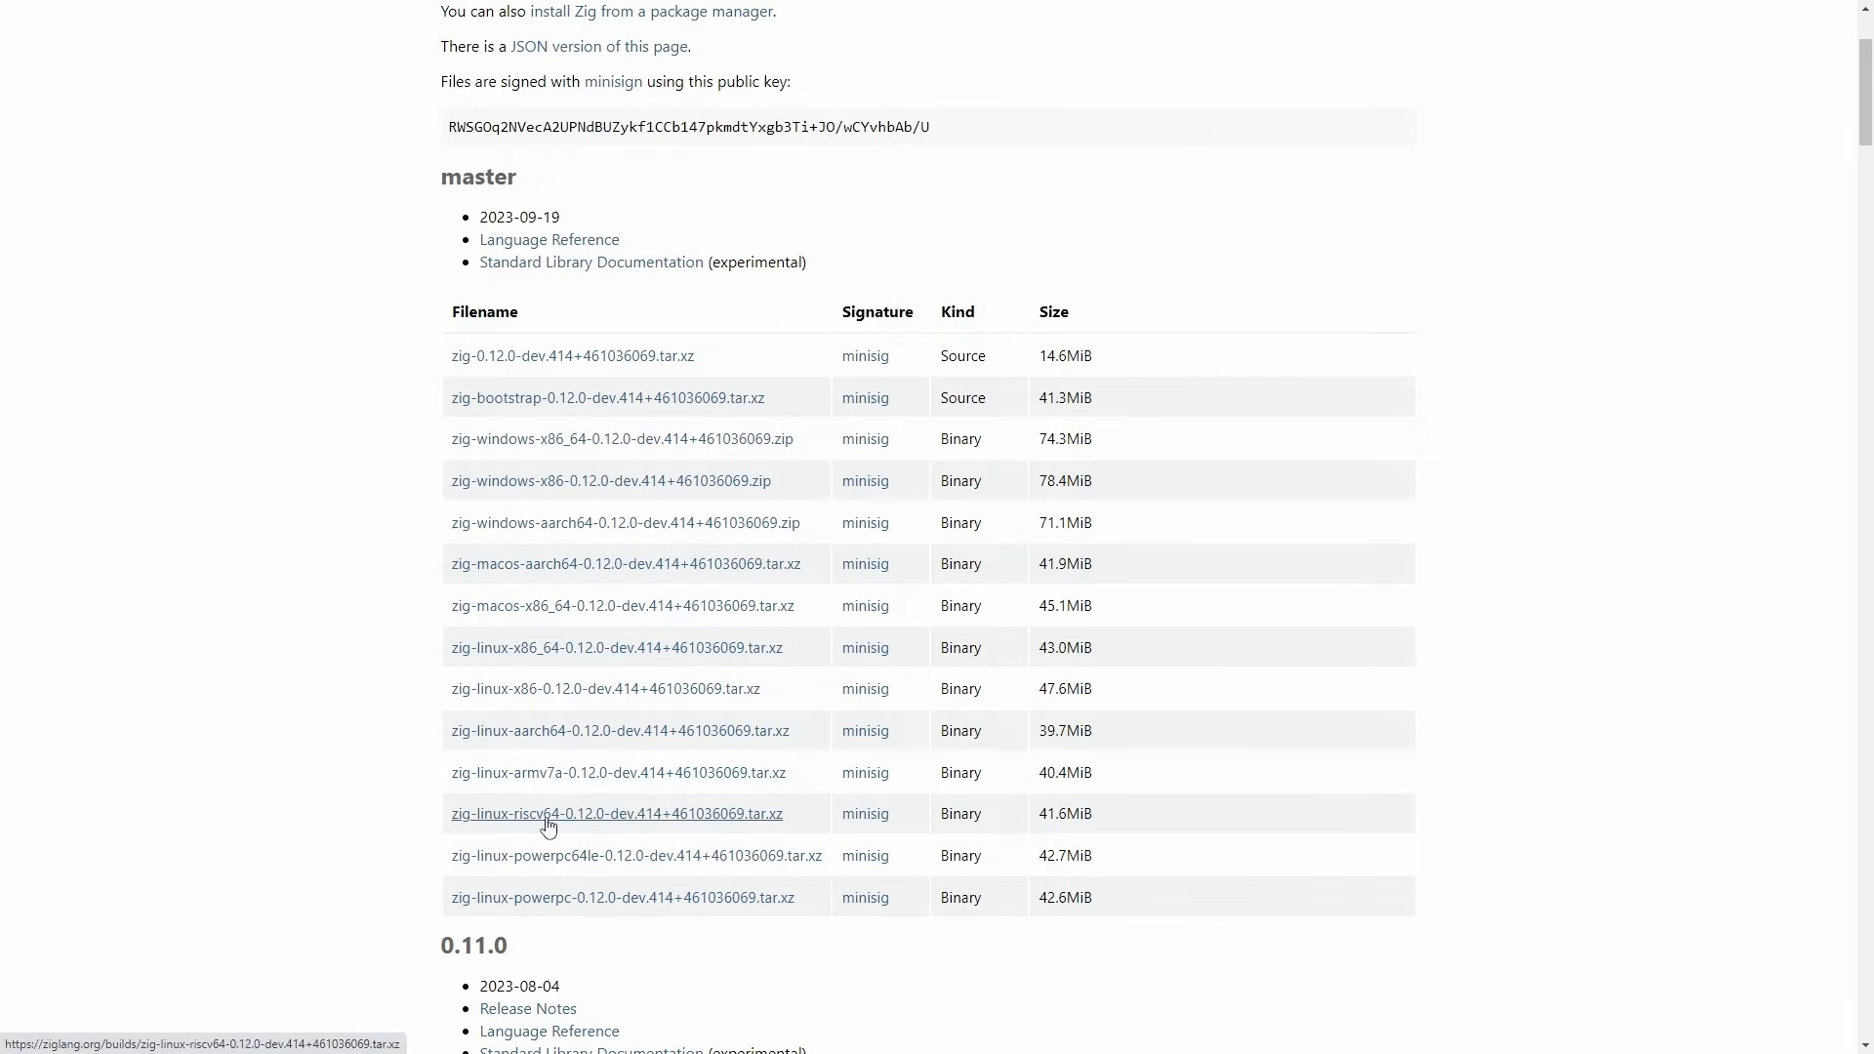
mouse_move(557, 862)
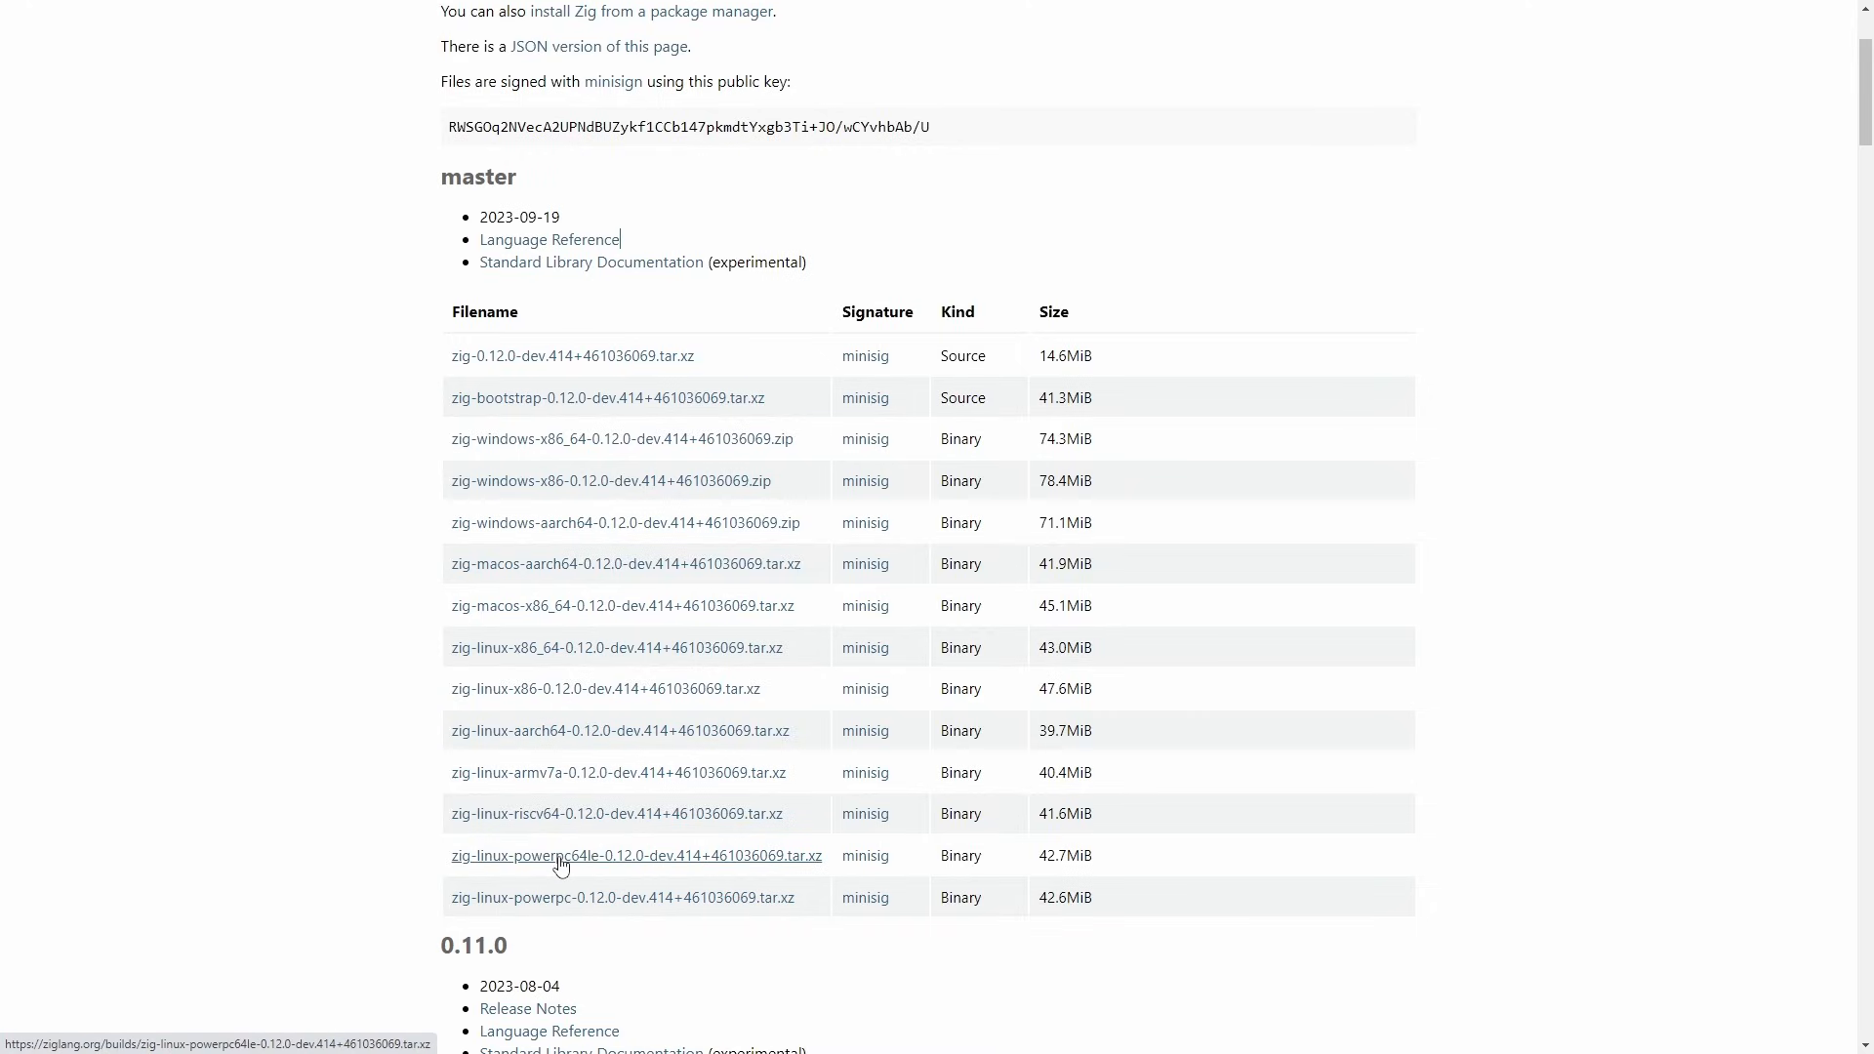
mouse_move(560, 821)
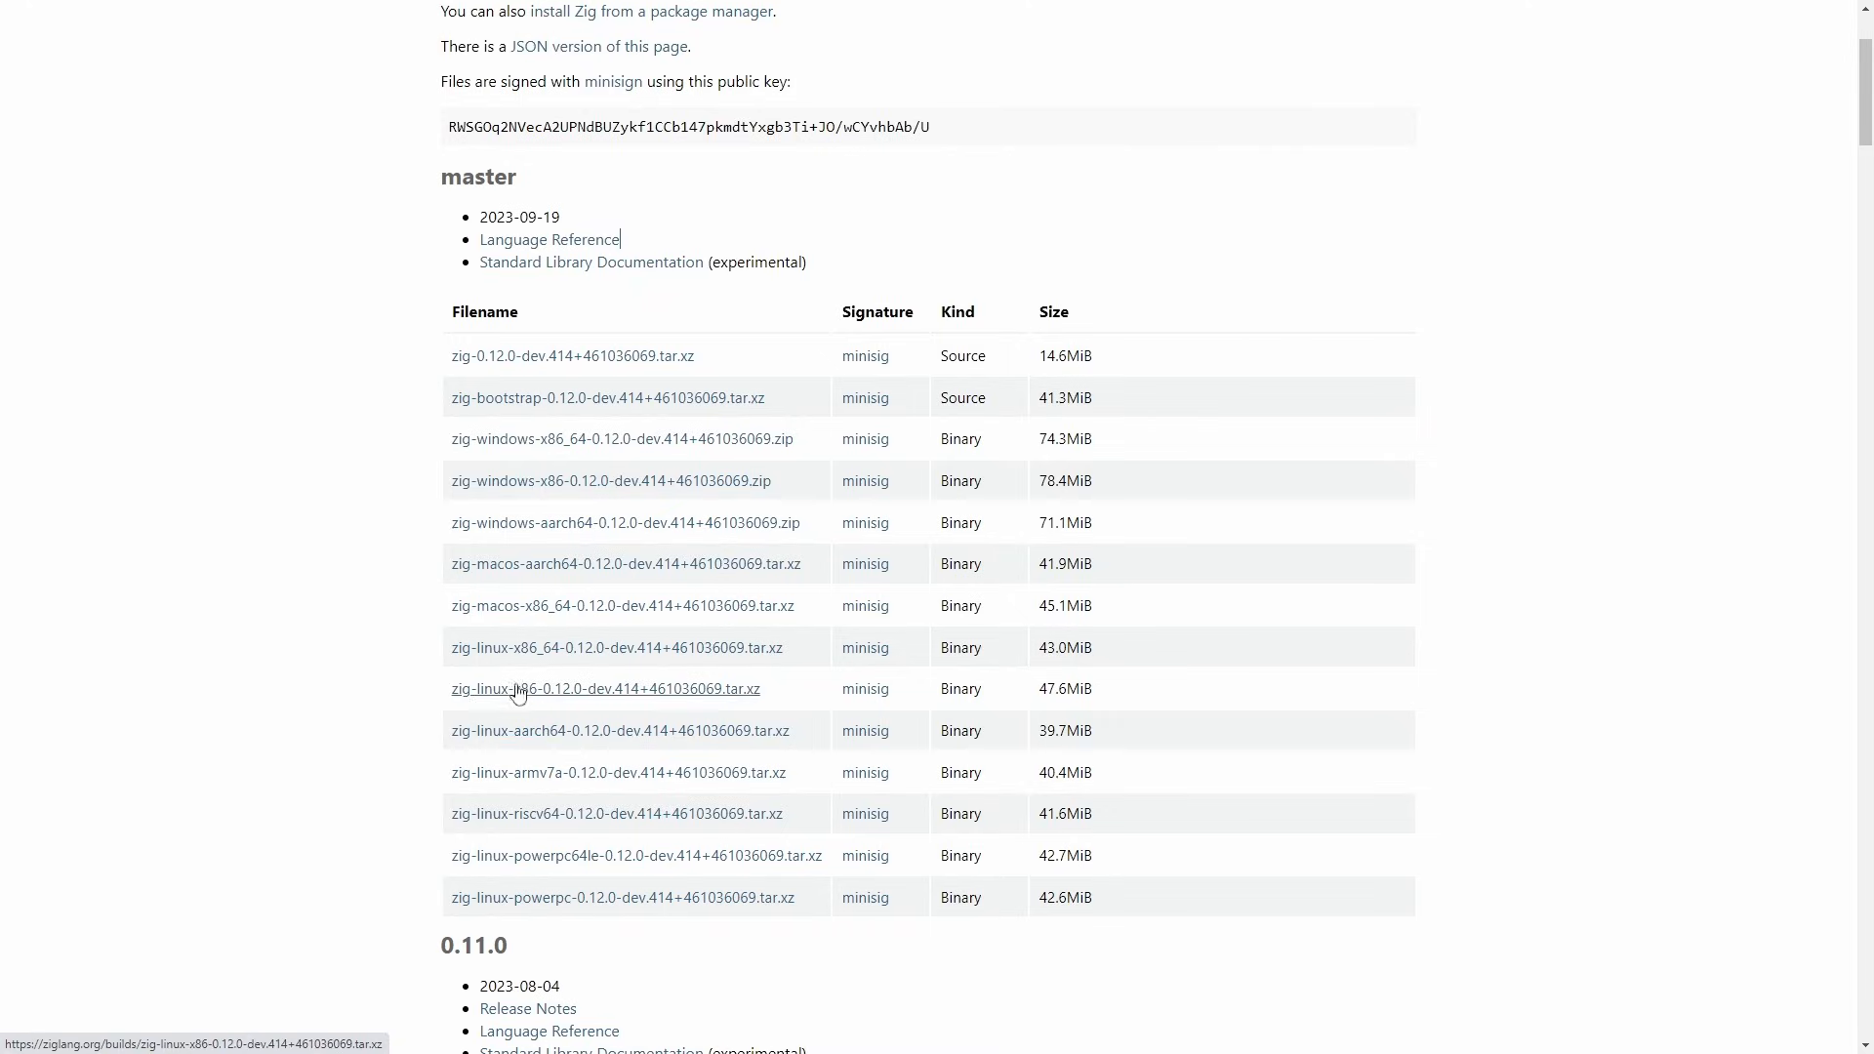
mouse_move(526, 661)
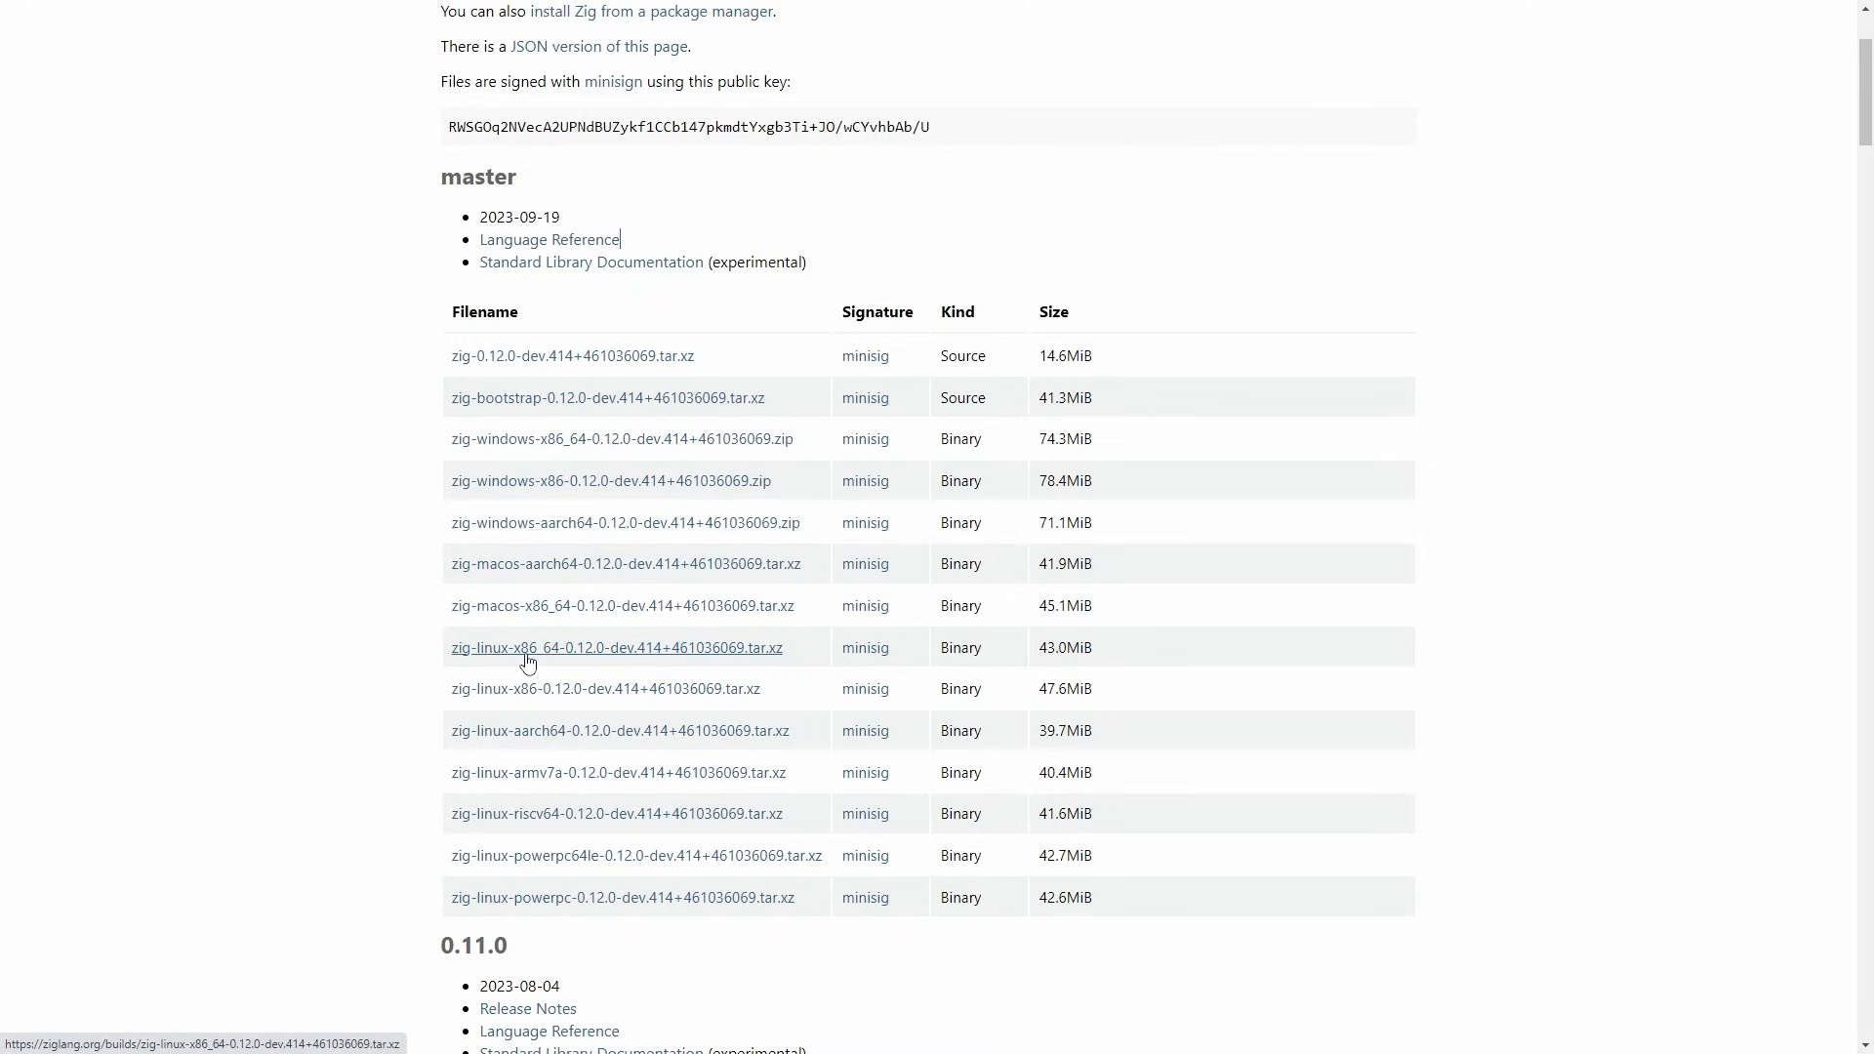
mouse_move(746, 665)
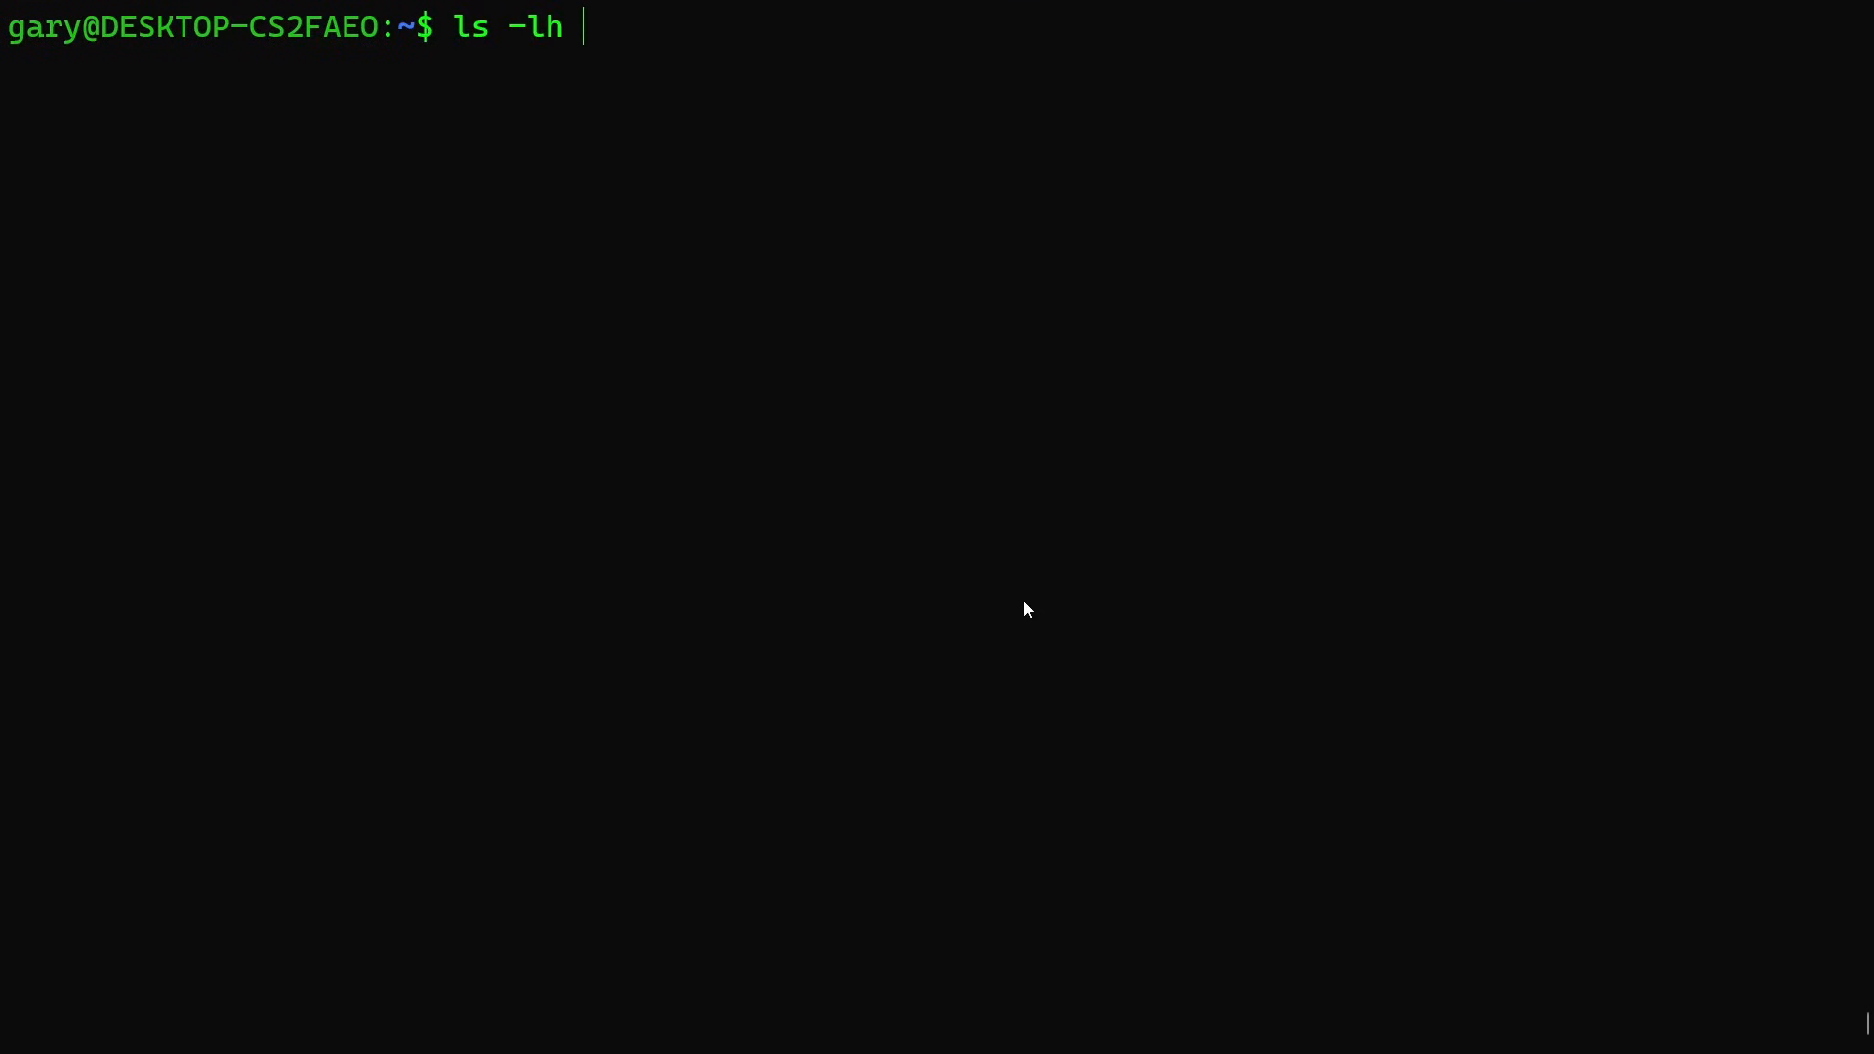
type("zig-linux-x86_64-0.12.0-dev.414+461036069.tar.xz")
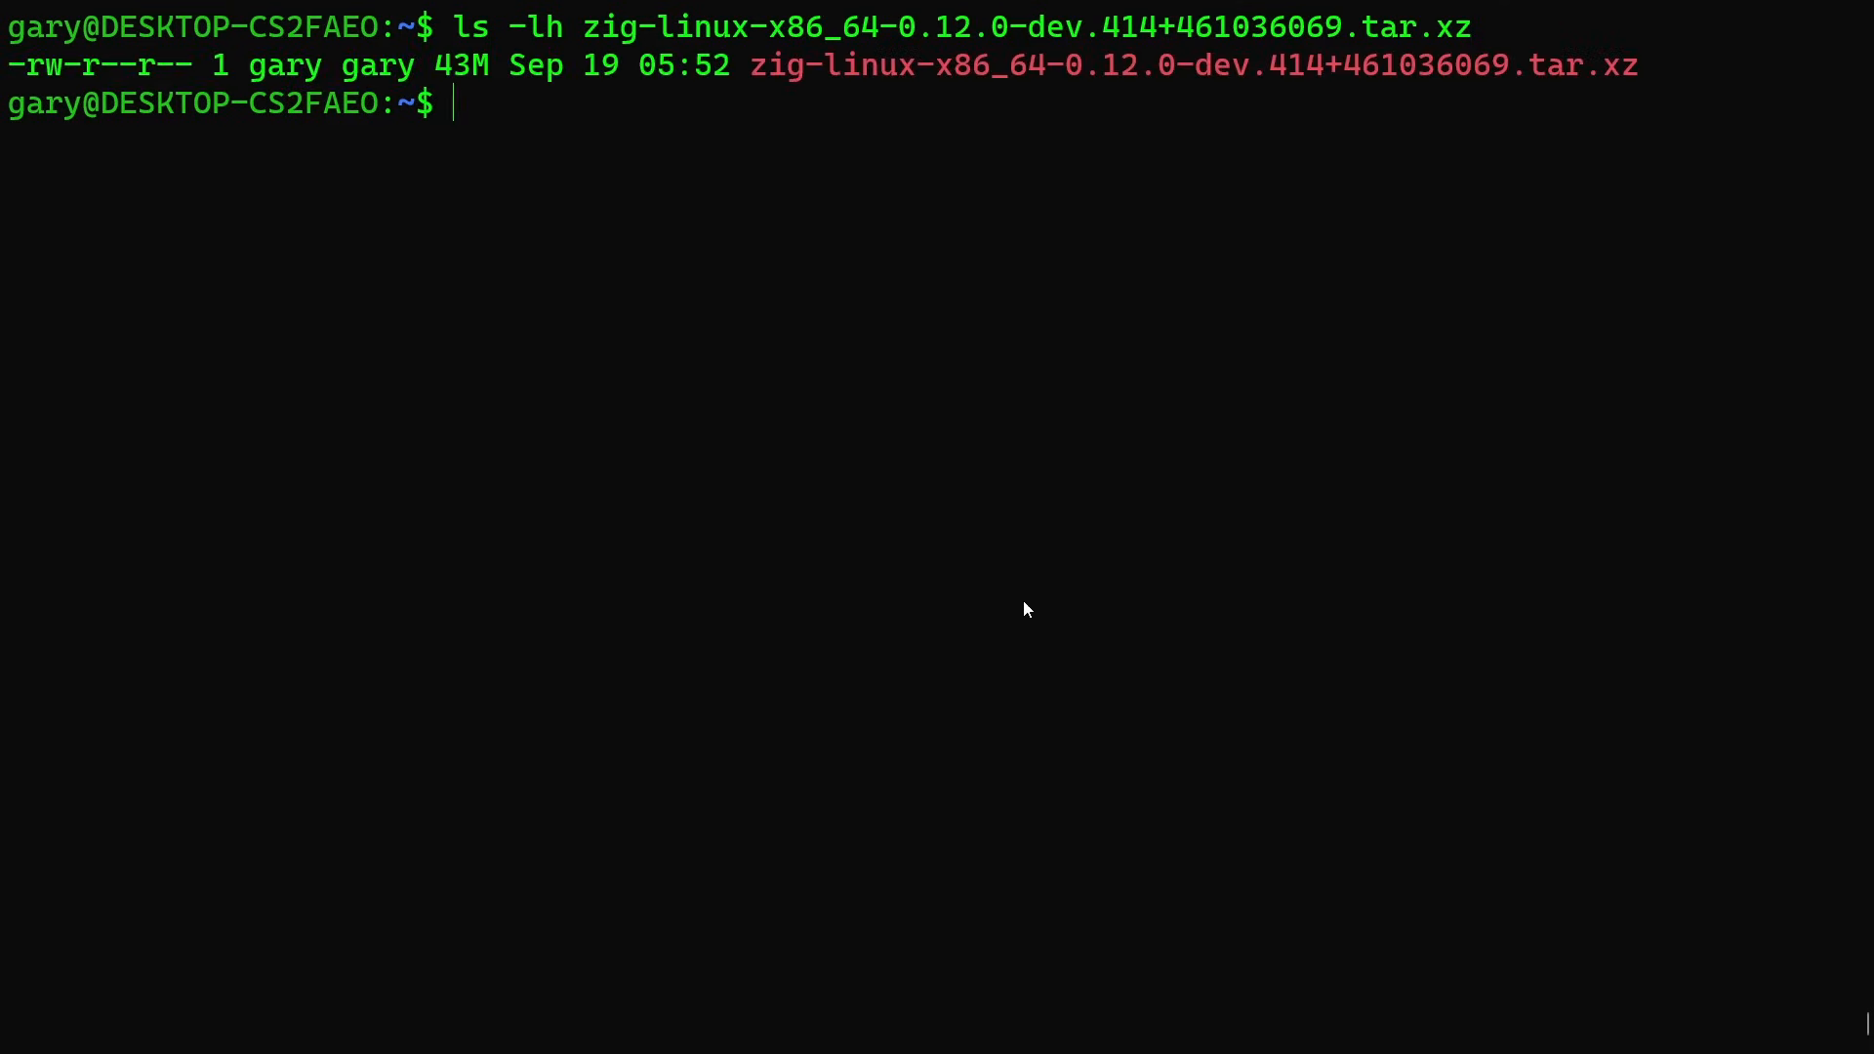
Extract the Zig tarball with tar -xvf in the home directory.
type("tar")
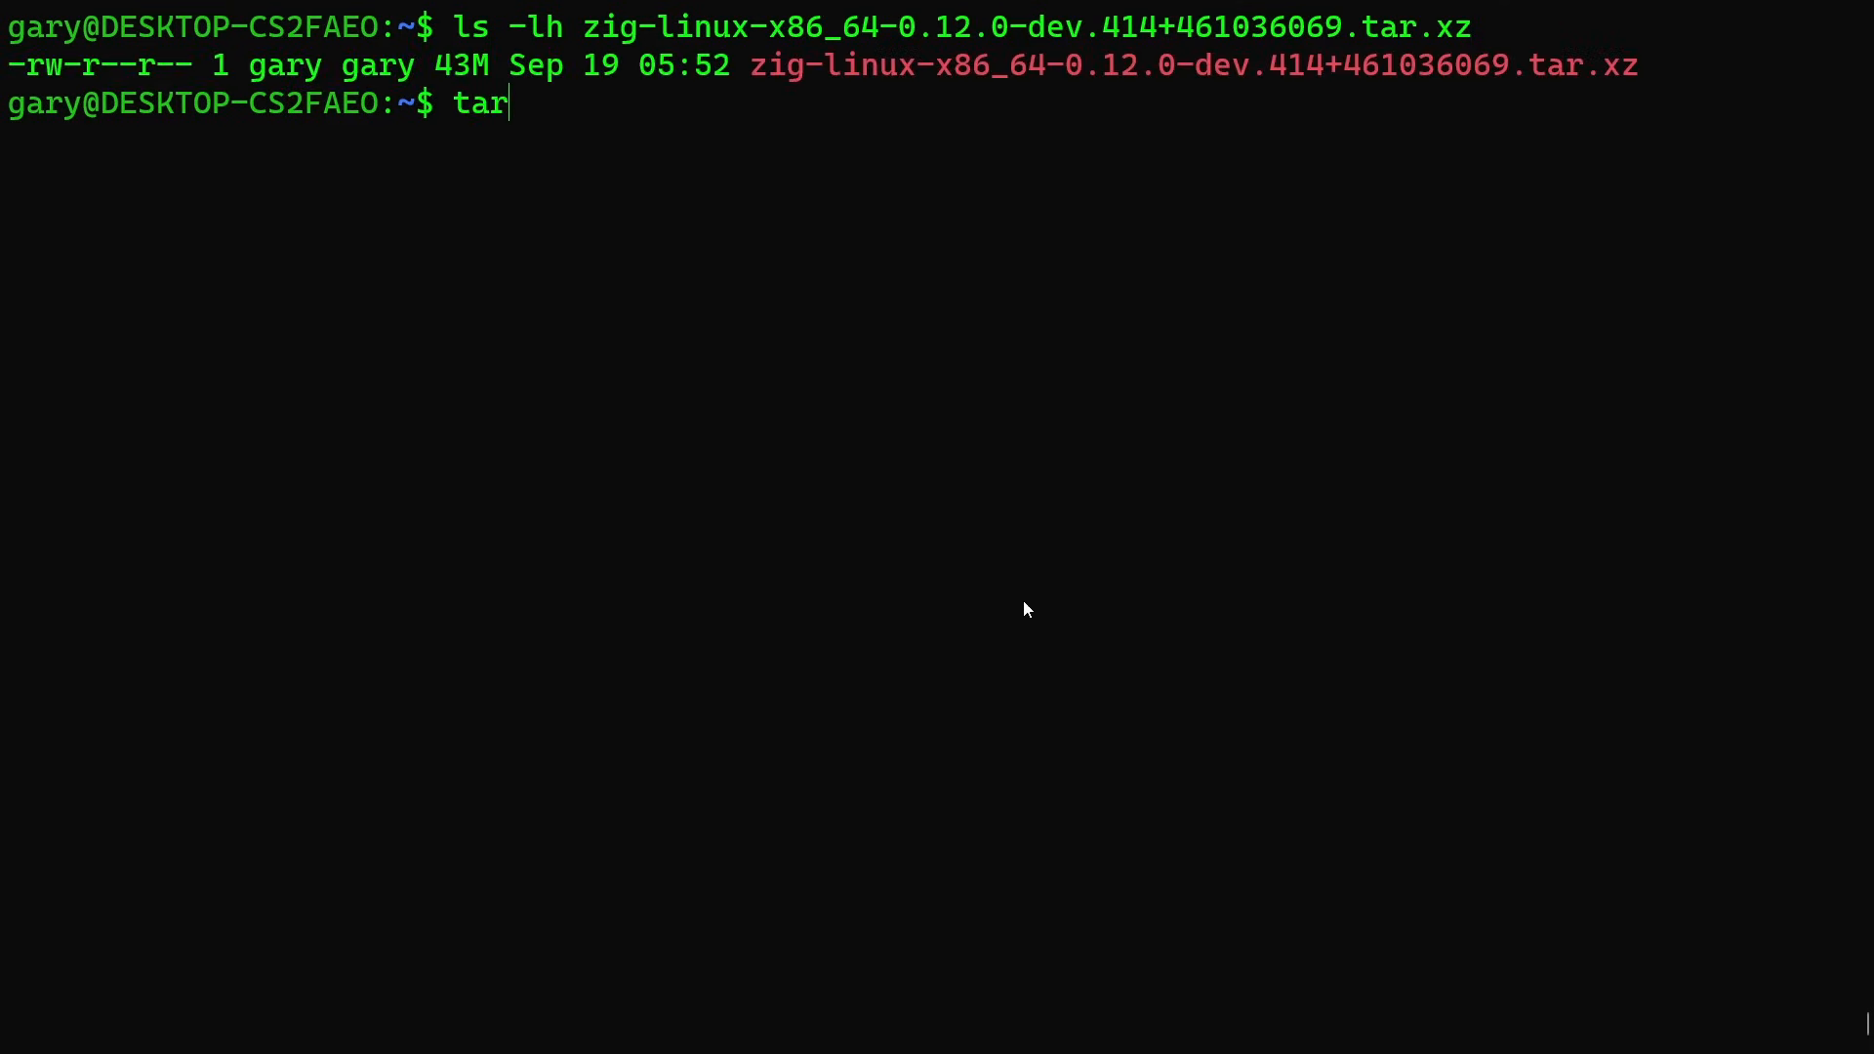
type("-xvf")
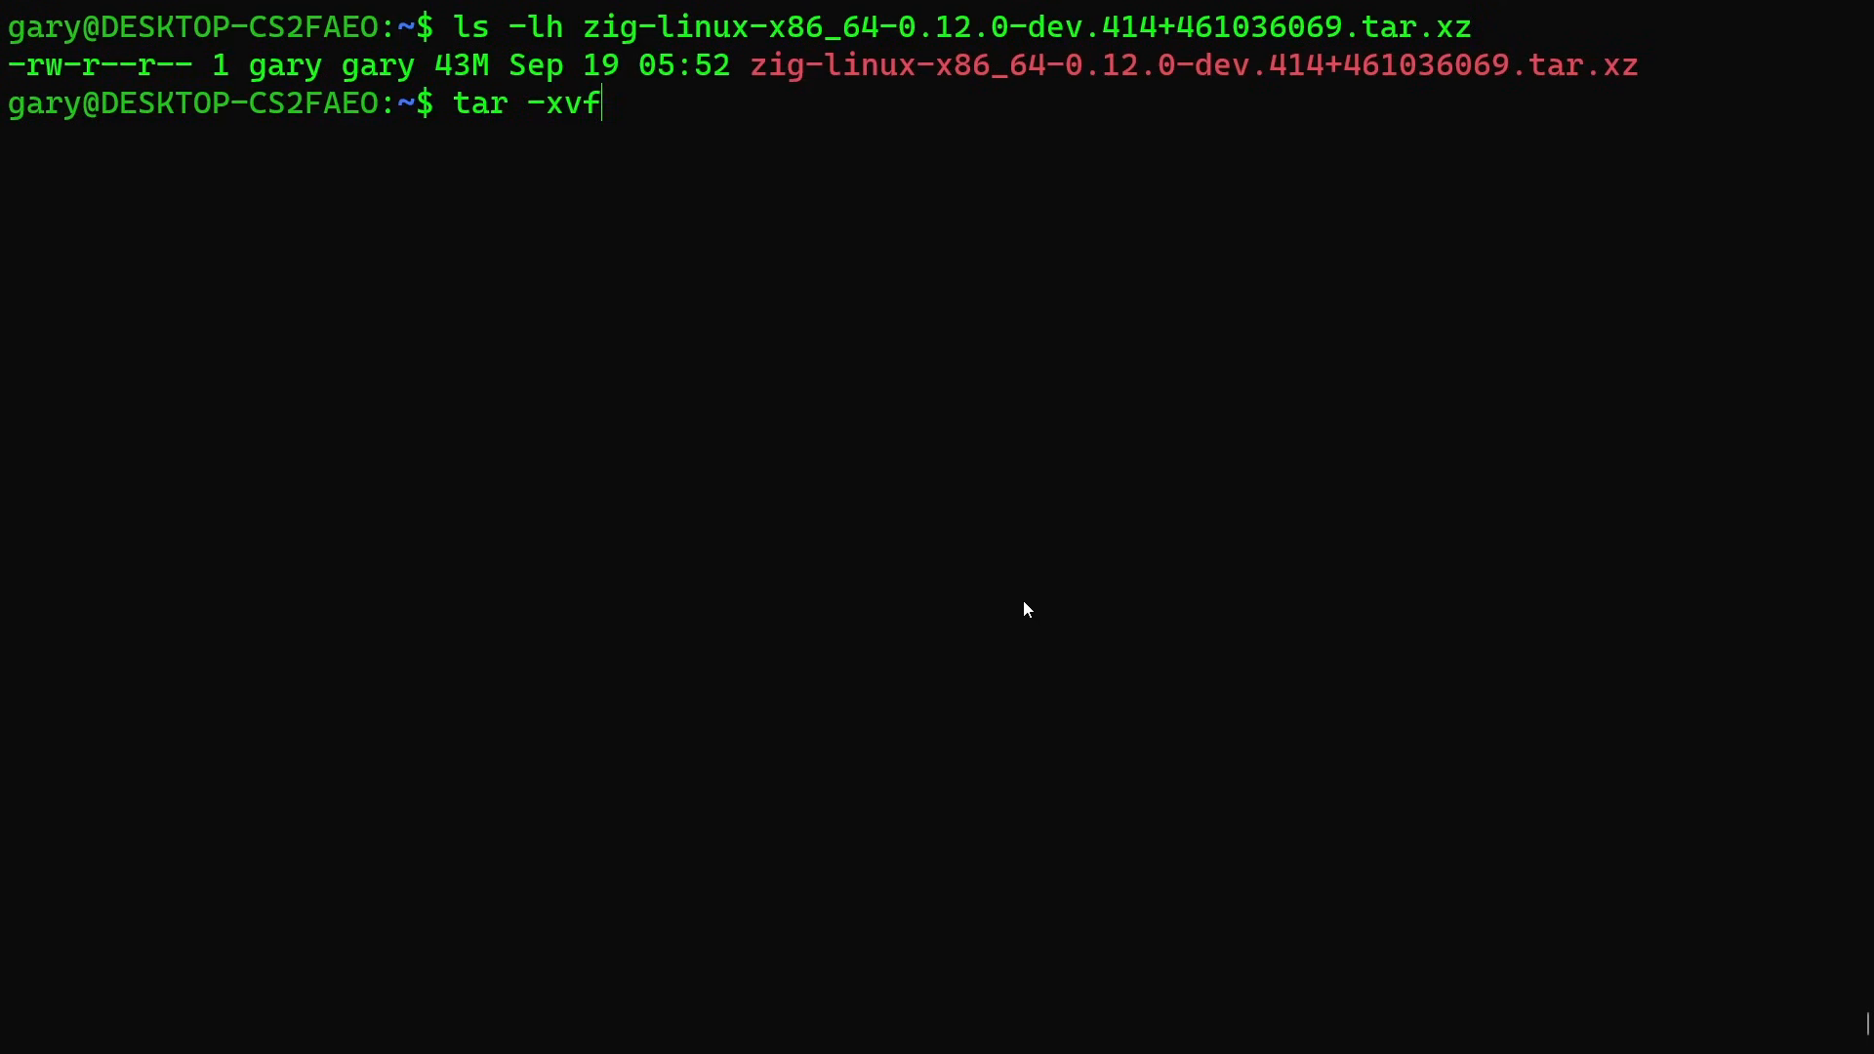
type("zig-")
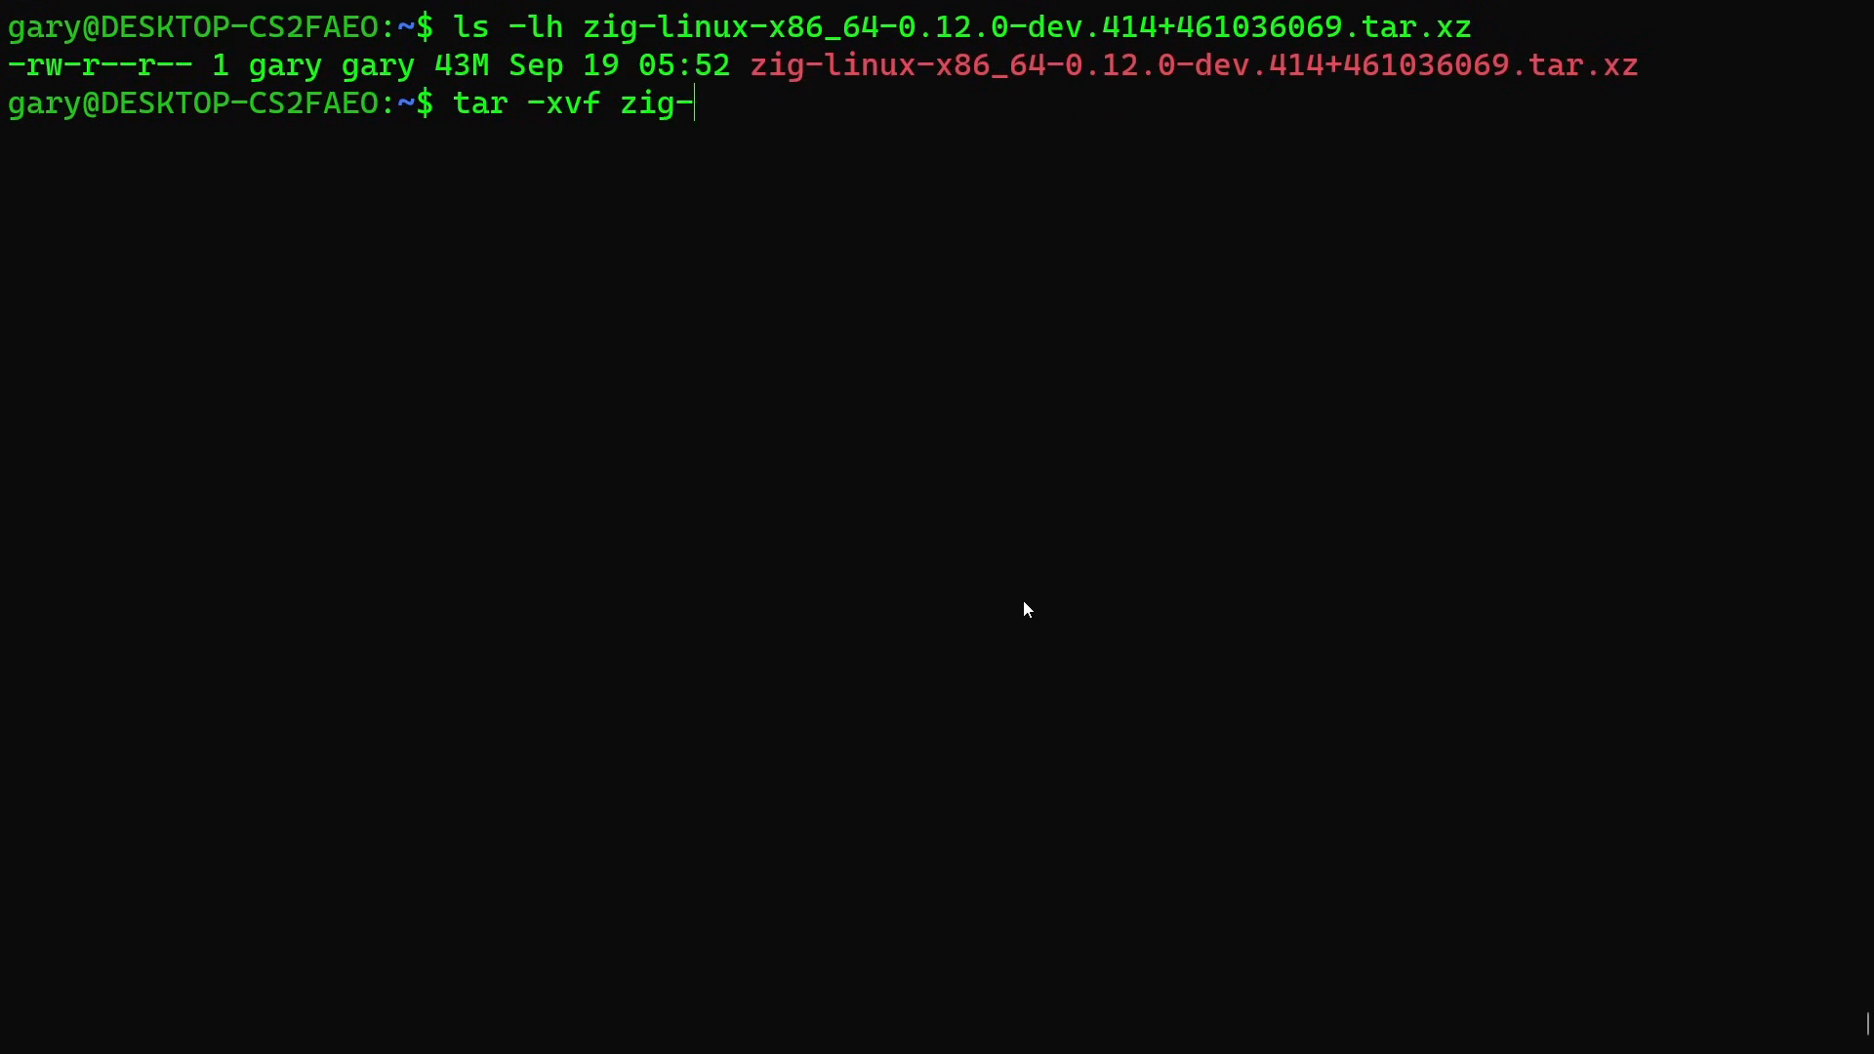
type("linux-x86_64-0.12.0-dev.414+461036069.tar.xz")
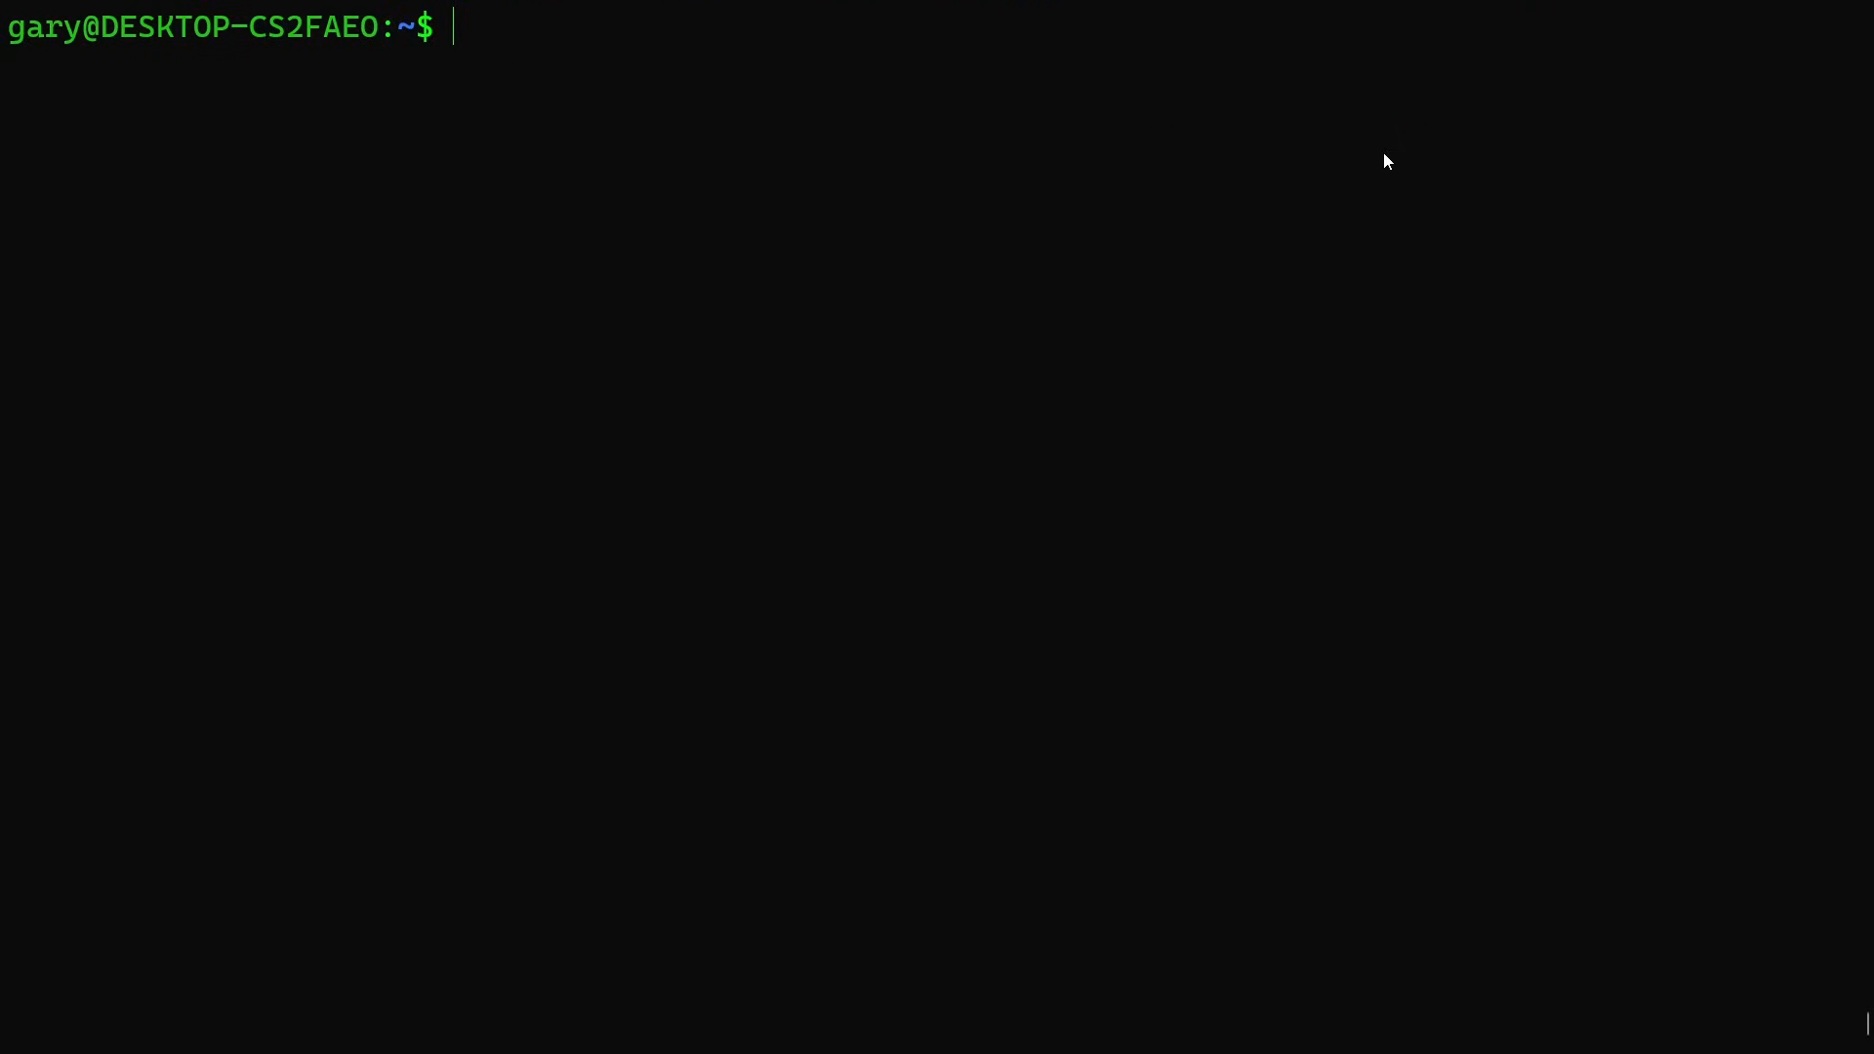
Show zig_env.sh putting ~/zig/ on PATH, then check zig version.
type("more zig_env.sh")
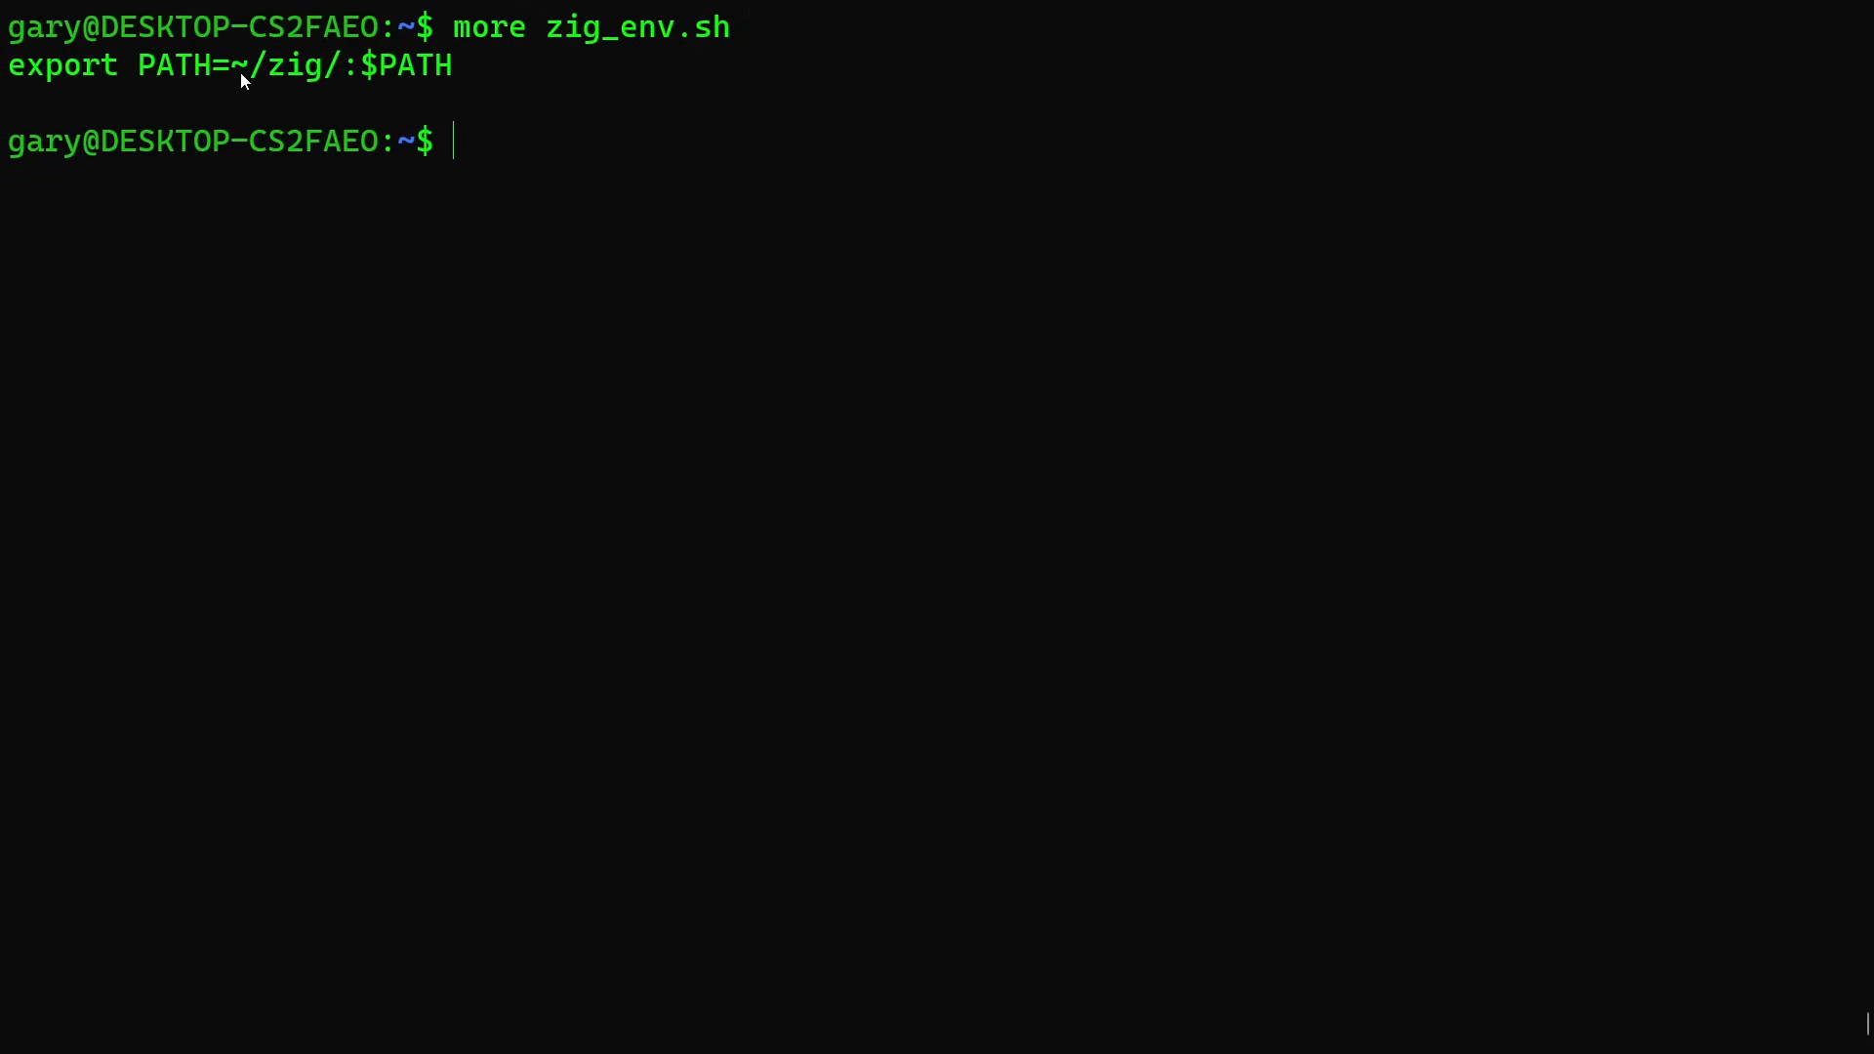
mouse_move(287, 78)
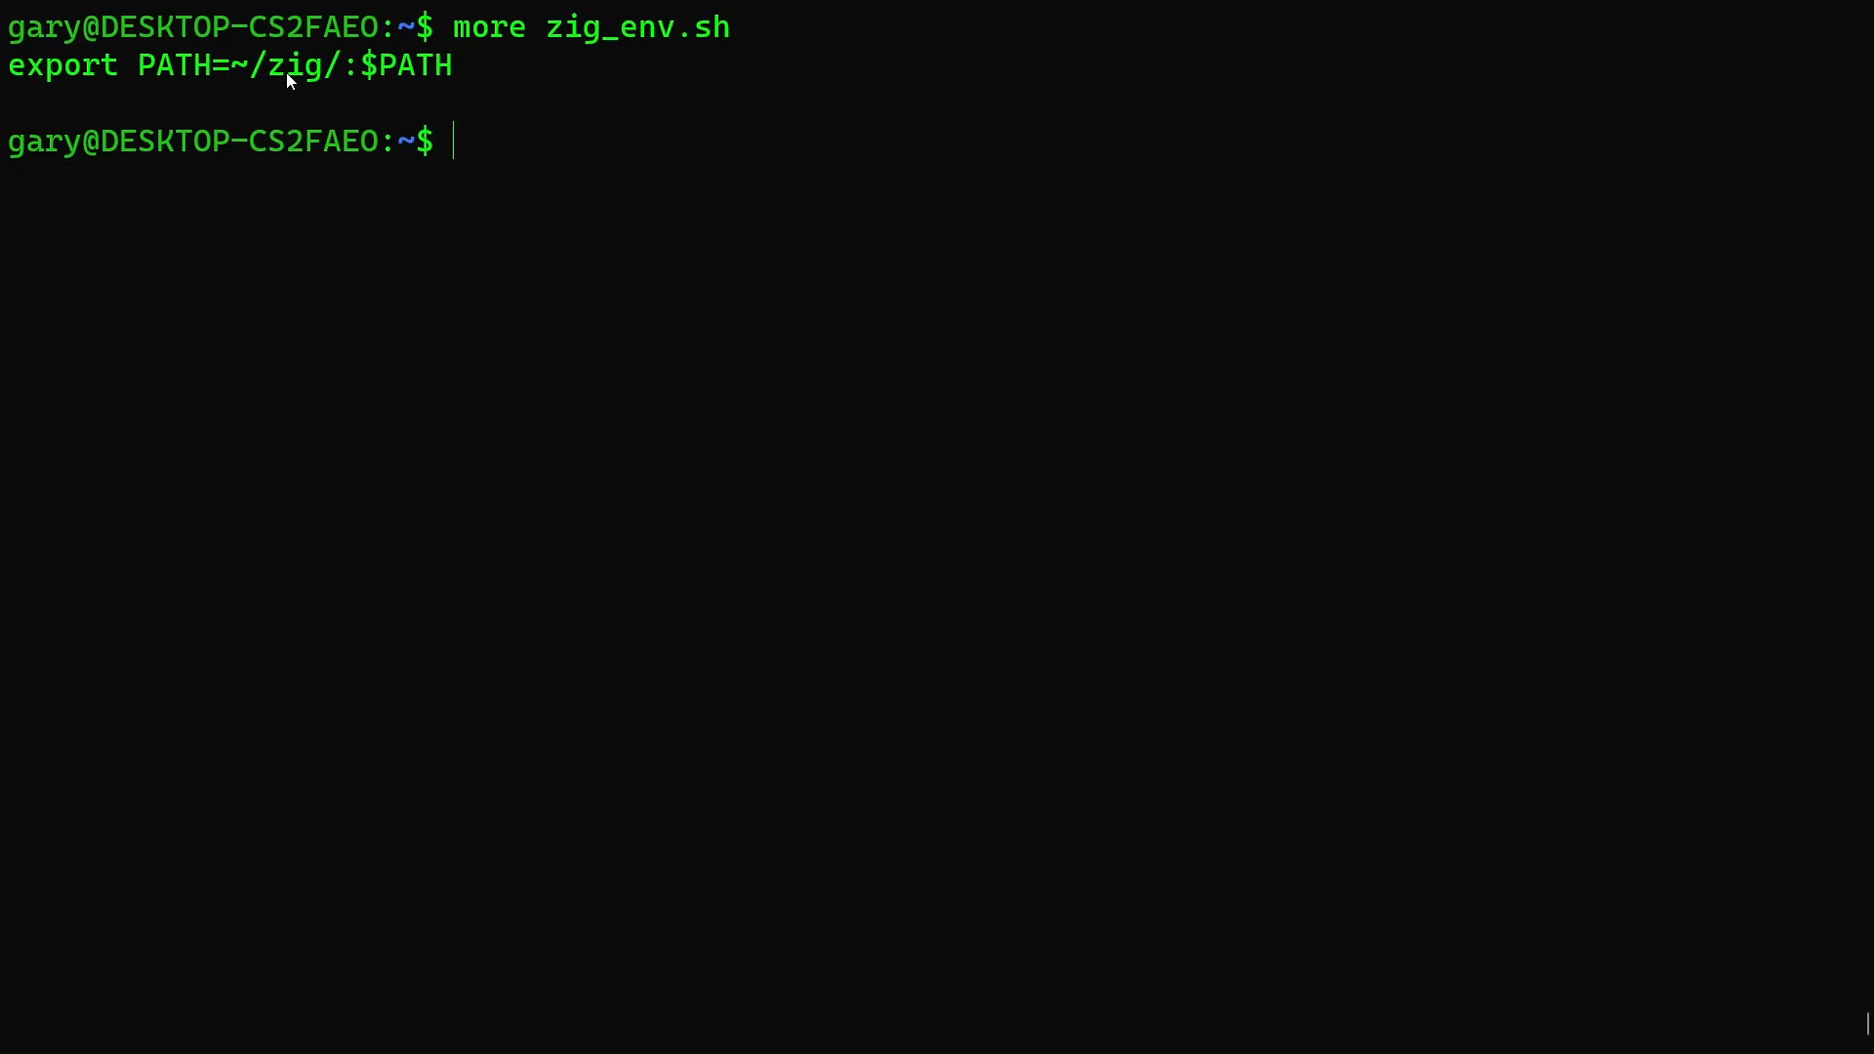
type("zig ve")
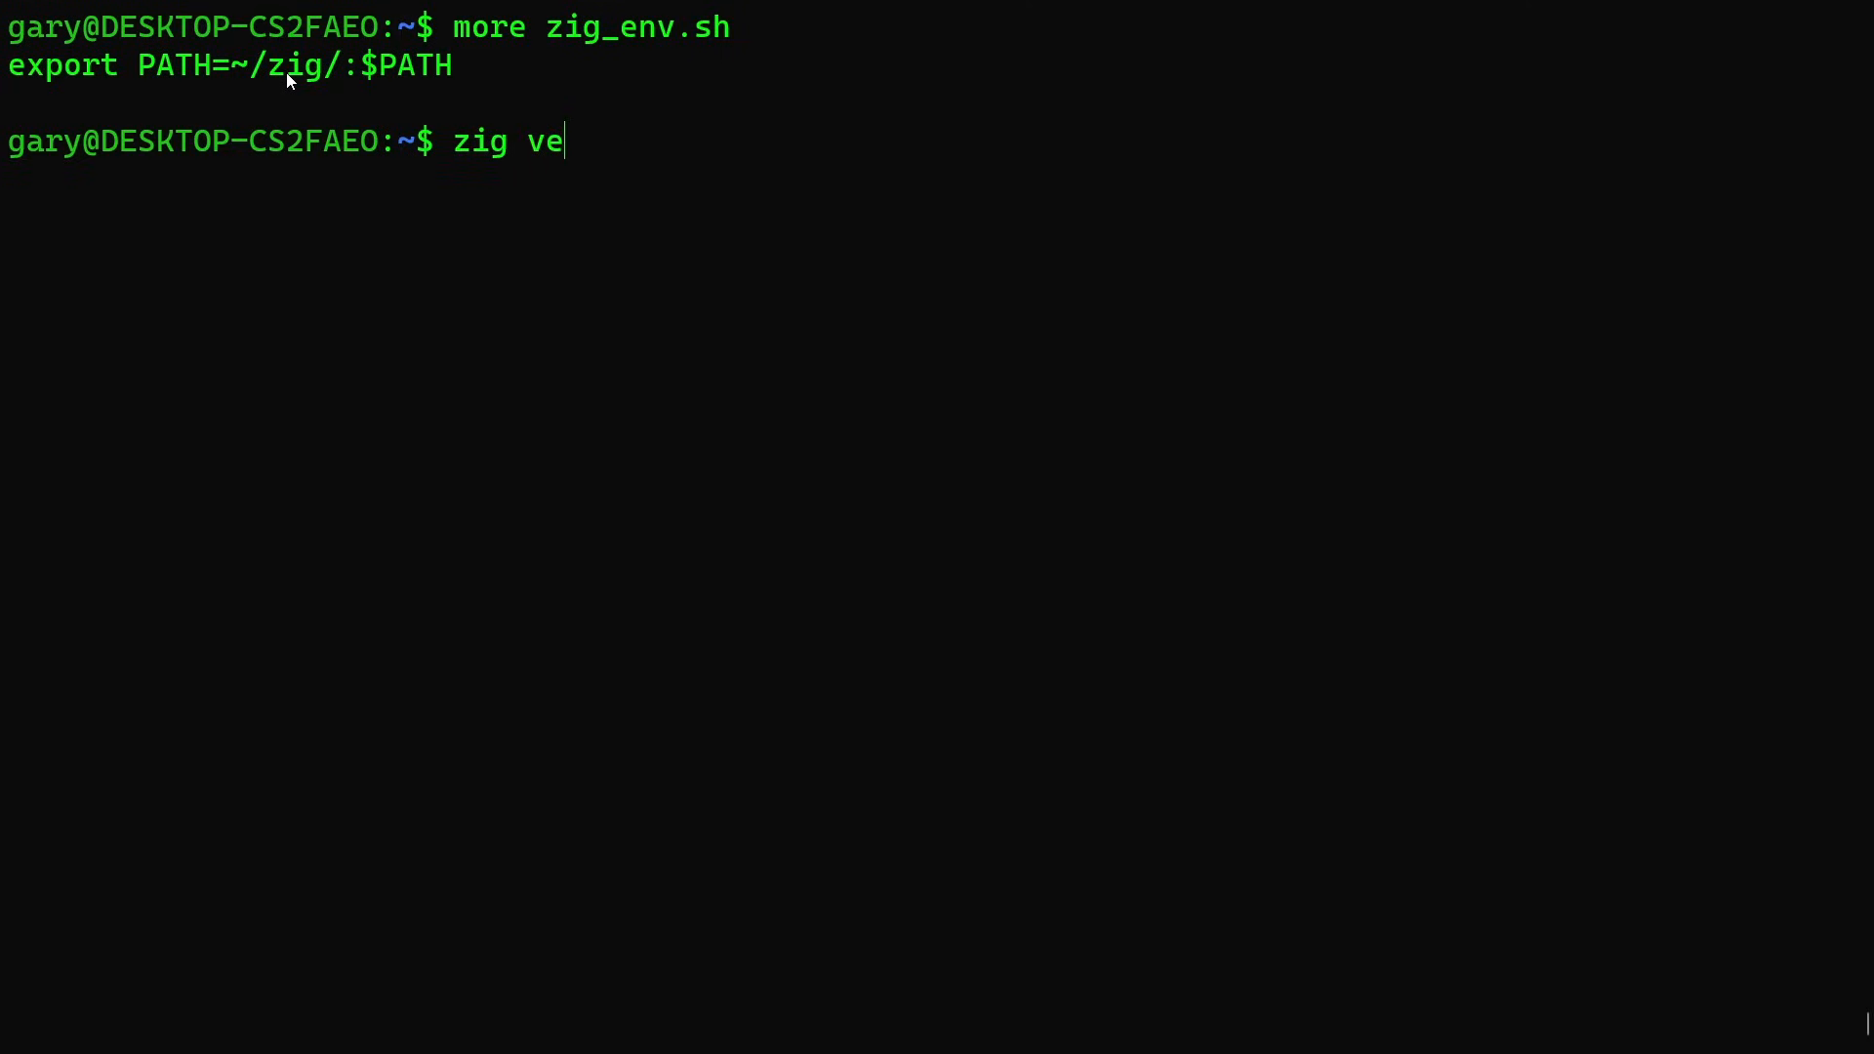
type("rsion")
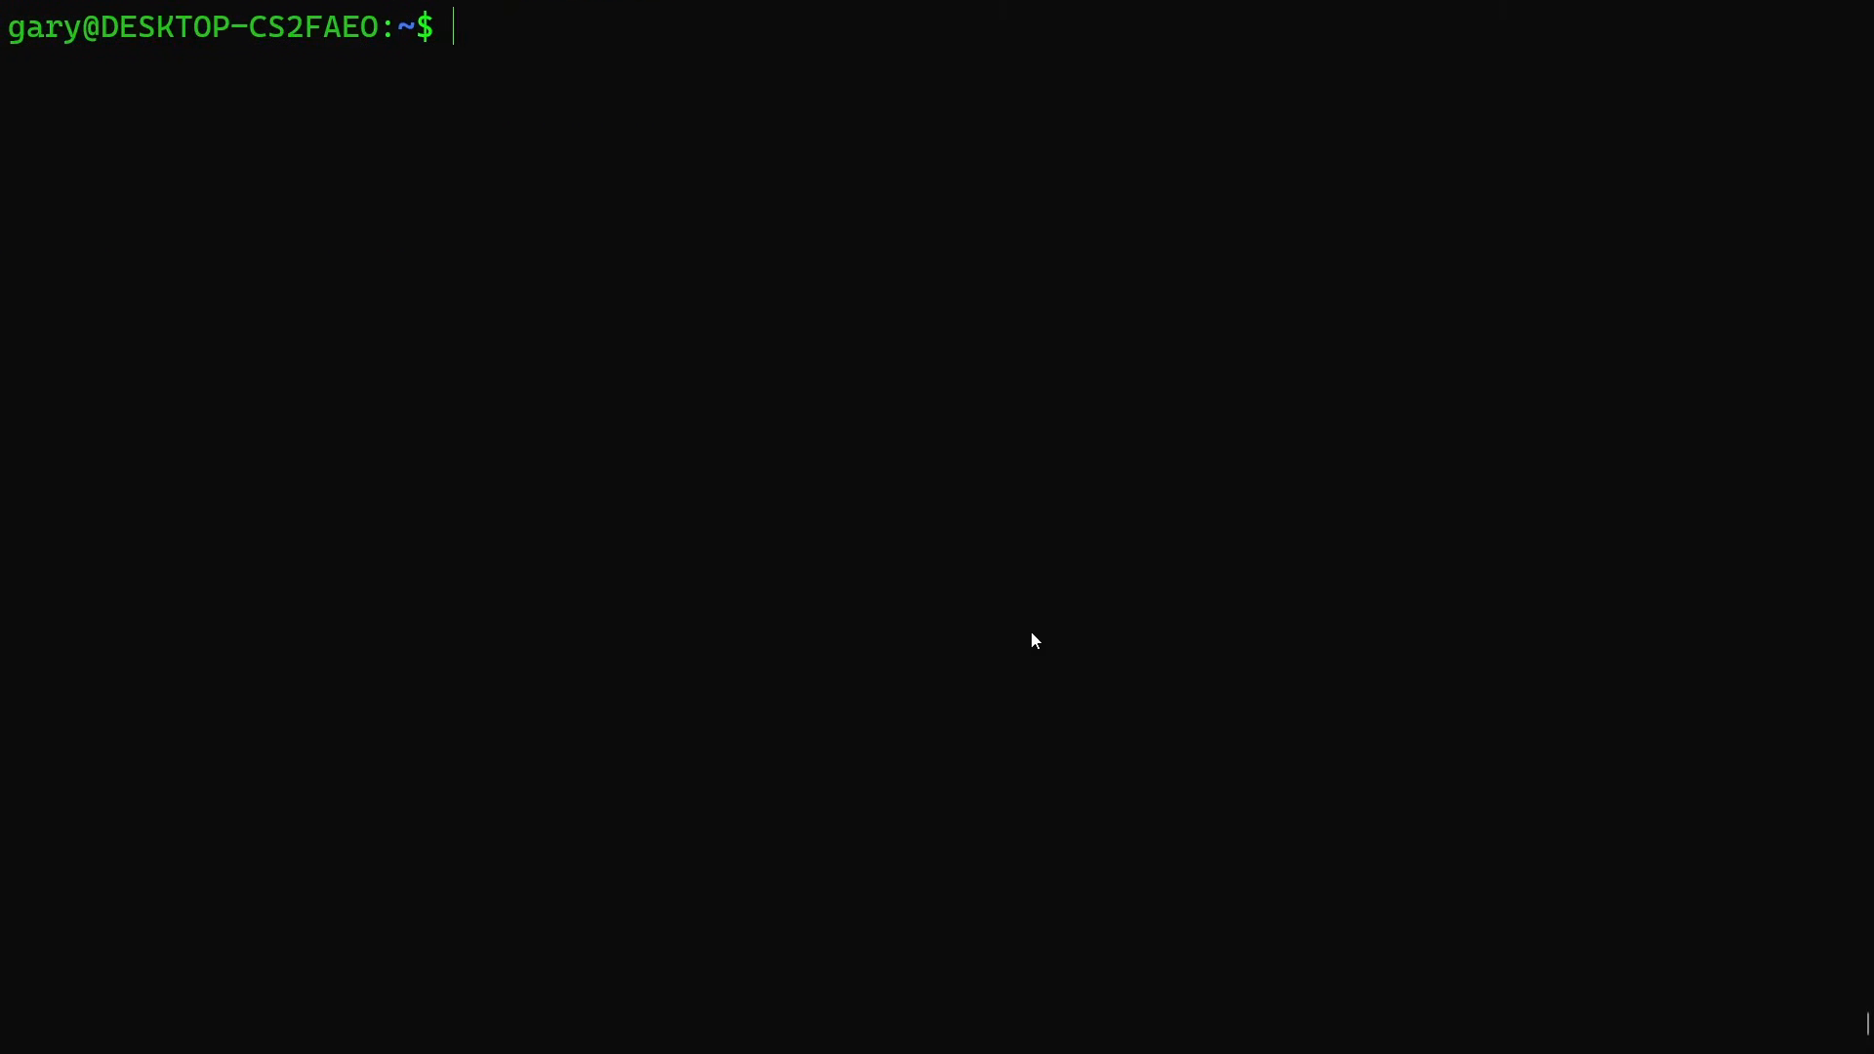
Change into ~/src/zig/c_examples/hellow.
type("cd ssrc/zi")
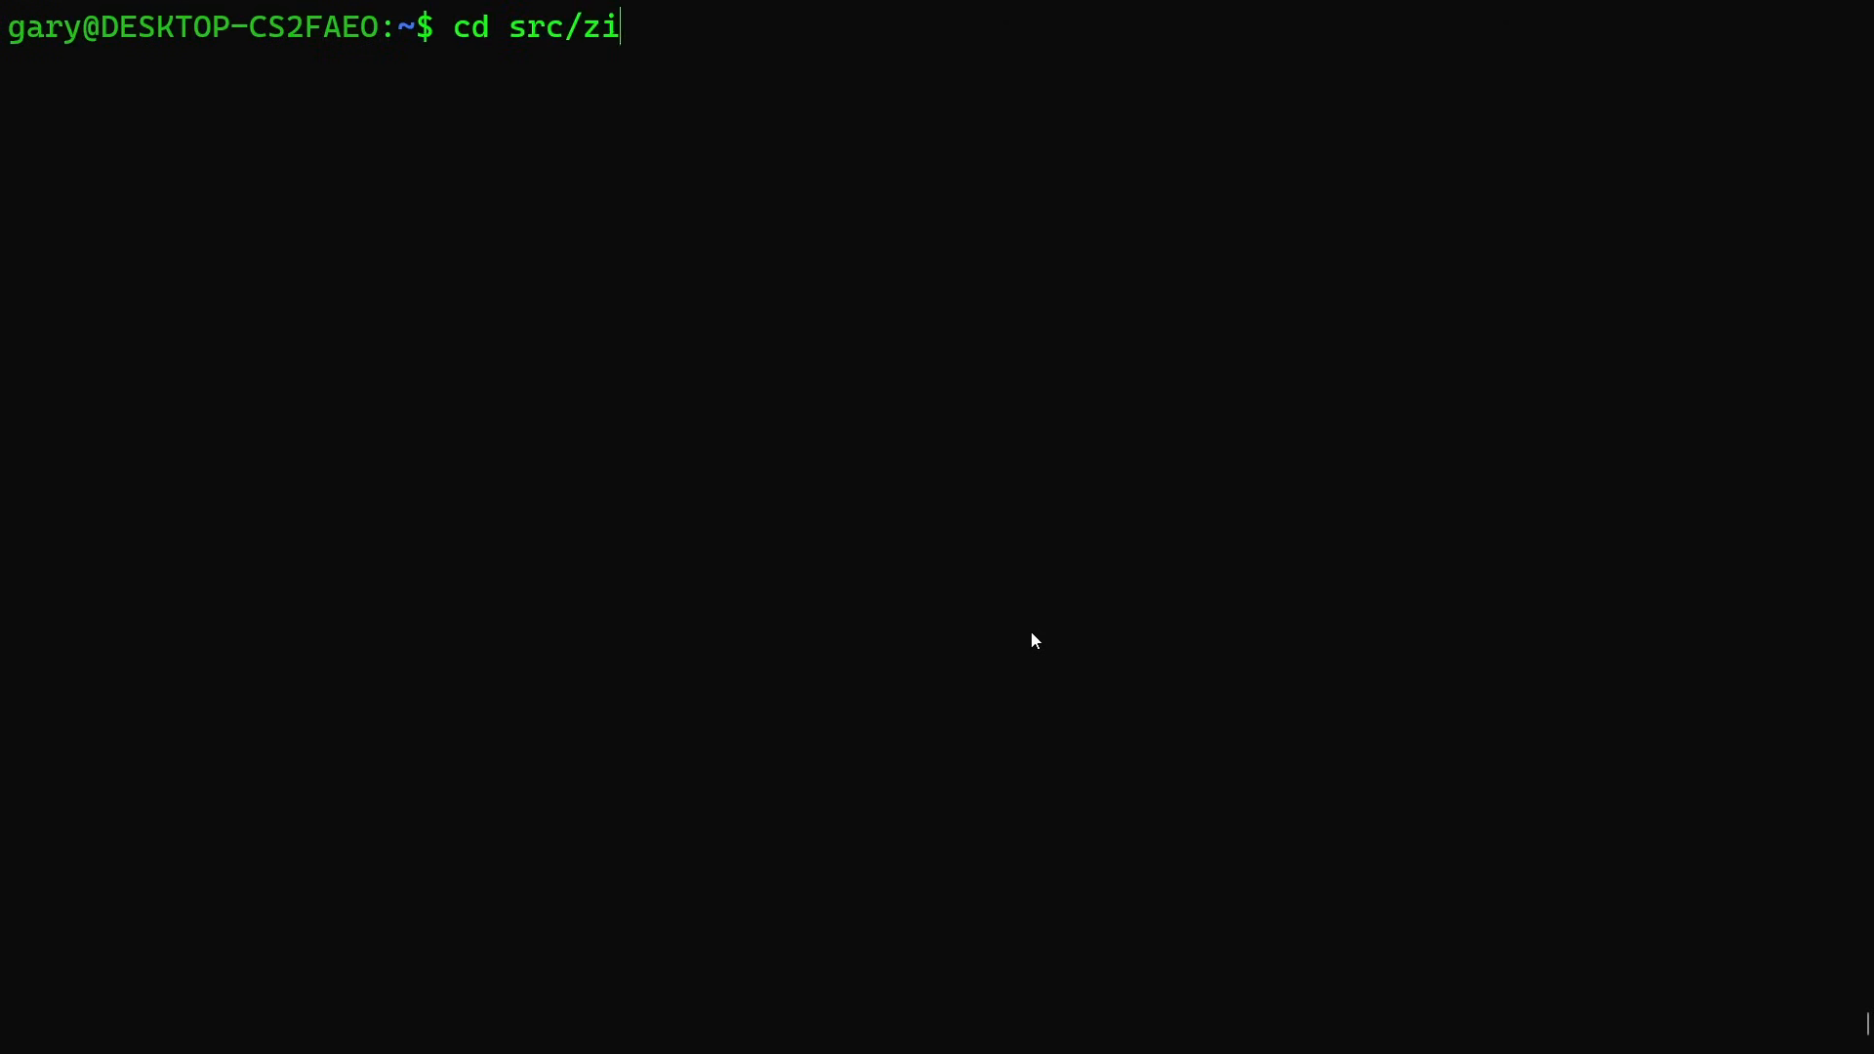
type("g/c_examples/")
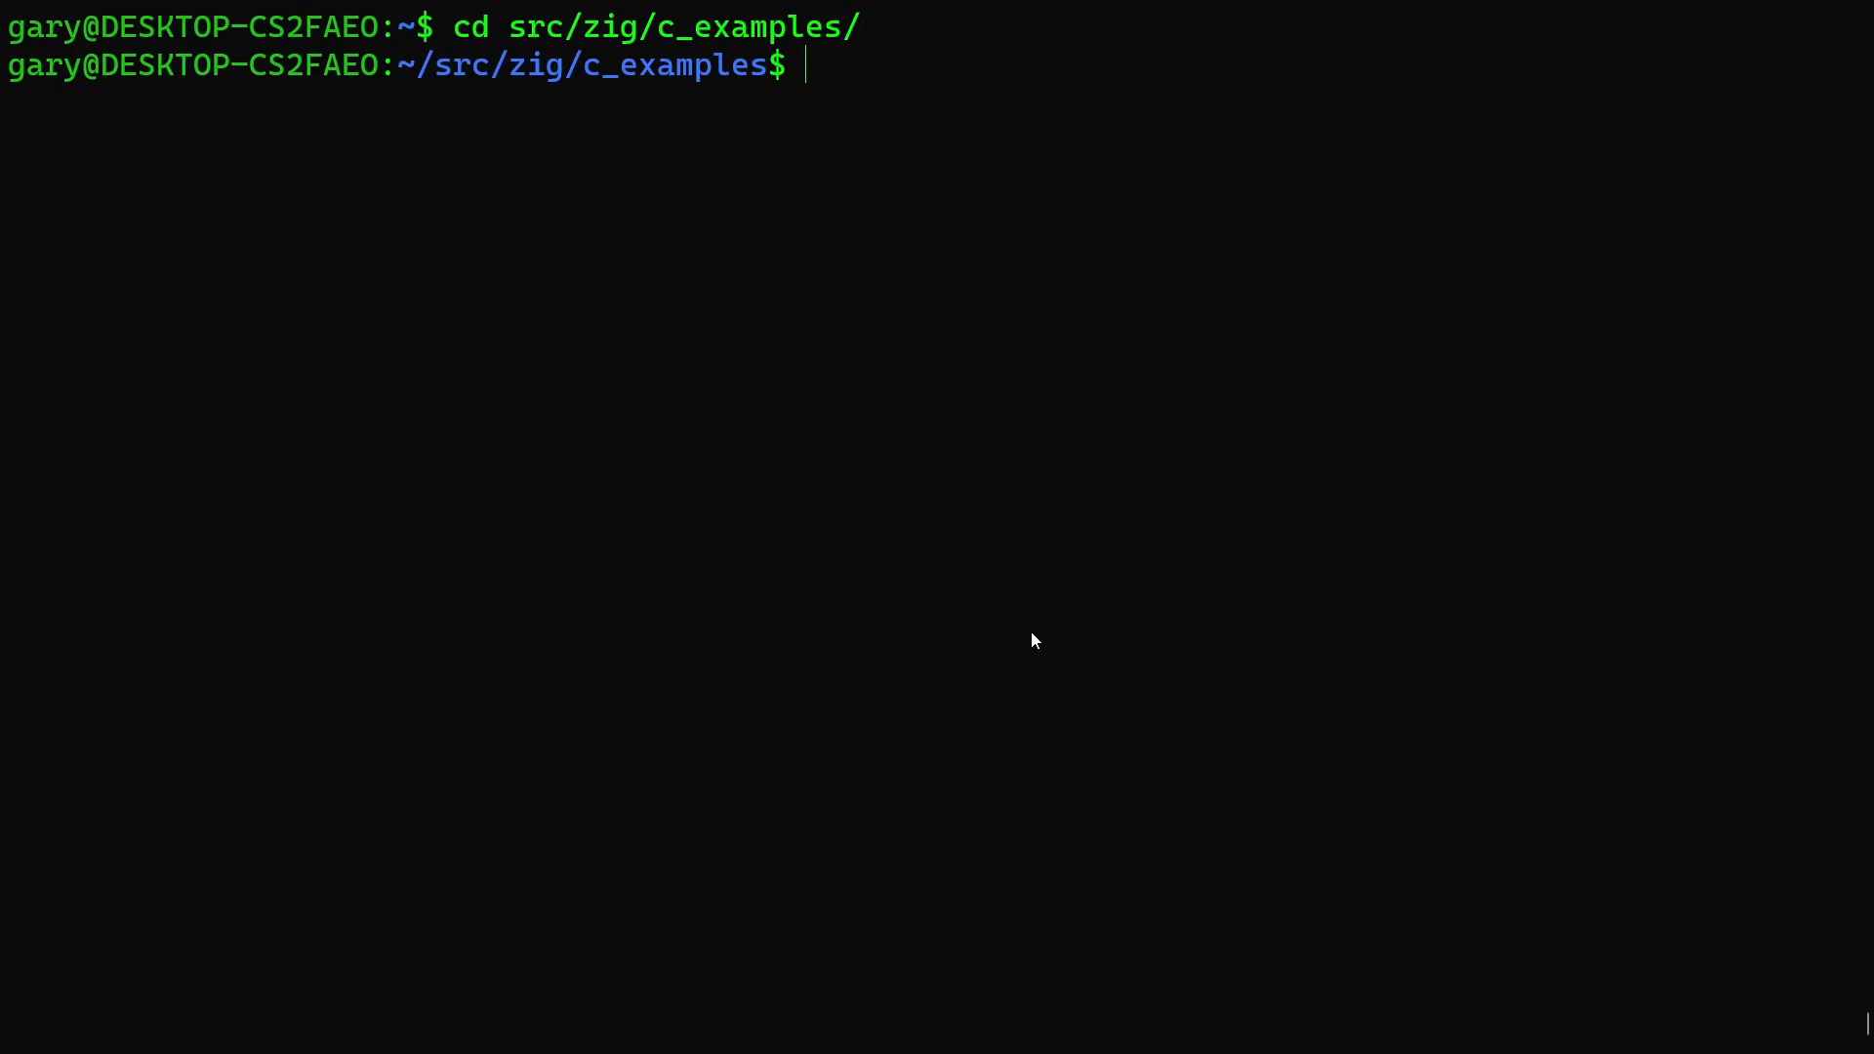
type("cd he")
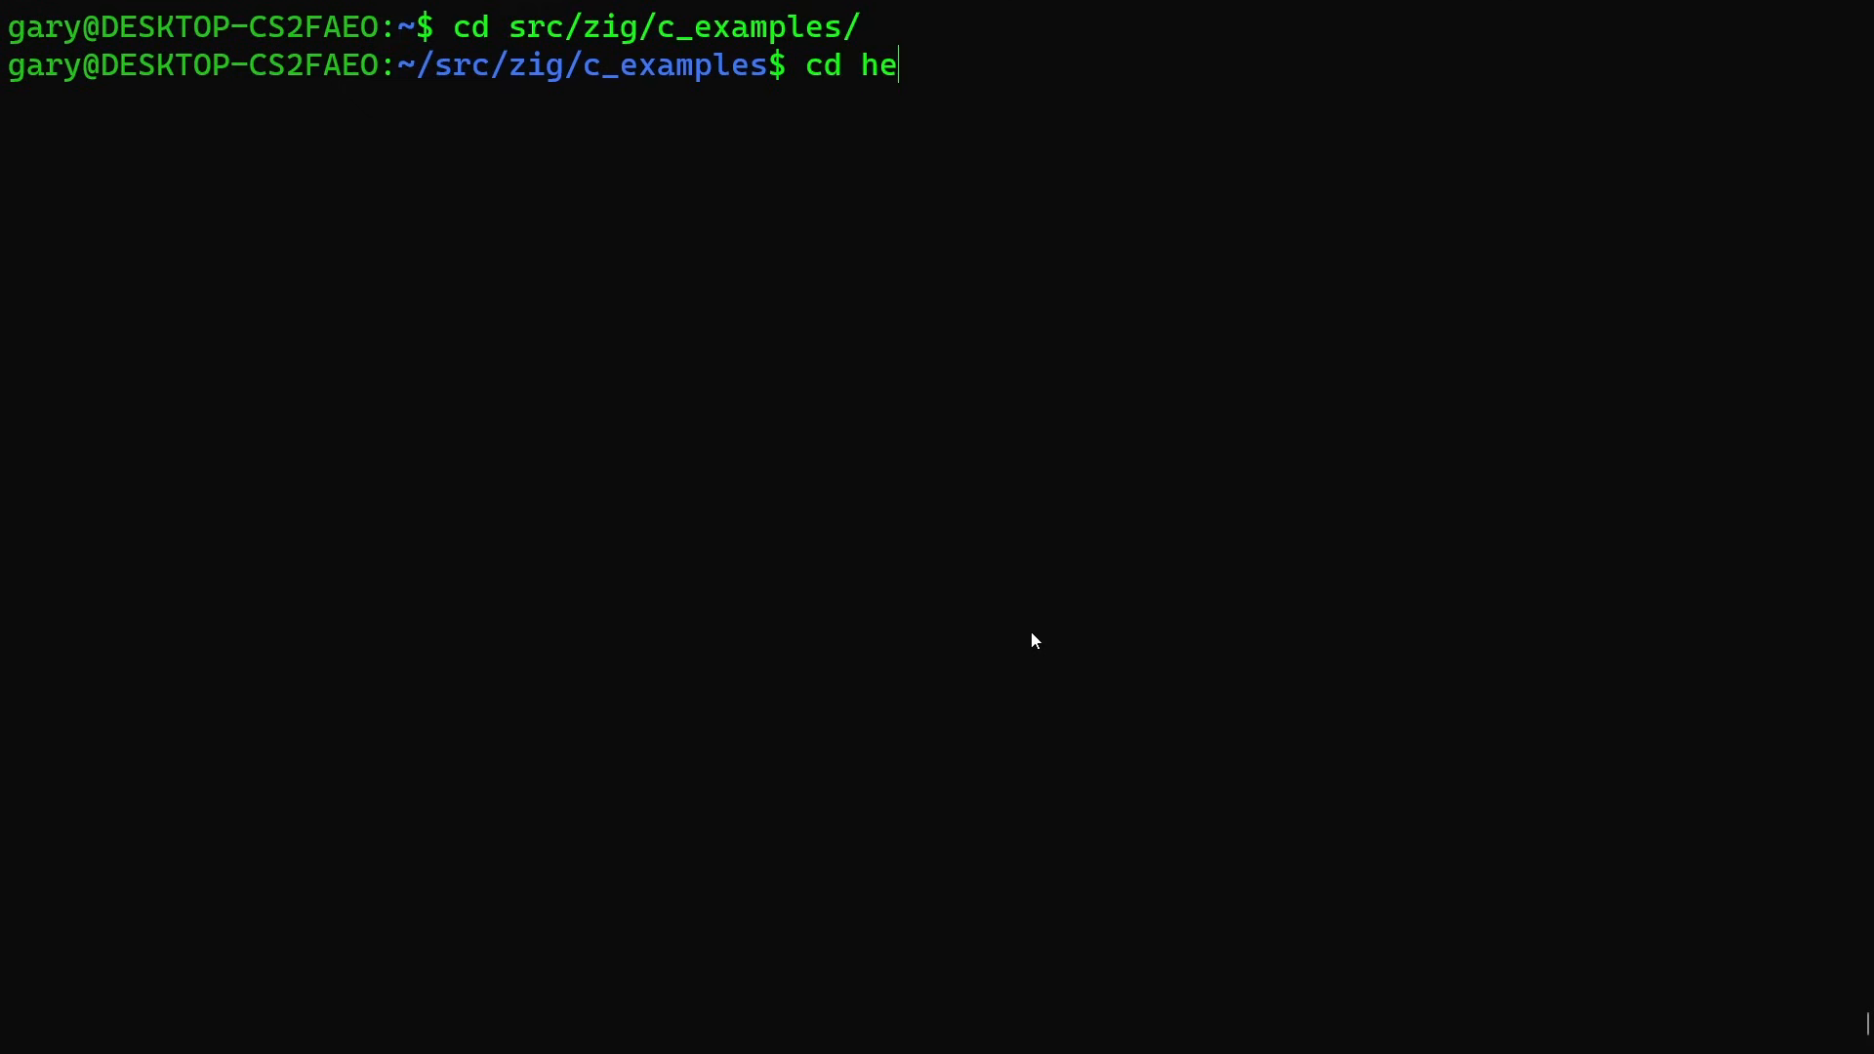
type("llow")
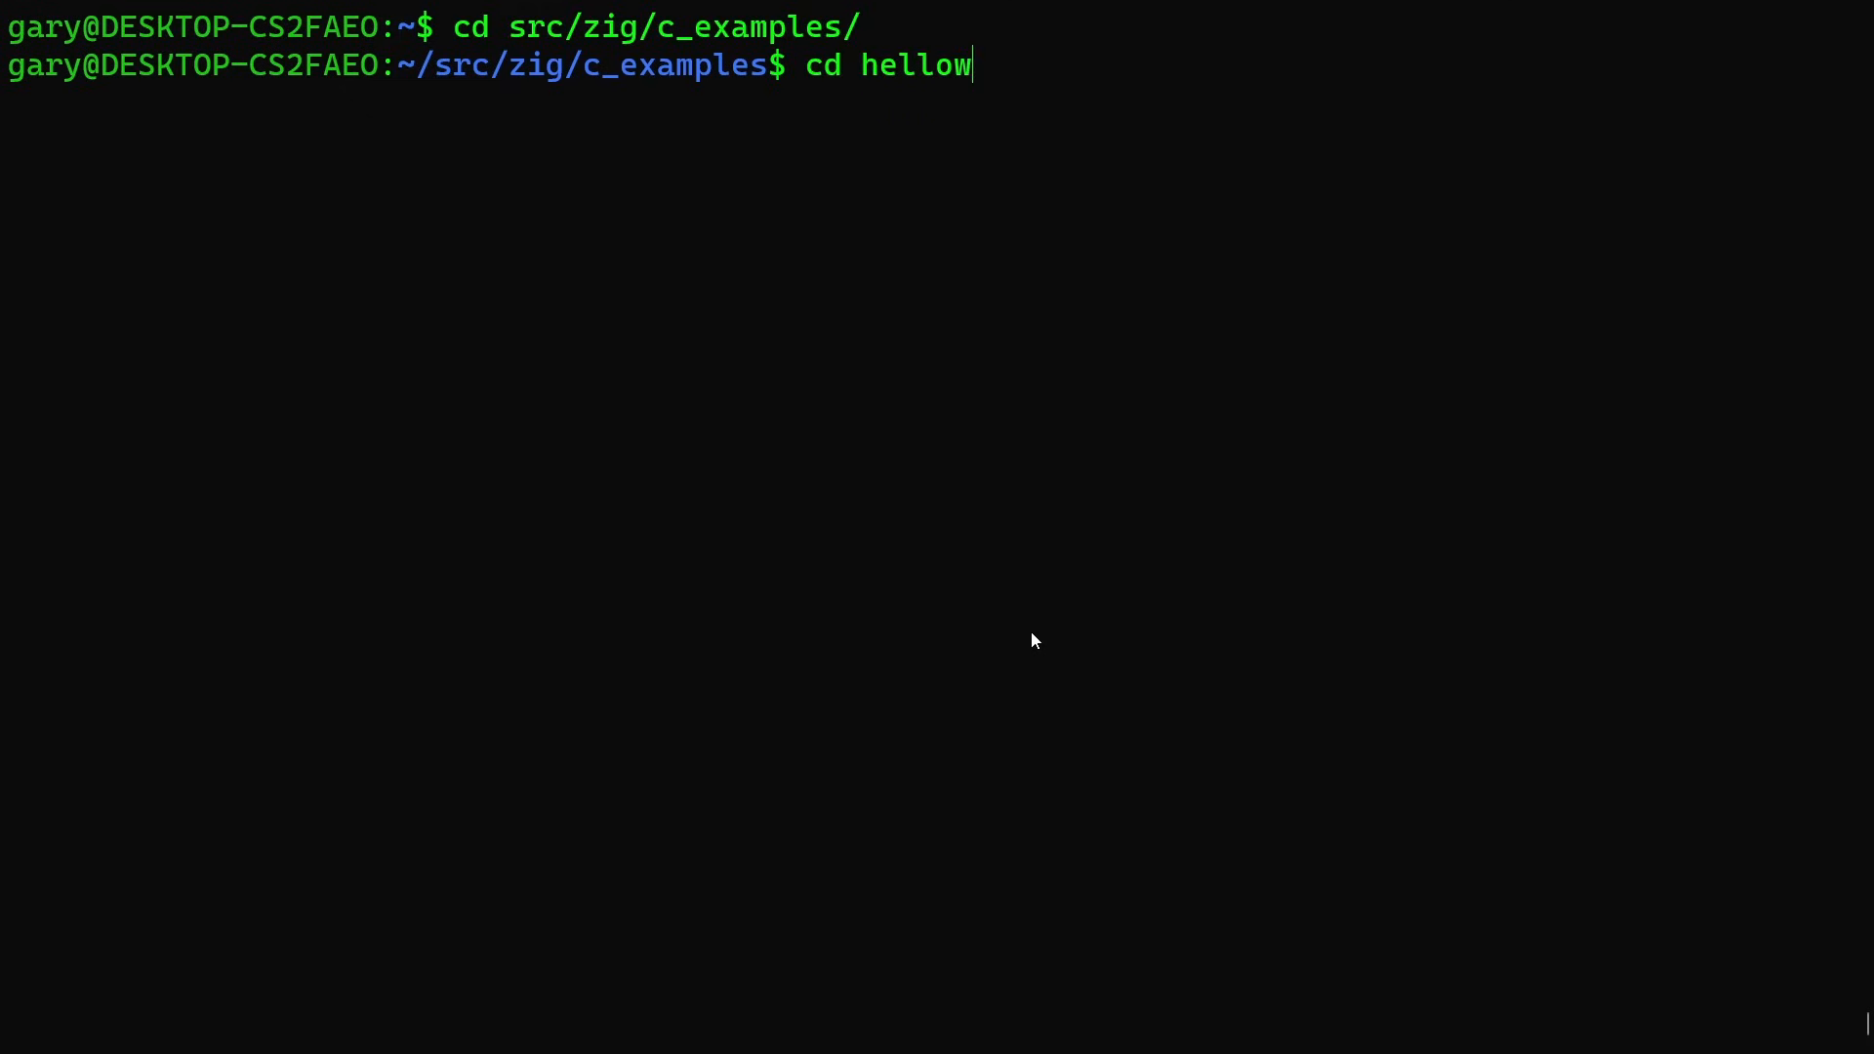
Display the hellow.c Hello World source and start a zig cc command.
type("more he")
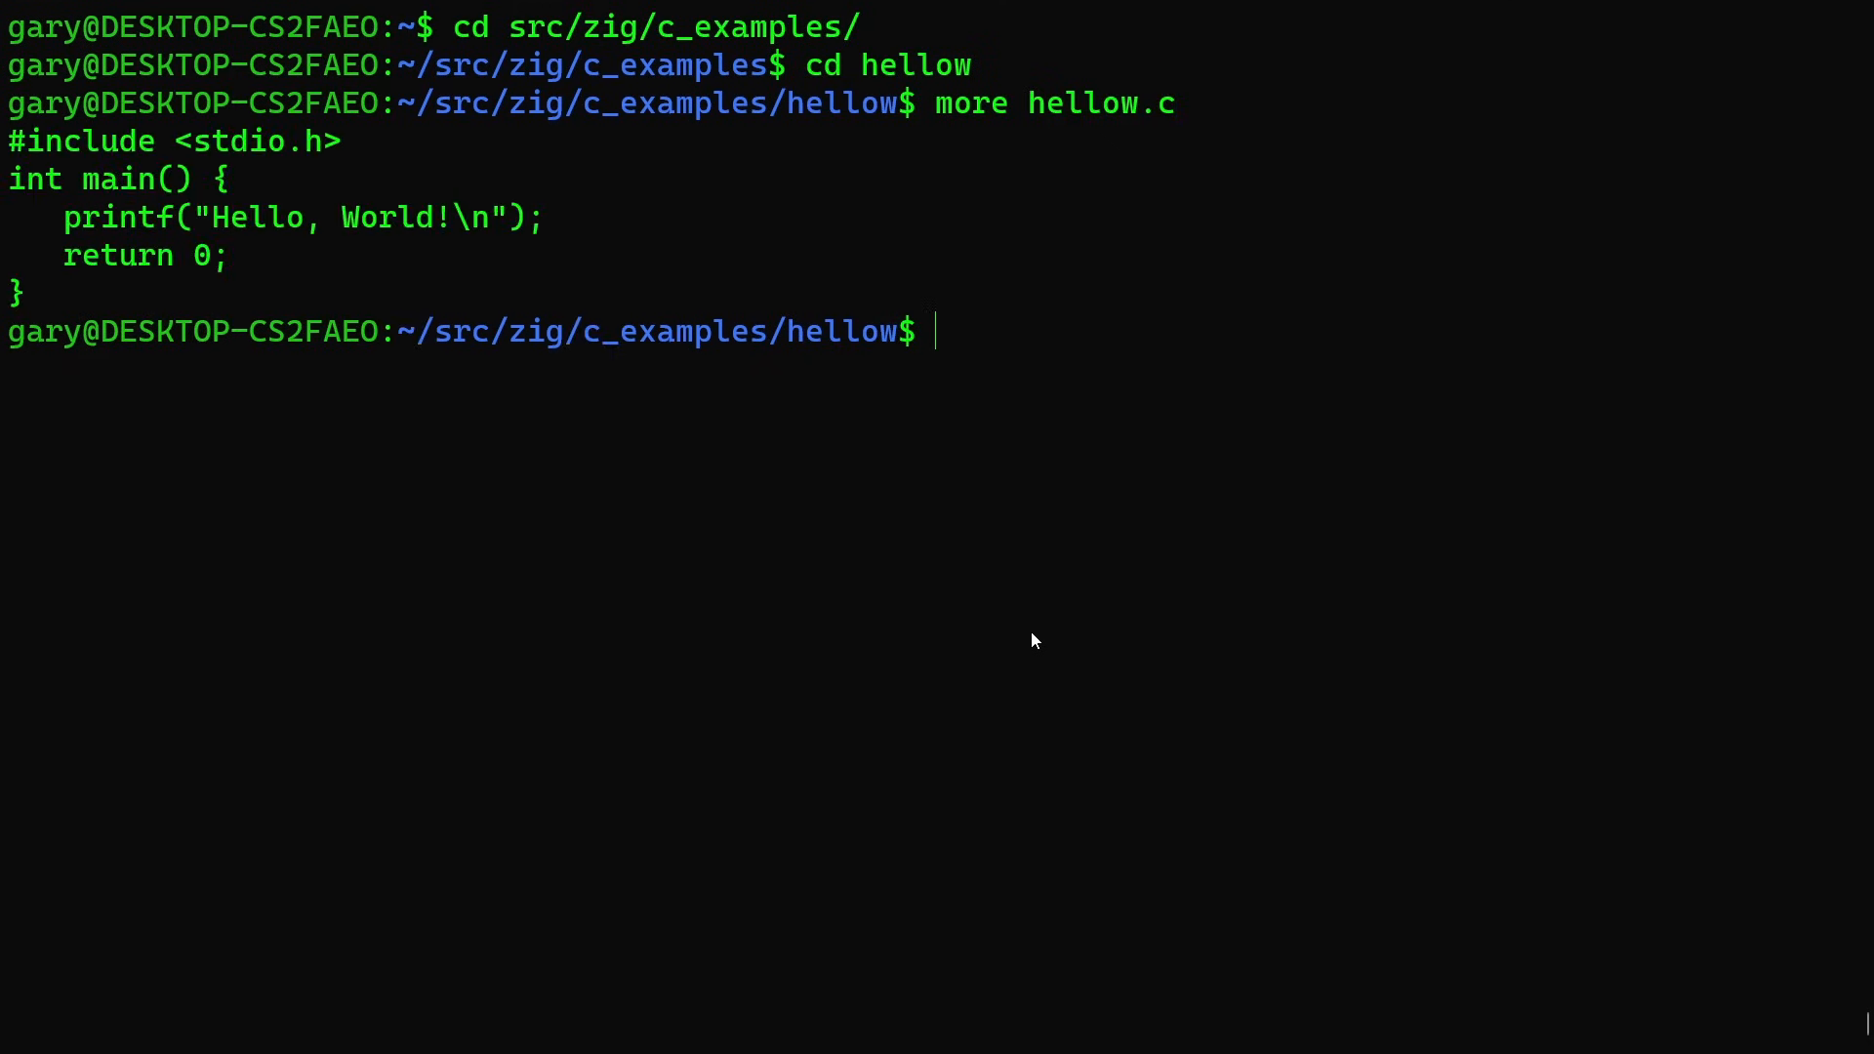
type("zig cc")
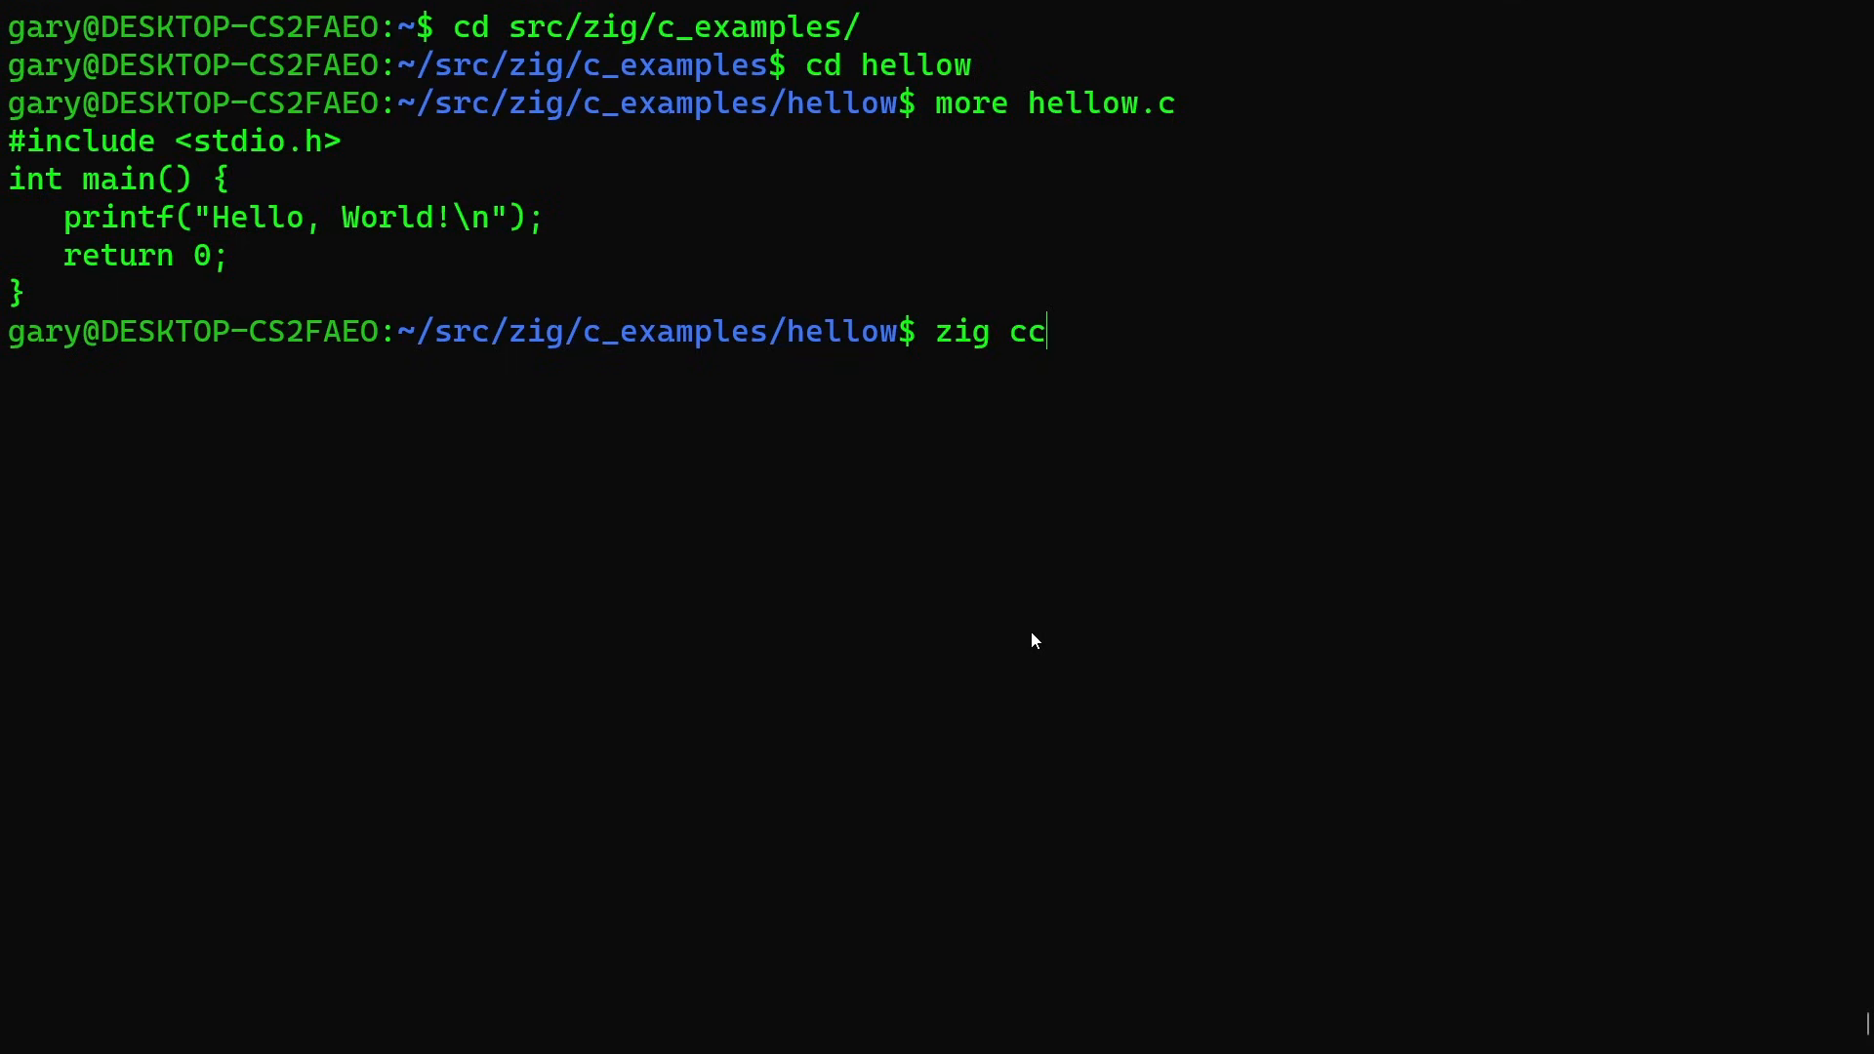
Compile hellow.c with zig cc to a.out, check it with file, and run it.
type("hellow.c")
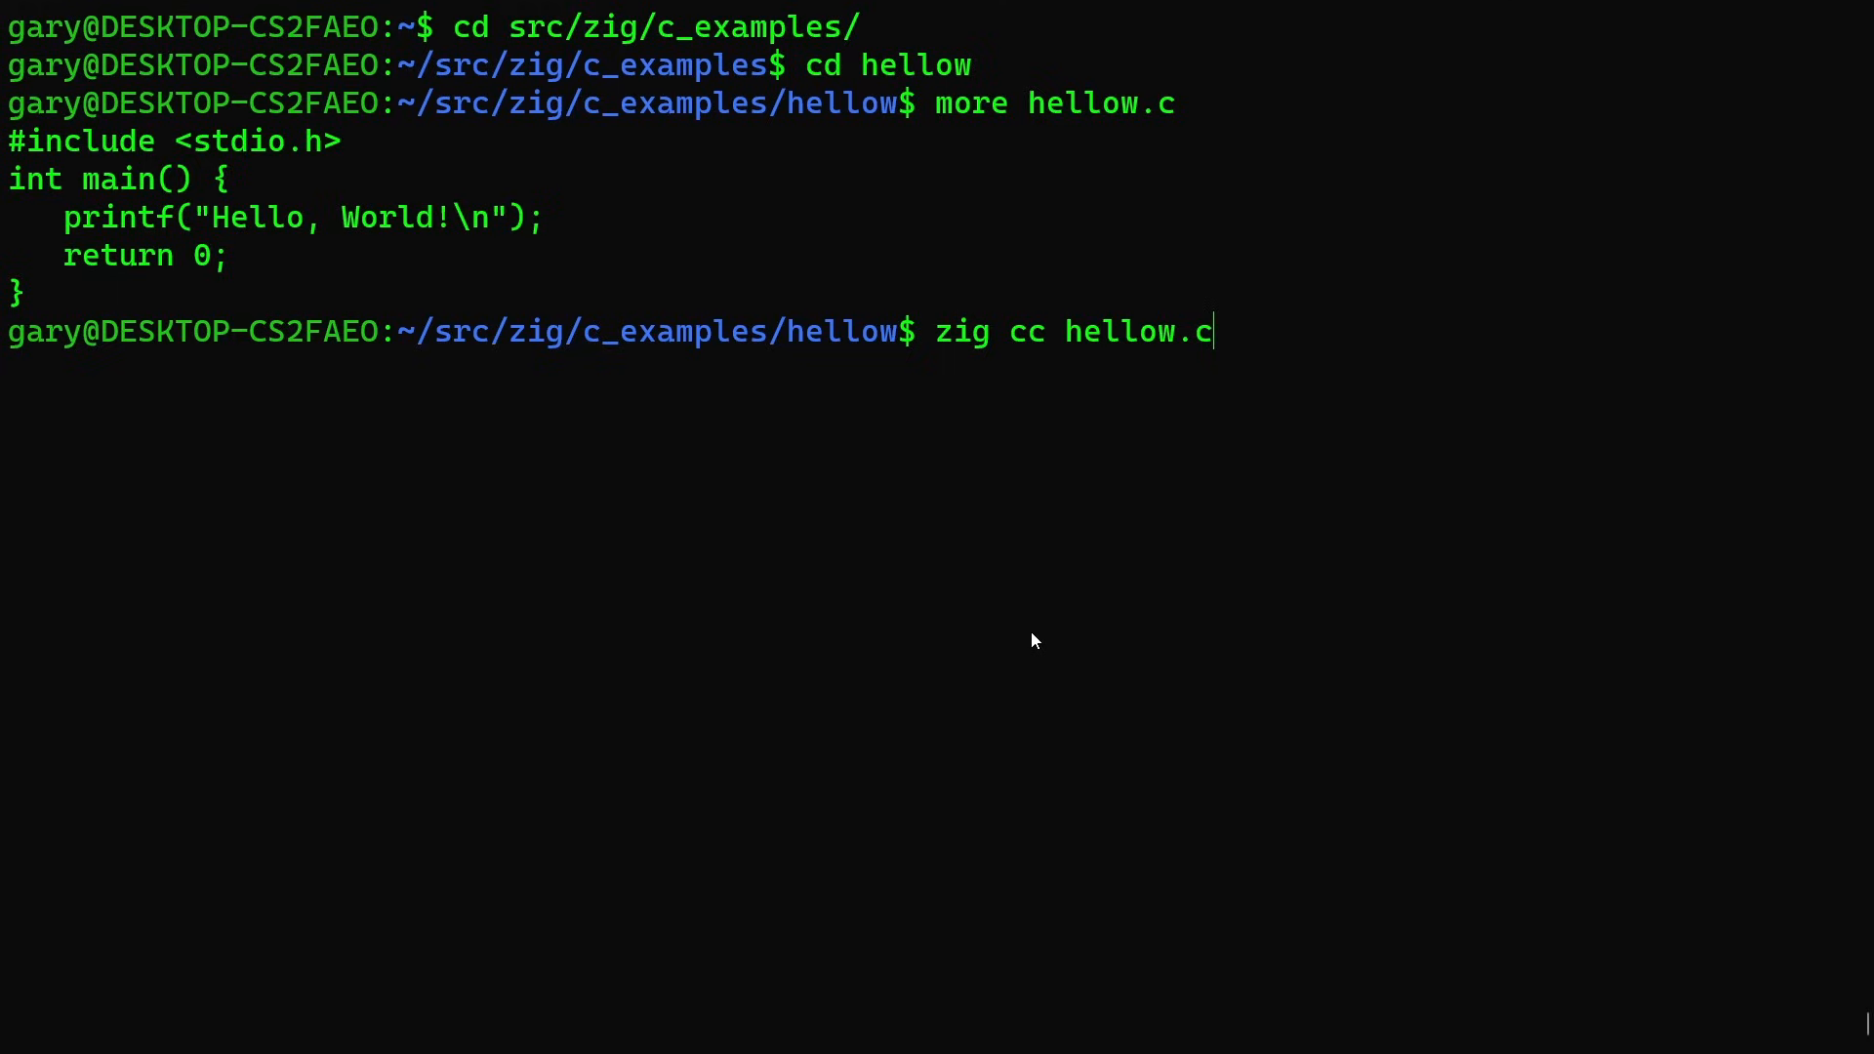
mouse_move(1077, 495)
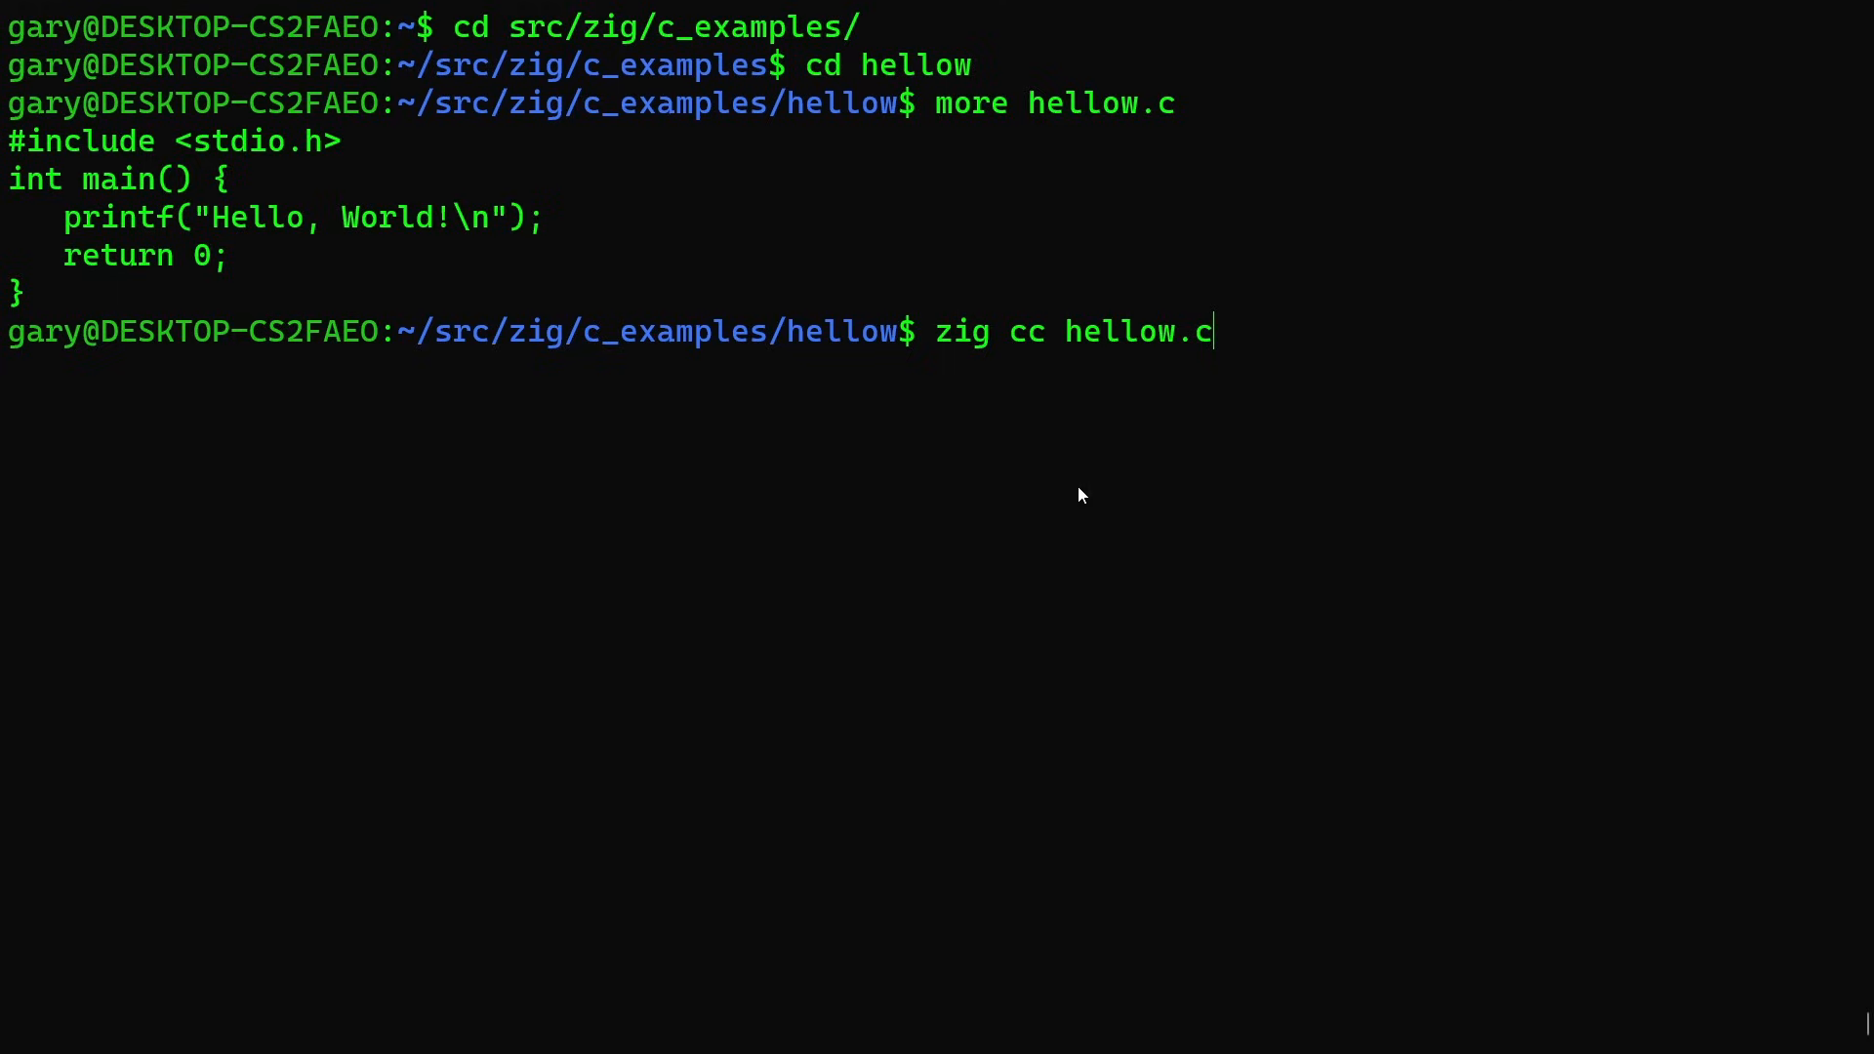
double_click(1026, 331)
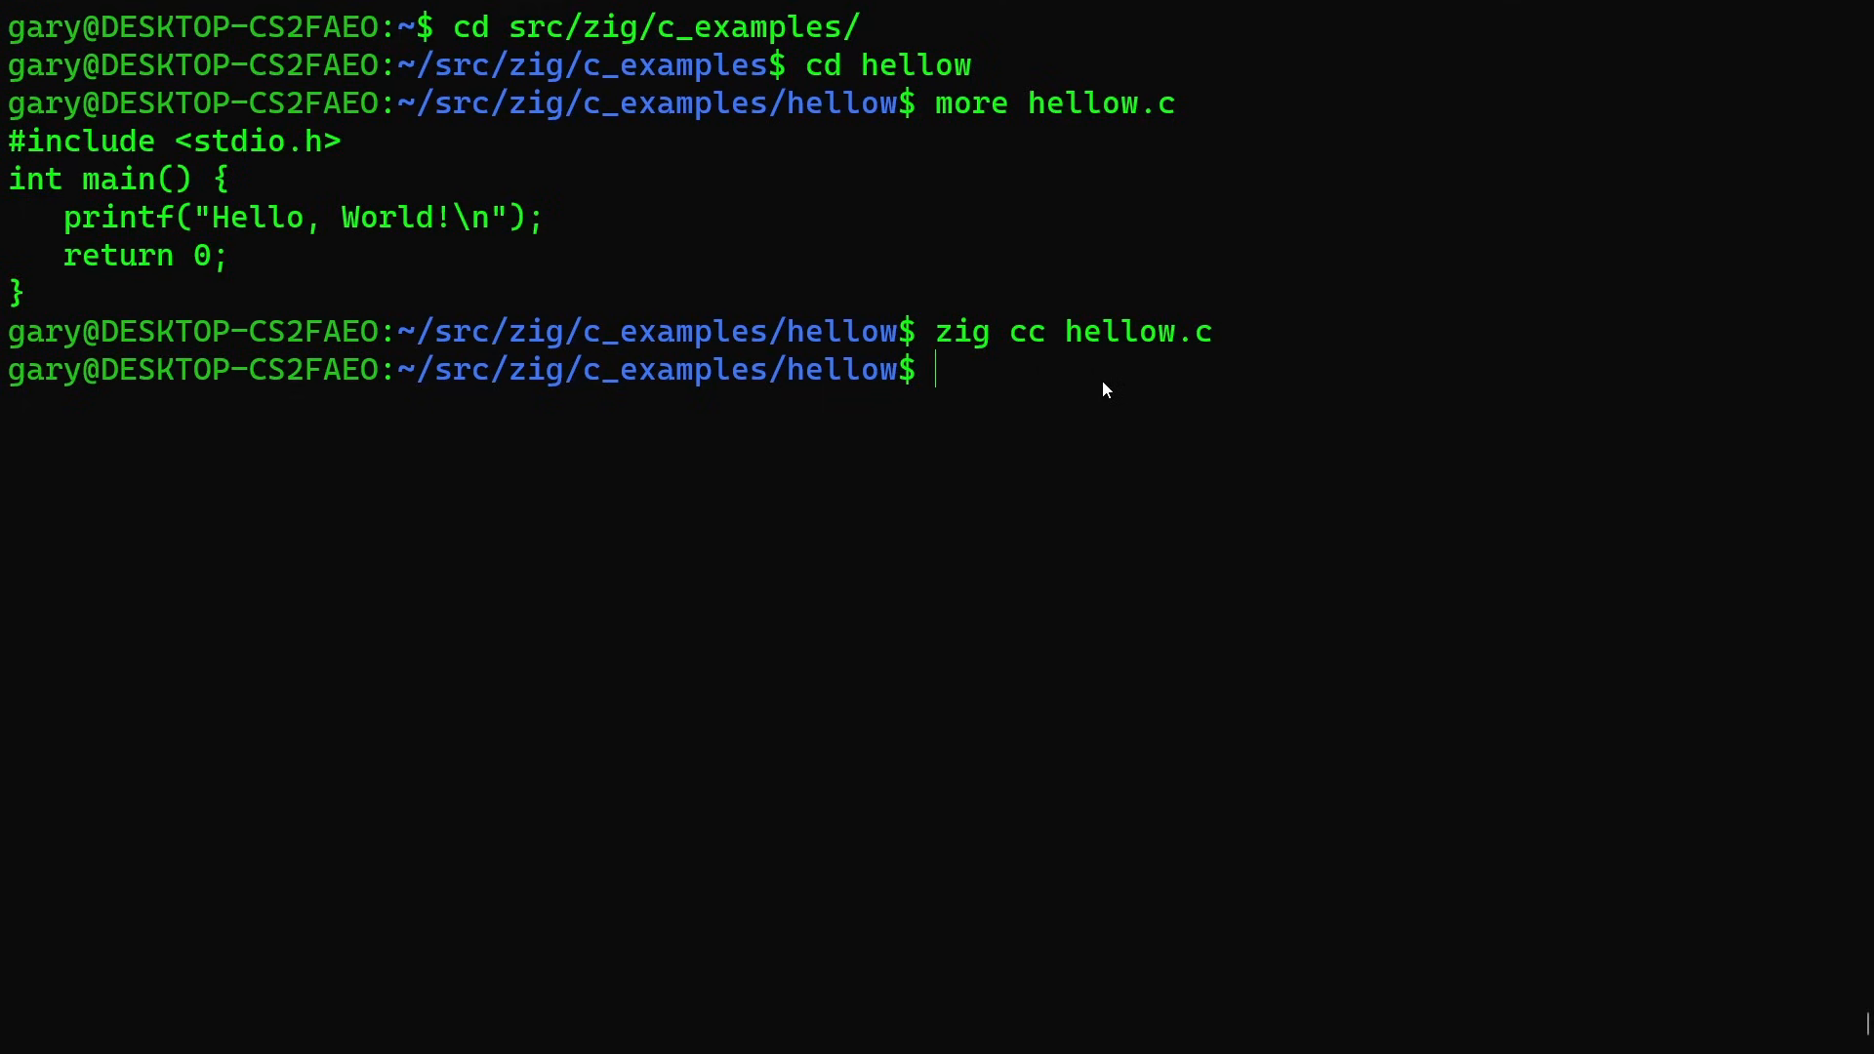
type("file z")
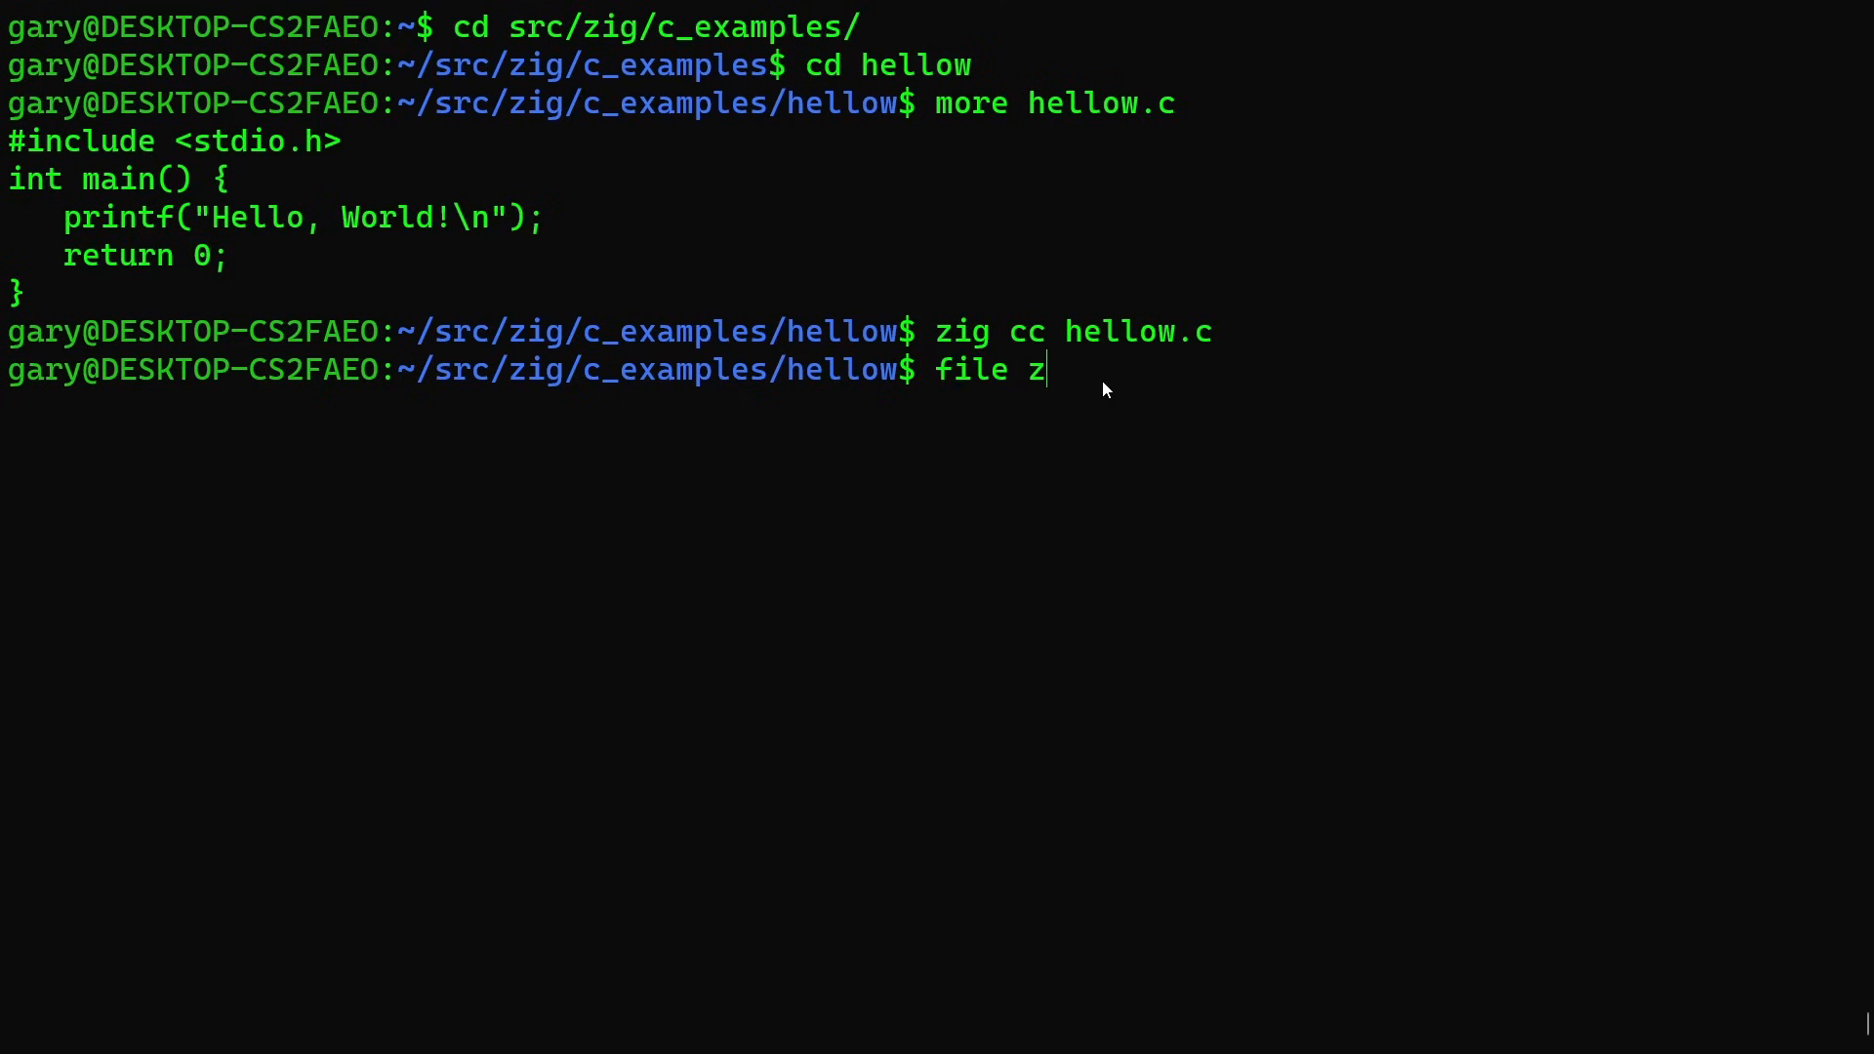
type("a.out")
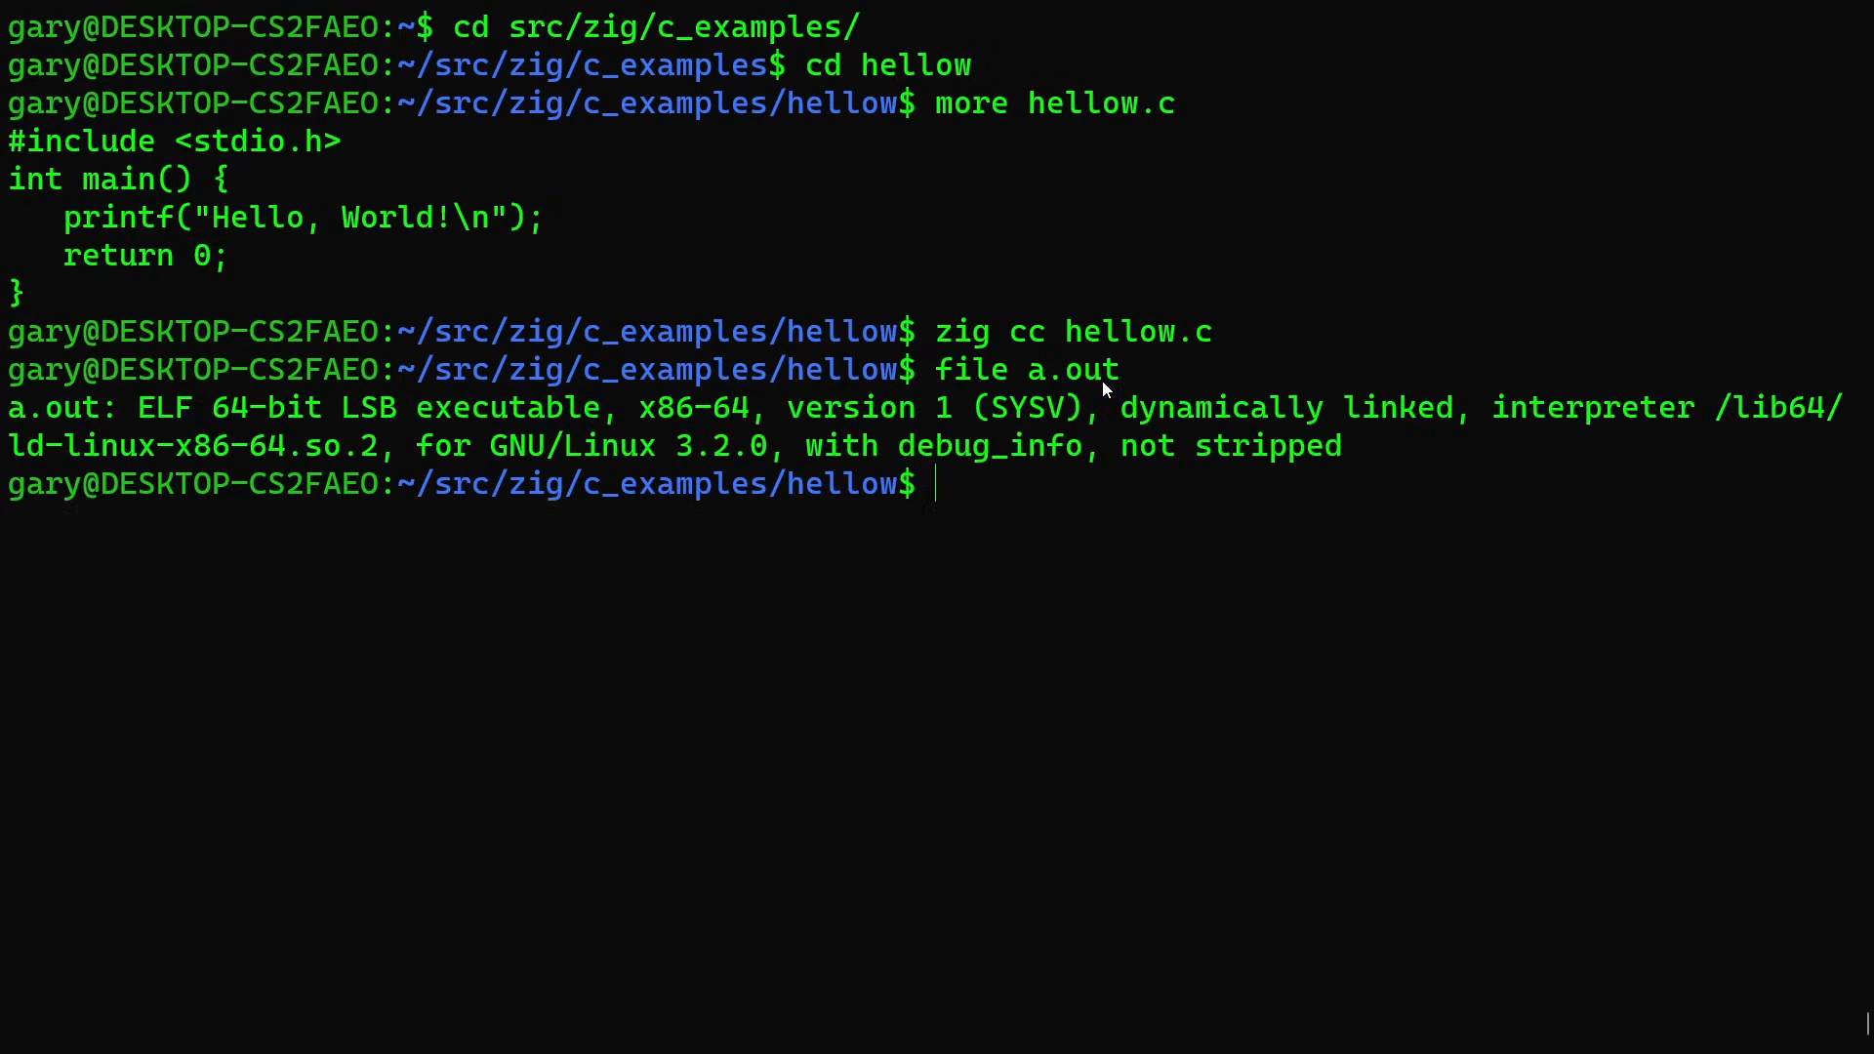
type("./a")
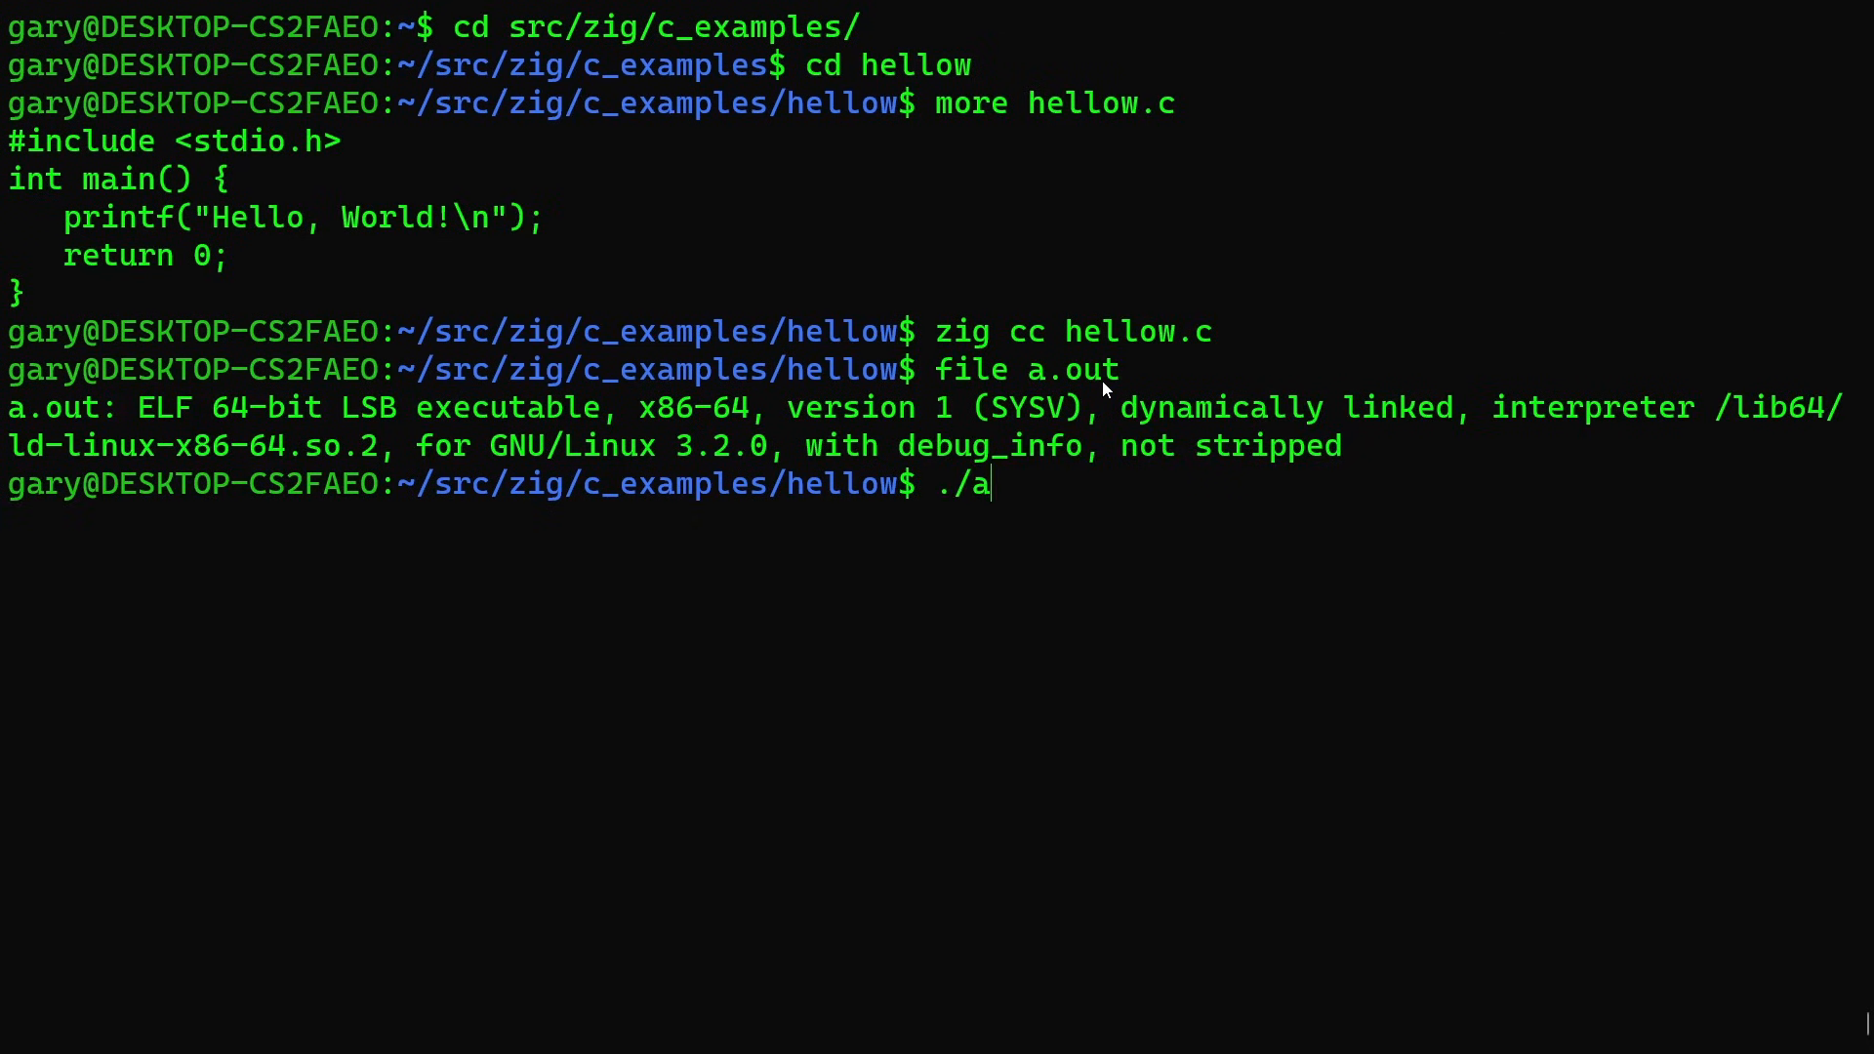
key("Return")
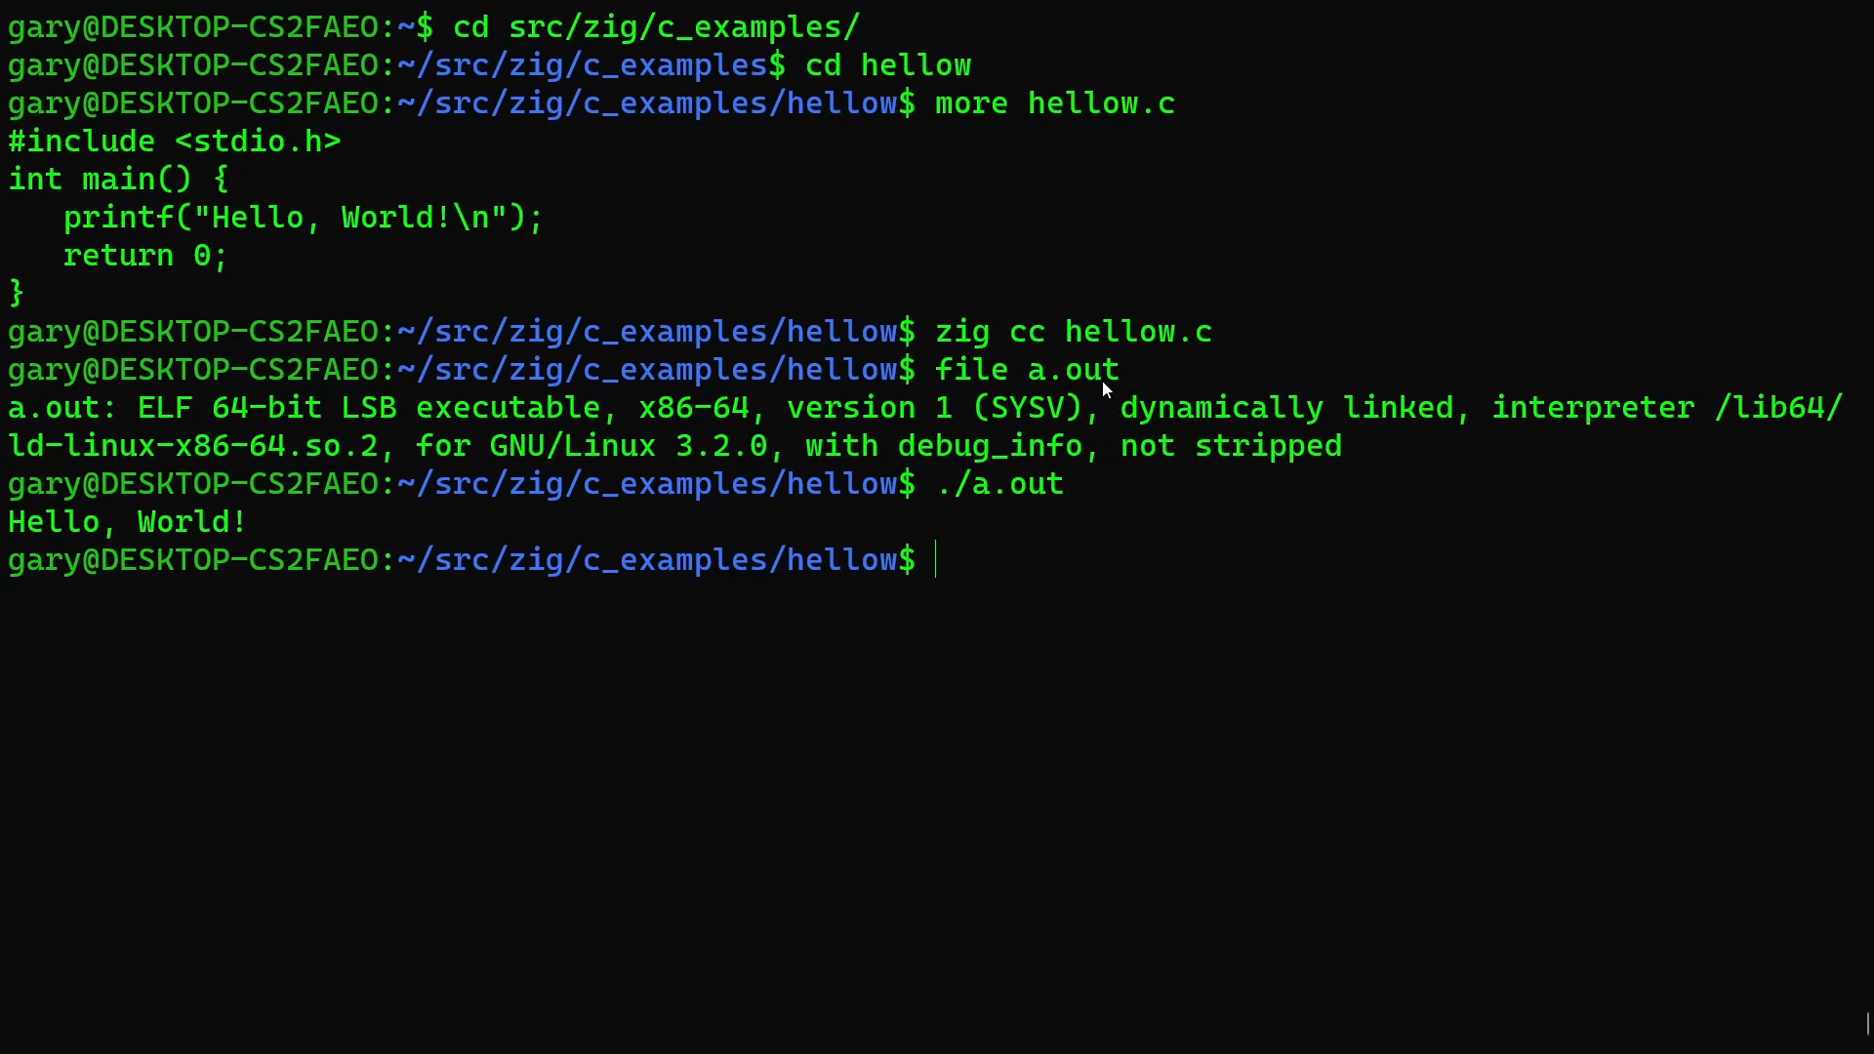
Build hellow.c into hellow with zig cc -o and run ./hellow printing Hello, World!
type("zig")
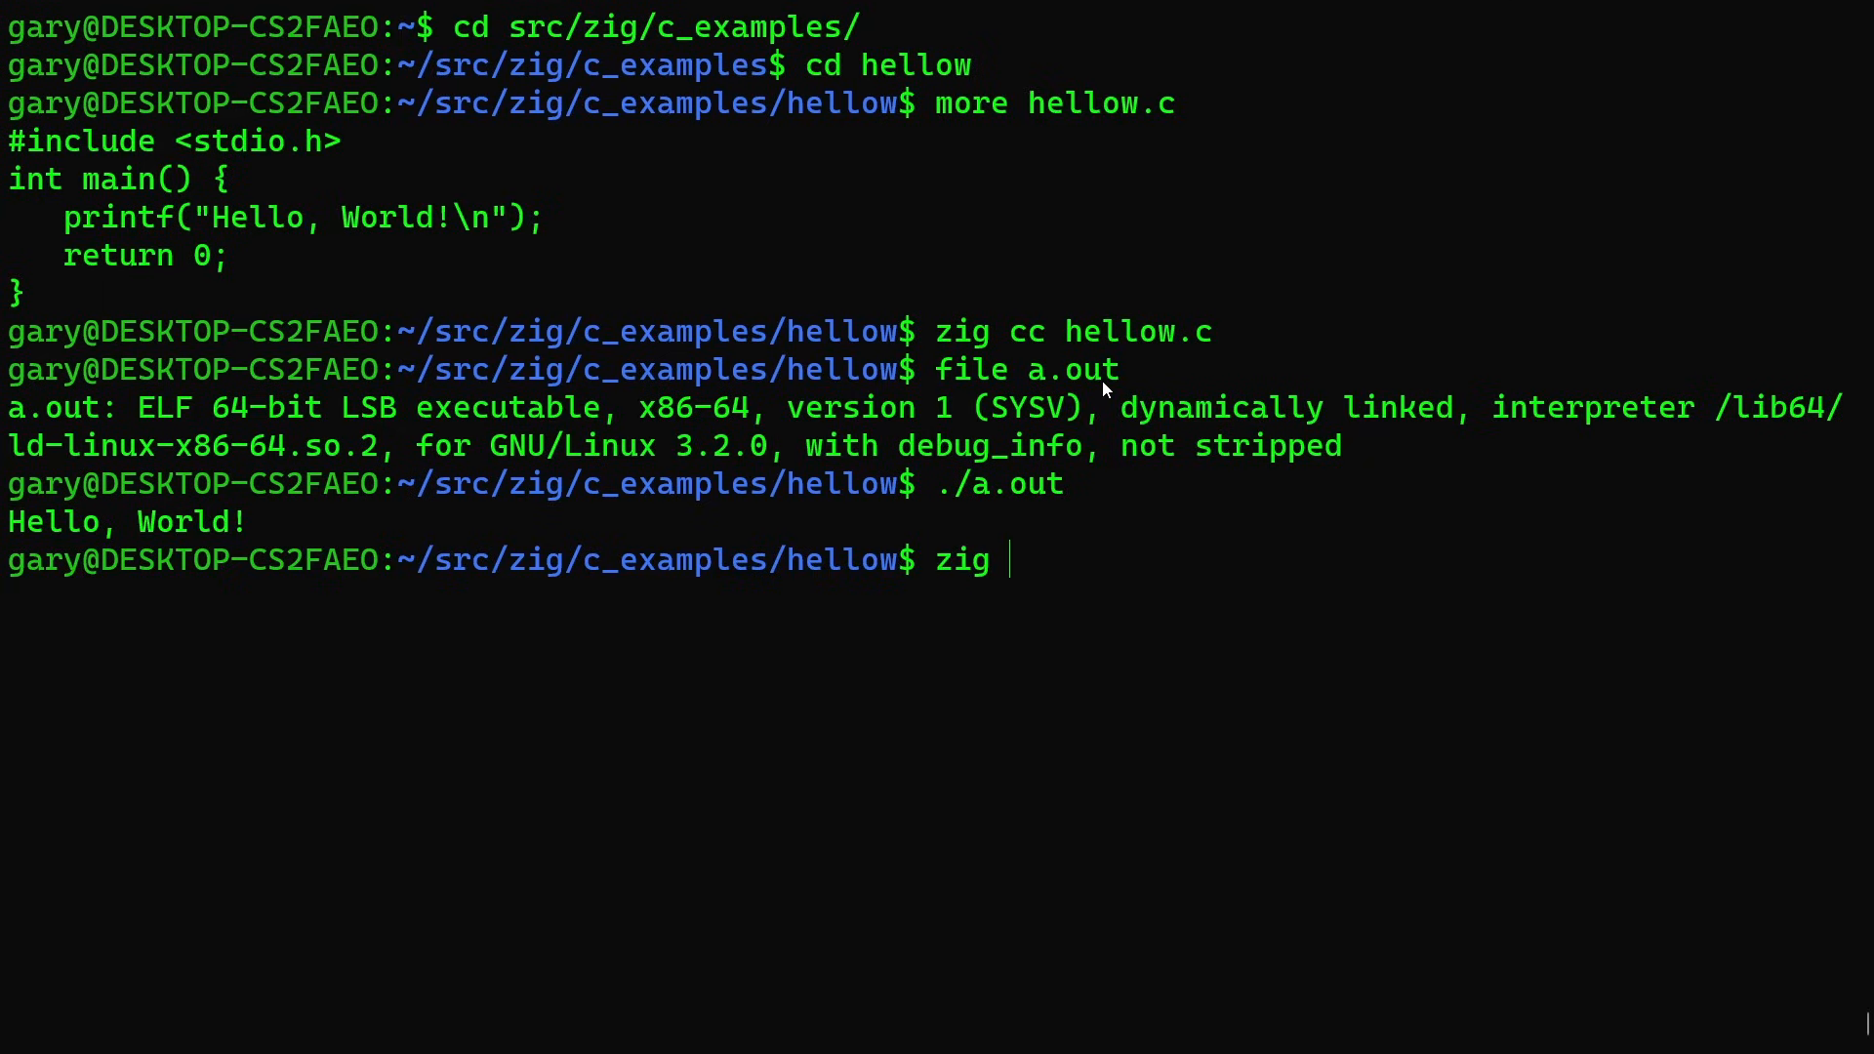
type("cc -o")
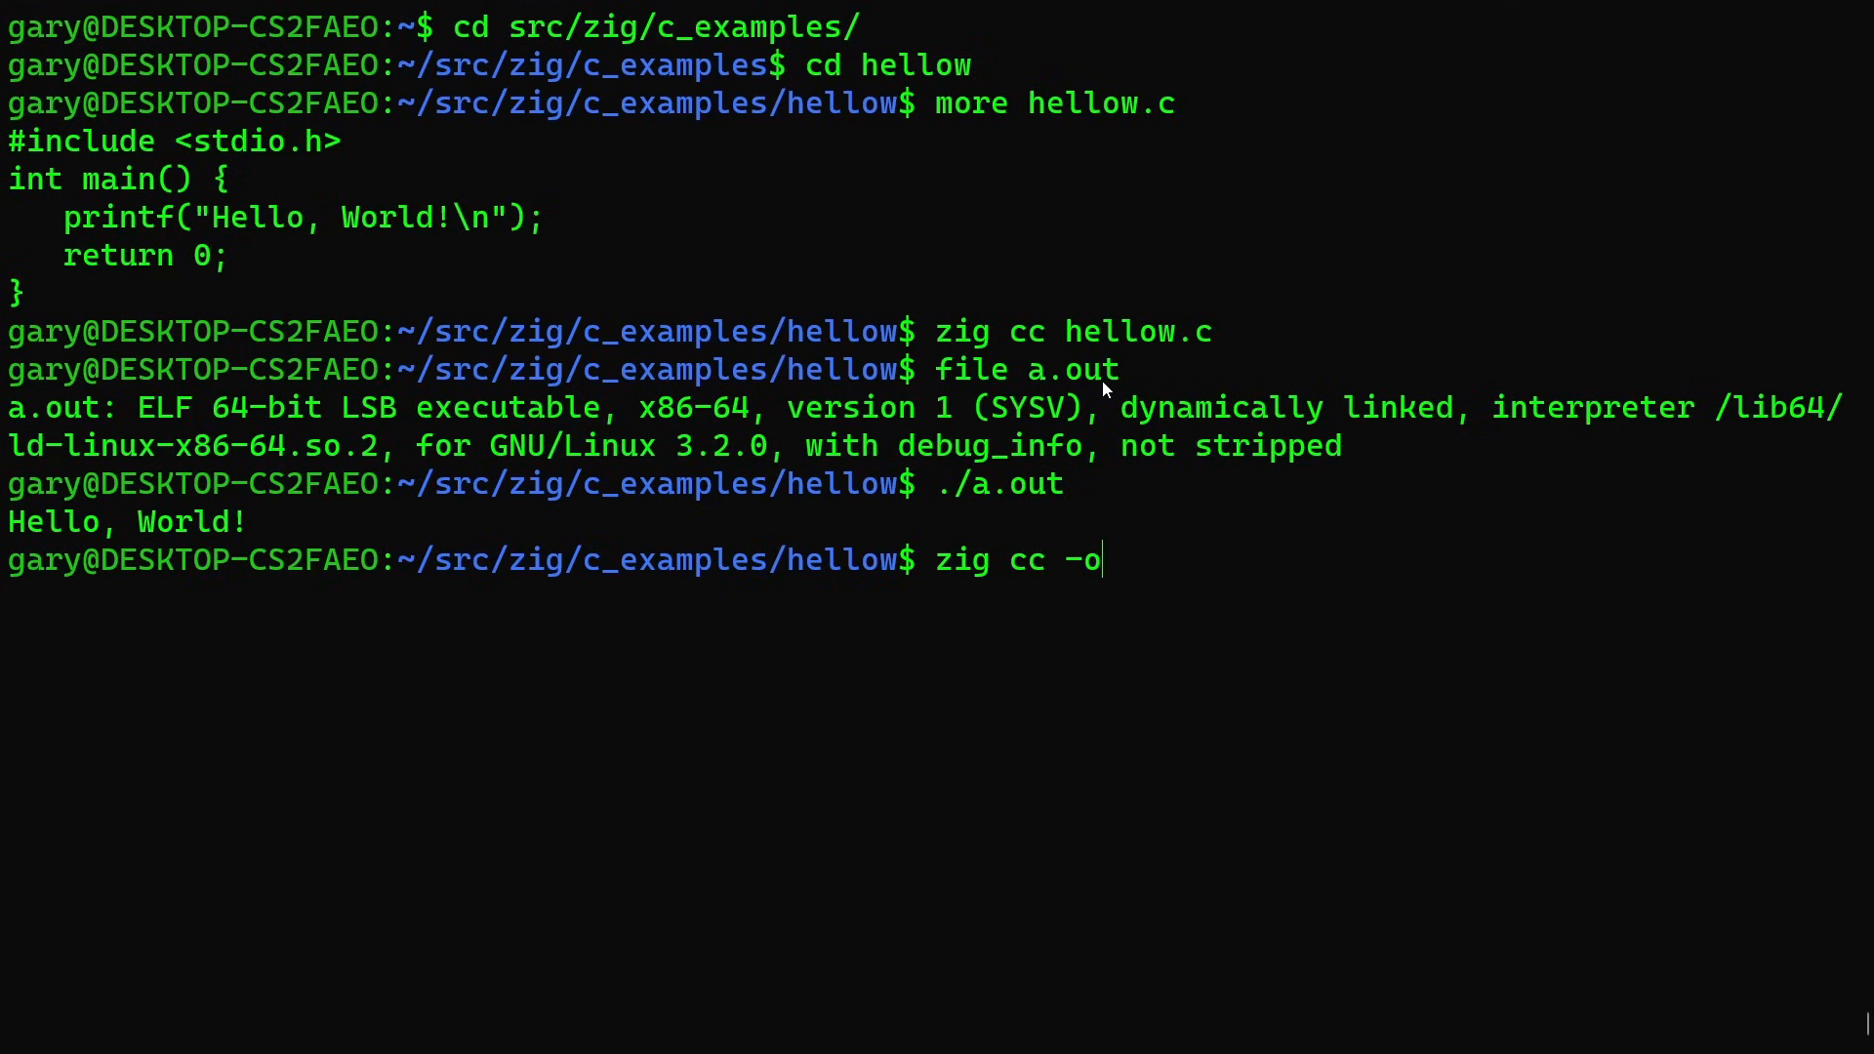
type("hellow")
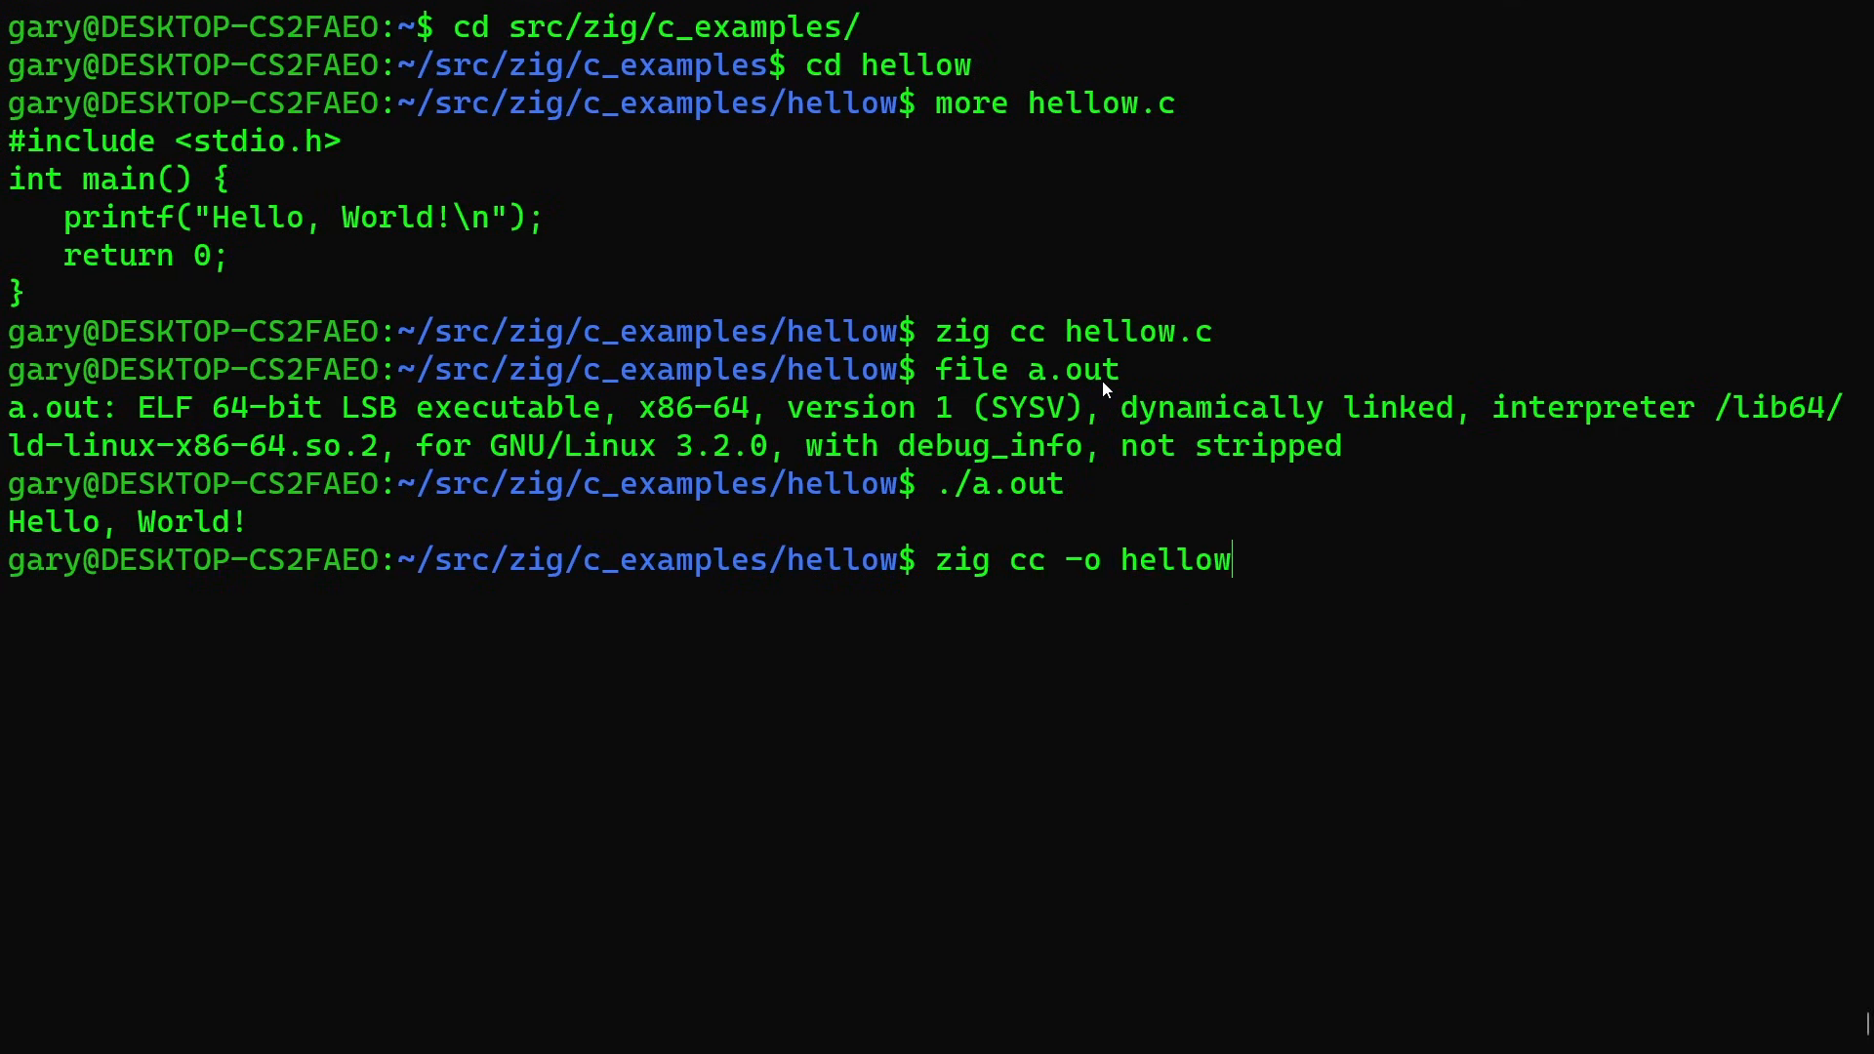
type("hellow.c")
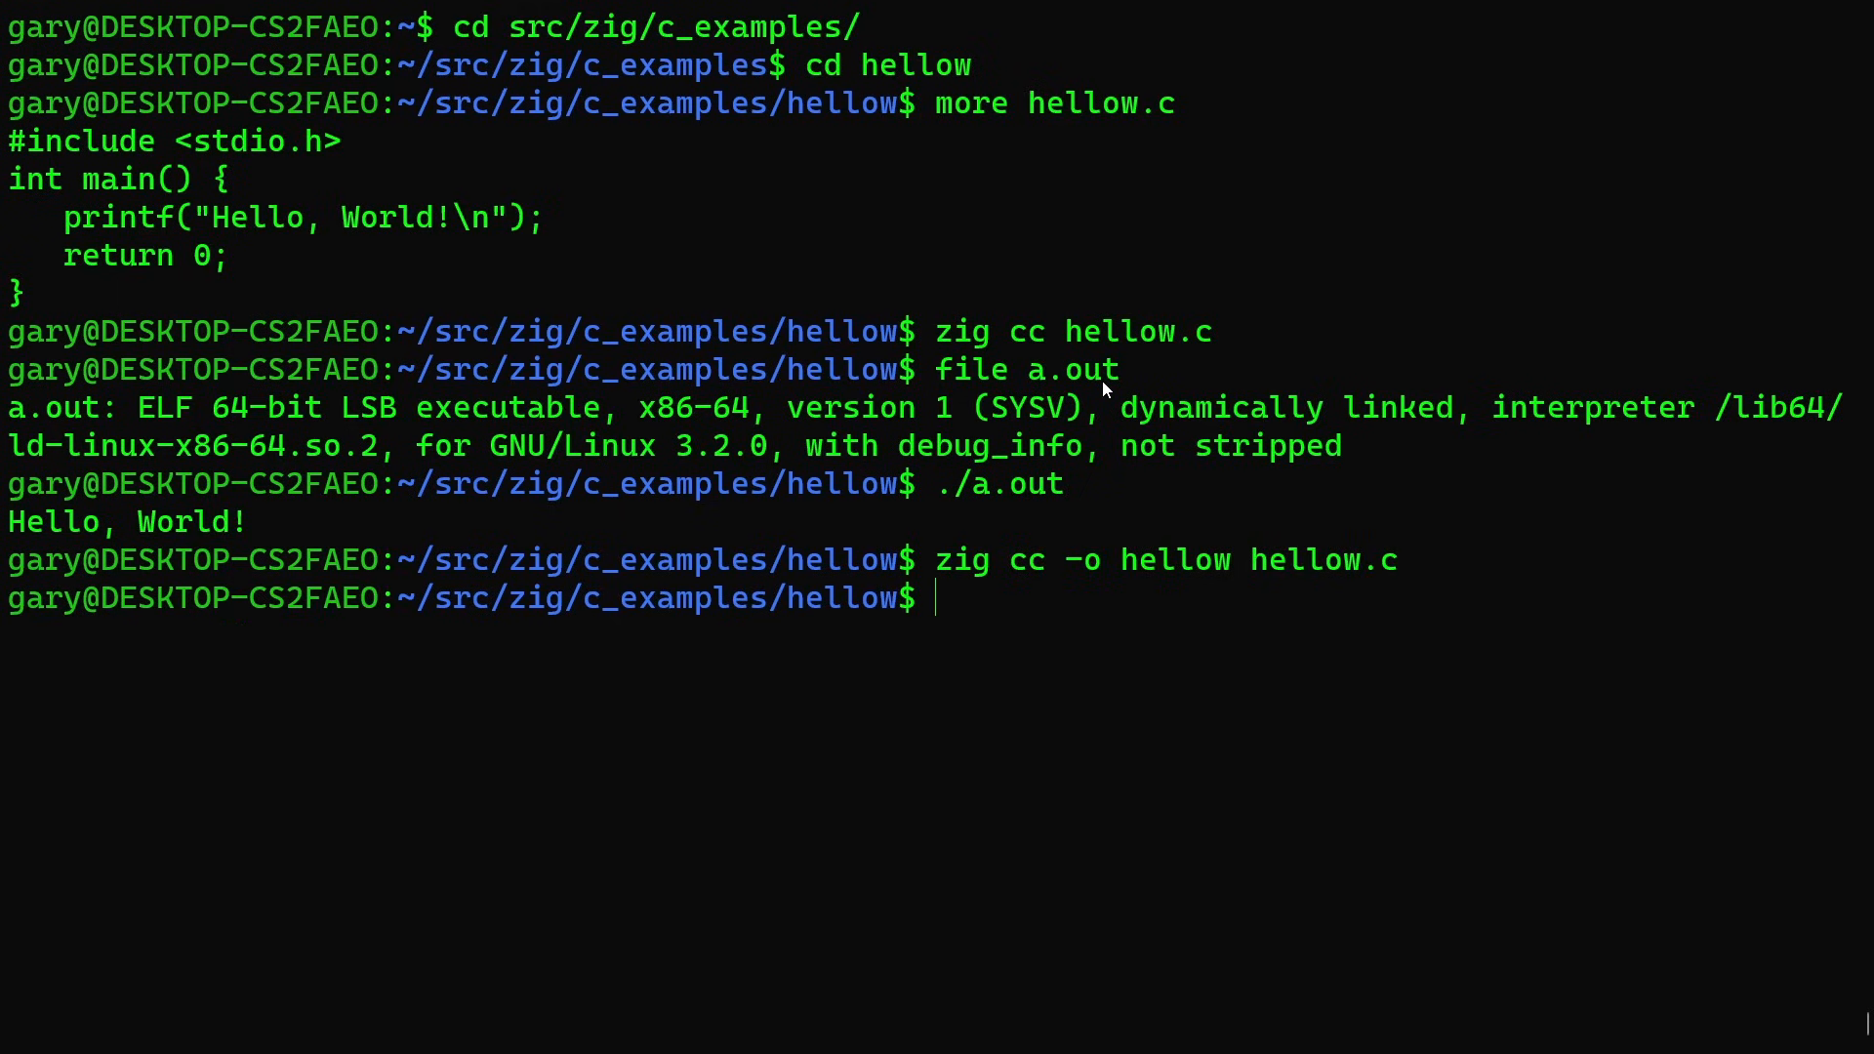
type("./hellow")
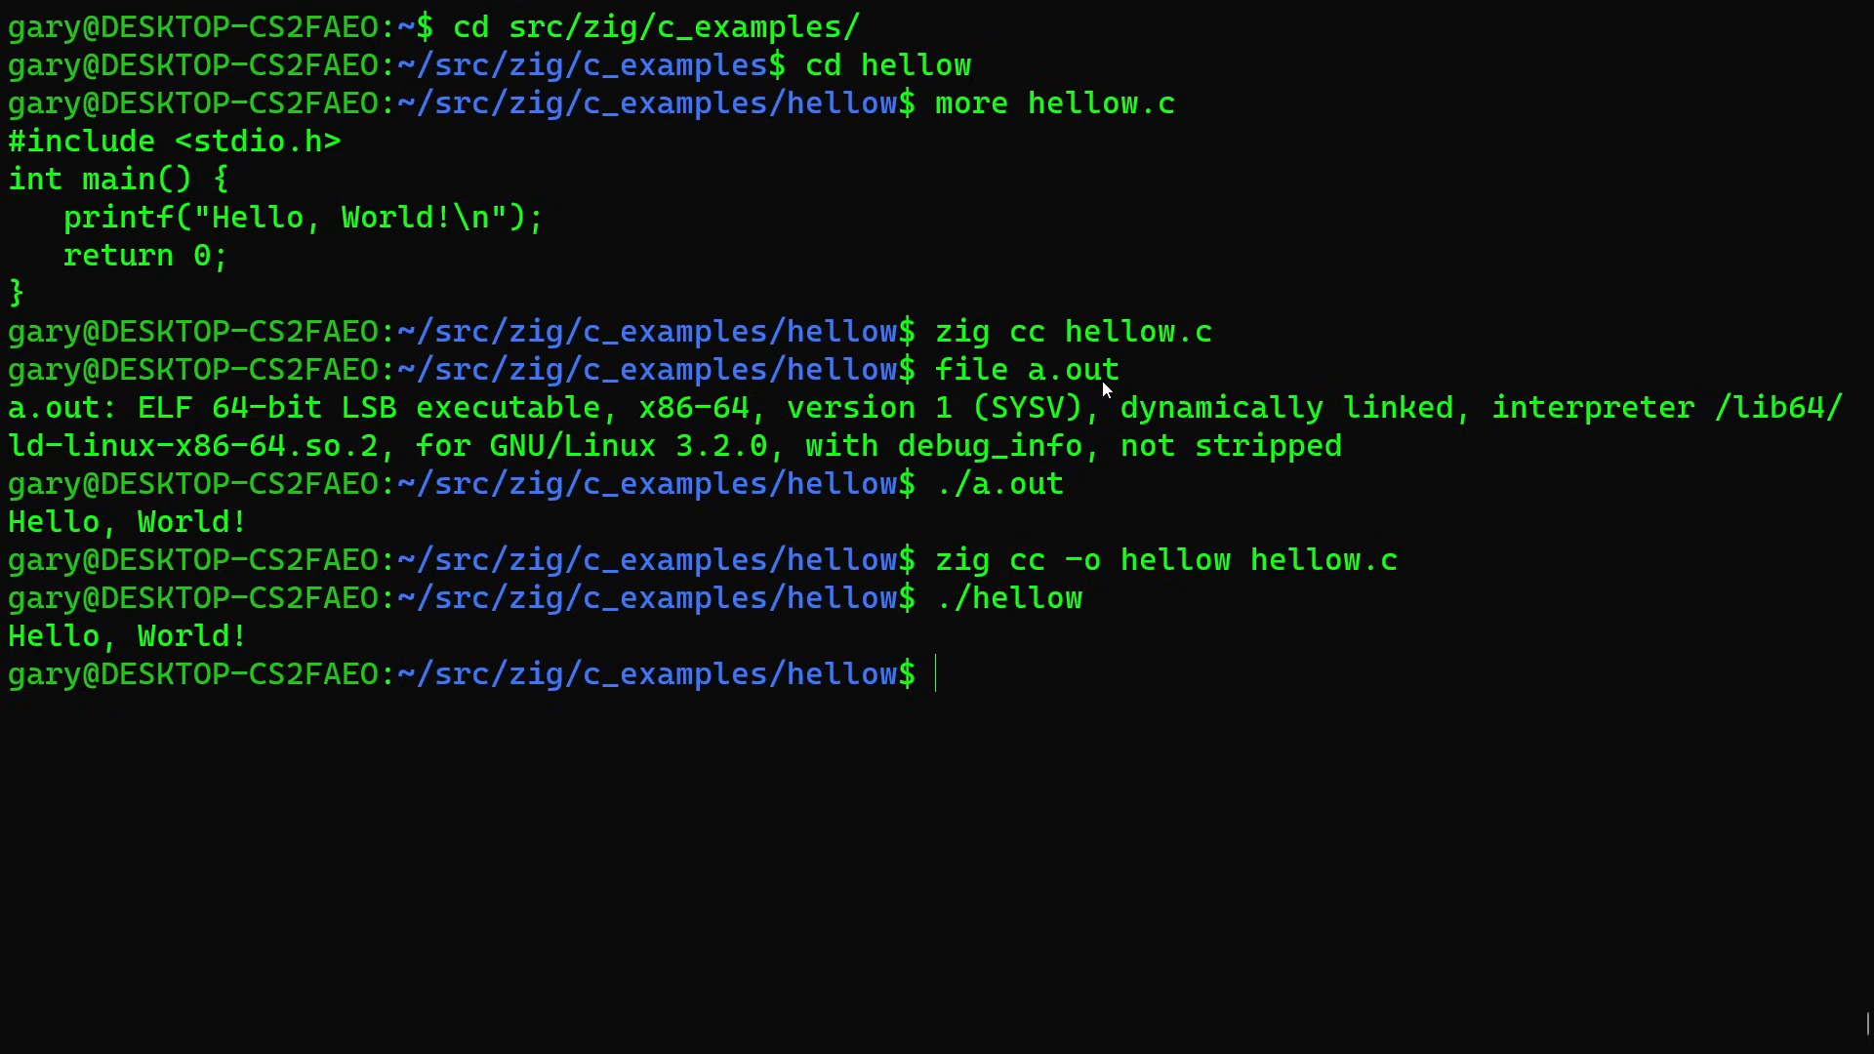
type("ua")
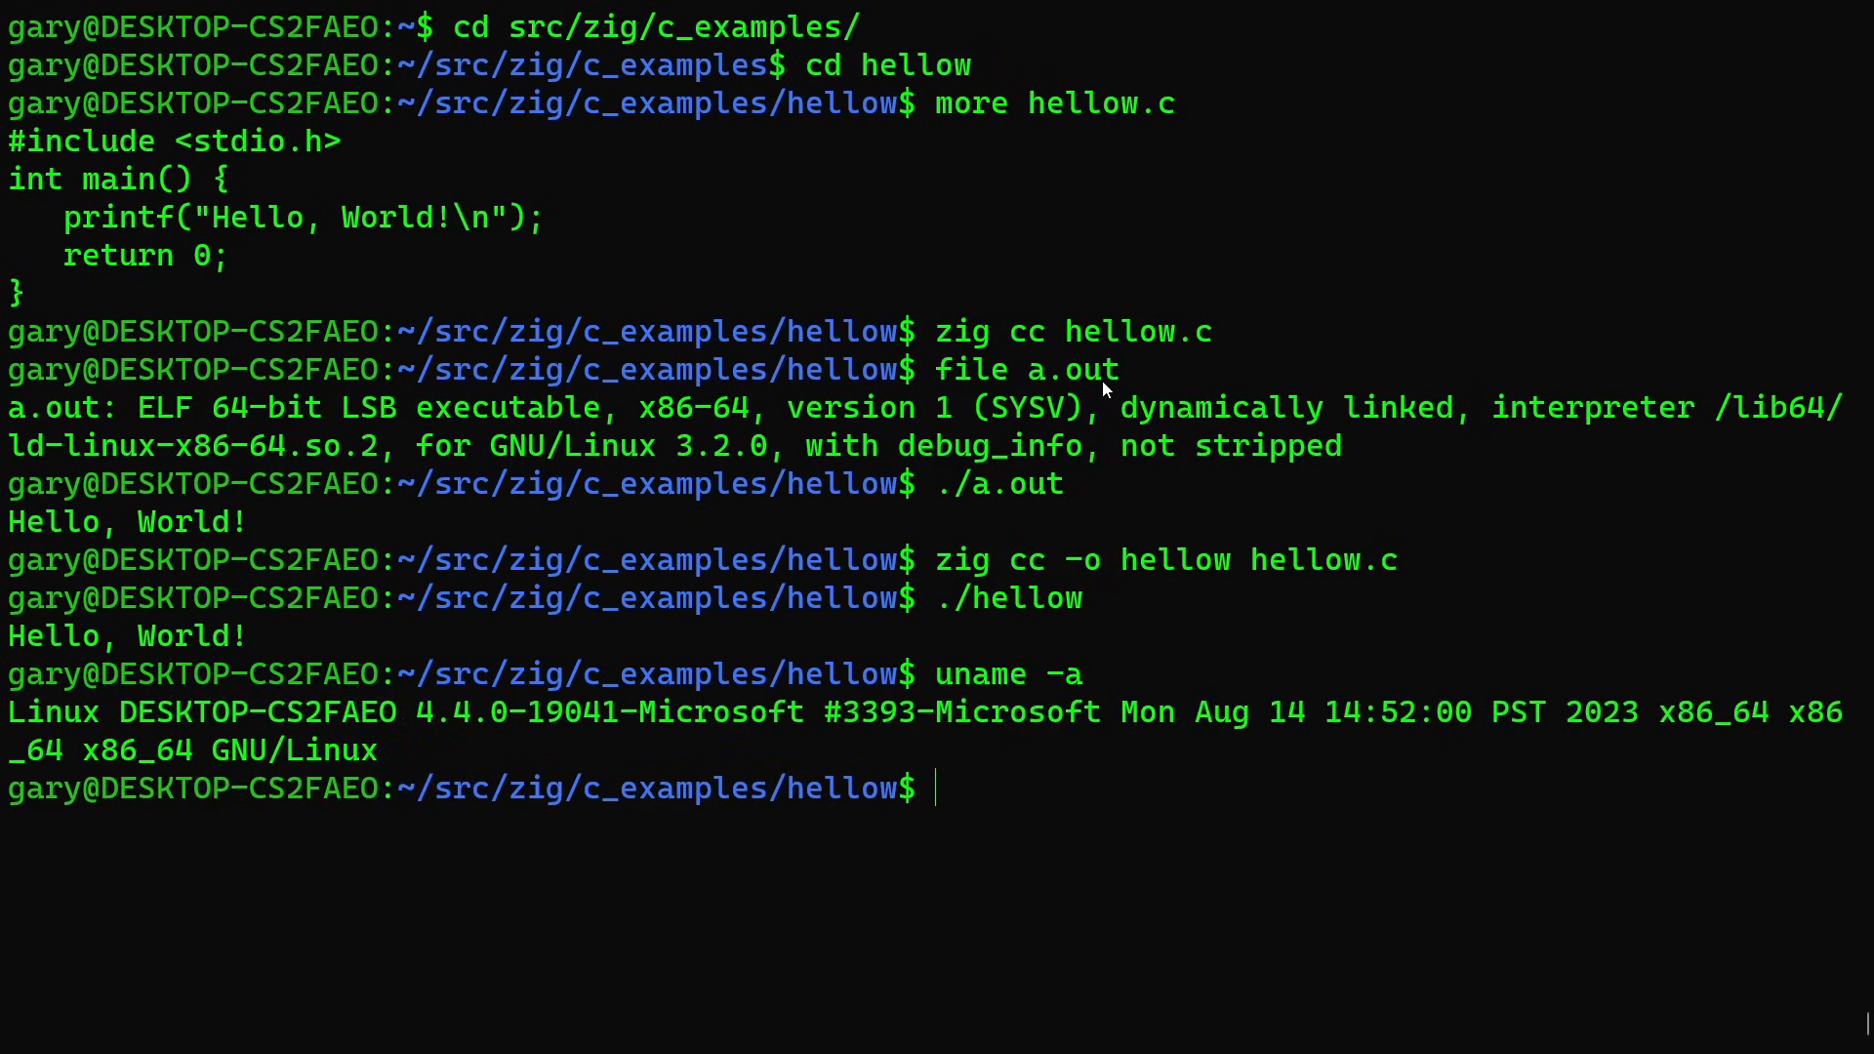
mouse_move(93, 760)
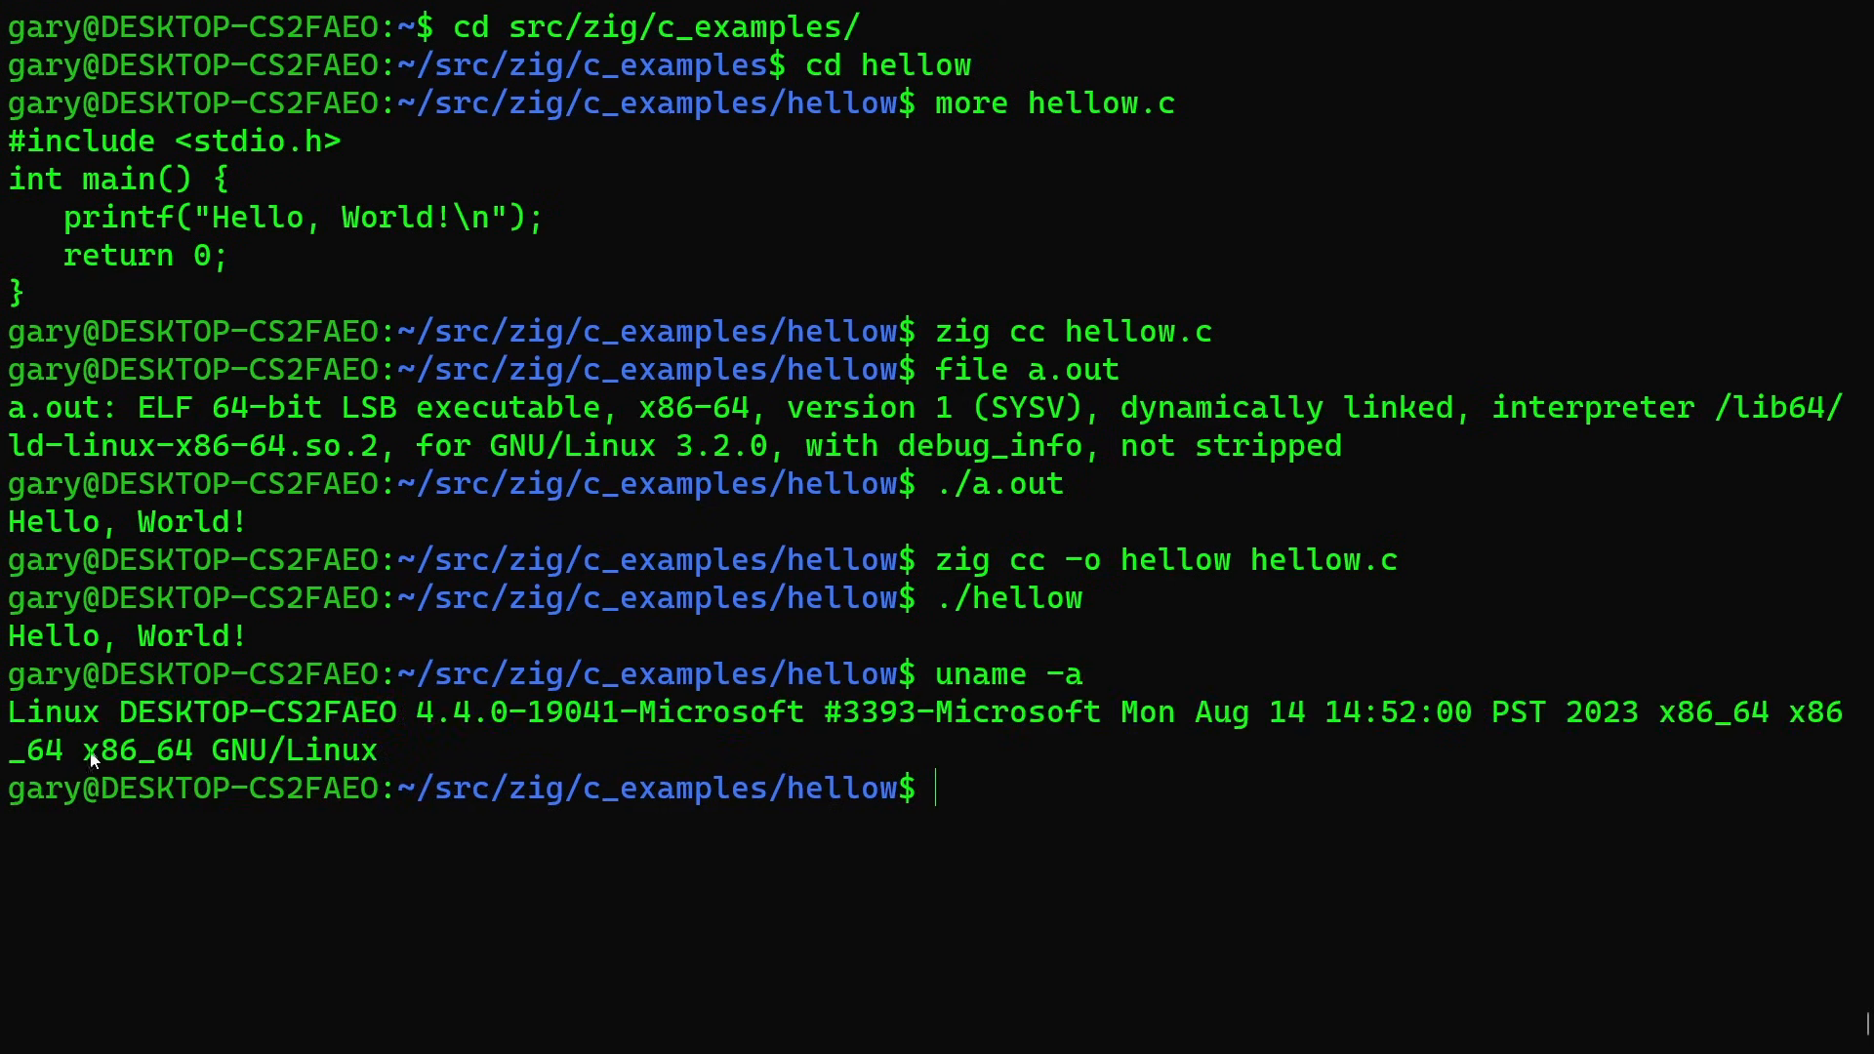
Highlight x86_64 in the uname -a kernel report.
double_click(135, 749)
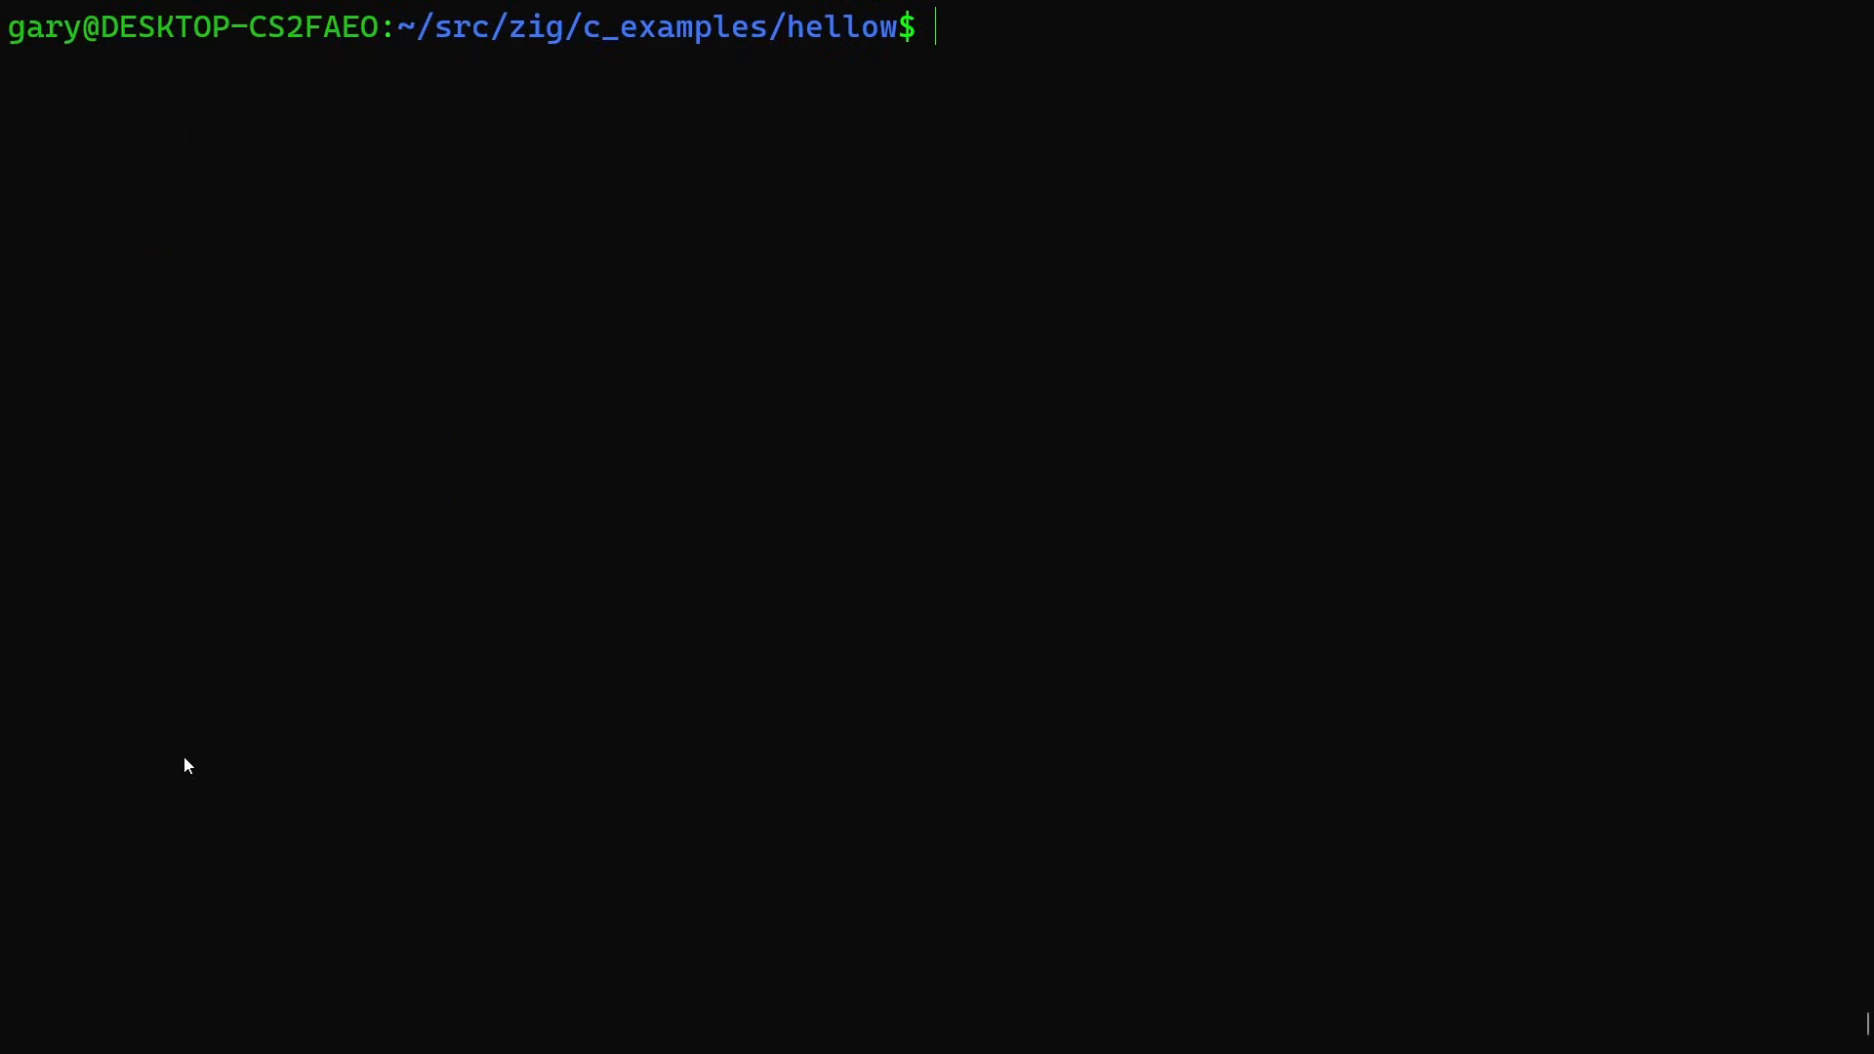
mouse_move(201, 766)
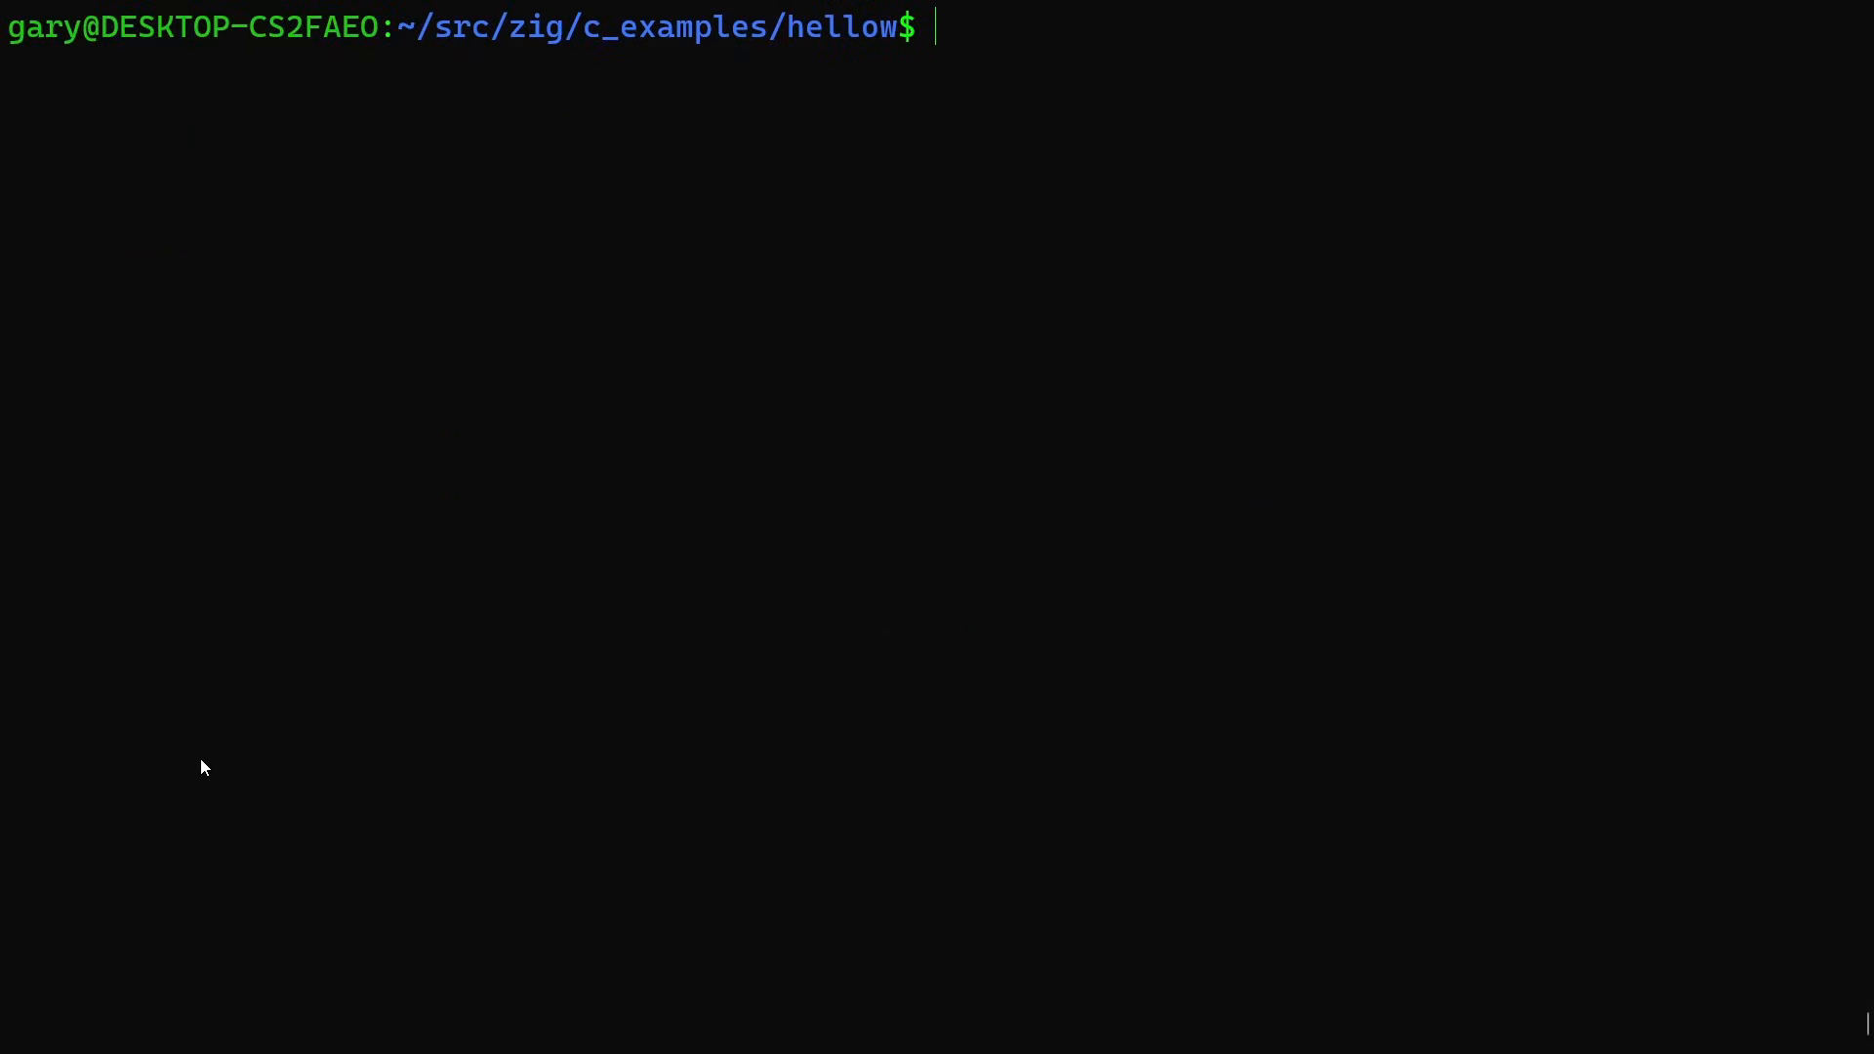
Cross-compile hellow.c into hellow_aarch64 with zig cc -target aarch64-linux-gnu.
type("zig c")
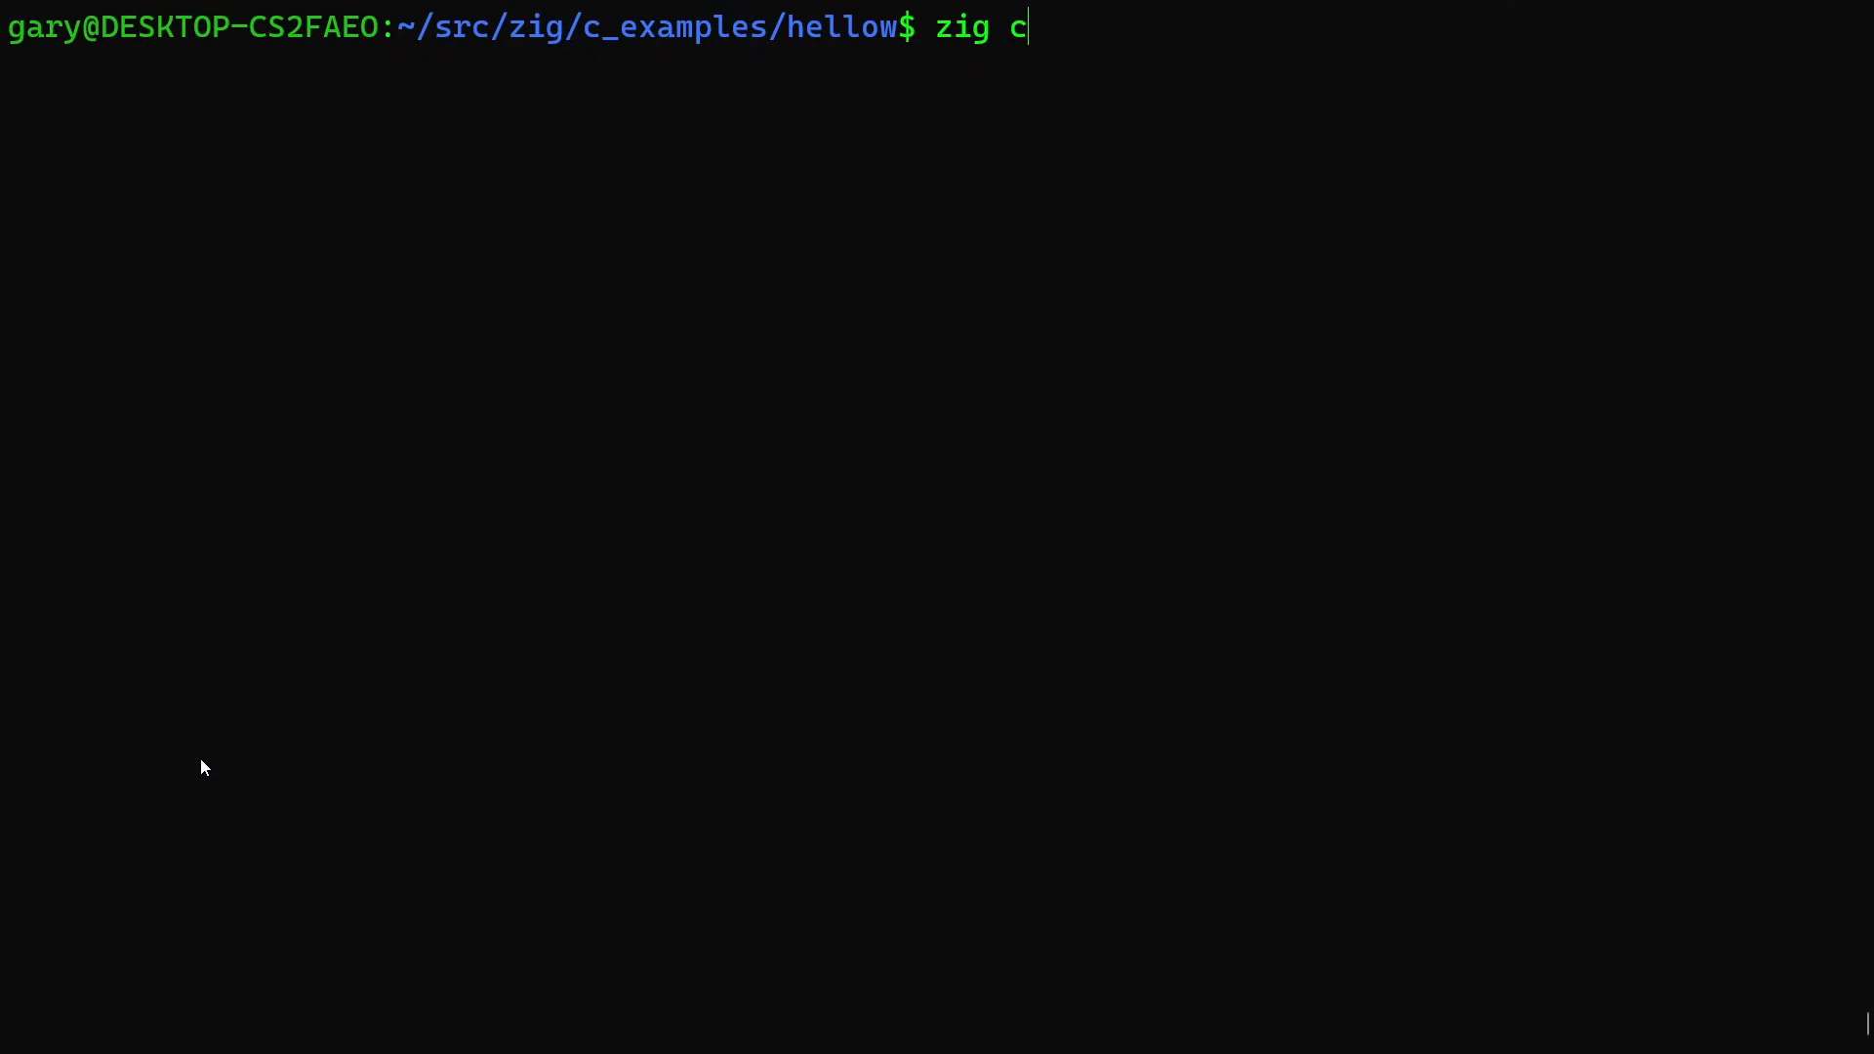
type("c -o")
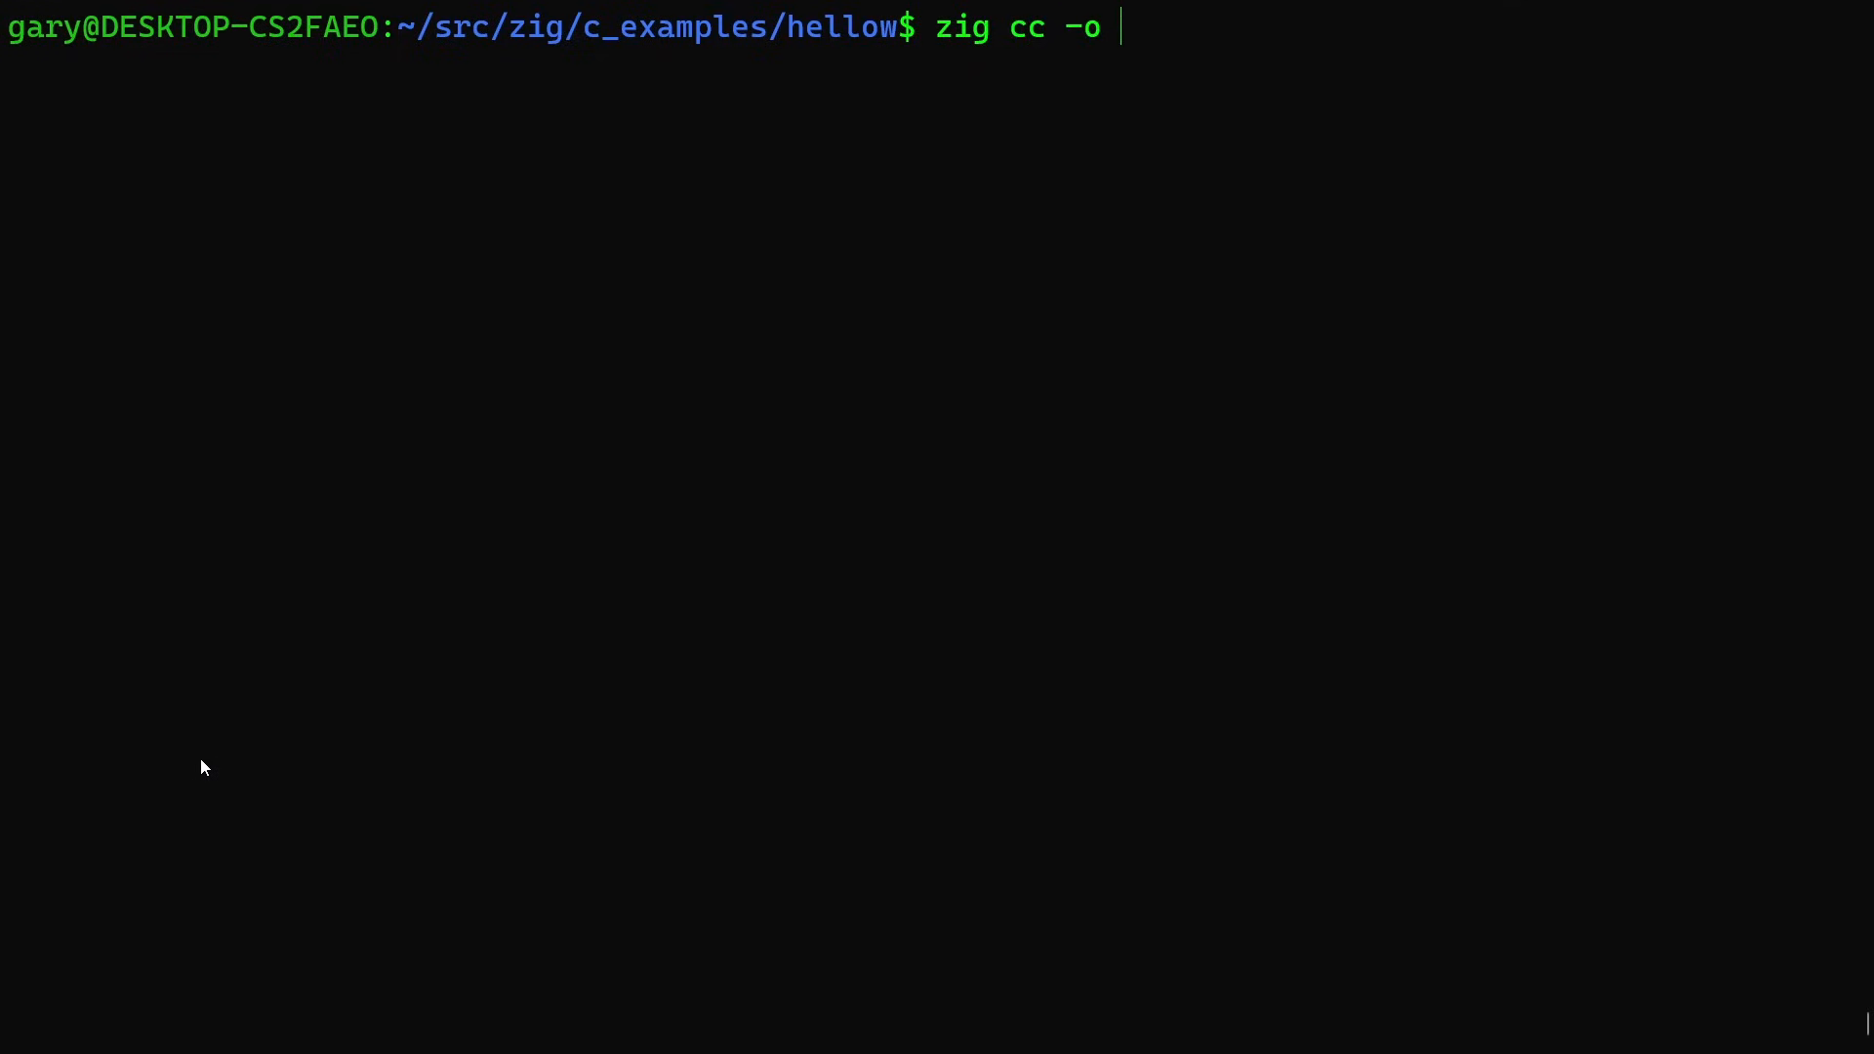
type("hellow")
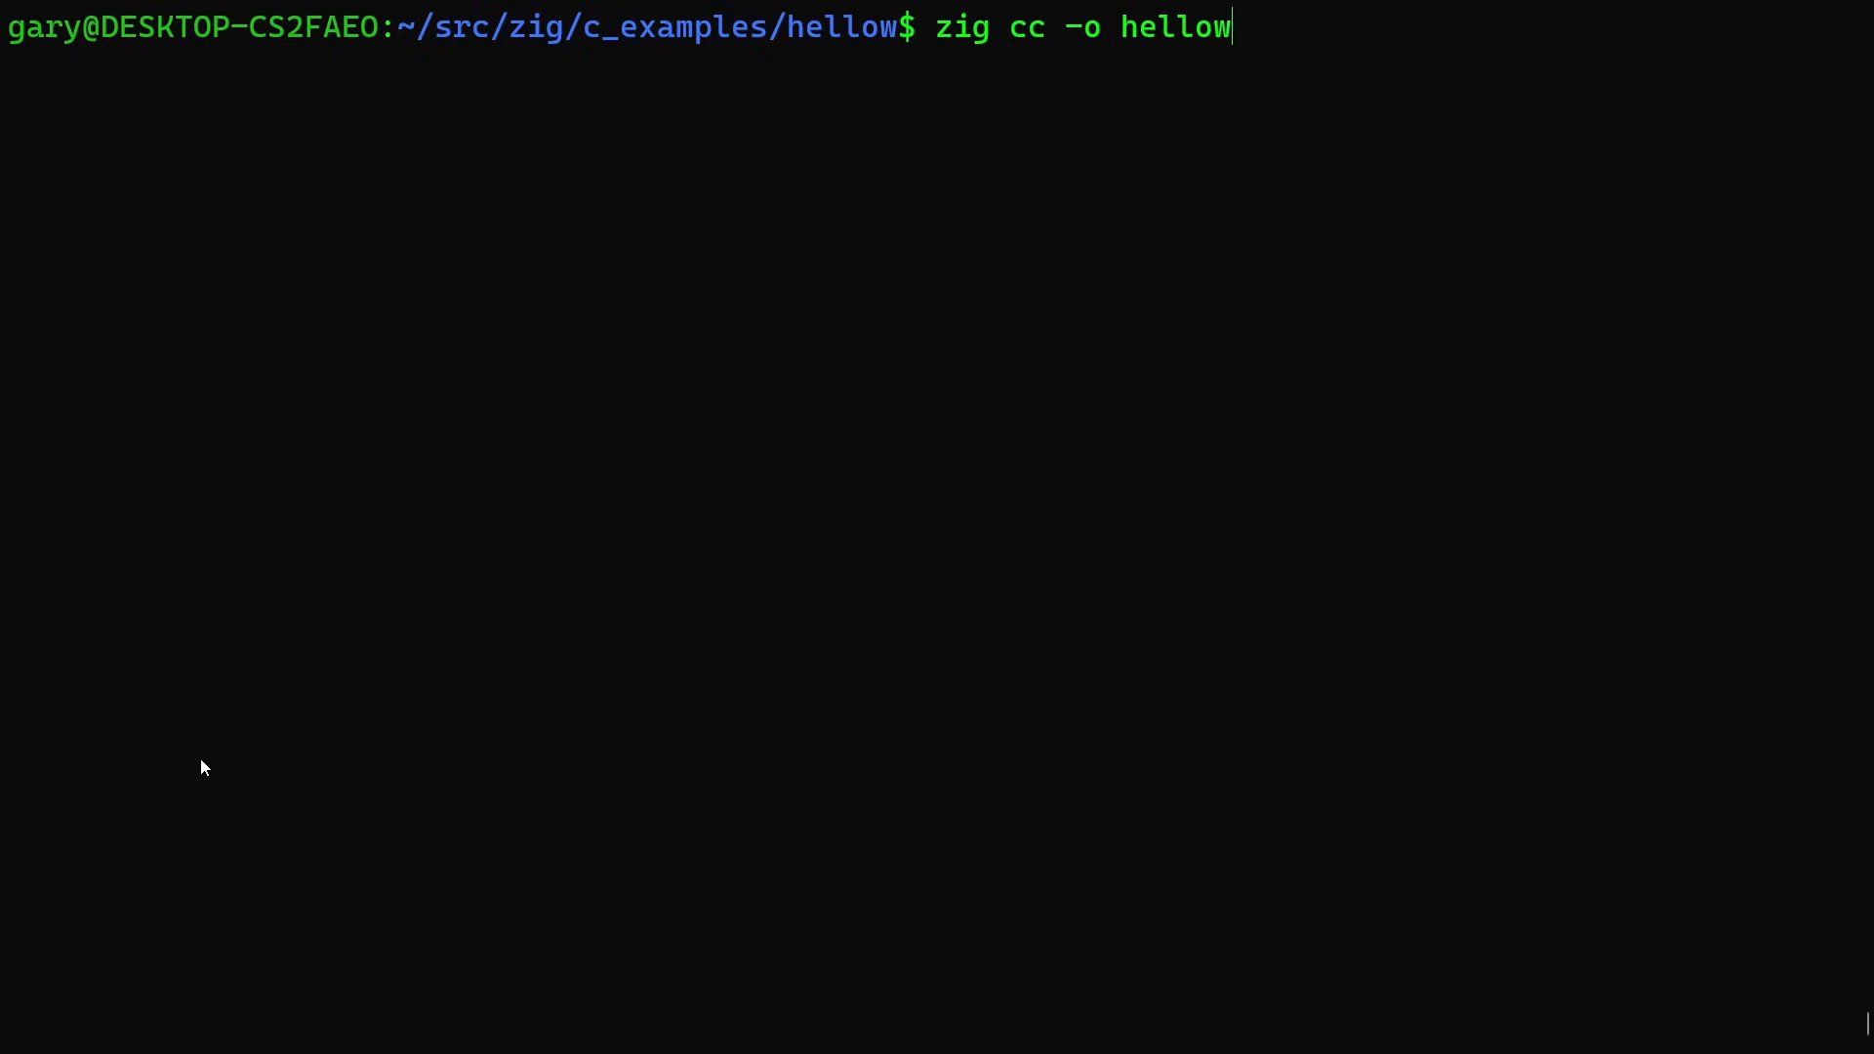
type("_aa")
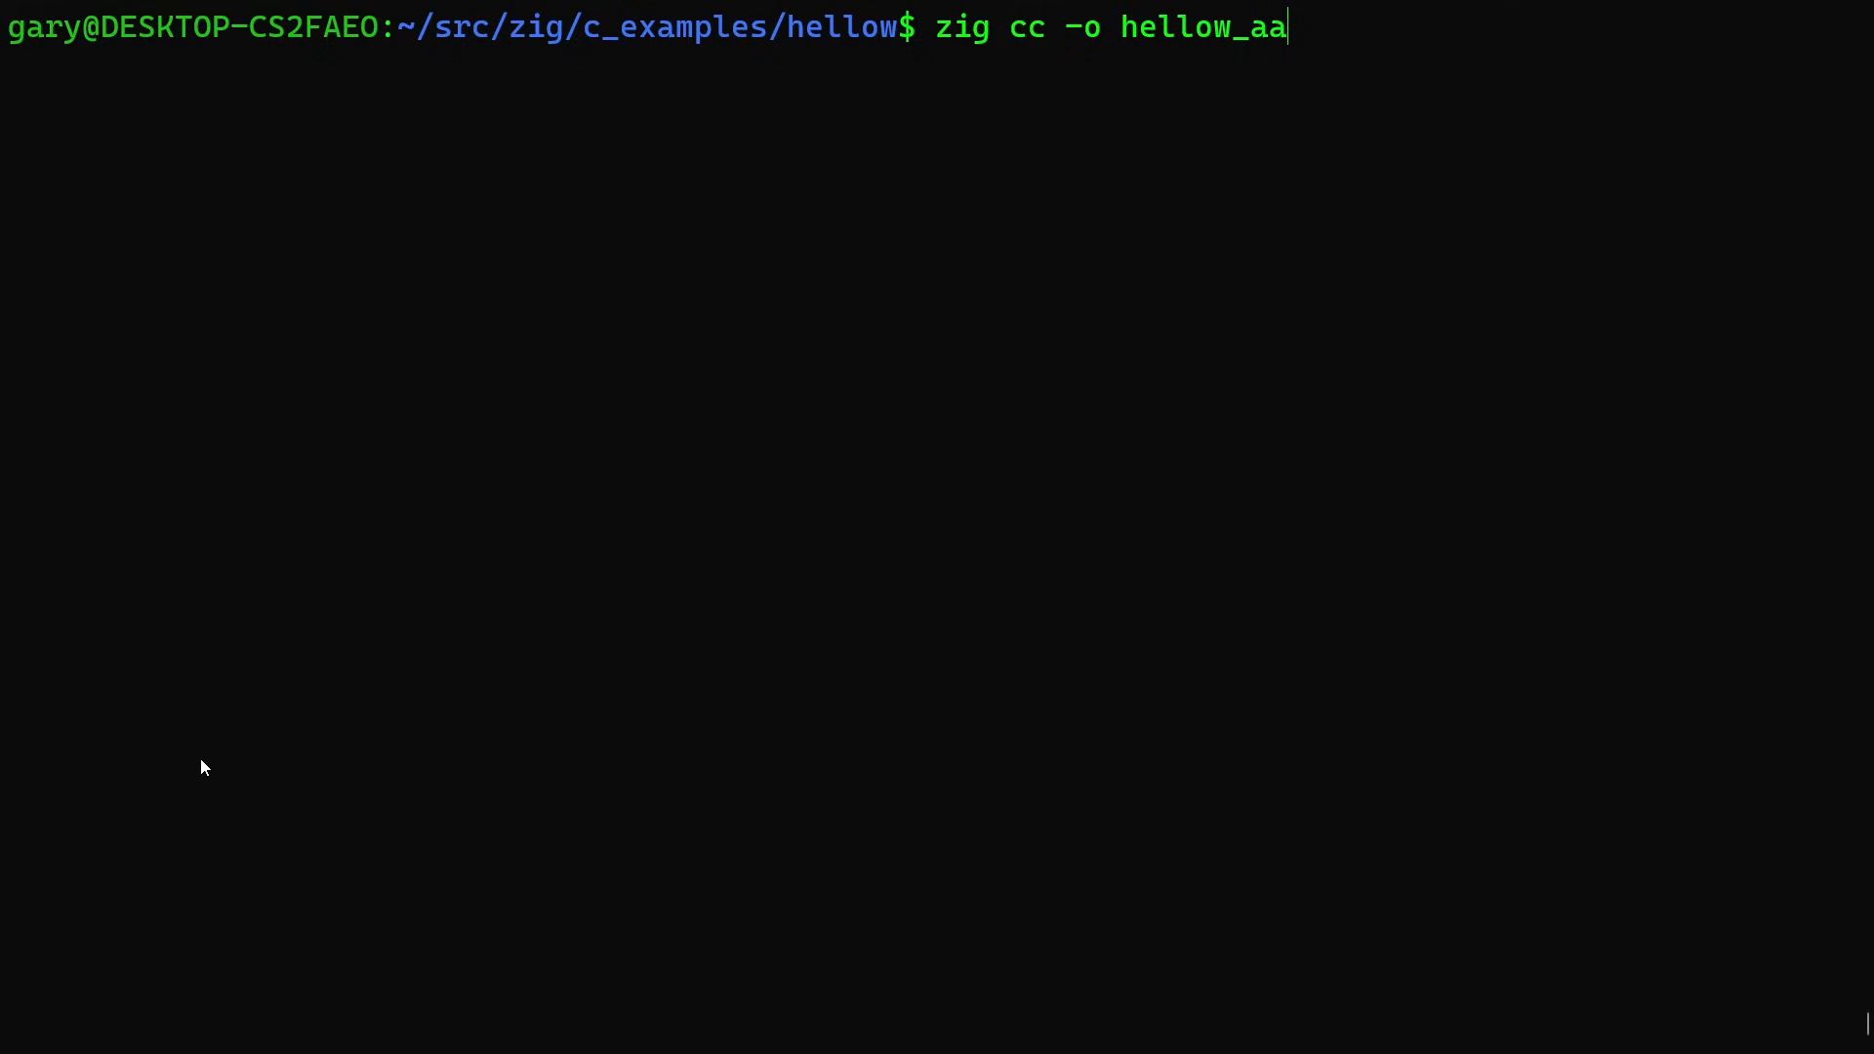
type("rch64")
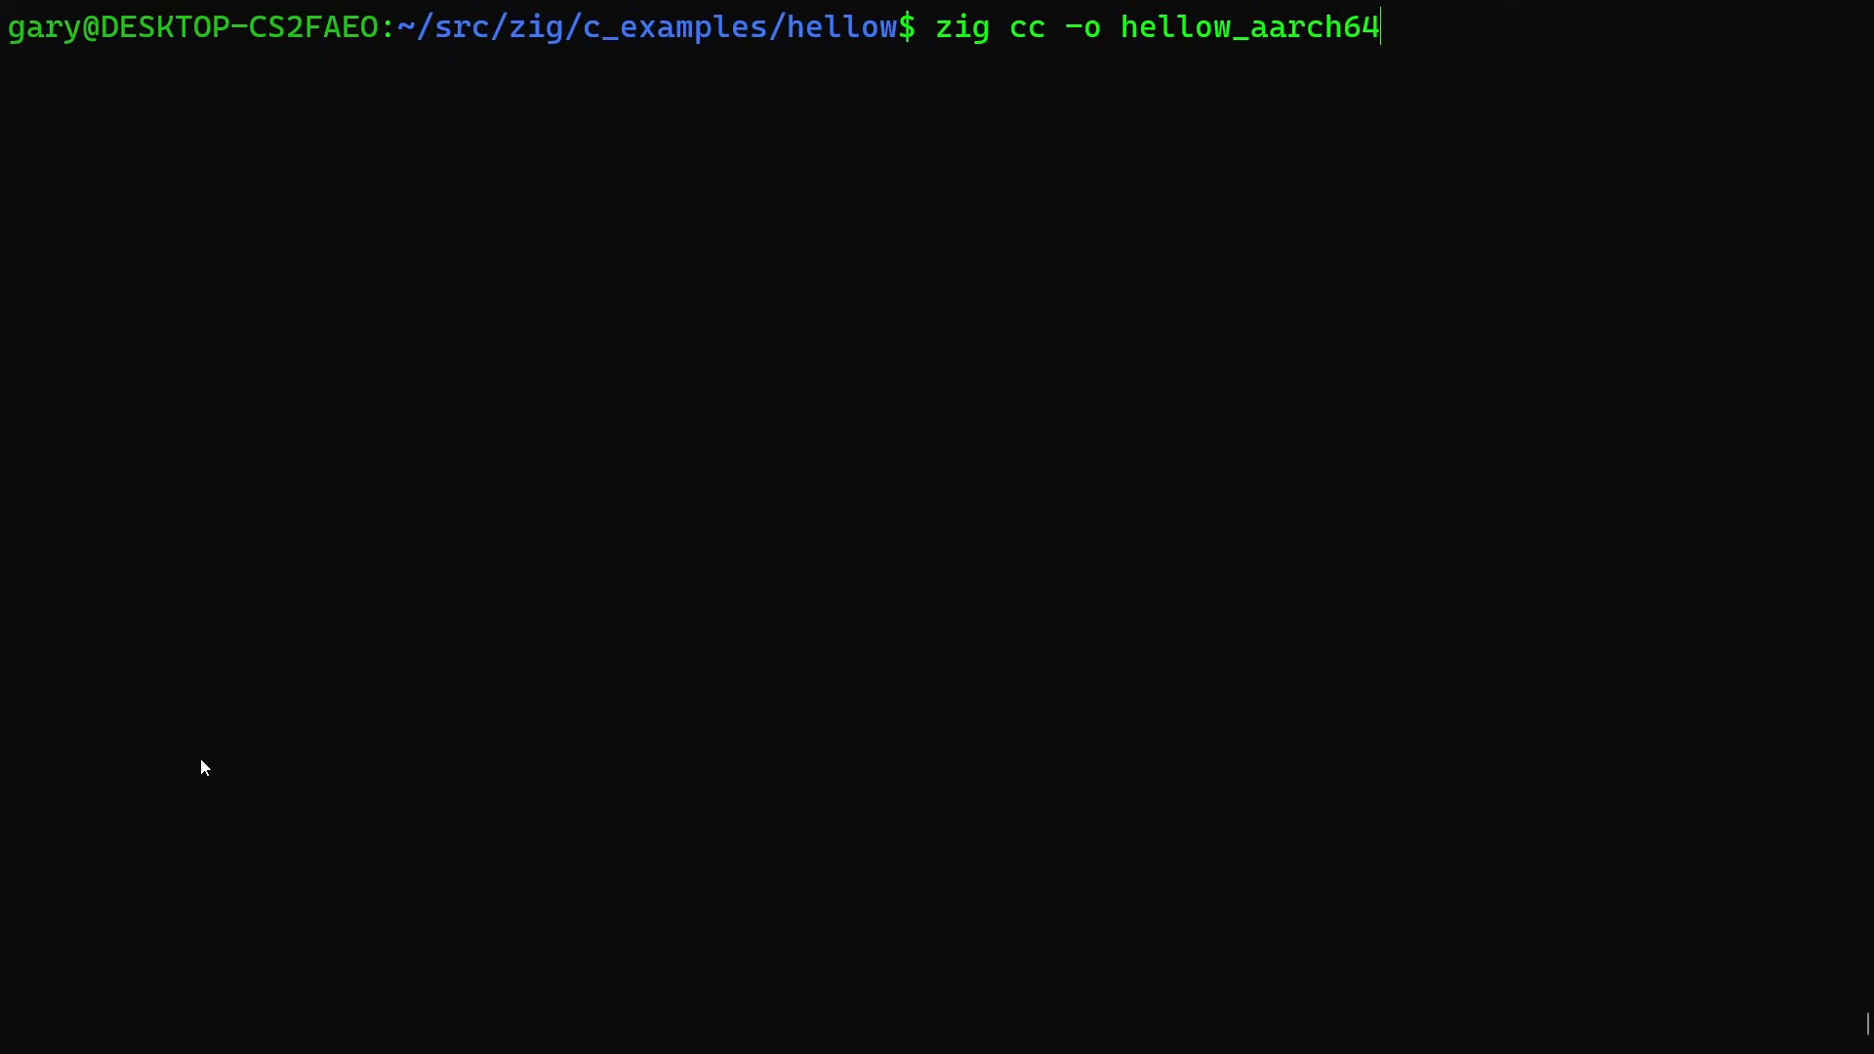
type("he;")
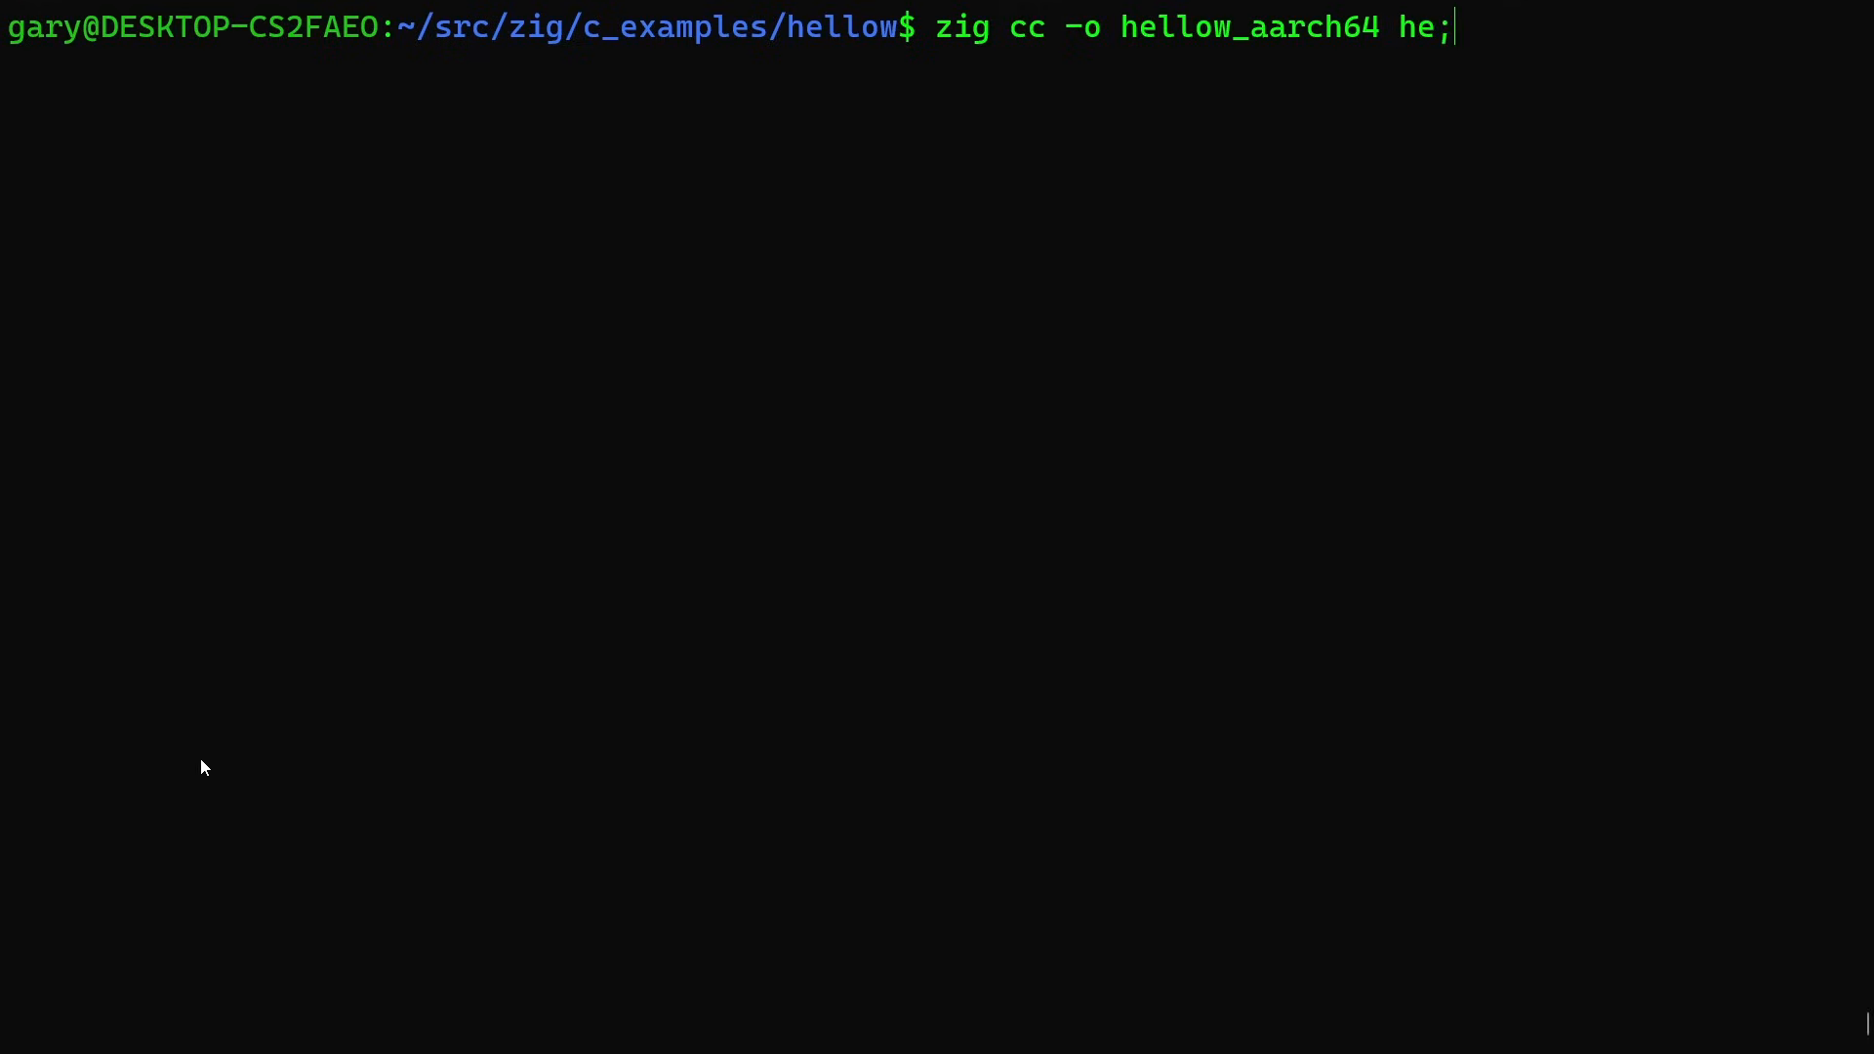
type("p")
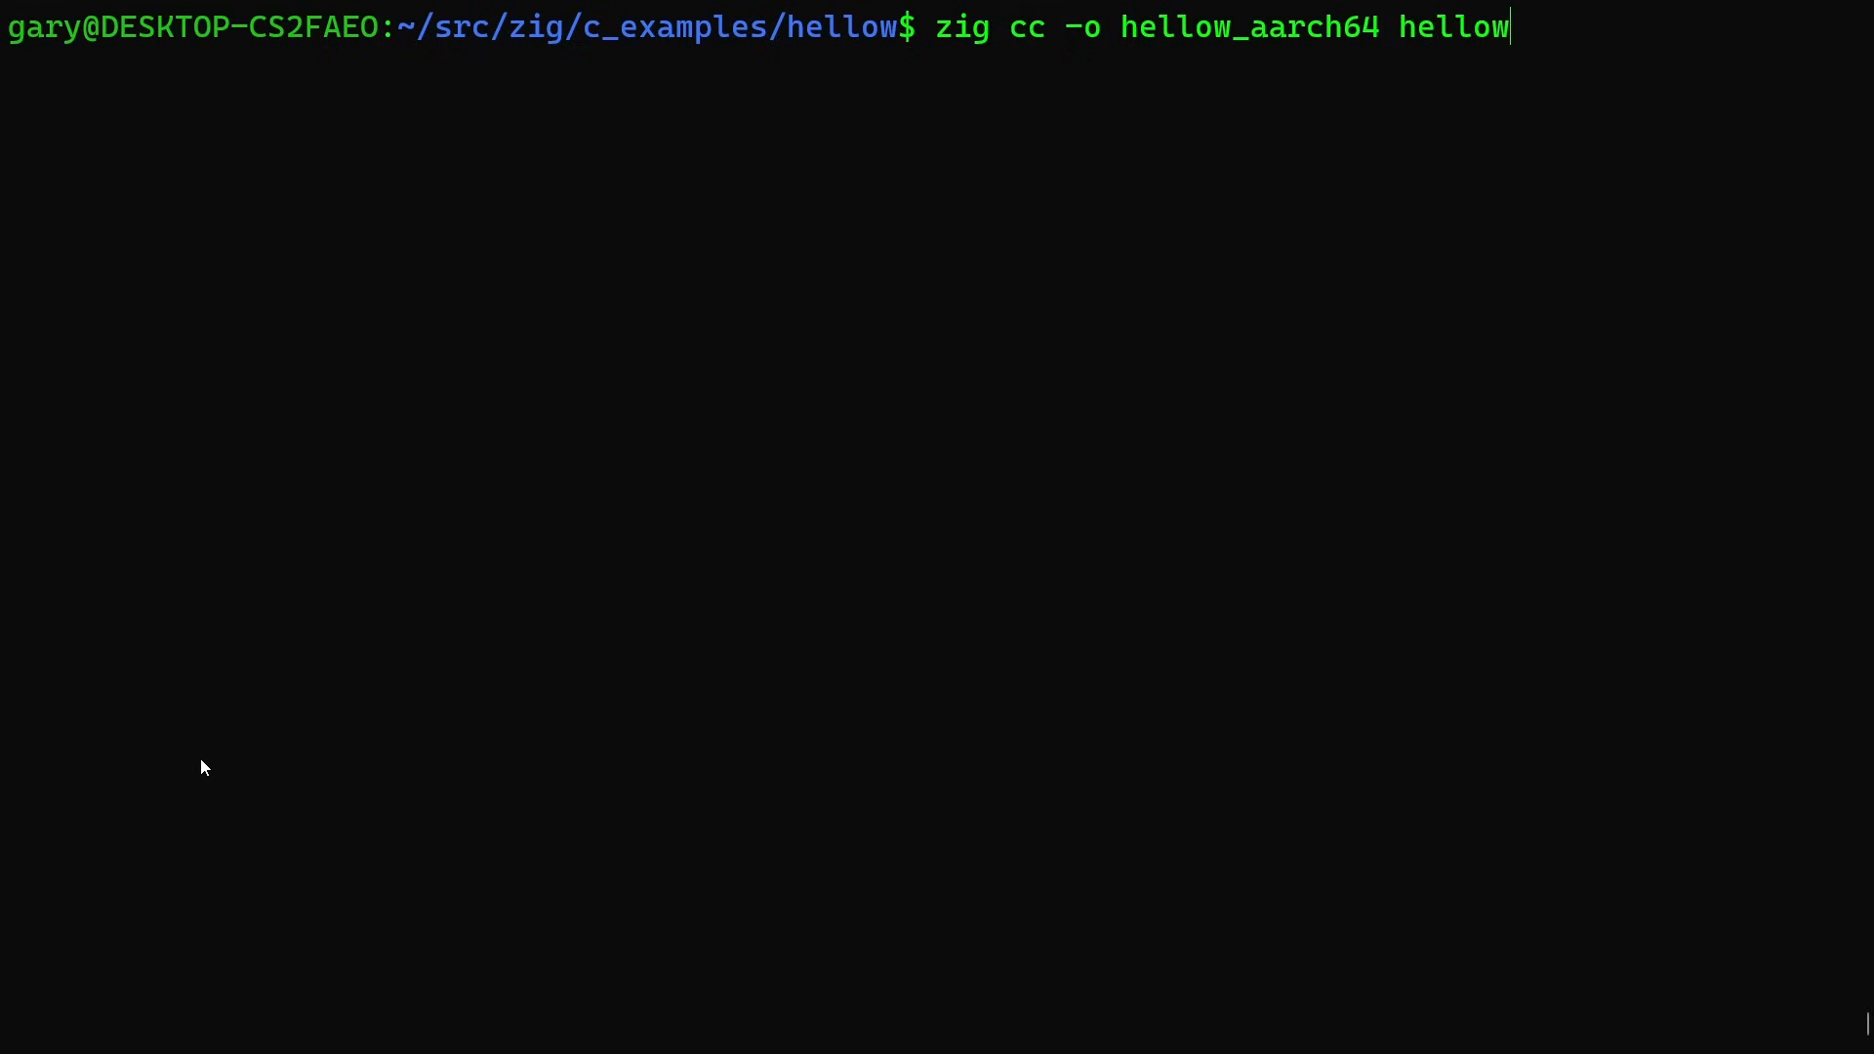
type(".c -")
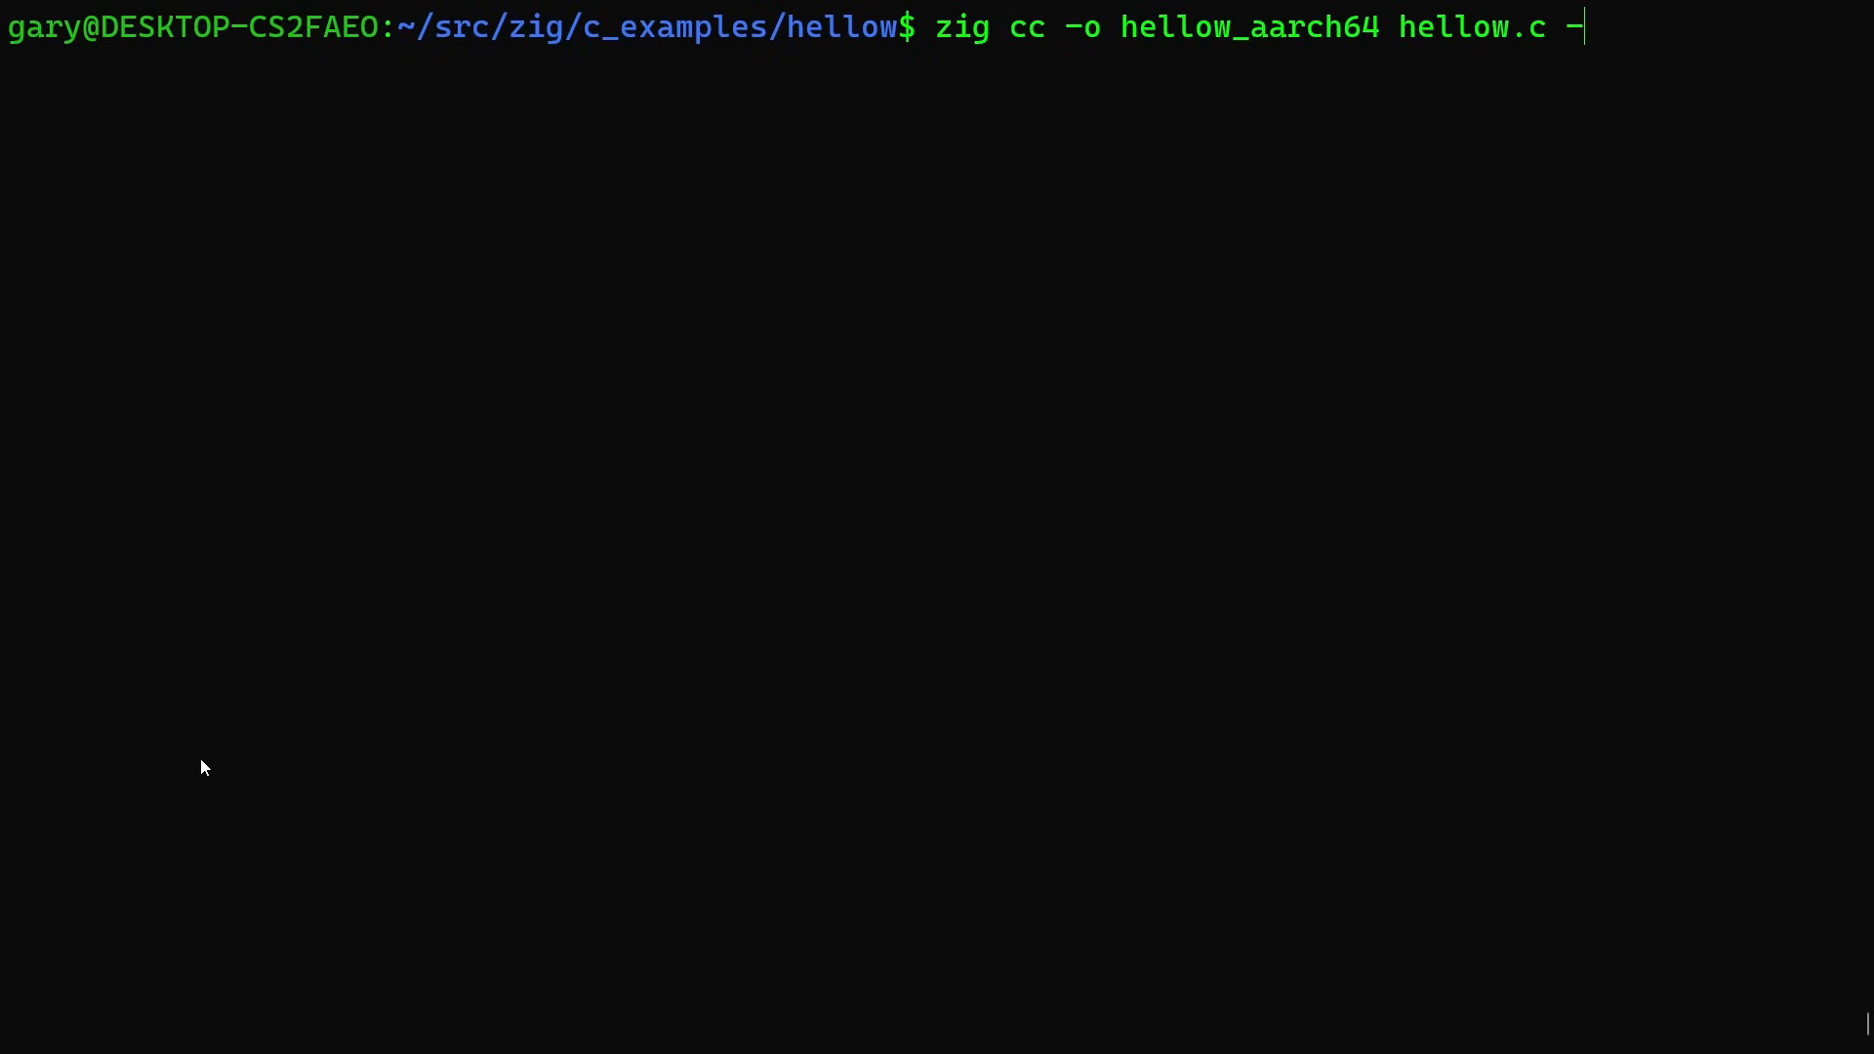
type("target")
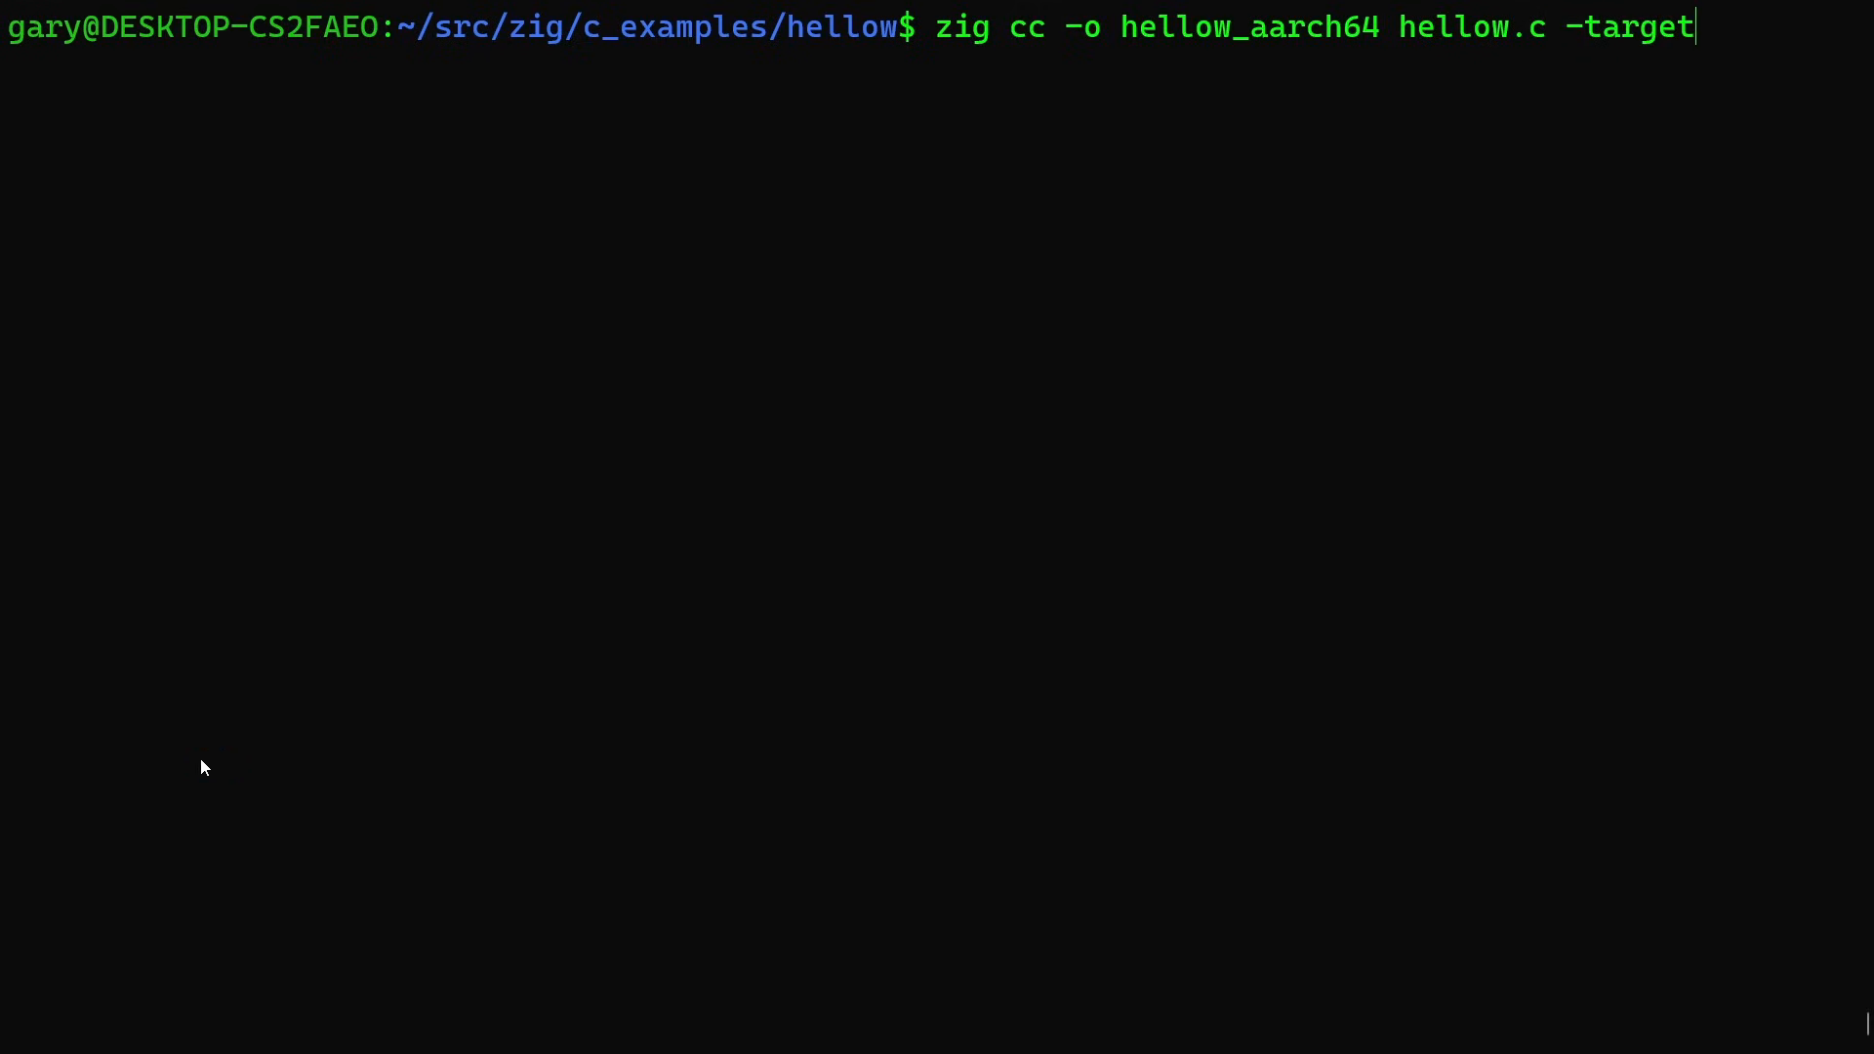
type("aarch")
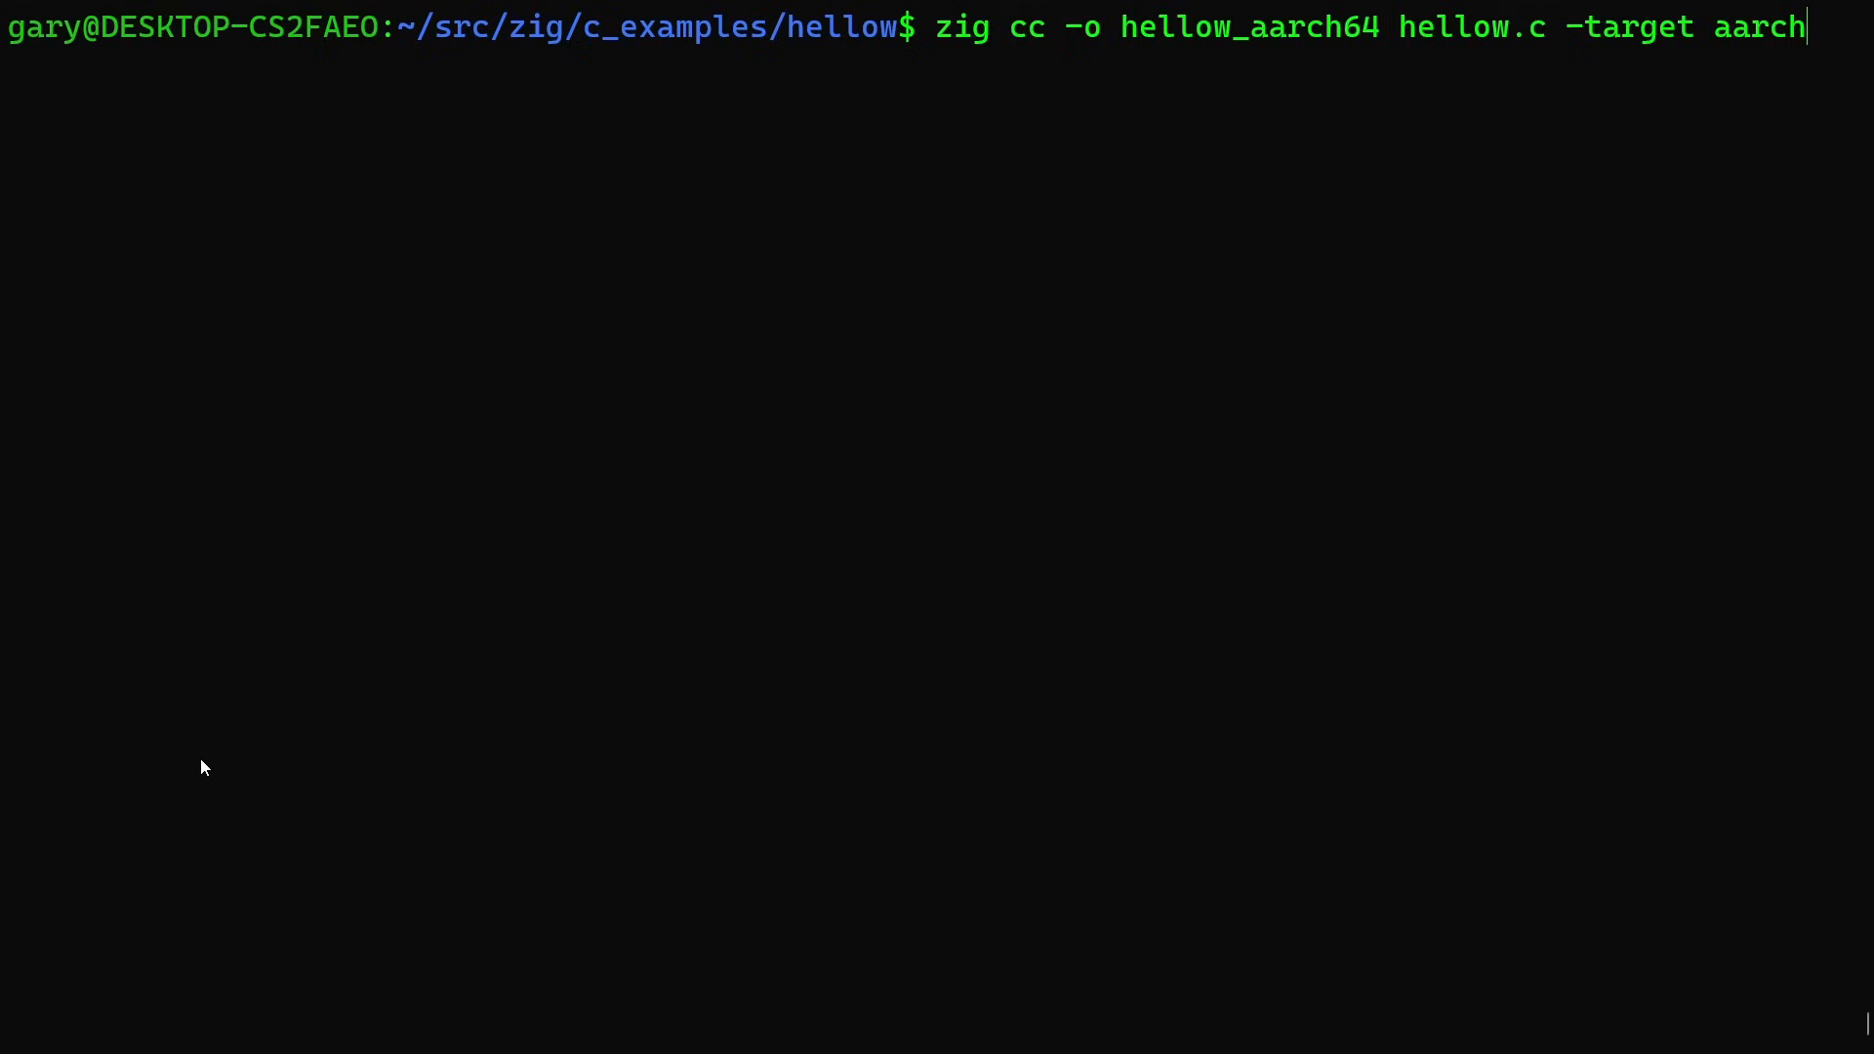
type("64-linux-gn")
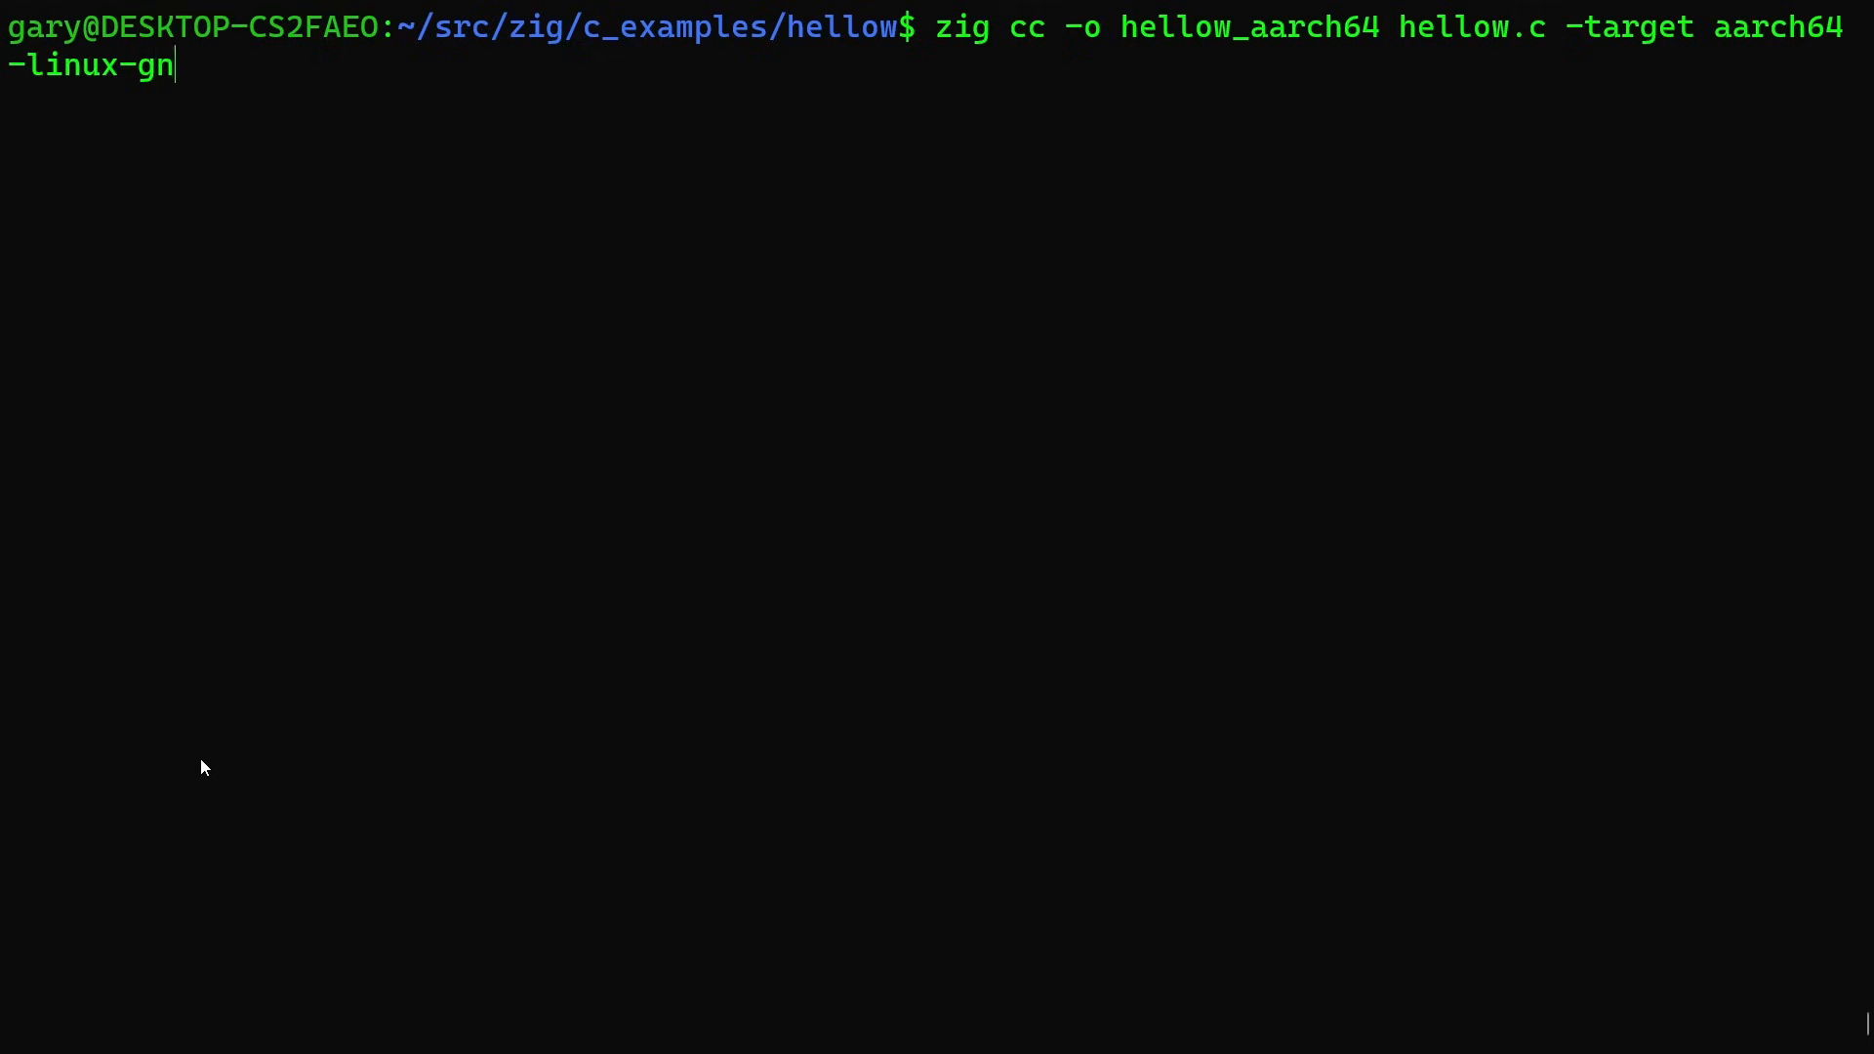
type("u")
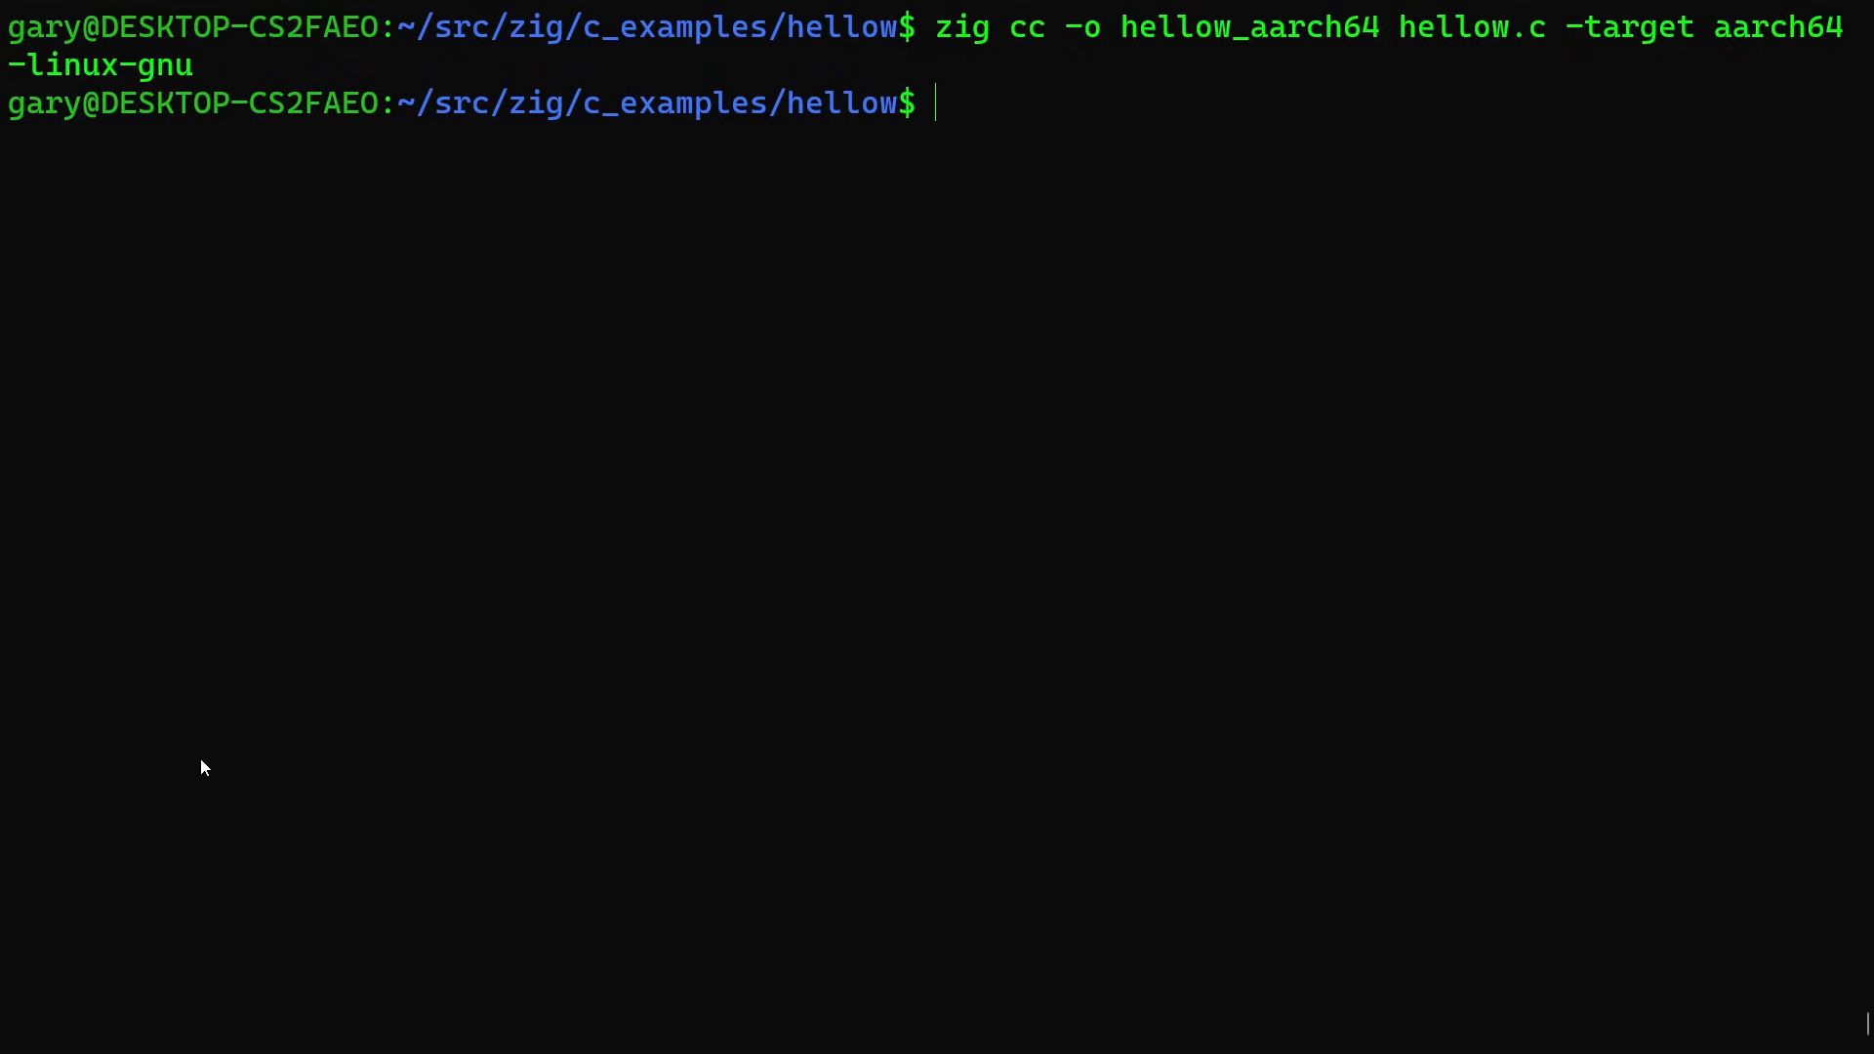
Run file on hellow_aarch64 and highlight its 64-bit ARM aarch64 ELF report.
type("f")
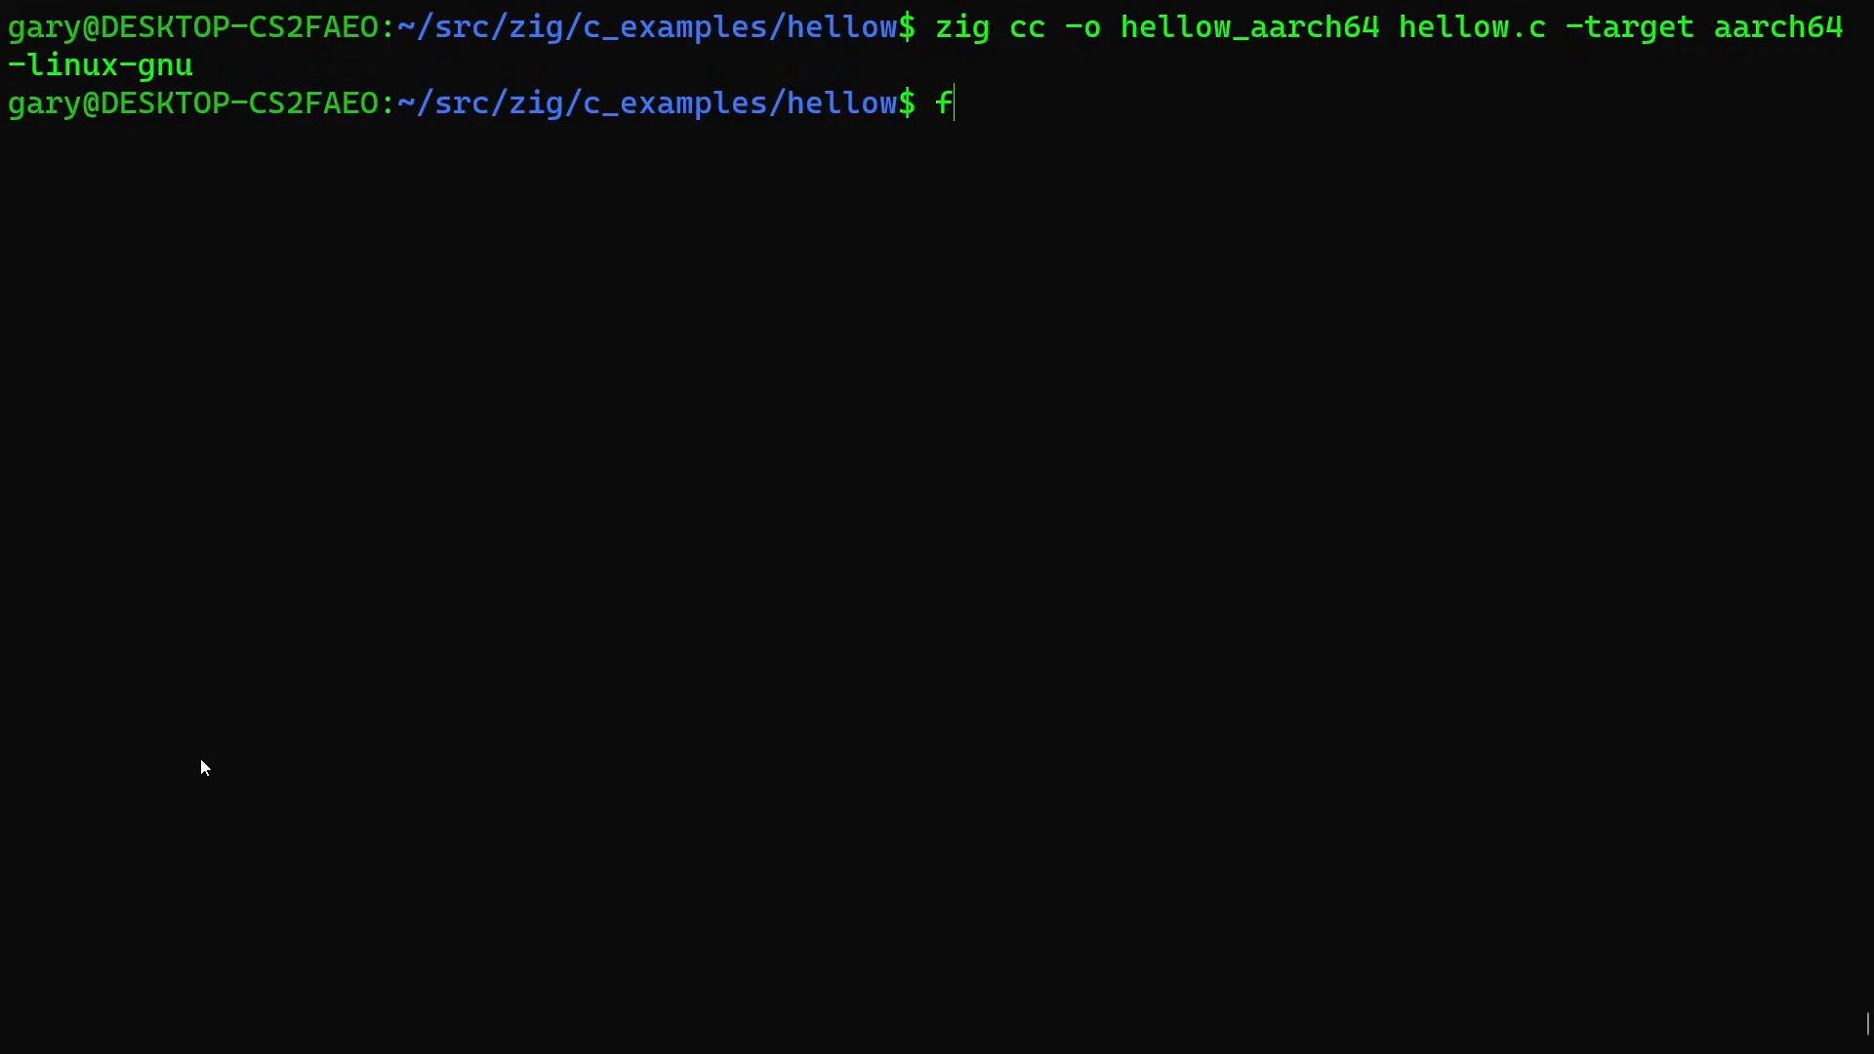
type("ile hellow")
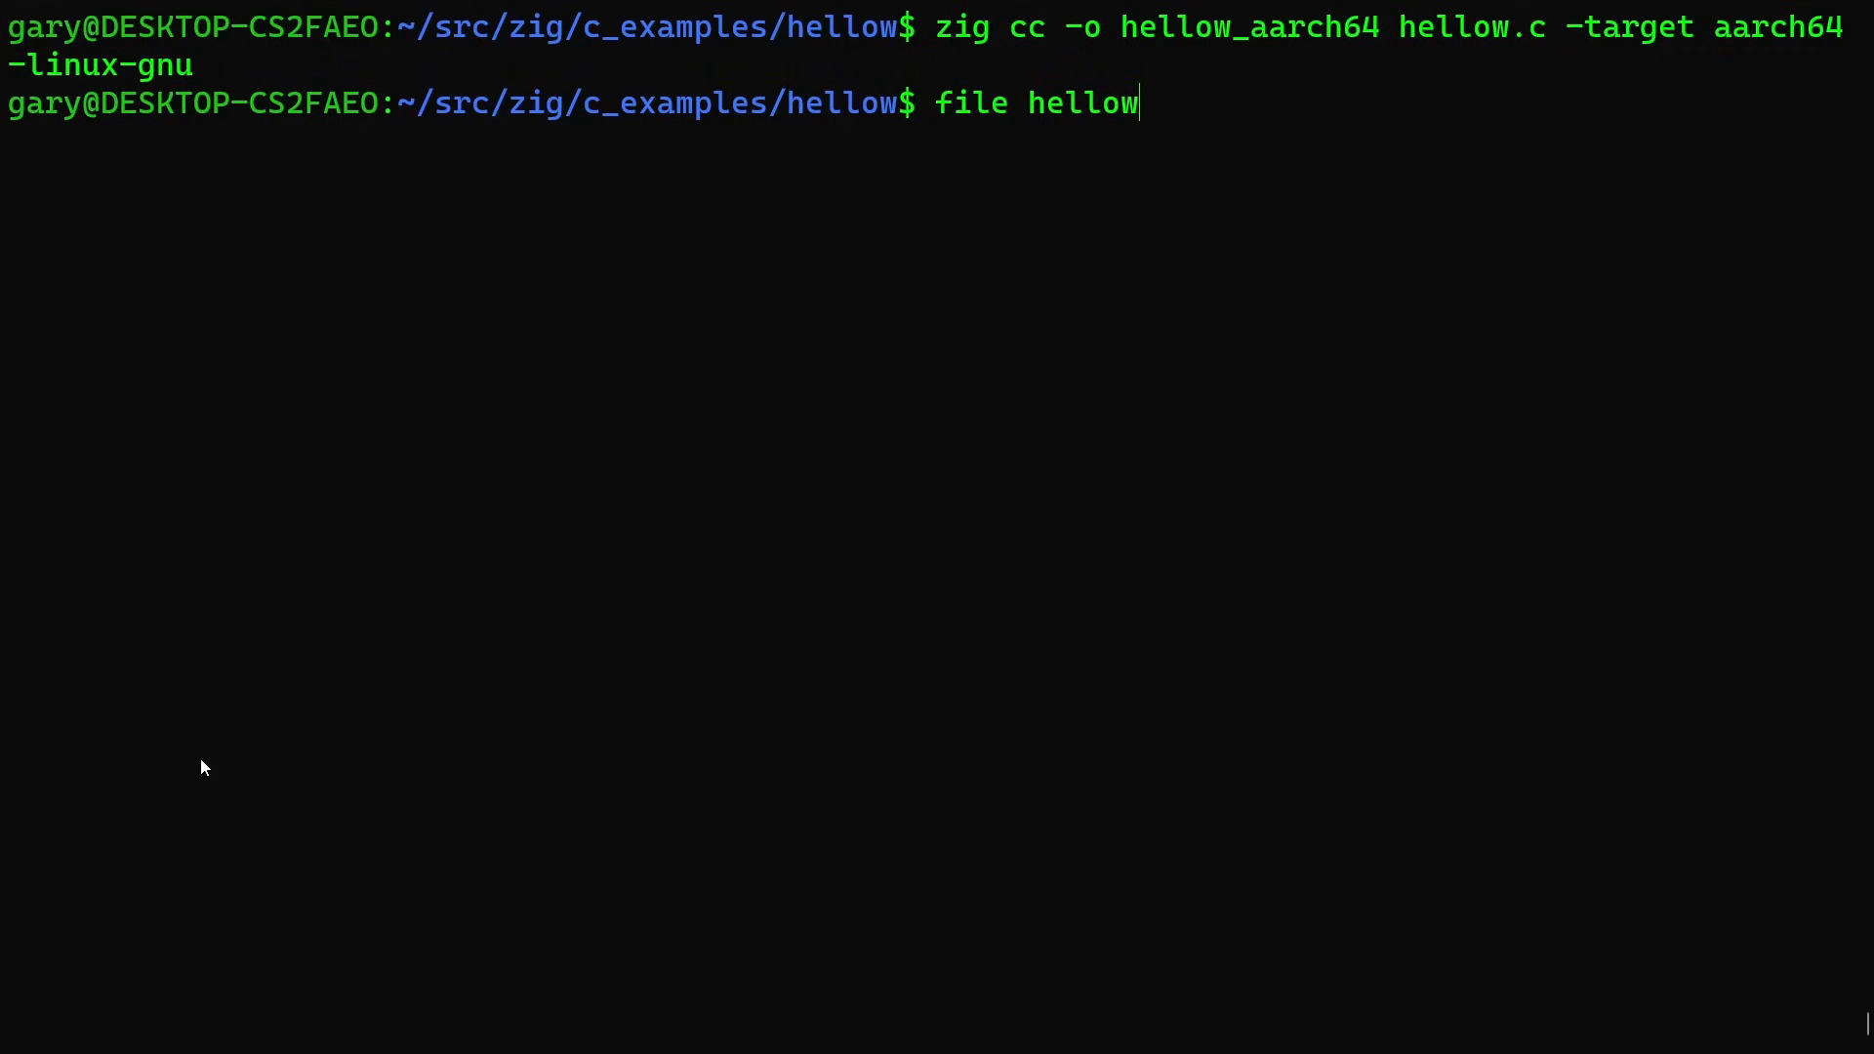
type("_aarch64")
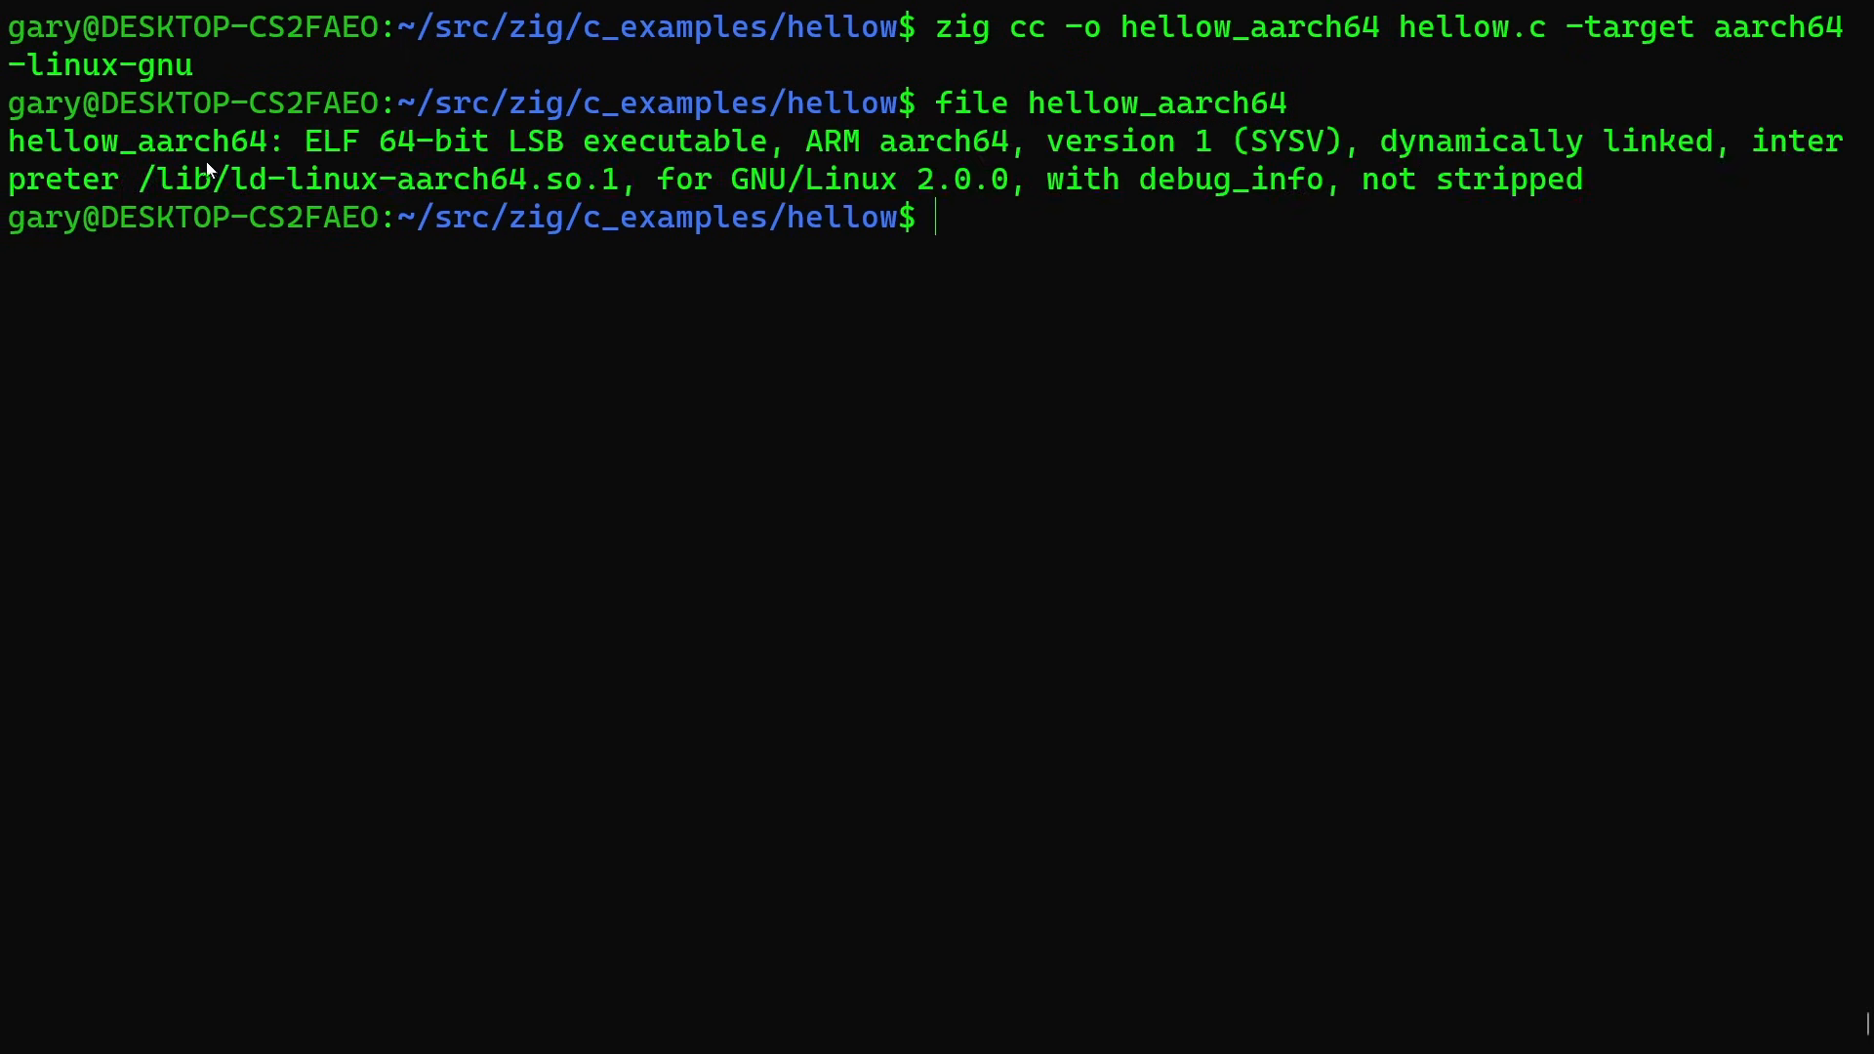
double_click(412, 140)
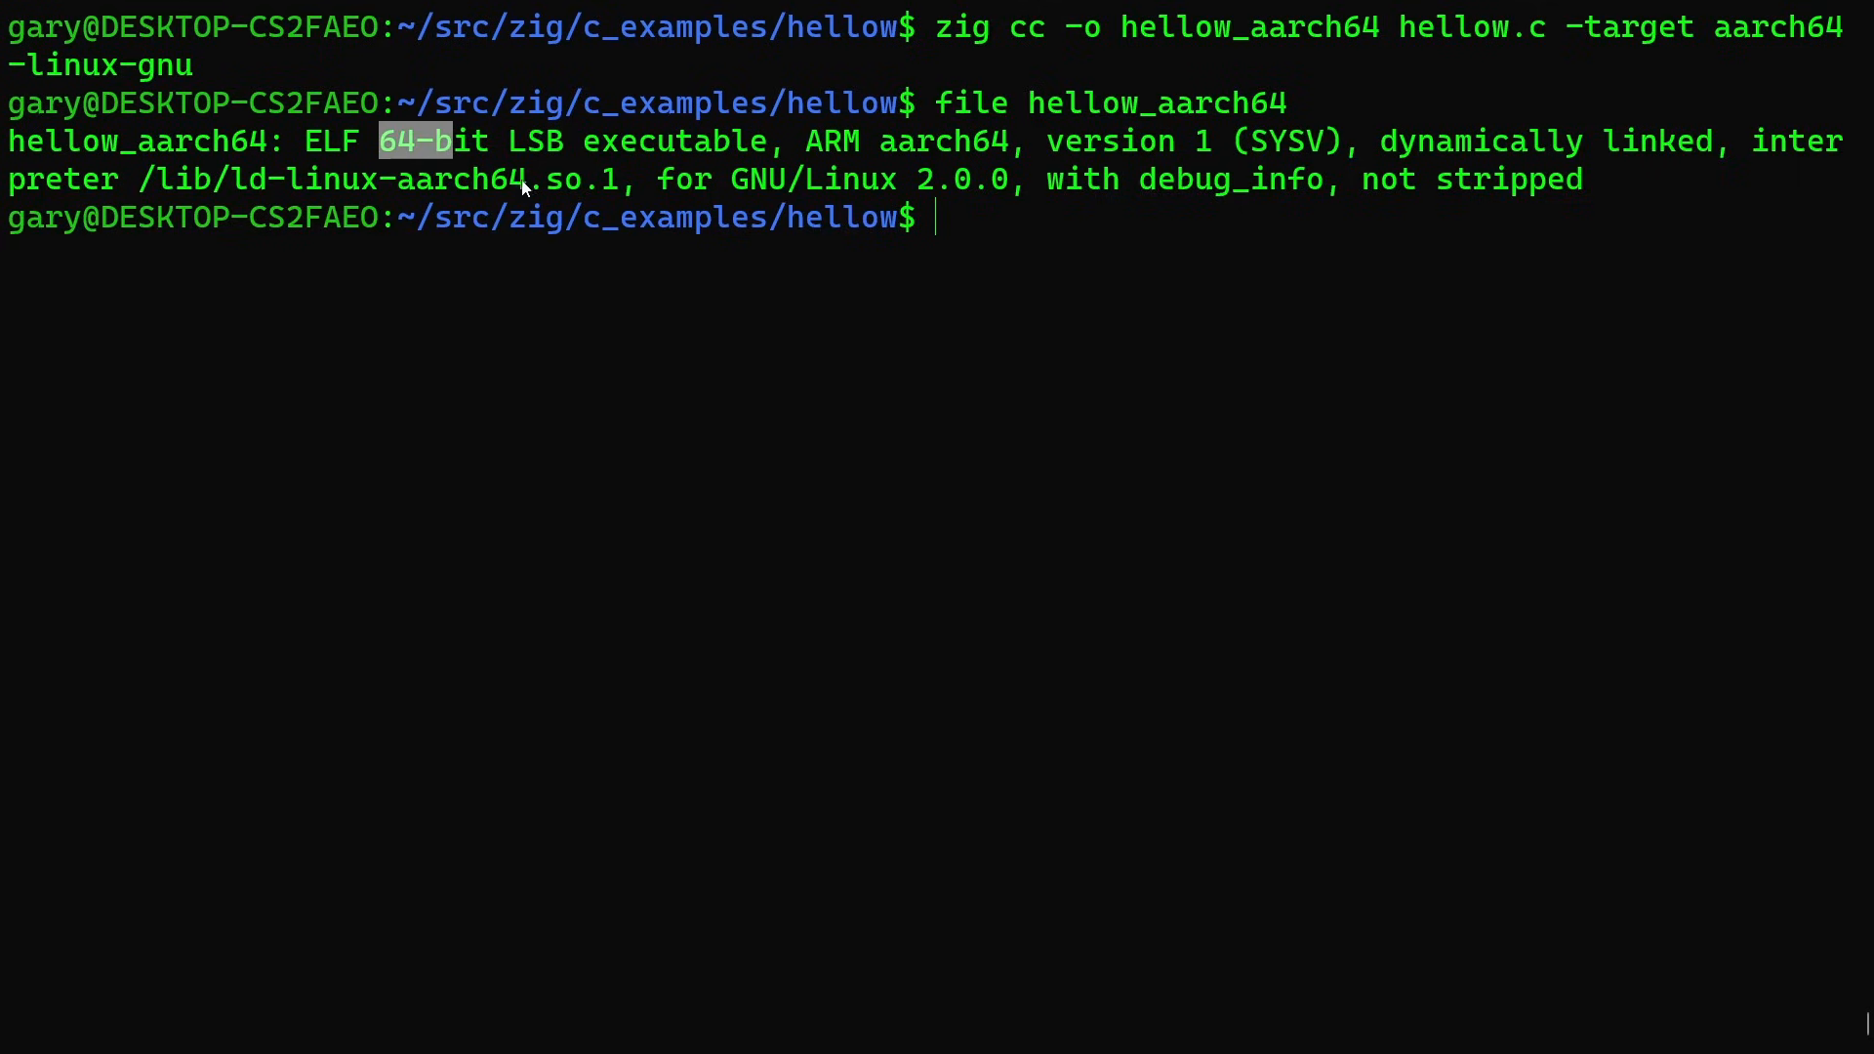
double_click(896, 142)
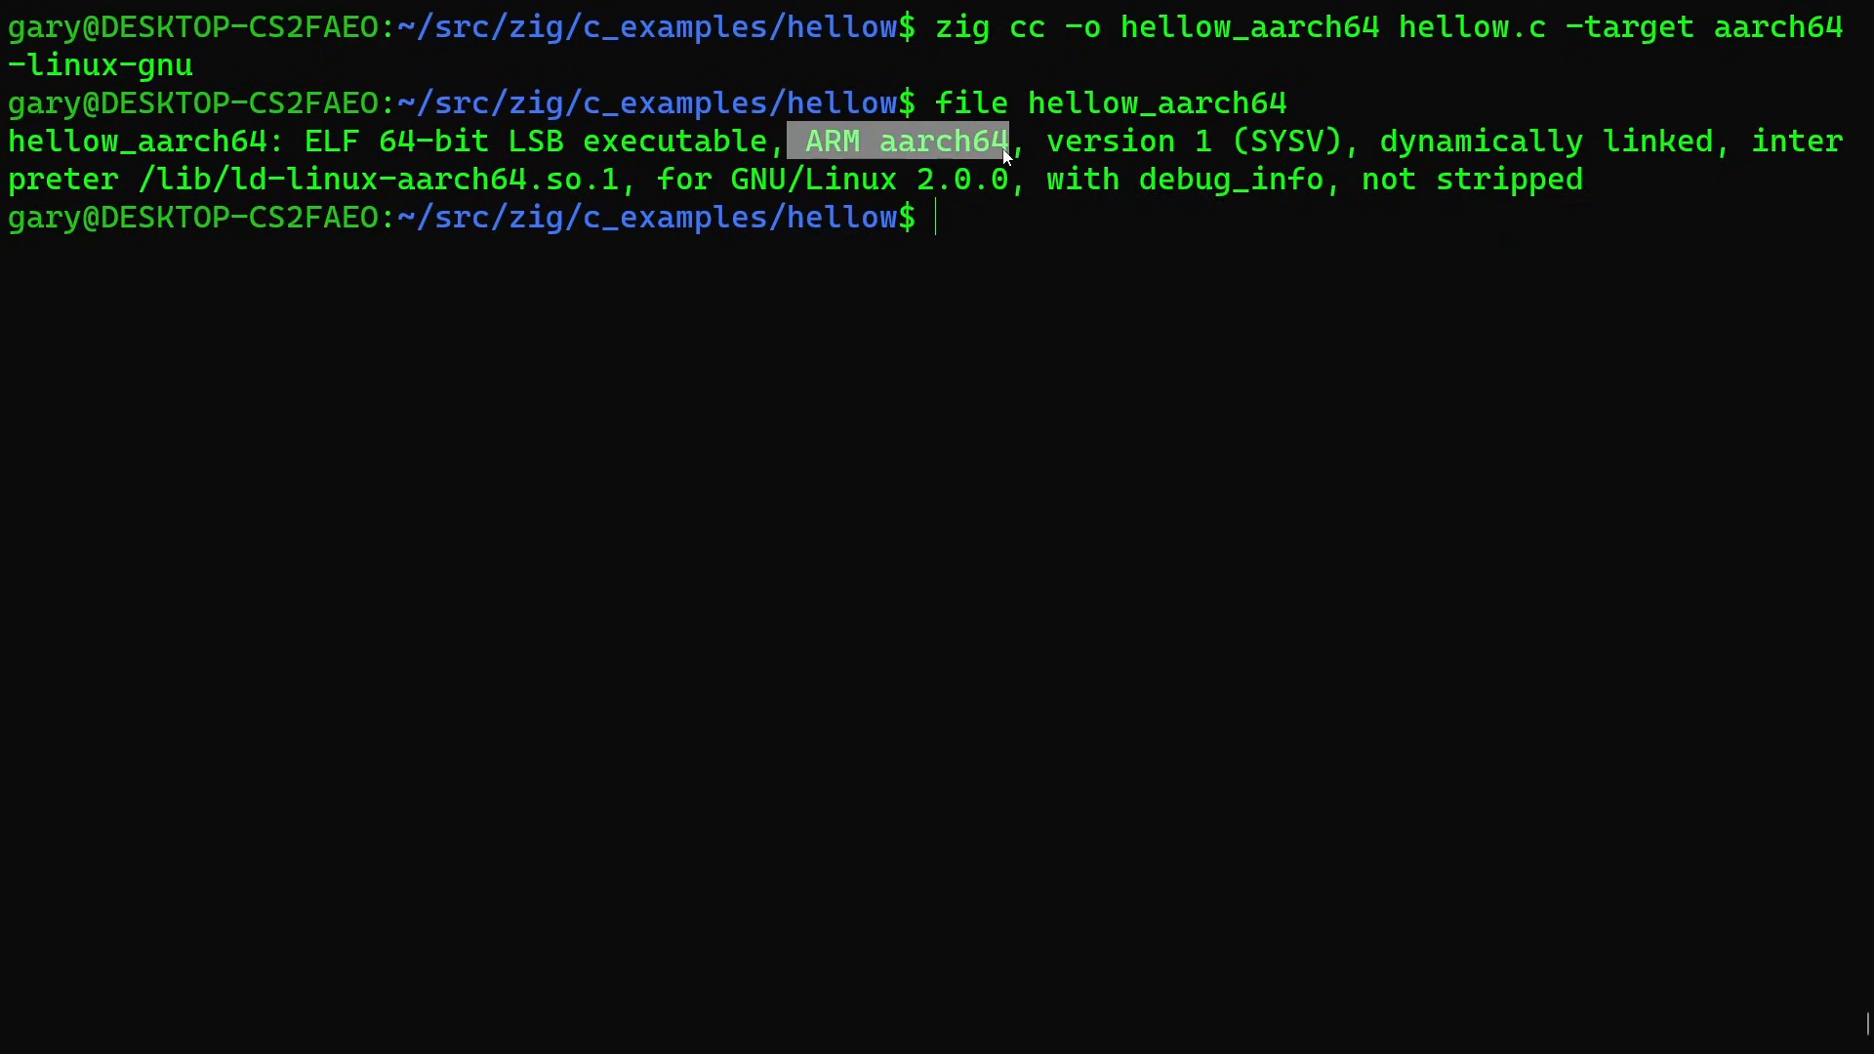
left_click(896, 141)
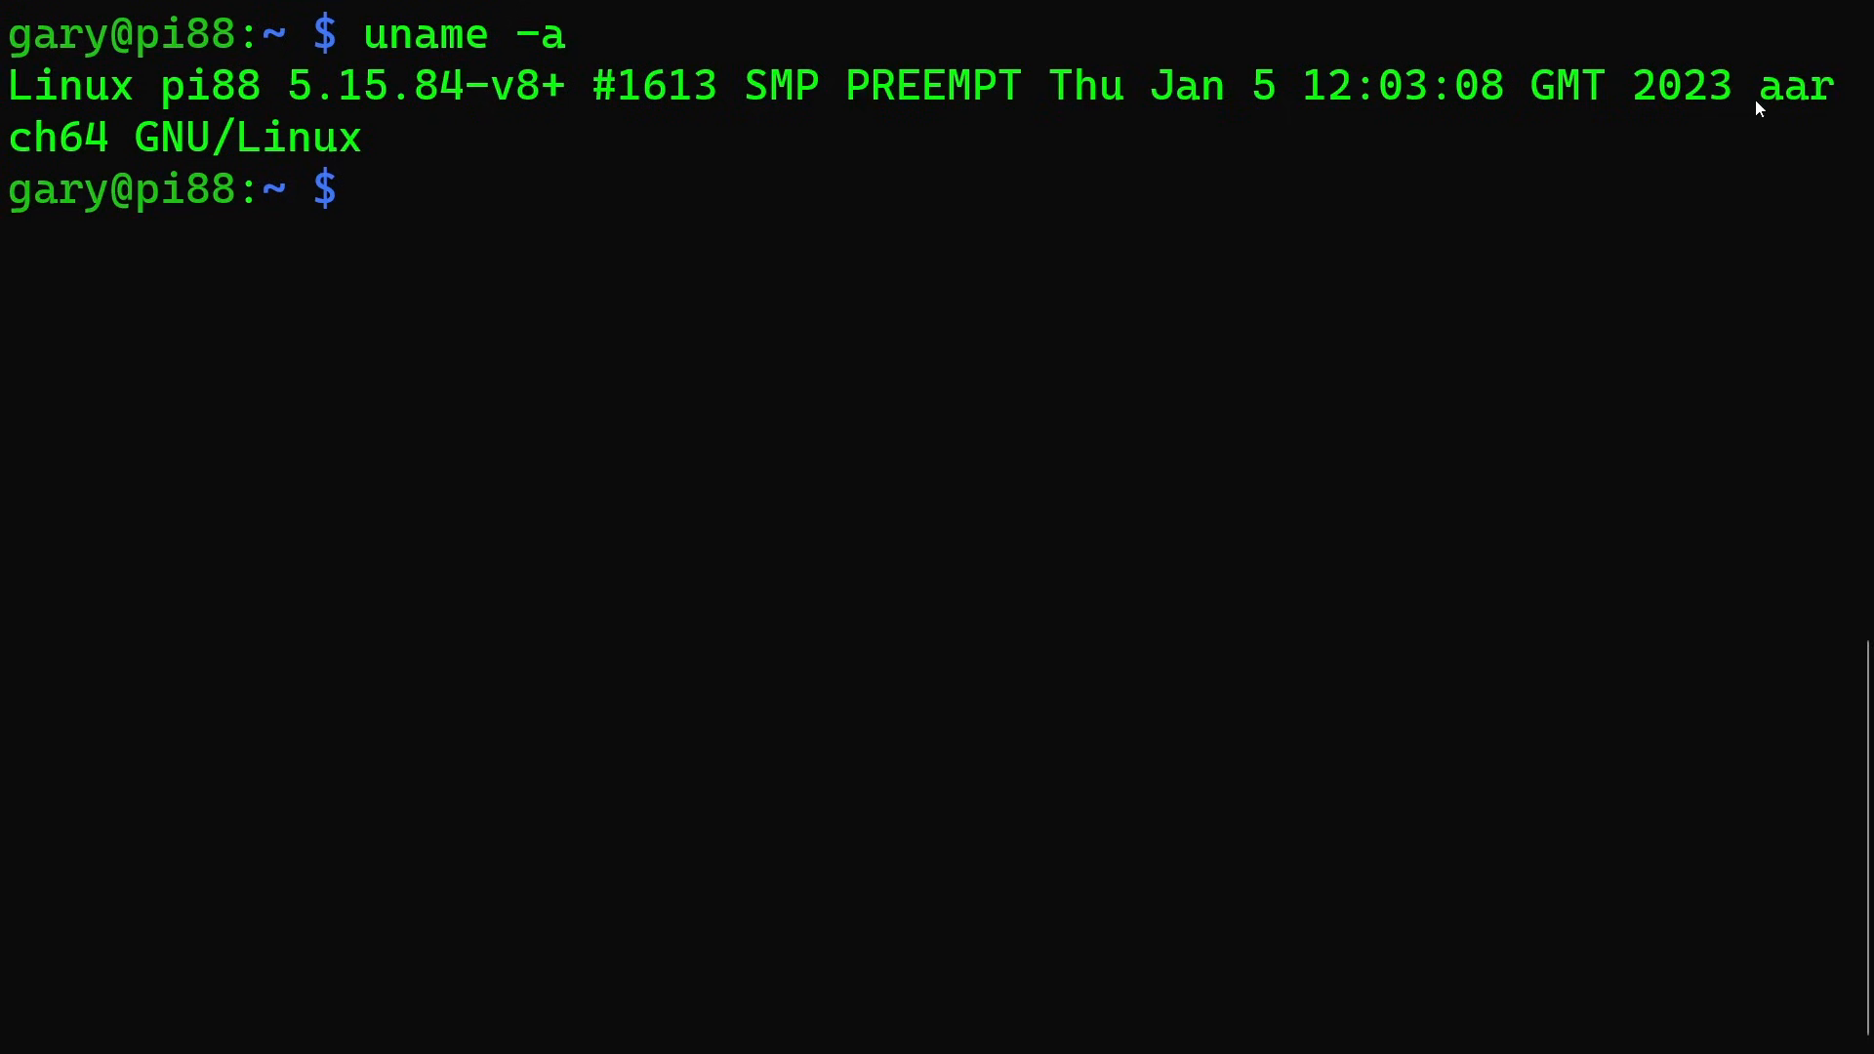
mouse_move(852, 259)
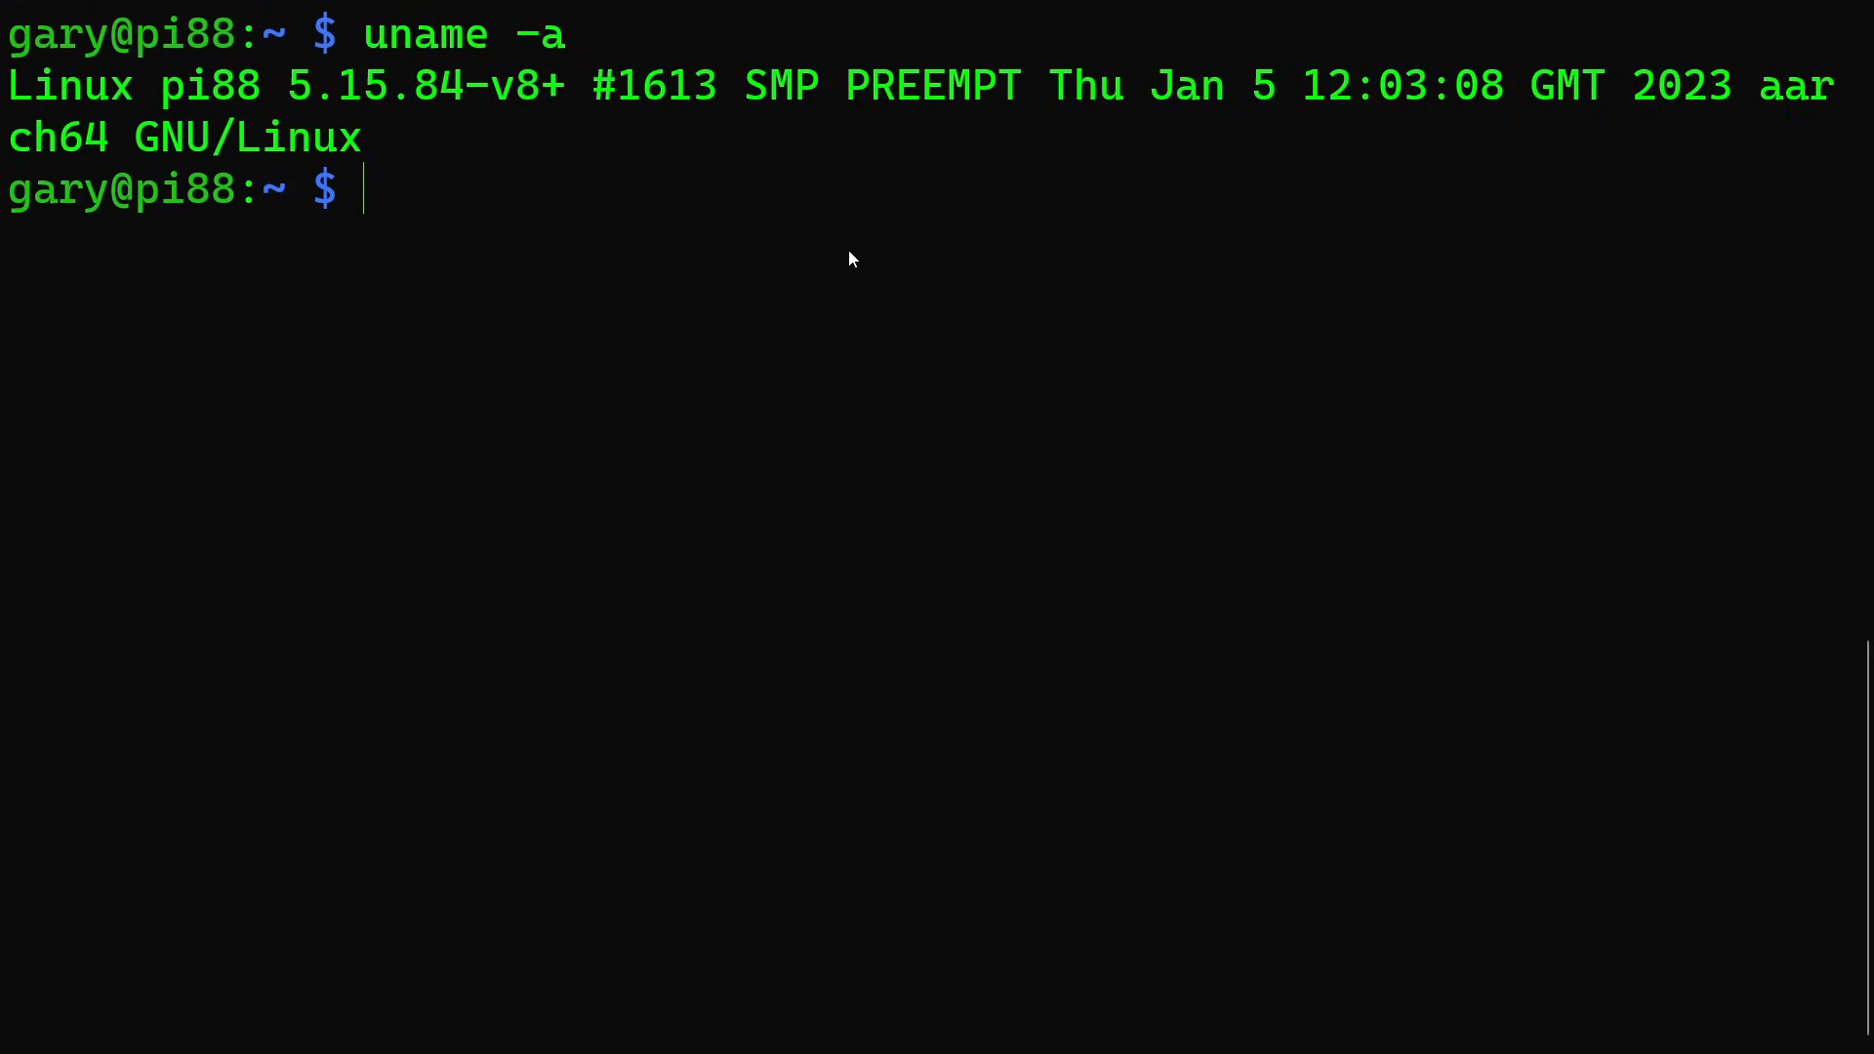
Run file hellow_aarch64 on the Raspberry Pi over SSH.
type("file")
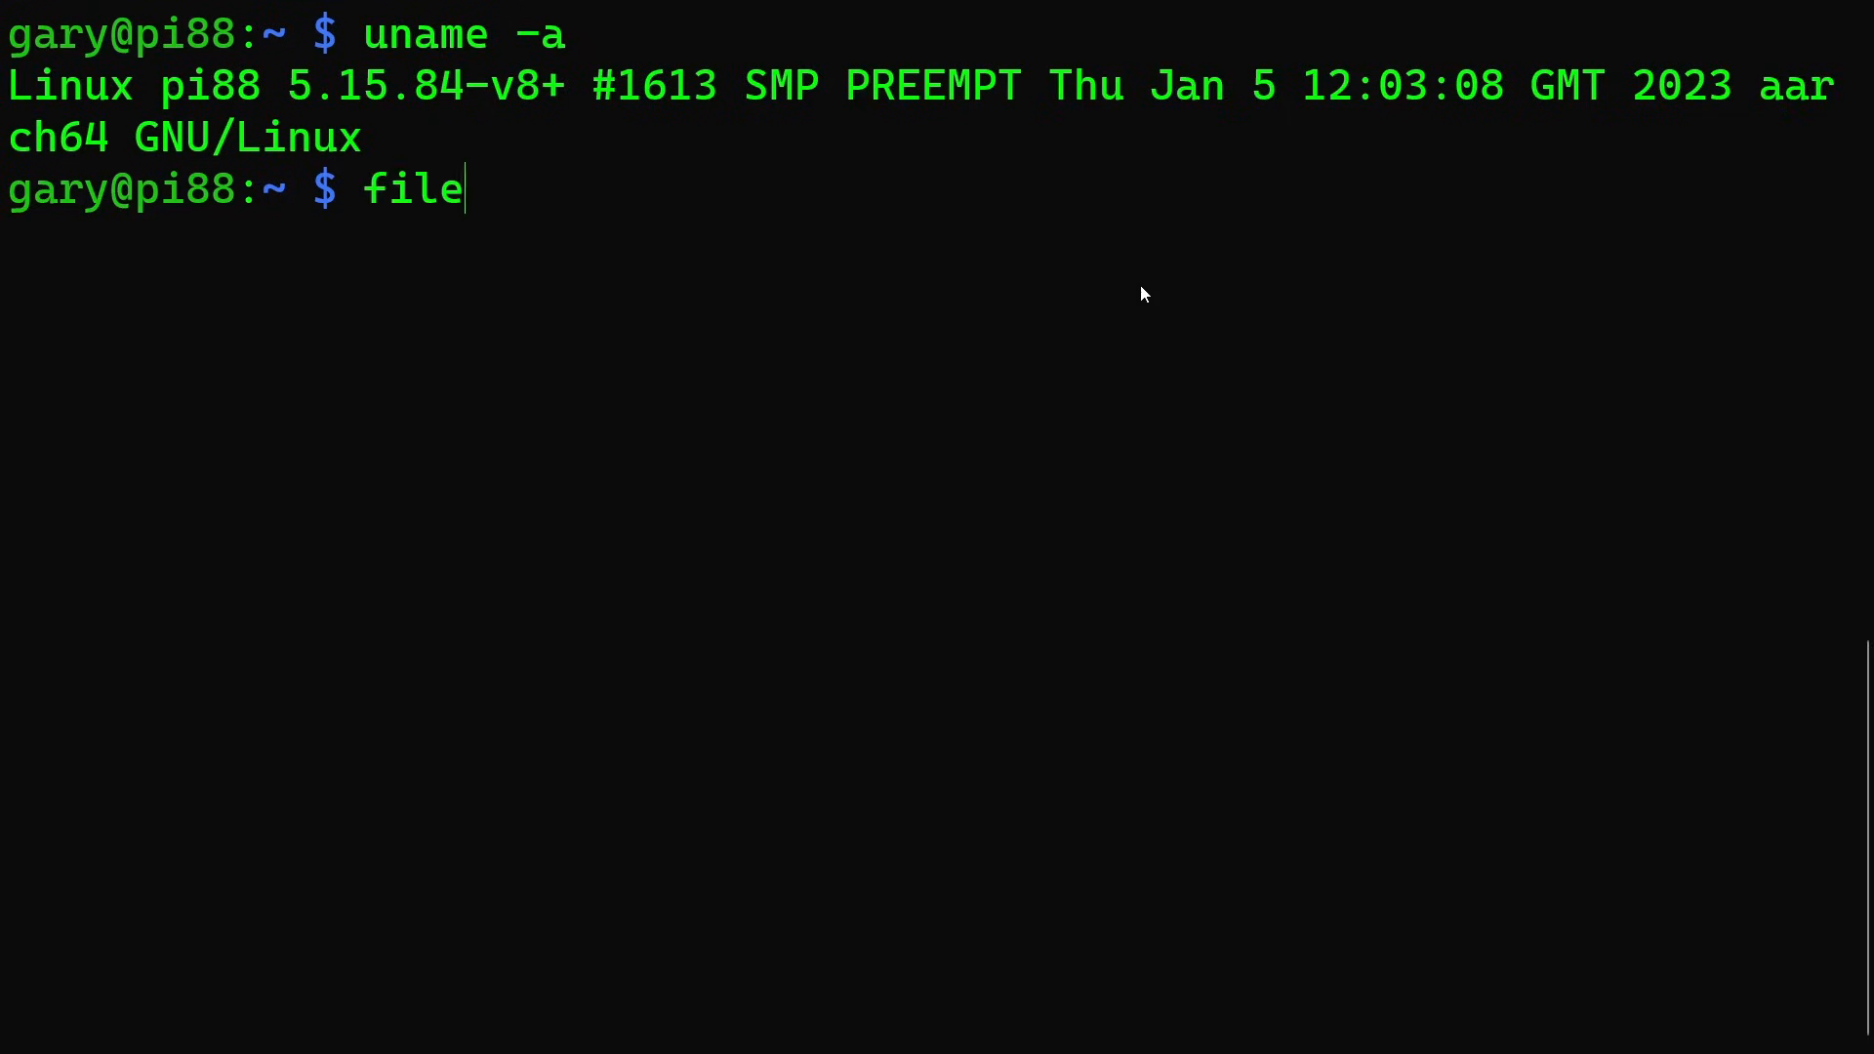
type("hellow_aarch64")
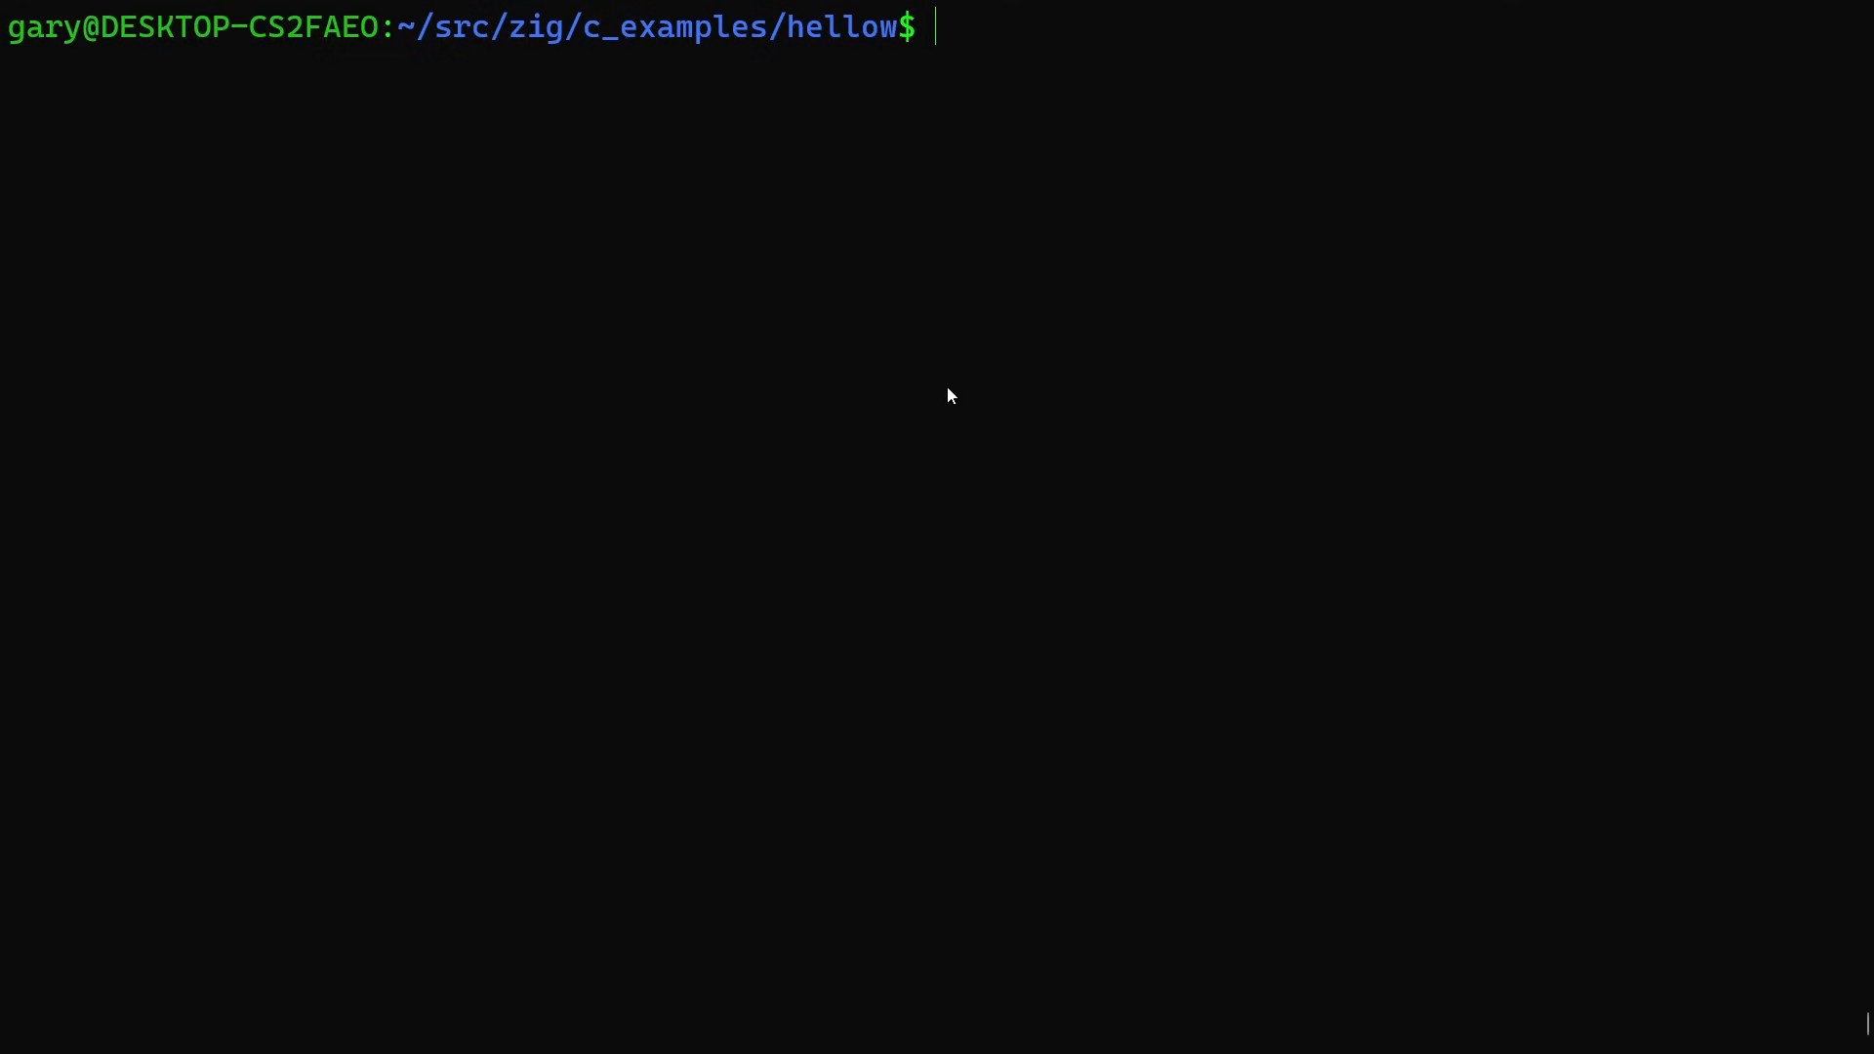
mouse_move(1143, 401)
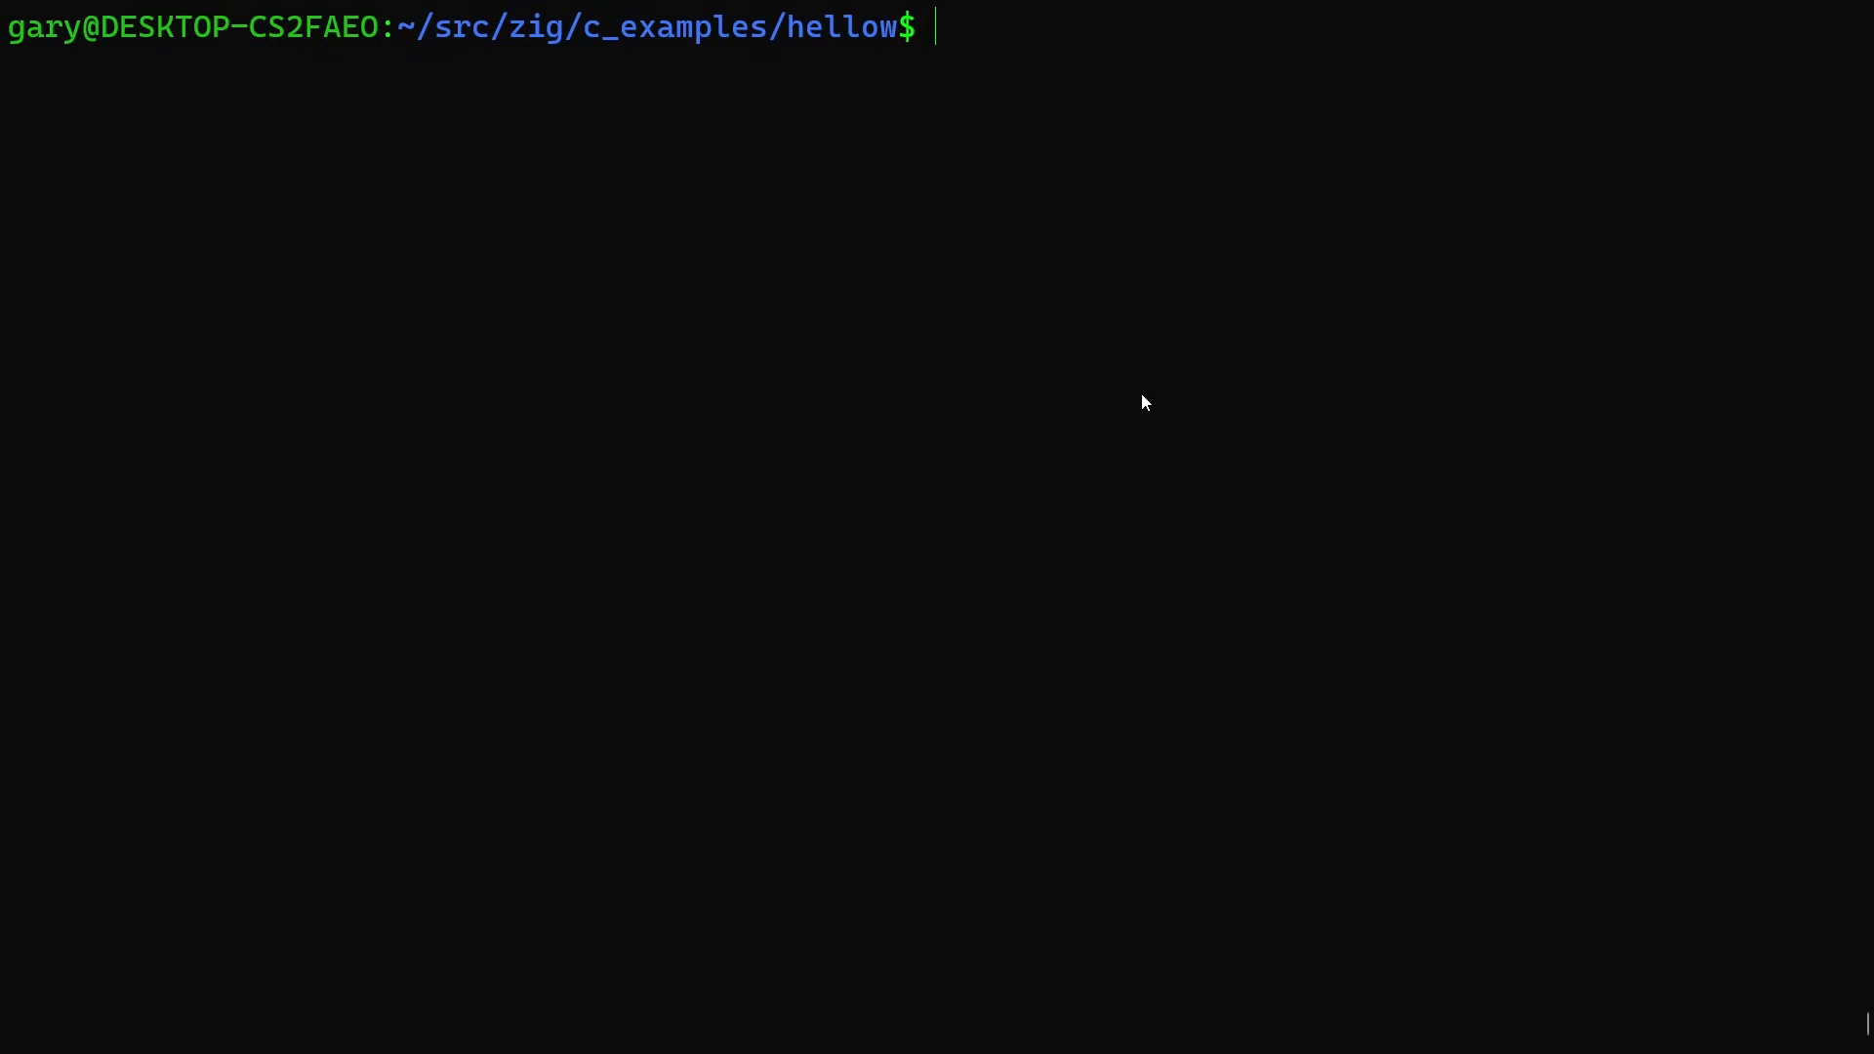
mouse_move(1213, 527)
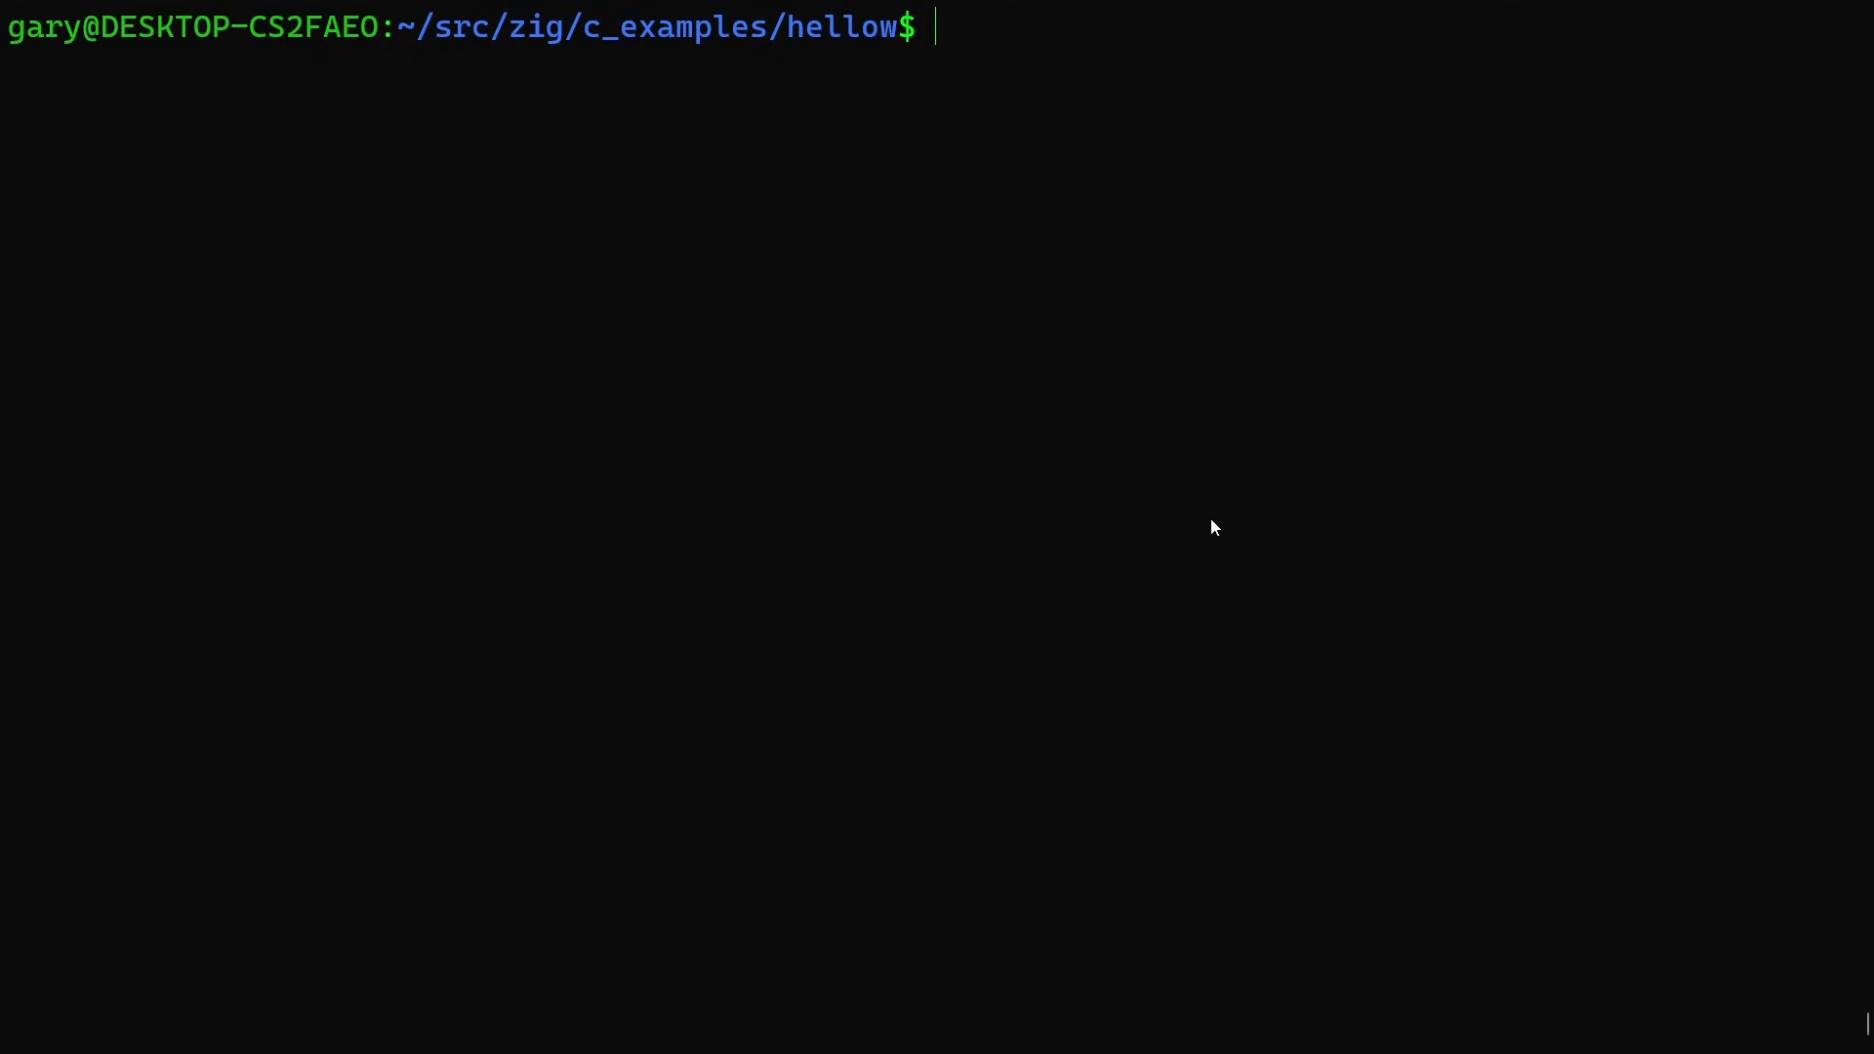
Cross-compile hellow.c into hellow.exe with zig cc -target x86_64-windows-gnu.
type("zig")
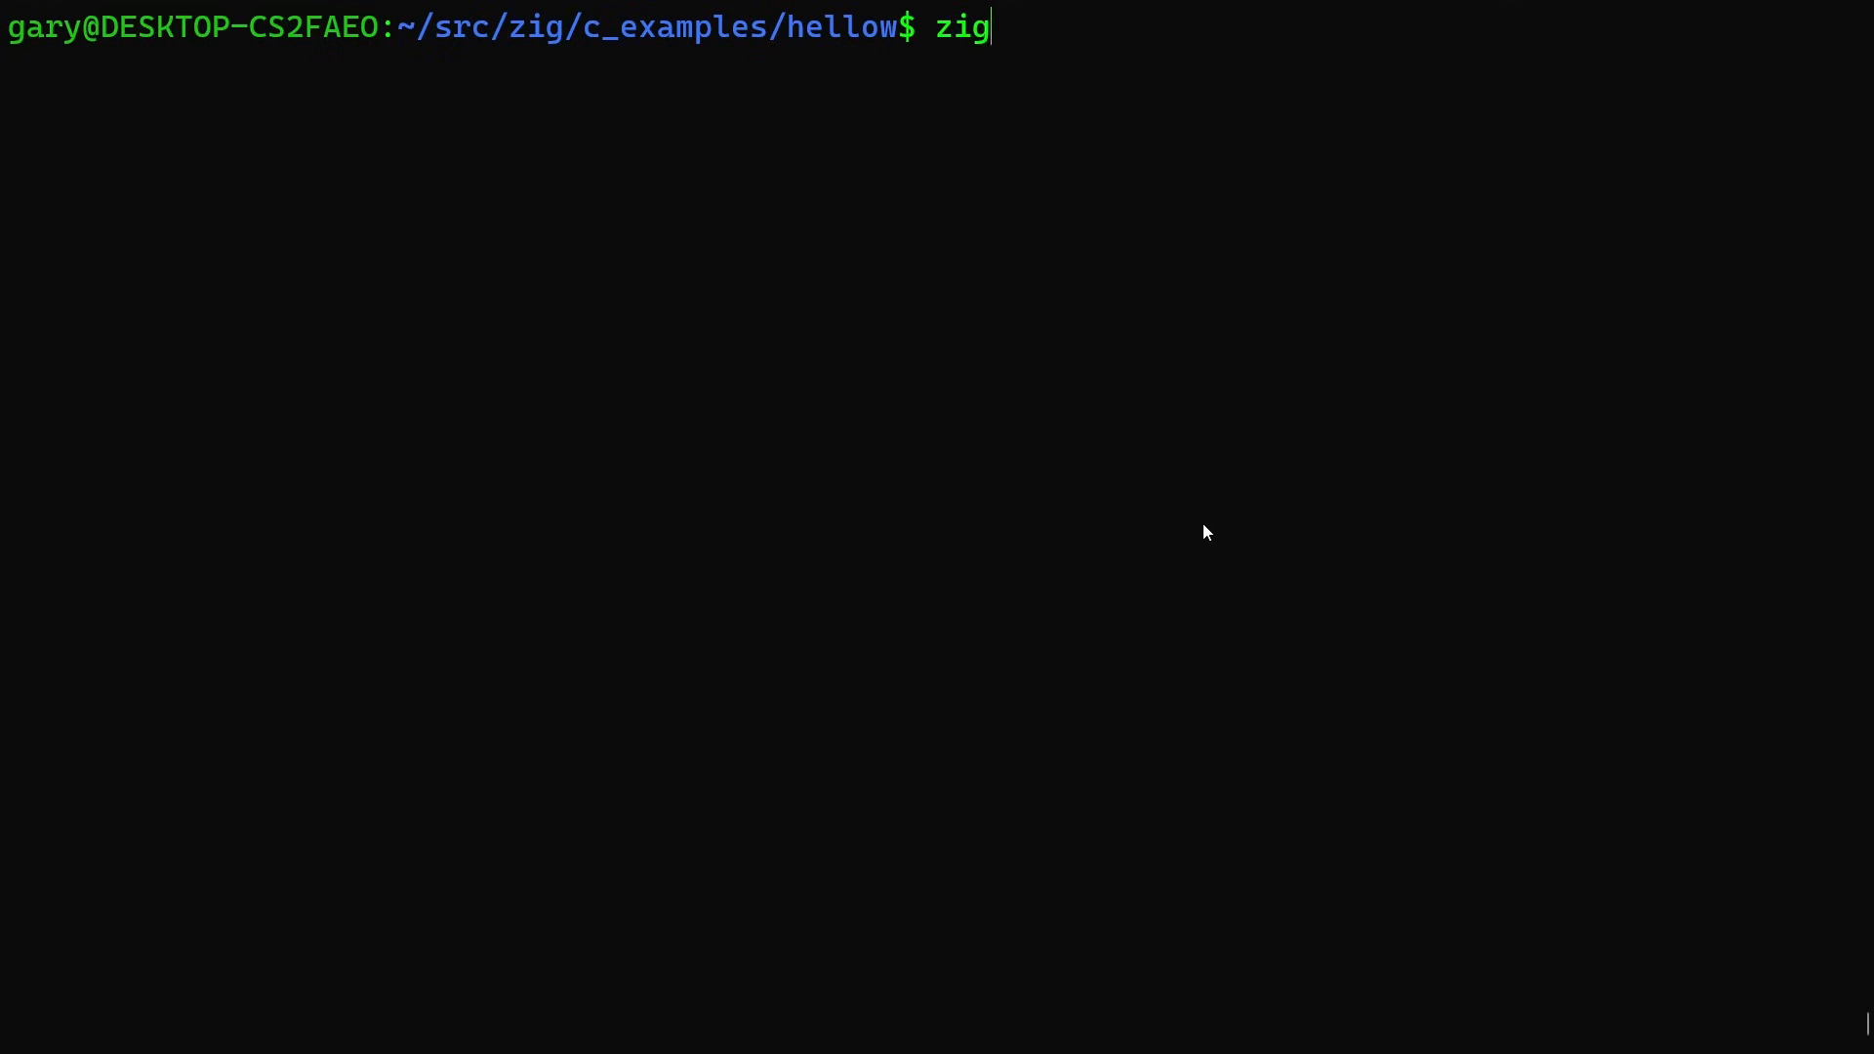
type("cc -o")
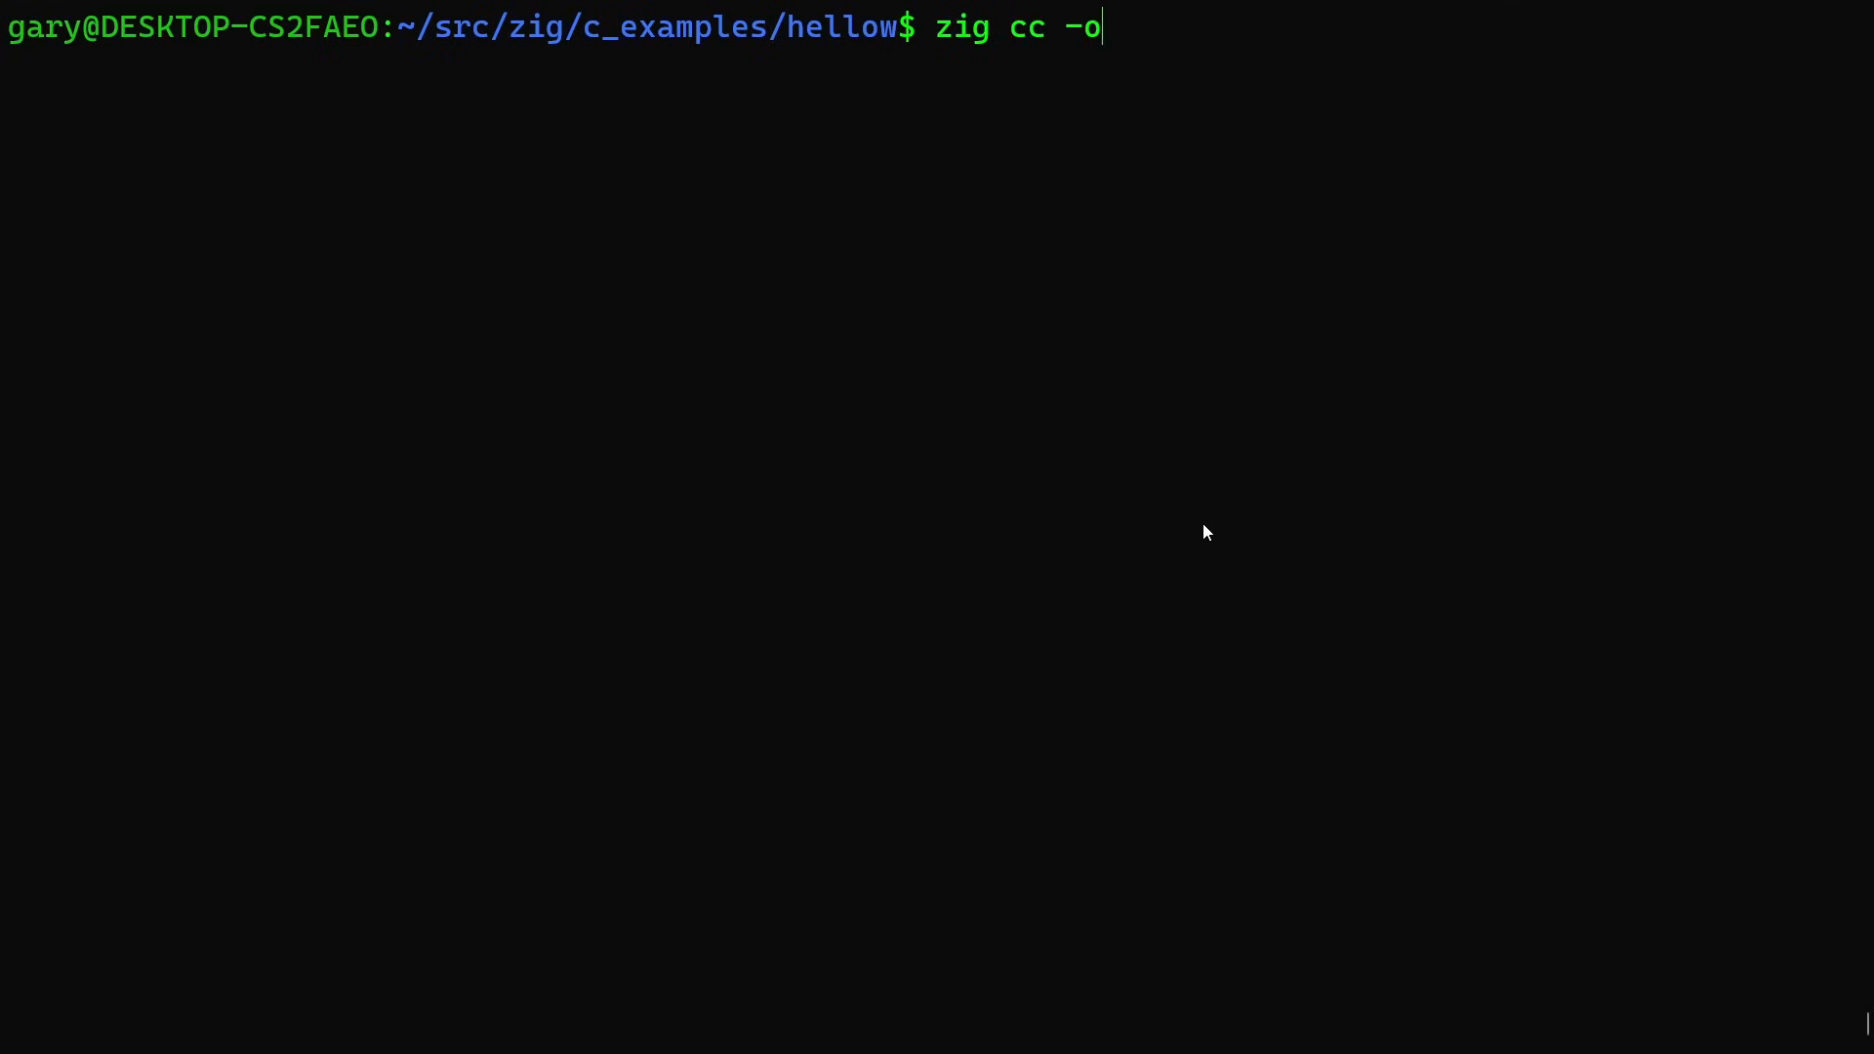
type("hello.exce")
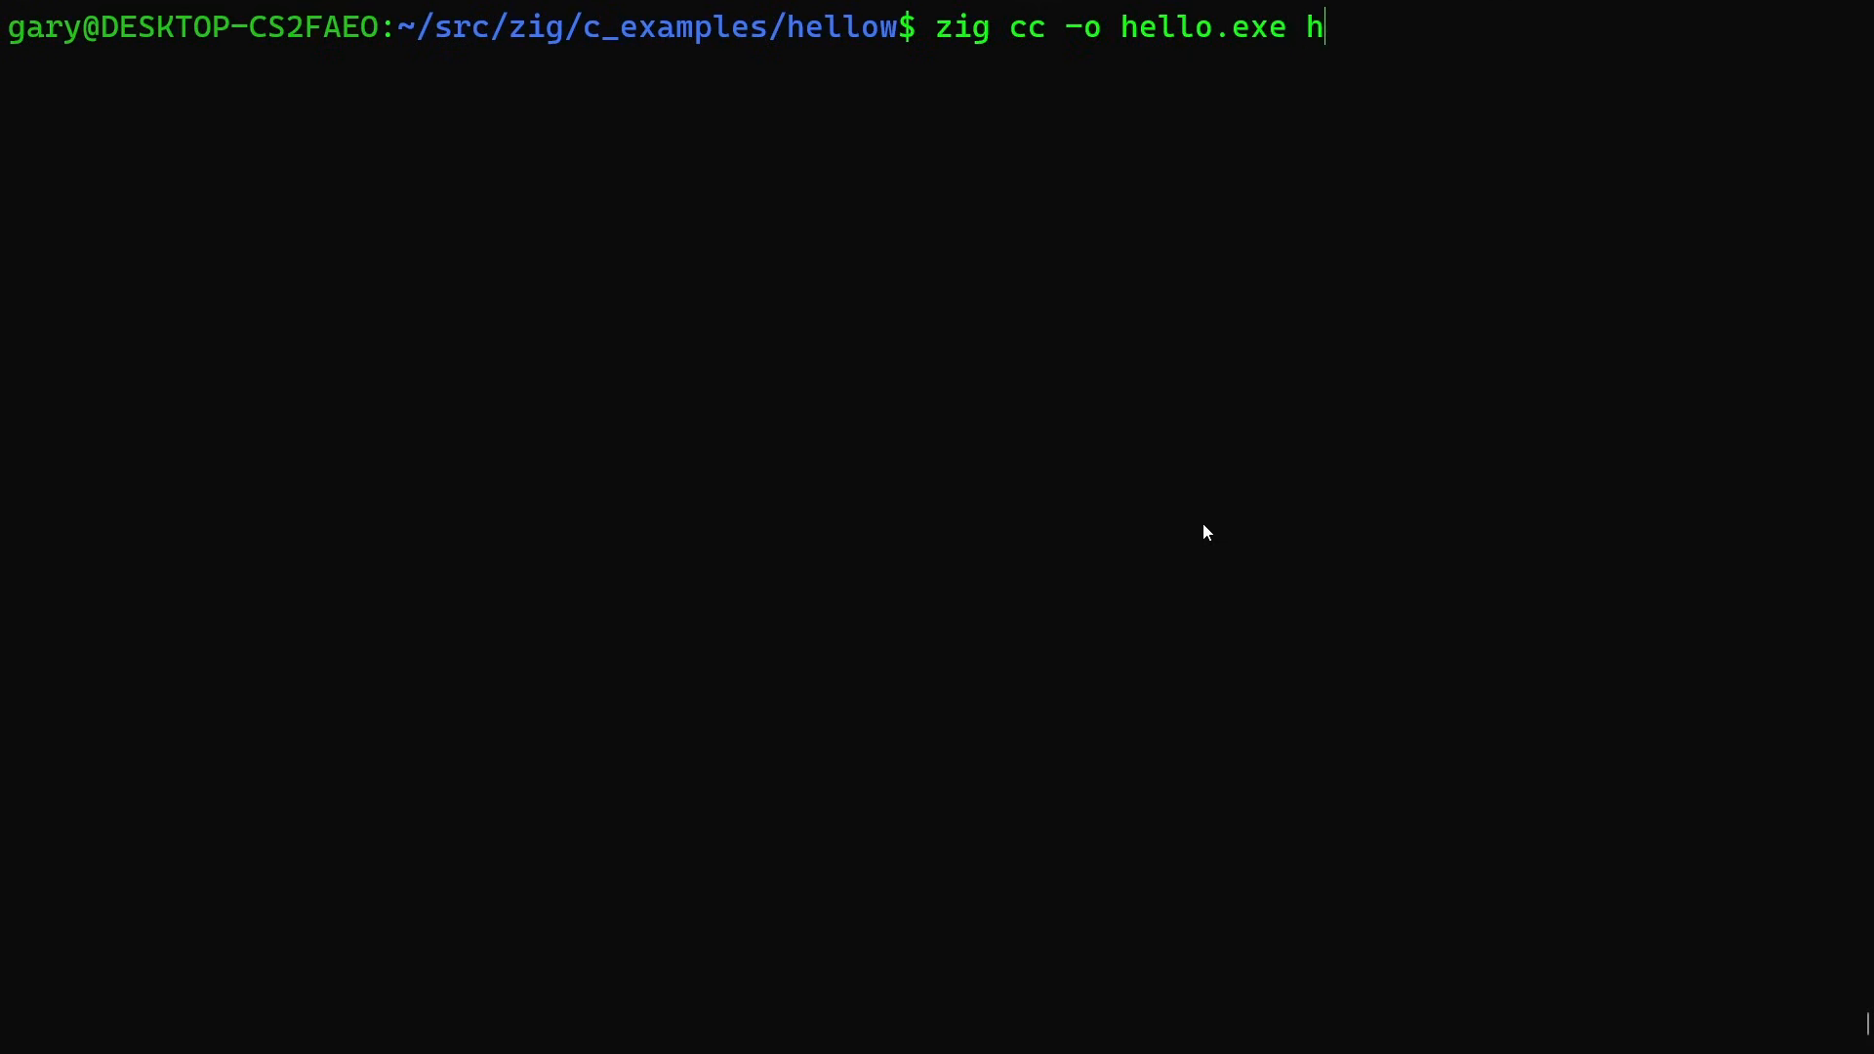
type("ello")
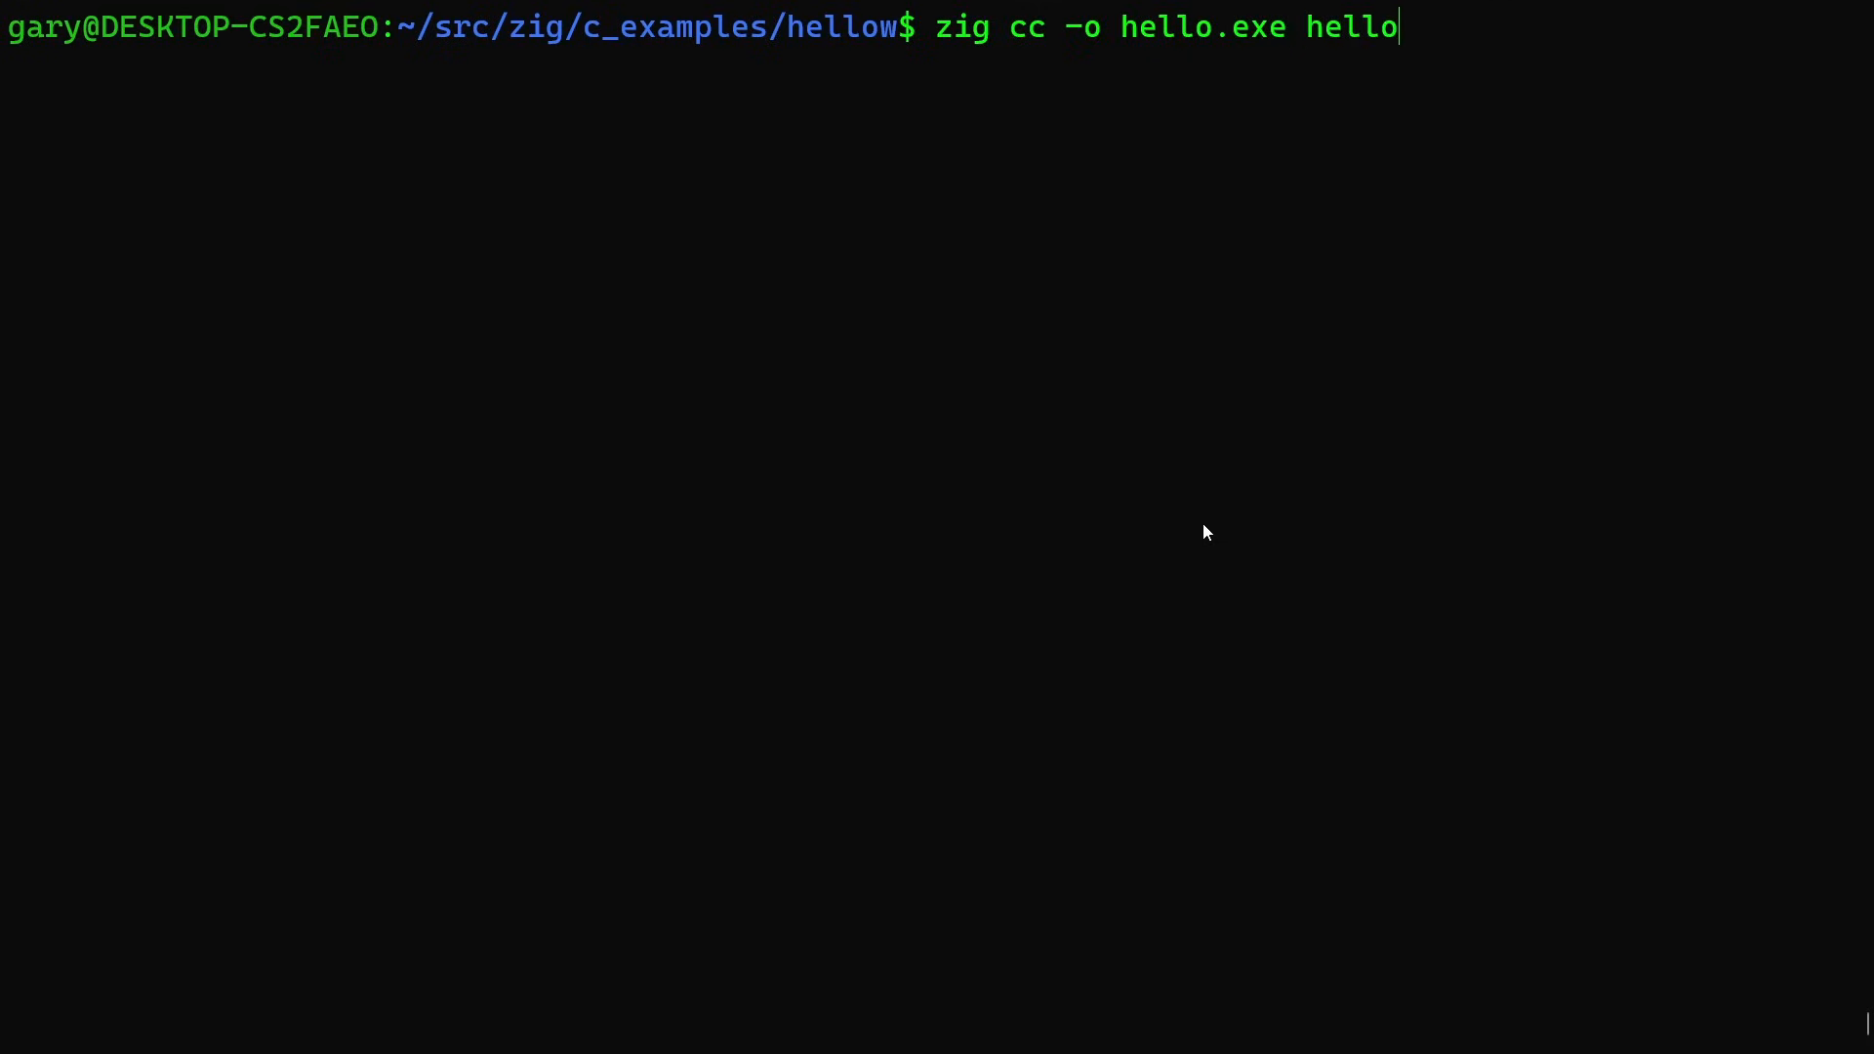
type(".c")
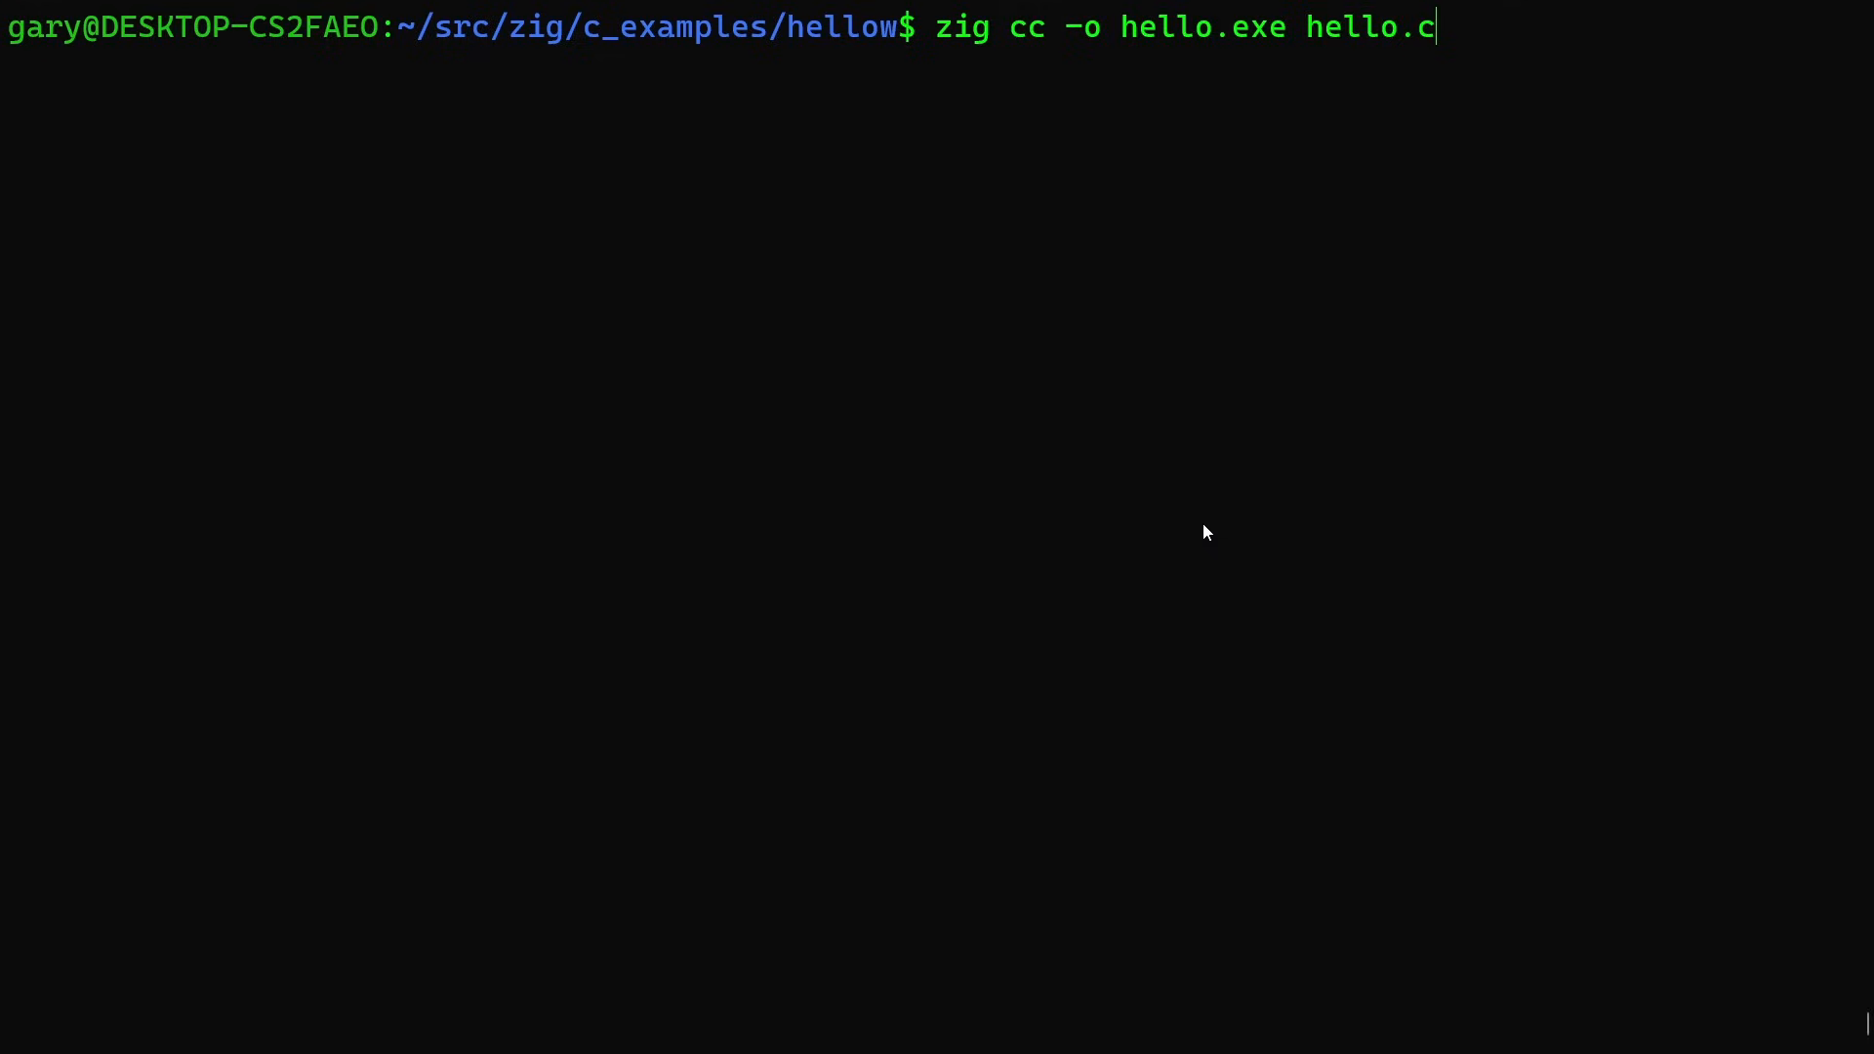
type("w")
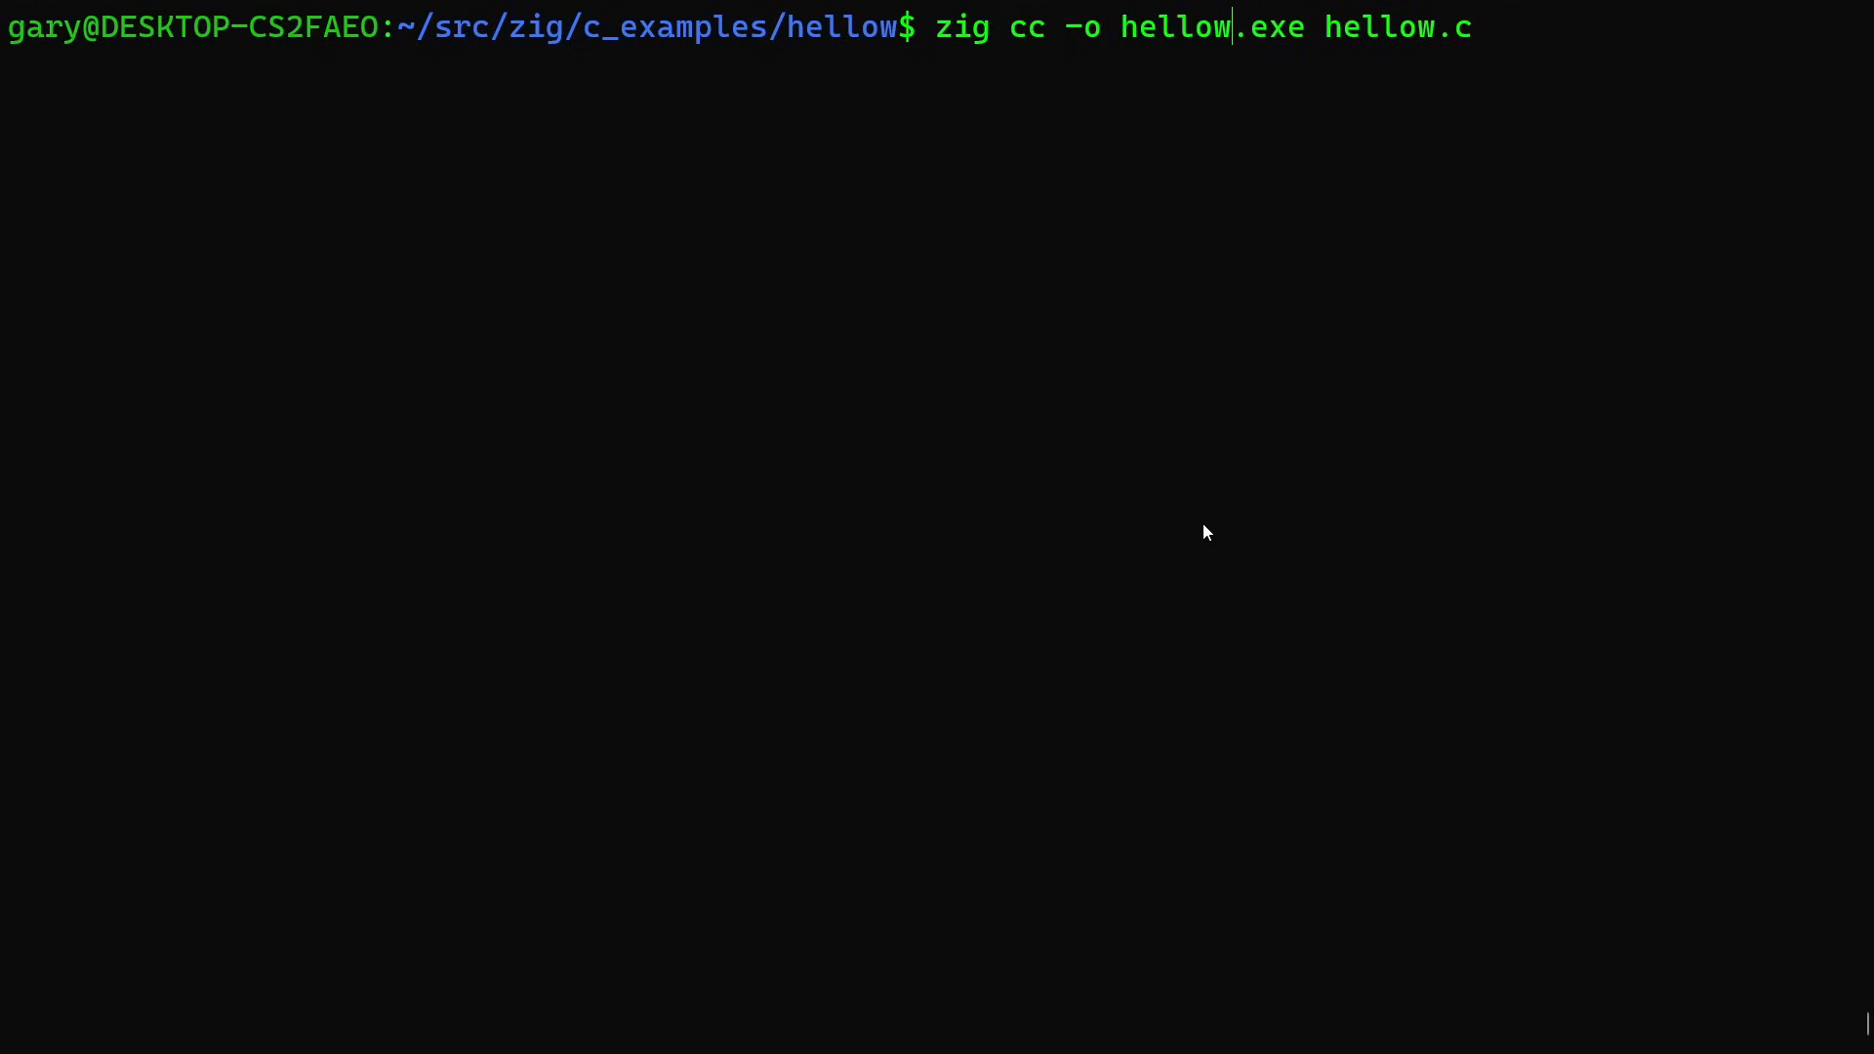
type("-")
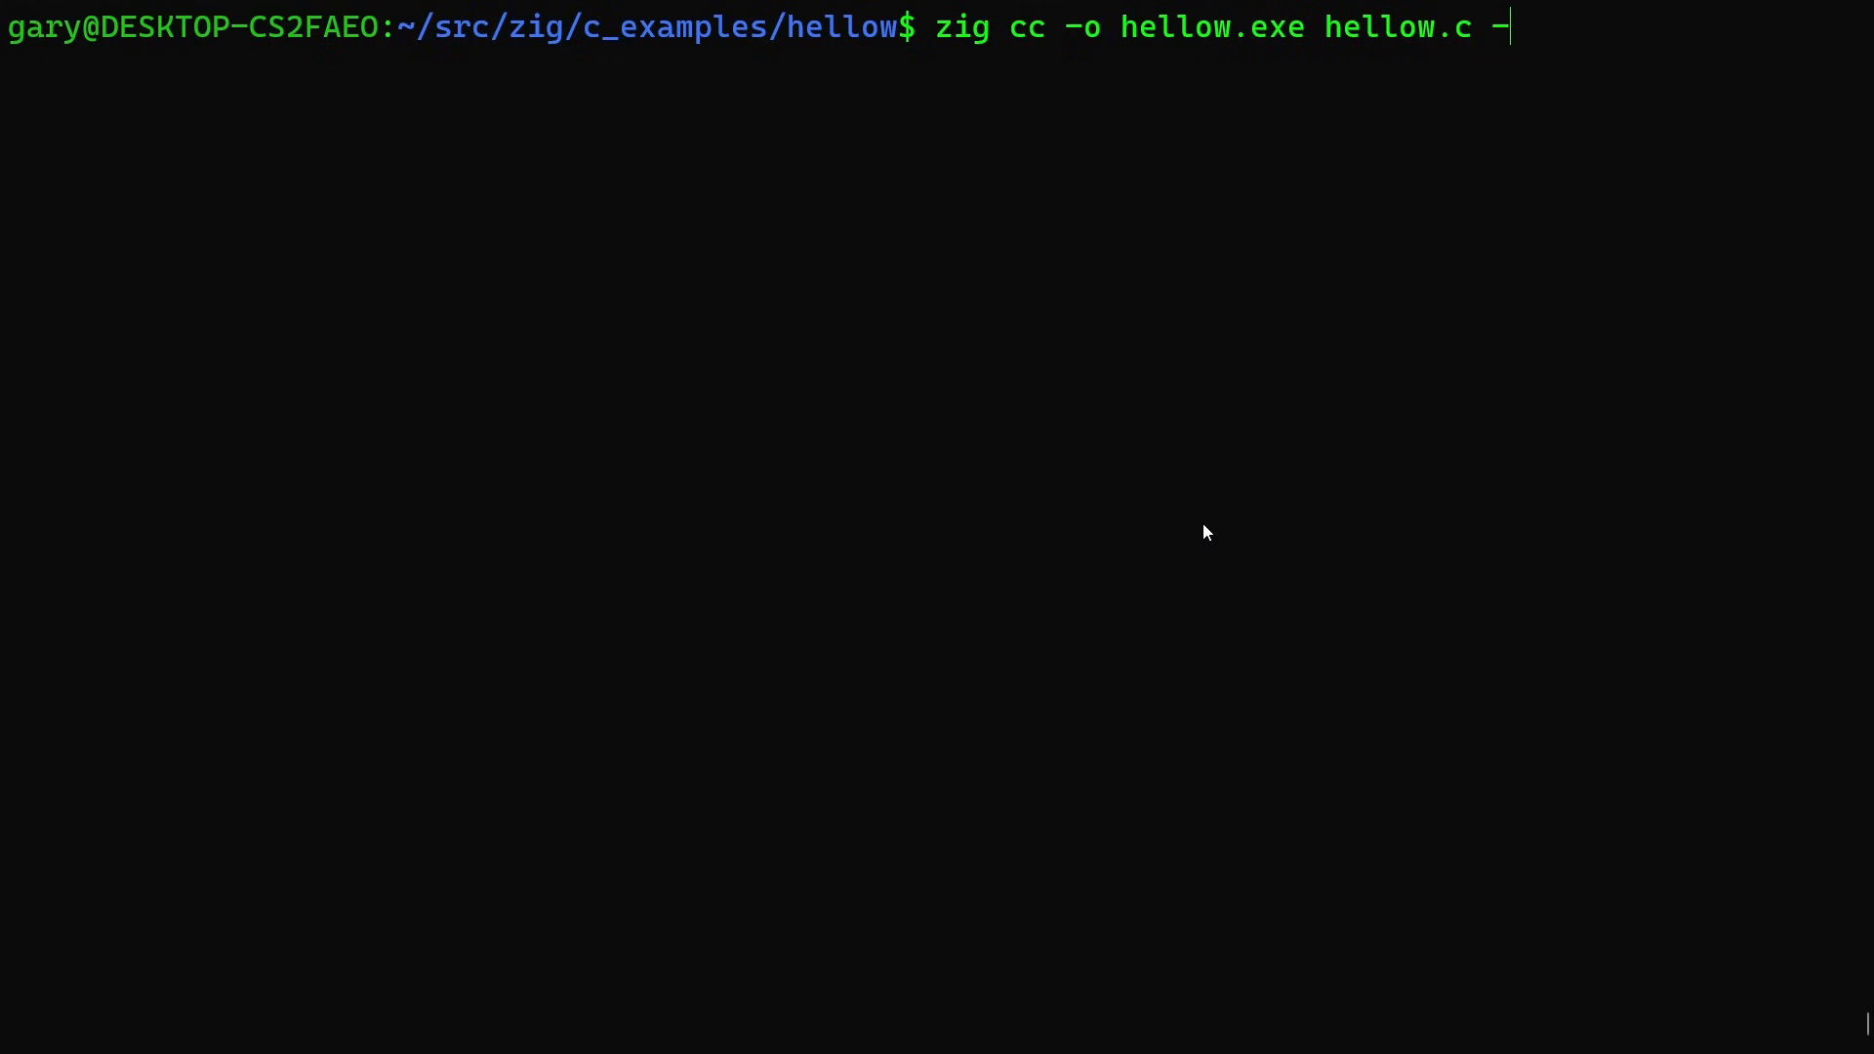
type("target")
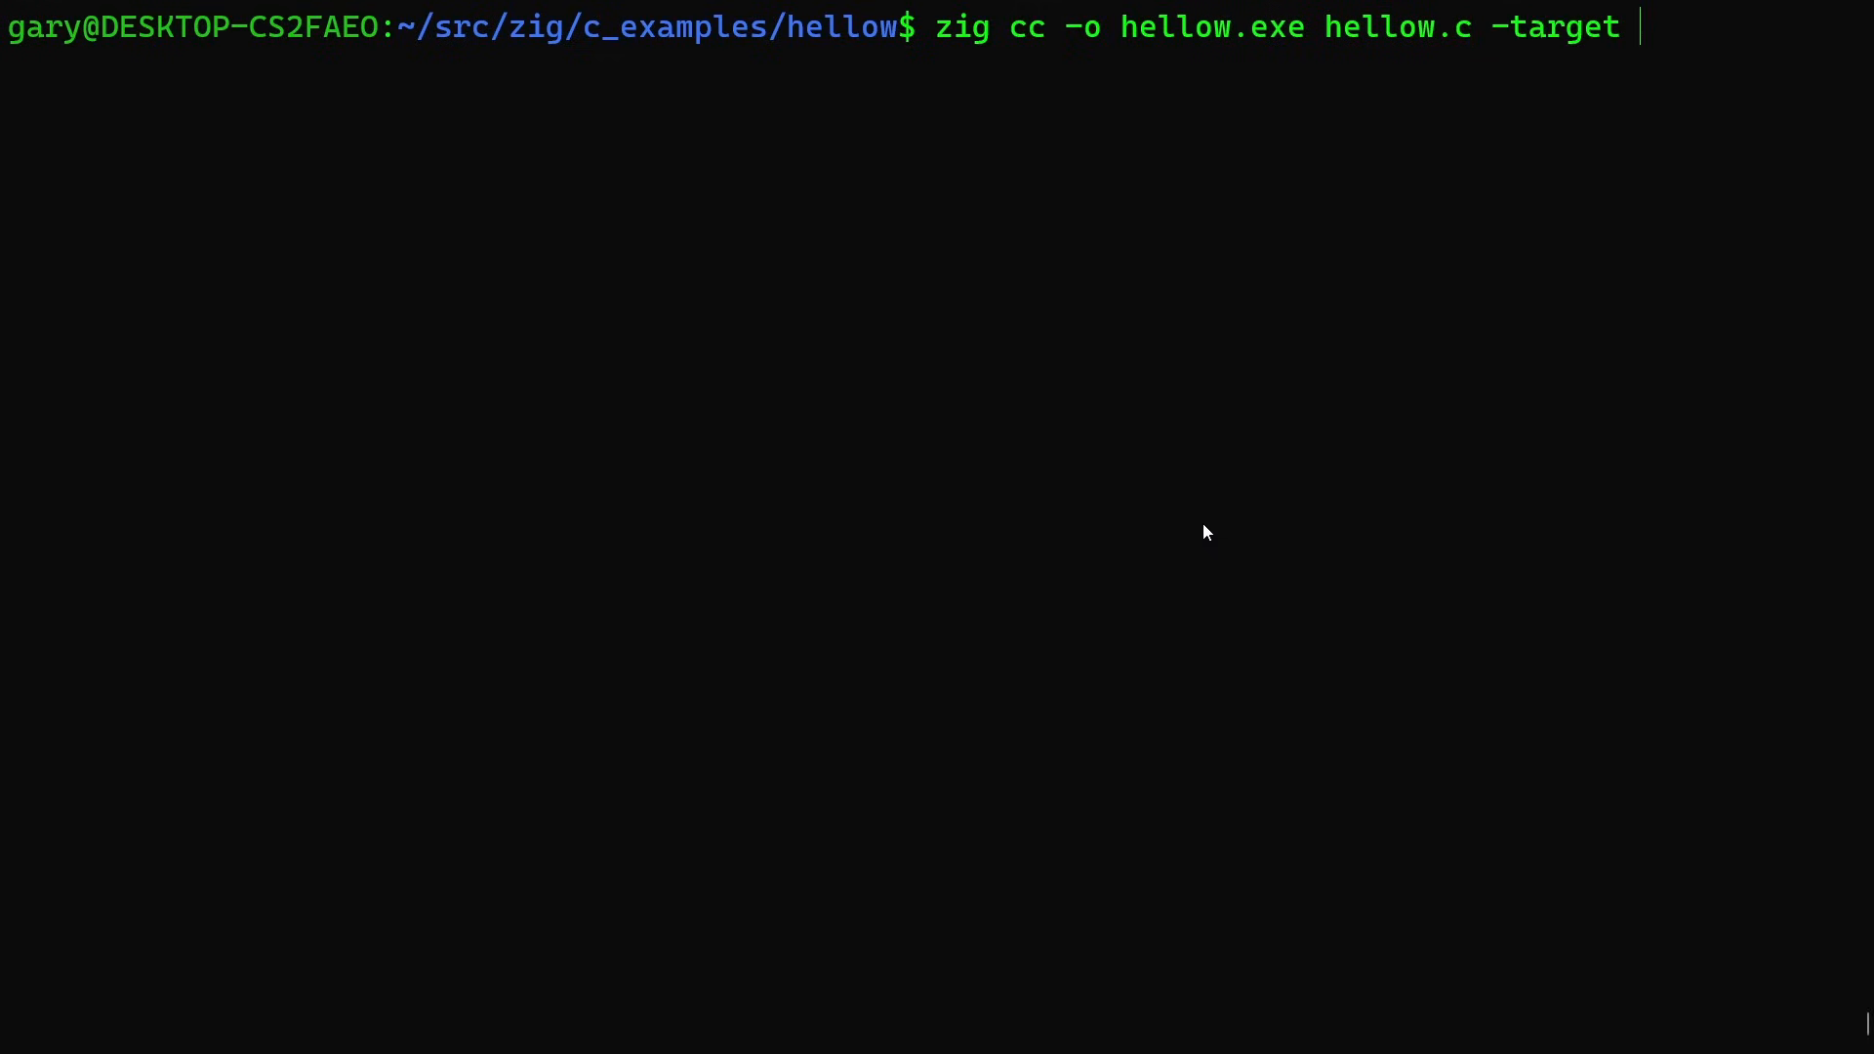
type("x")
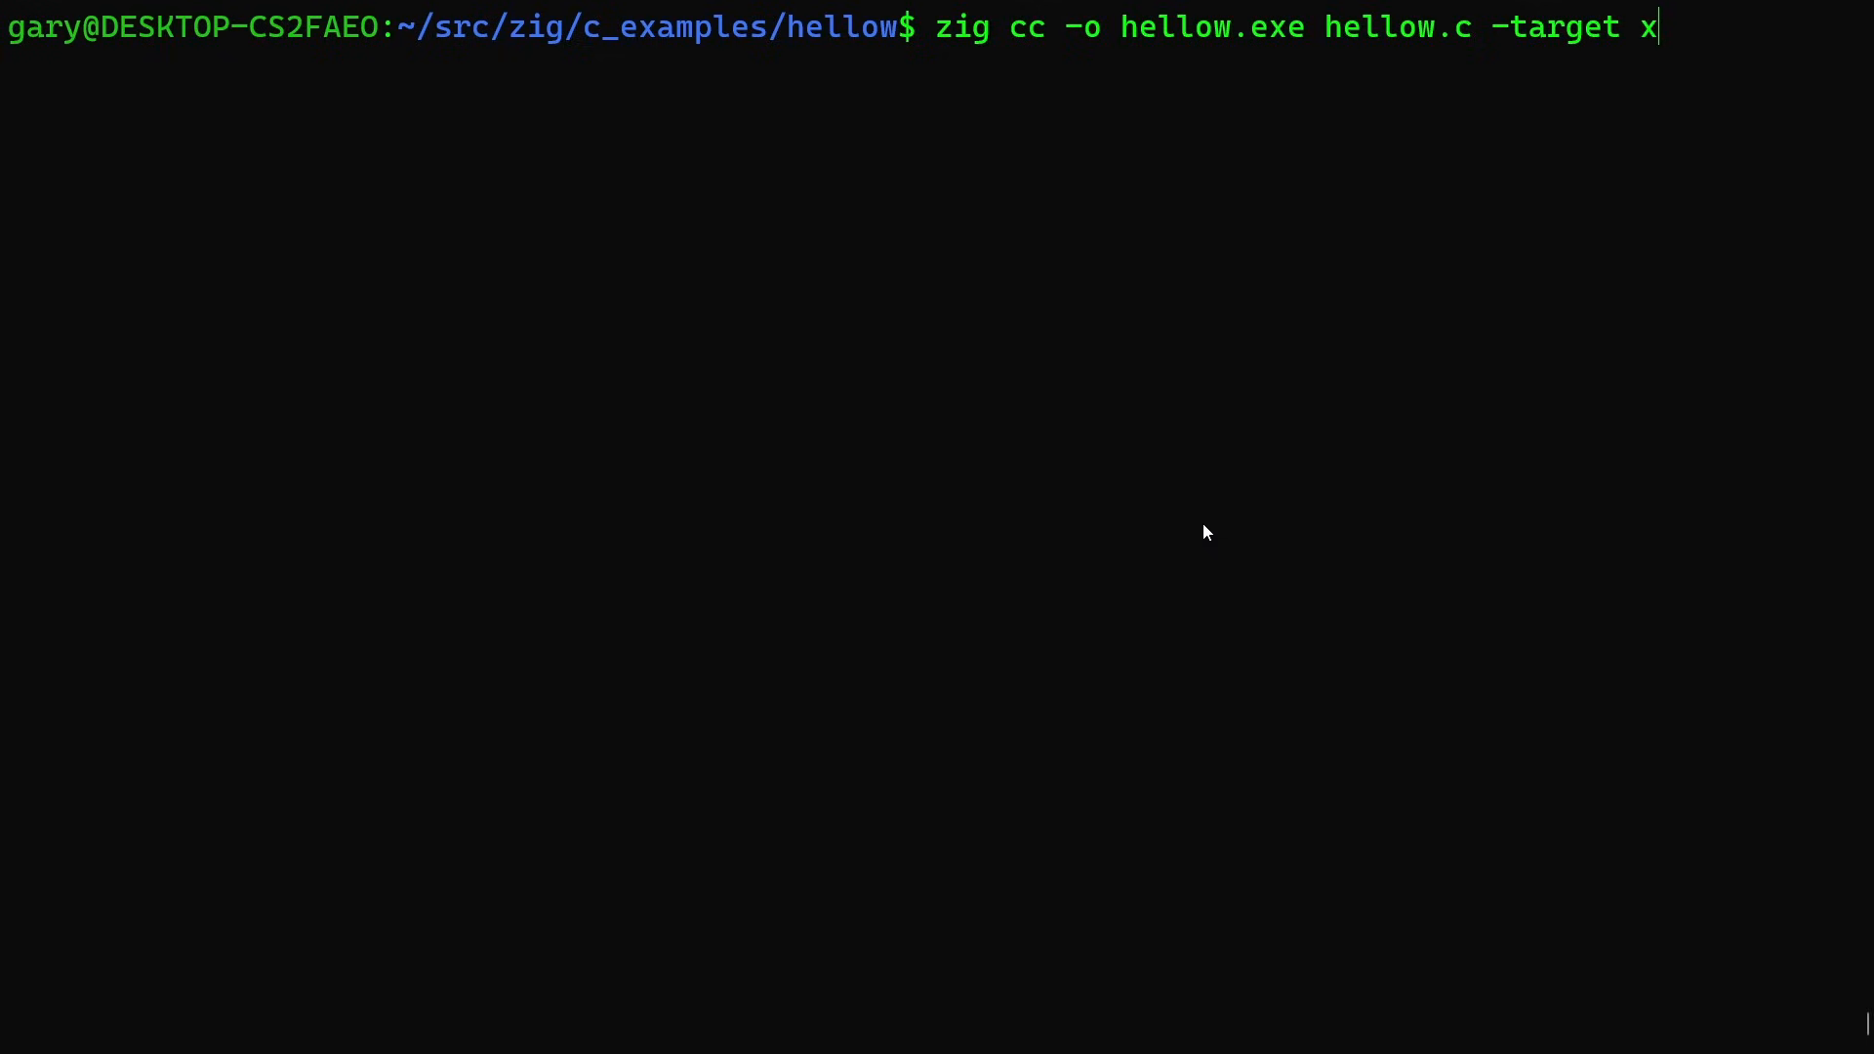
type("86")
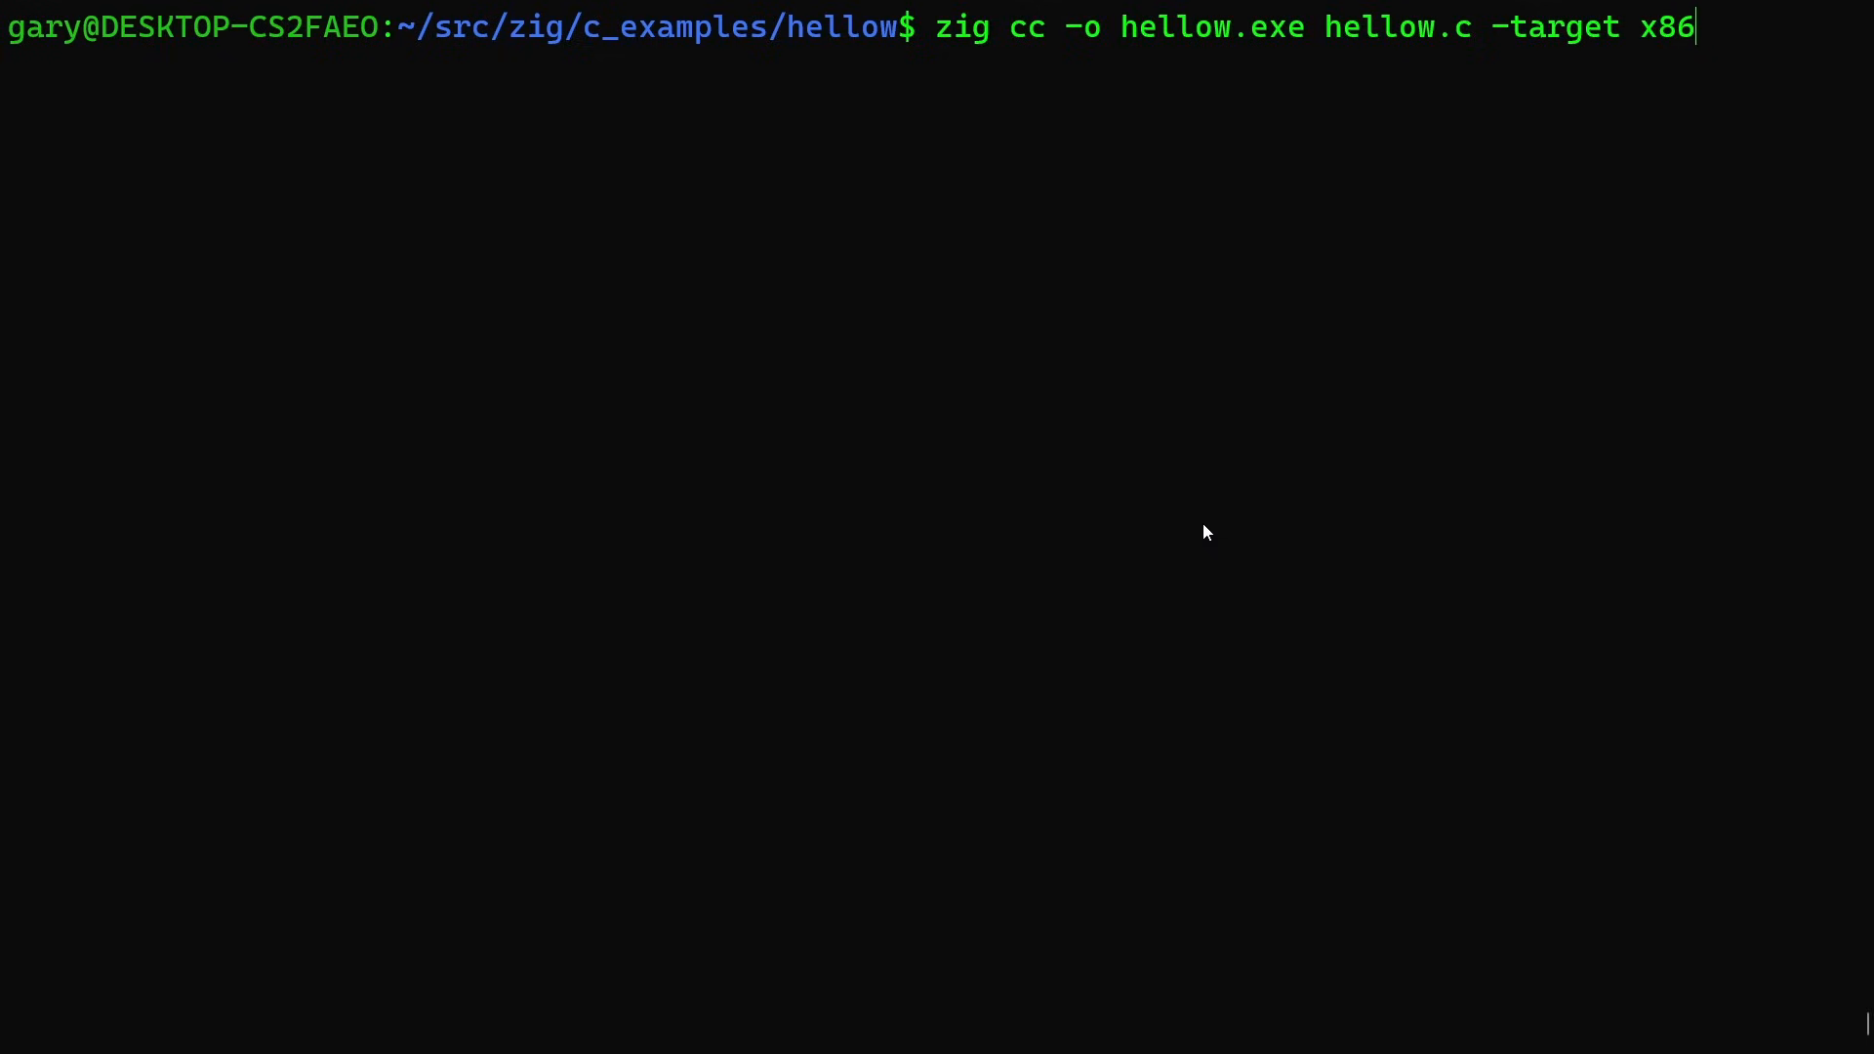
type("_64")
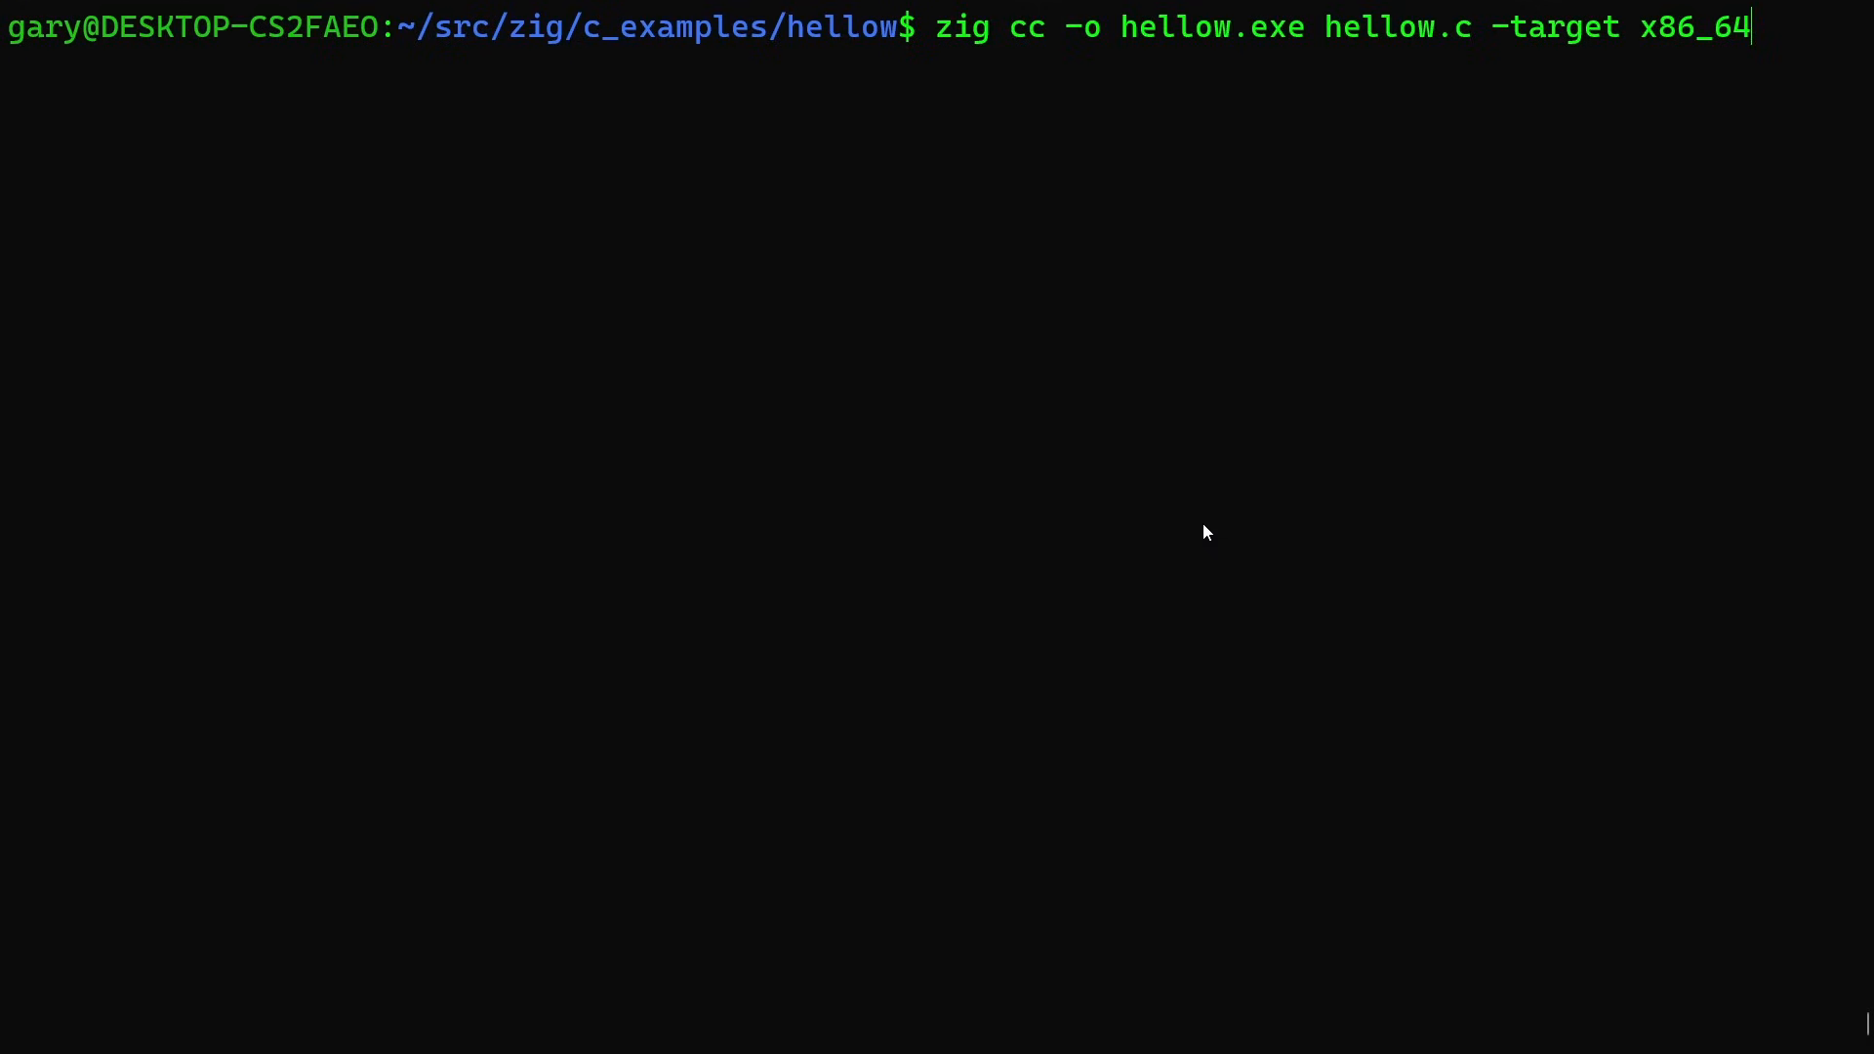
type("-windows-")
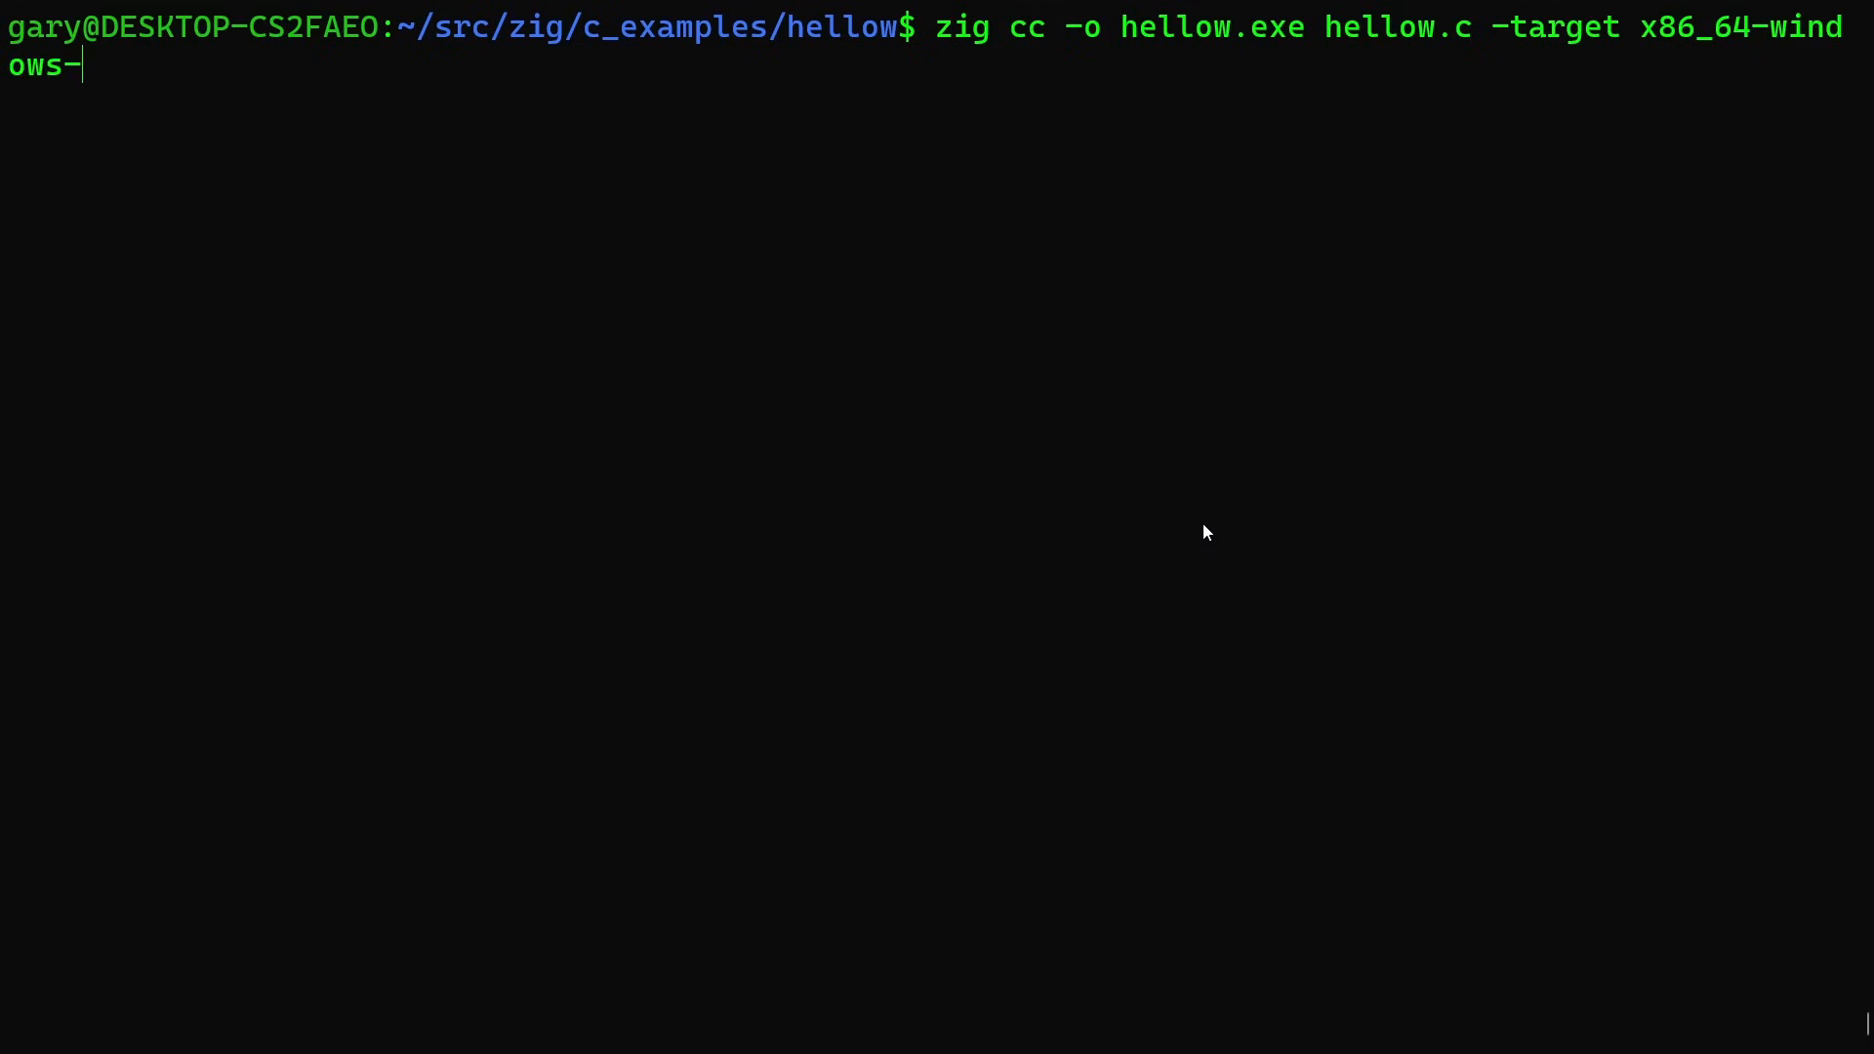
type("gnu")
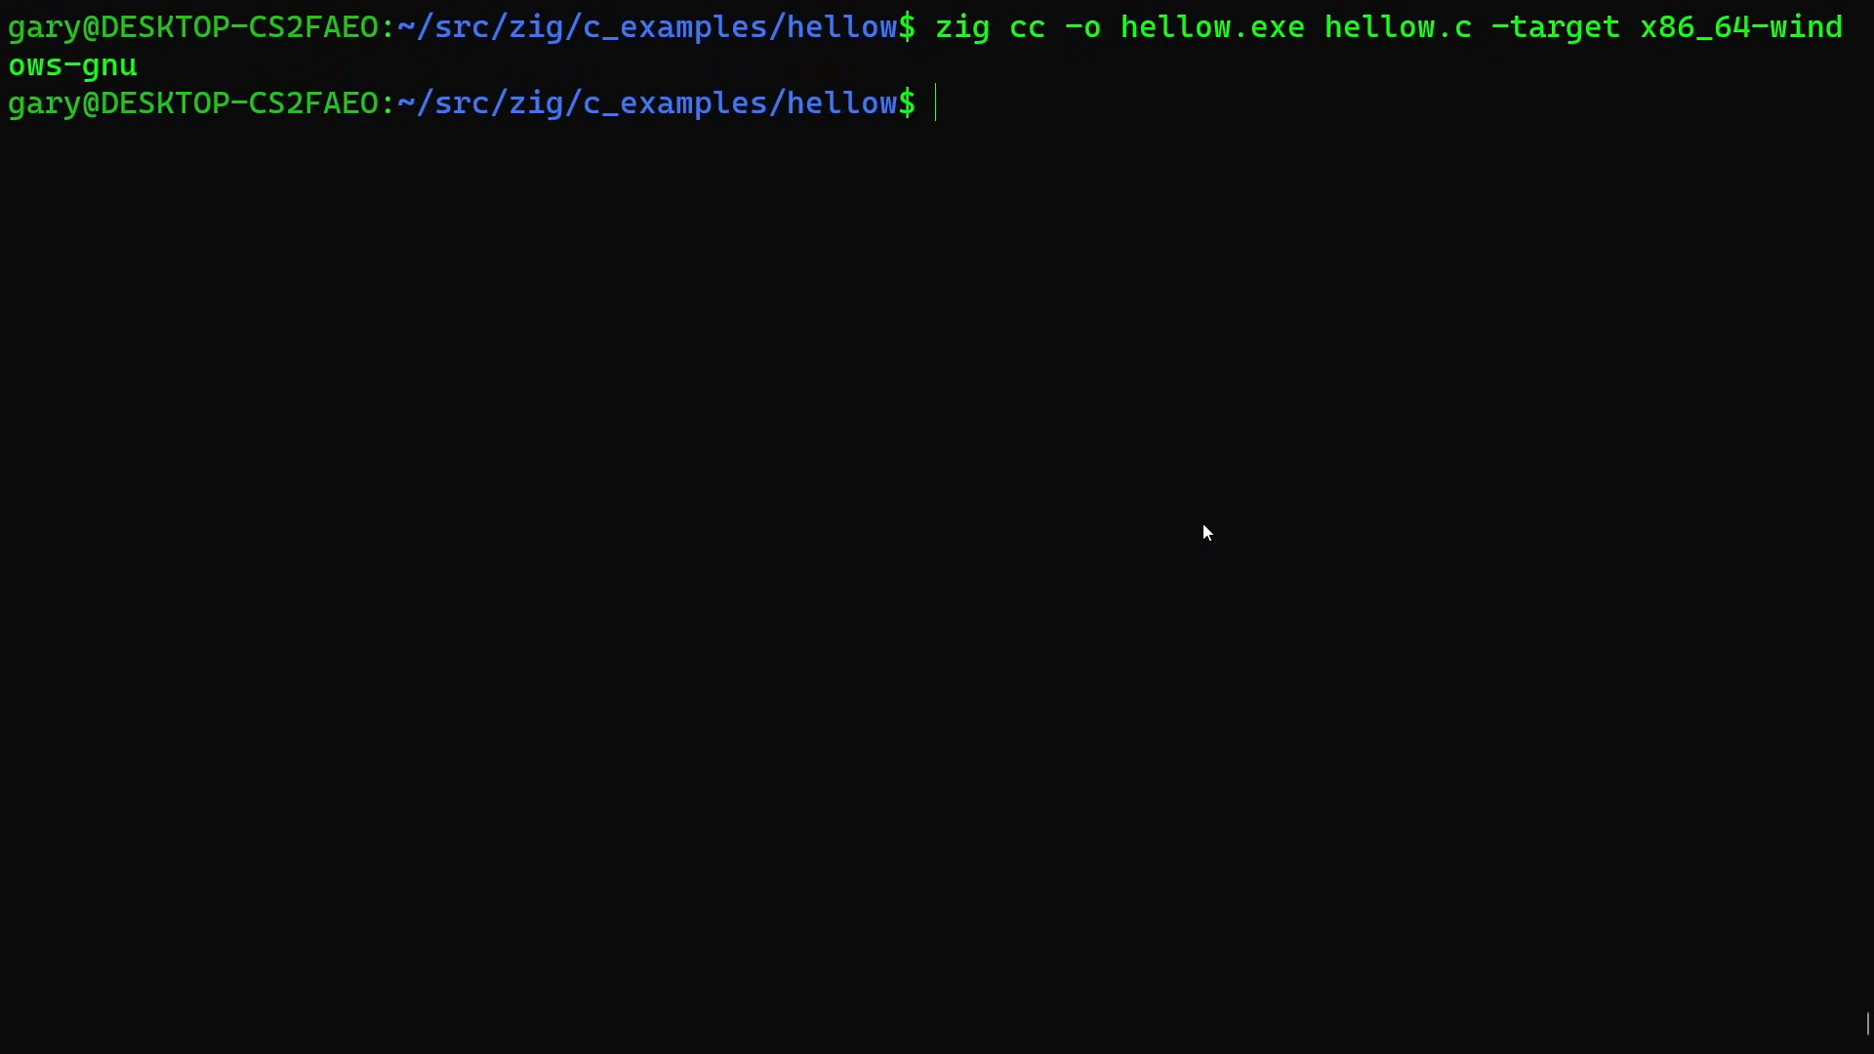
Identify hellow.exe as a PE32+ x86-64 Windows executable with file.
type("file hellow.c")
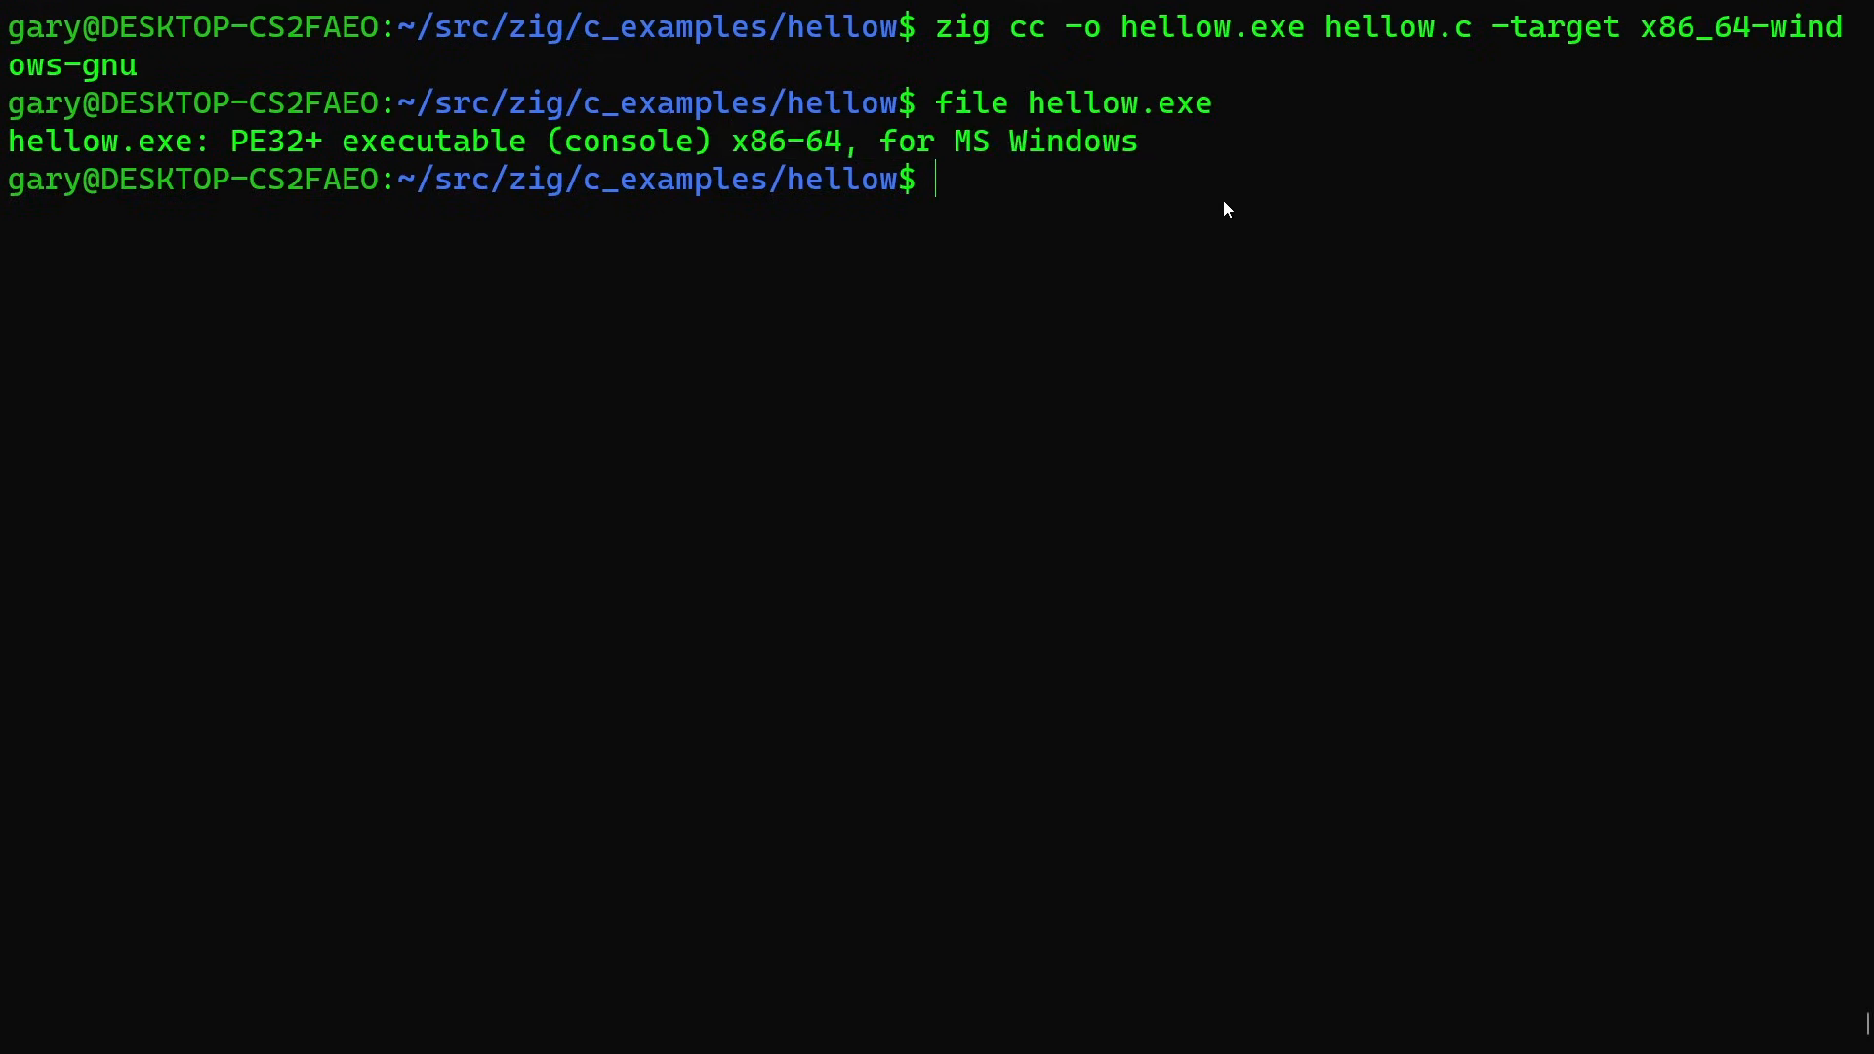
type("cp")
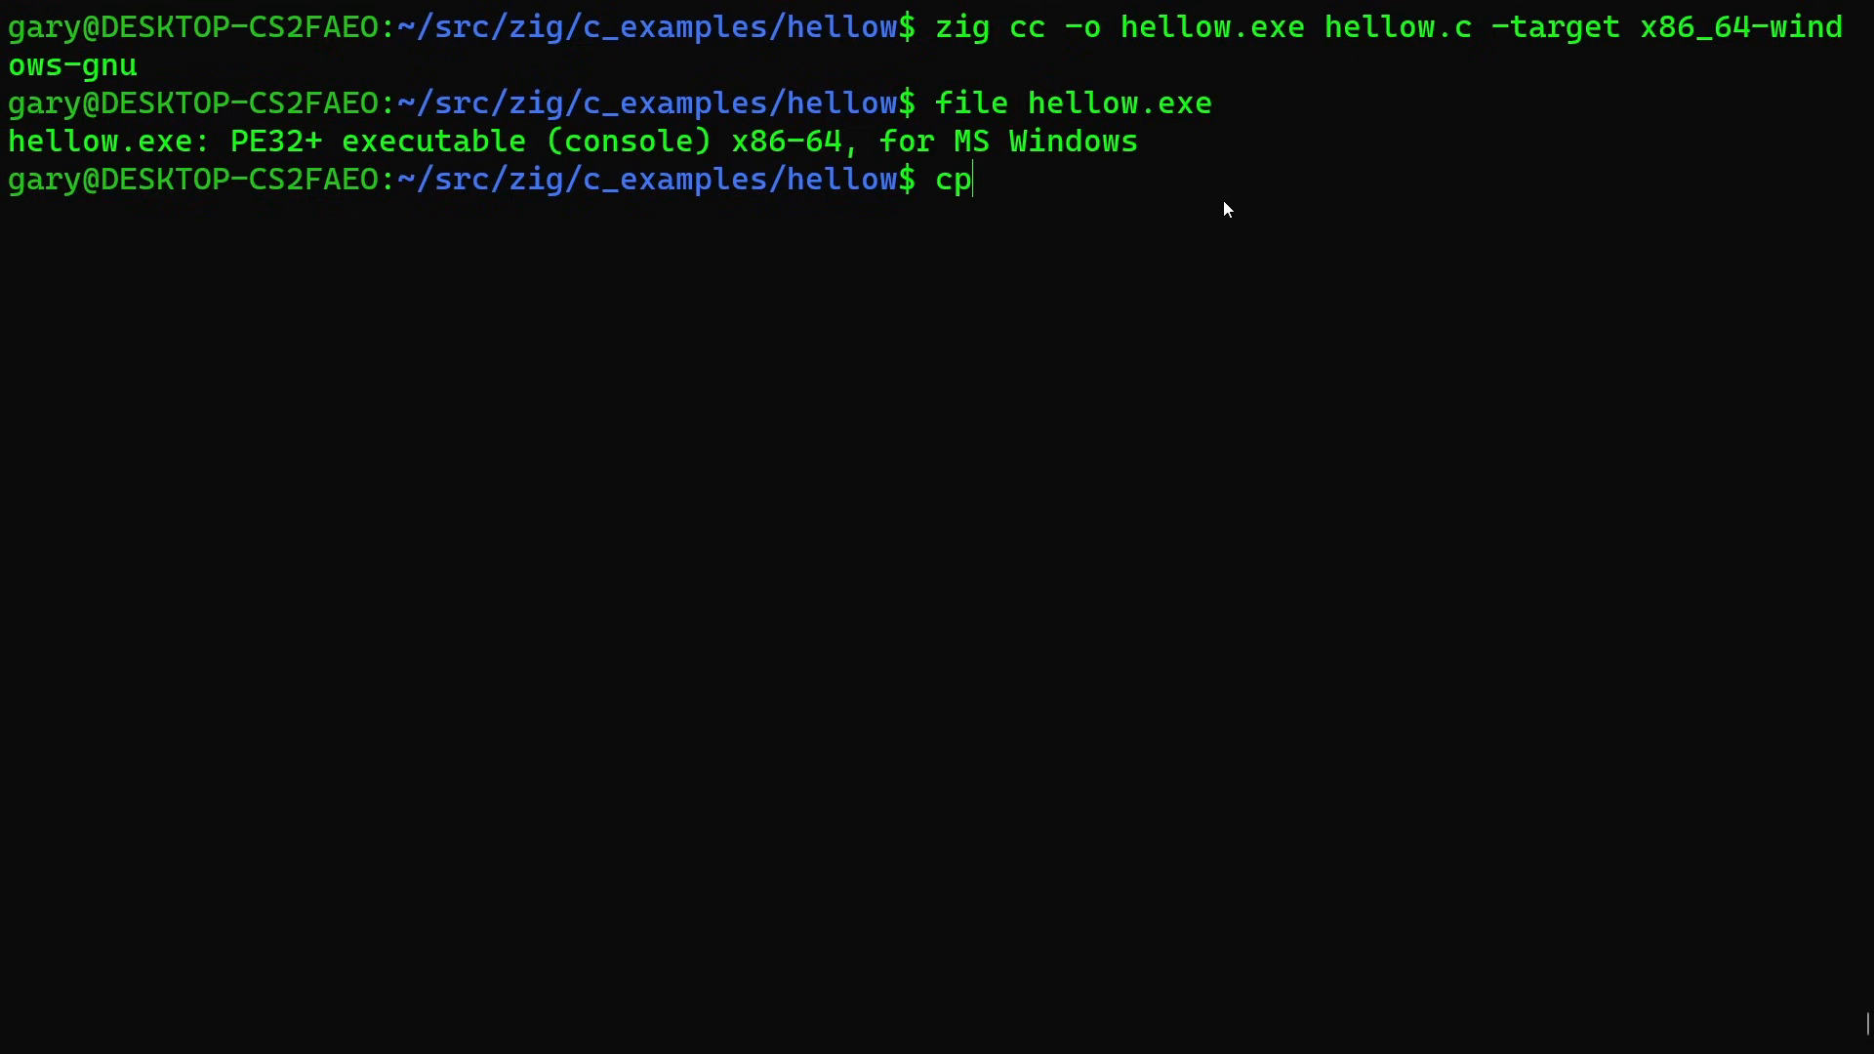
type("hellow")
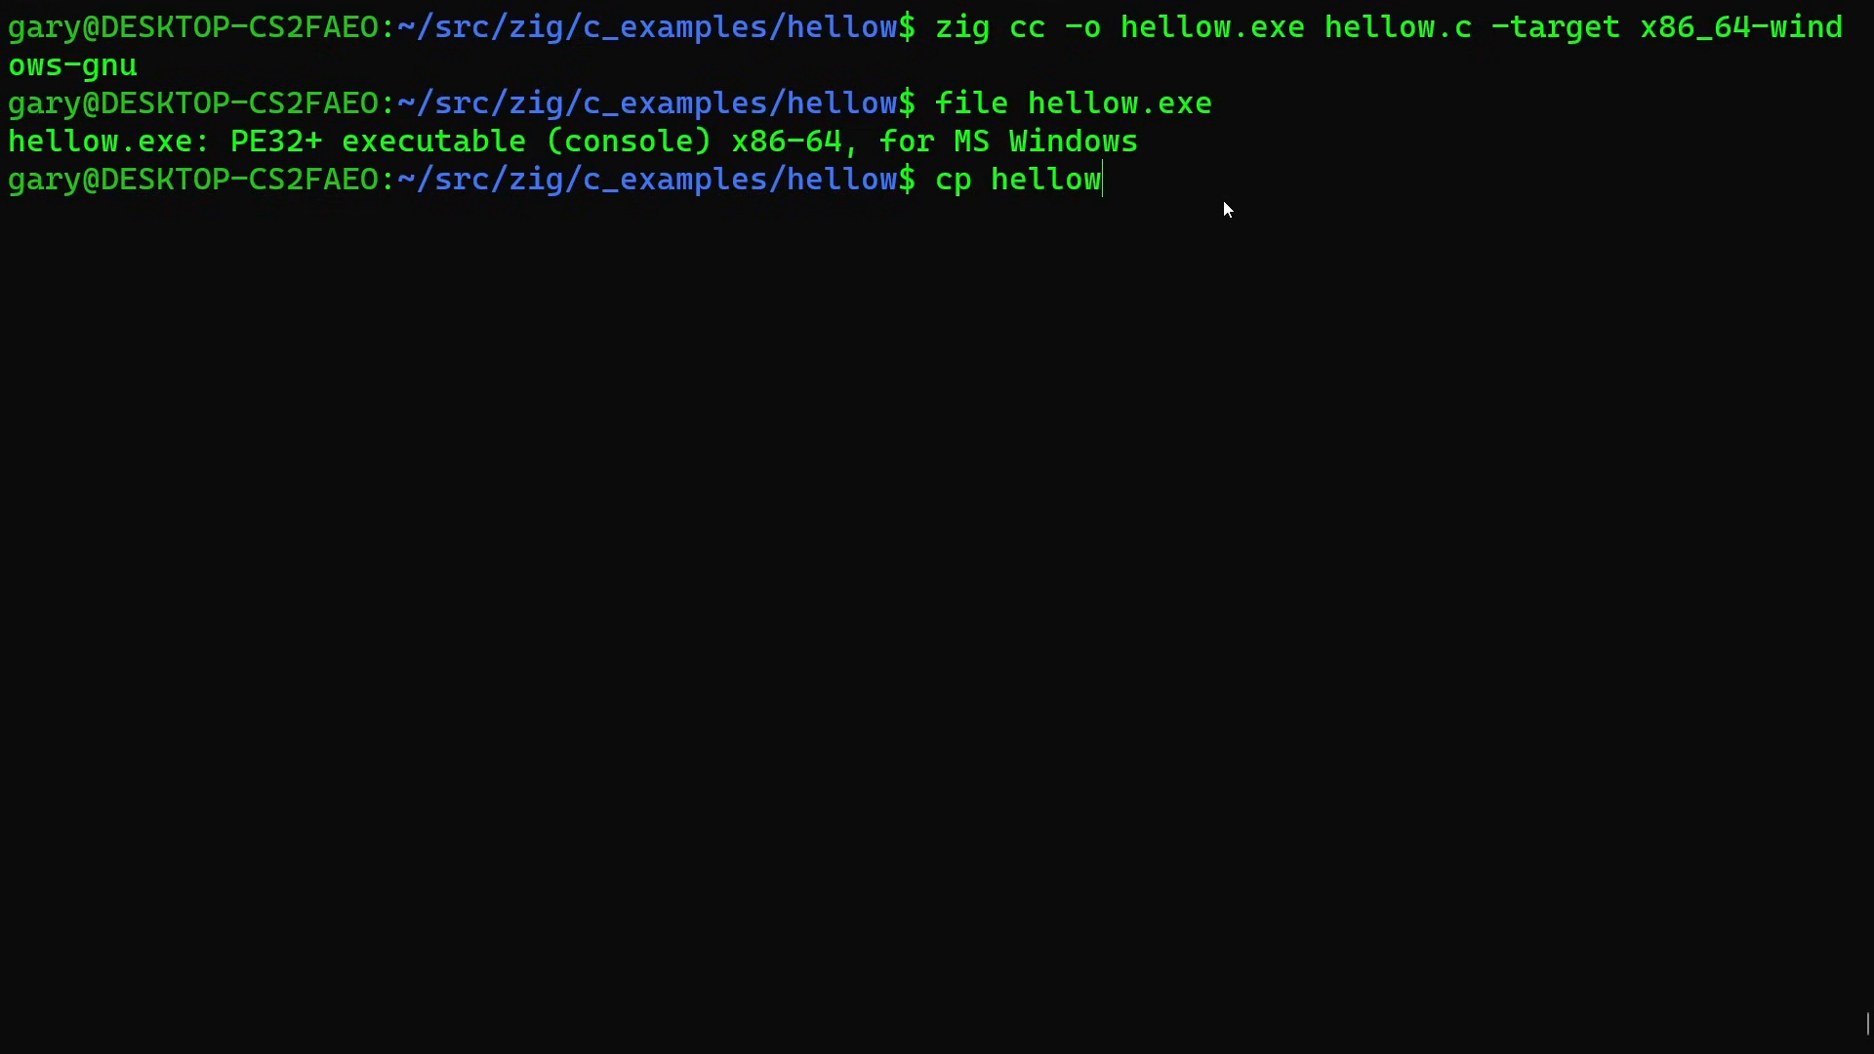
Copy hellow.exe to /mnt/c/Users/Gary/Temp.
type(".exe /")
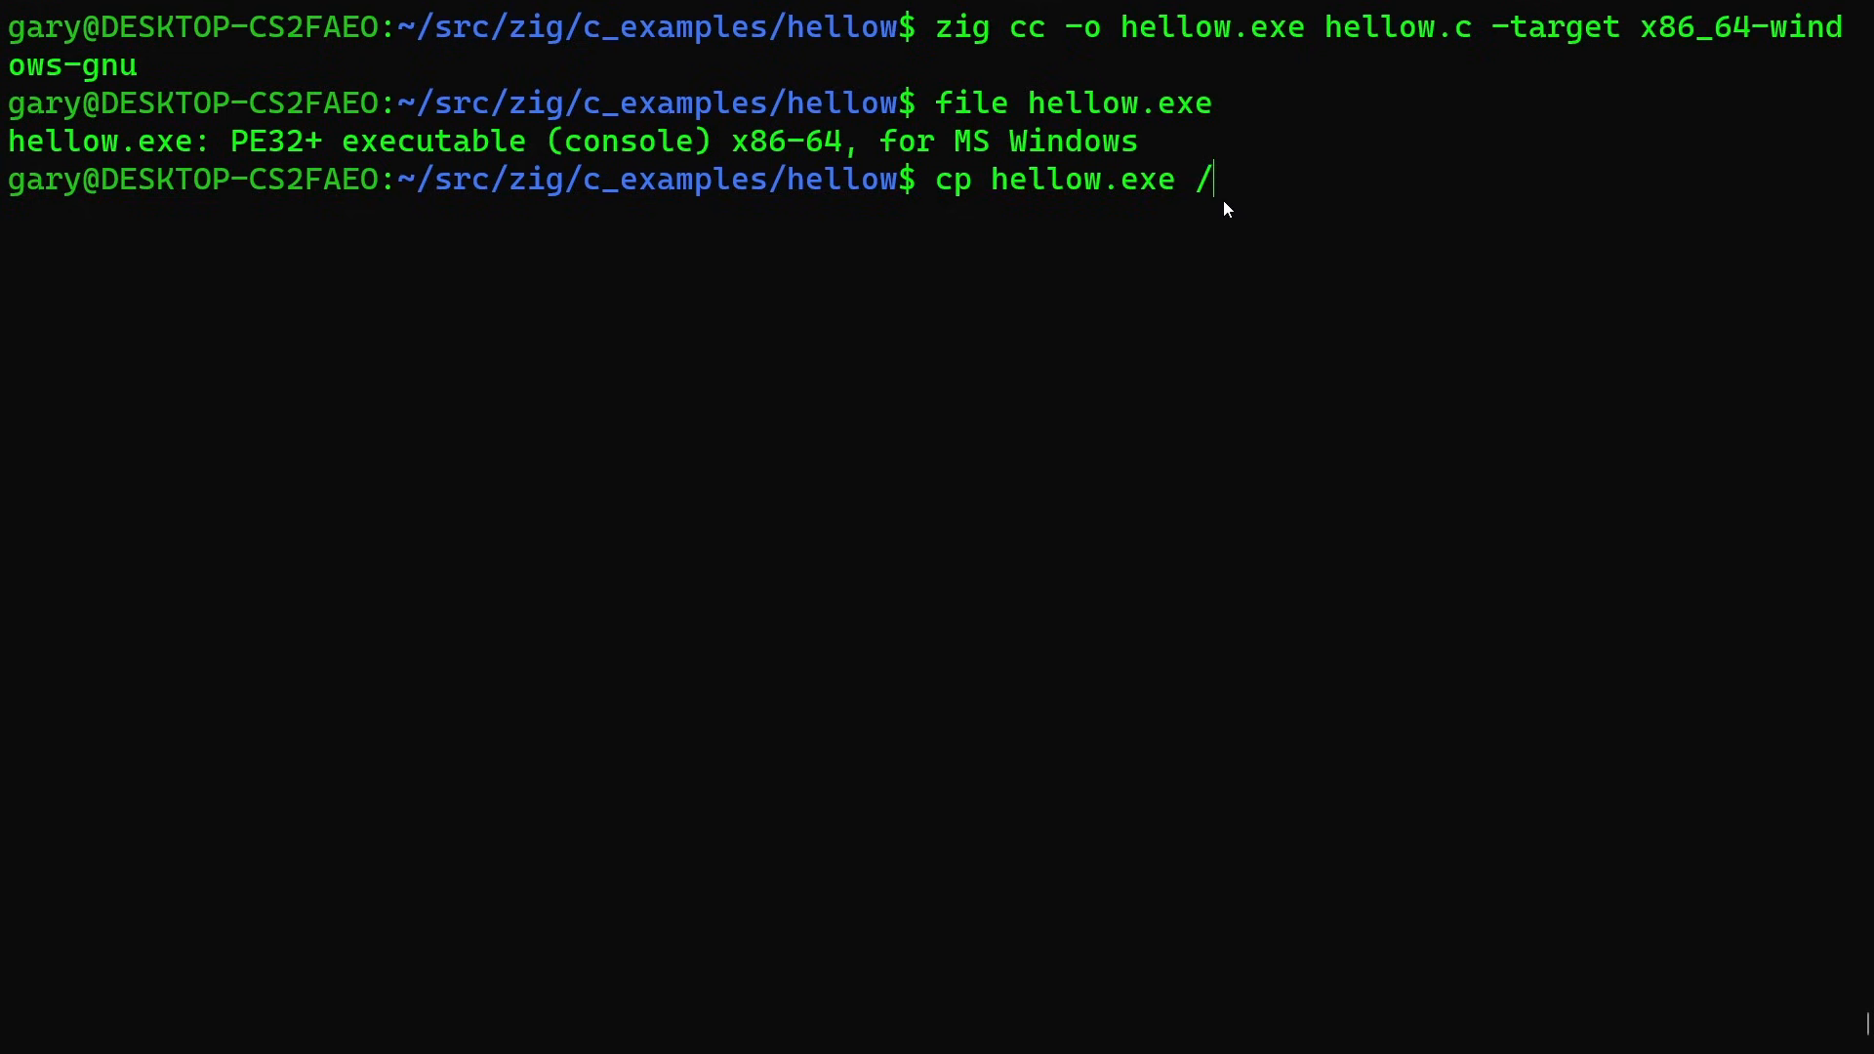
type("mnt/c/")
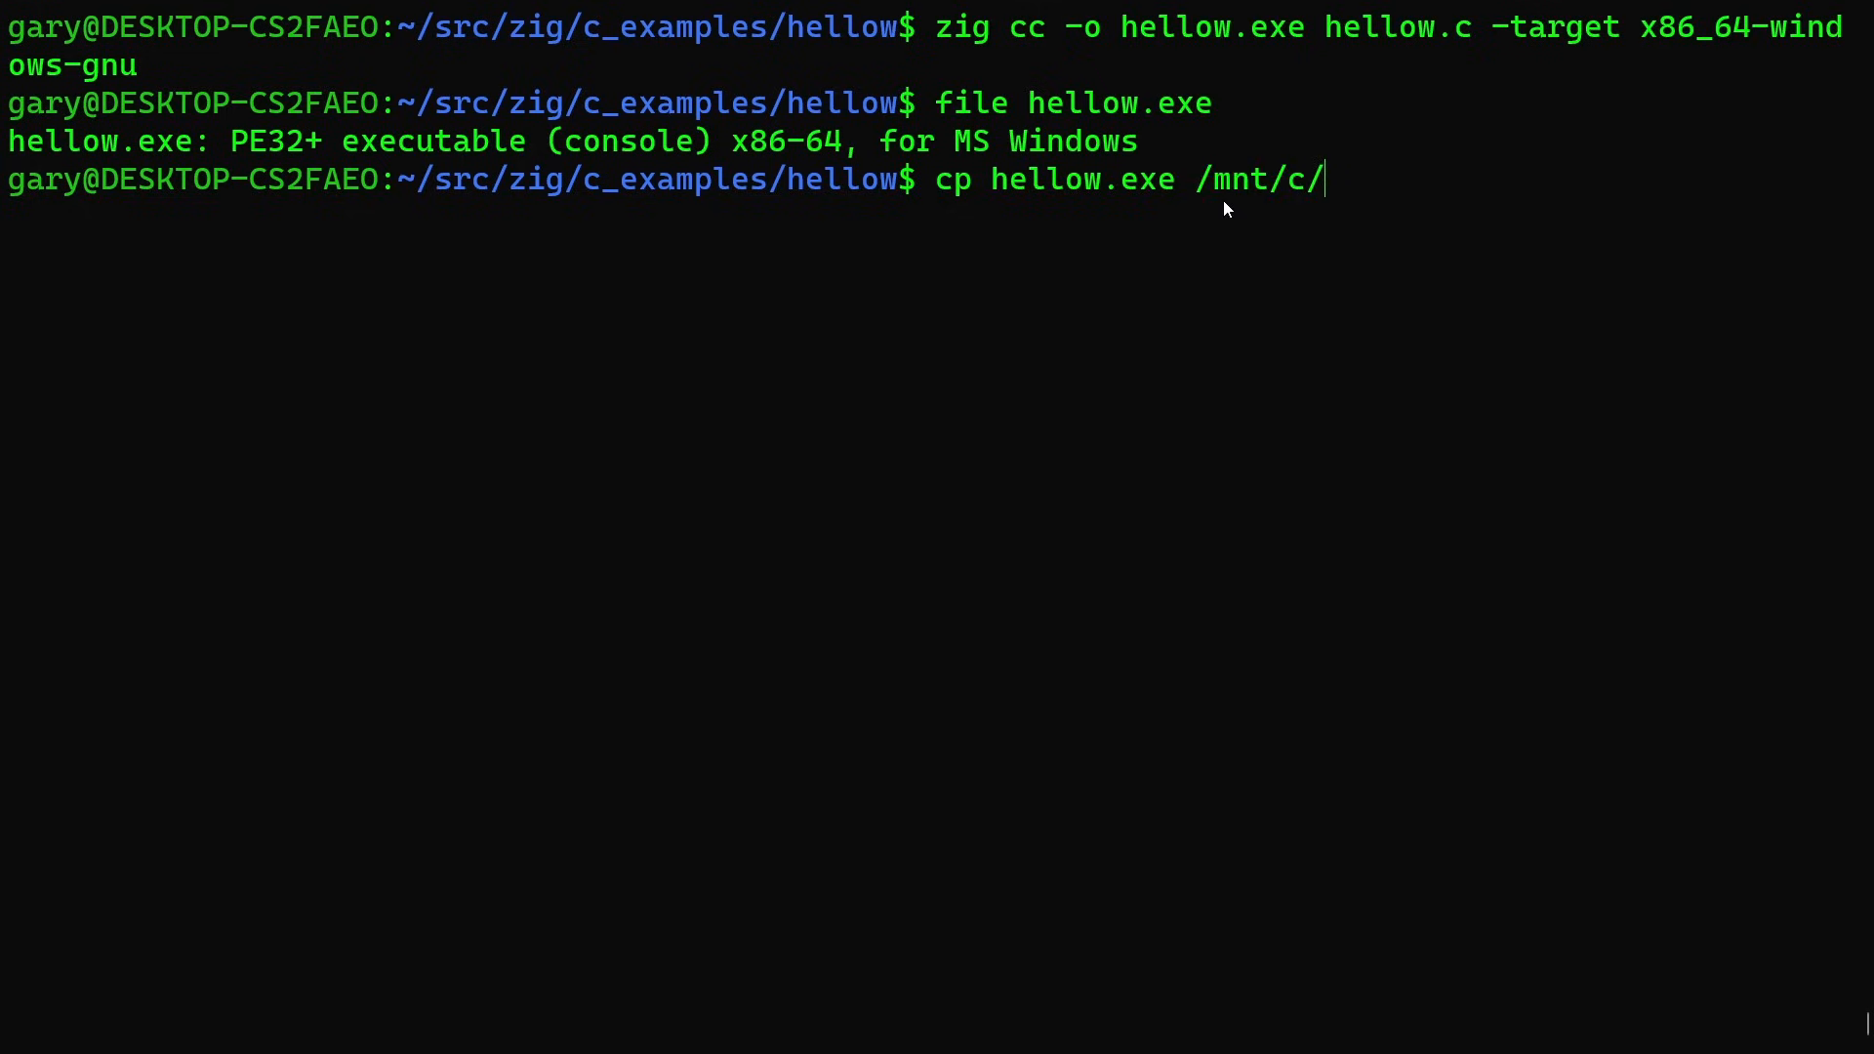
type("Users/Gary/")
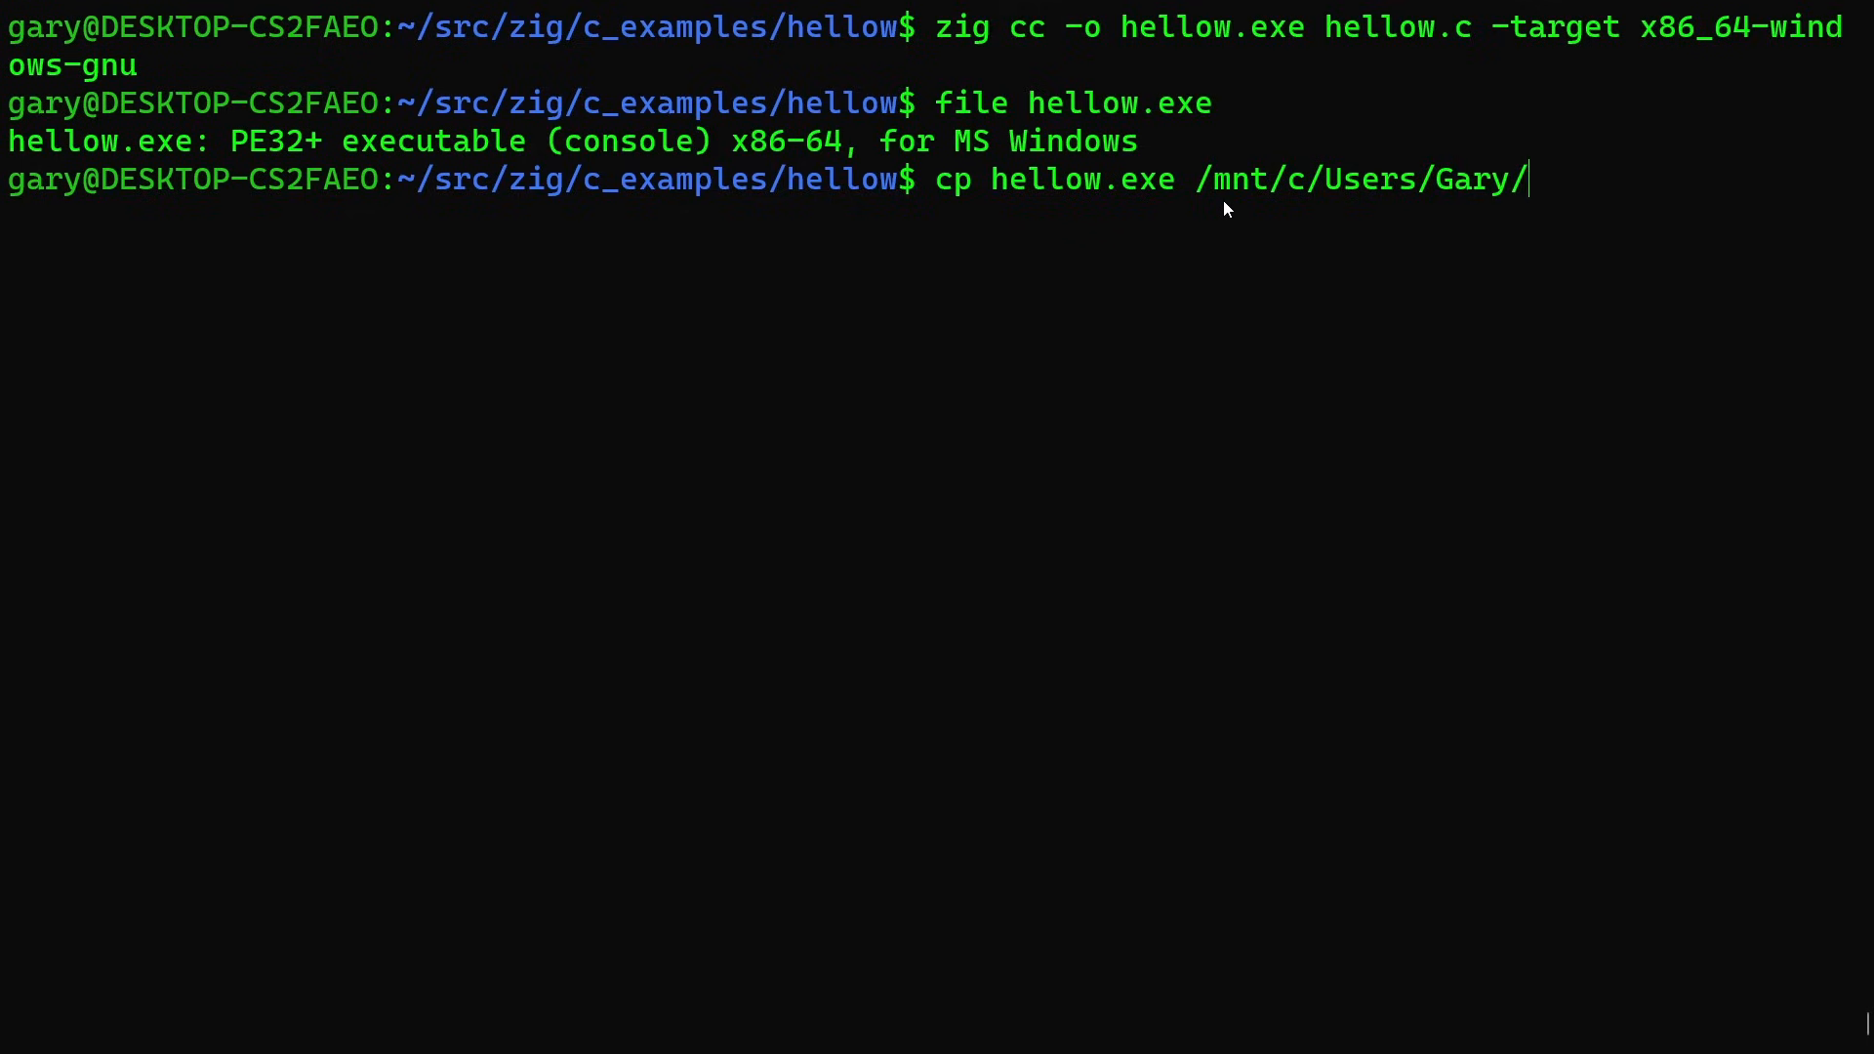
type("Temp")
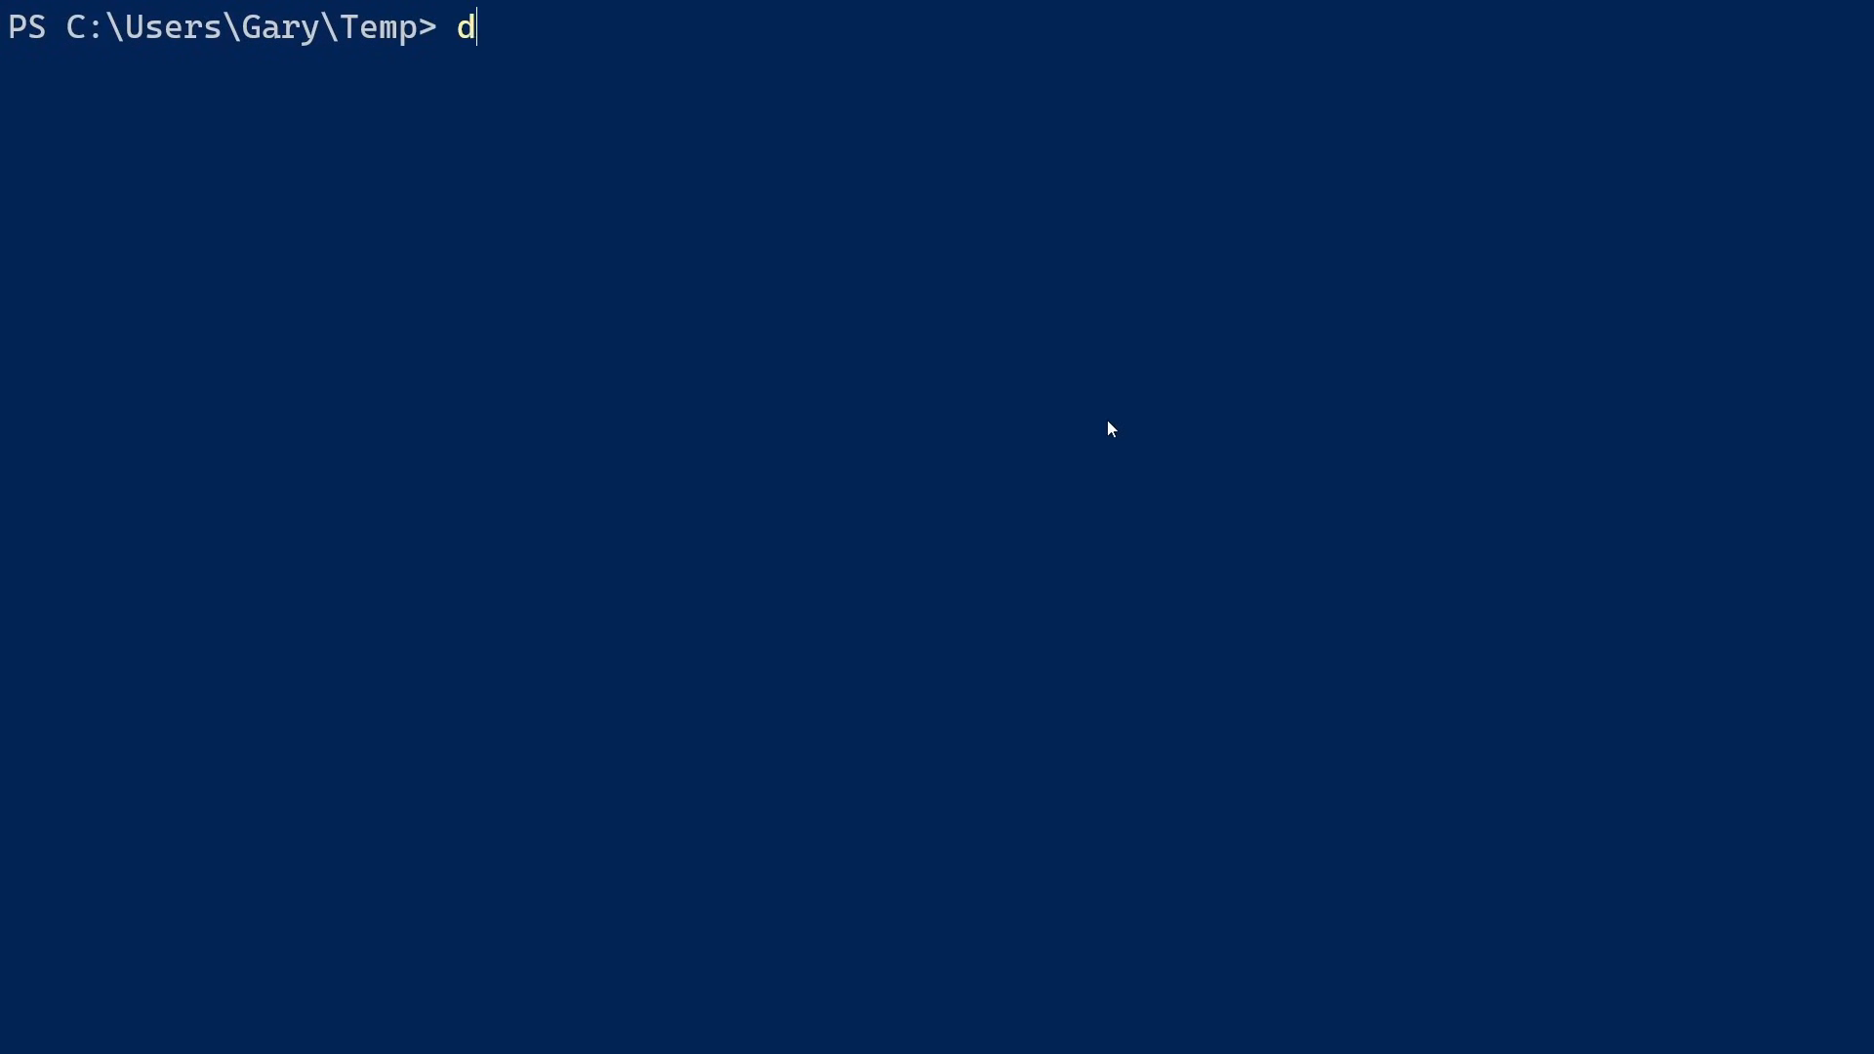
List *.exe in the Temp folder to confirm hellow.exe, then run ./hellow.exe.
type("ir *.exe")
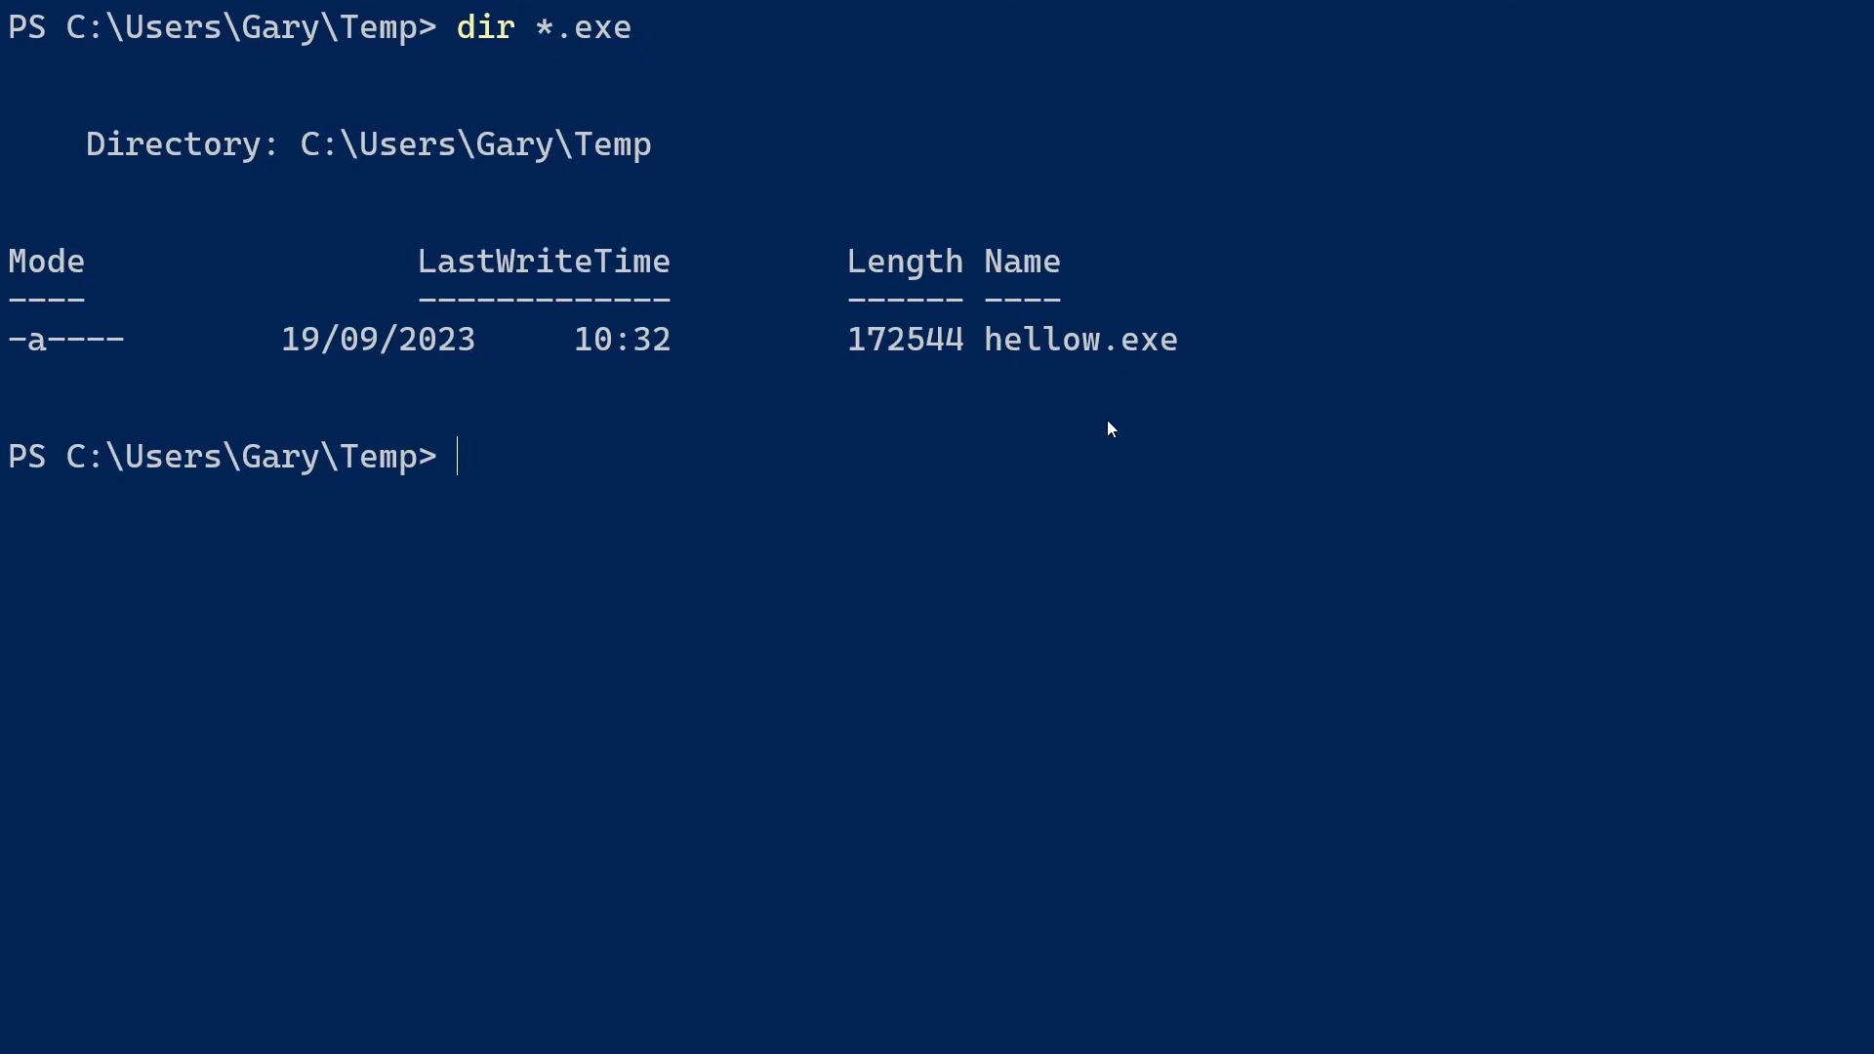
type("./")
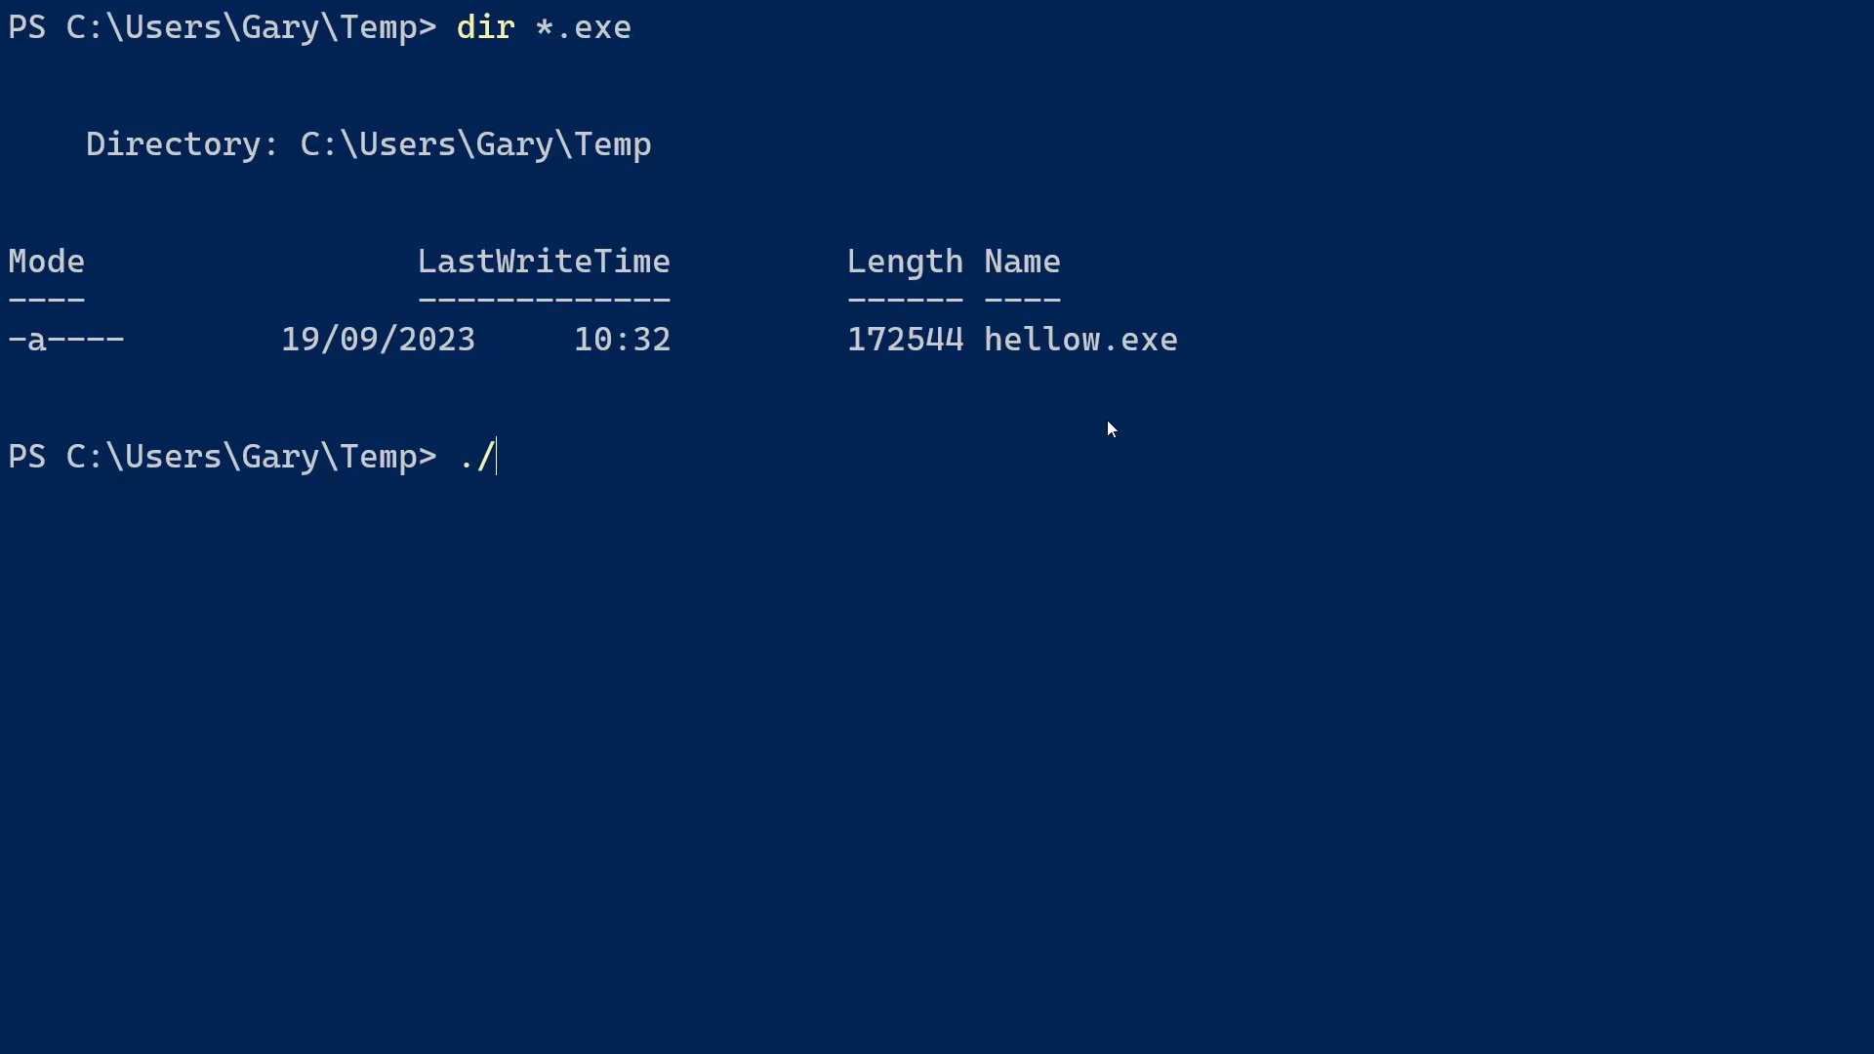
type("hellow.exe")
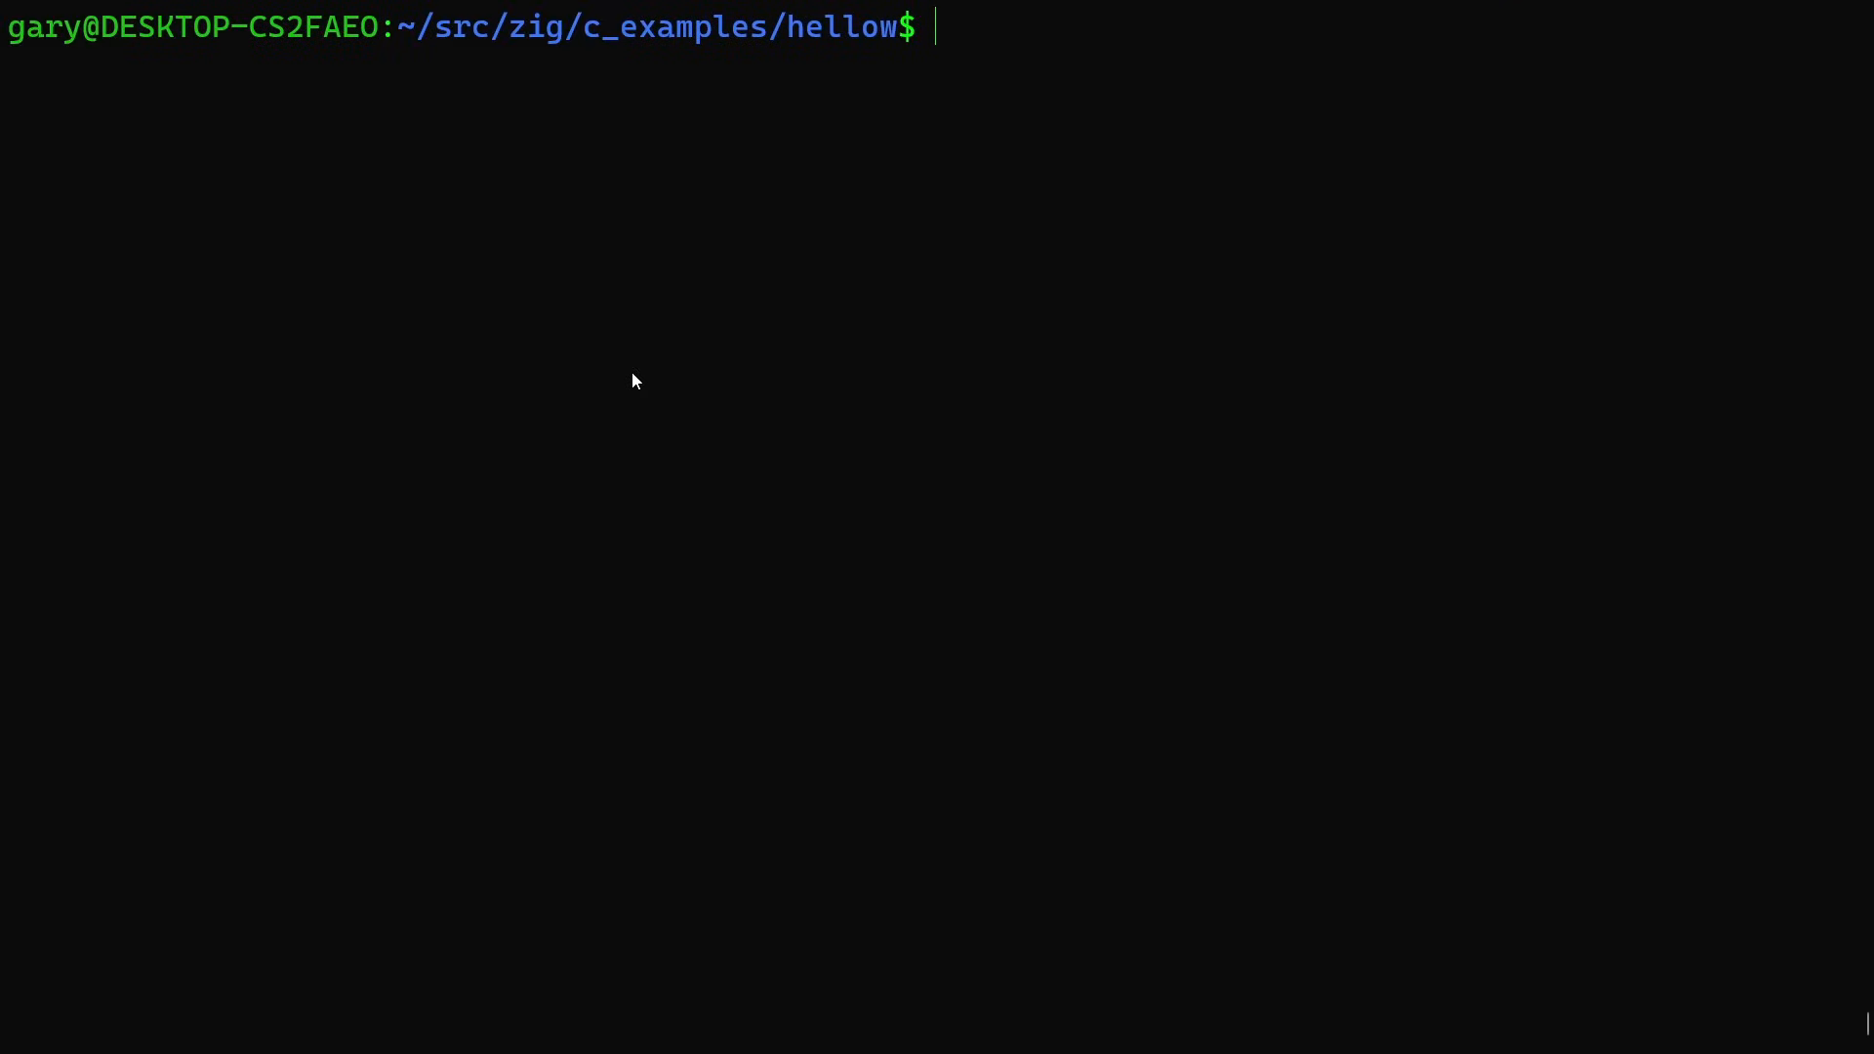
View hellow.cpp with more, then build it with 'zig c++ -o hellow_cpp hellow.cpp'.
type("more hellow.cpp")
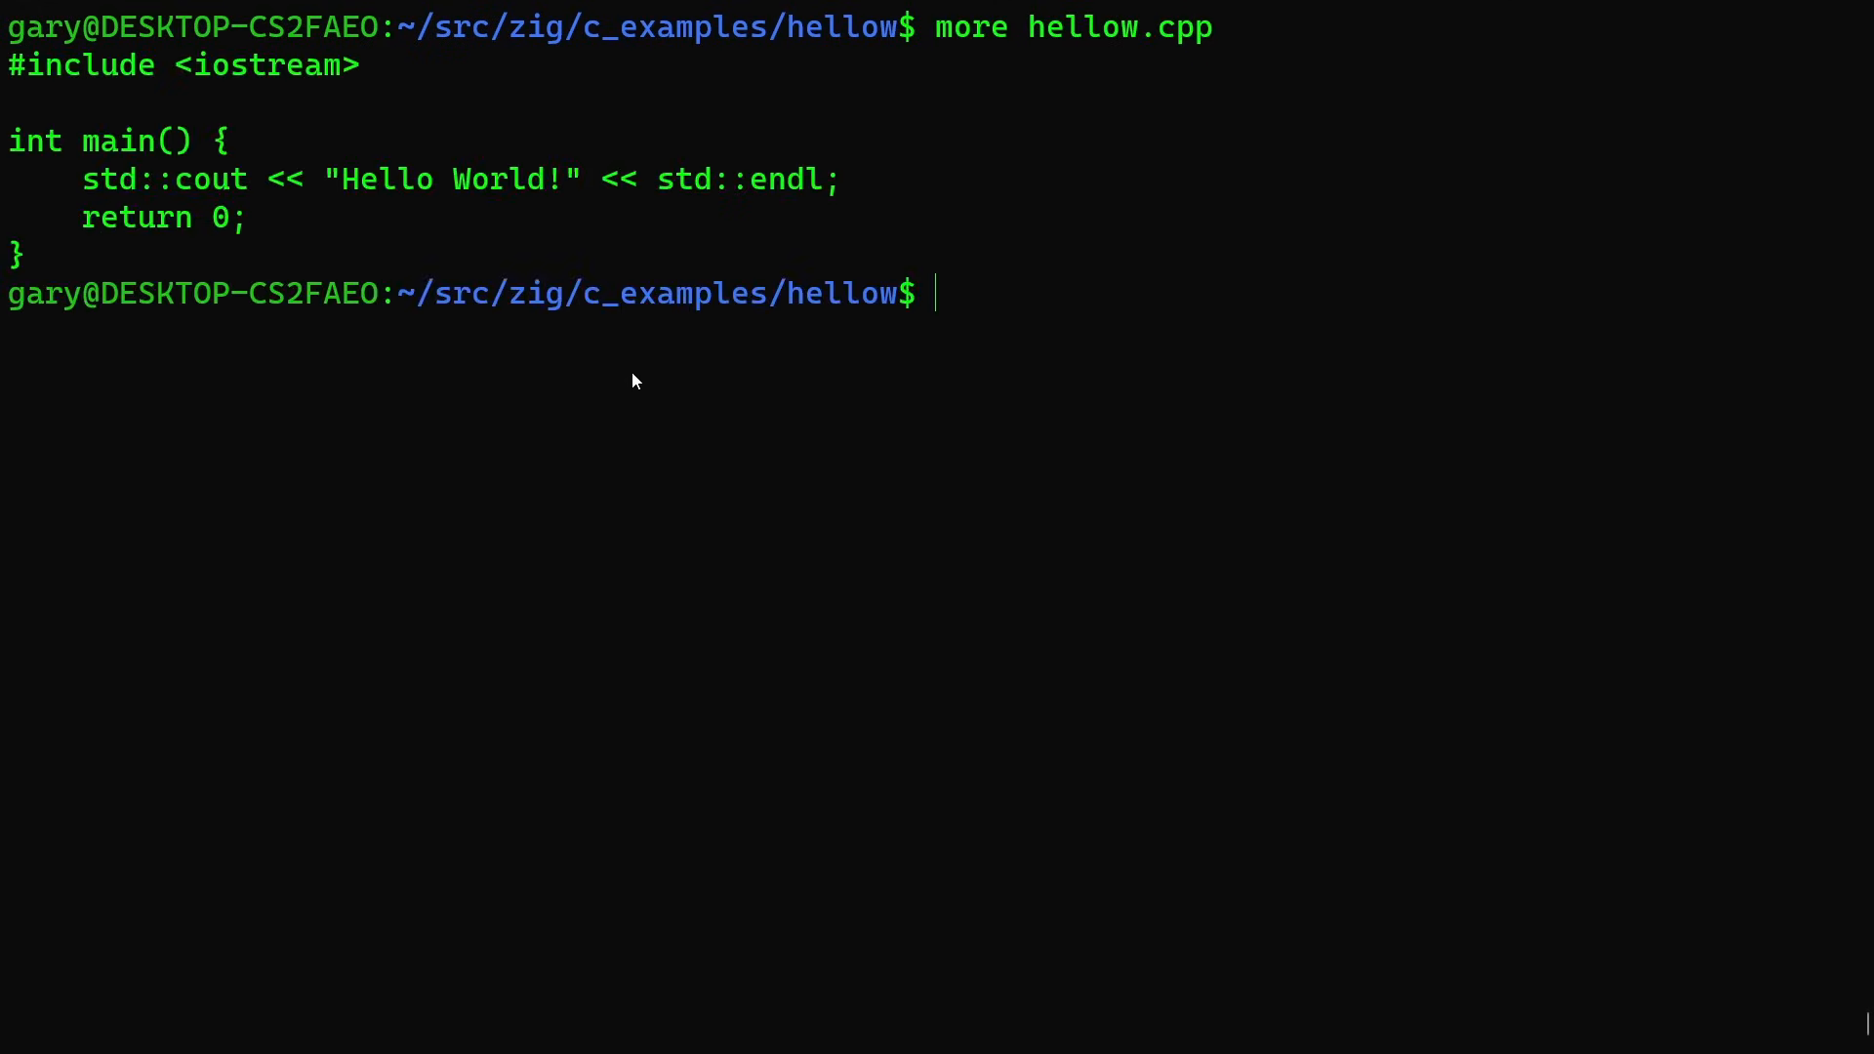
type("zig")
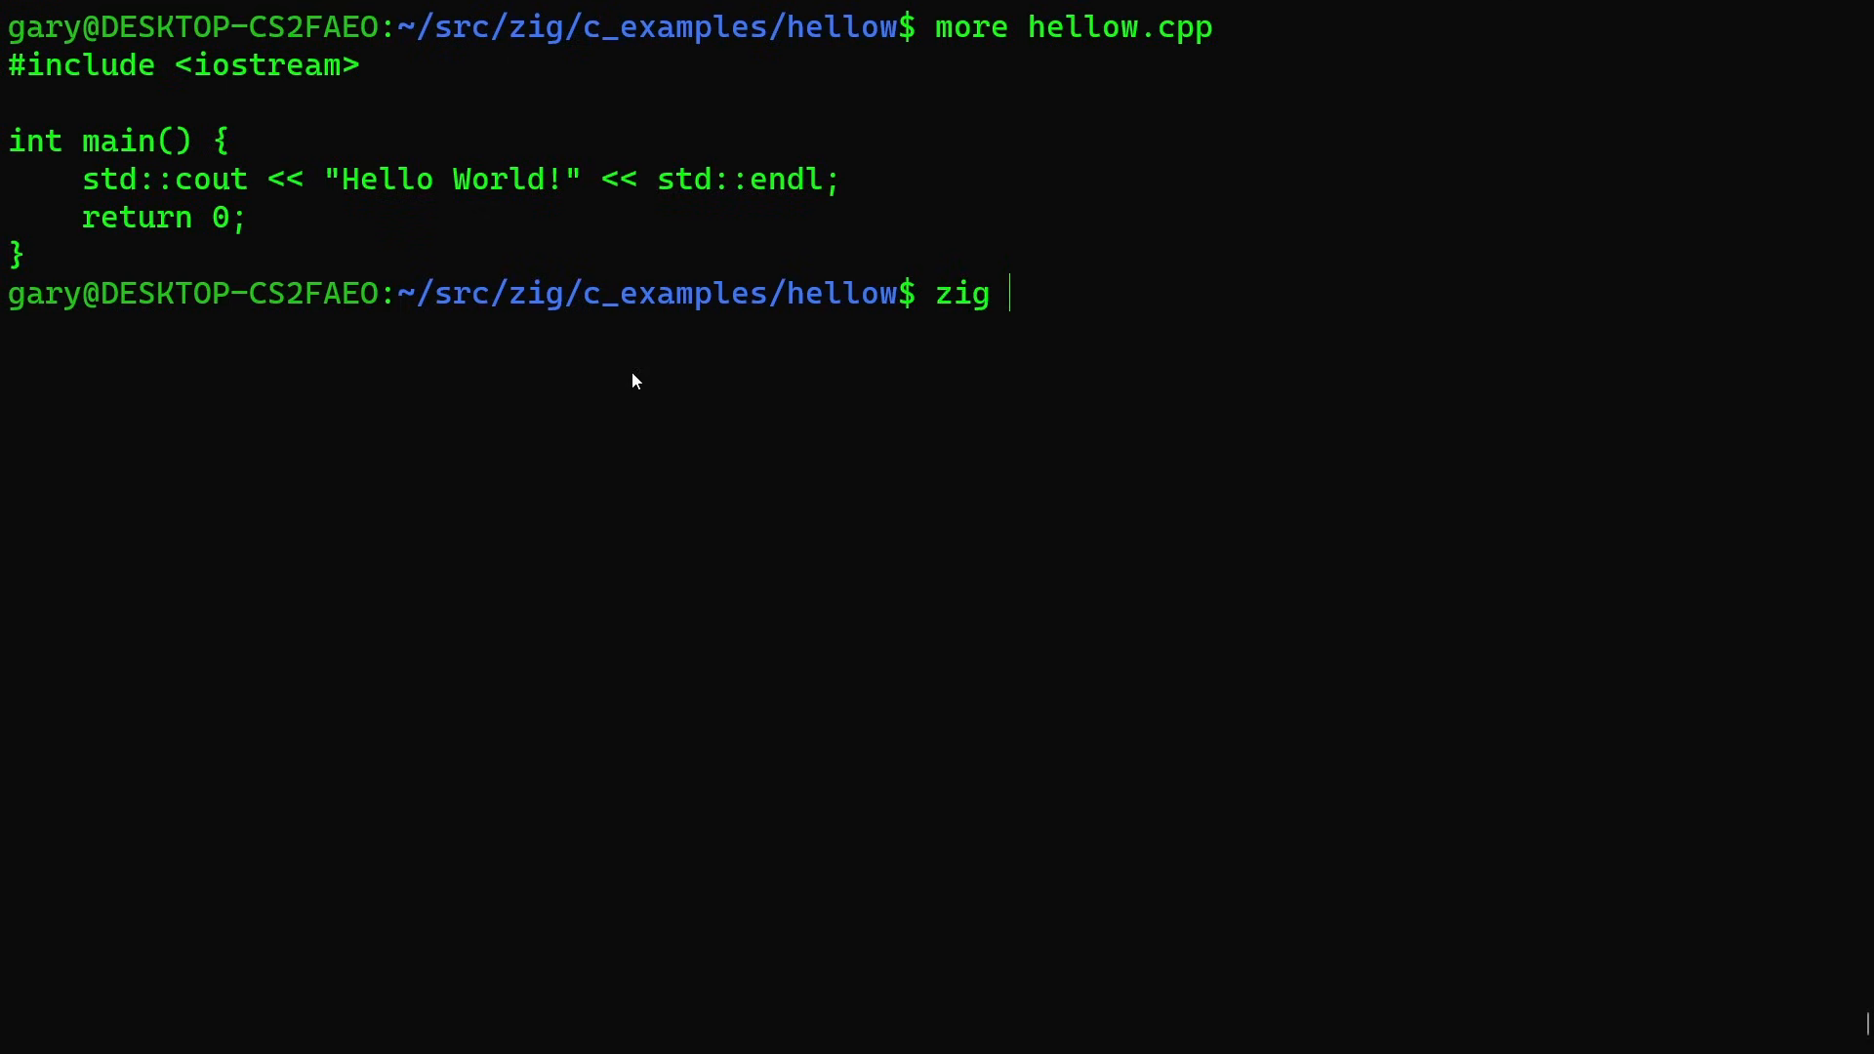
type("c++")
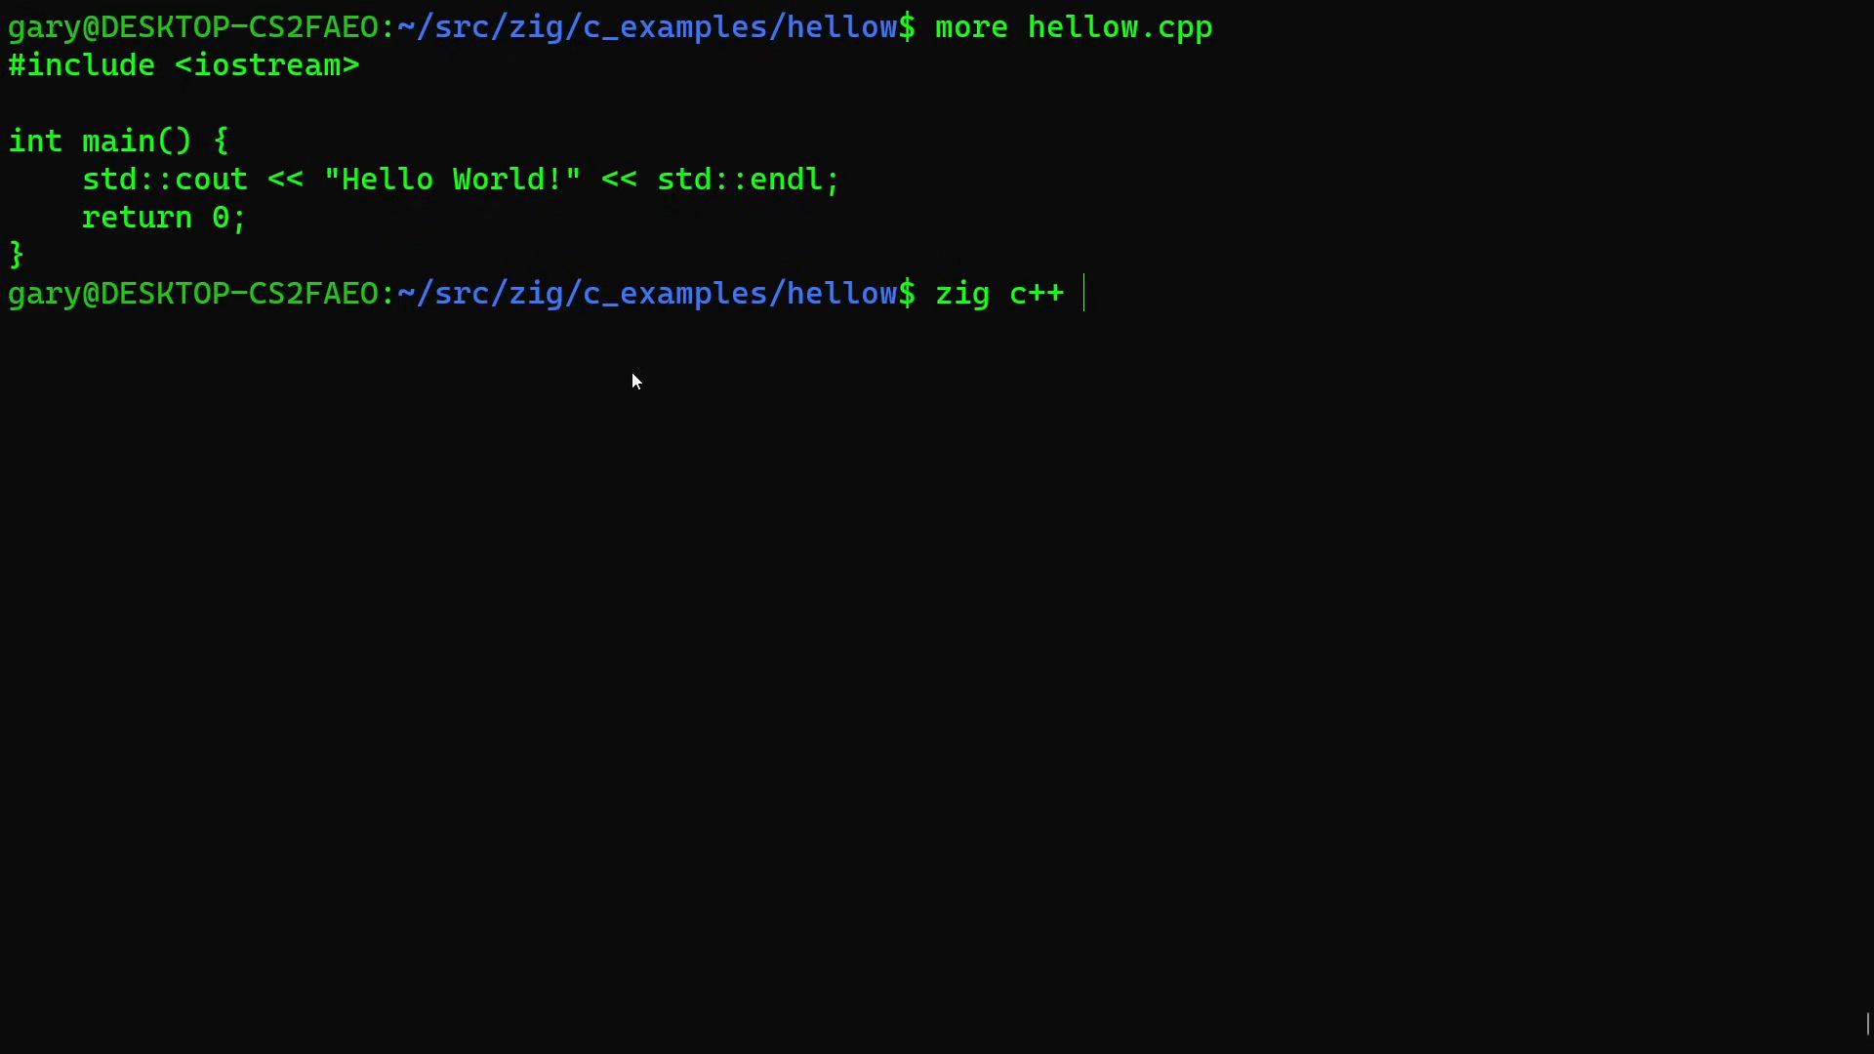
type("-o hellow")
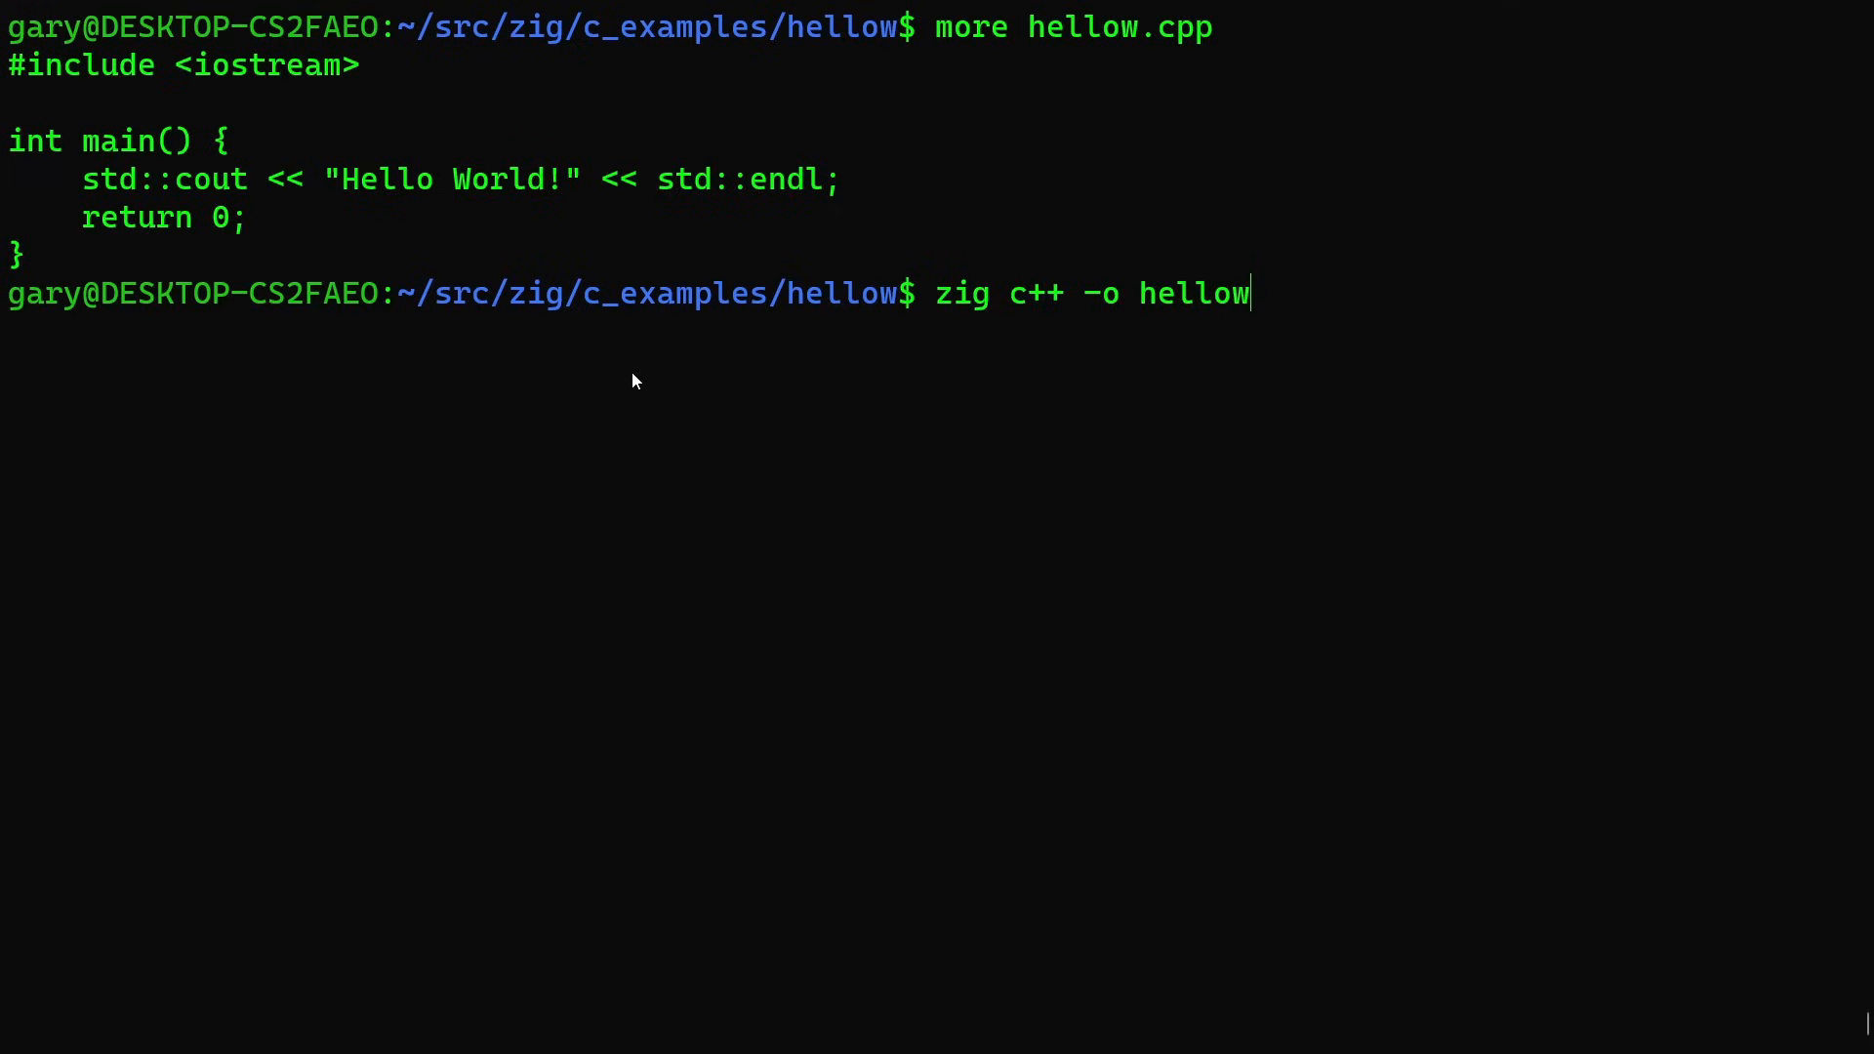
type("_cpp")
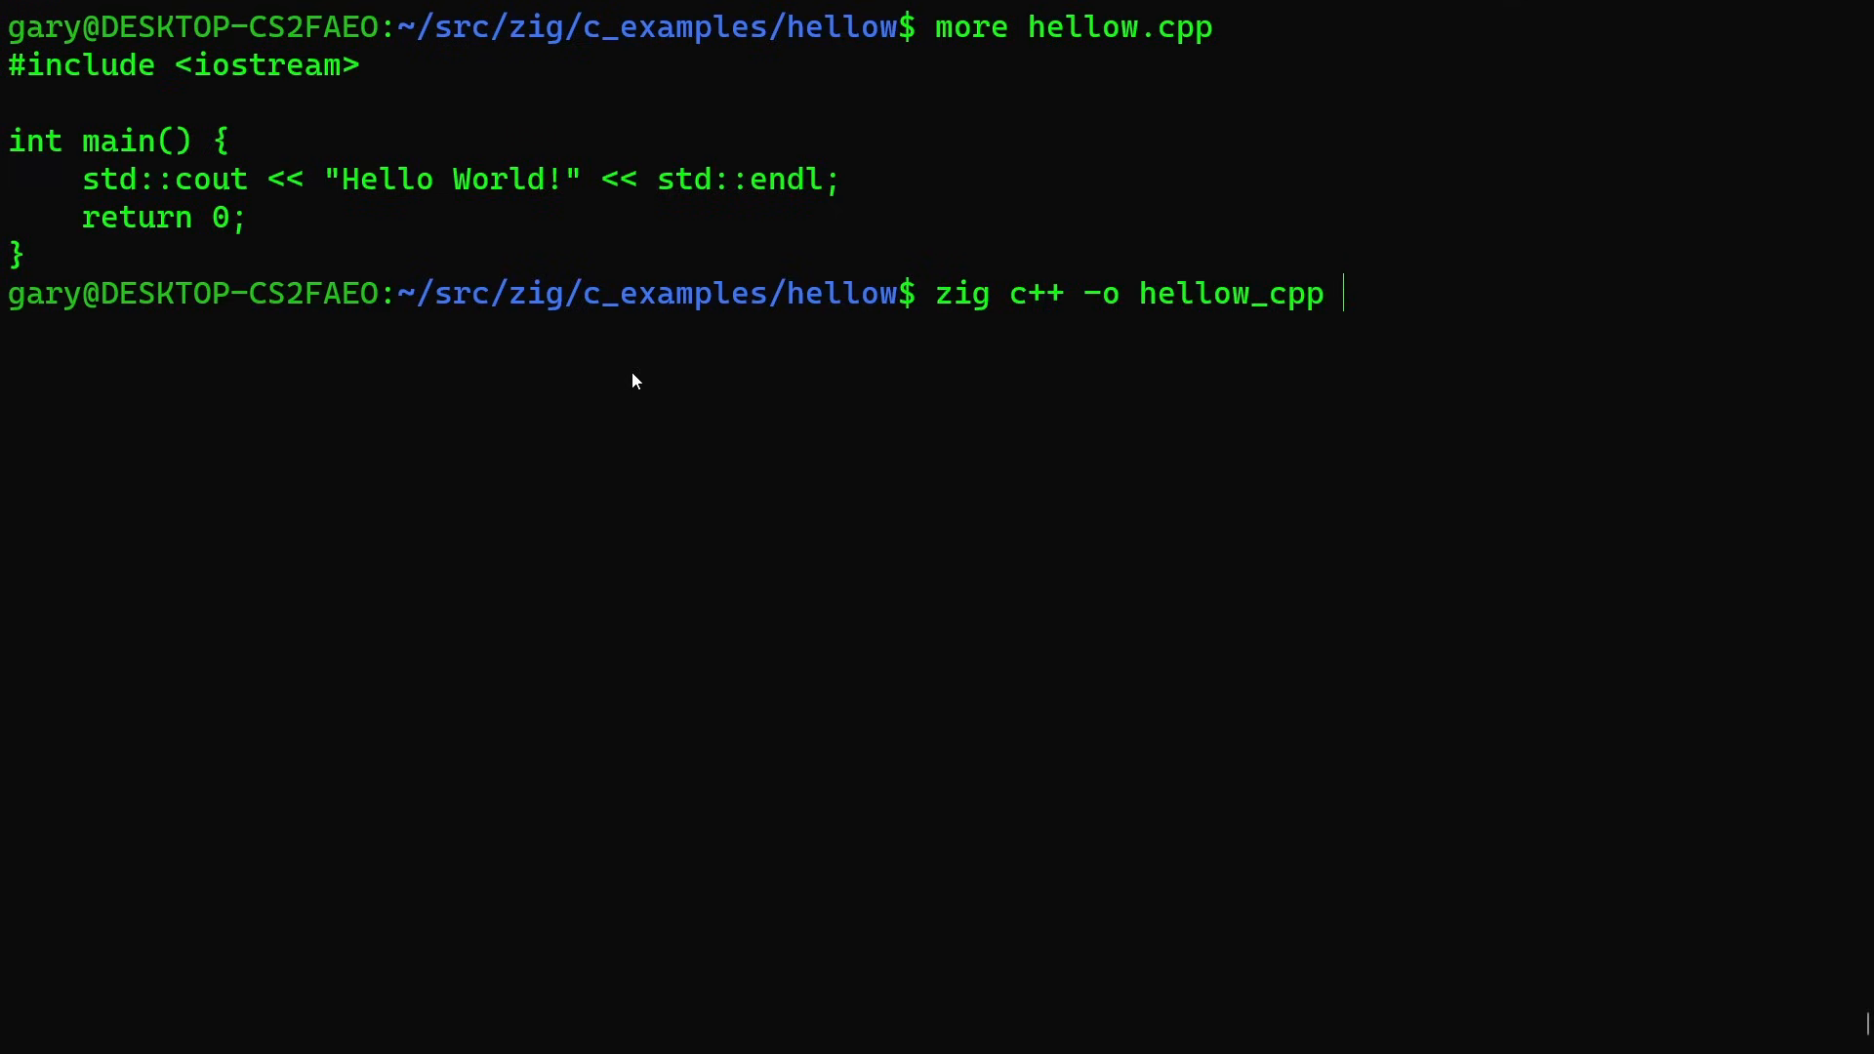
type("he")
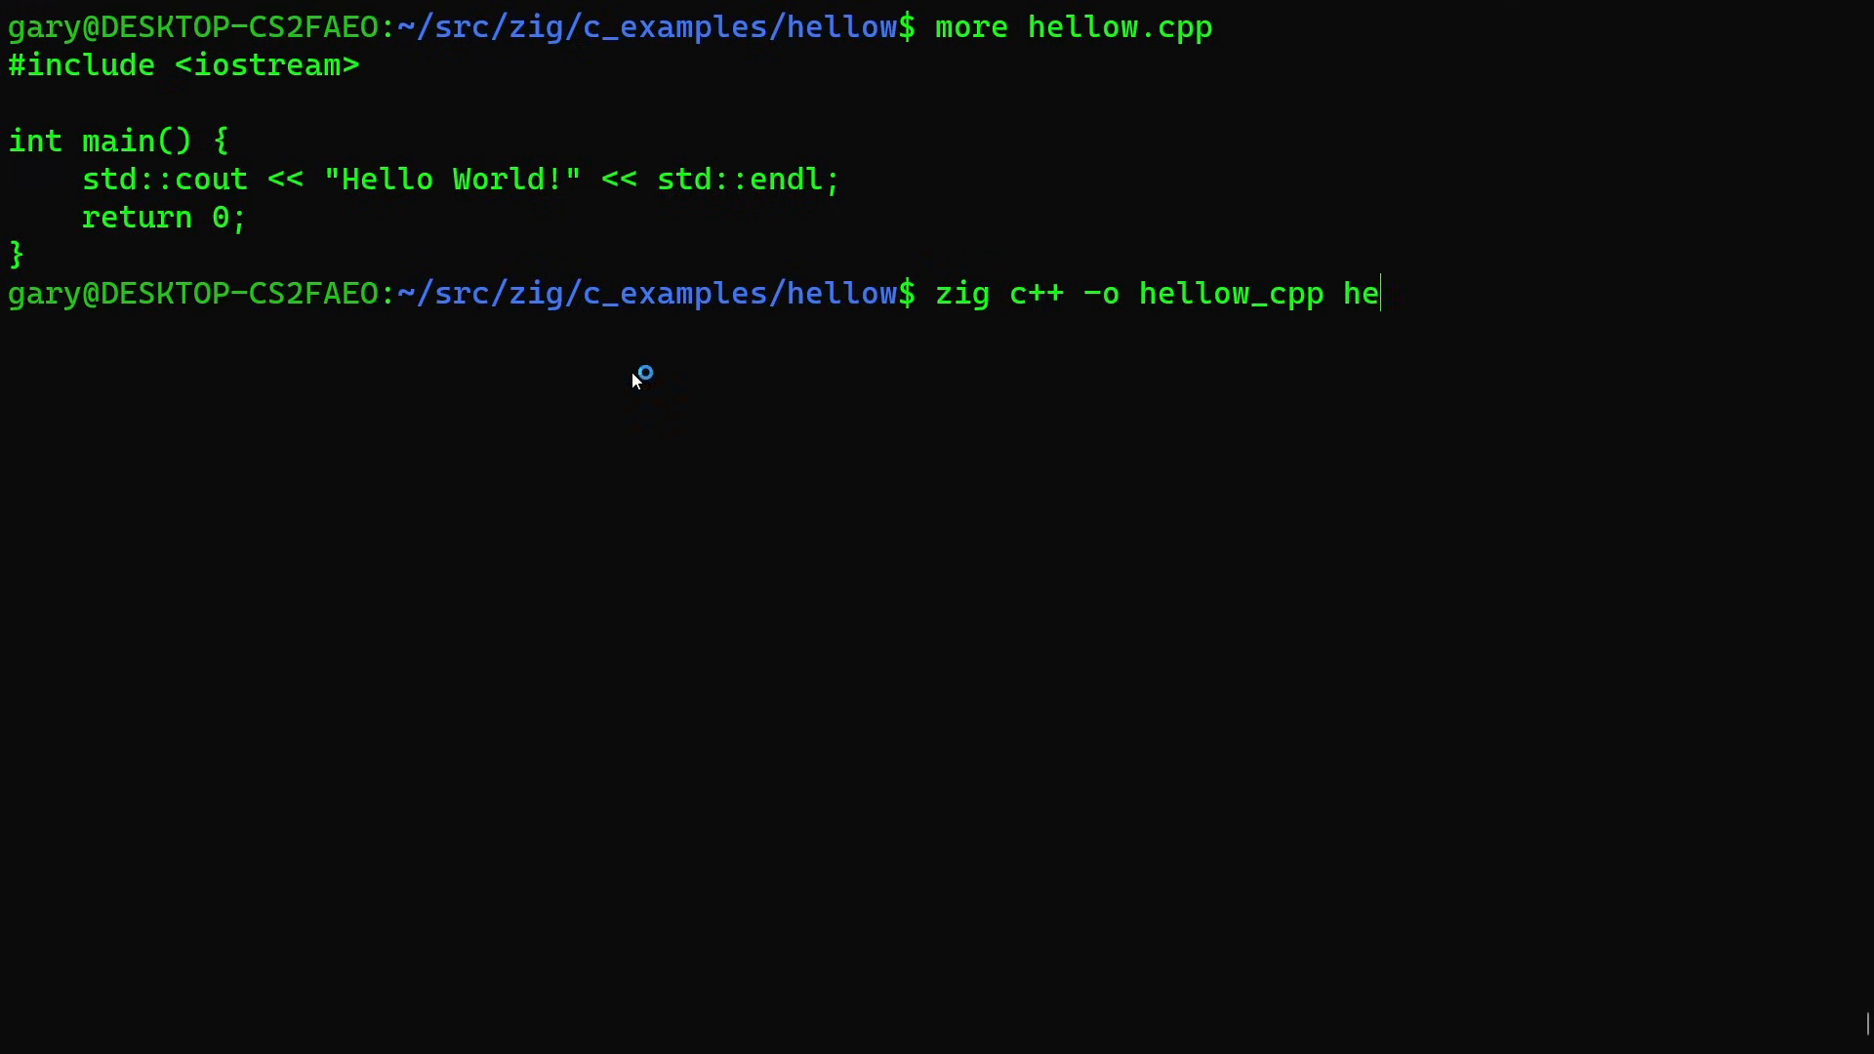
type("llow.")
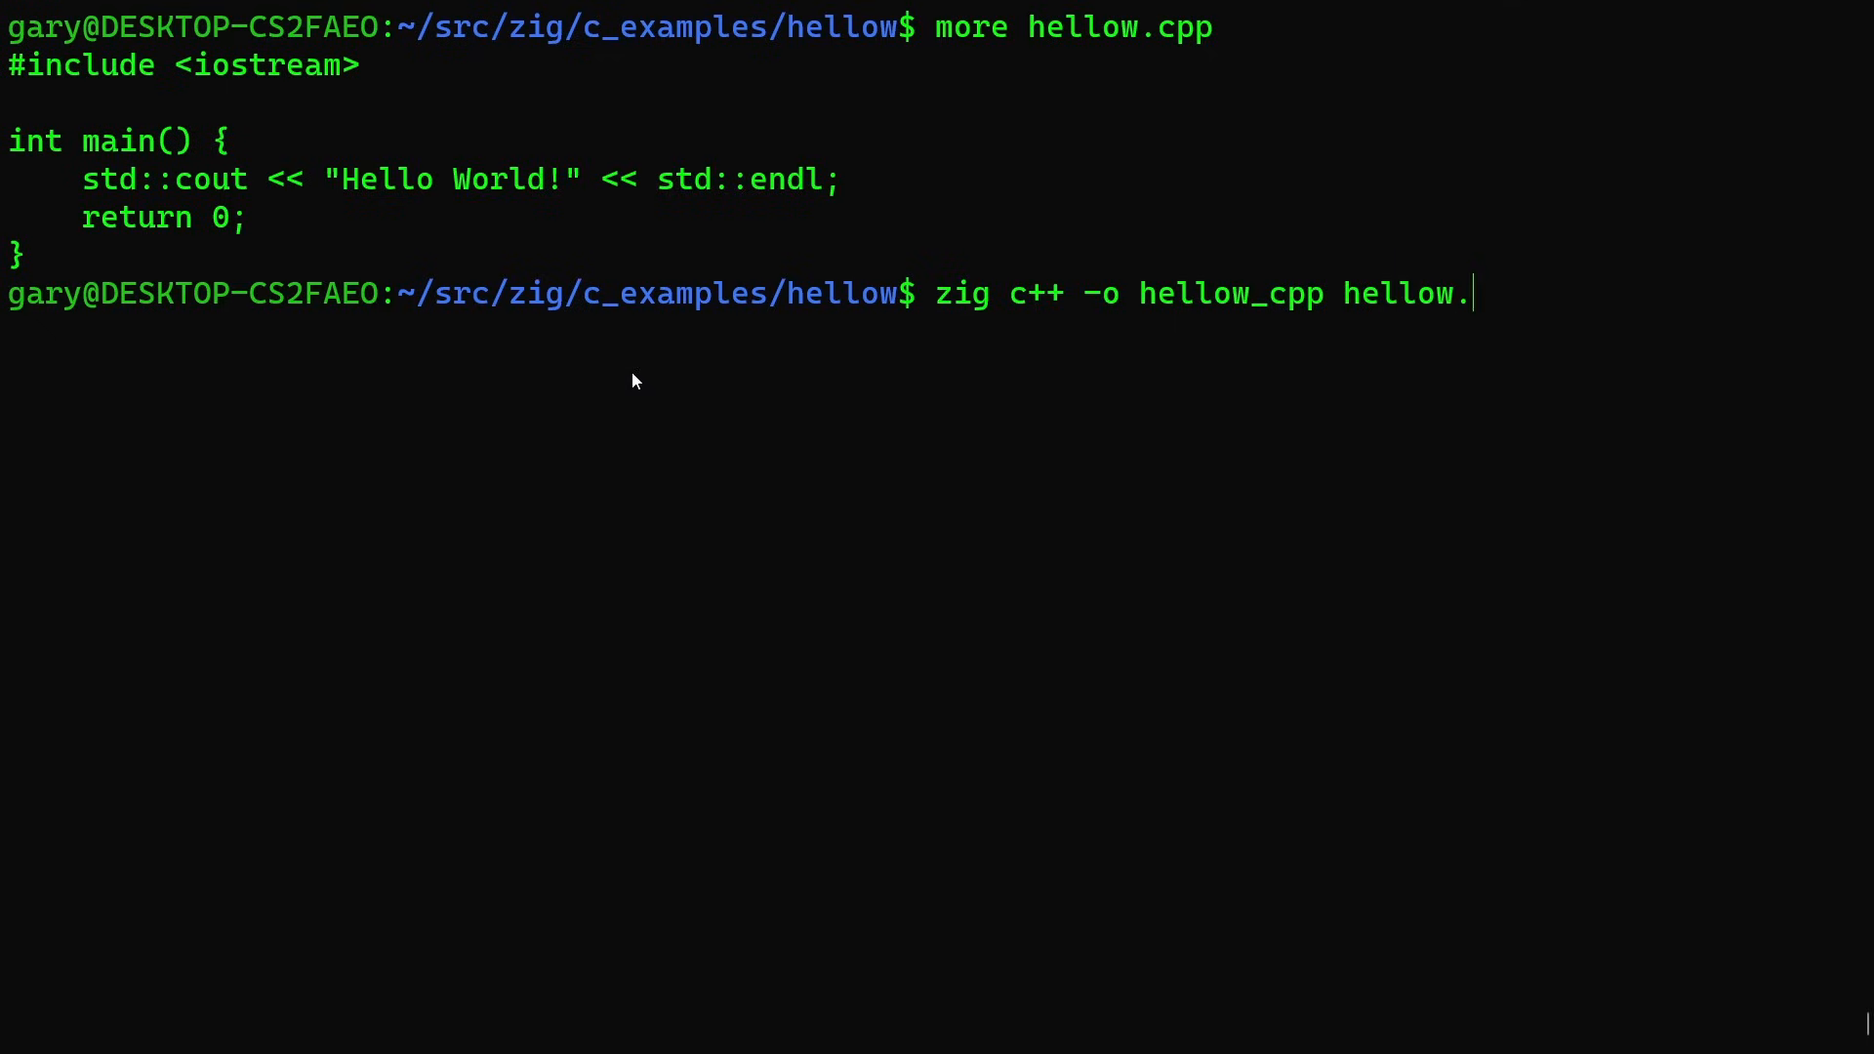
type("cpp")
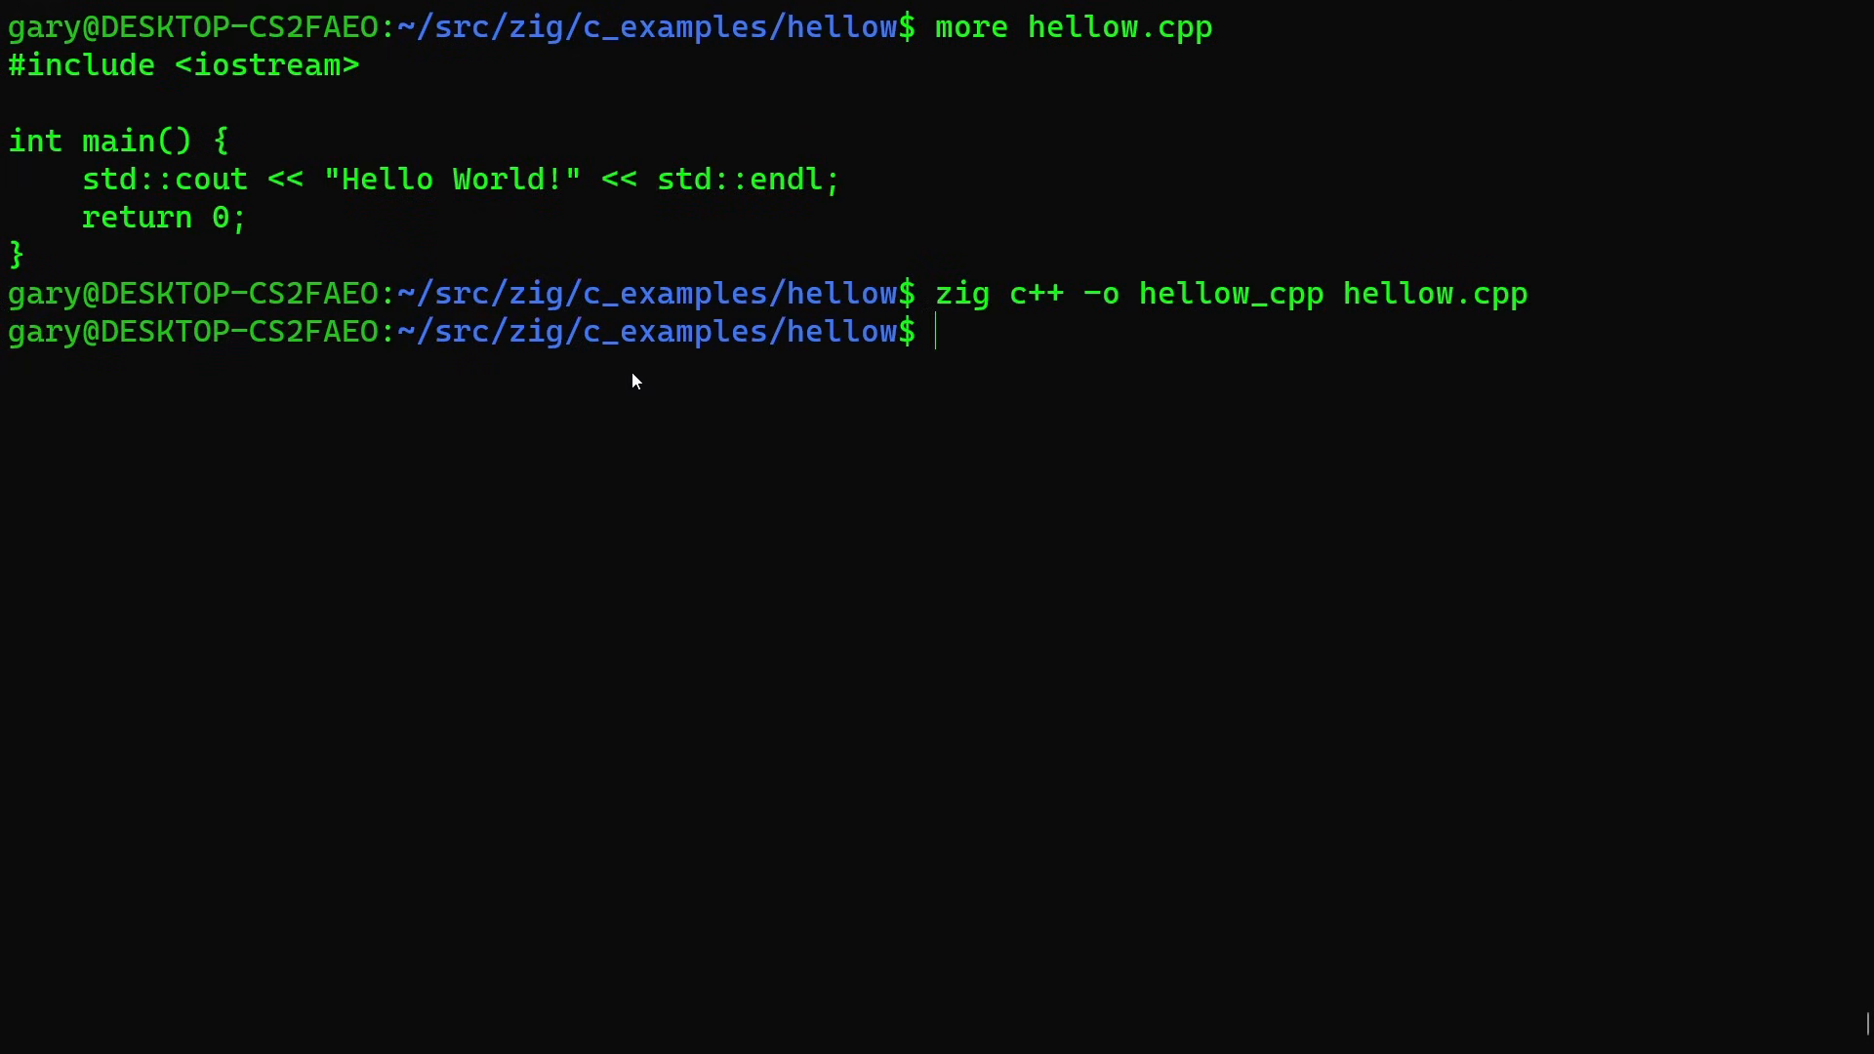
Run ./hellow_cpp to see Hello World! printed, and begin a zig cc command.
type("./hellow_cpp")
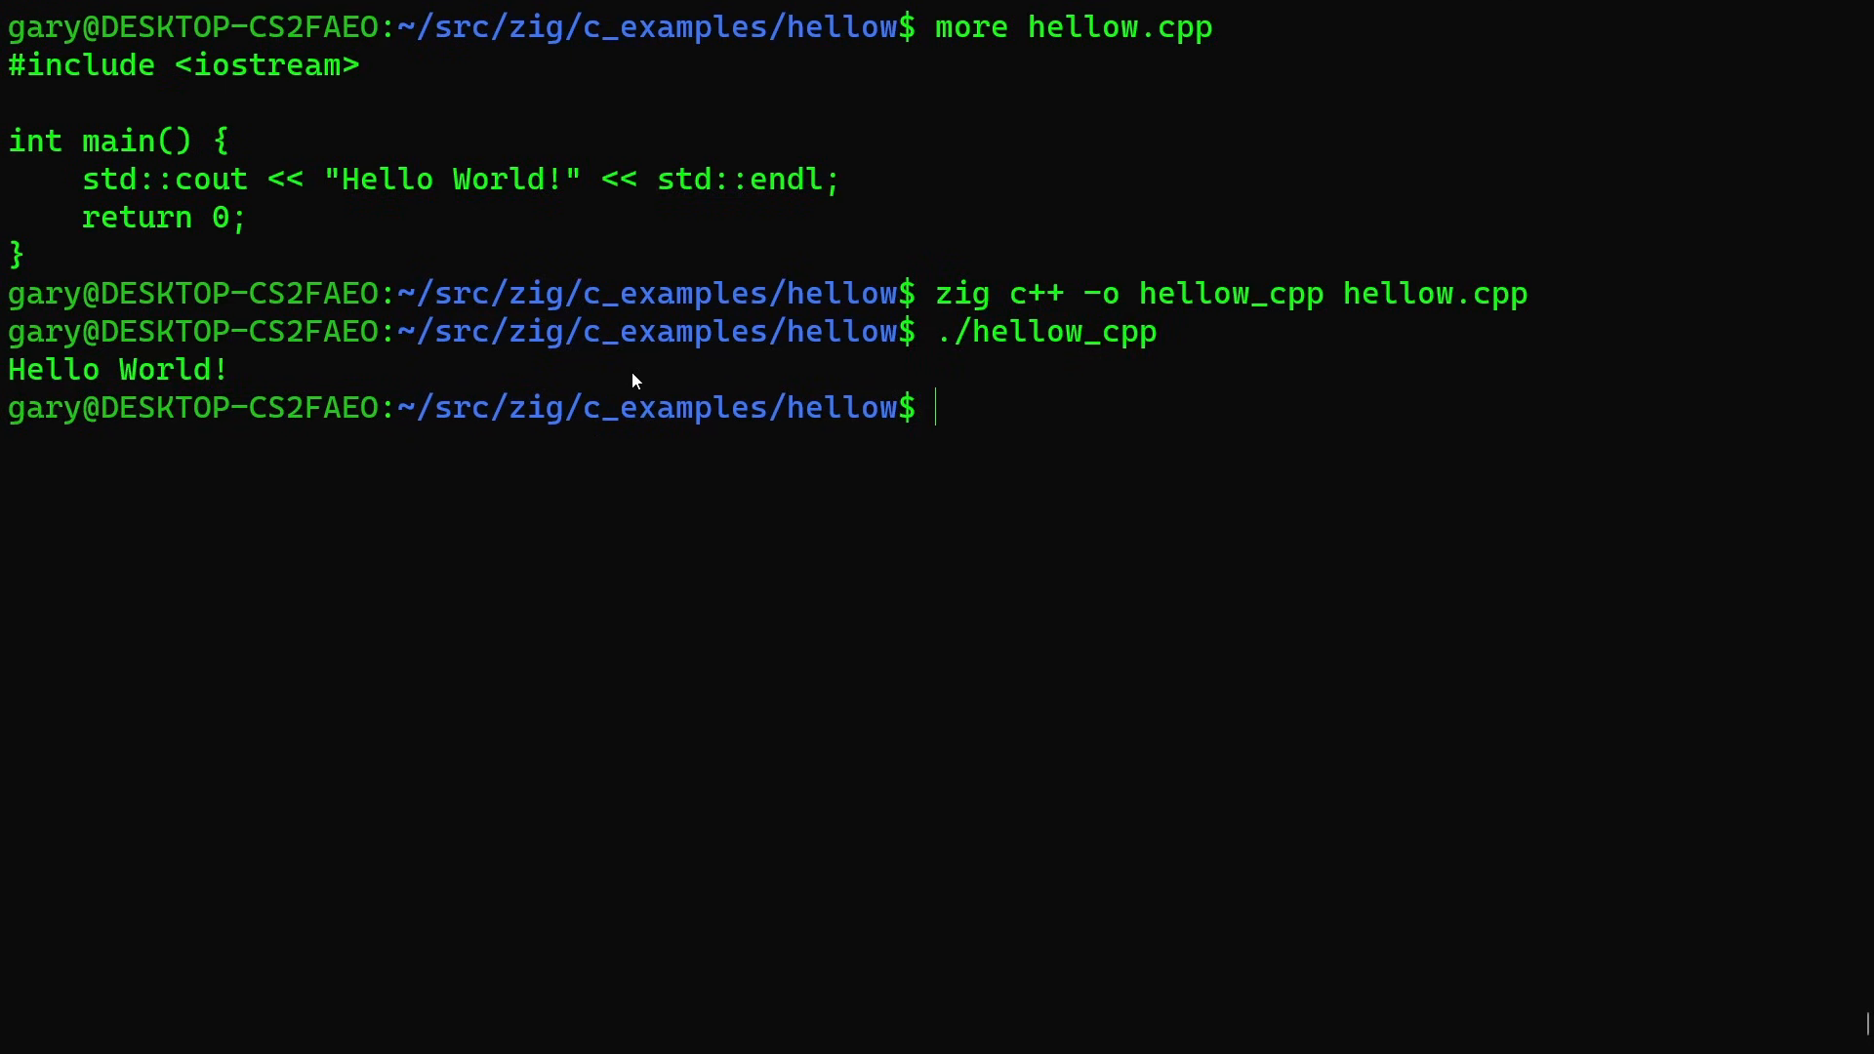
mouse_move(451, 186)
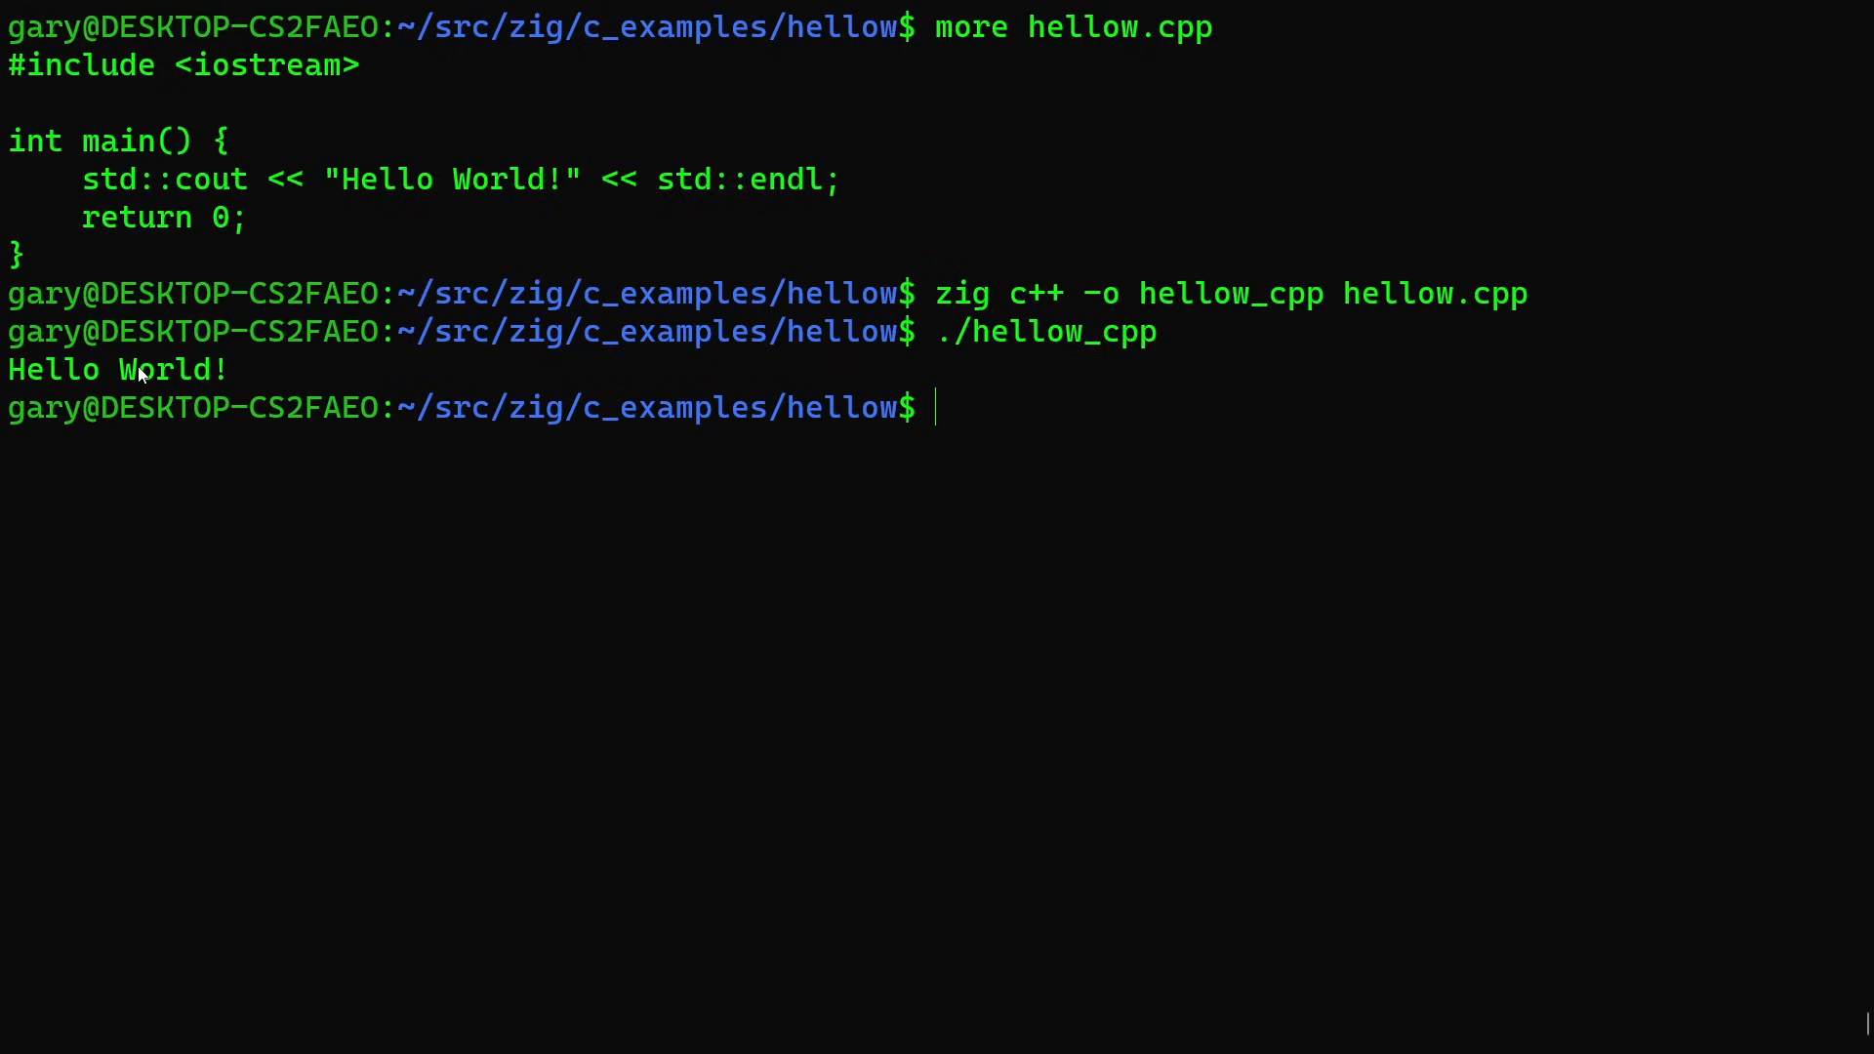
type("zig cc")
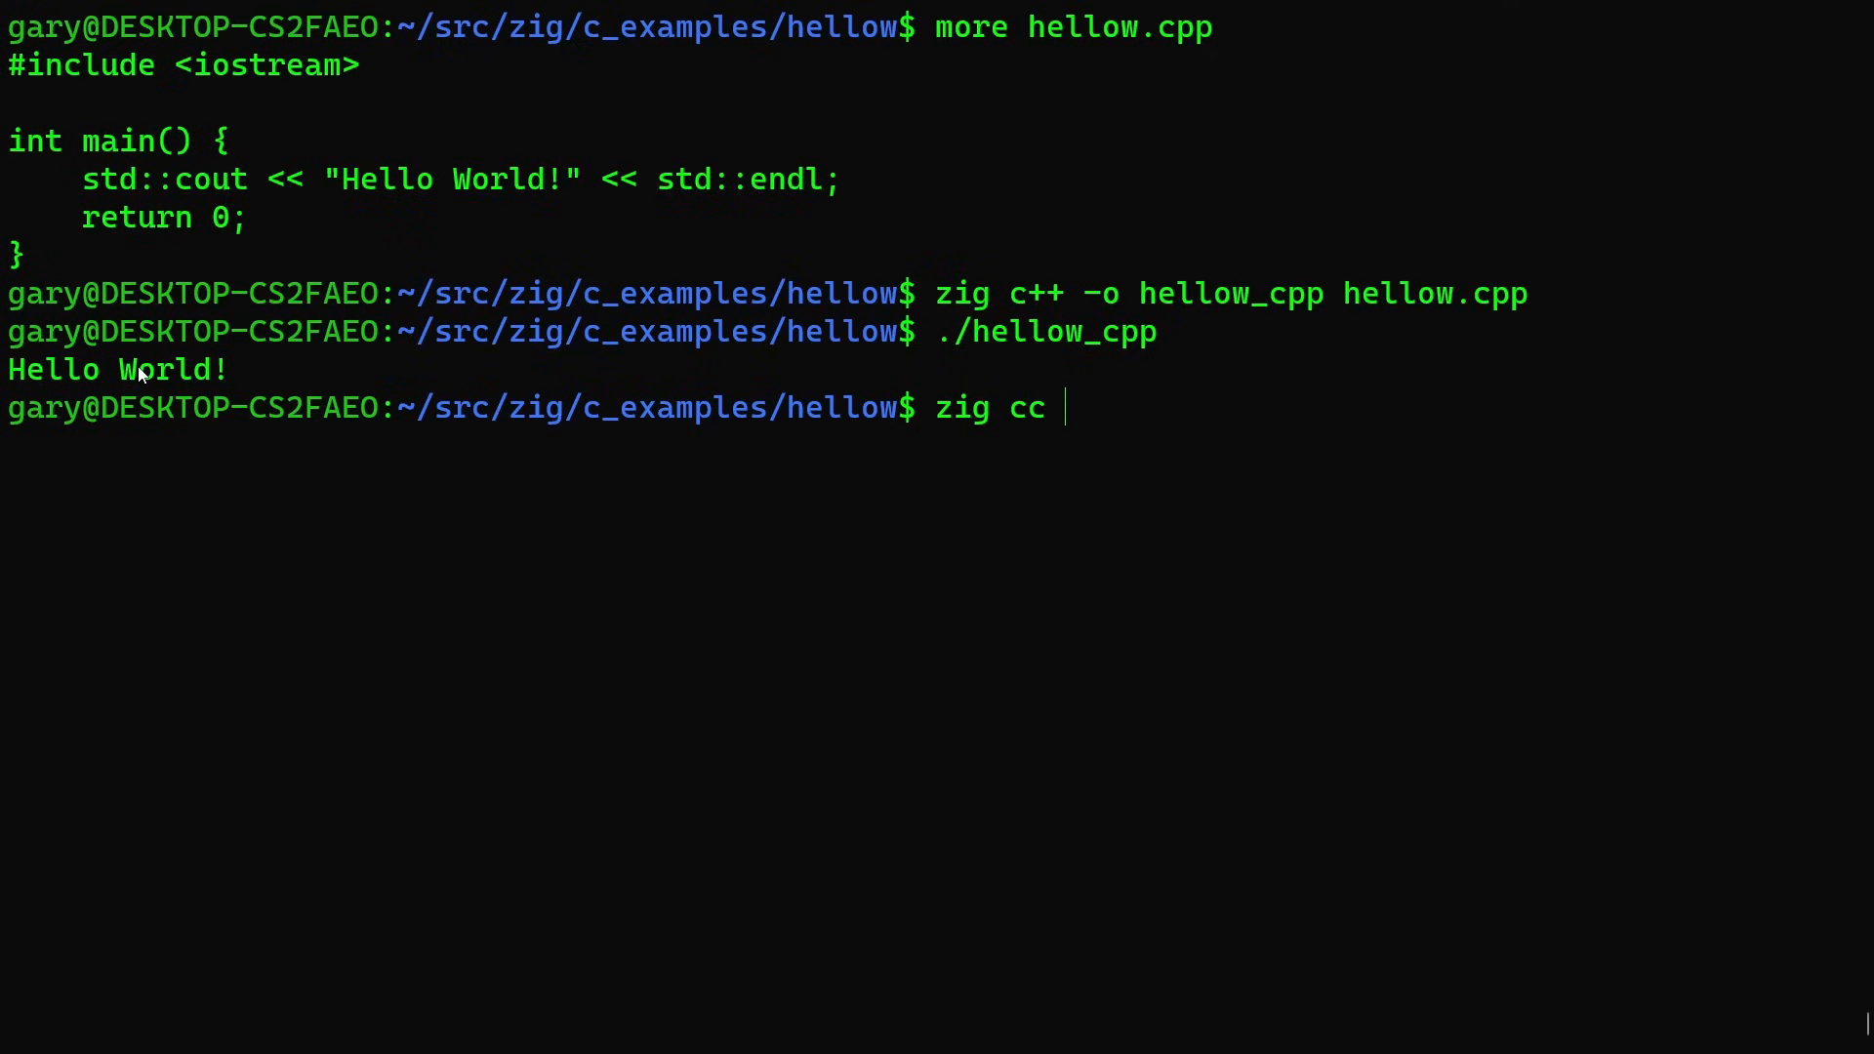
Build hellow.c into hellow_musl with zig cc -target x86_64-linux-musl, adding the missing -o flag.
type("hellow_")
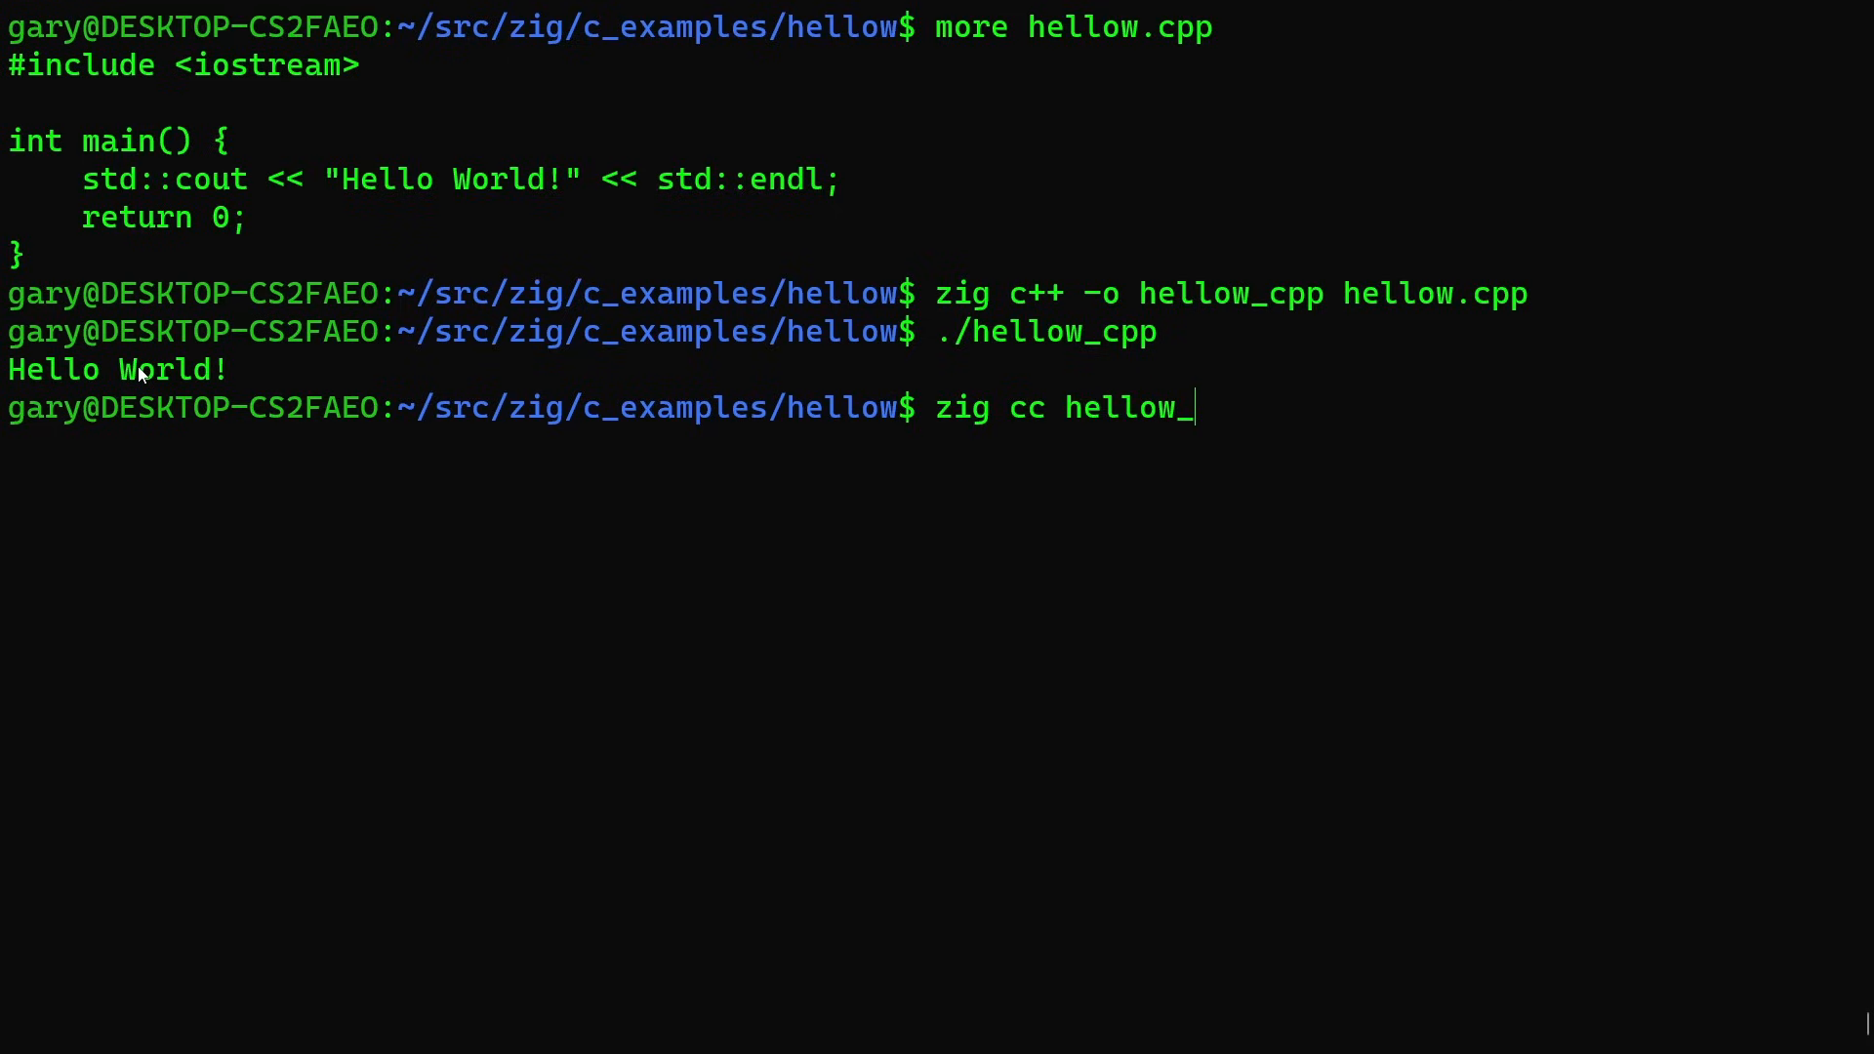
type("musl")
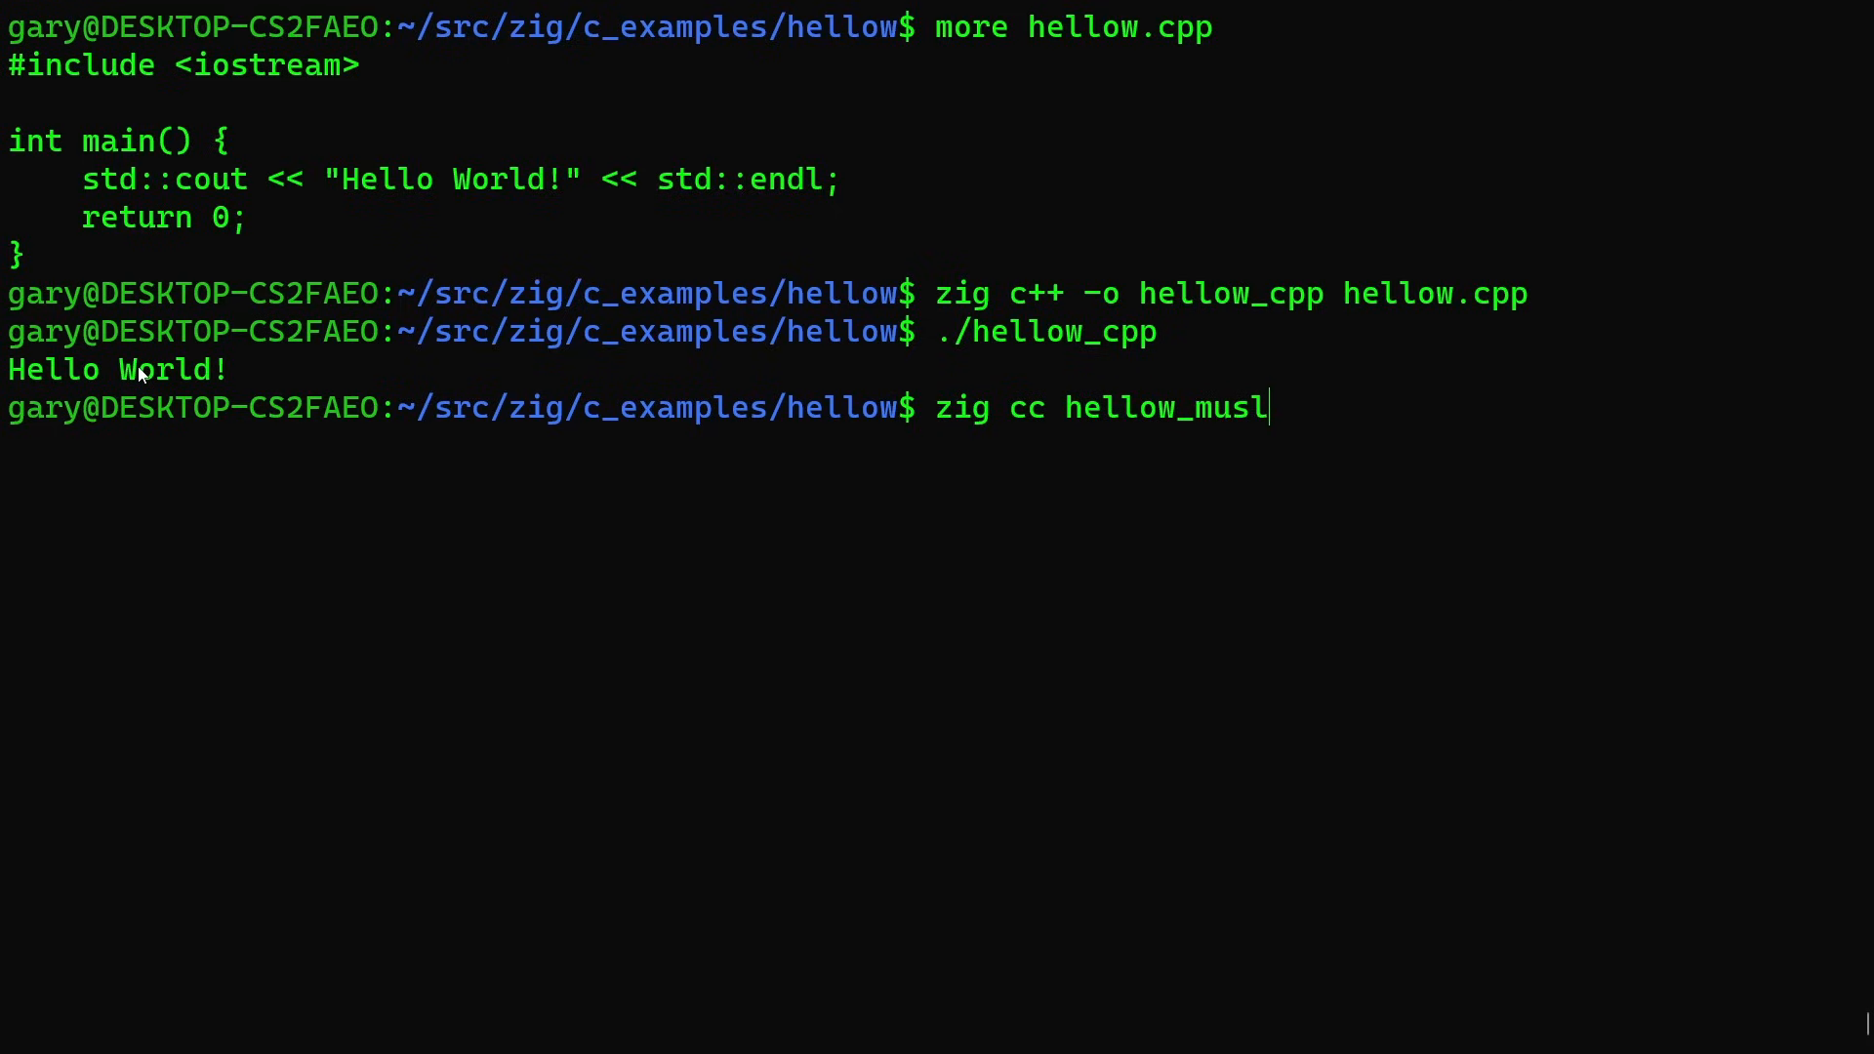
type("hellow")
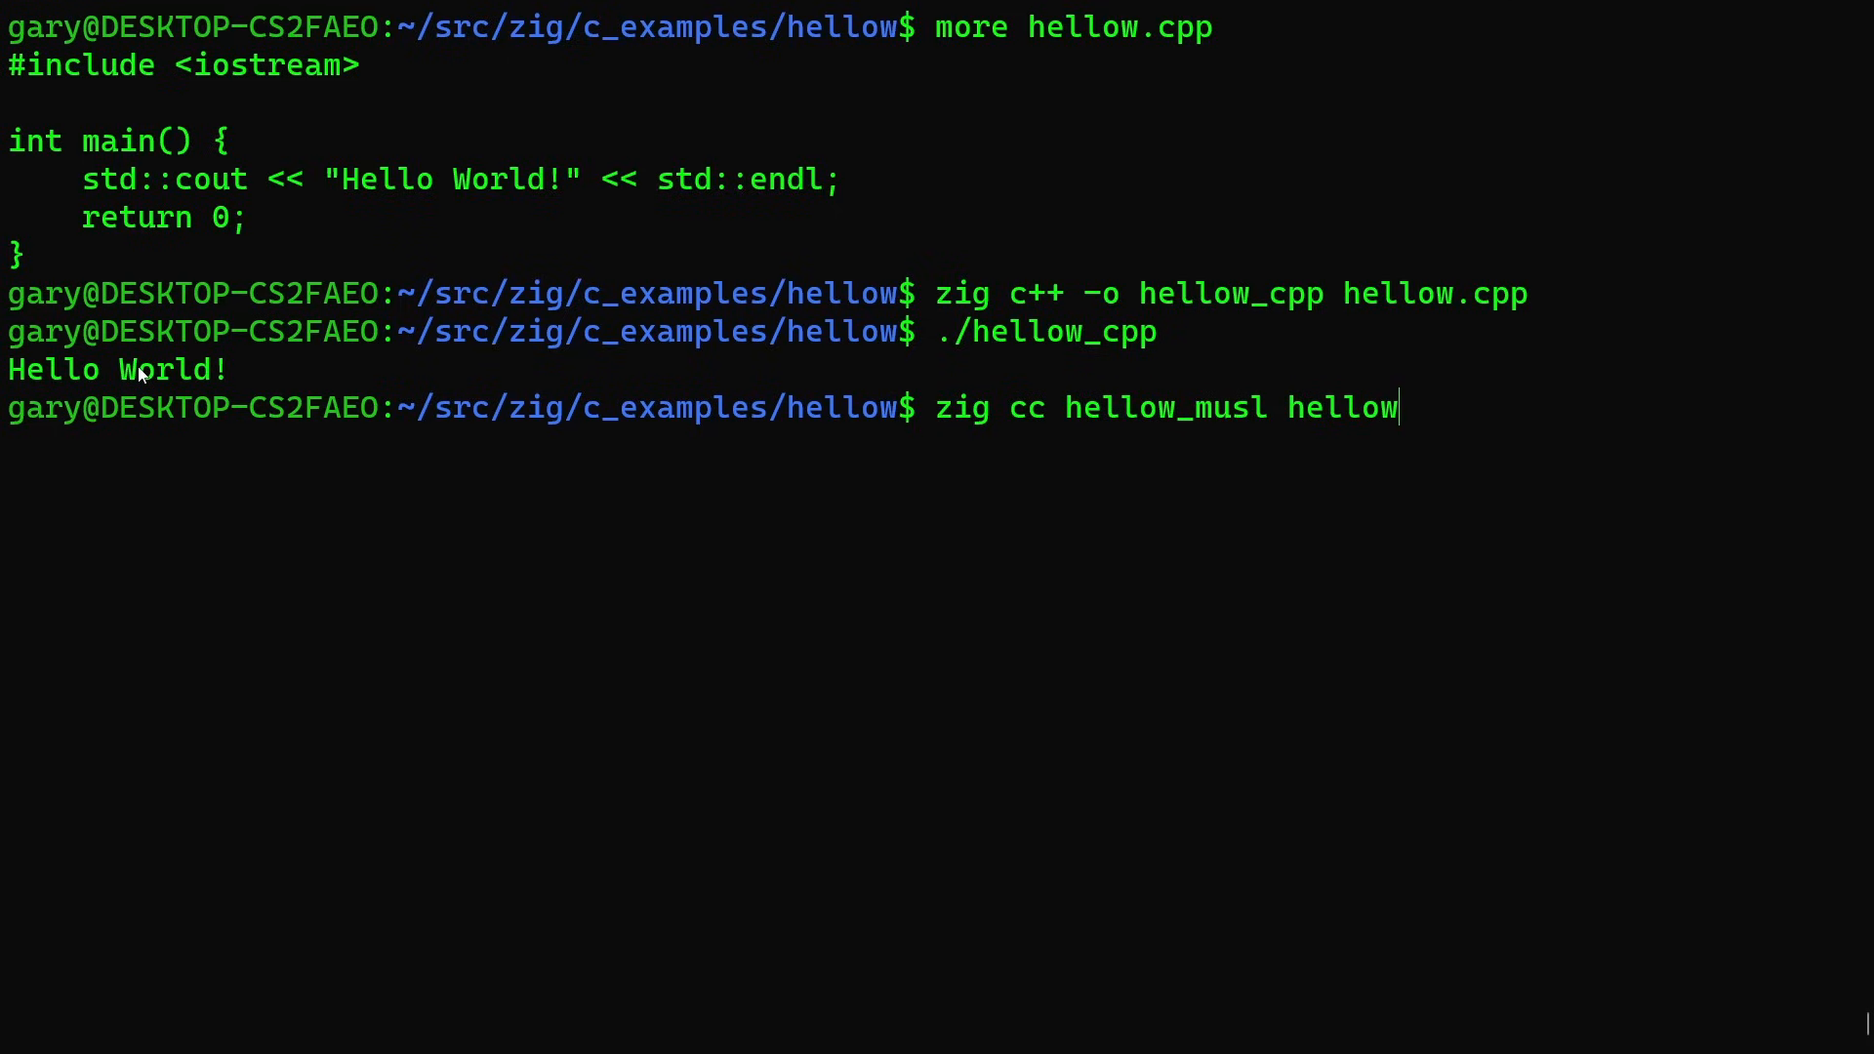
type(".c")
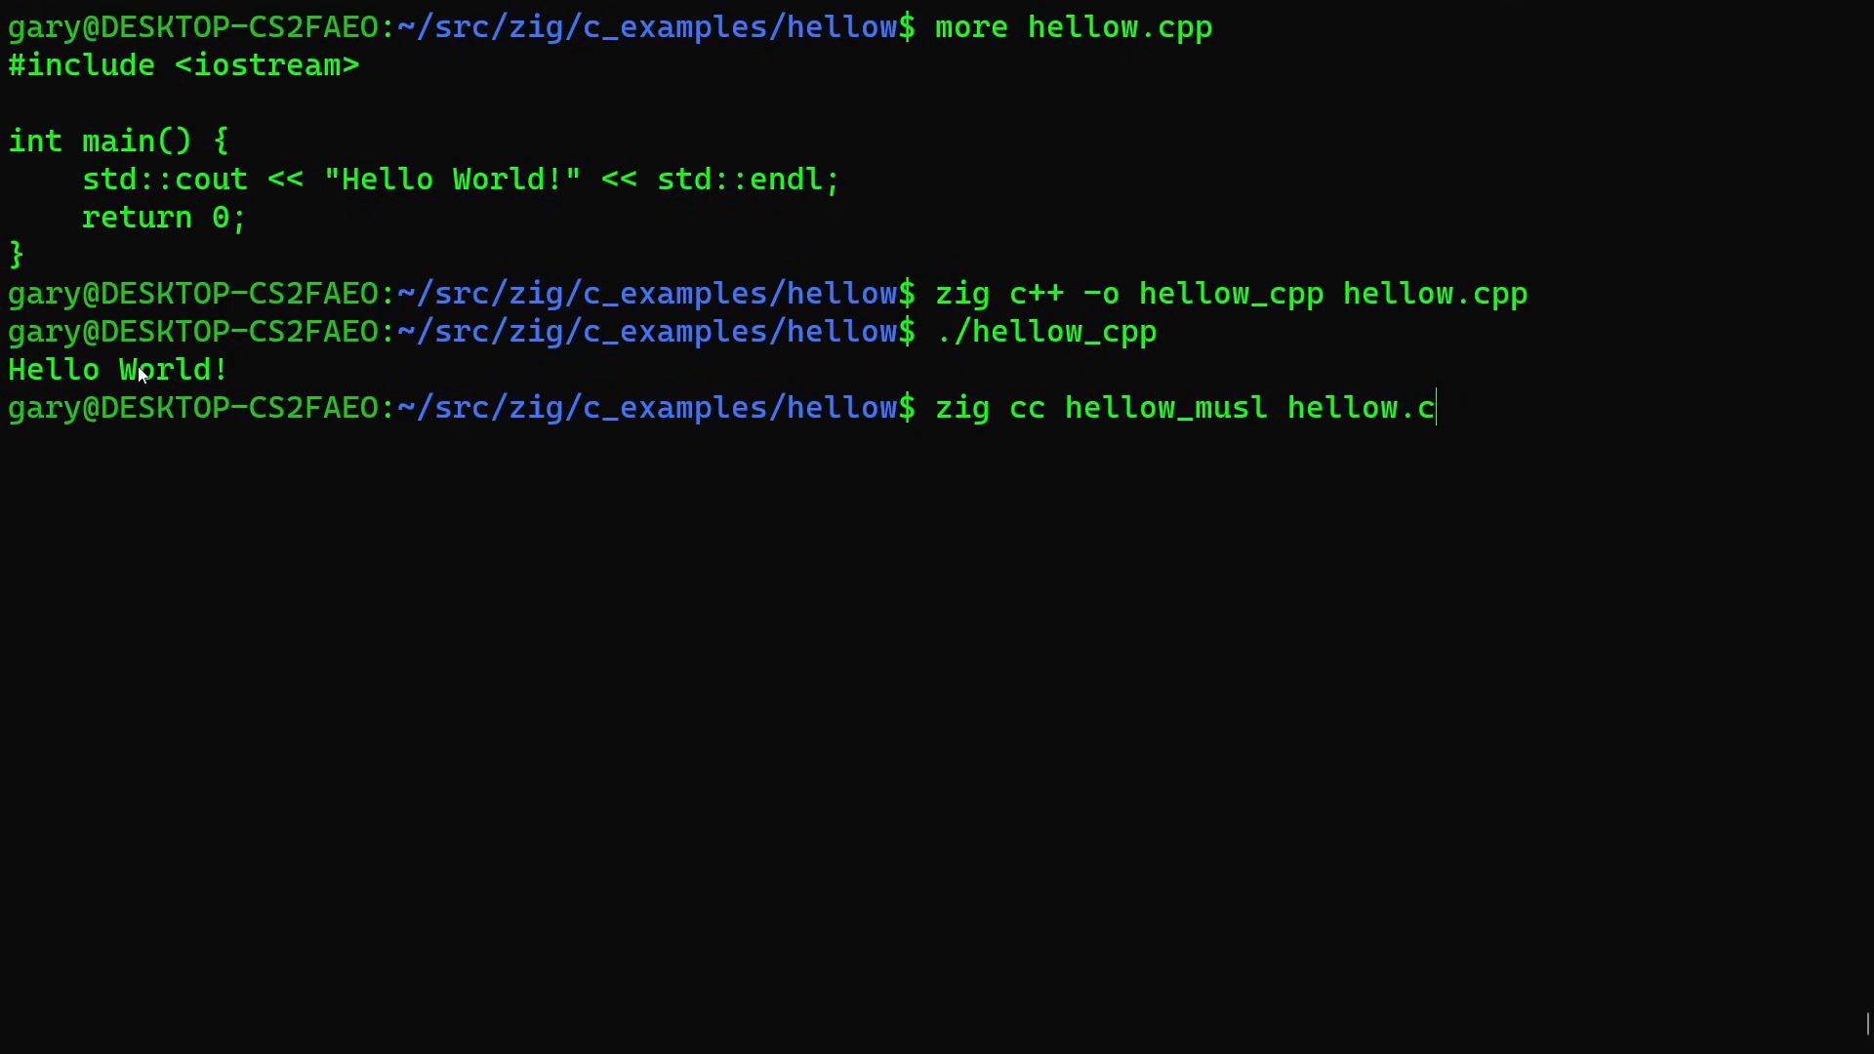
type("-")
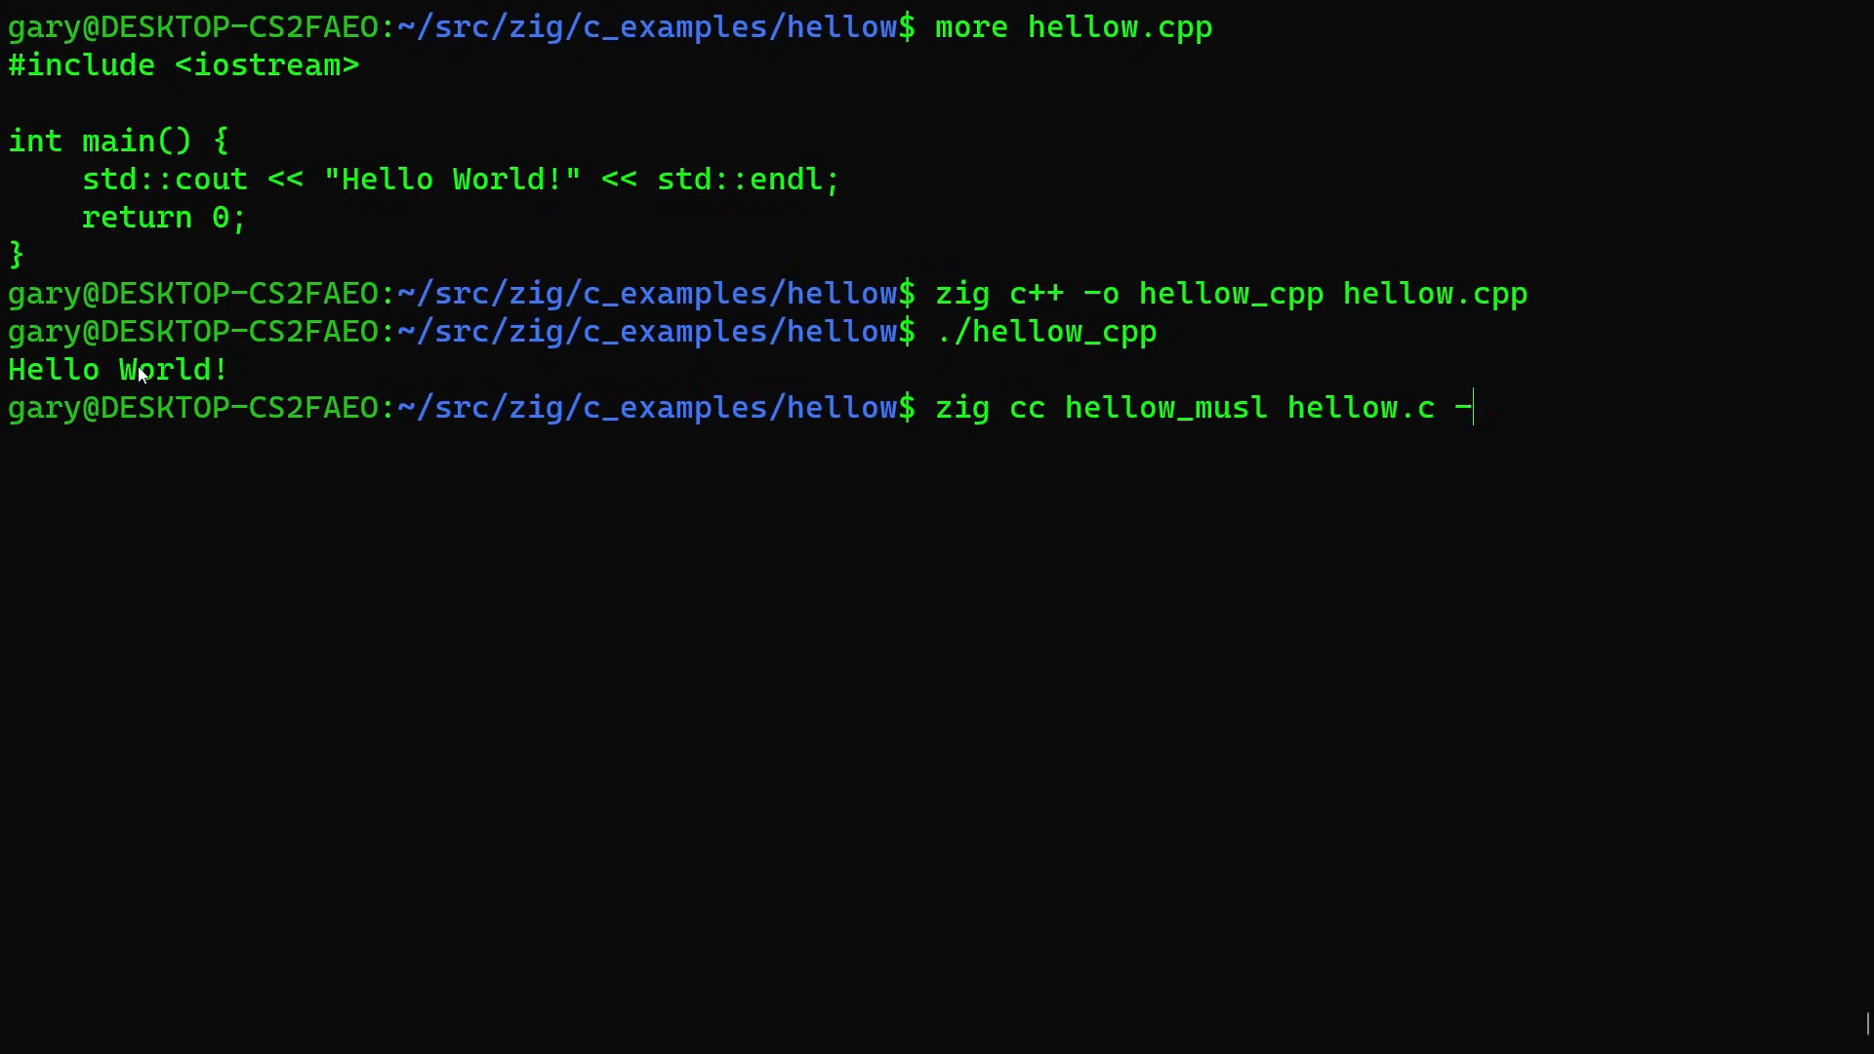
type("target")
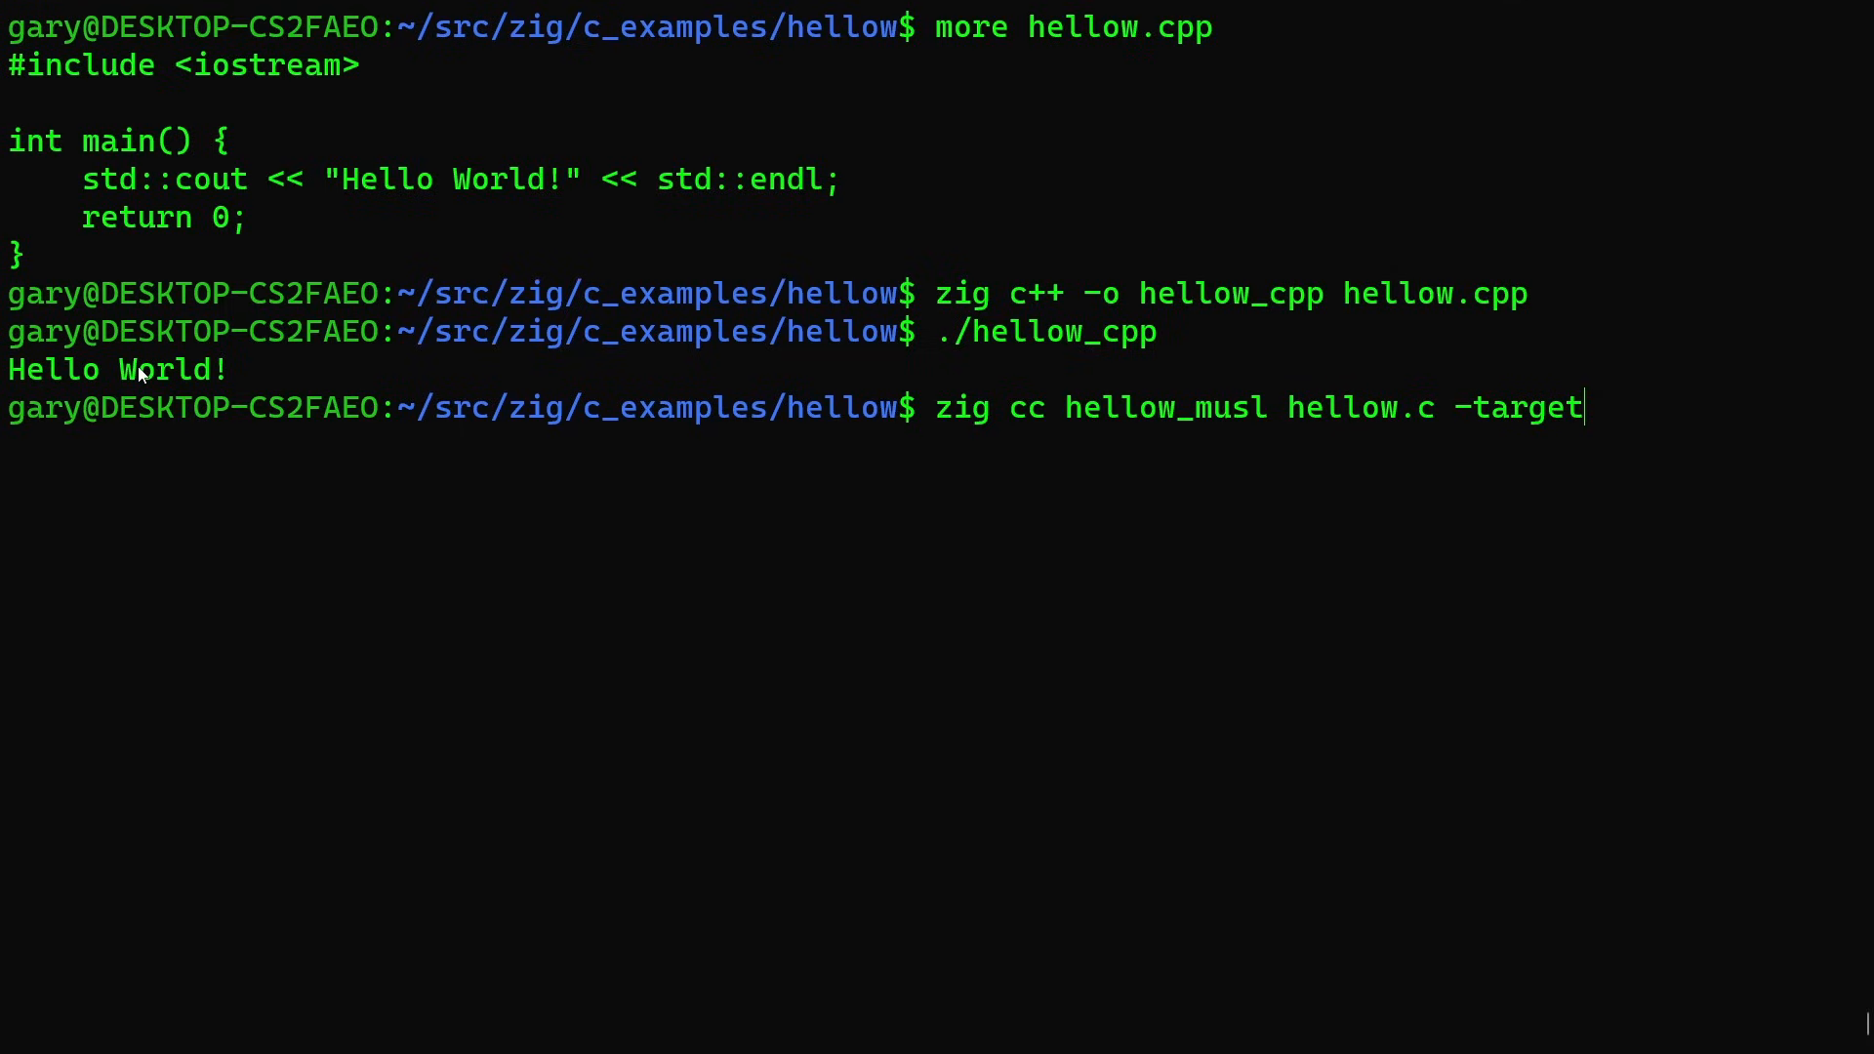
type("x")
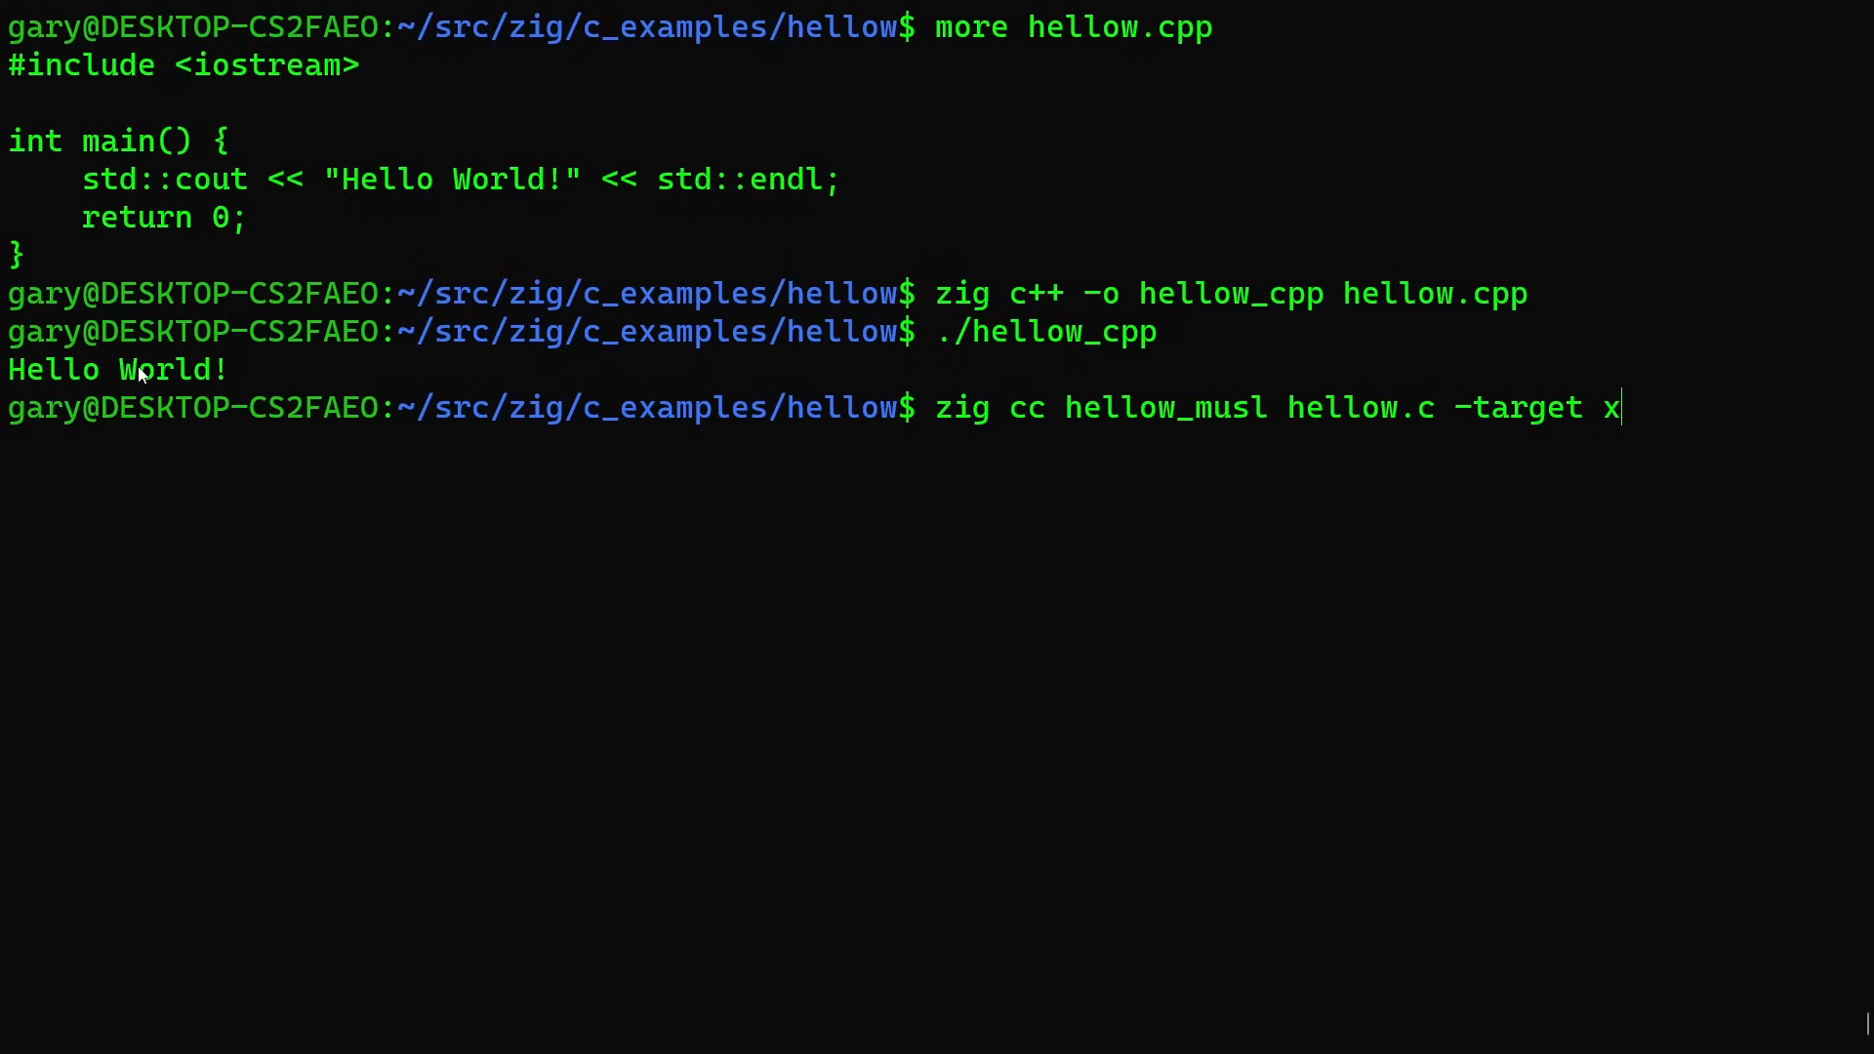
type("86_64")
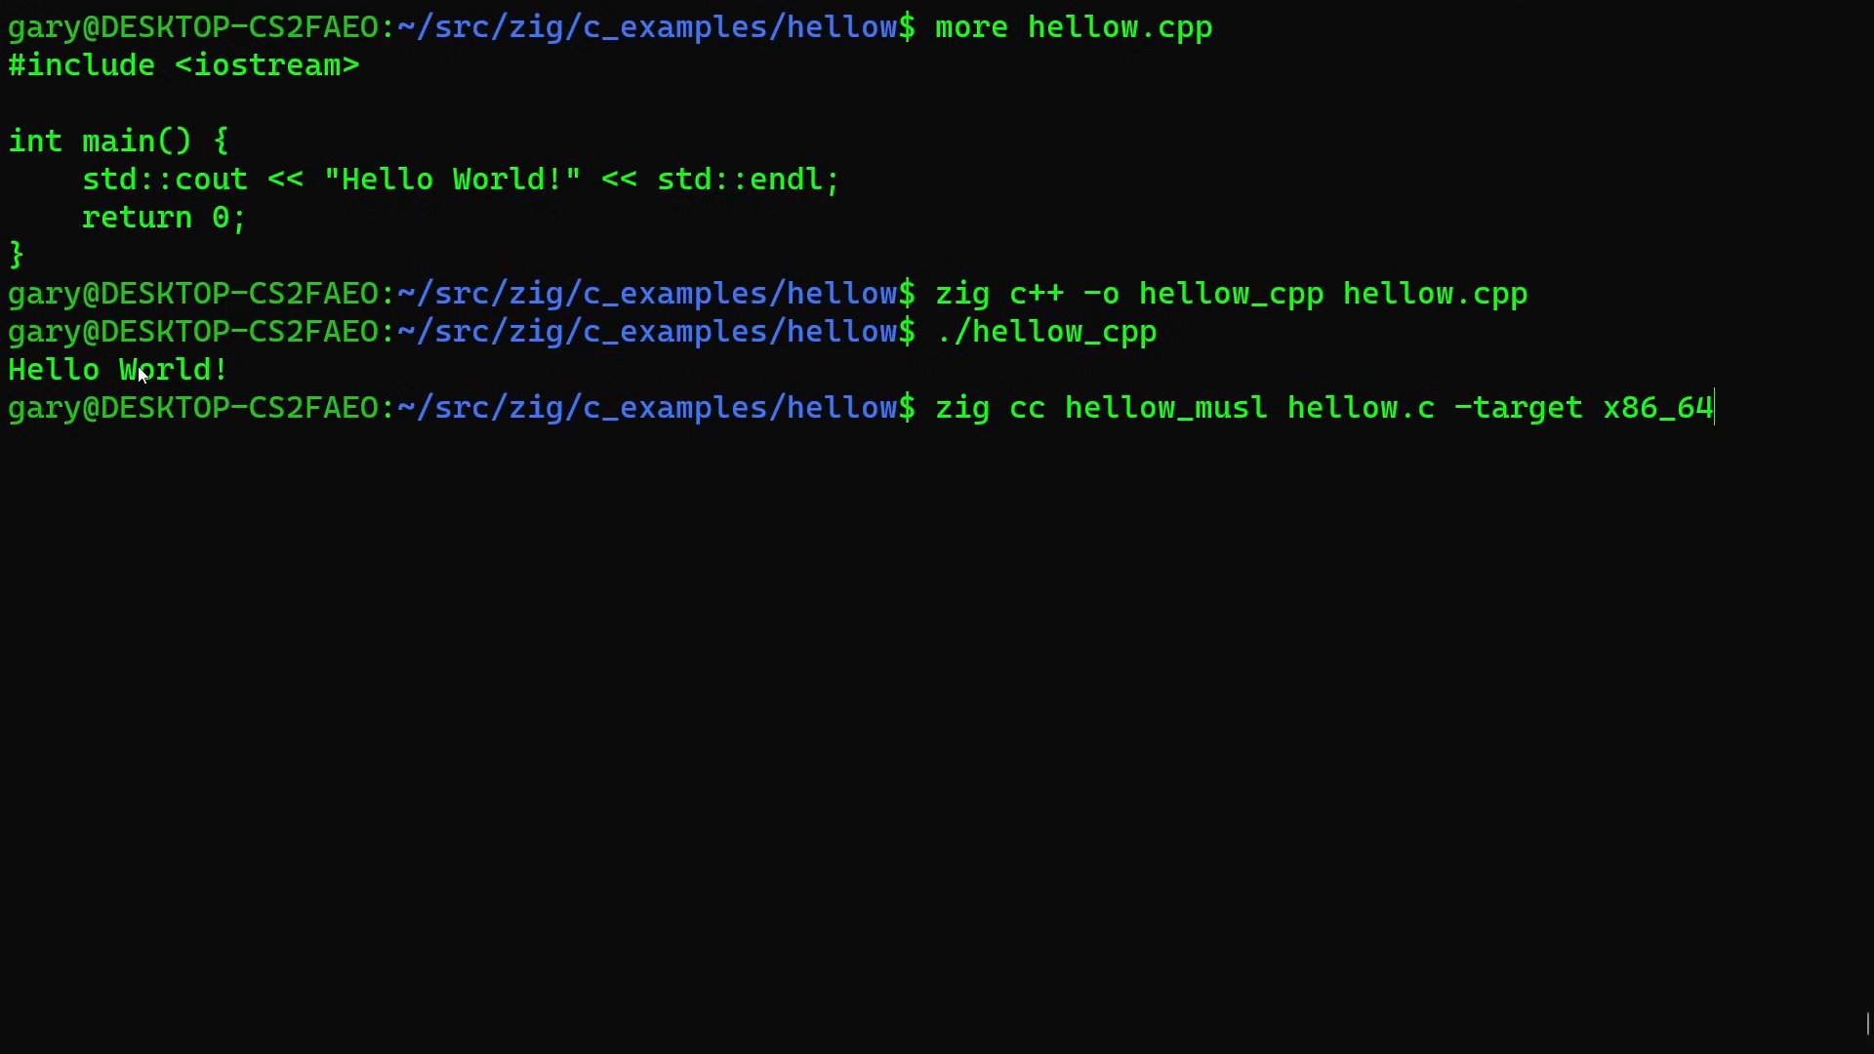
type("-linm")
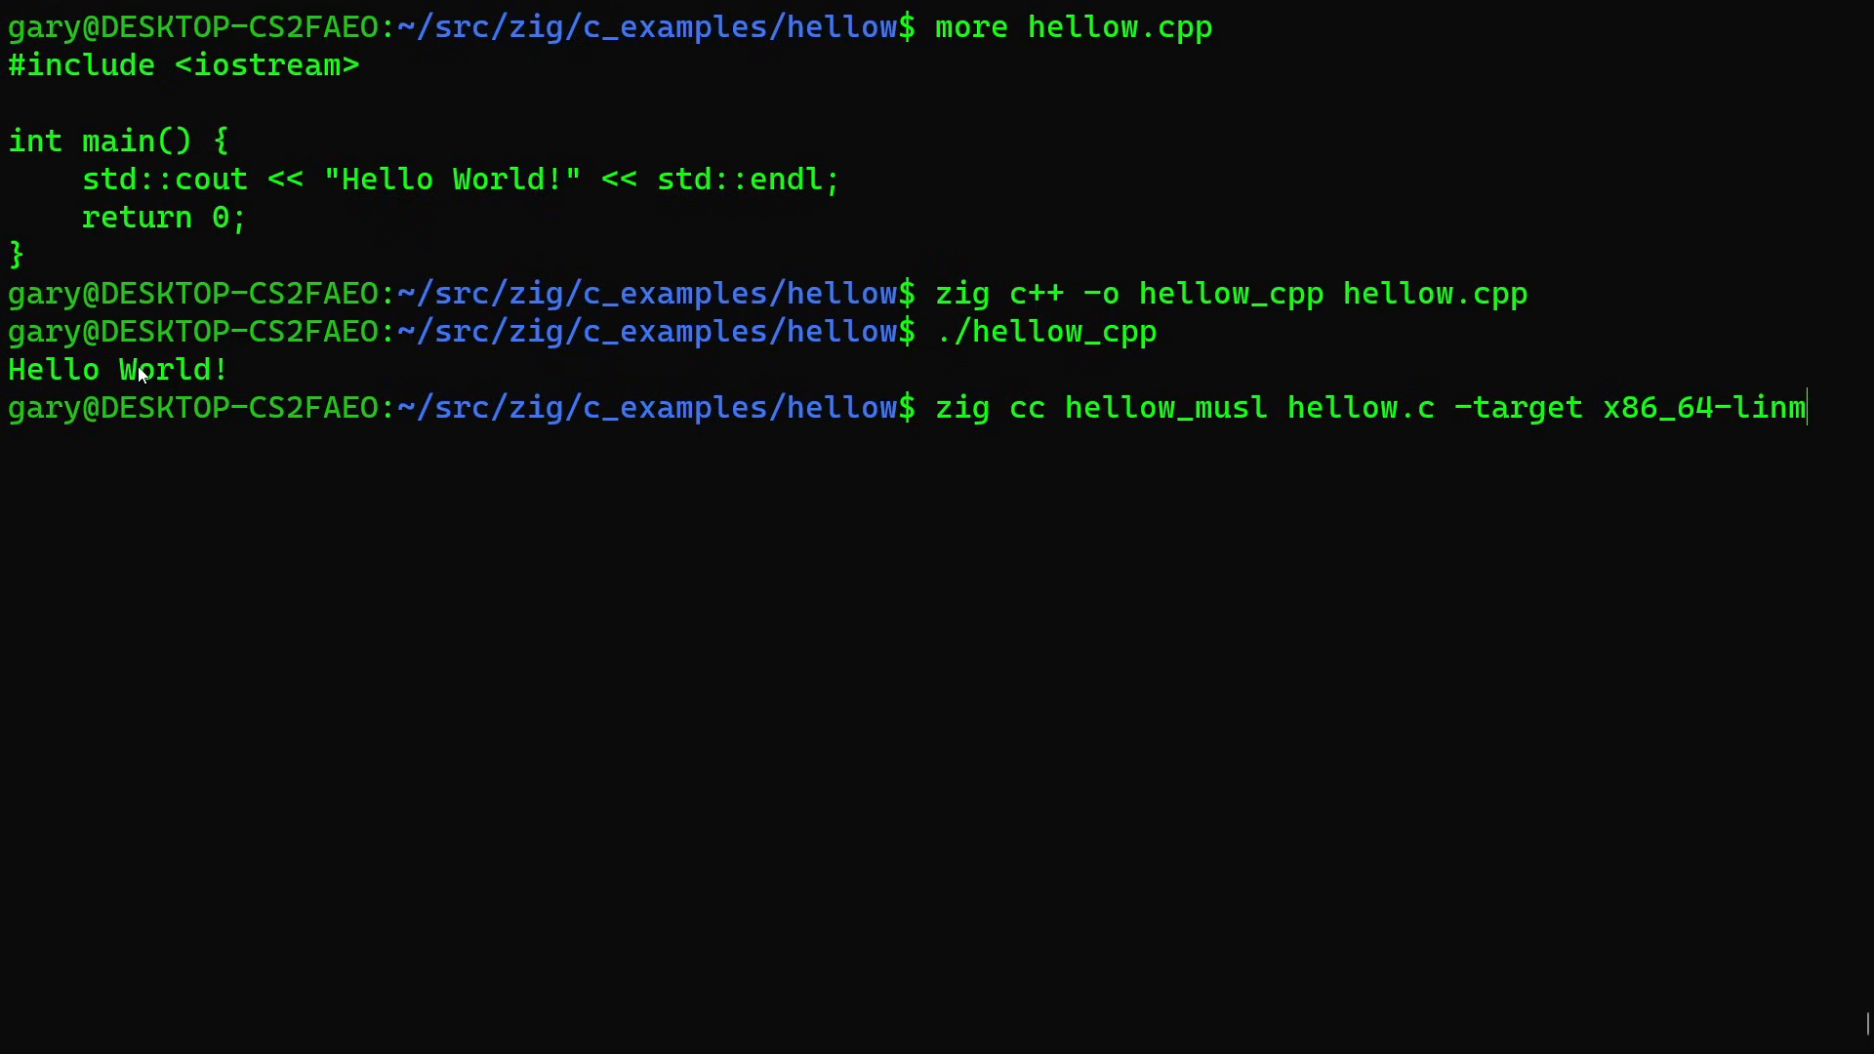
type("ux-m")
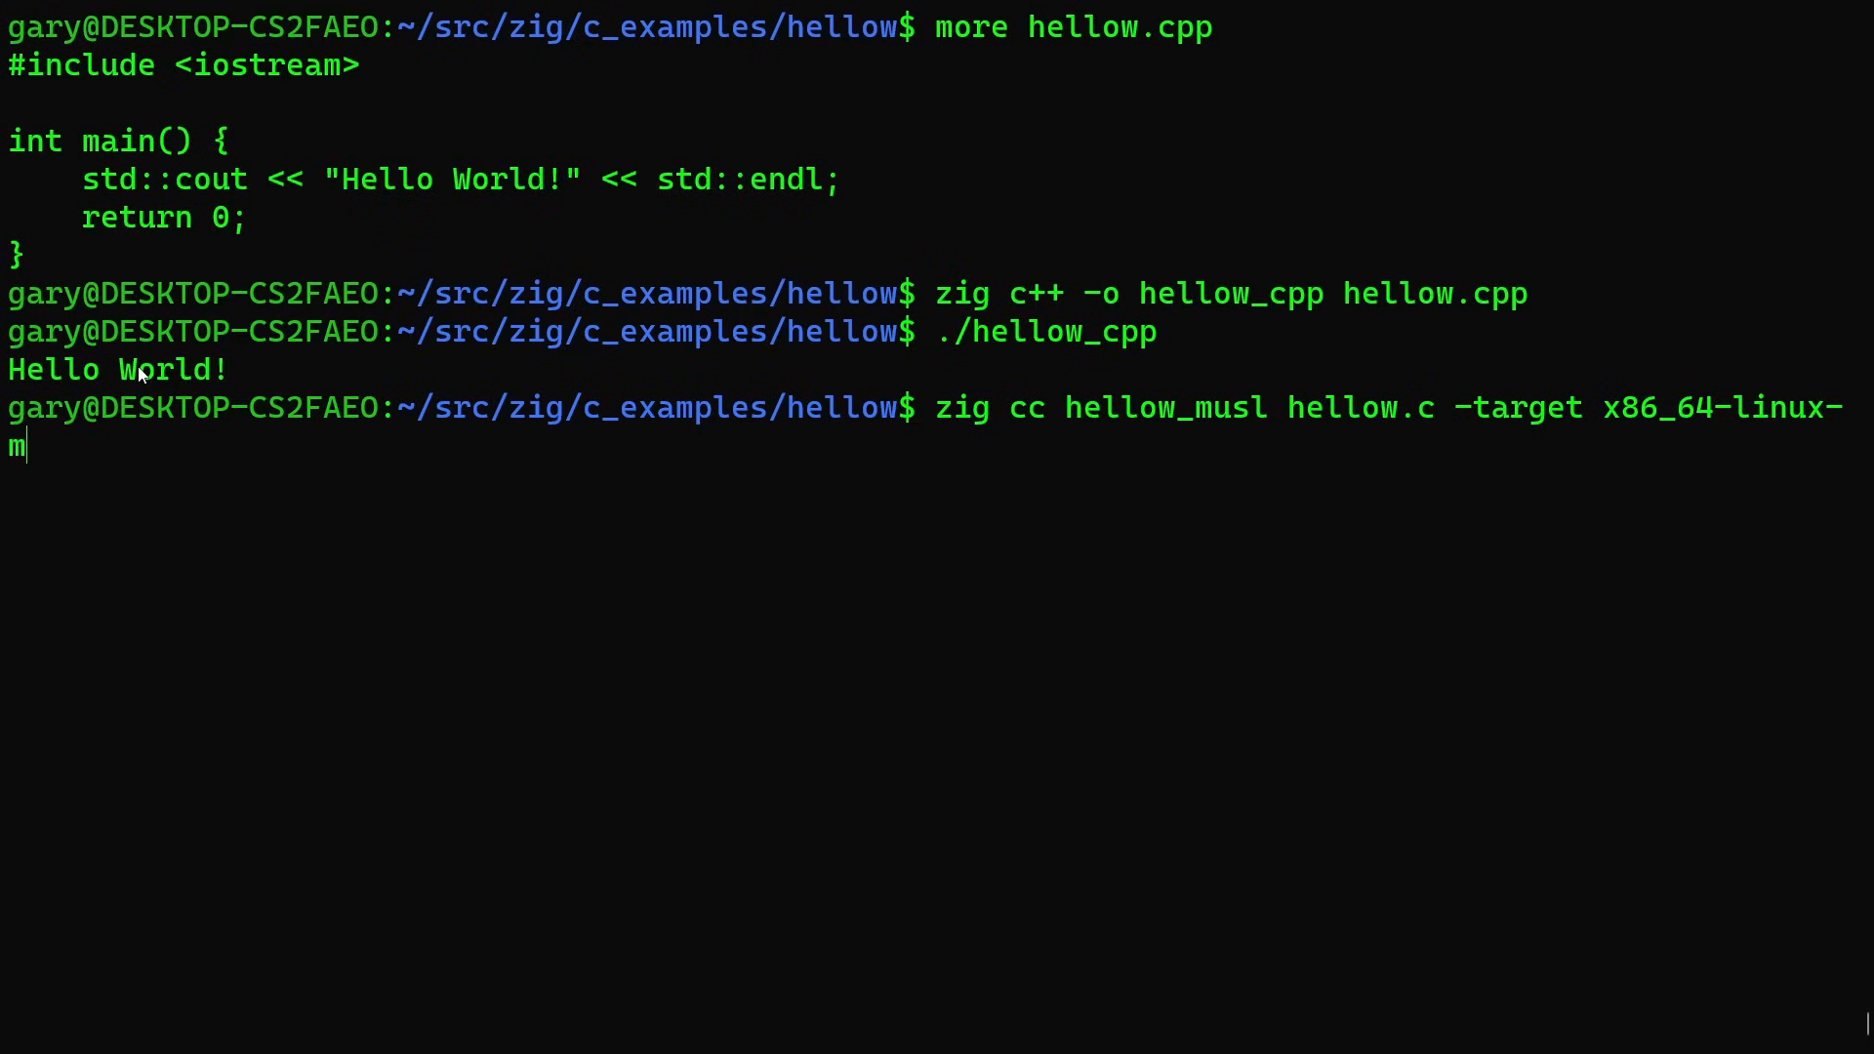
type("musl")
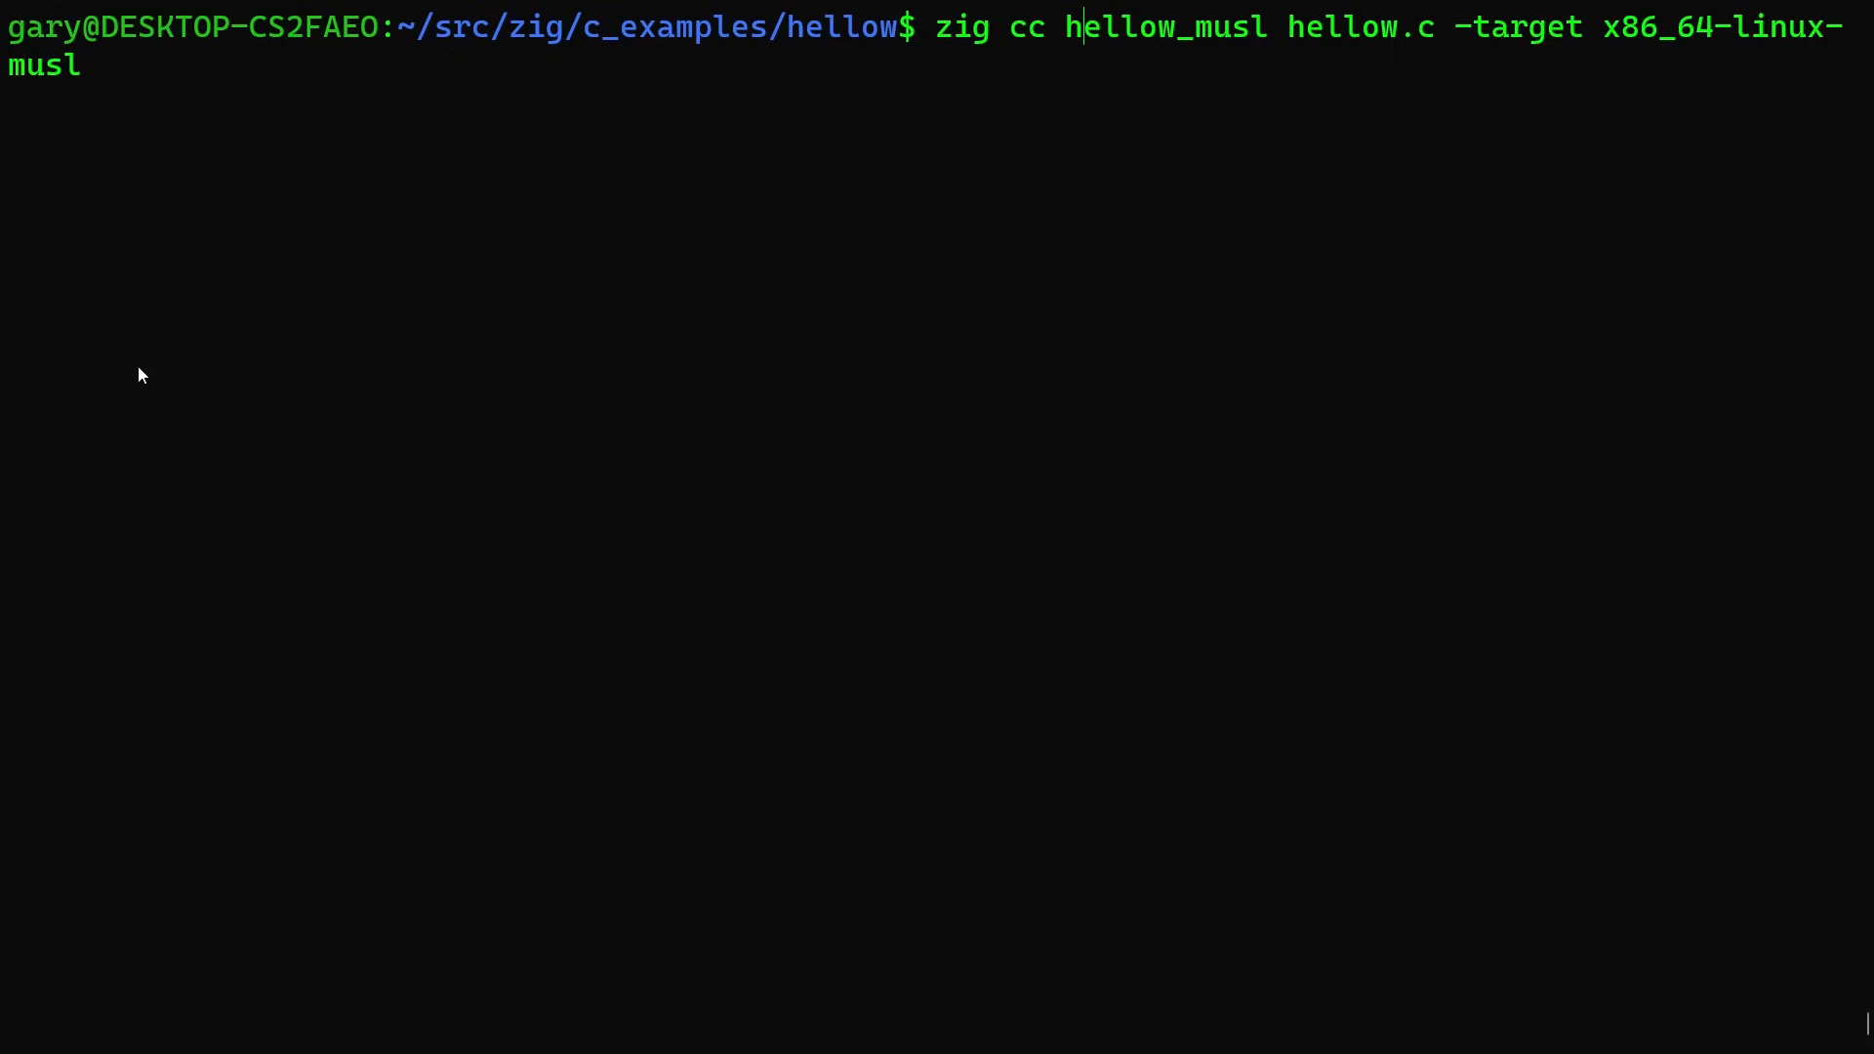
type("-o")
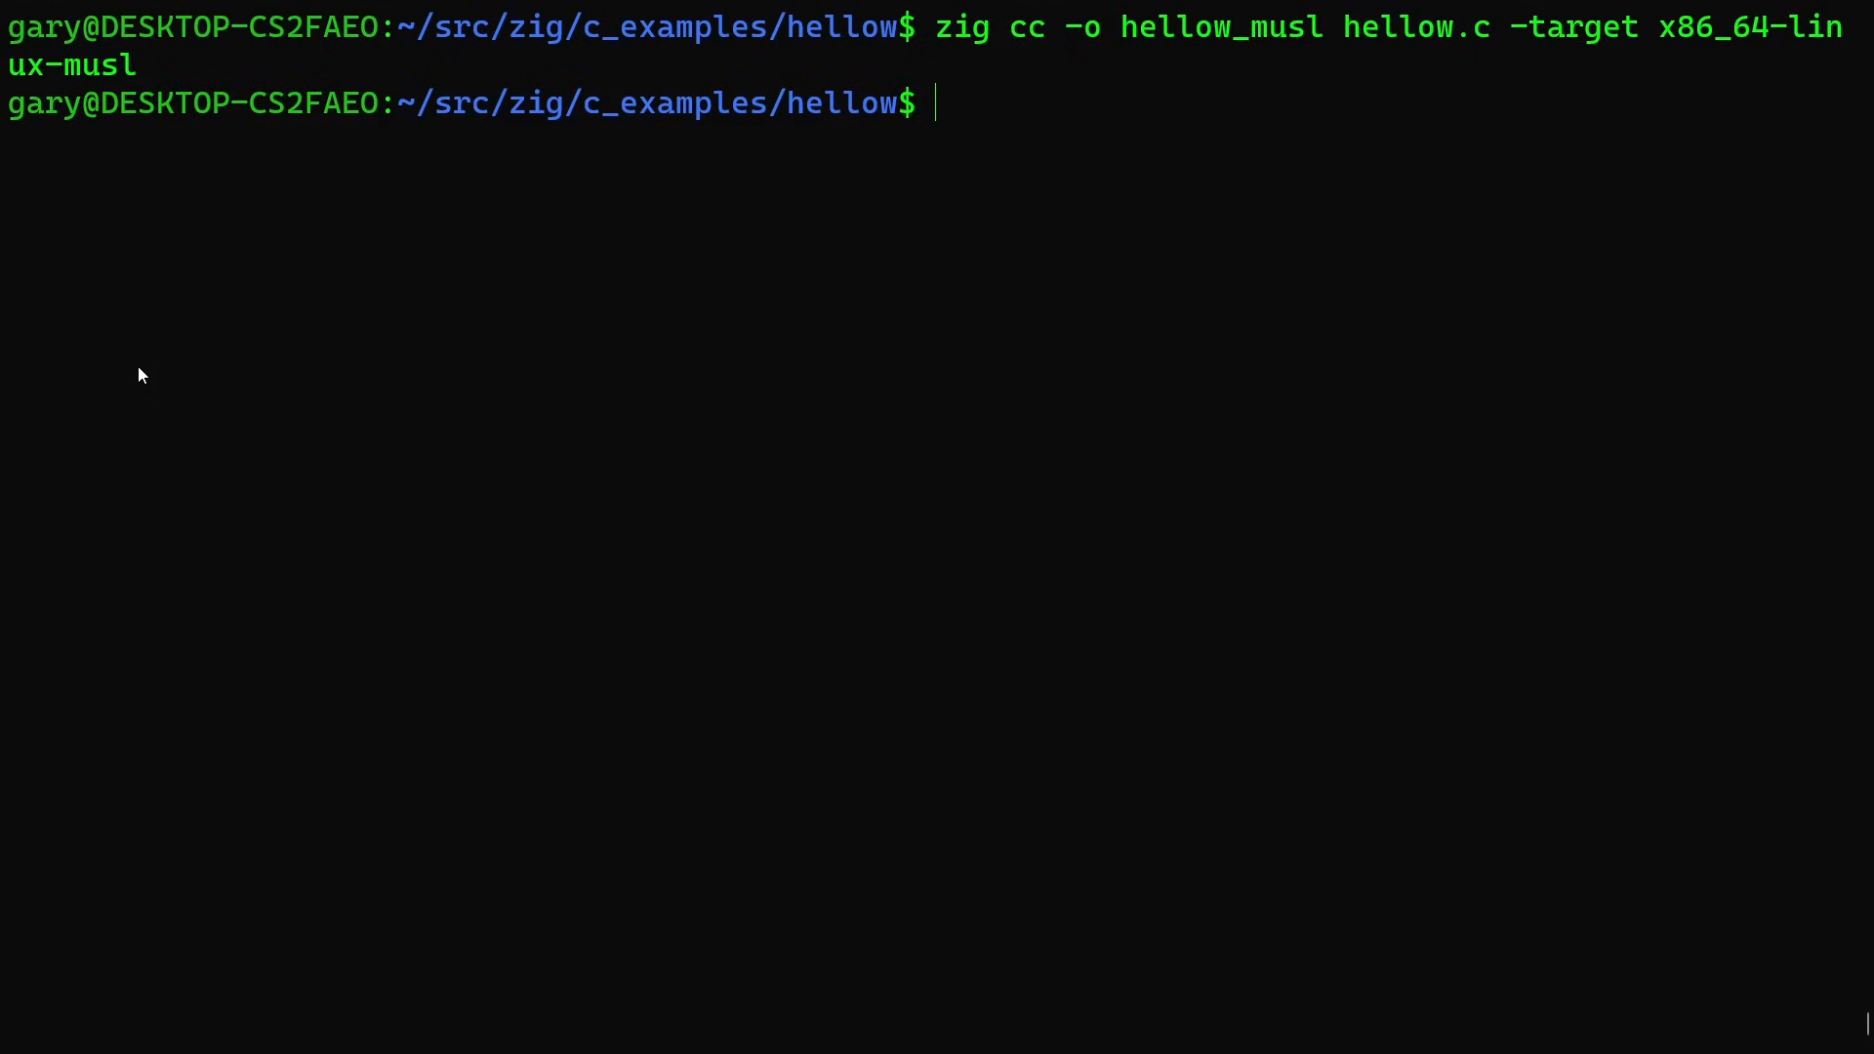
Check hellow_musl with file as a static ELF, run it, then cd into threadtesttool.
type("file")
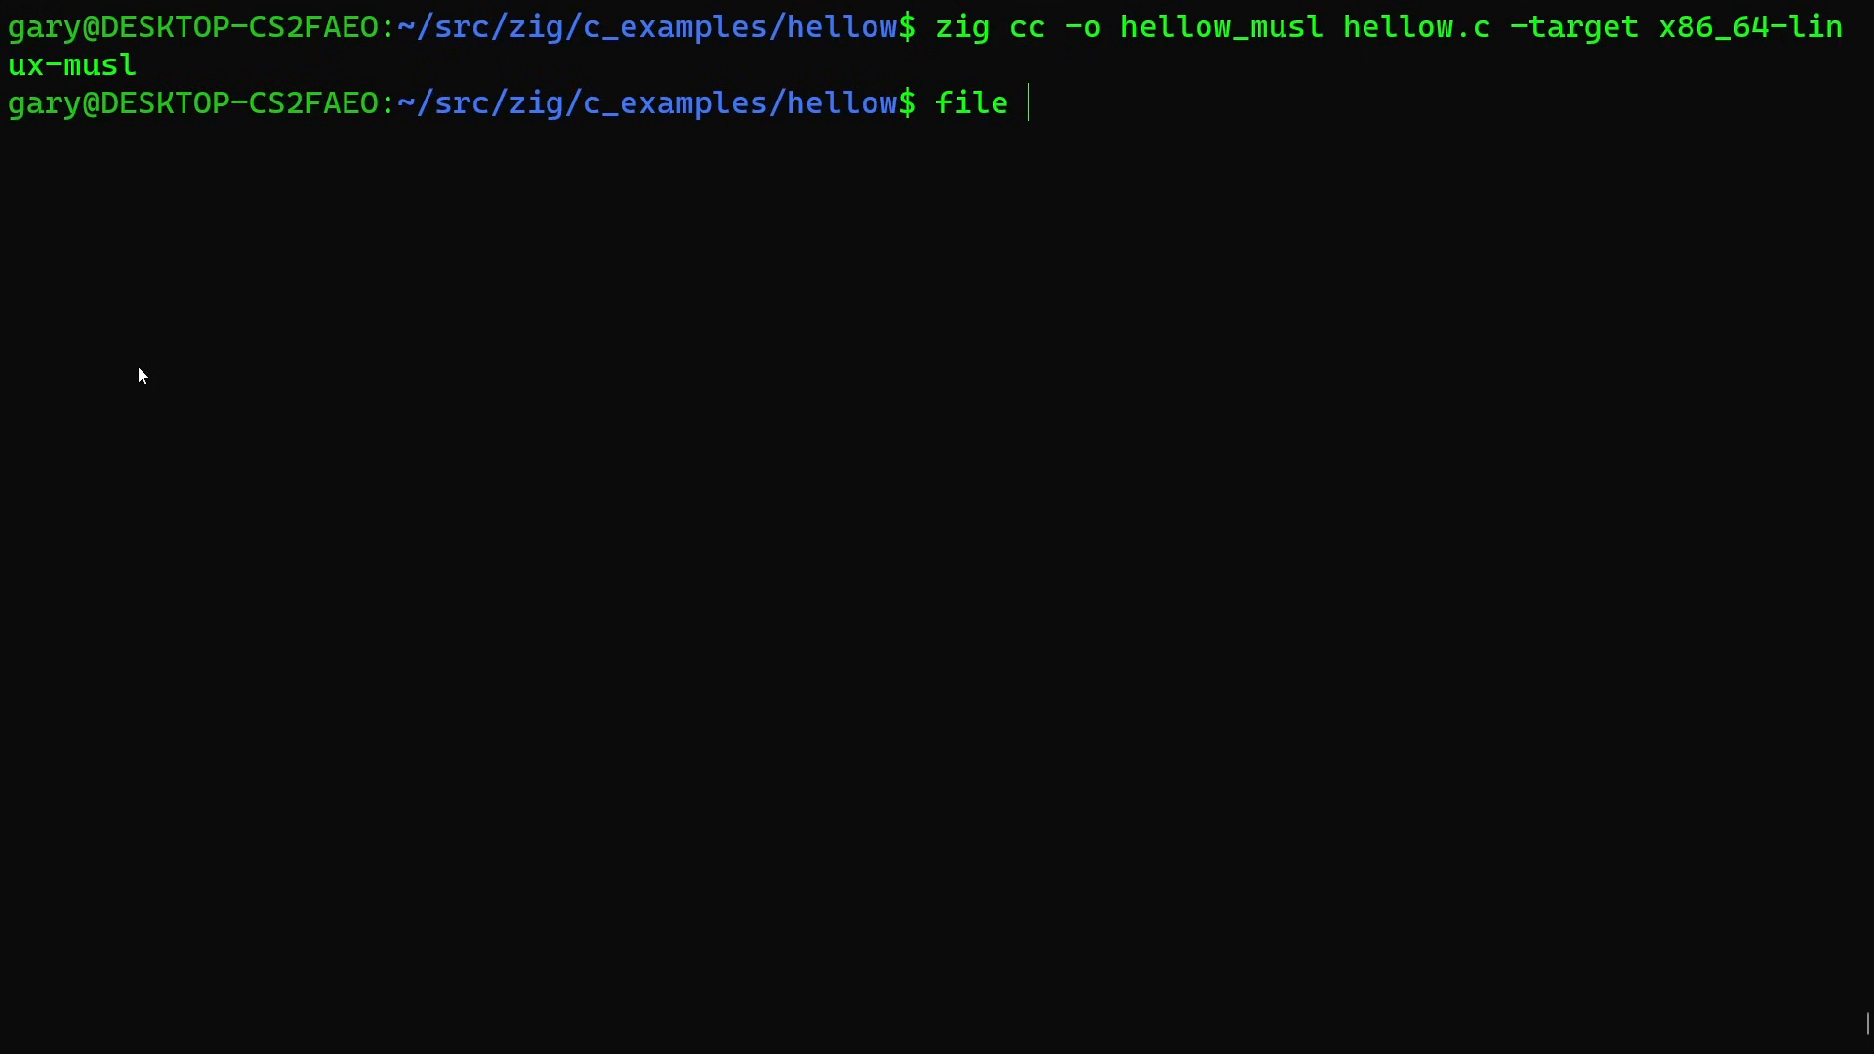
type("hellow_musl")
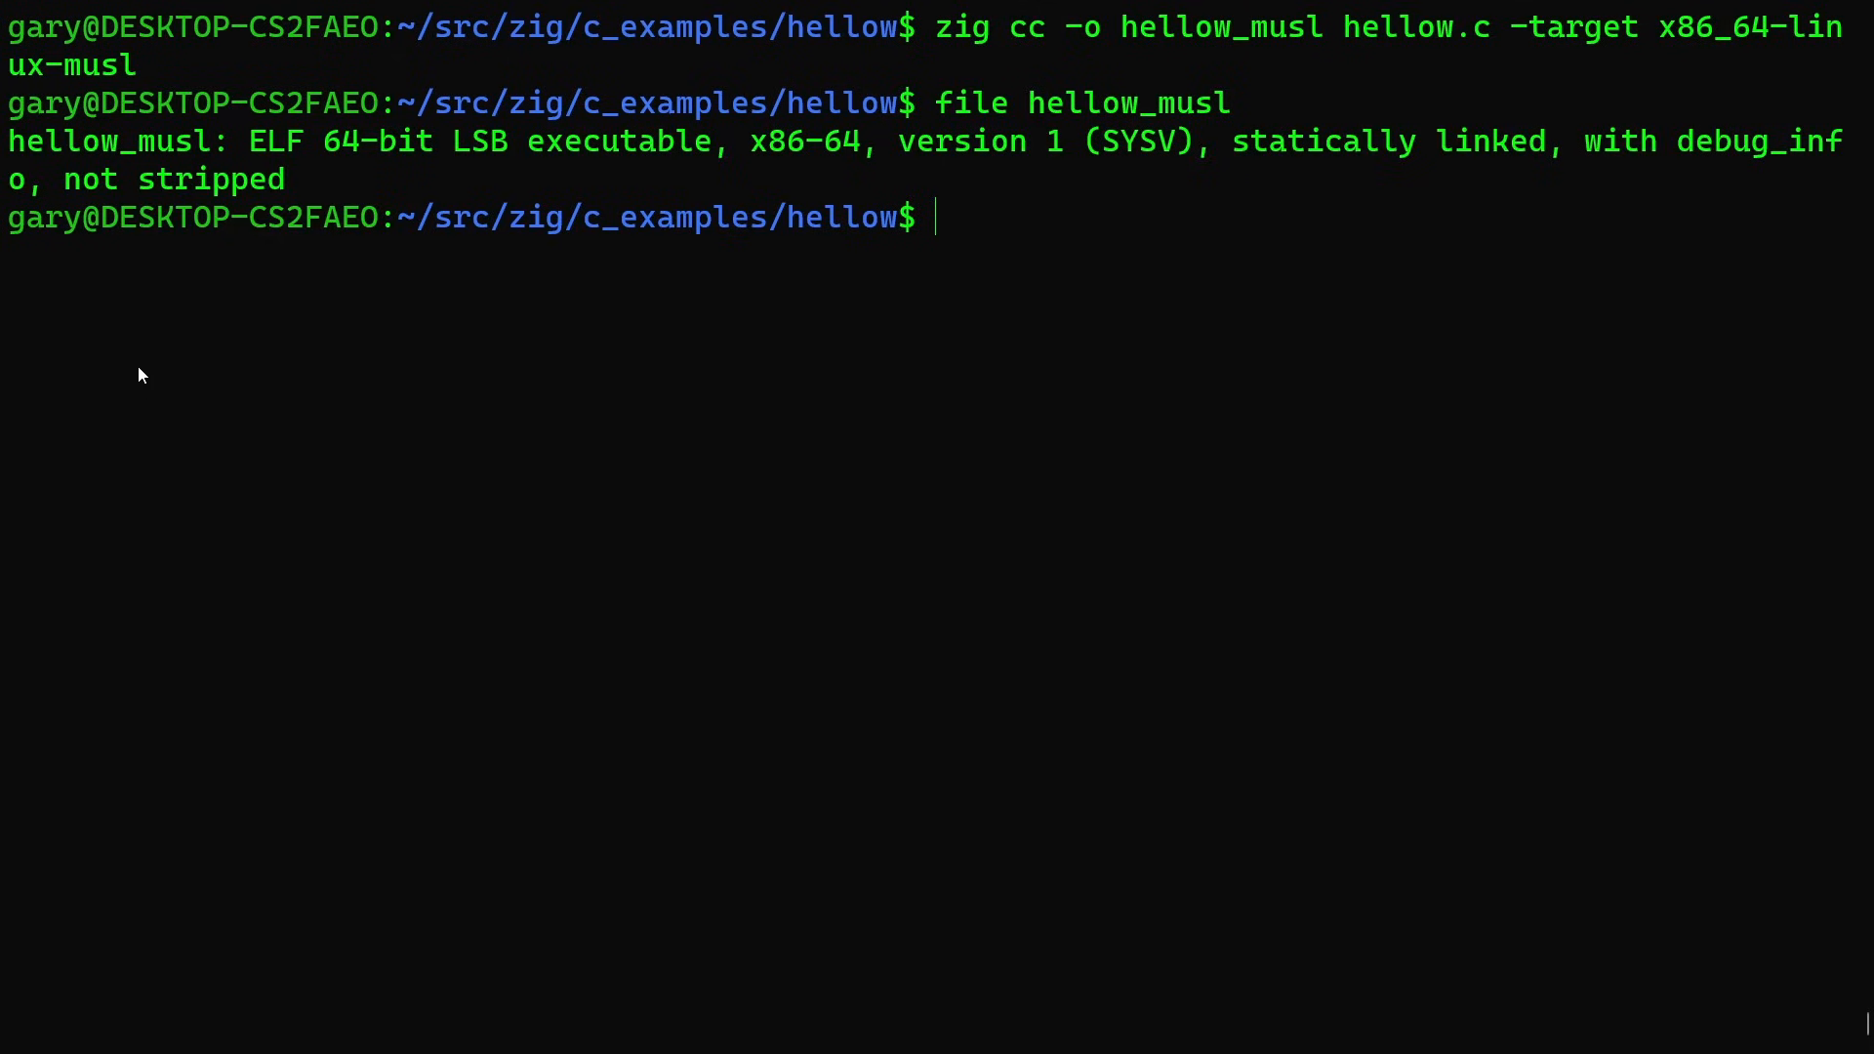
mouse_move(284, 256)
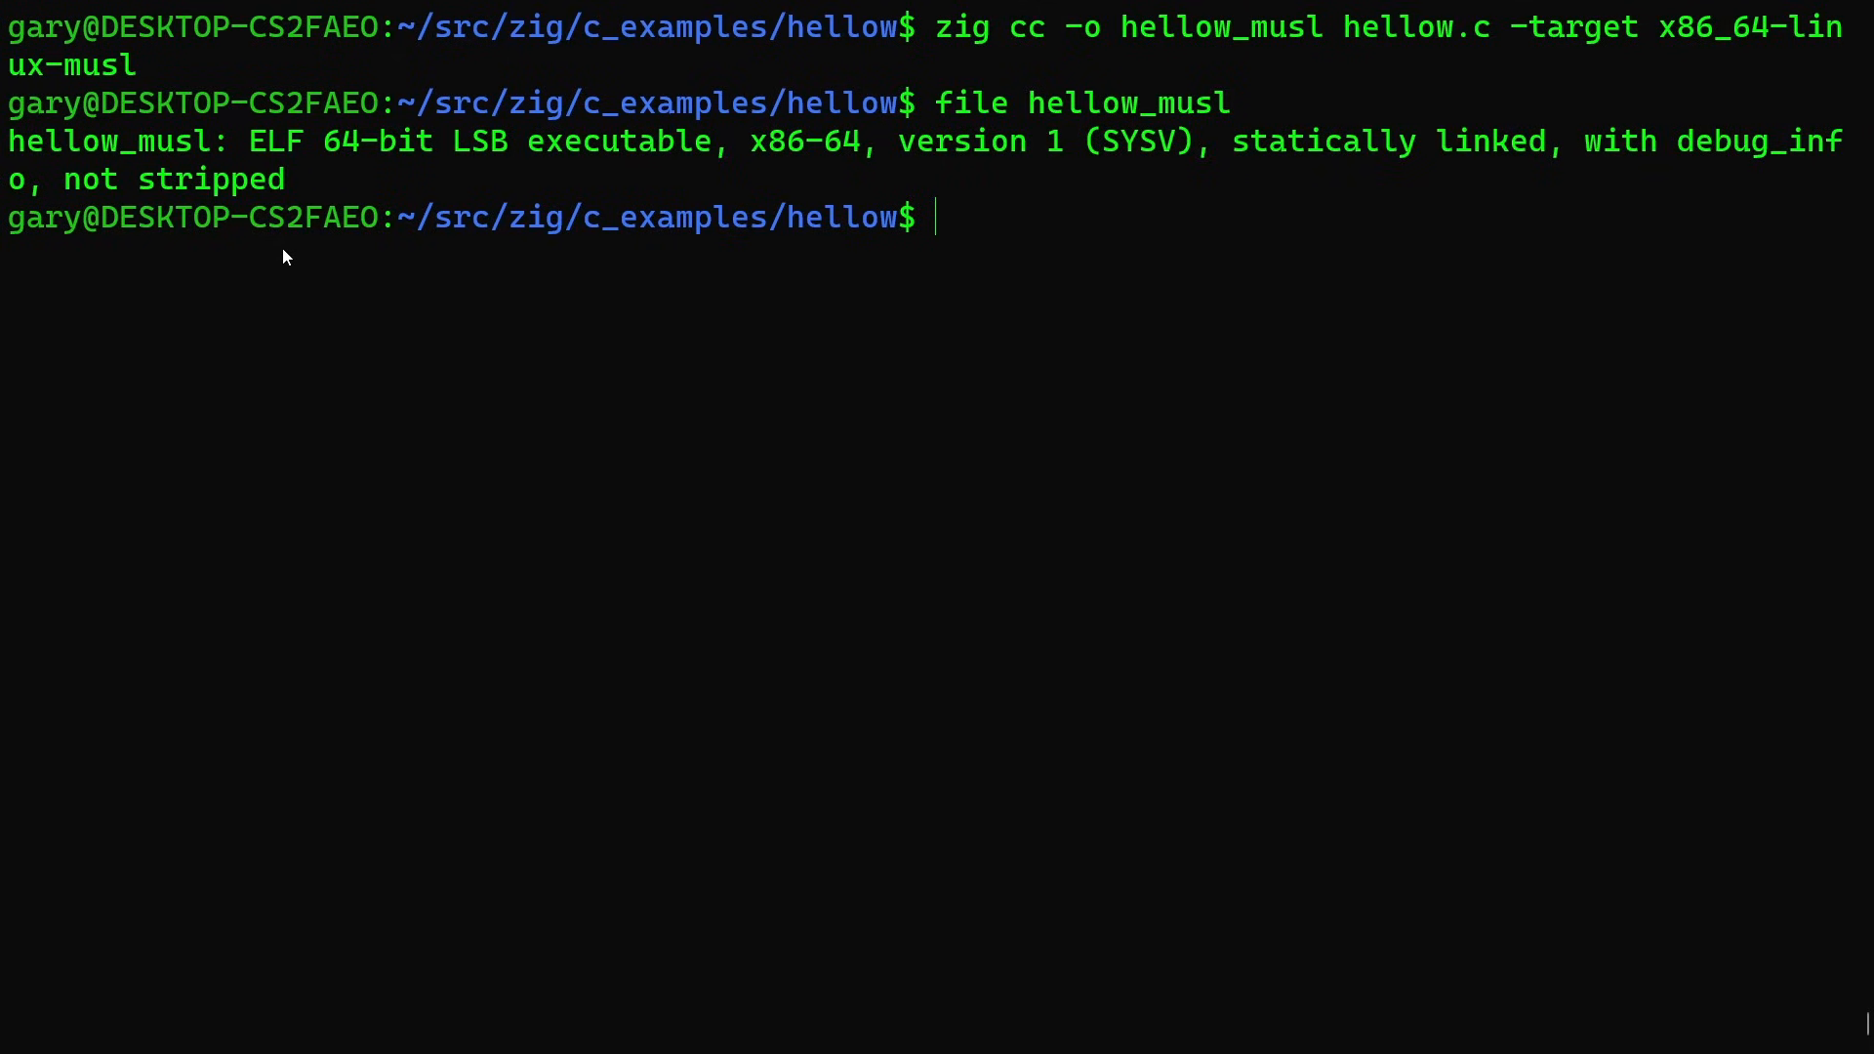
mouse_move(291, 215)
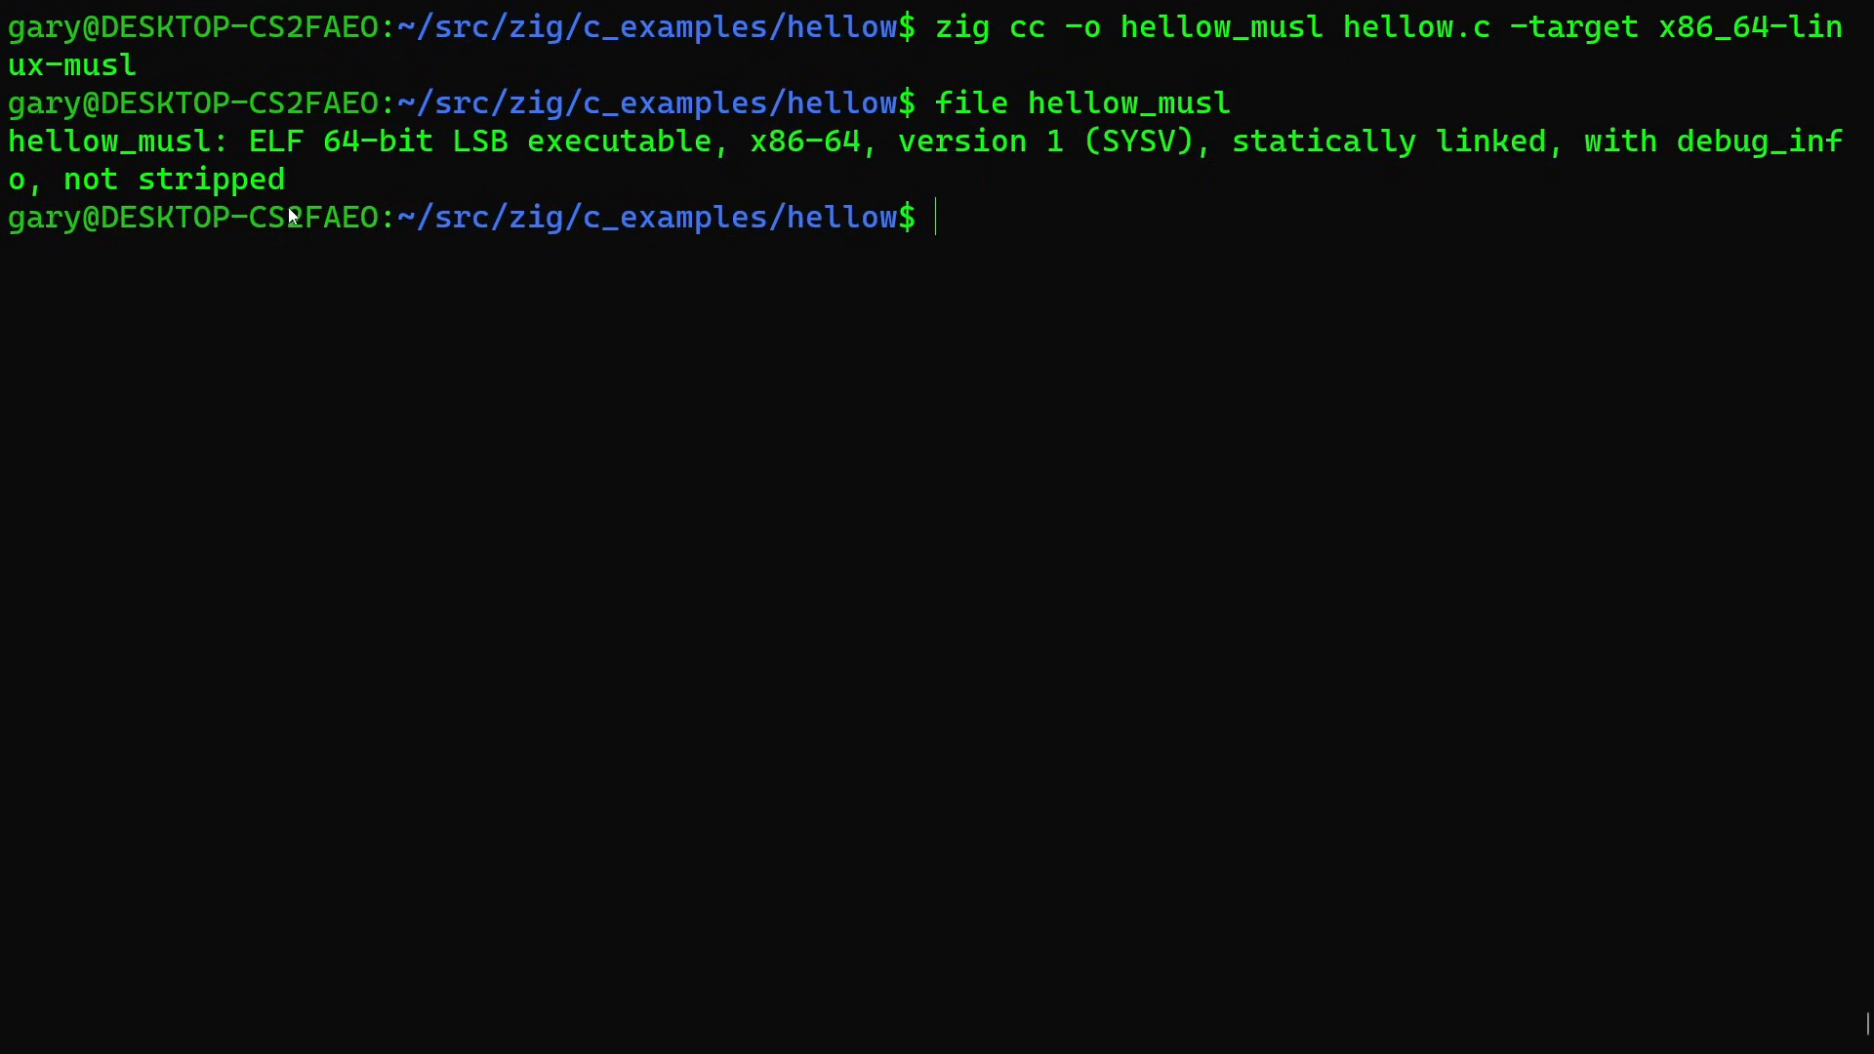
mouse_move(532, 281)
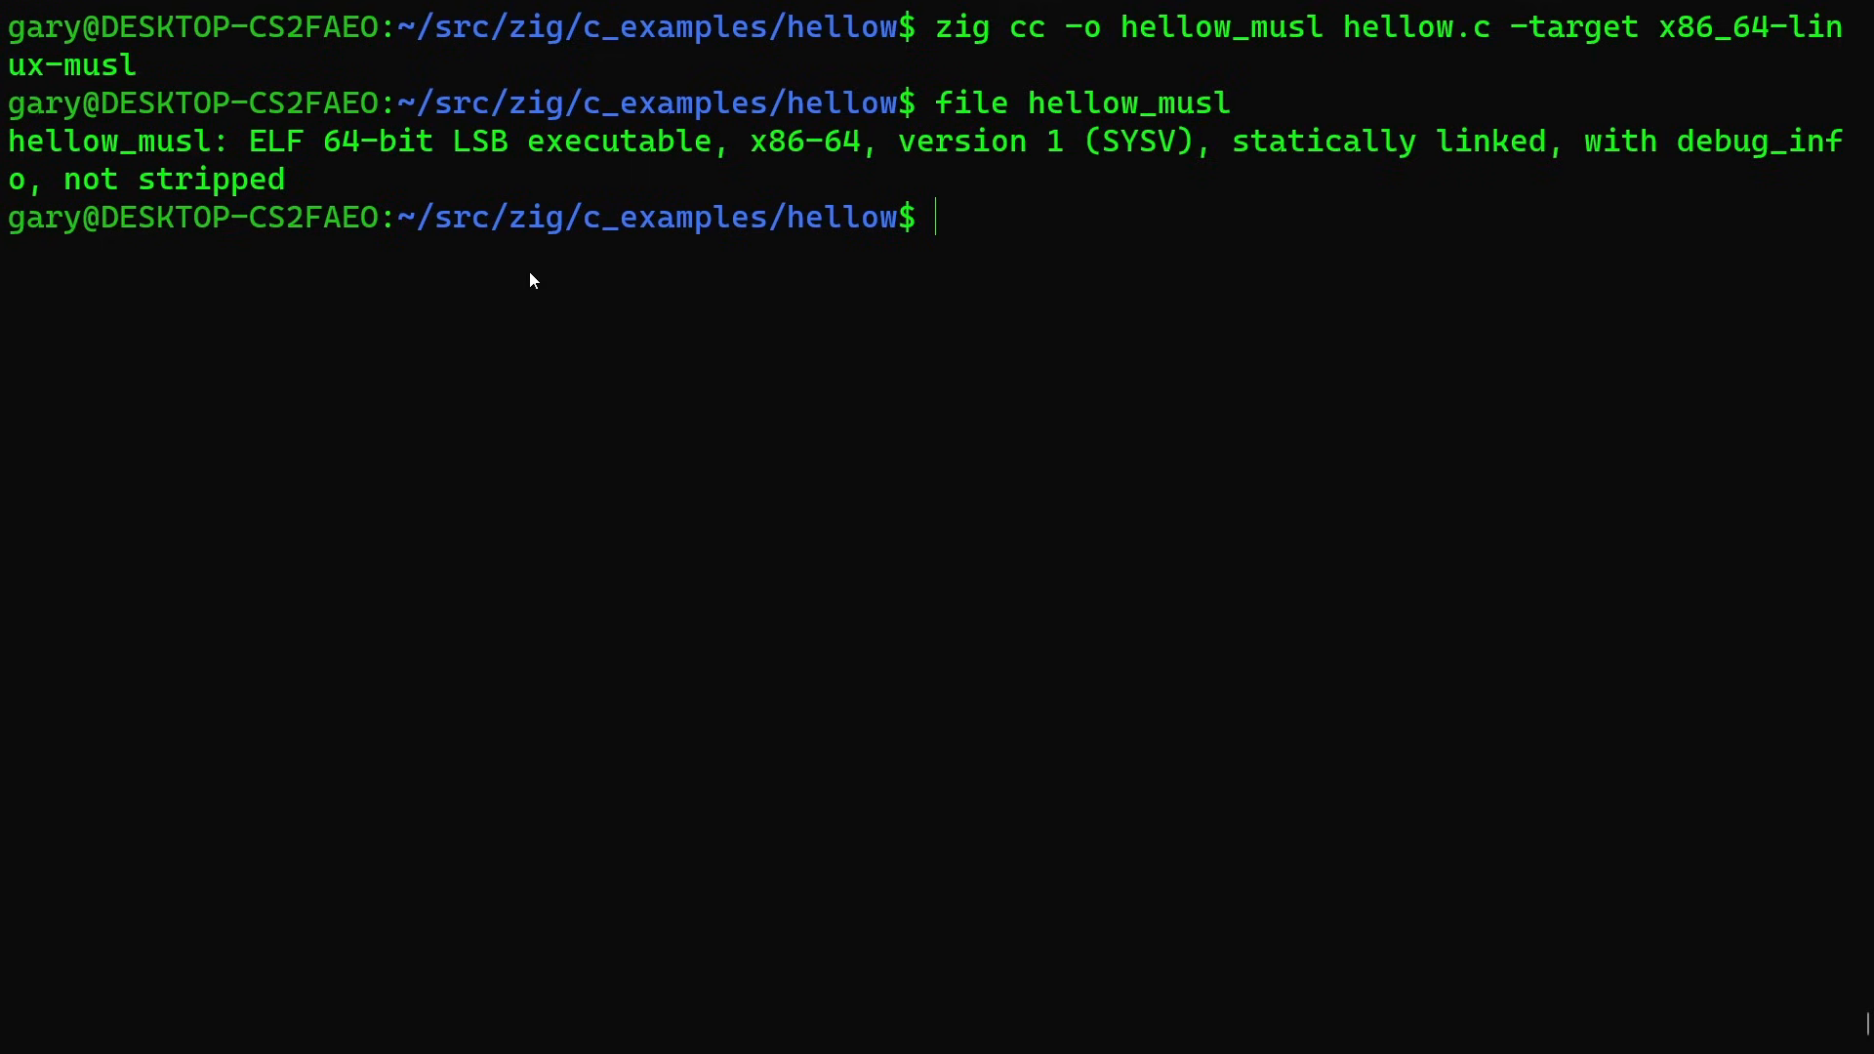
type("./he")
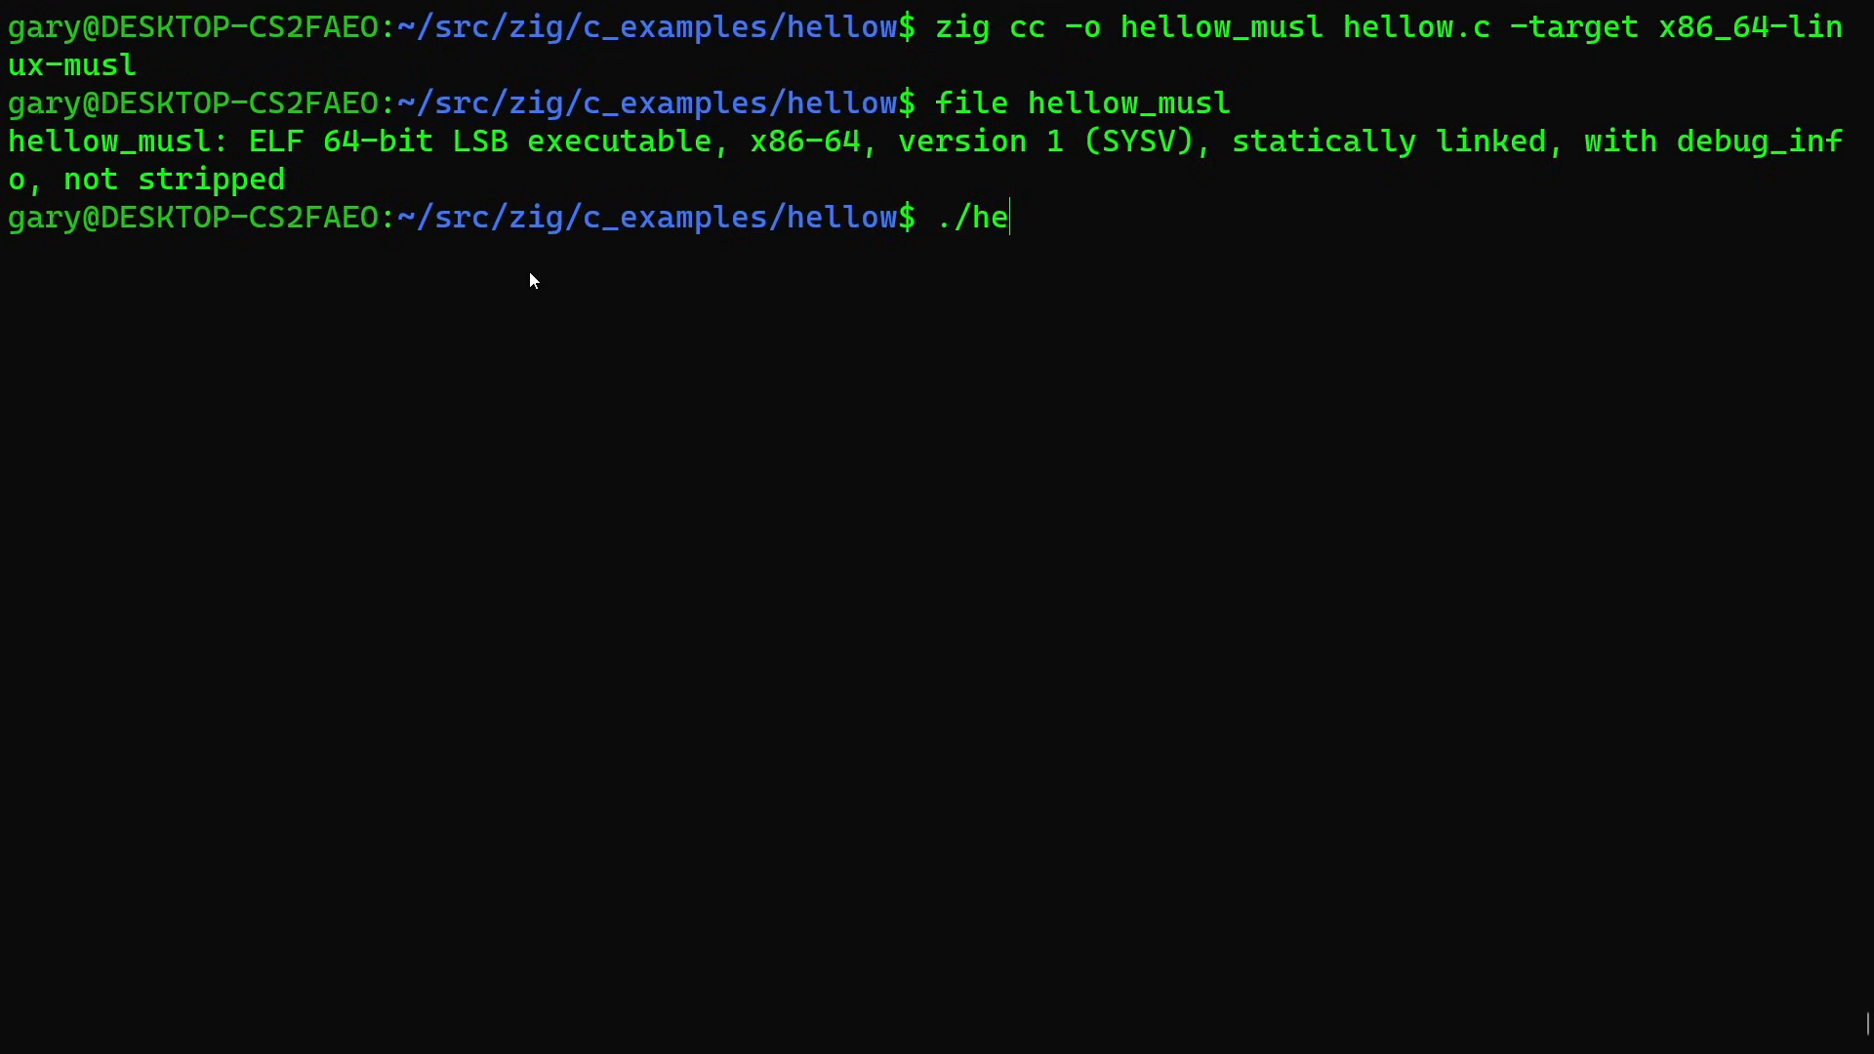
type("llow_musl")
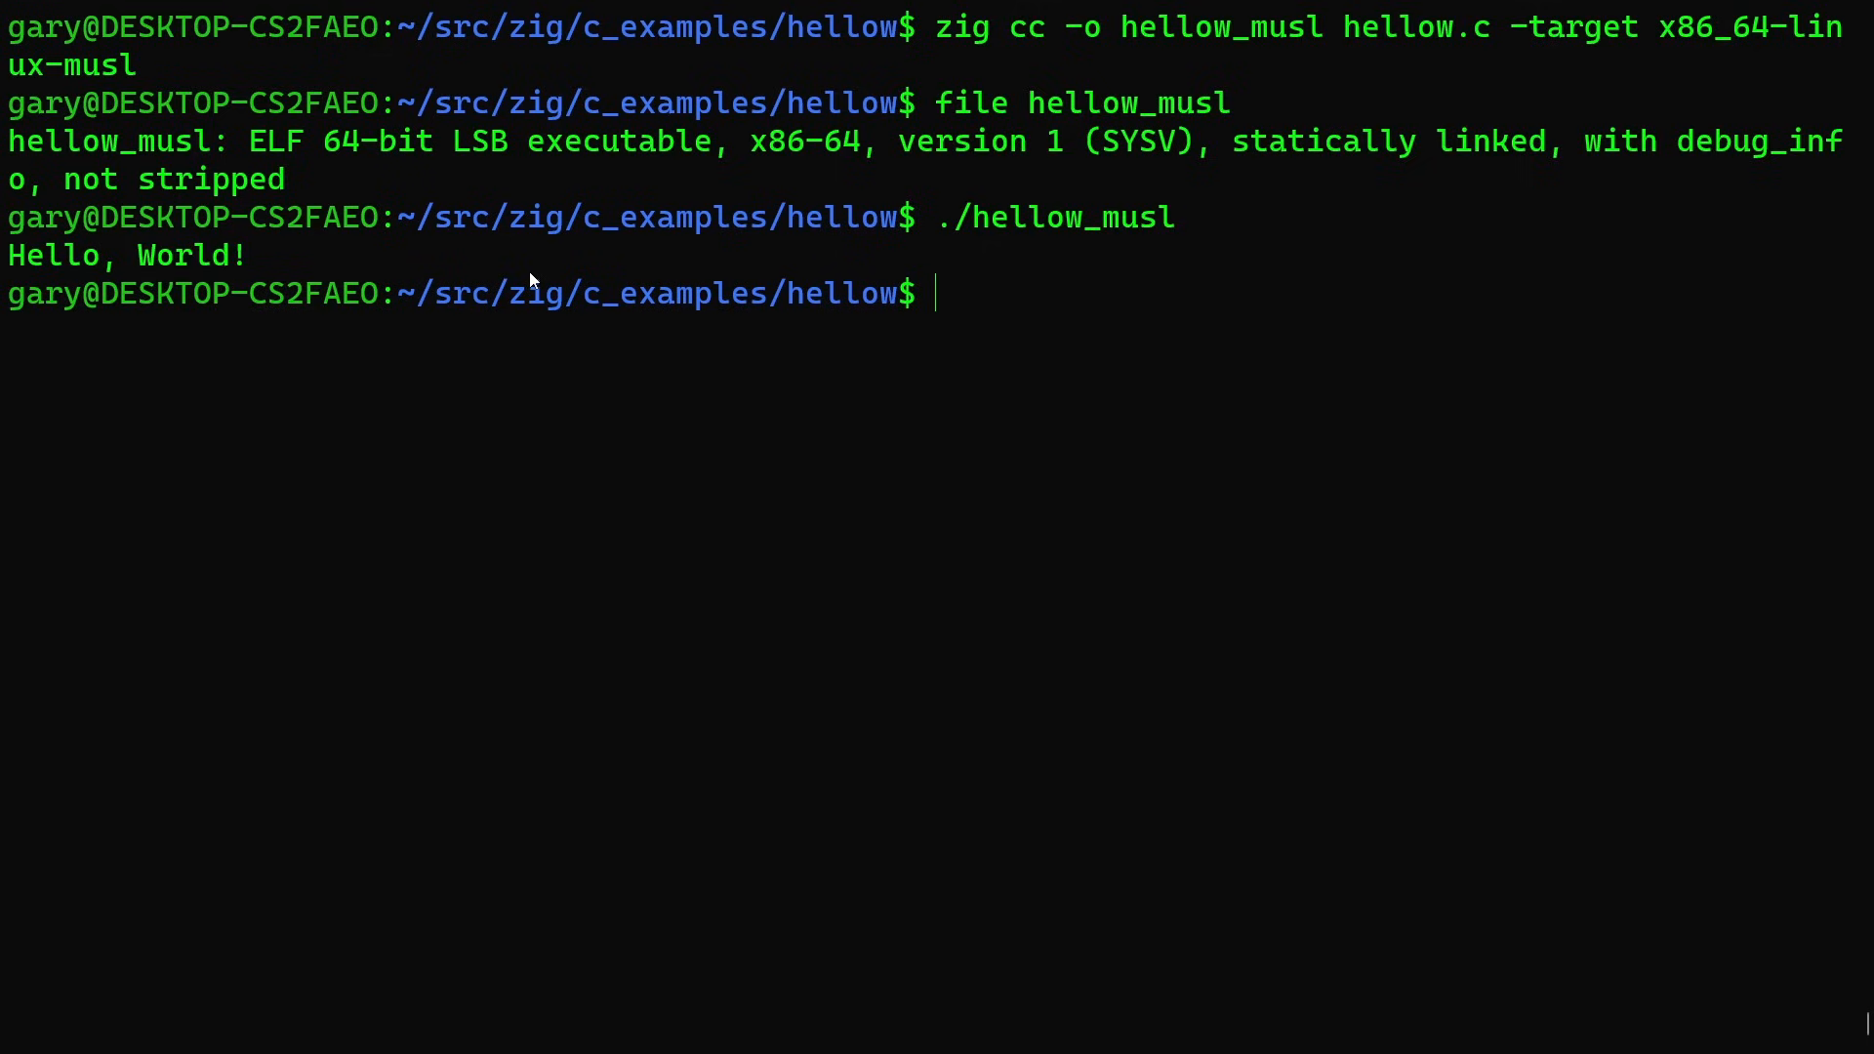
type("cd ..")
type("cd threadtesttool/")
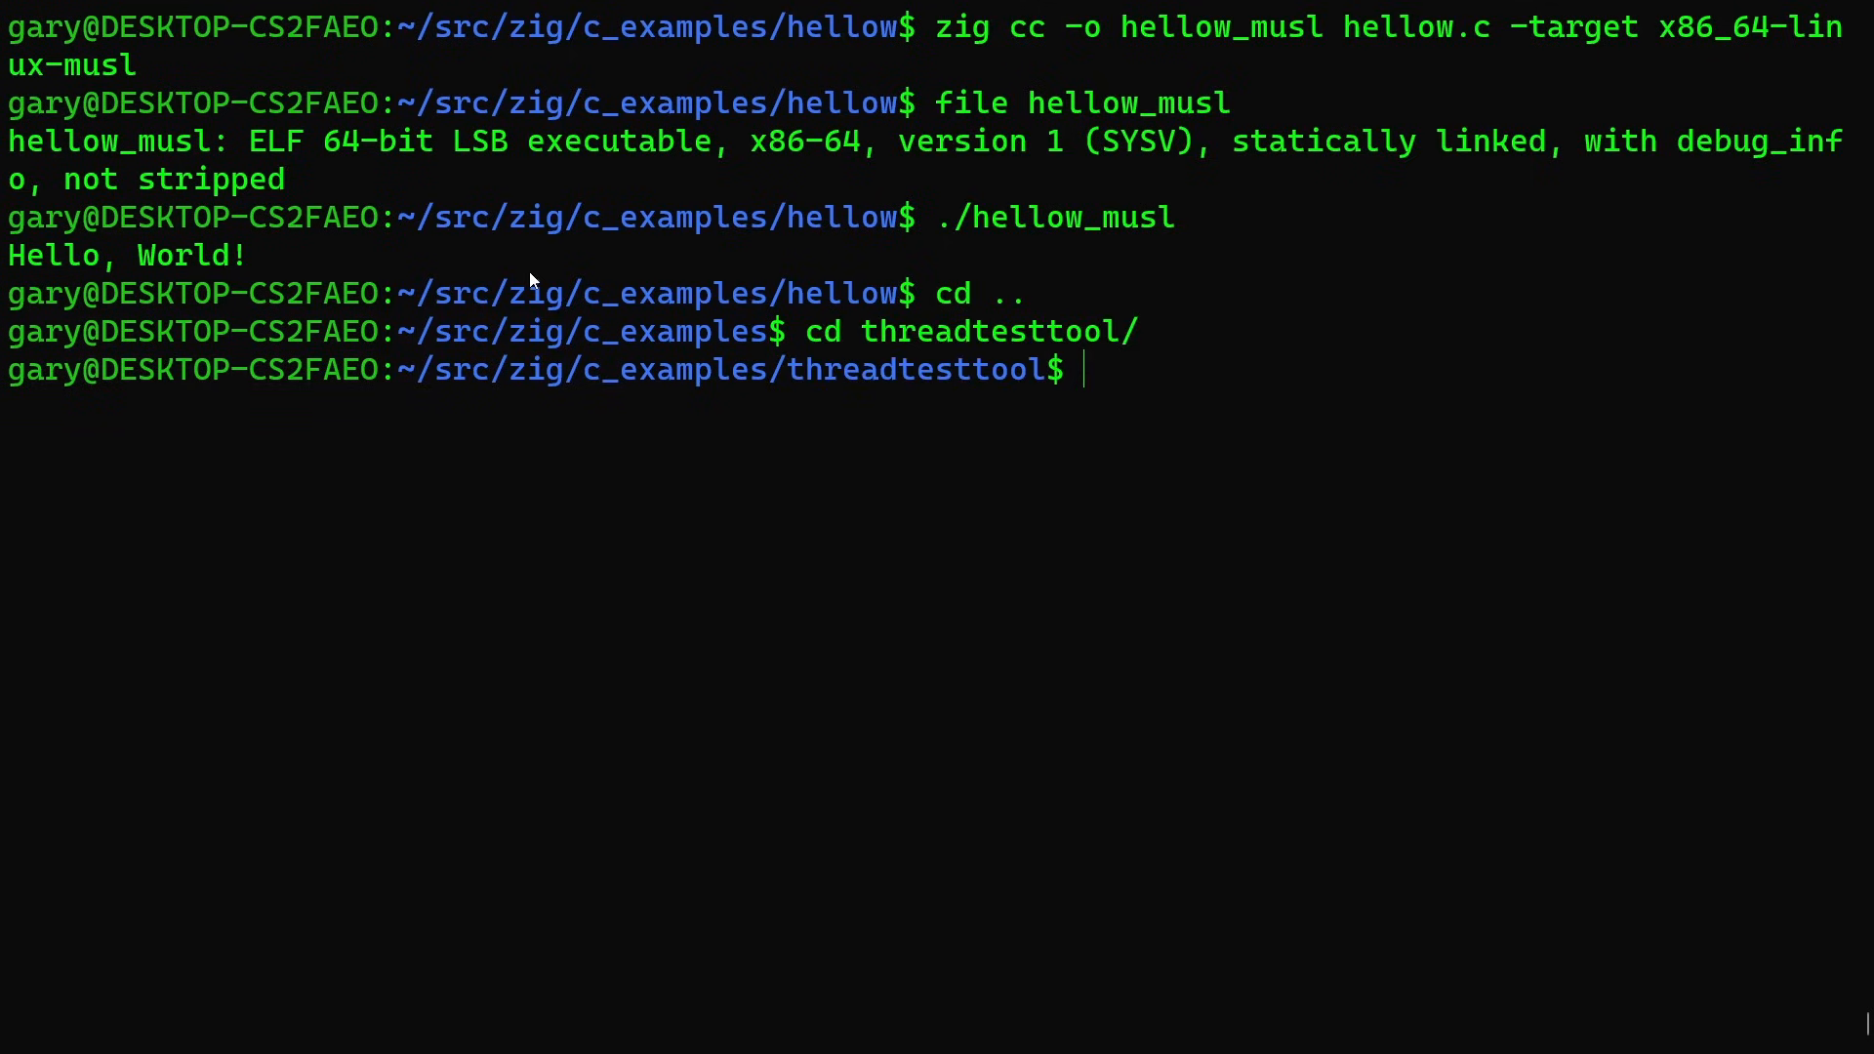
View threadtesttool.c, copy its gcc line and build with 'zig cc -pthread -o threadtesttool threadtesttool.c'.
type("more")
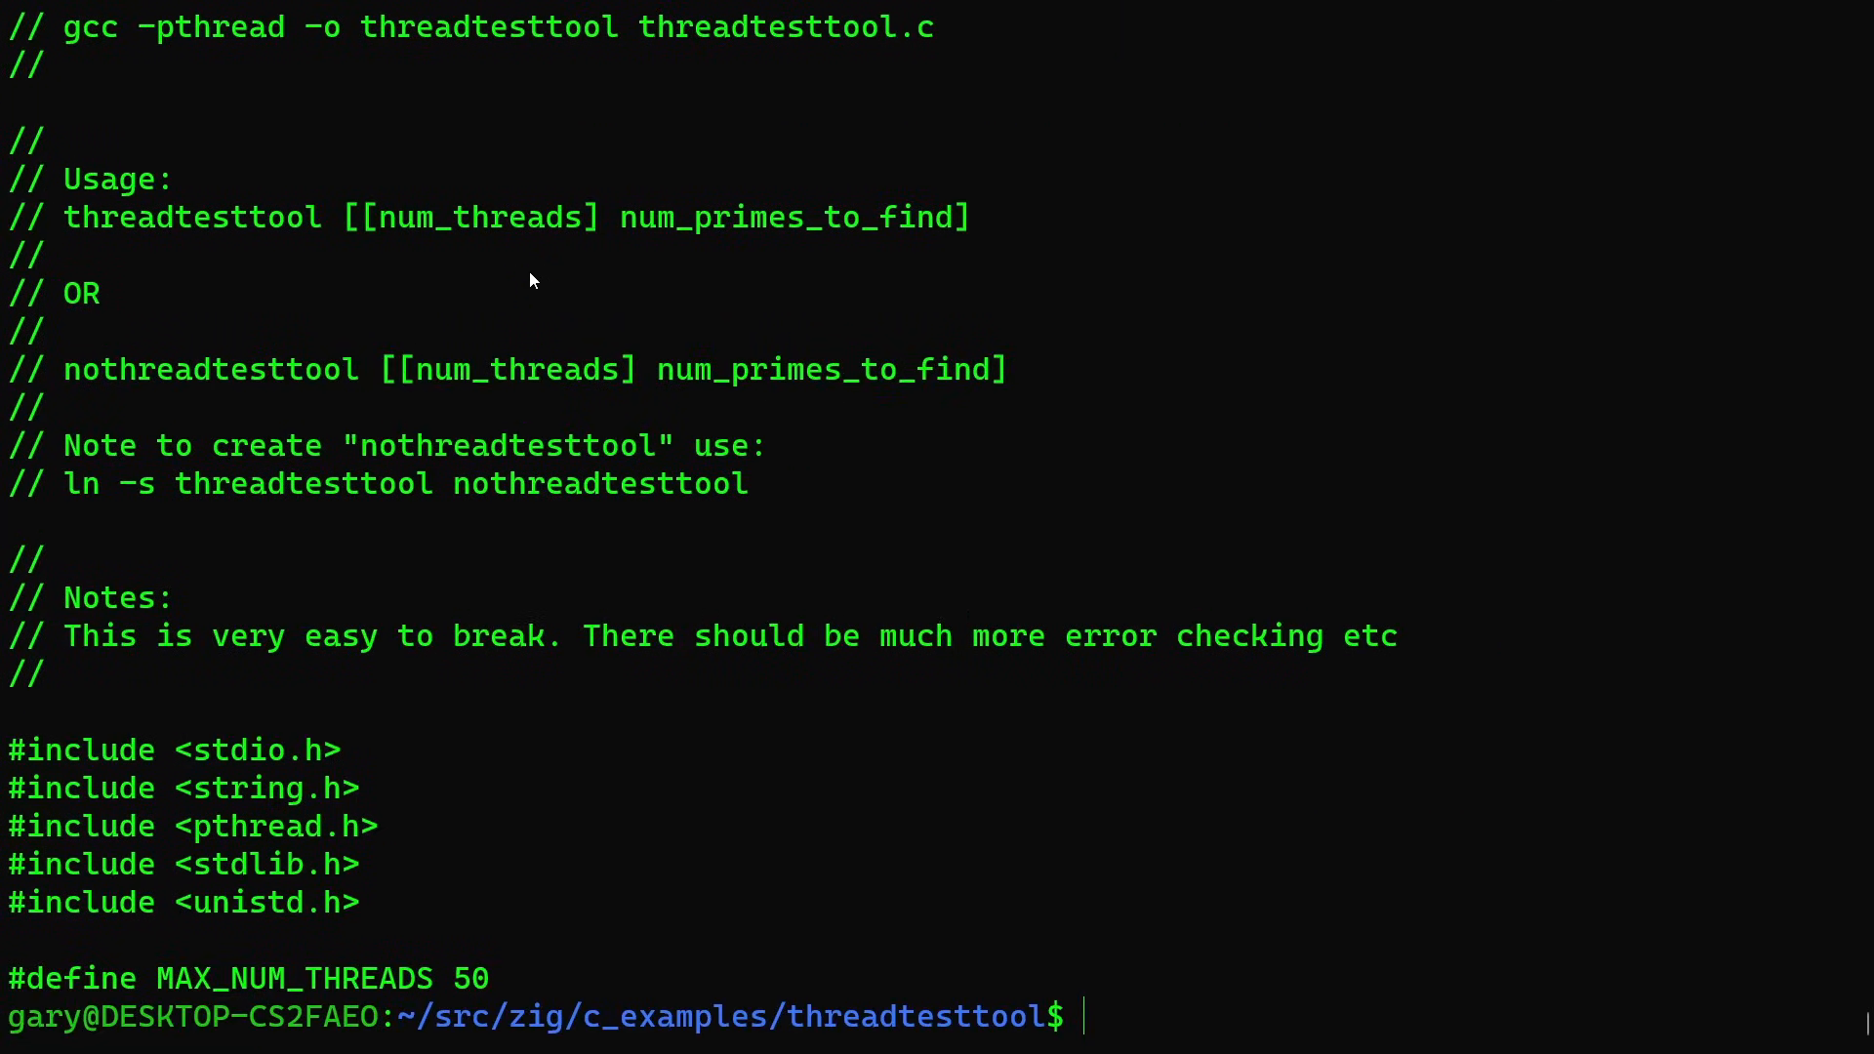
mouse_move(65, 34)
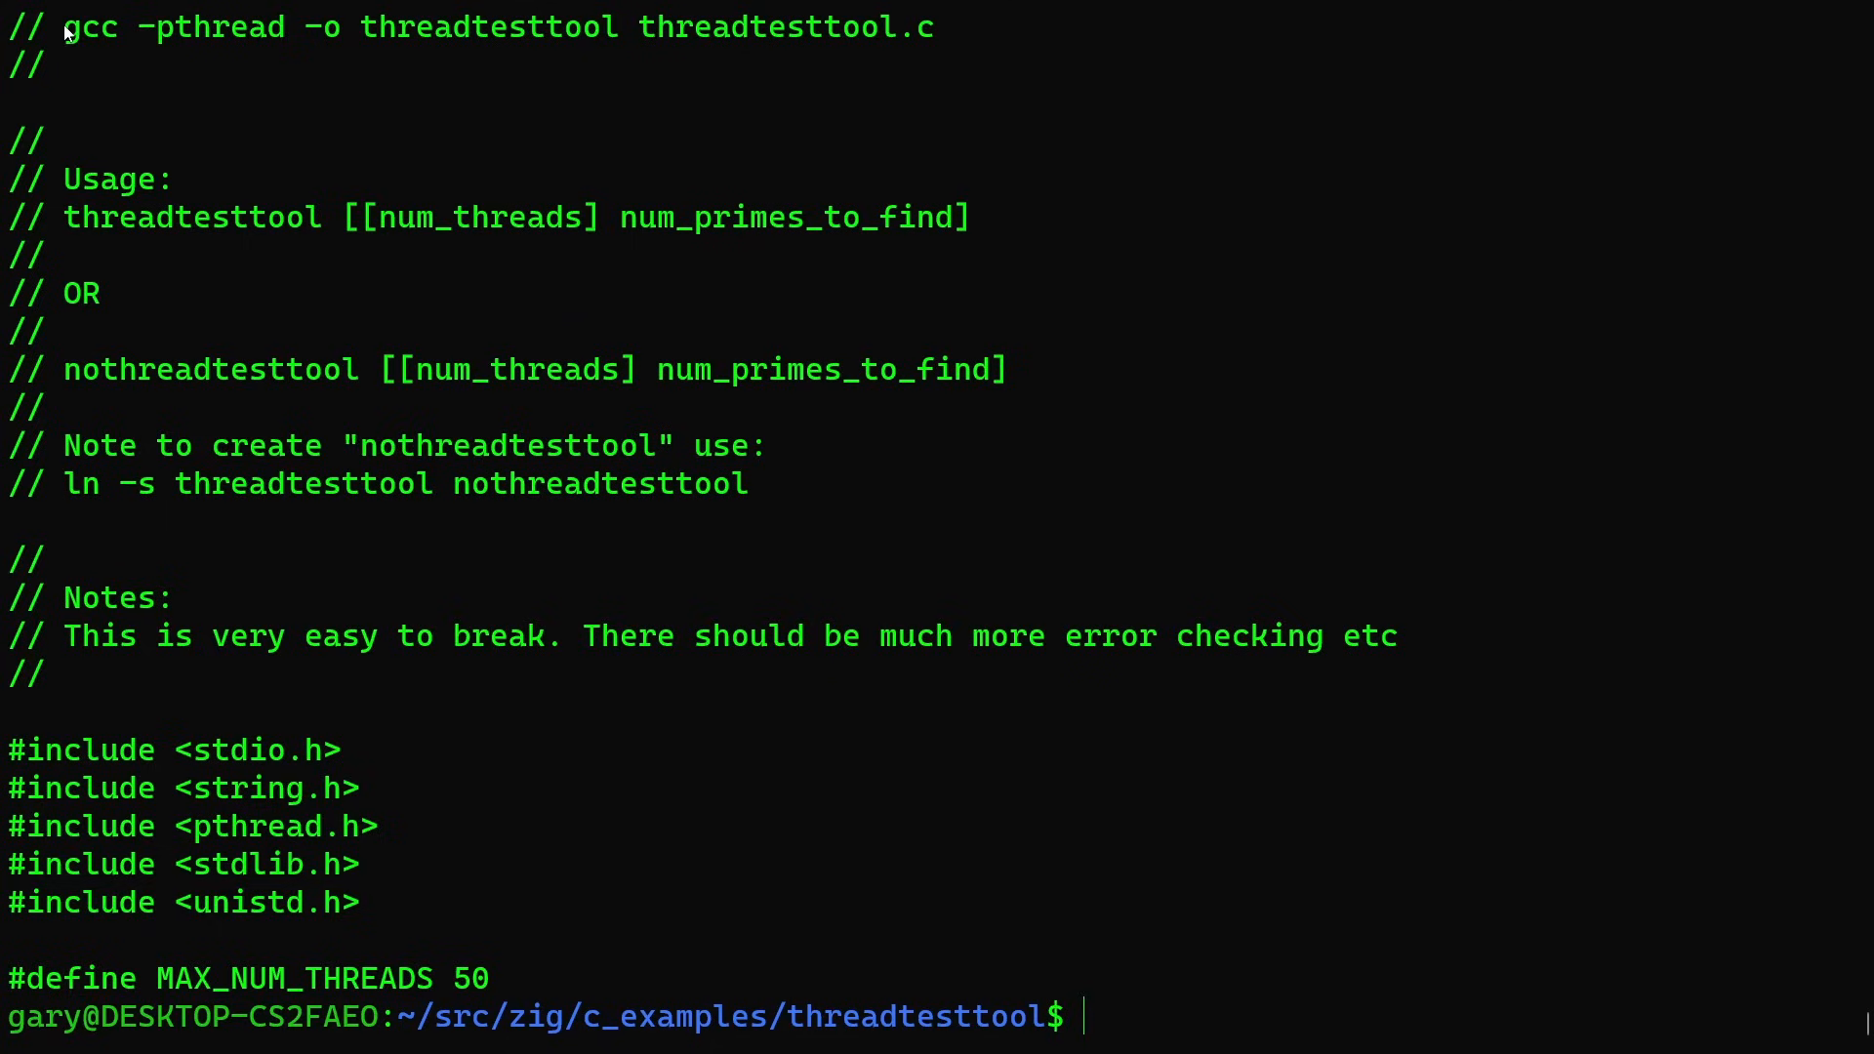
left_click_drag(66, 26, 346, 63)
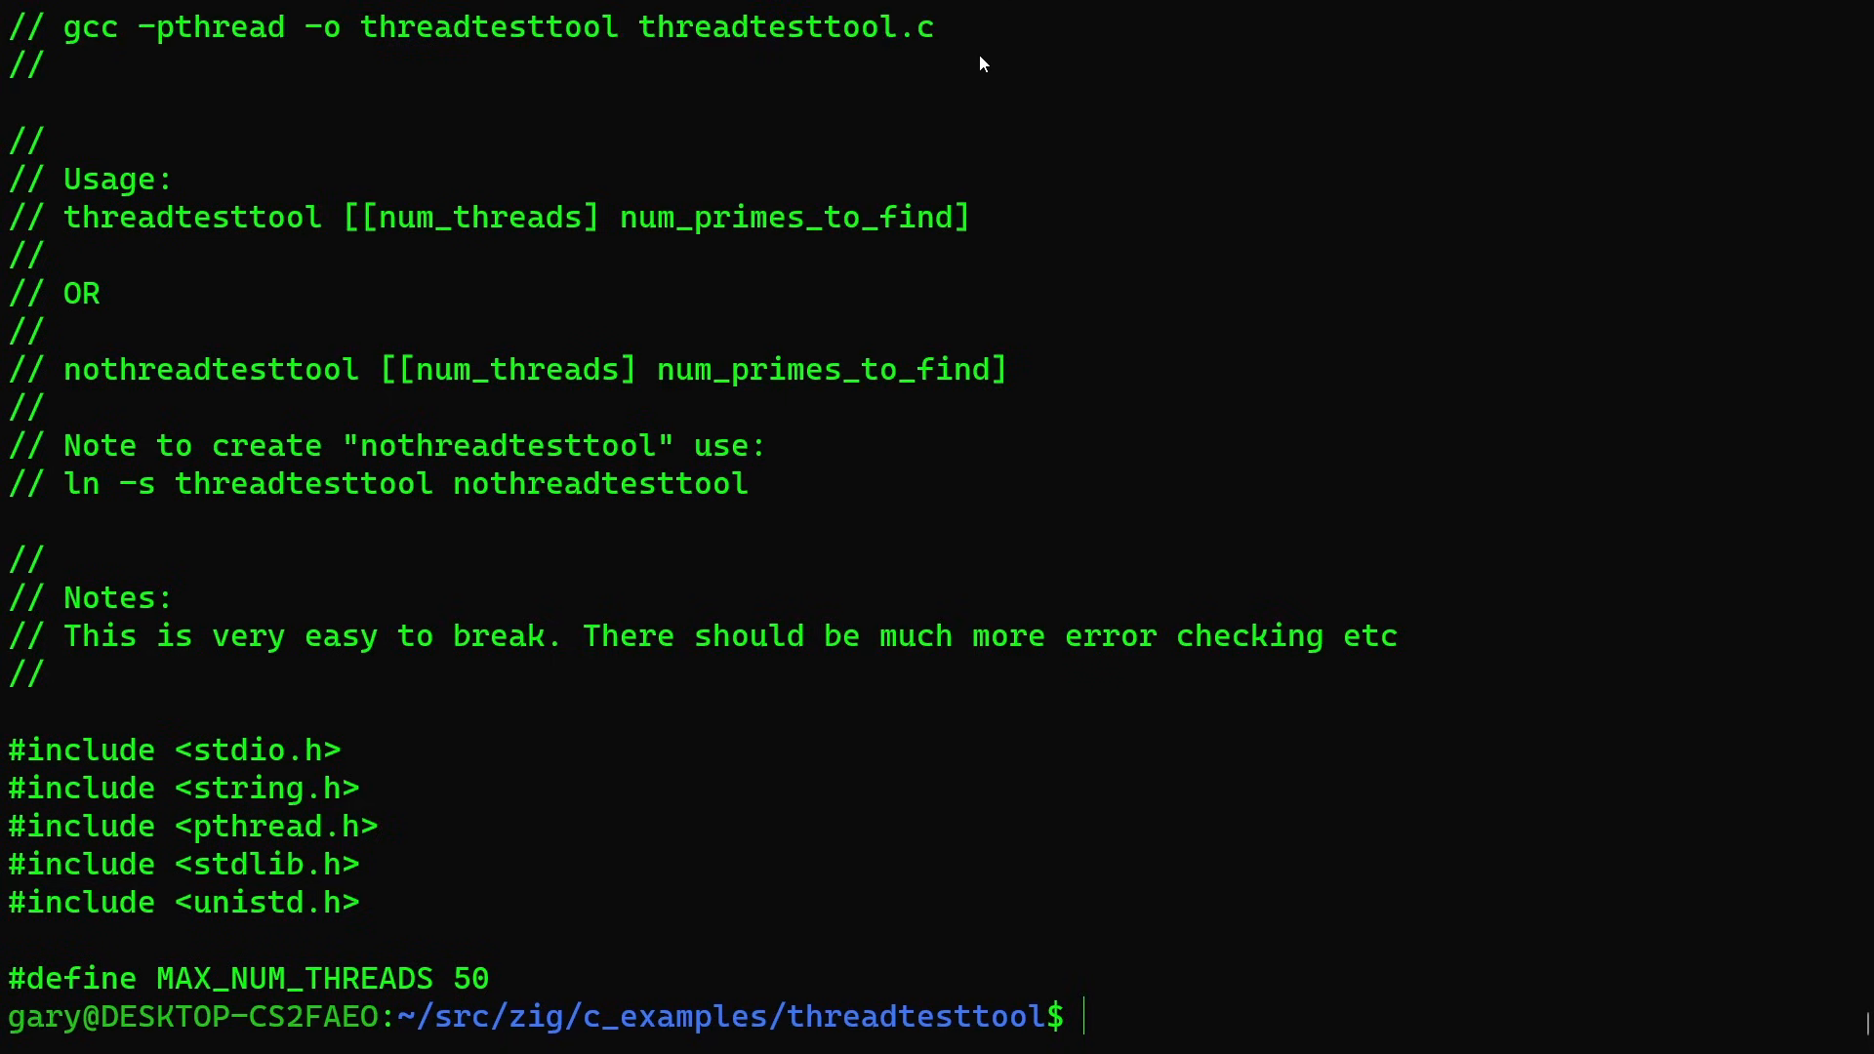
type("zig cc -pthread -o threadtesttool threadtesttool.c")
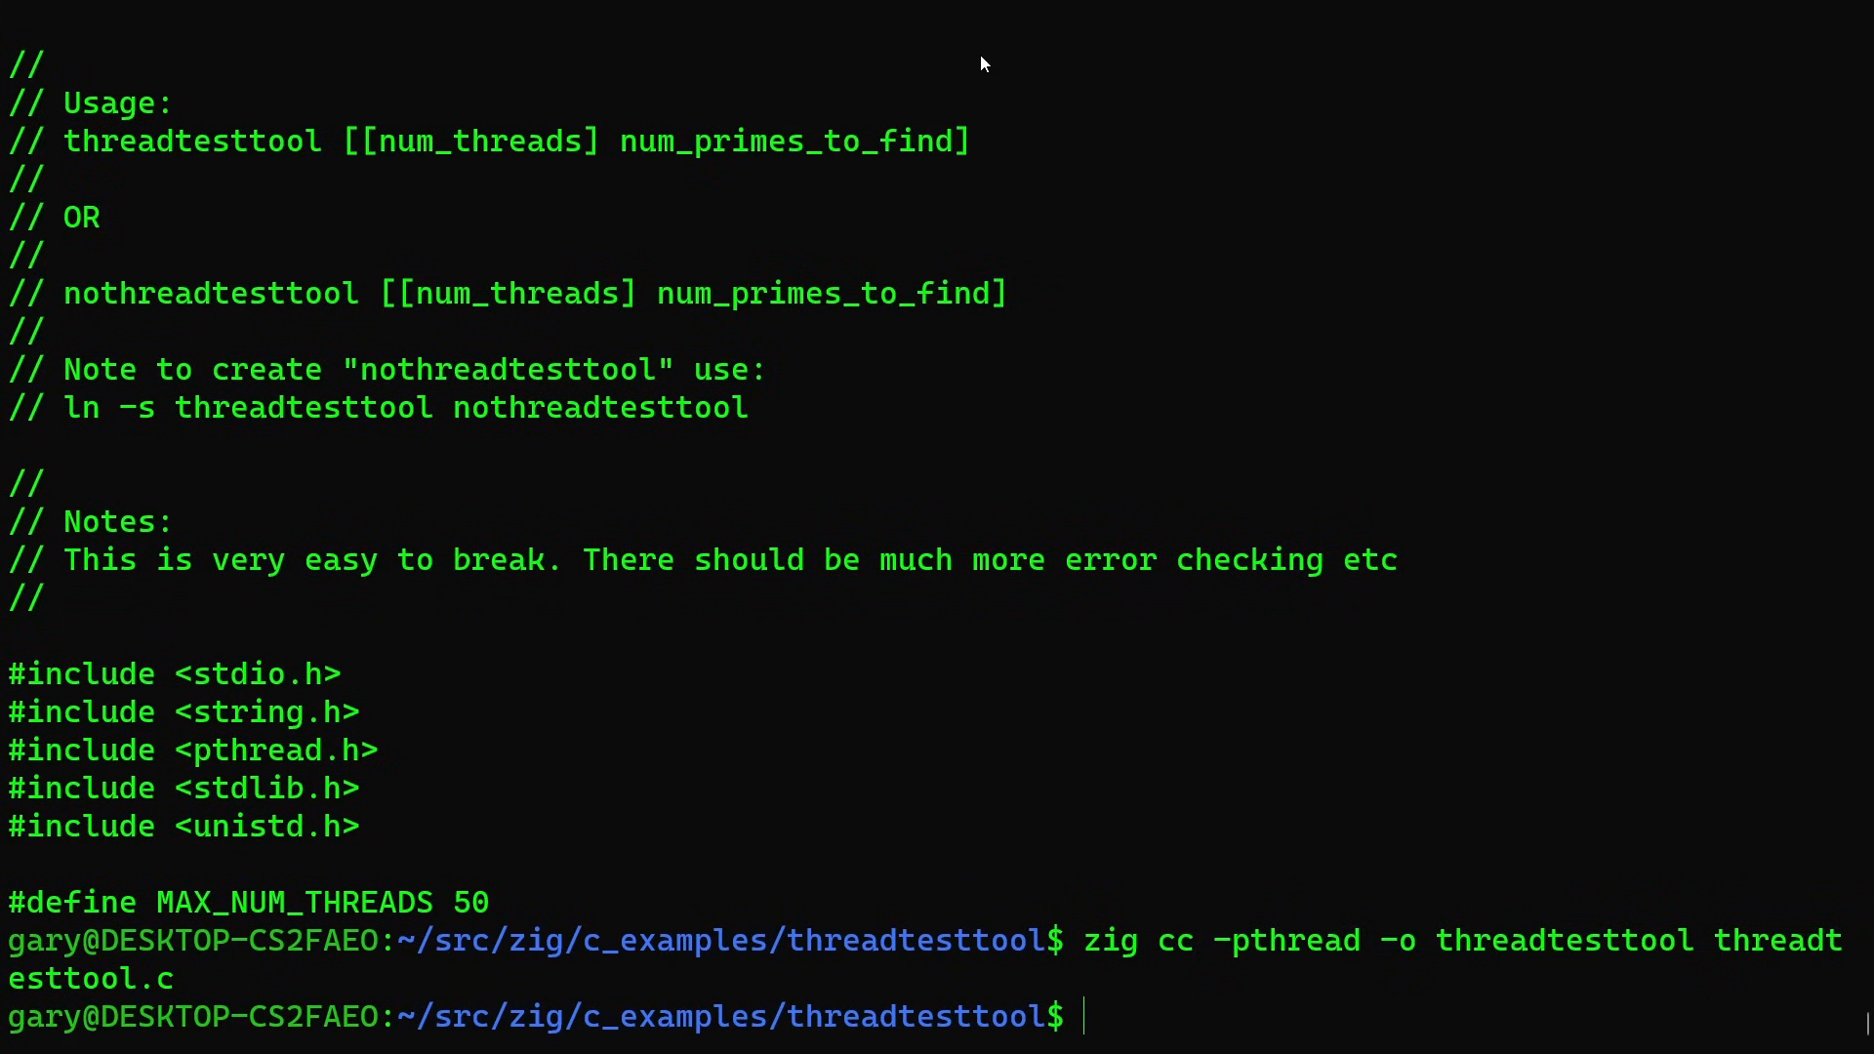
Check threadtesttool with file as a dynamically linked ELF and run './threadtesttool 20 2000'.
type("./")
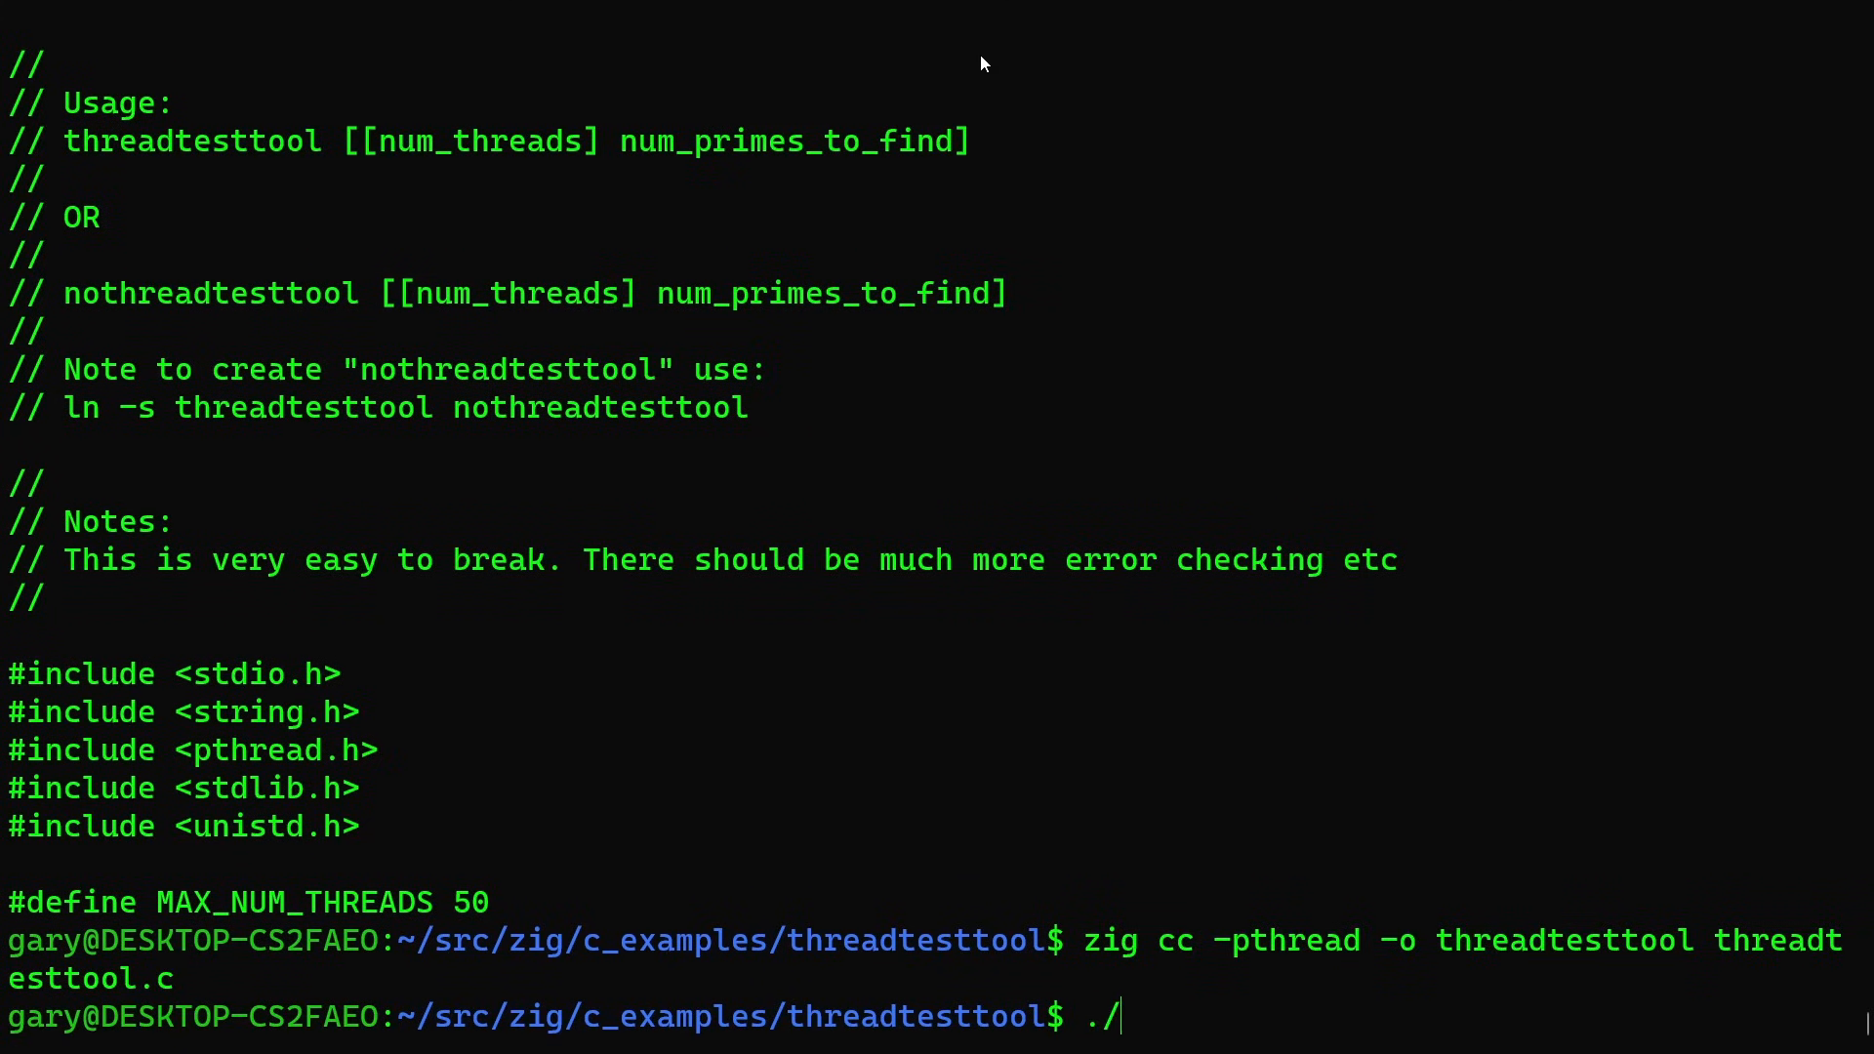
type("file threadtesttool")
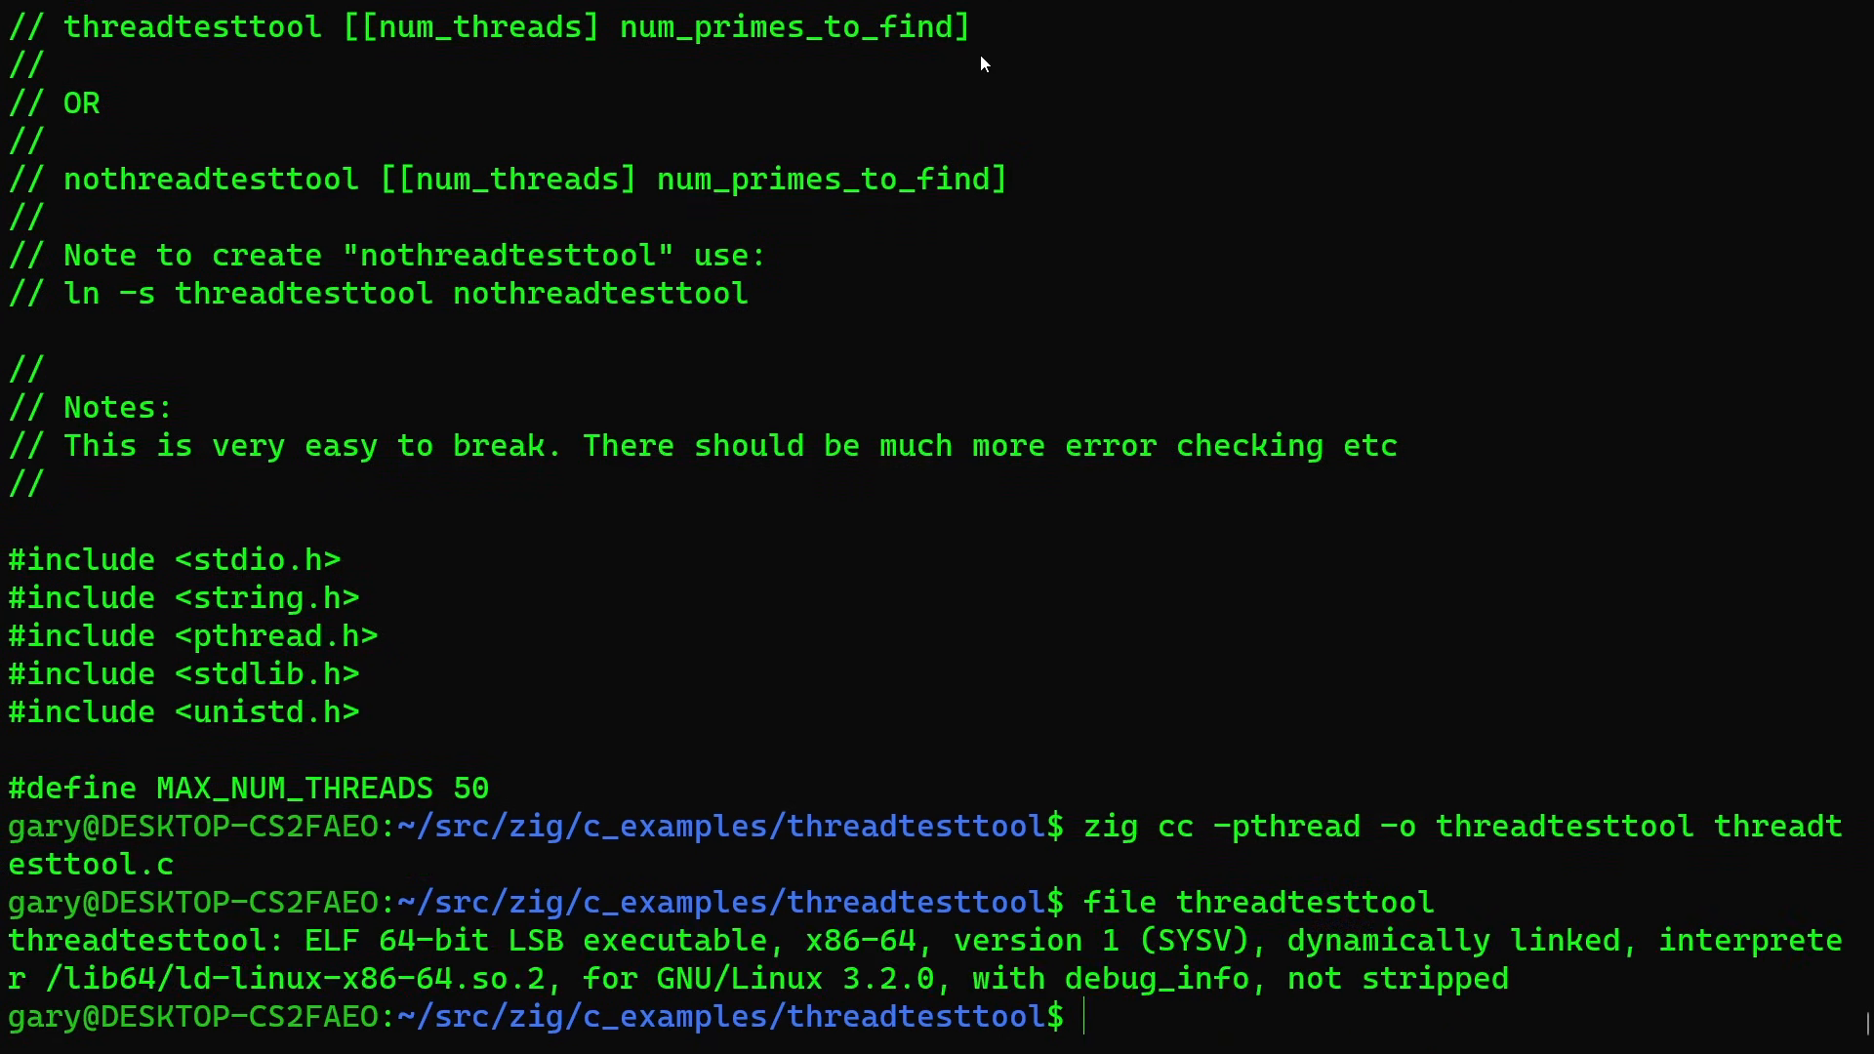
type("./threadtesttool")
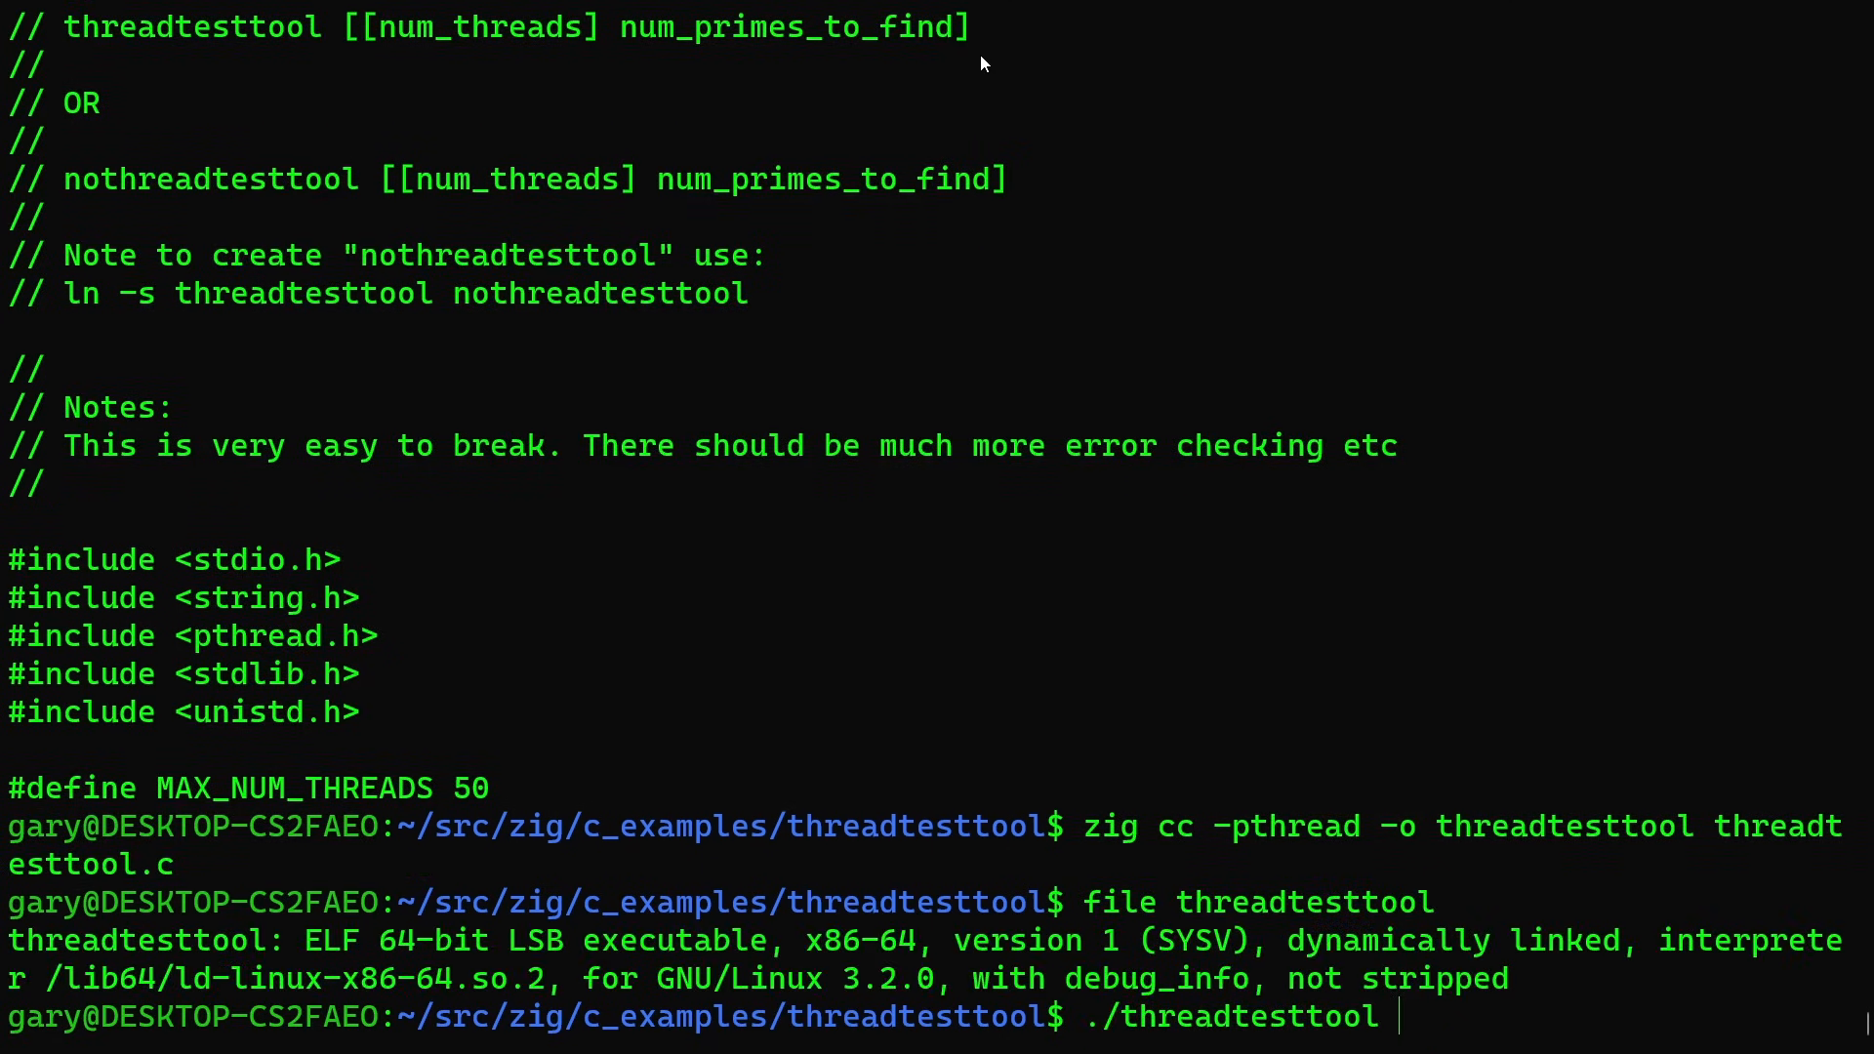
type("20 2000")
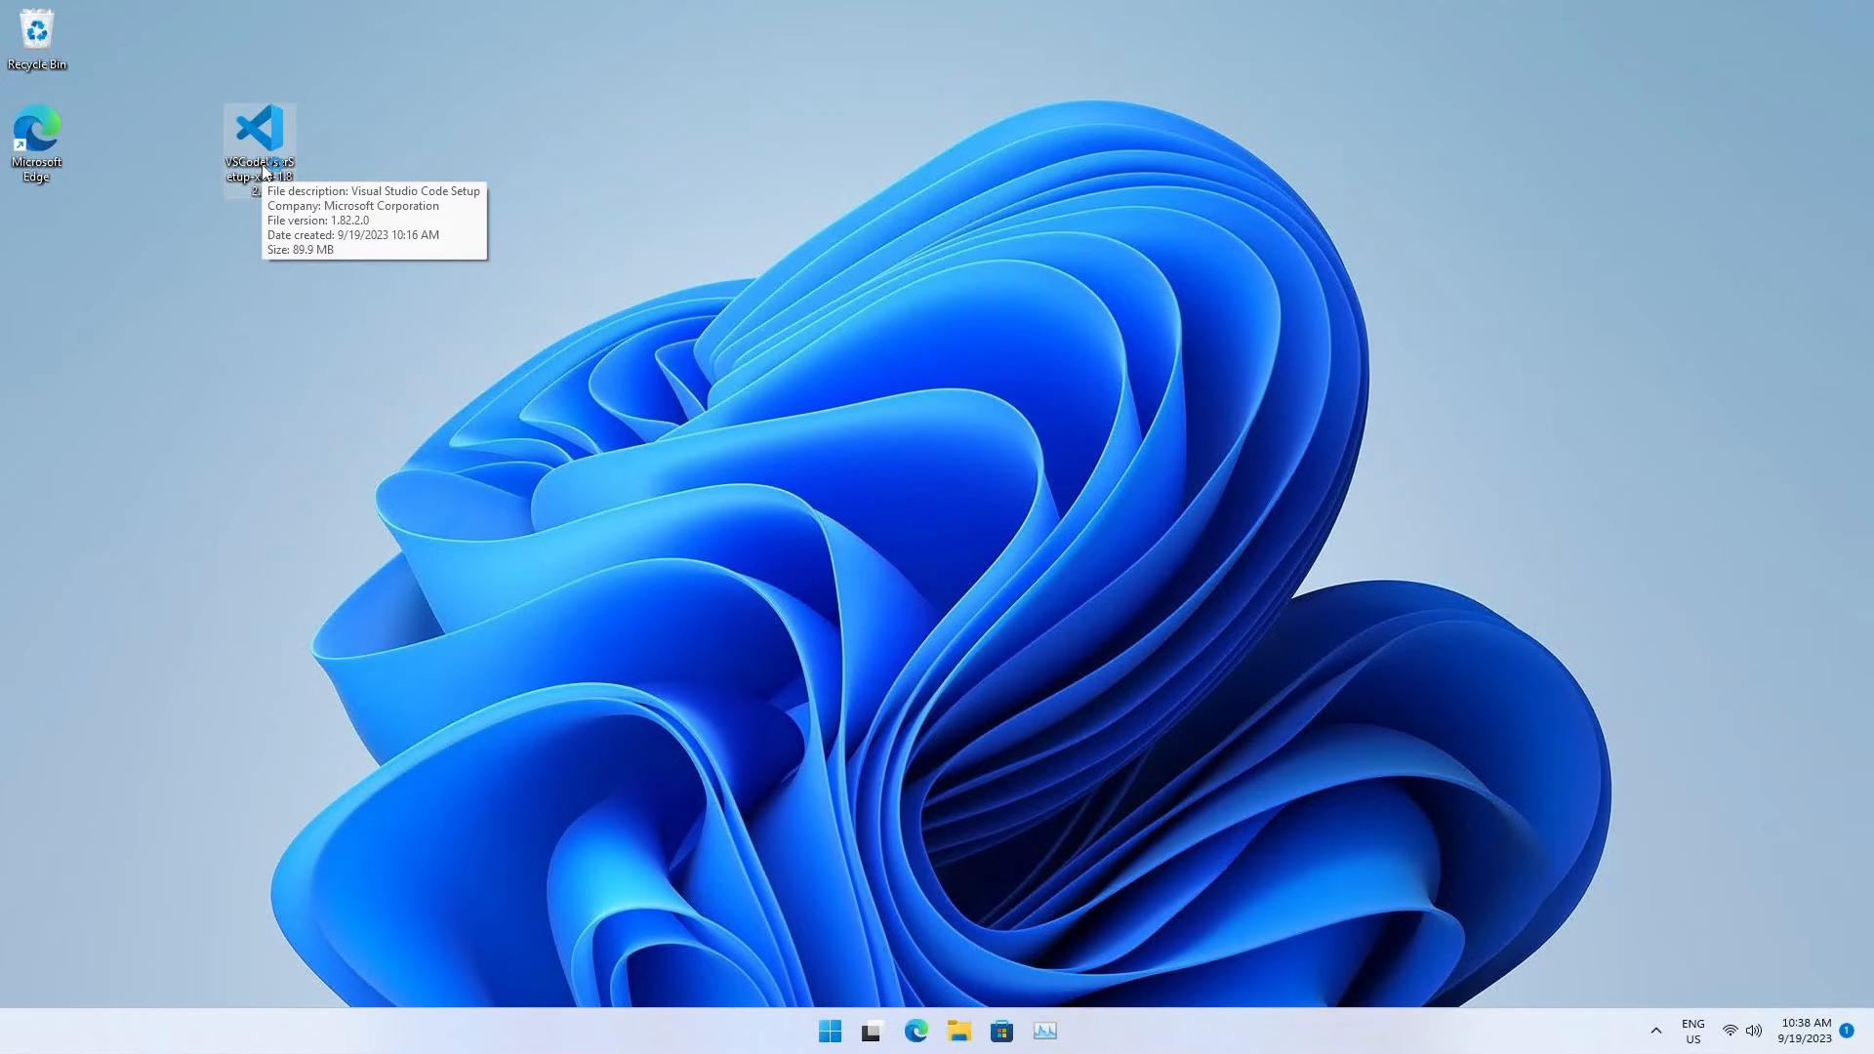
Run VSCodeUserSetup, accept the license, keep the default folder and add-to-PATH tasks, and install.
double_click(260, 128)
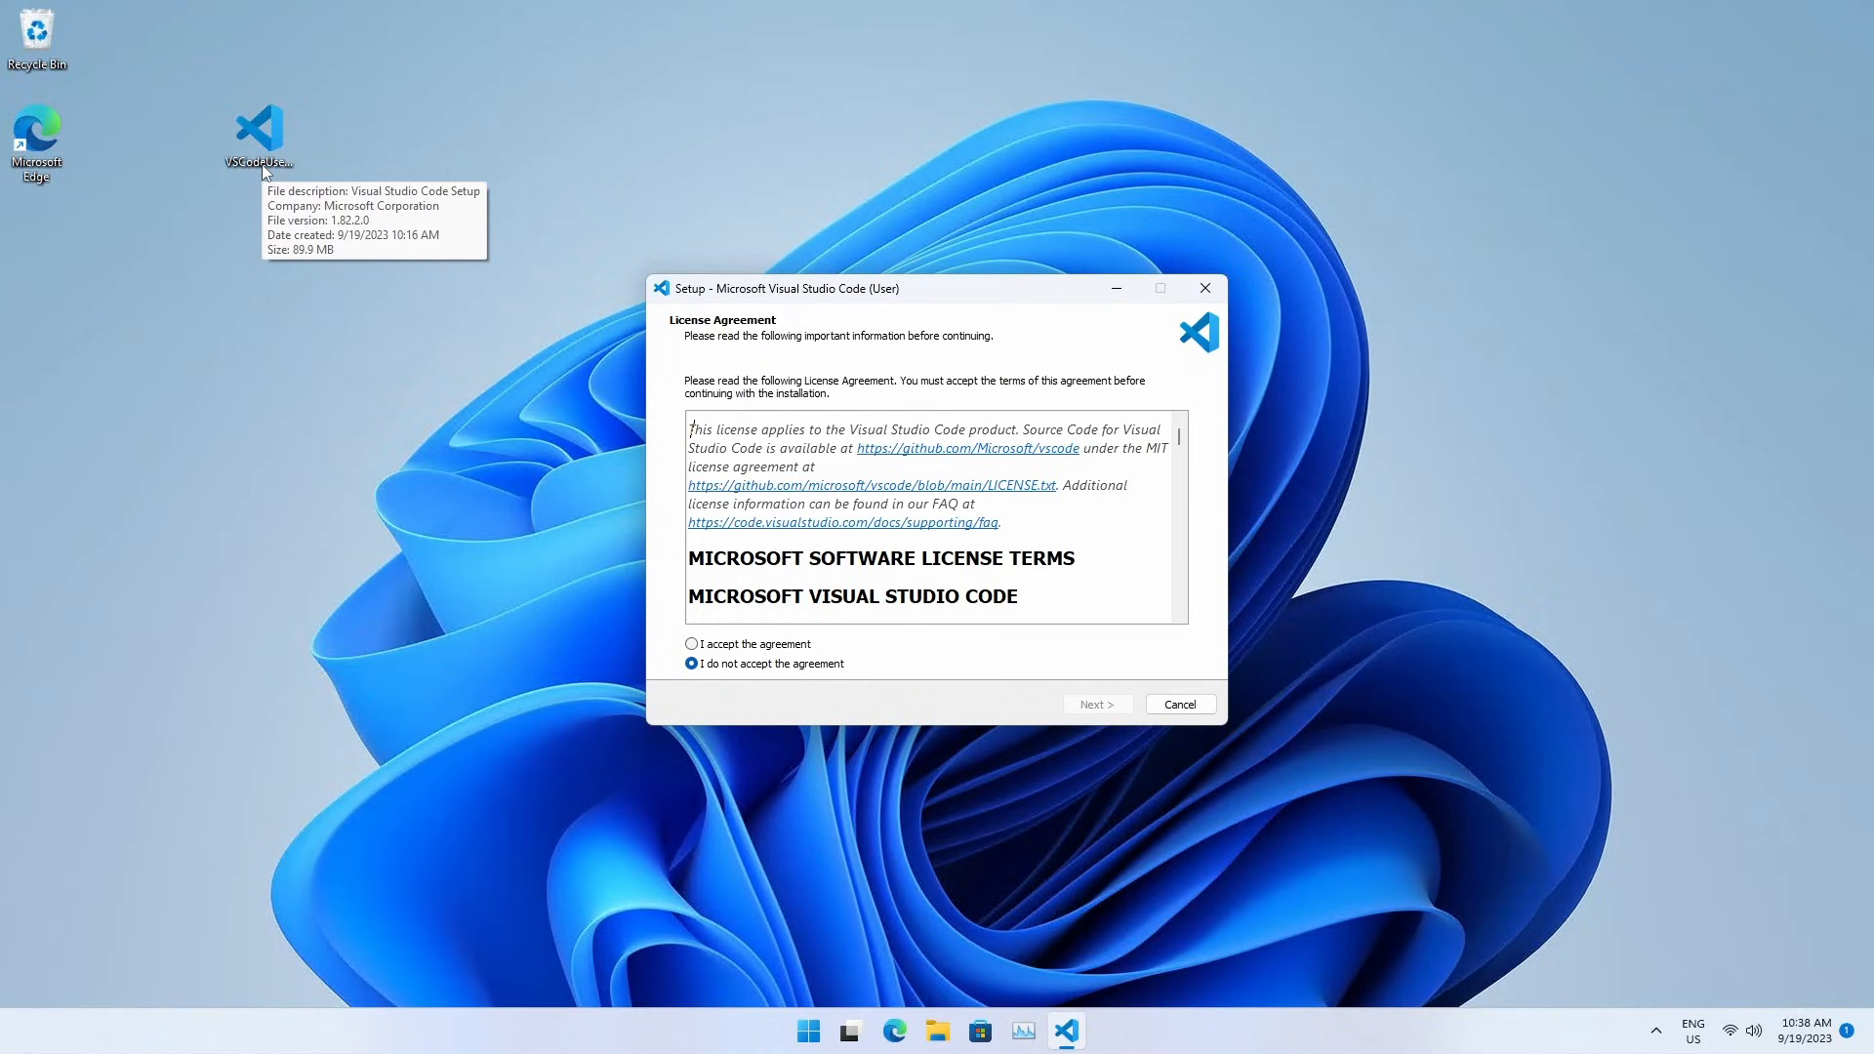
left_click(691, 644)
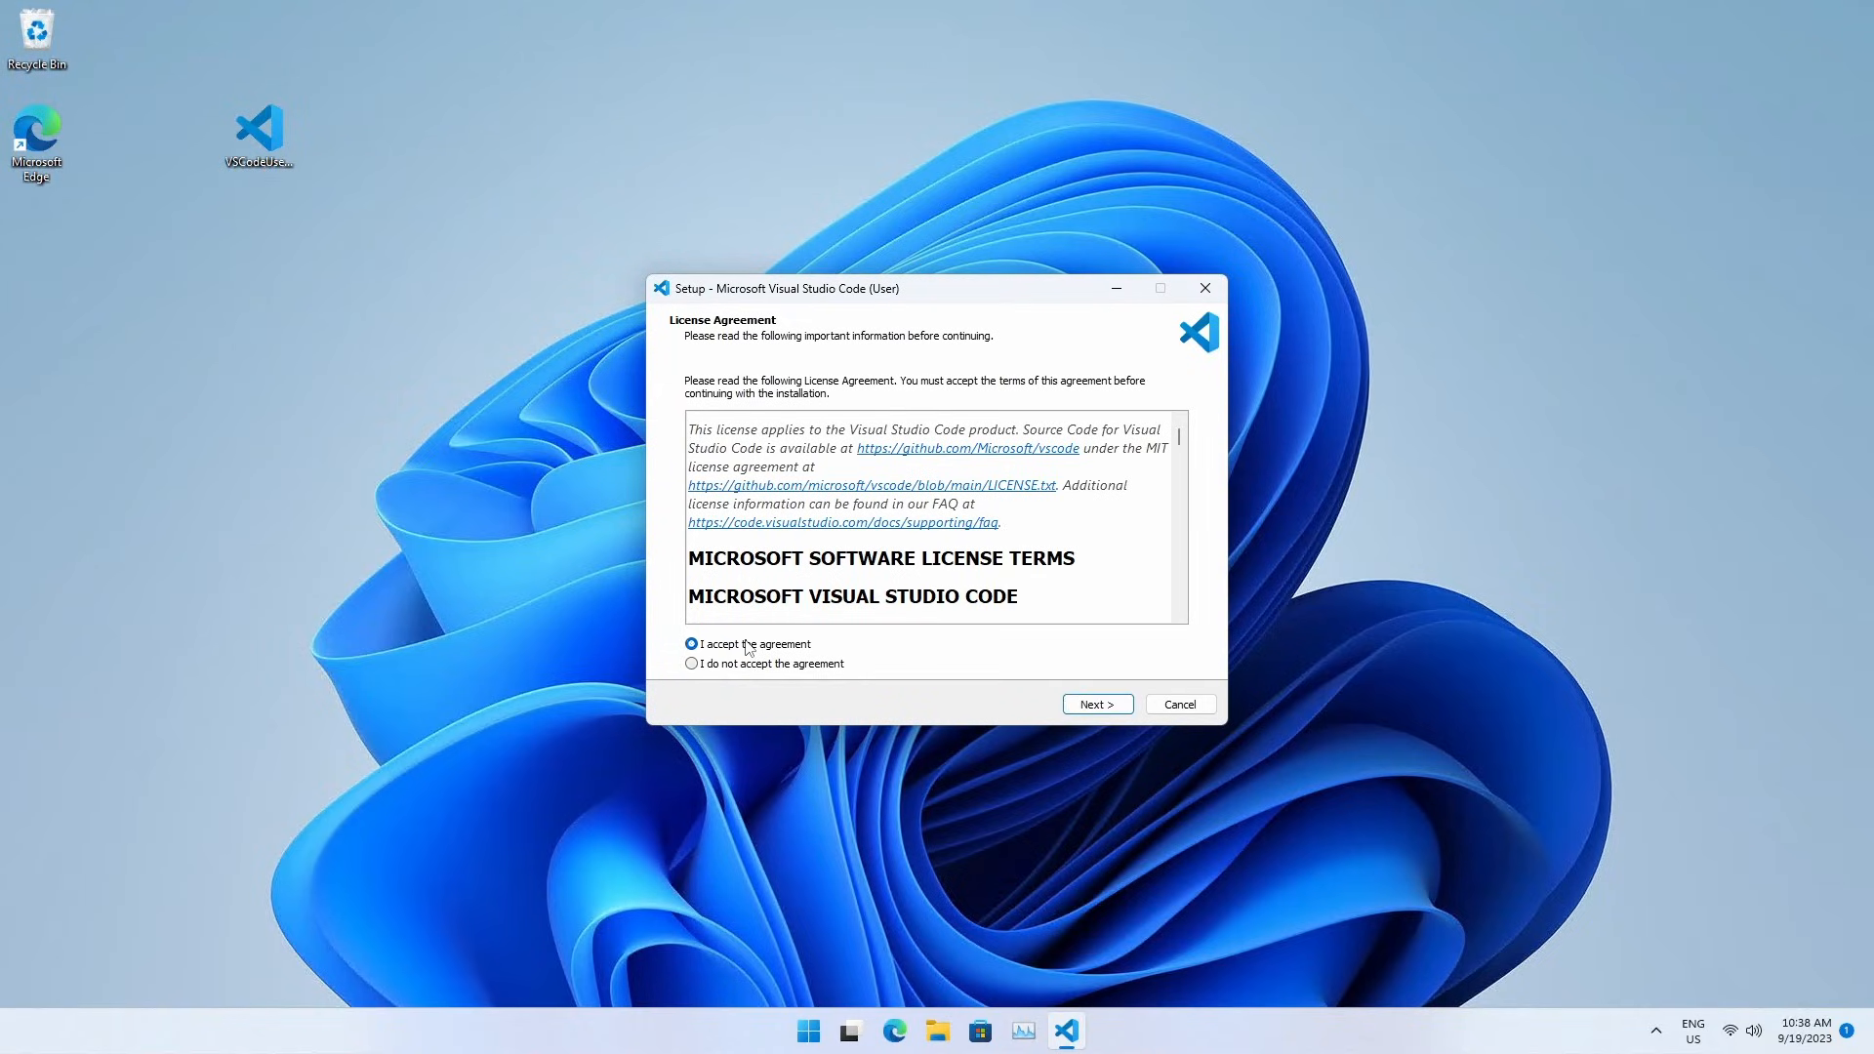
left_click(1093, 702)
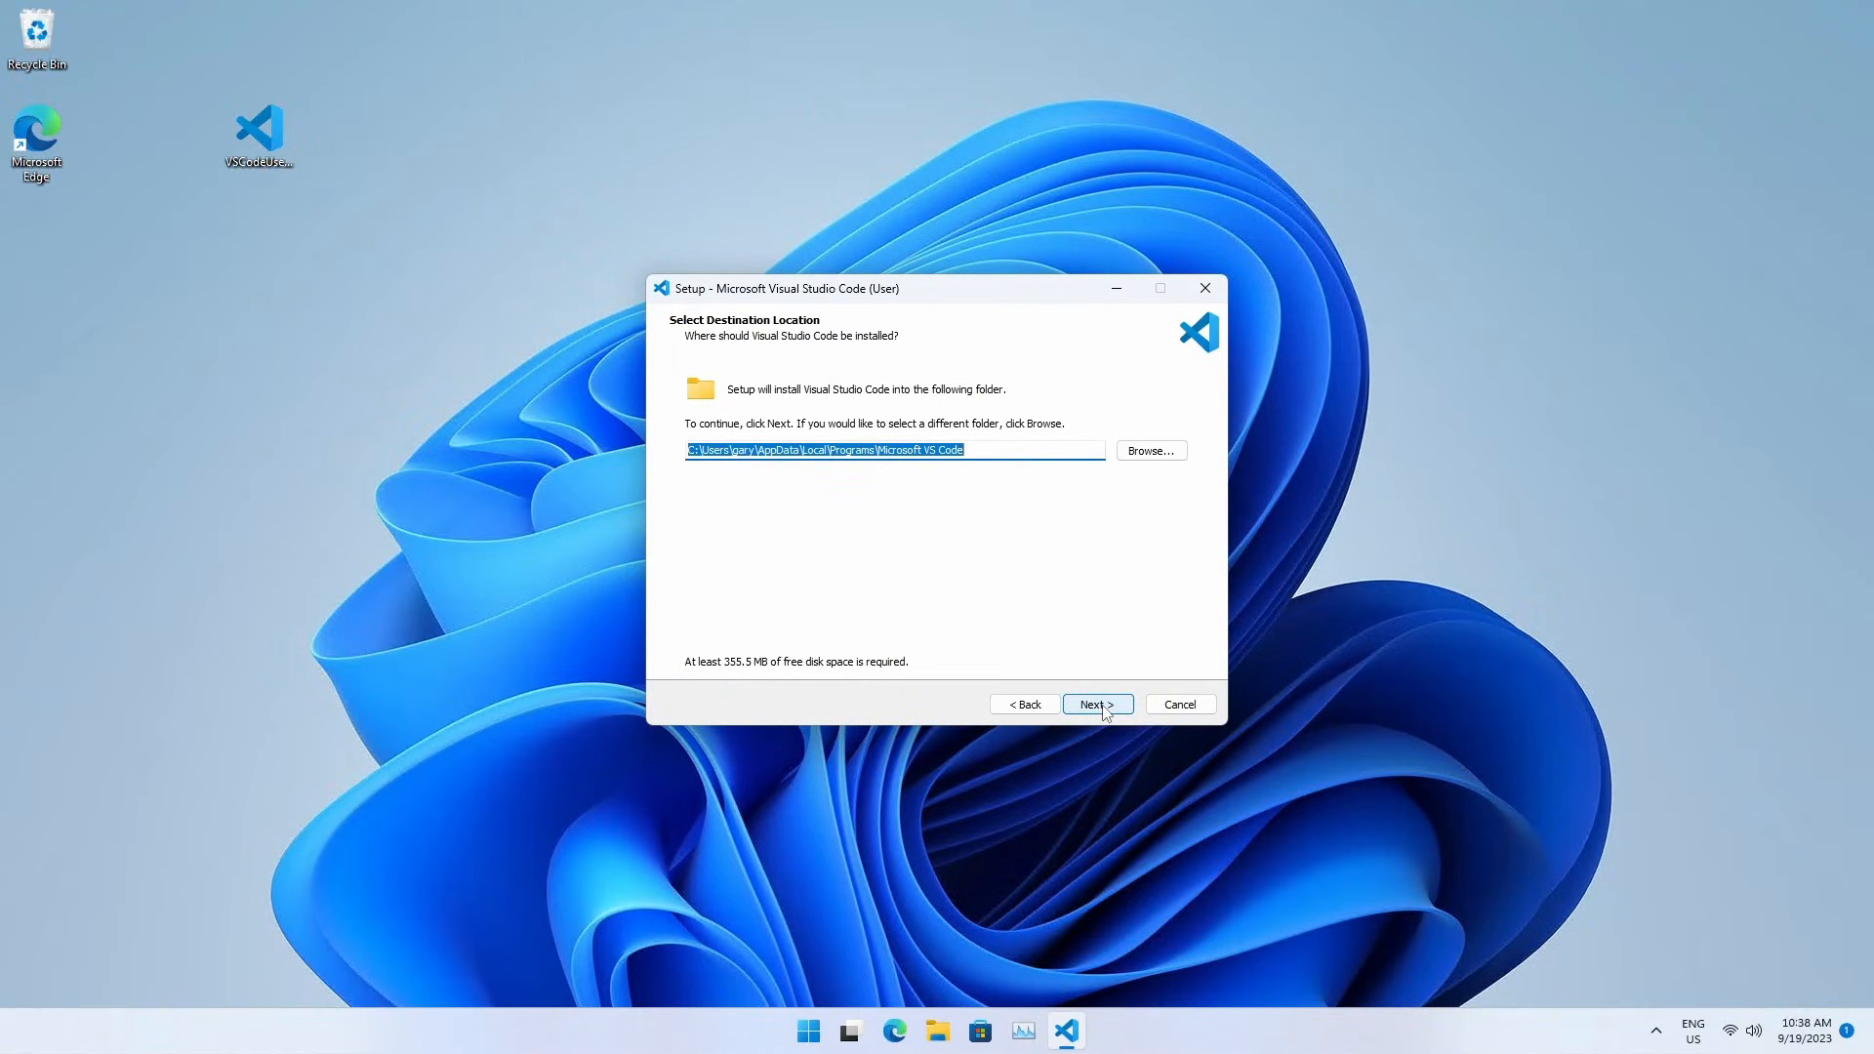
left_click(1093, 704)
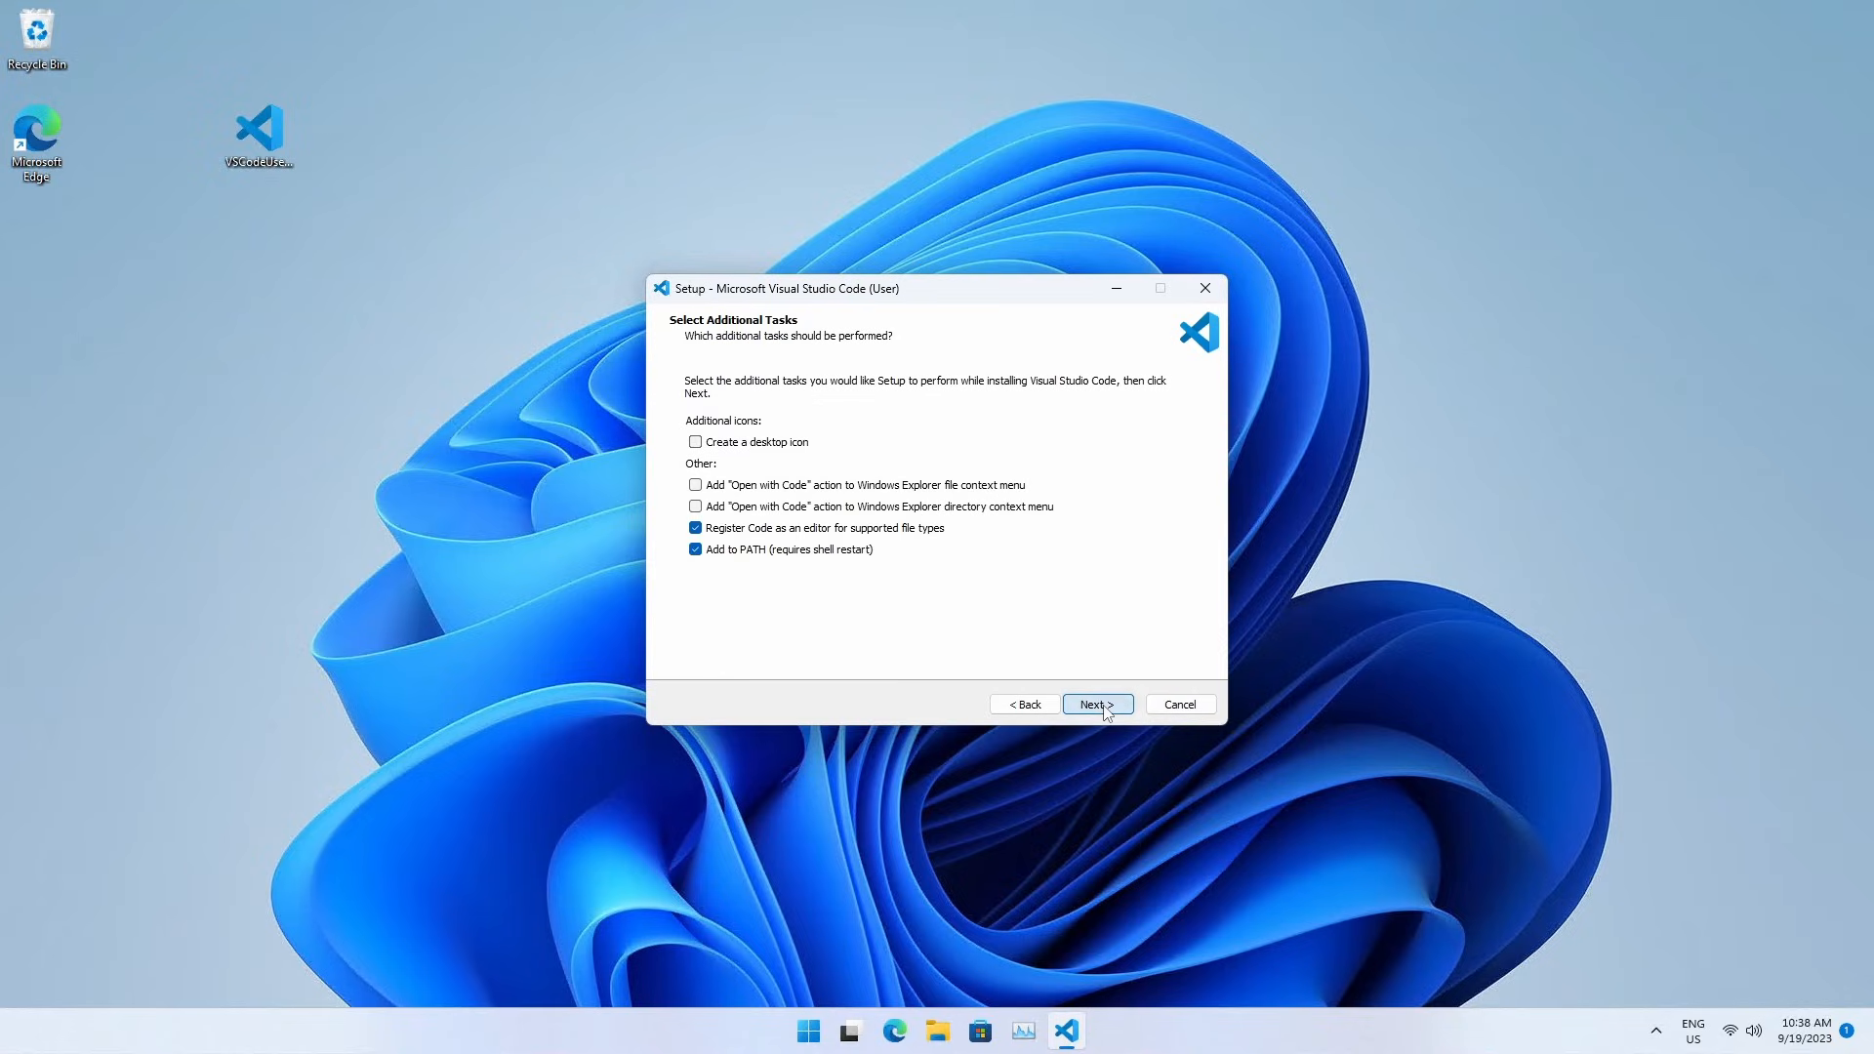
left_click(1095, 704)
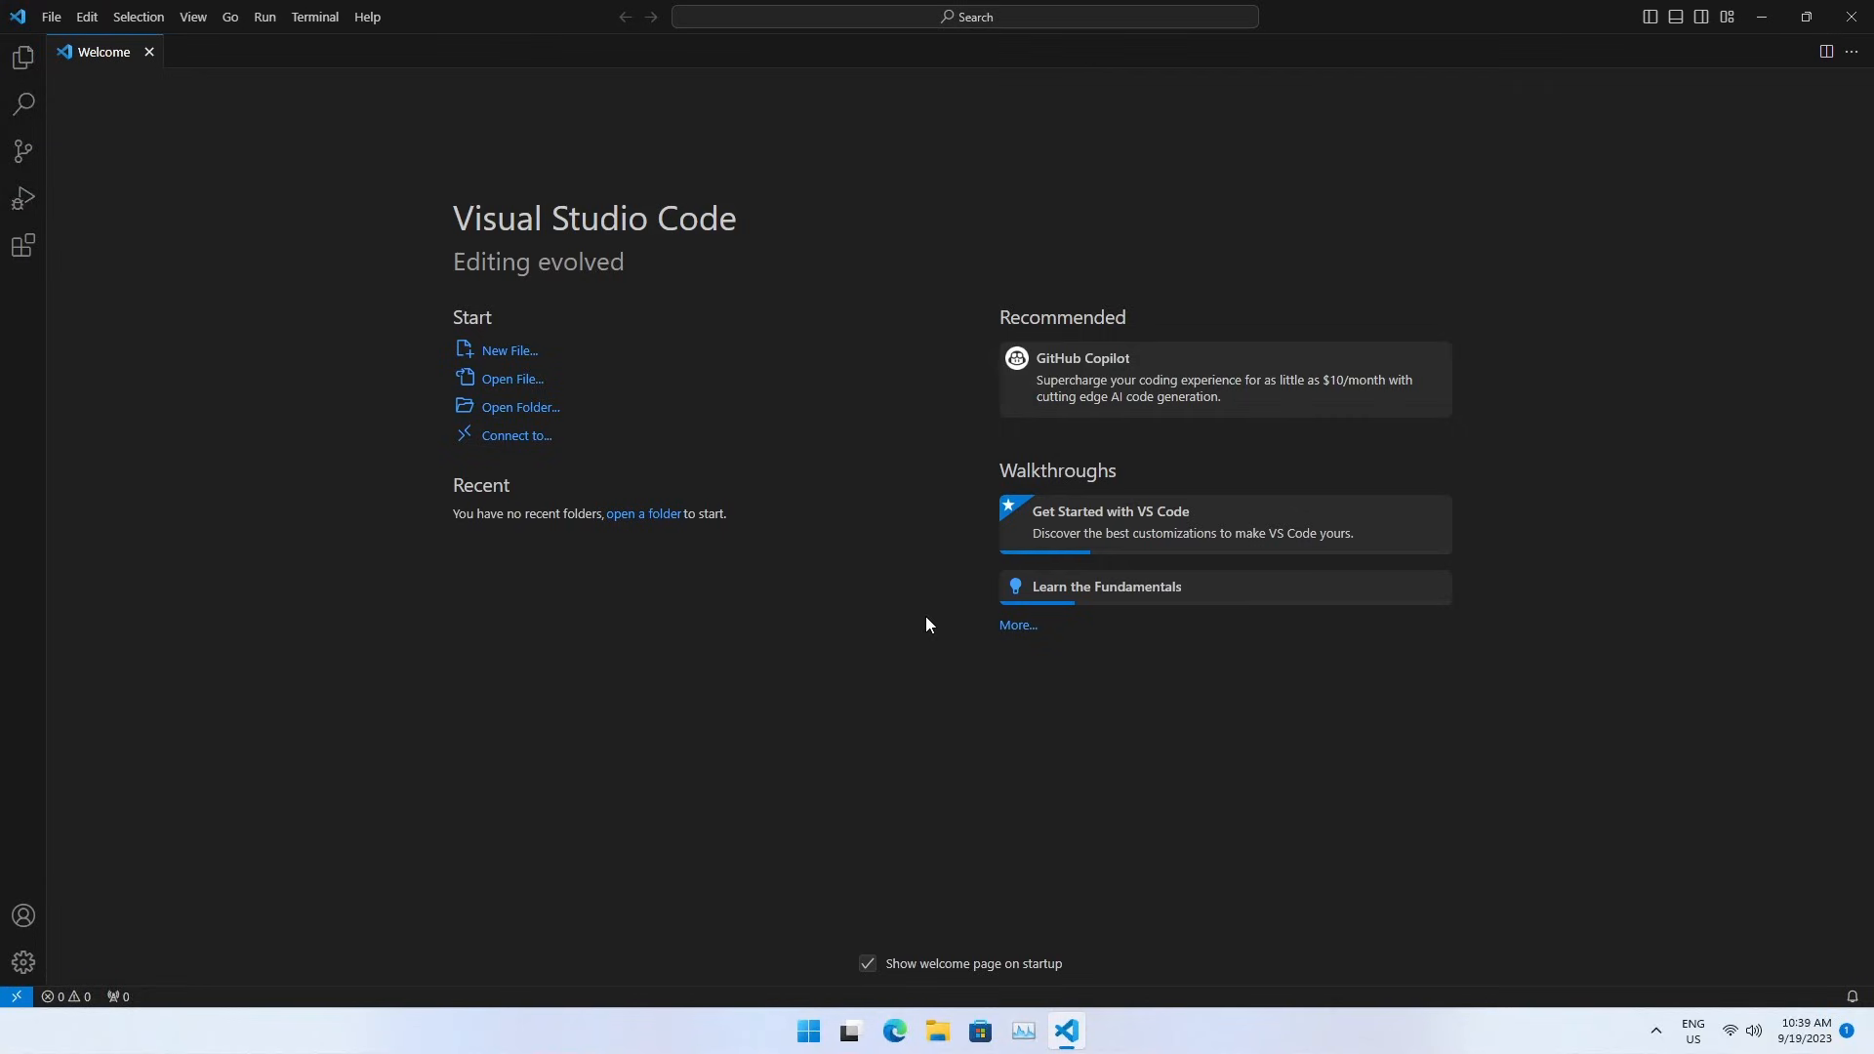
mouse_move(520, 364)
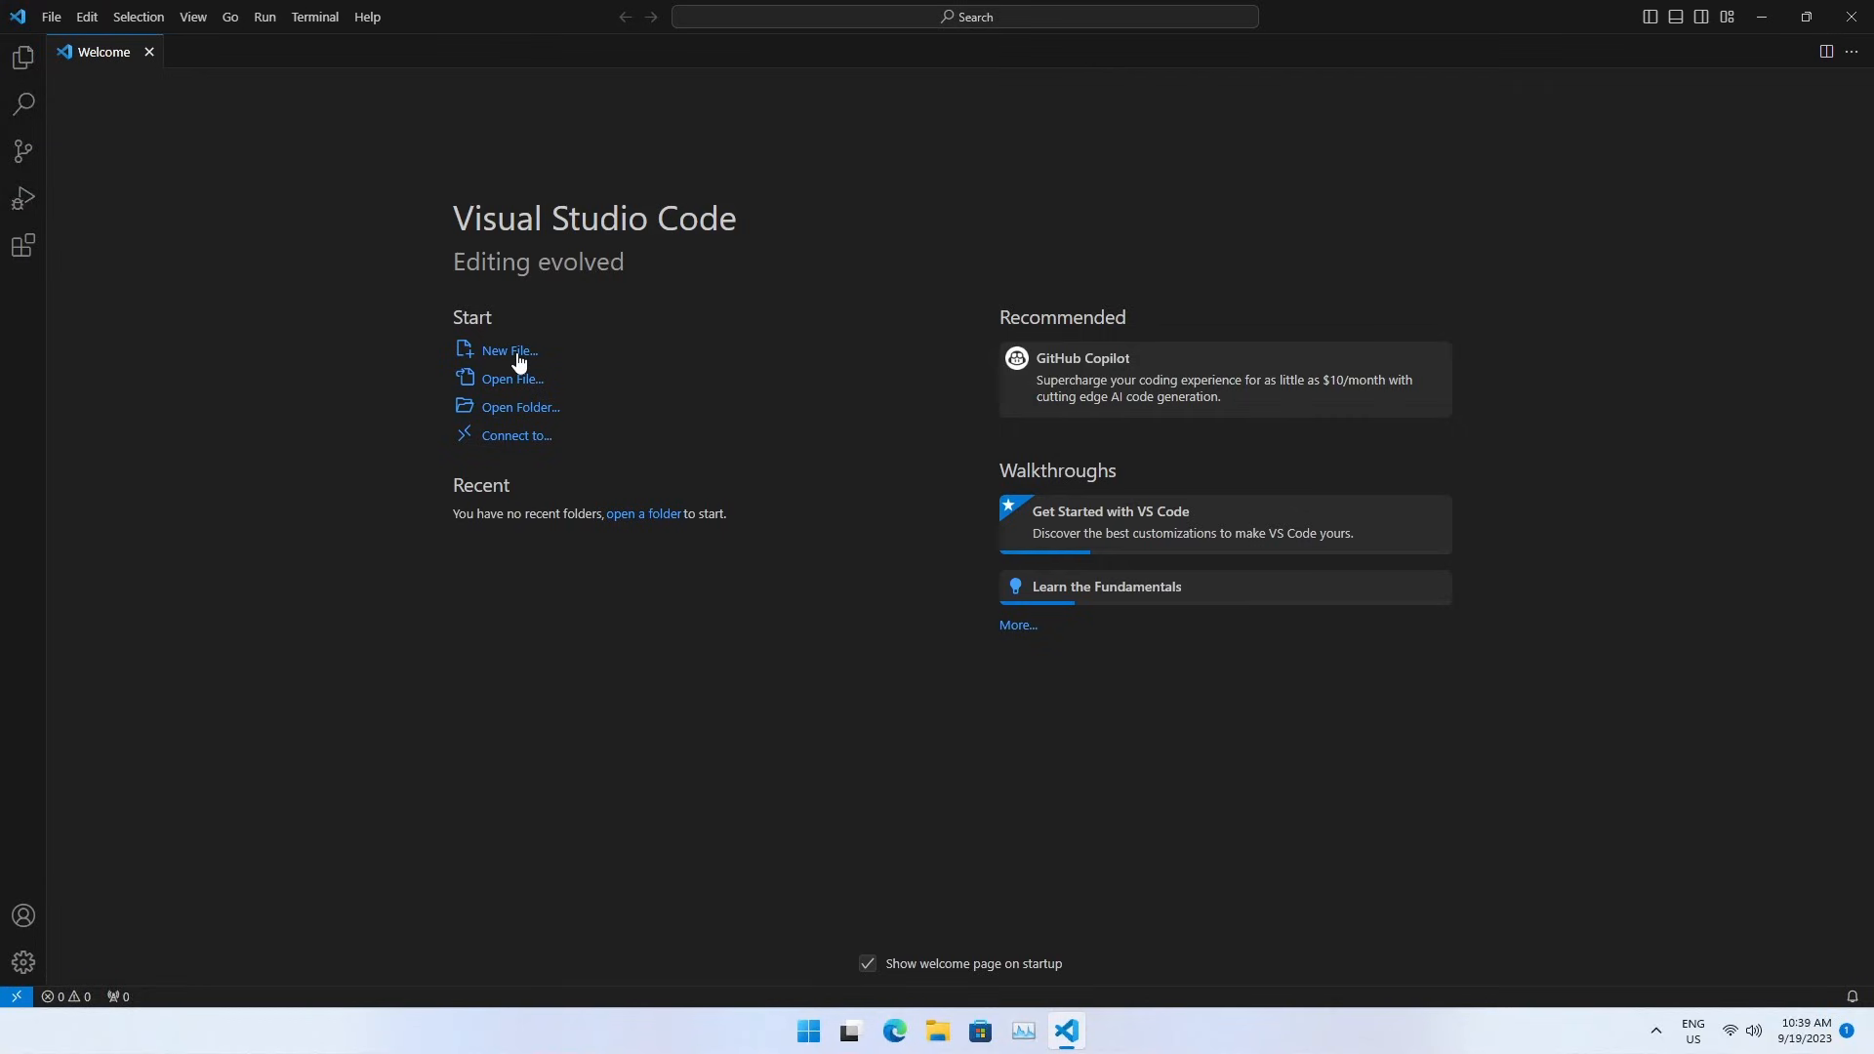
From the Welcome page create hellow.c inside a new src folder in the home directory.
left_click(506, 350)
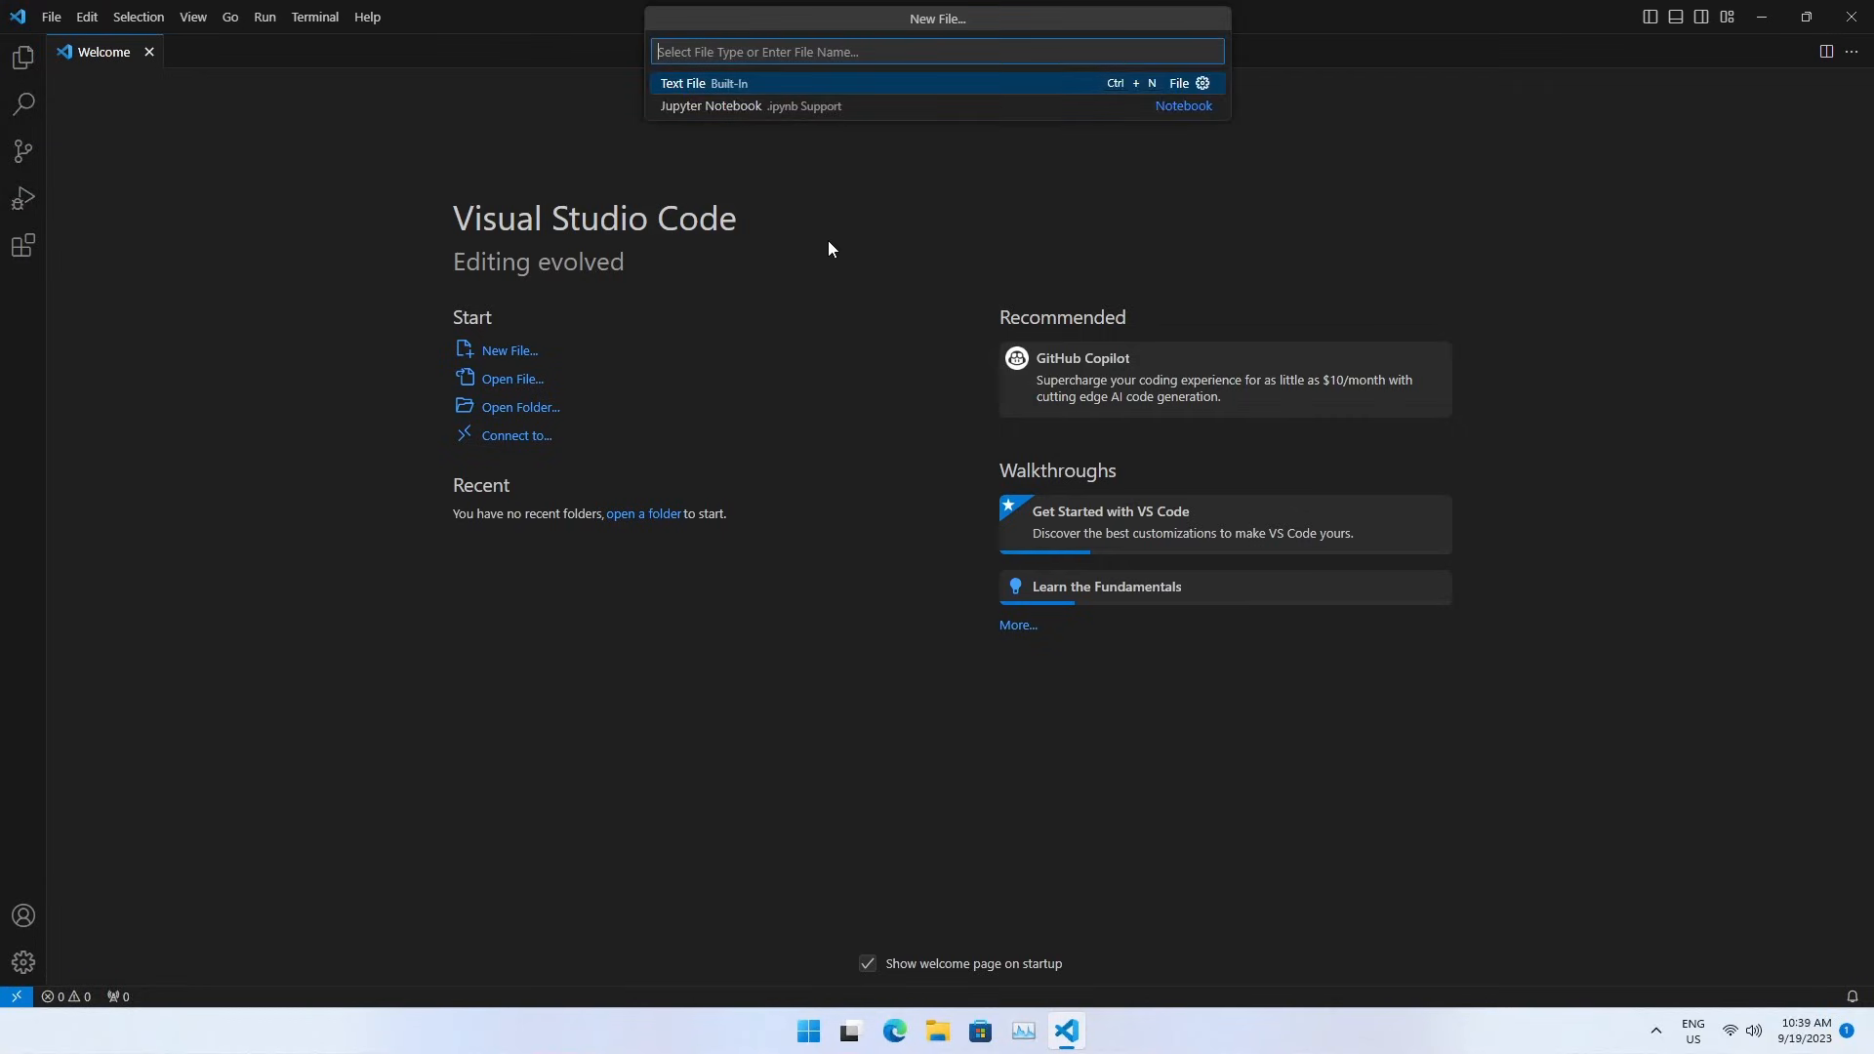
type("hellow")
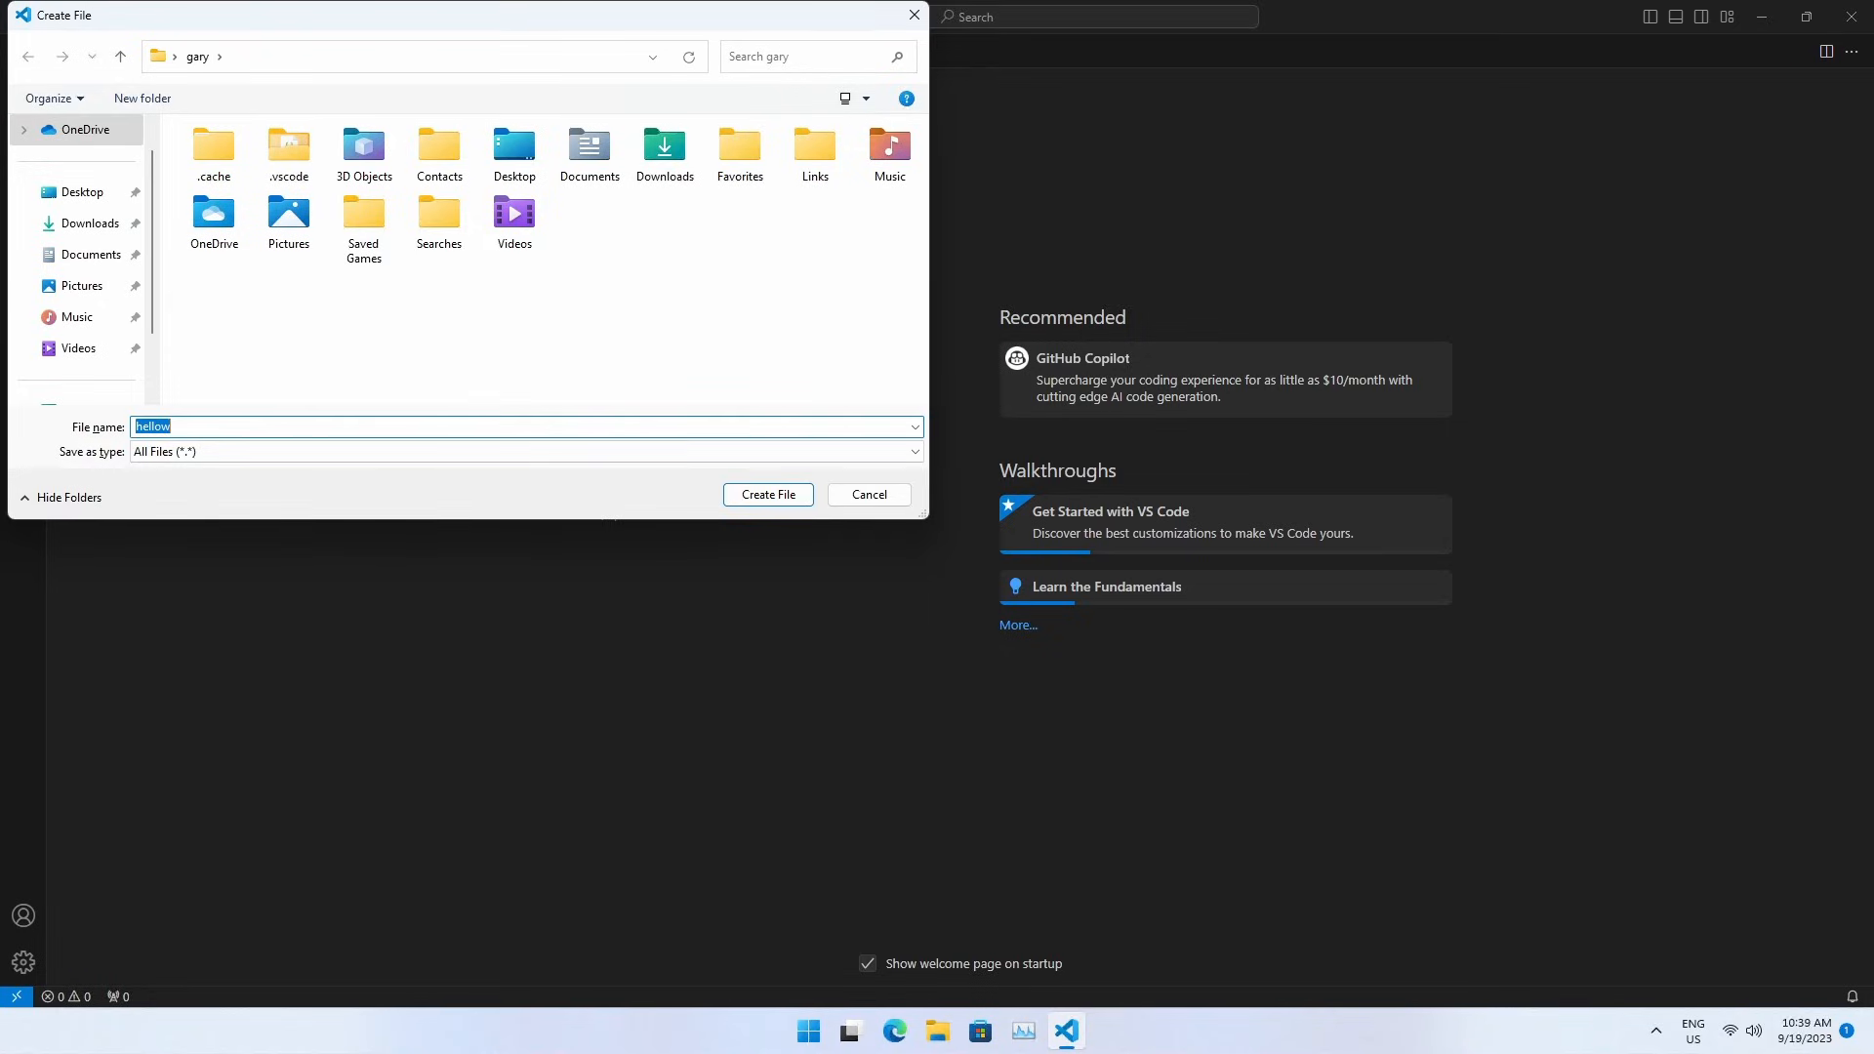
left_click(141, 98)
type("src")
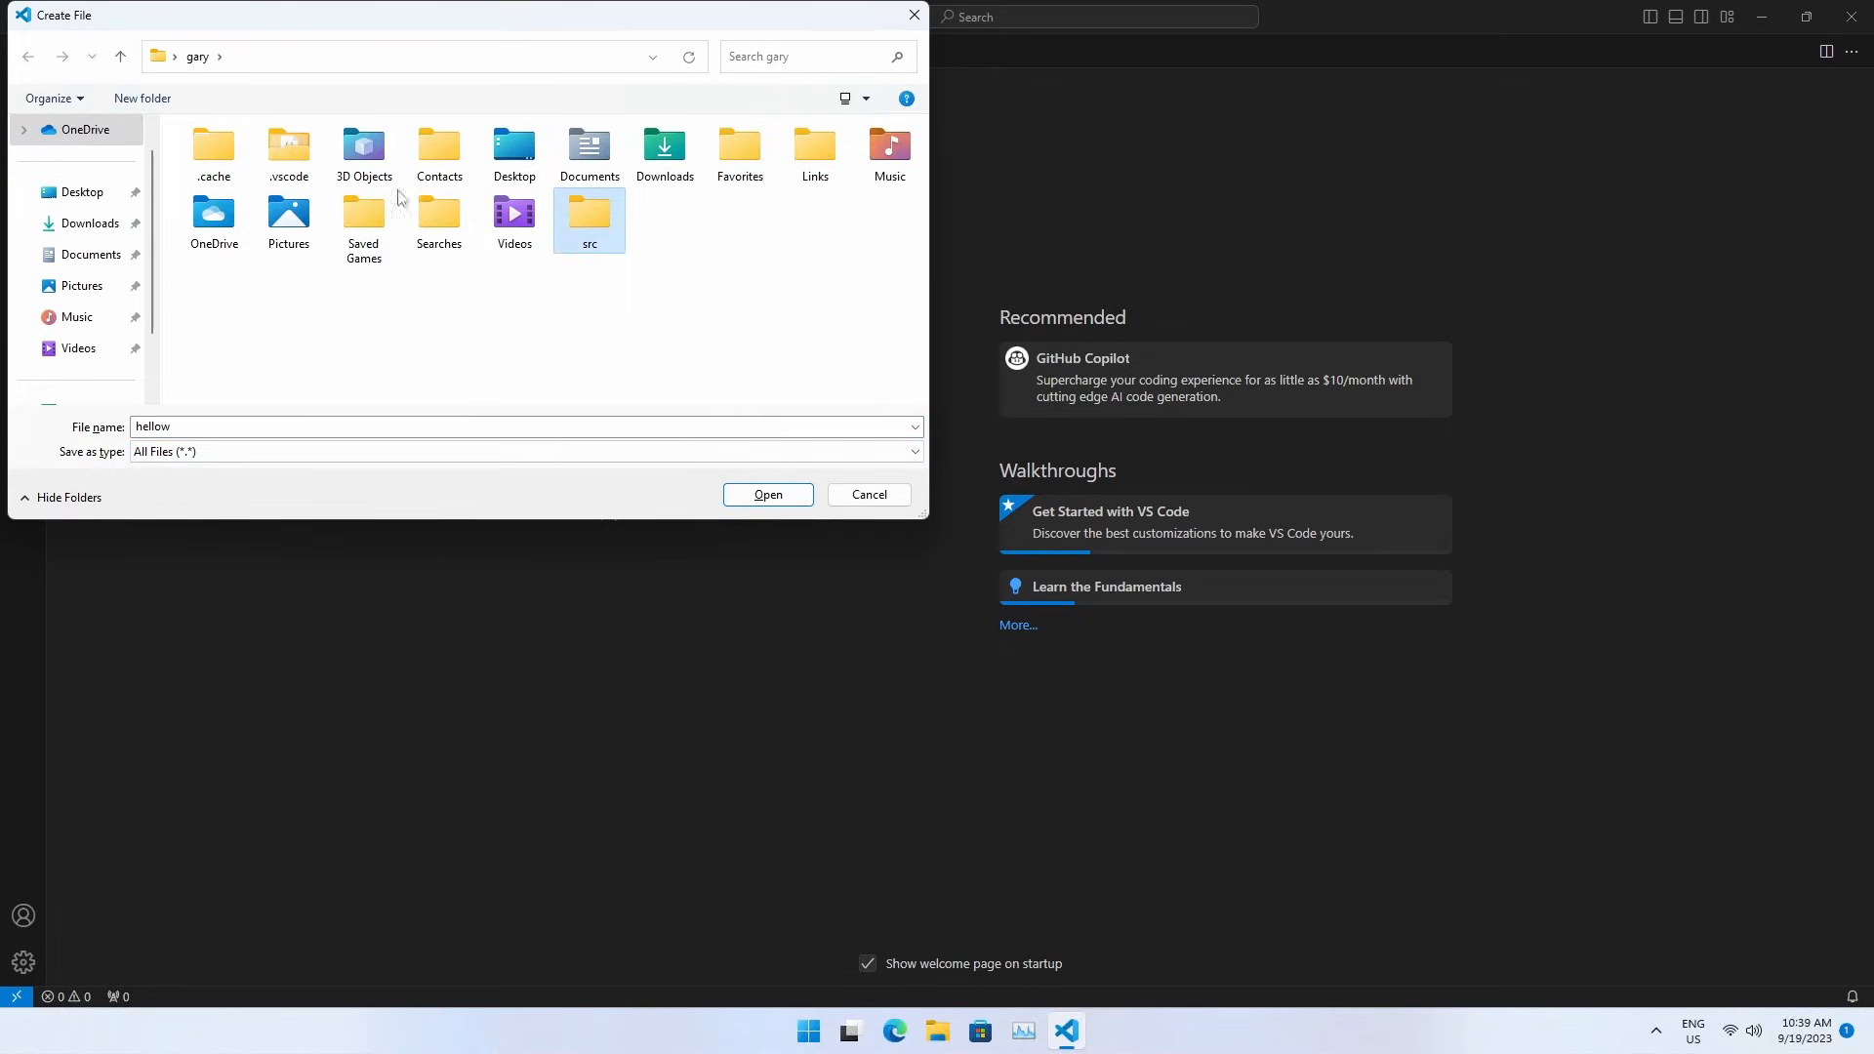
double_click(587, 214)
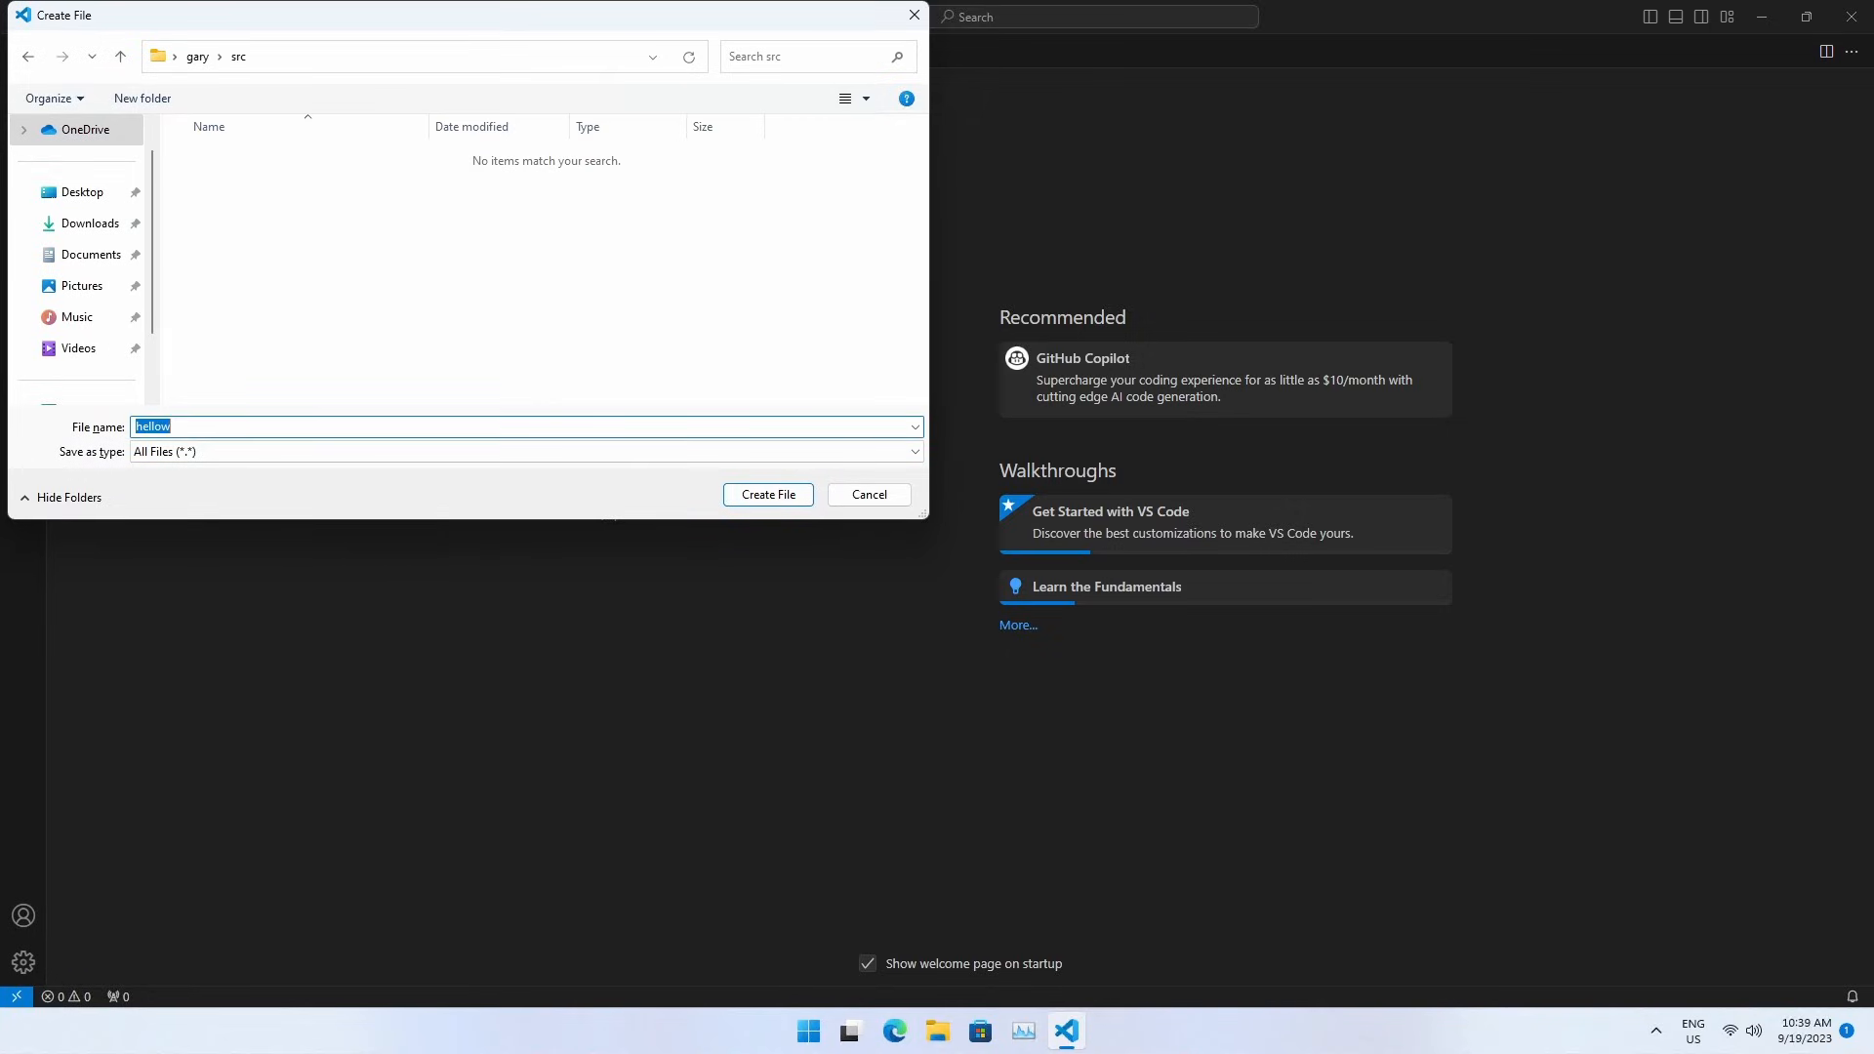
left_click(767, 495)
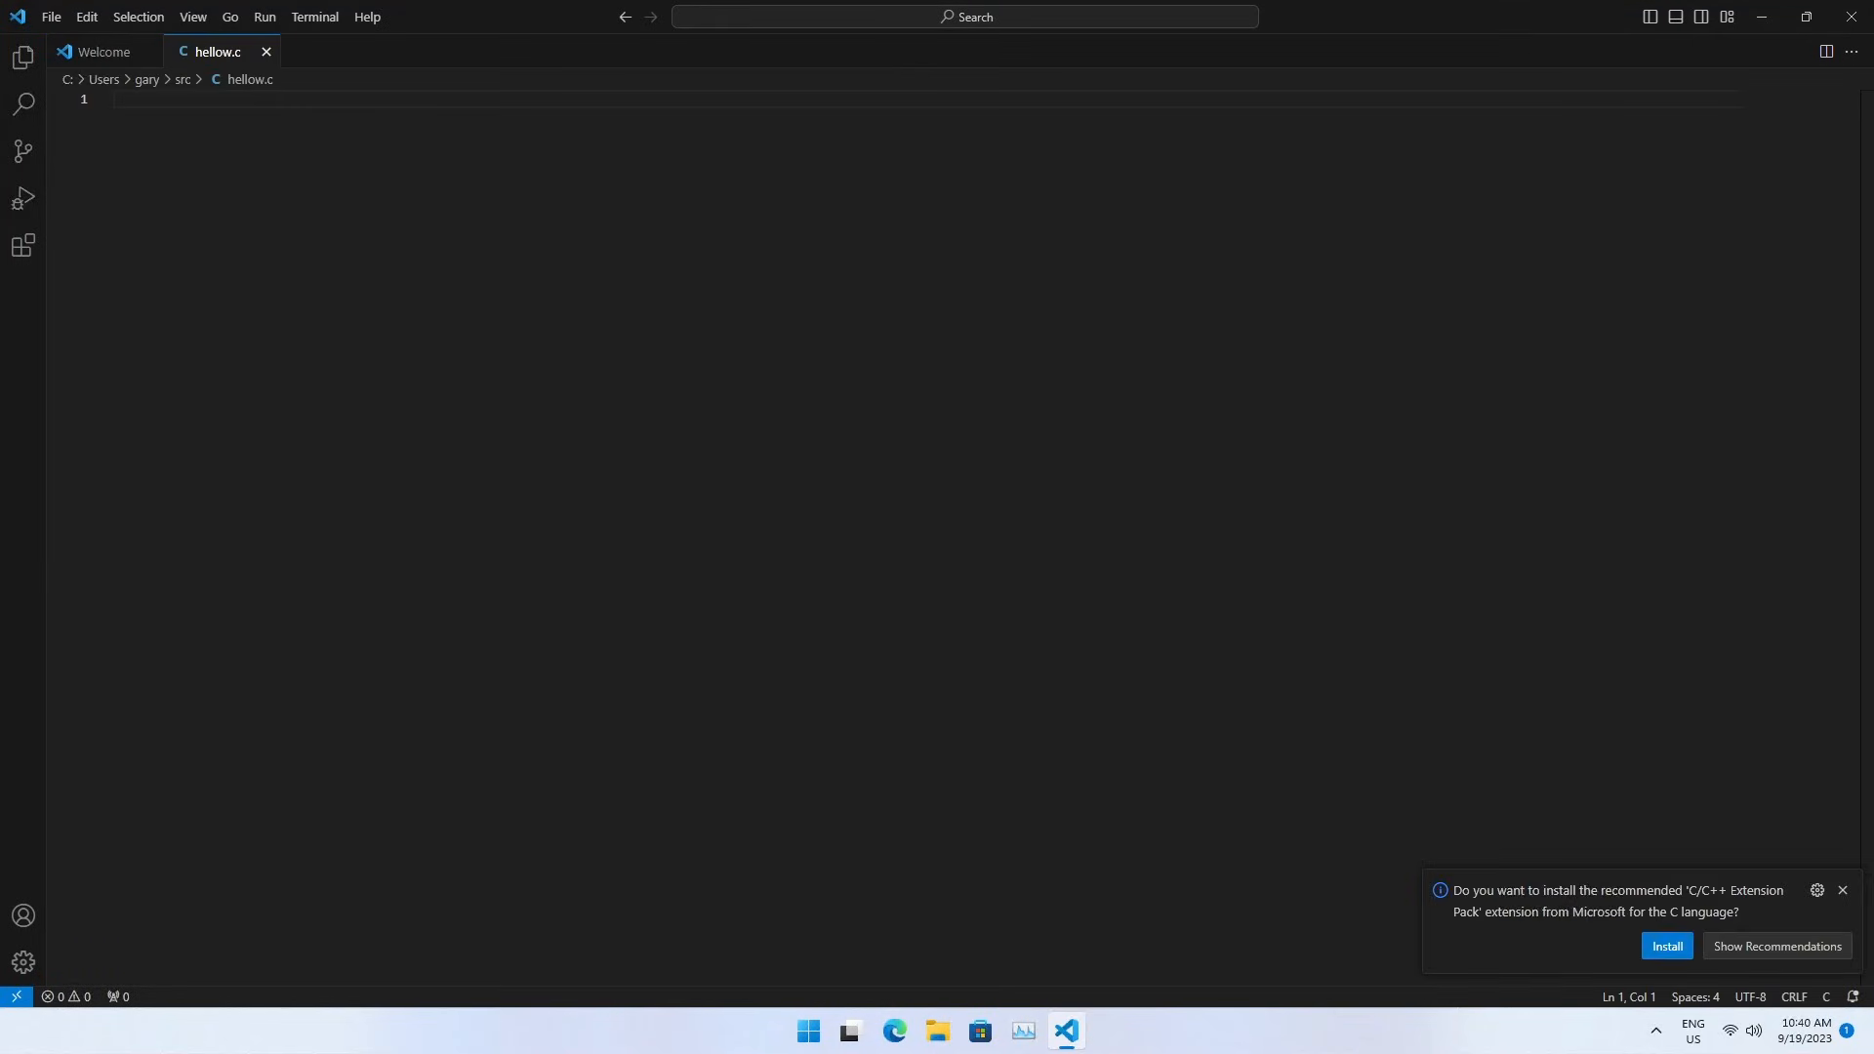
mouse_move(1467, 960)
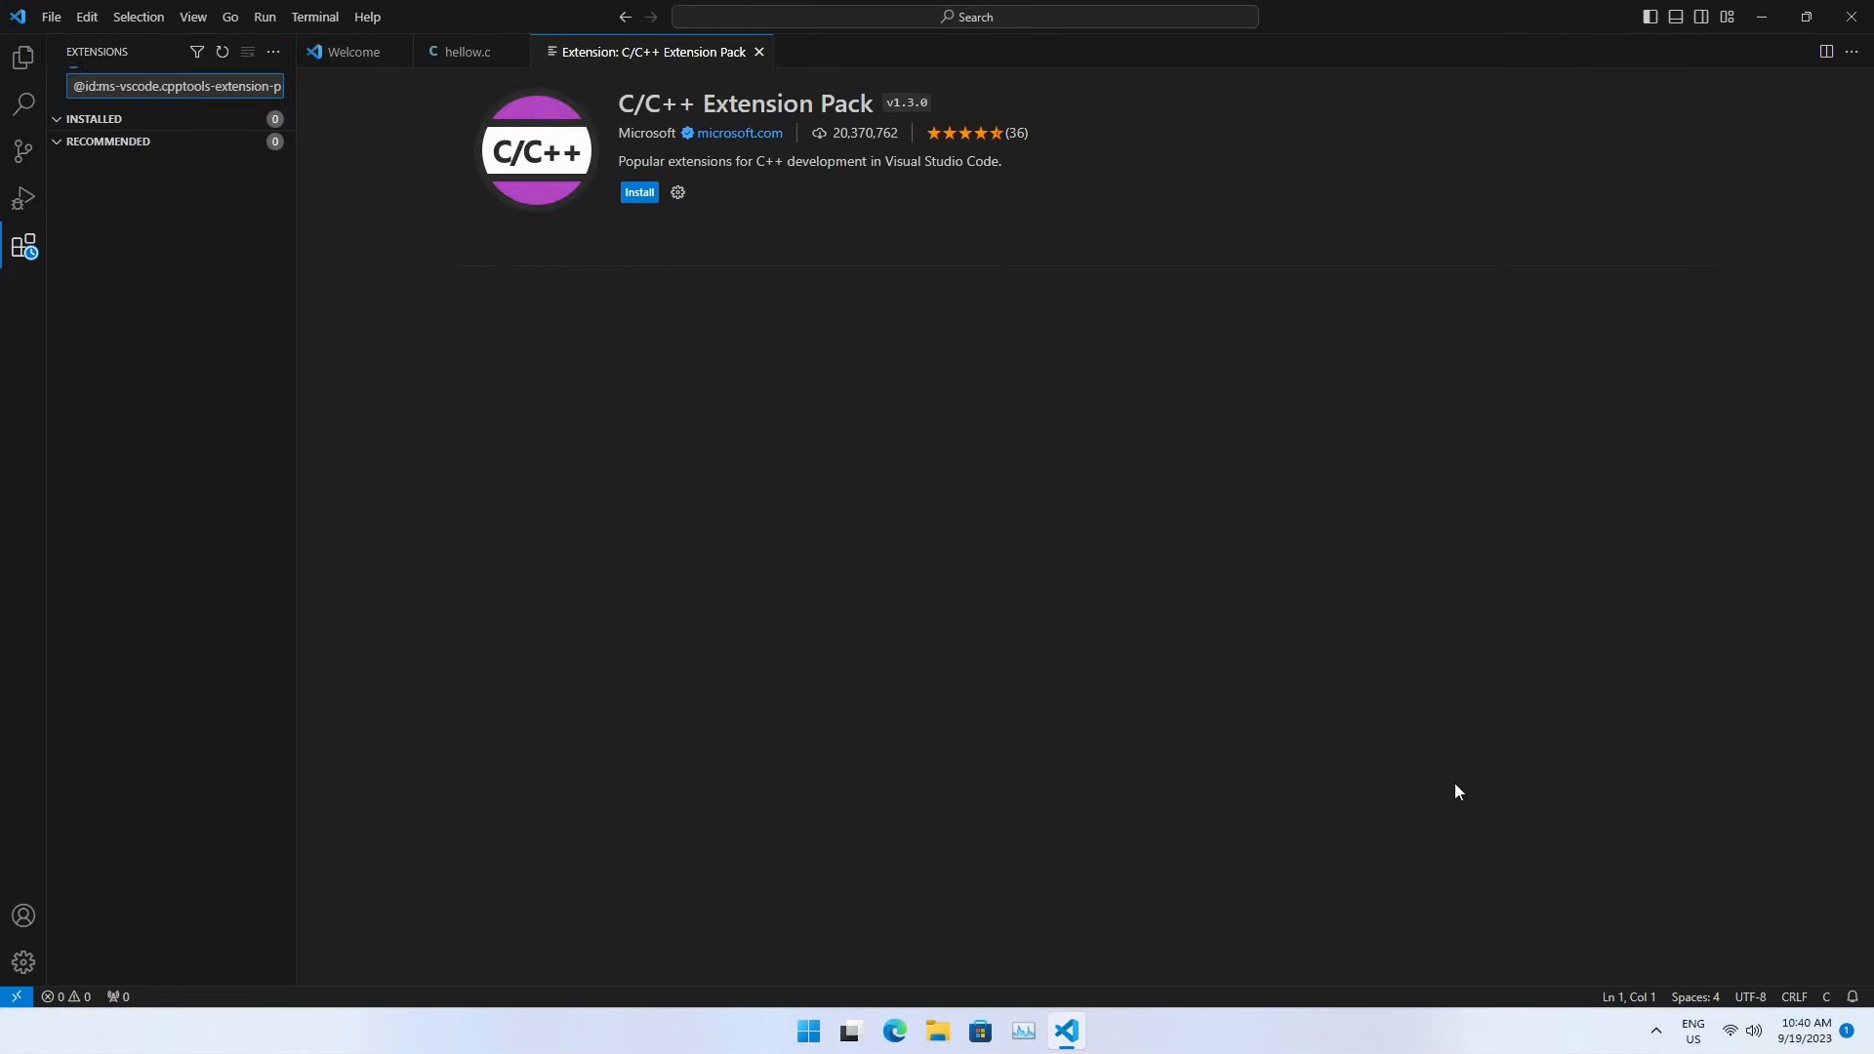
Install the recommended C/C++ Extension Pack and return to hellow.c for the Hello, World! code.
left_click(638, 192)
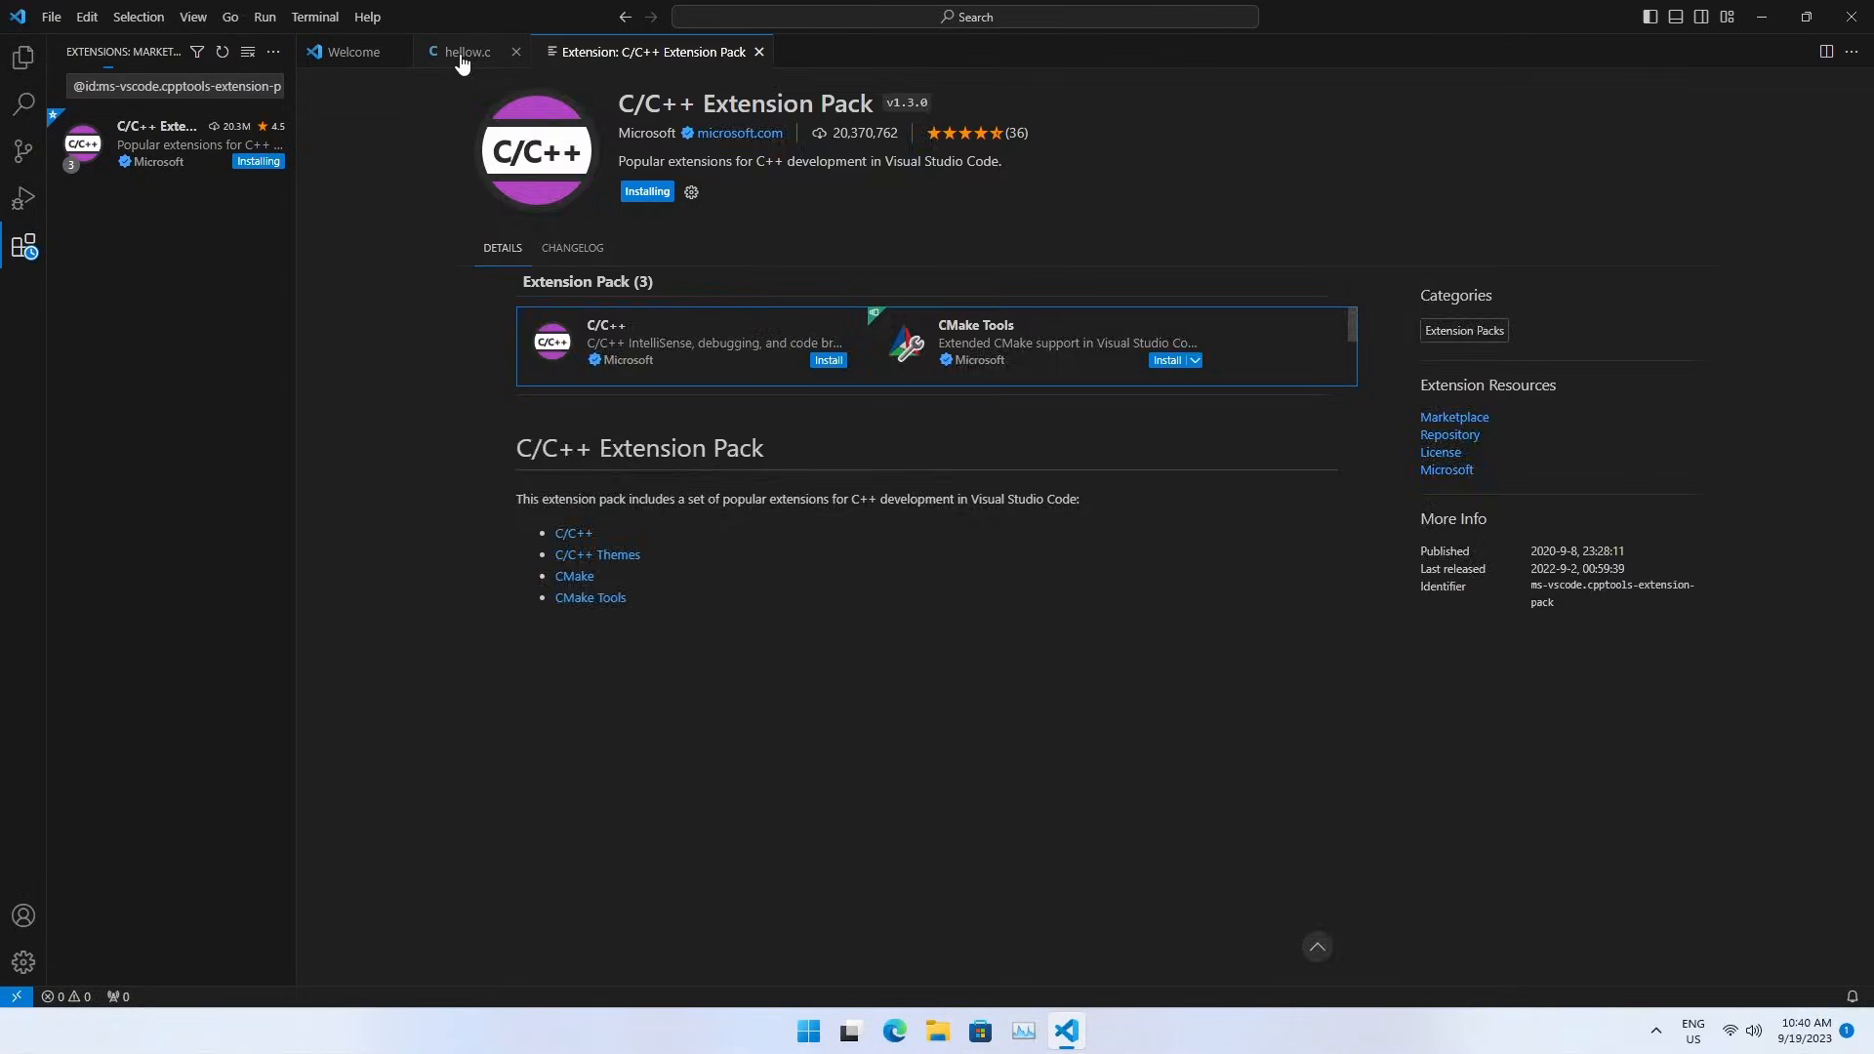
left_click(464, 51)
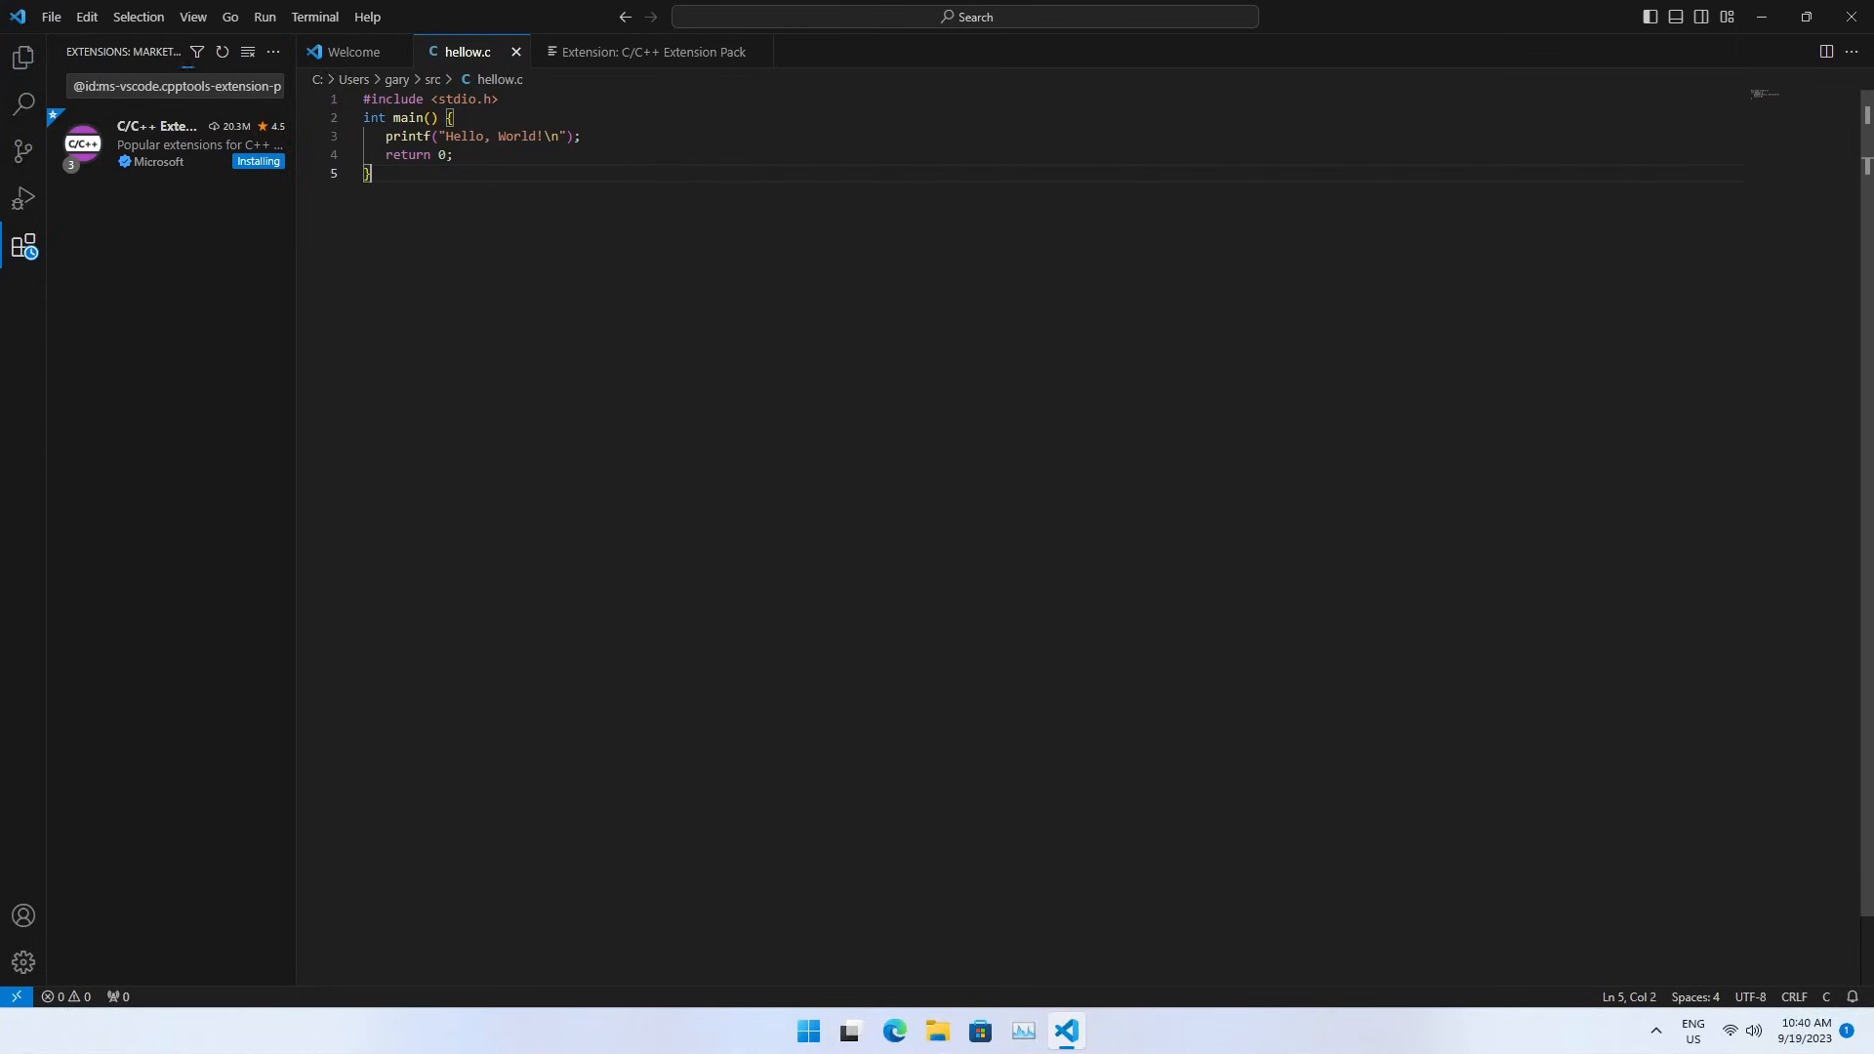
mouse_move(305, 48)
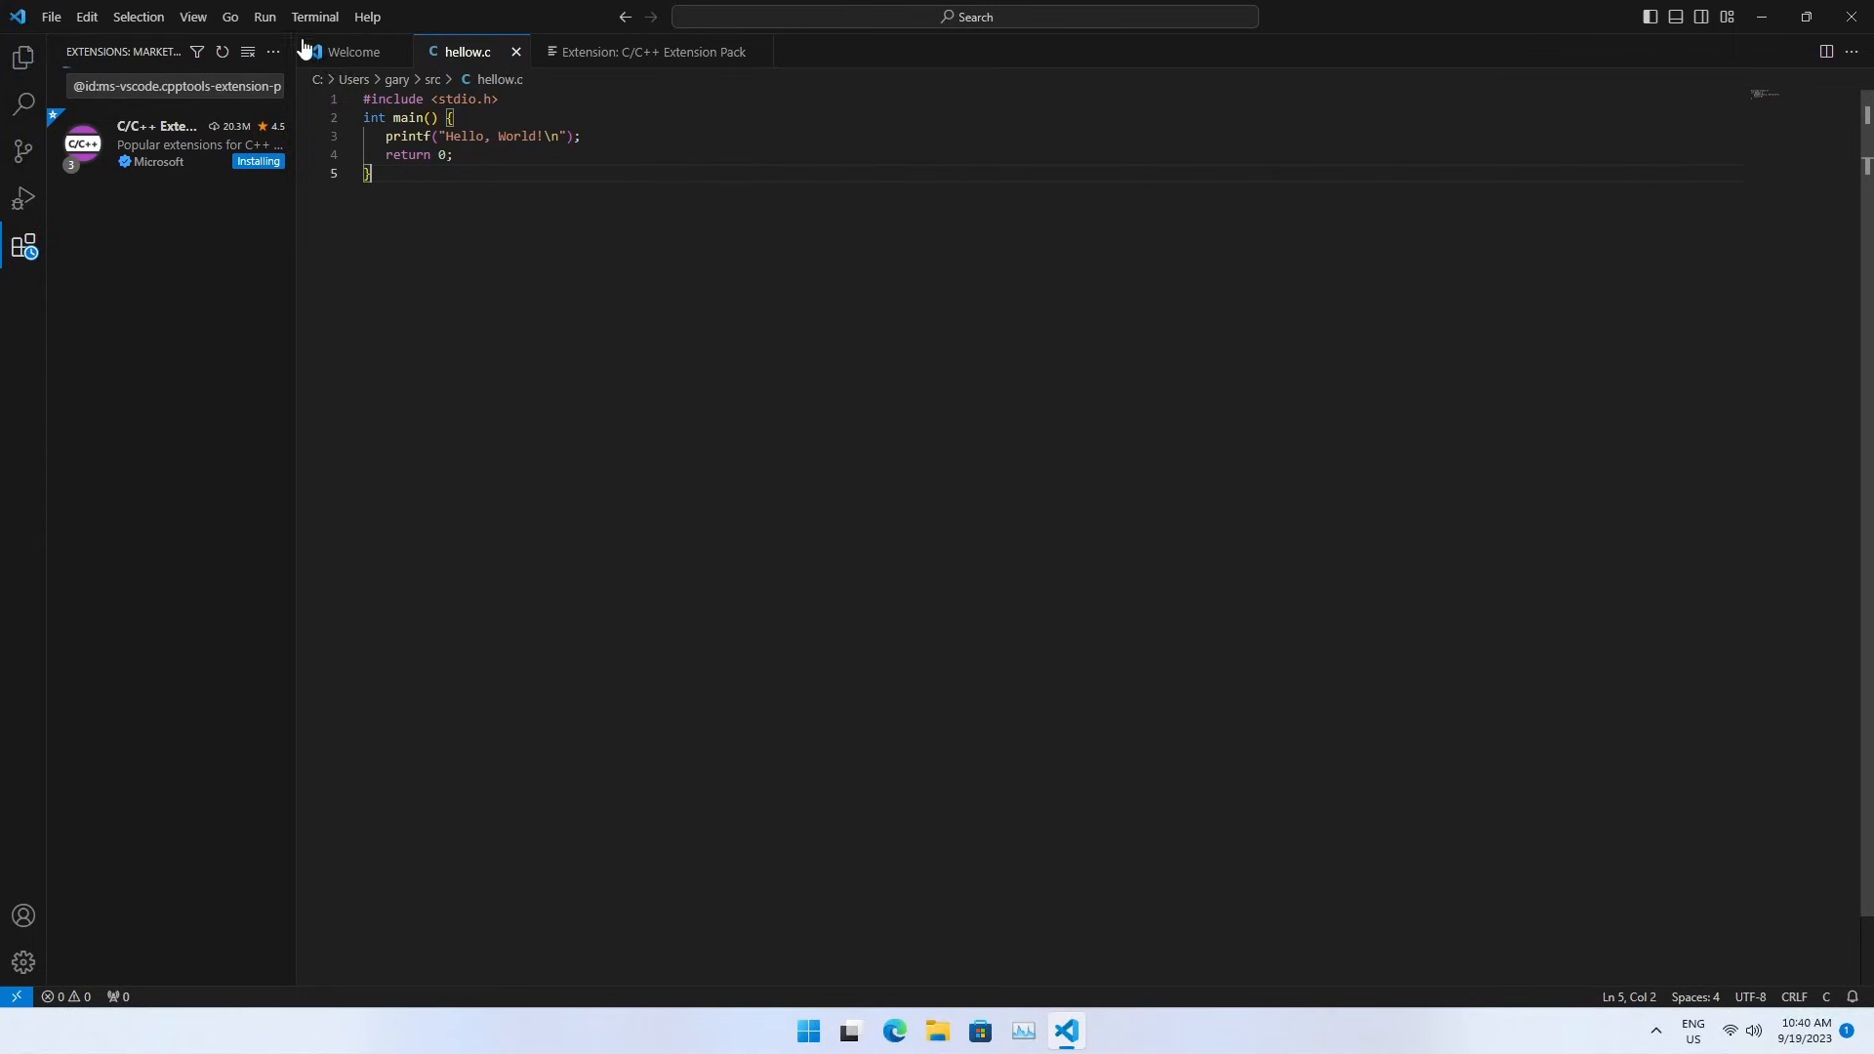
Start a new integrated PowerShell terminal and run cc to show it is not recognised.
left_click(314, 16)
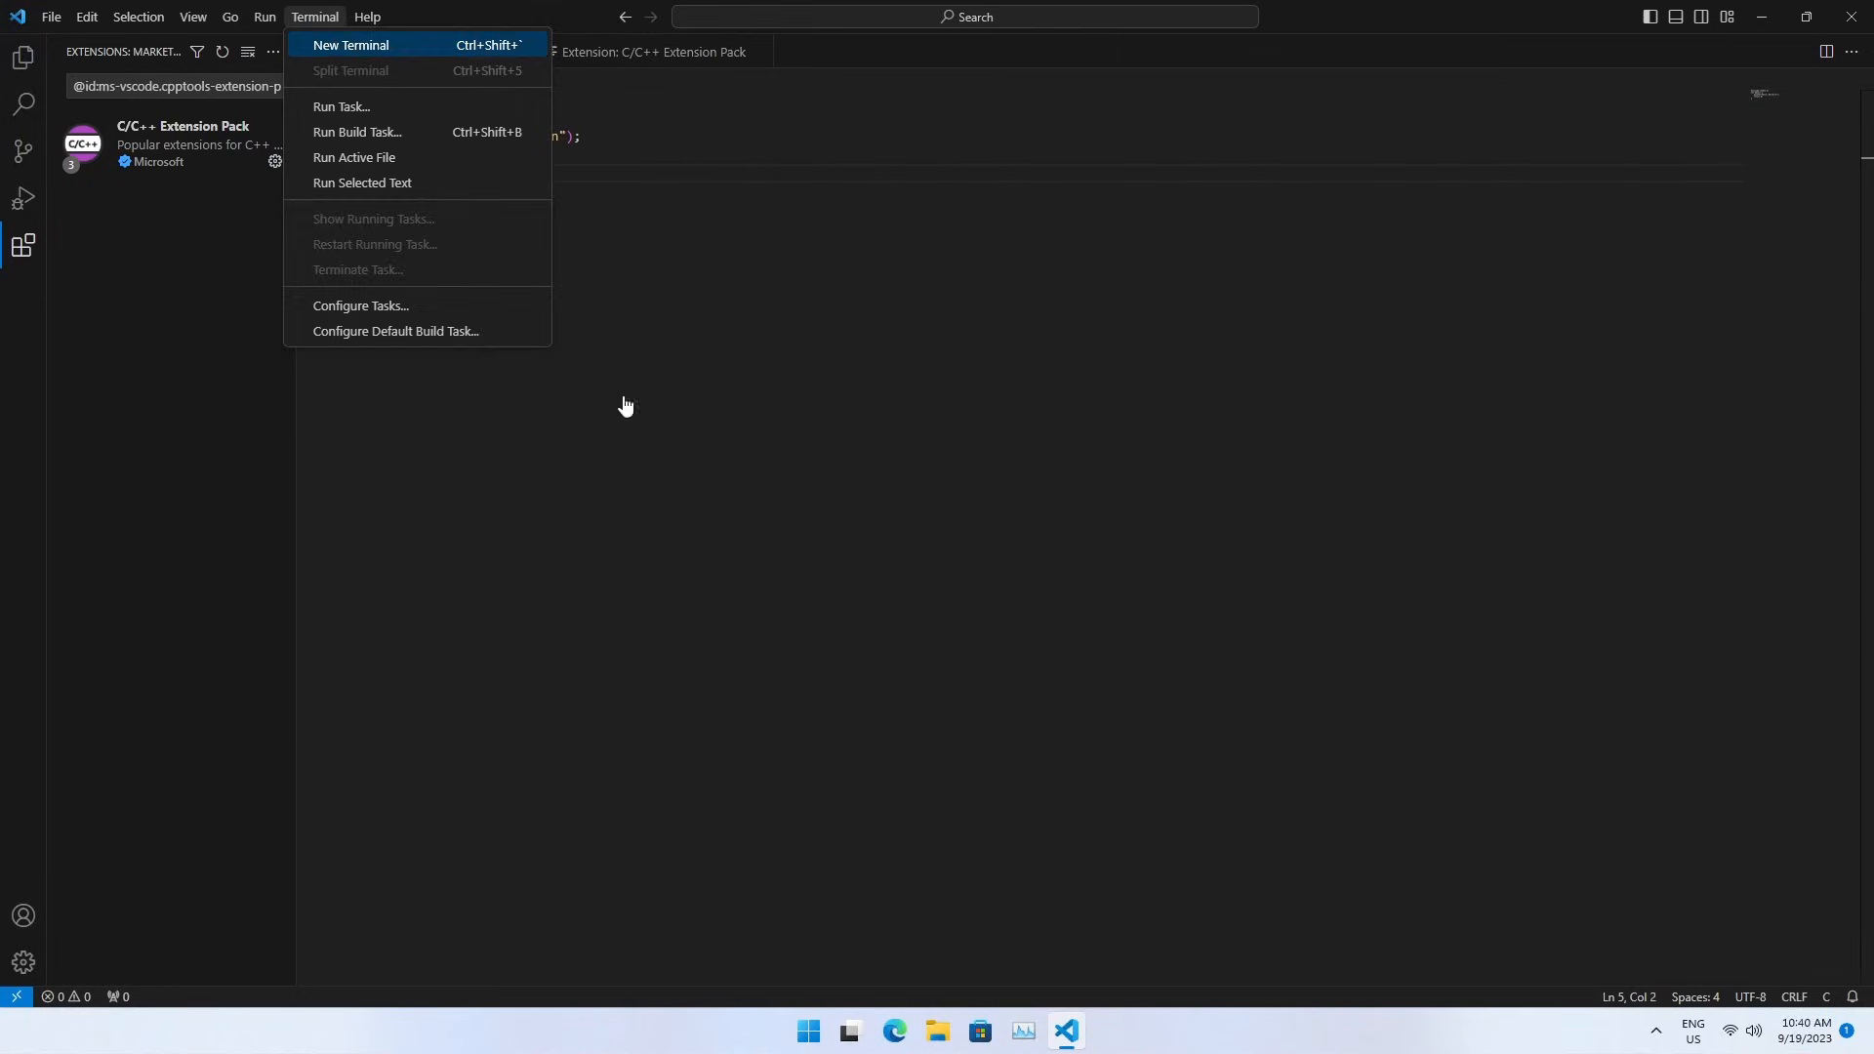
left_click(350, 46)
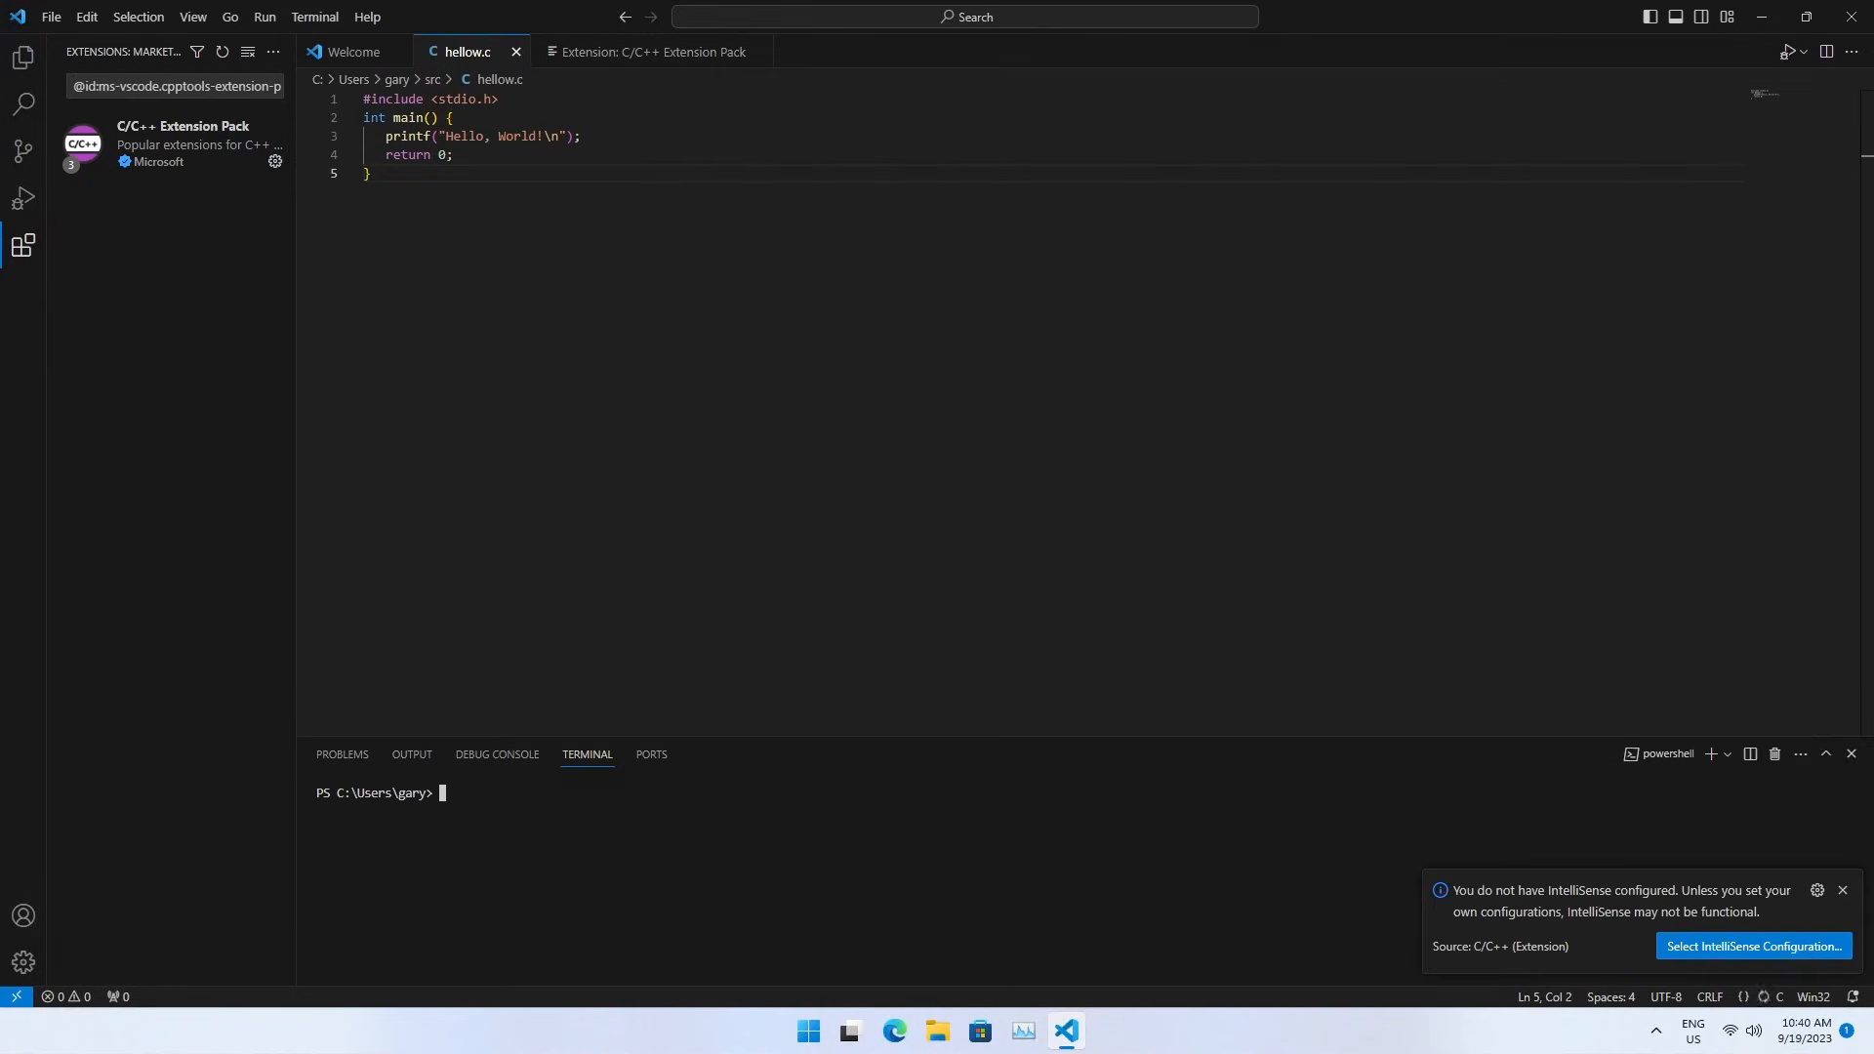
type("cc")
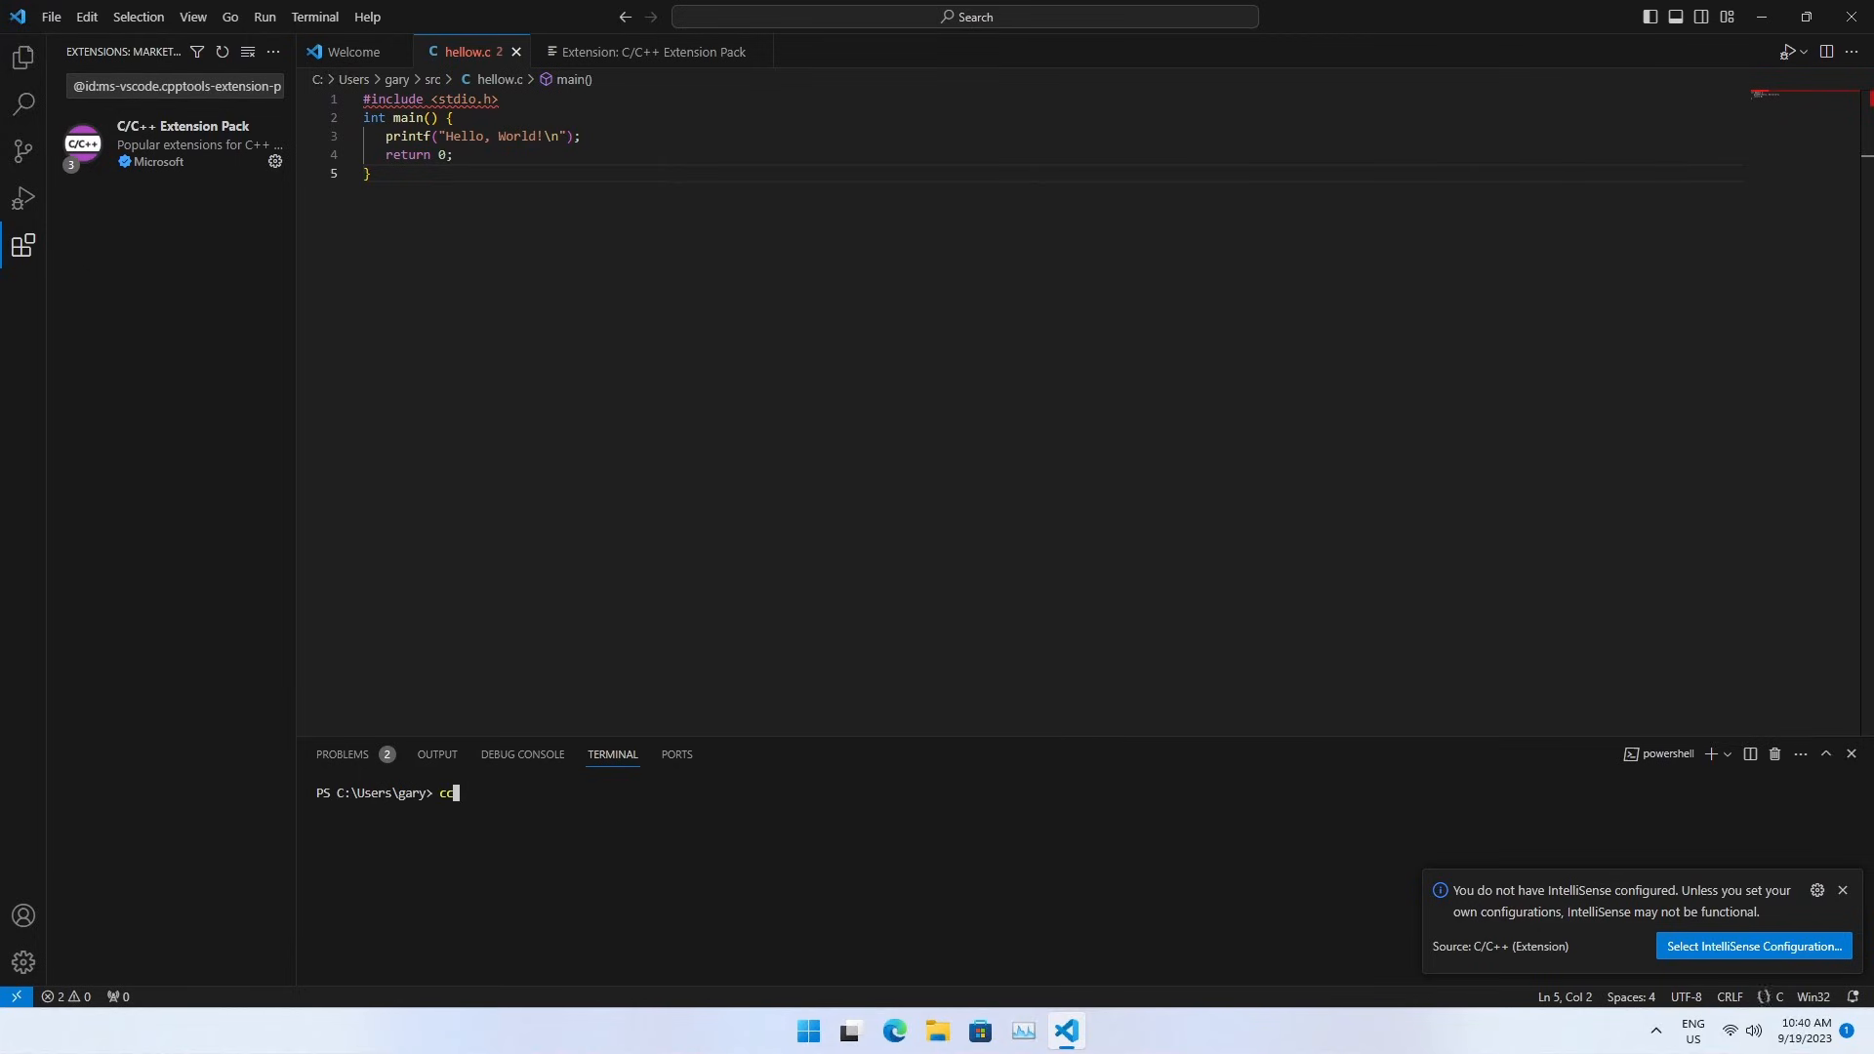
key("enter")
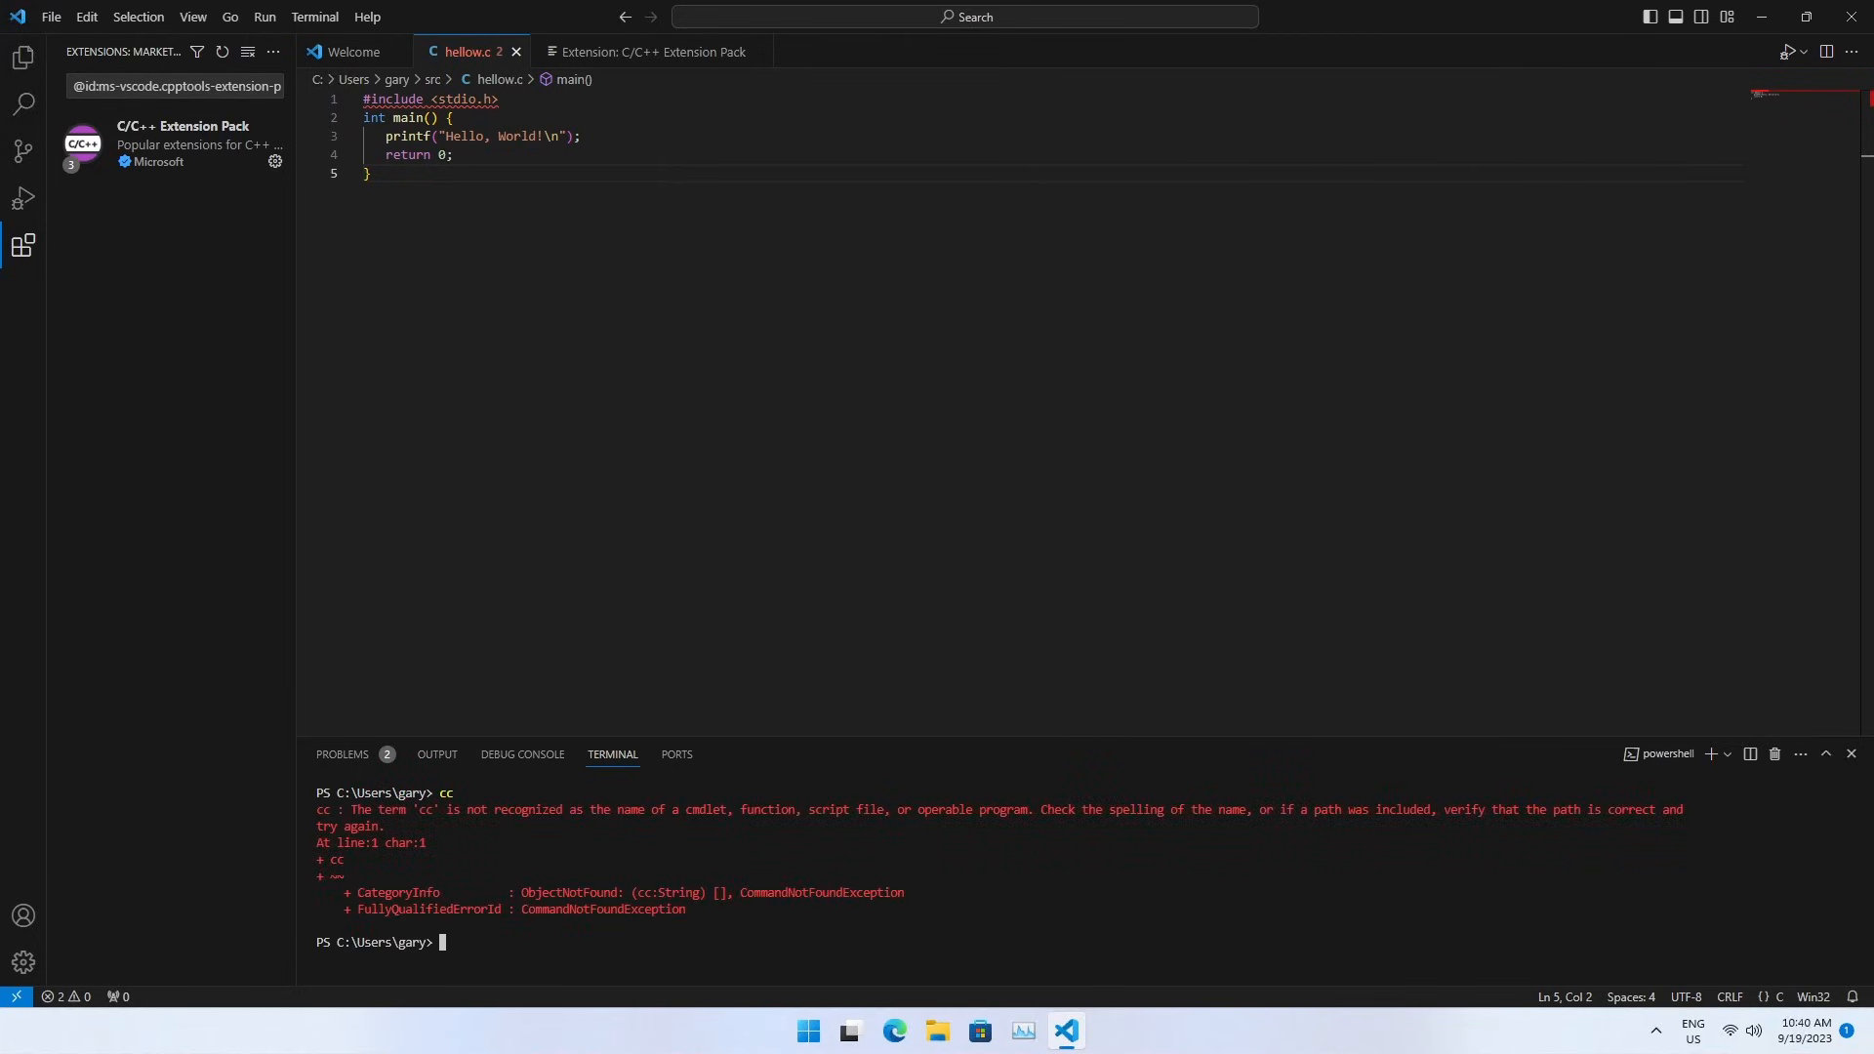
type("glang.org/download/")
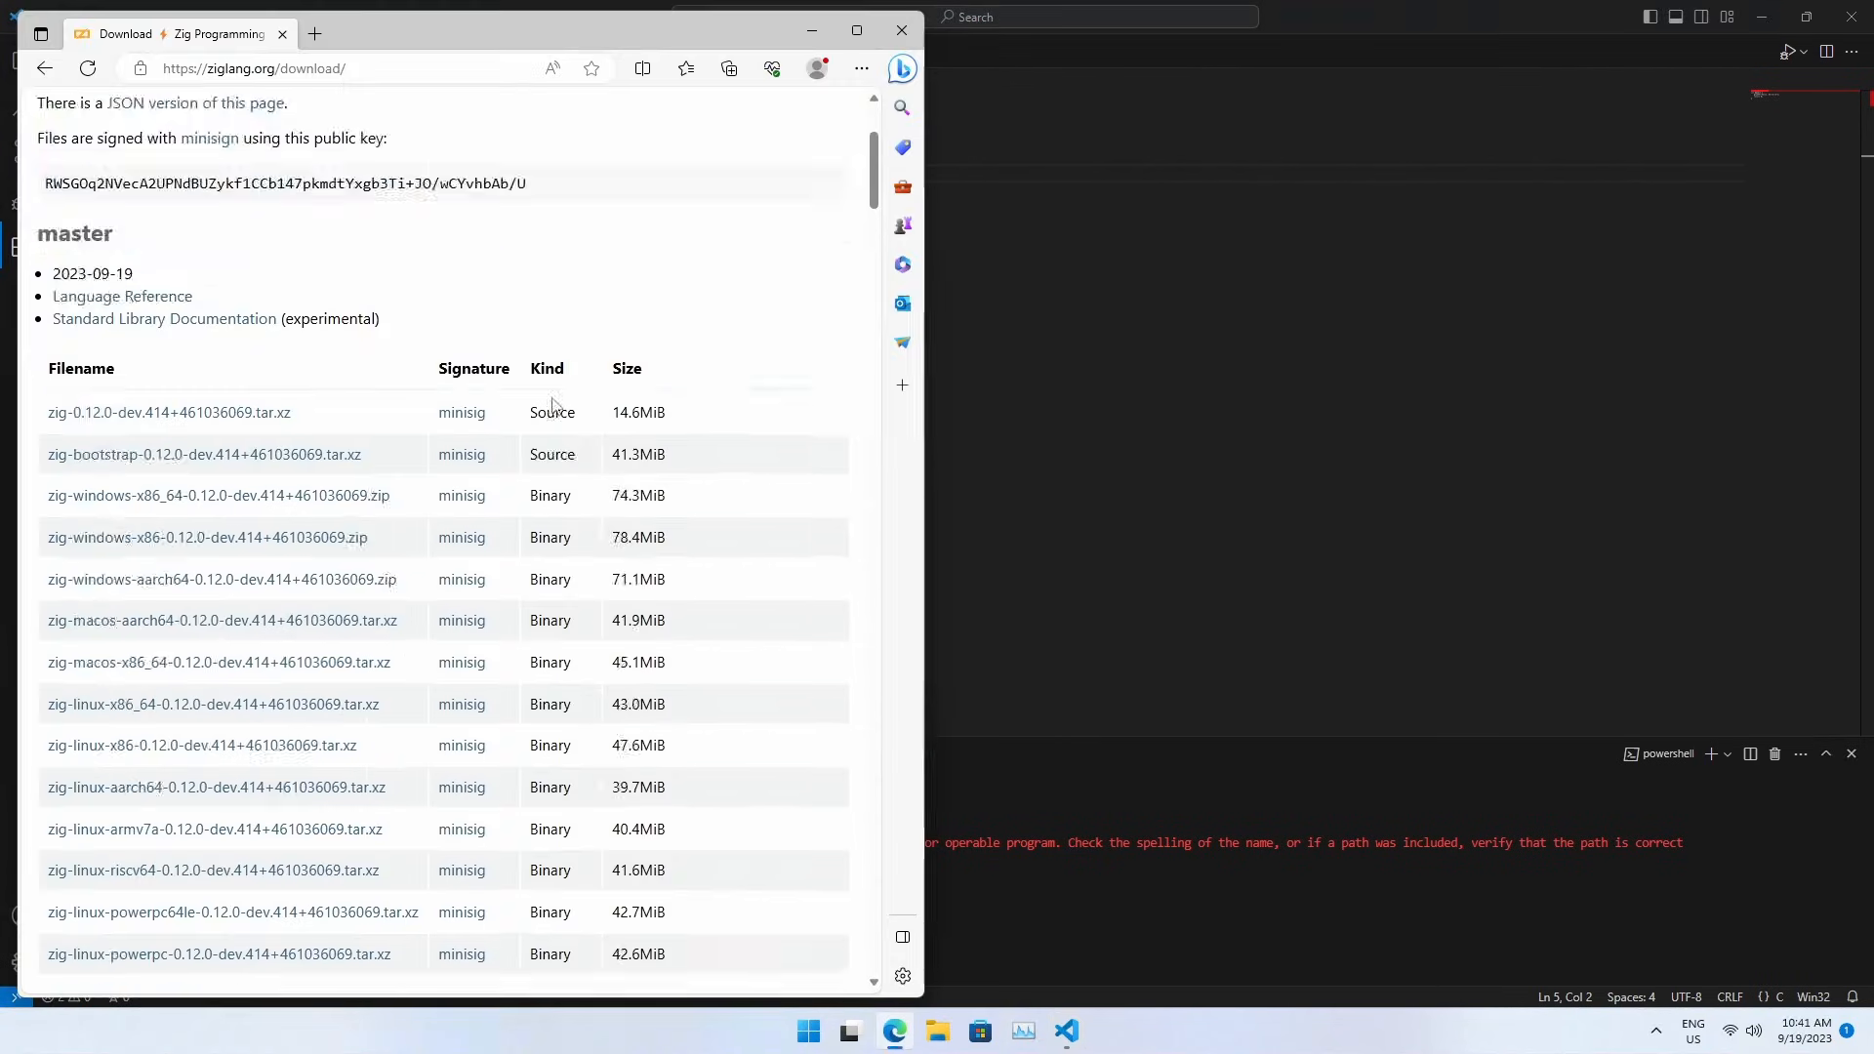
Show the downloaded Zig x86_64 zip in its folder and extract it into C:\Users\<user>\zig.
scroll("down", 3)
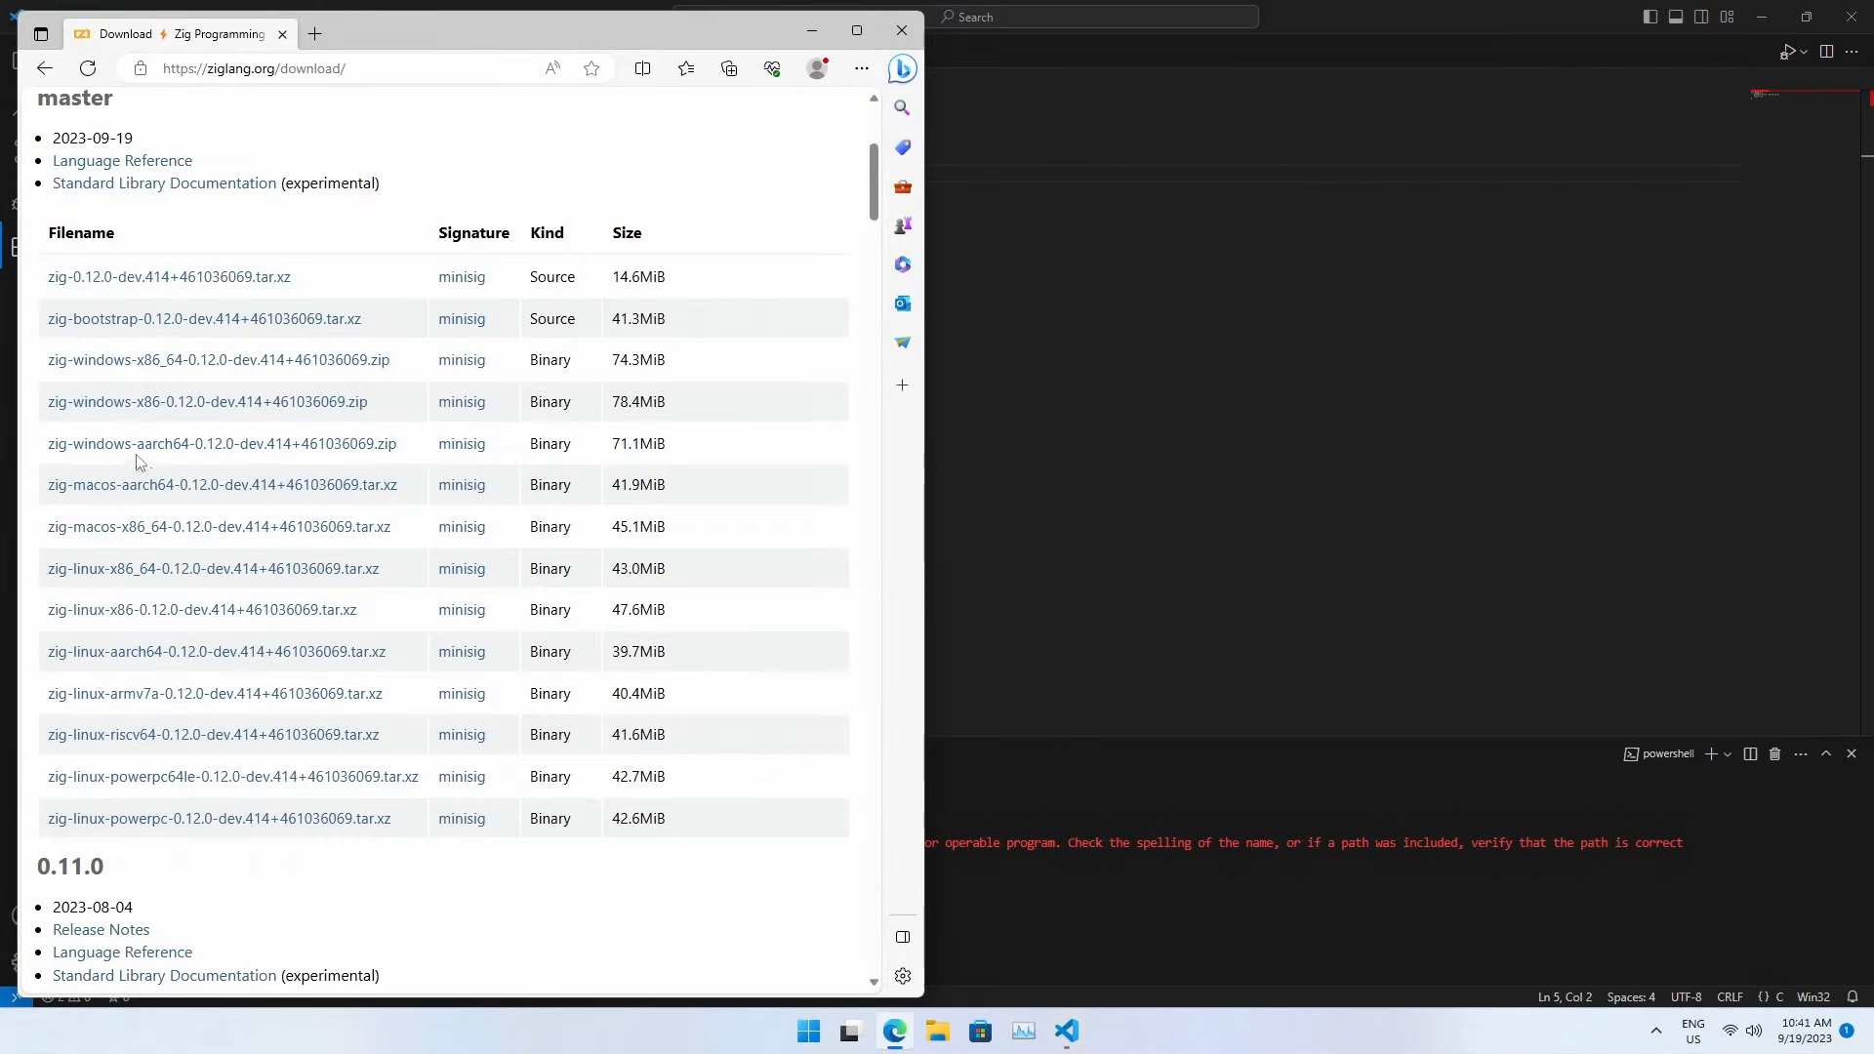
mouse_move(133, 368)
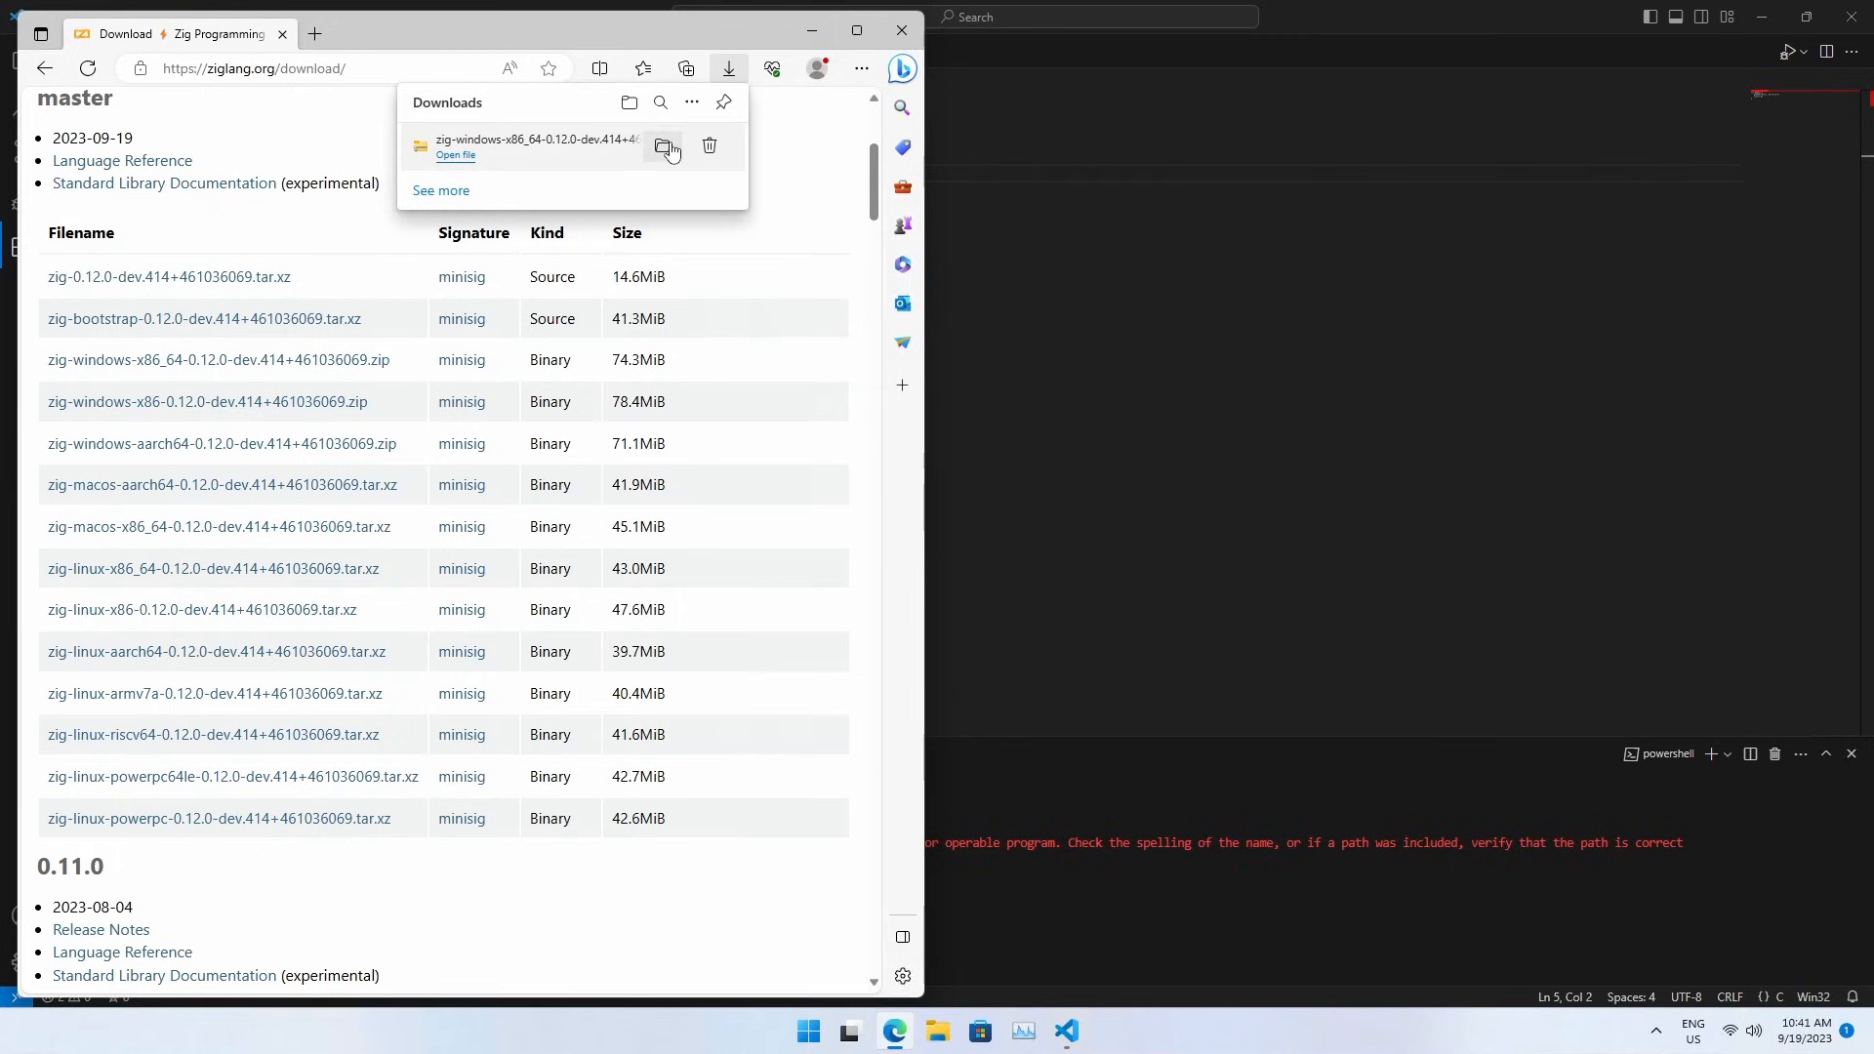
left_click(667, 146)
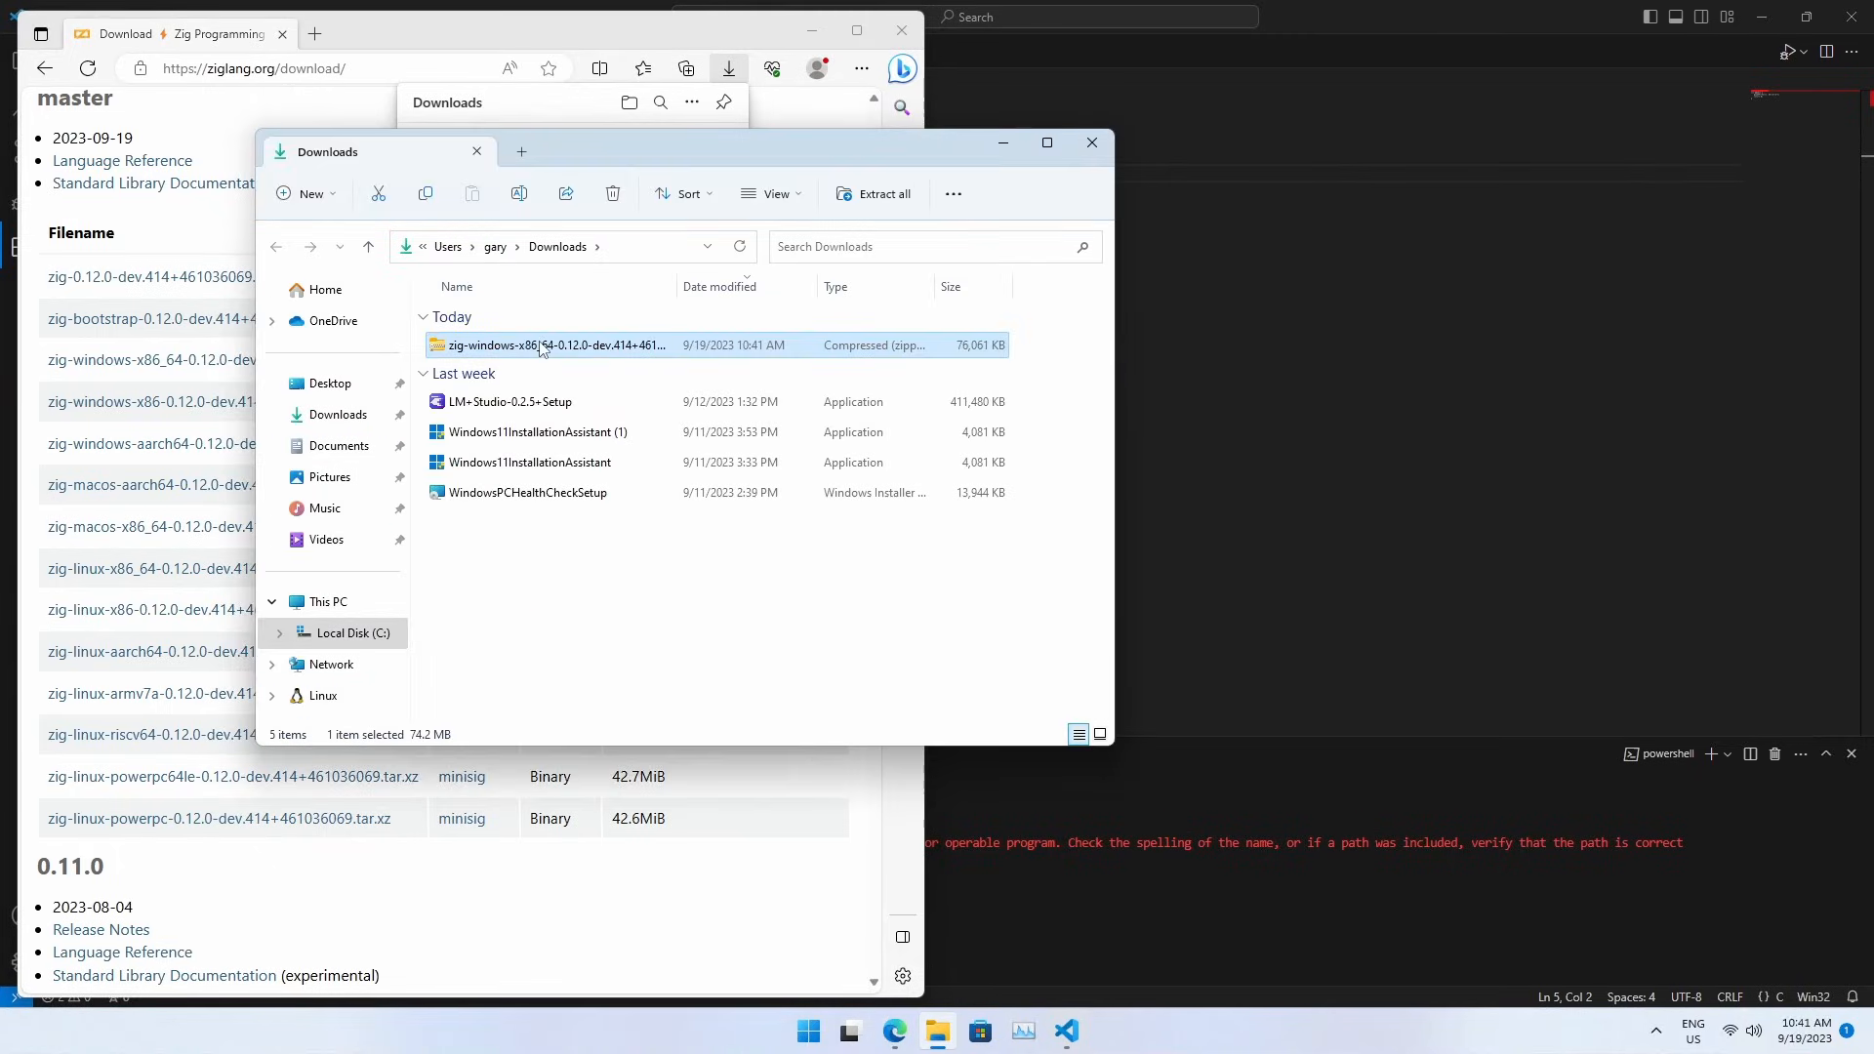
mouse_move(540, 345)
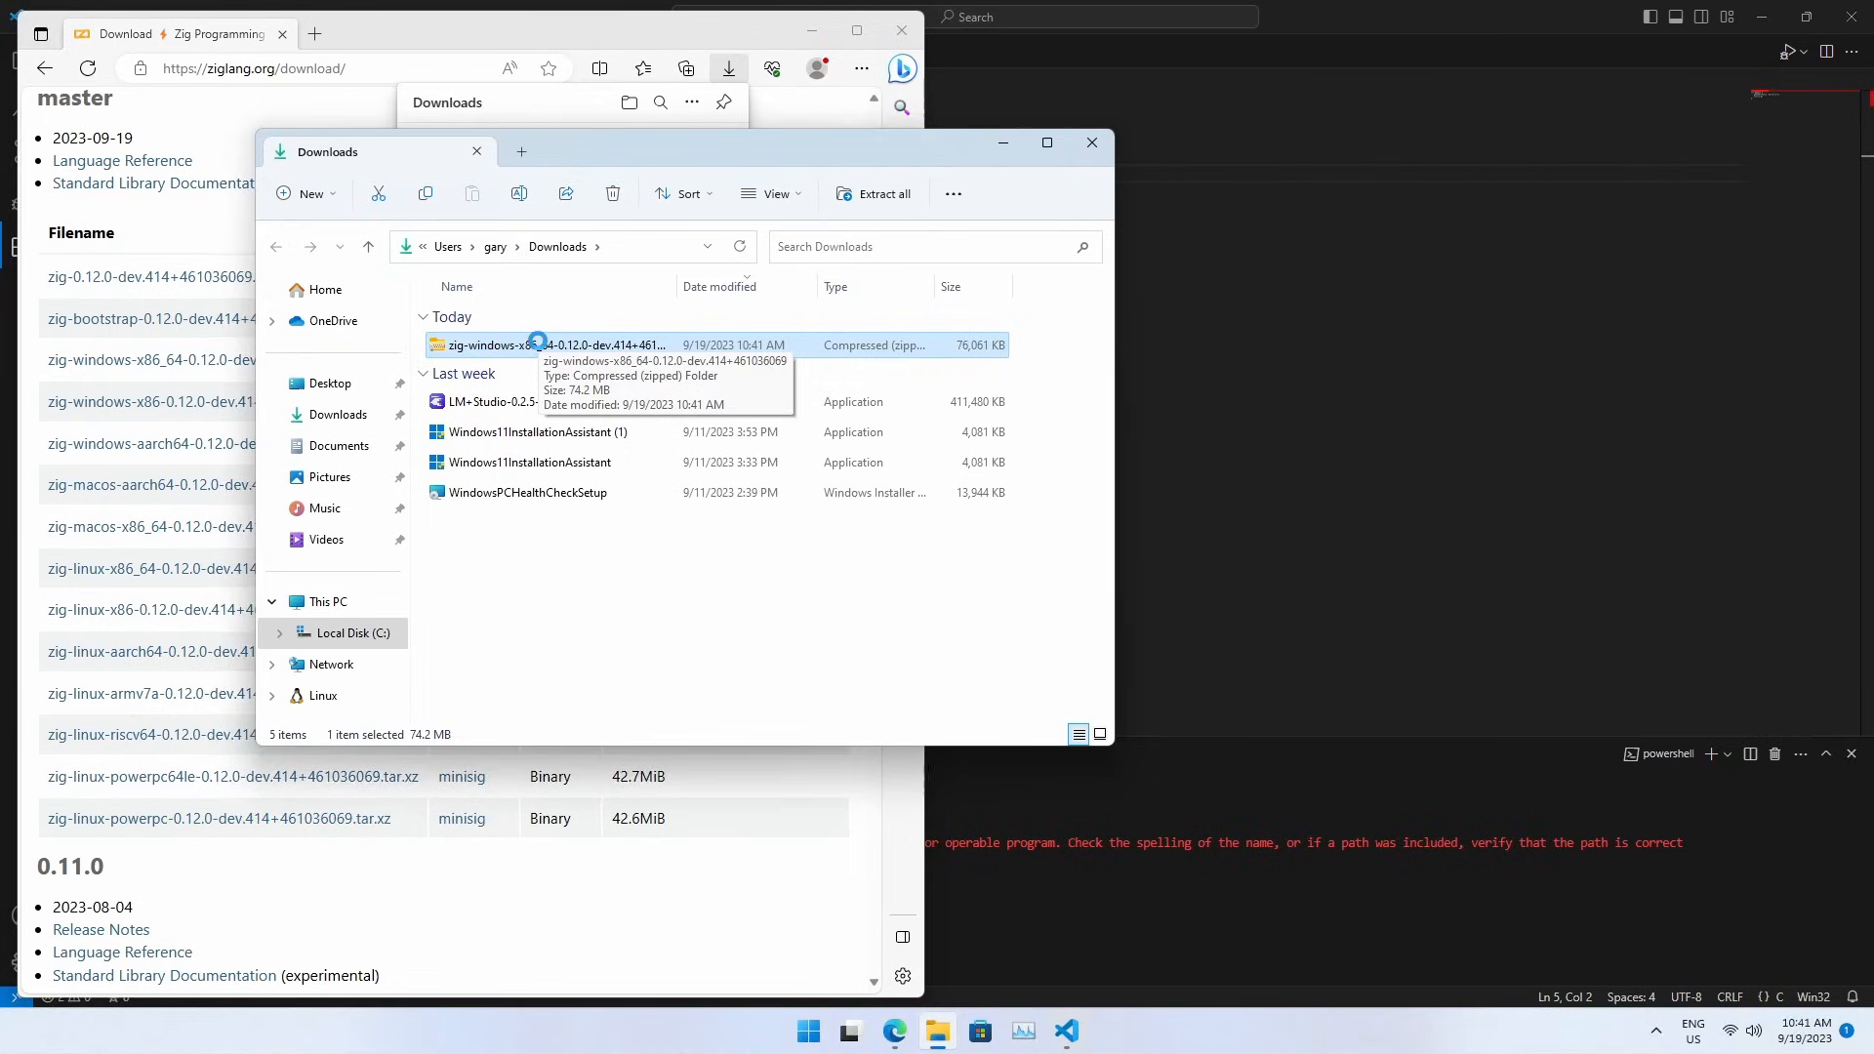
left_click(872, 193)
type("C:\\Users\\gary\\")
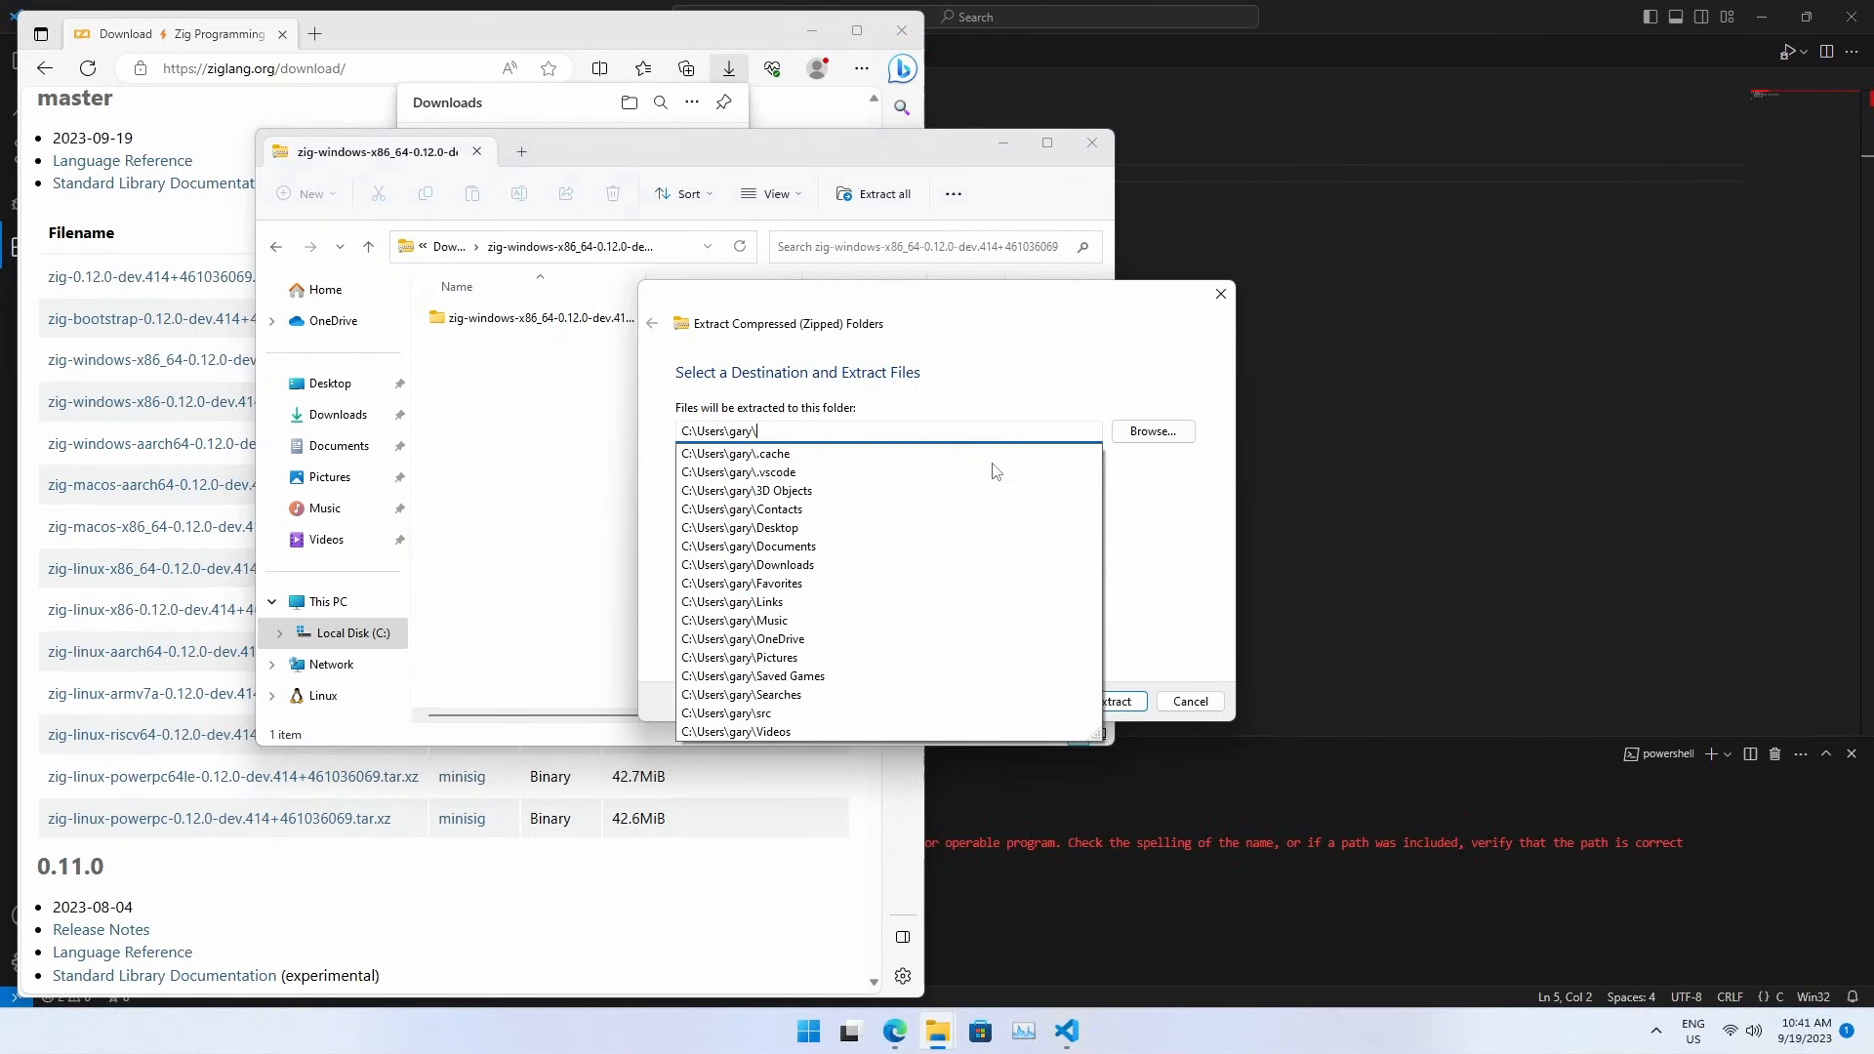
type("zig")
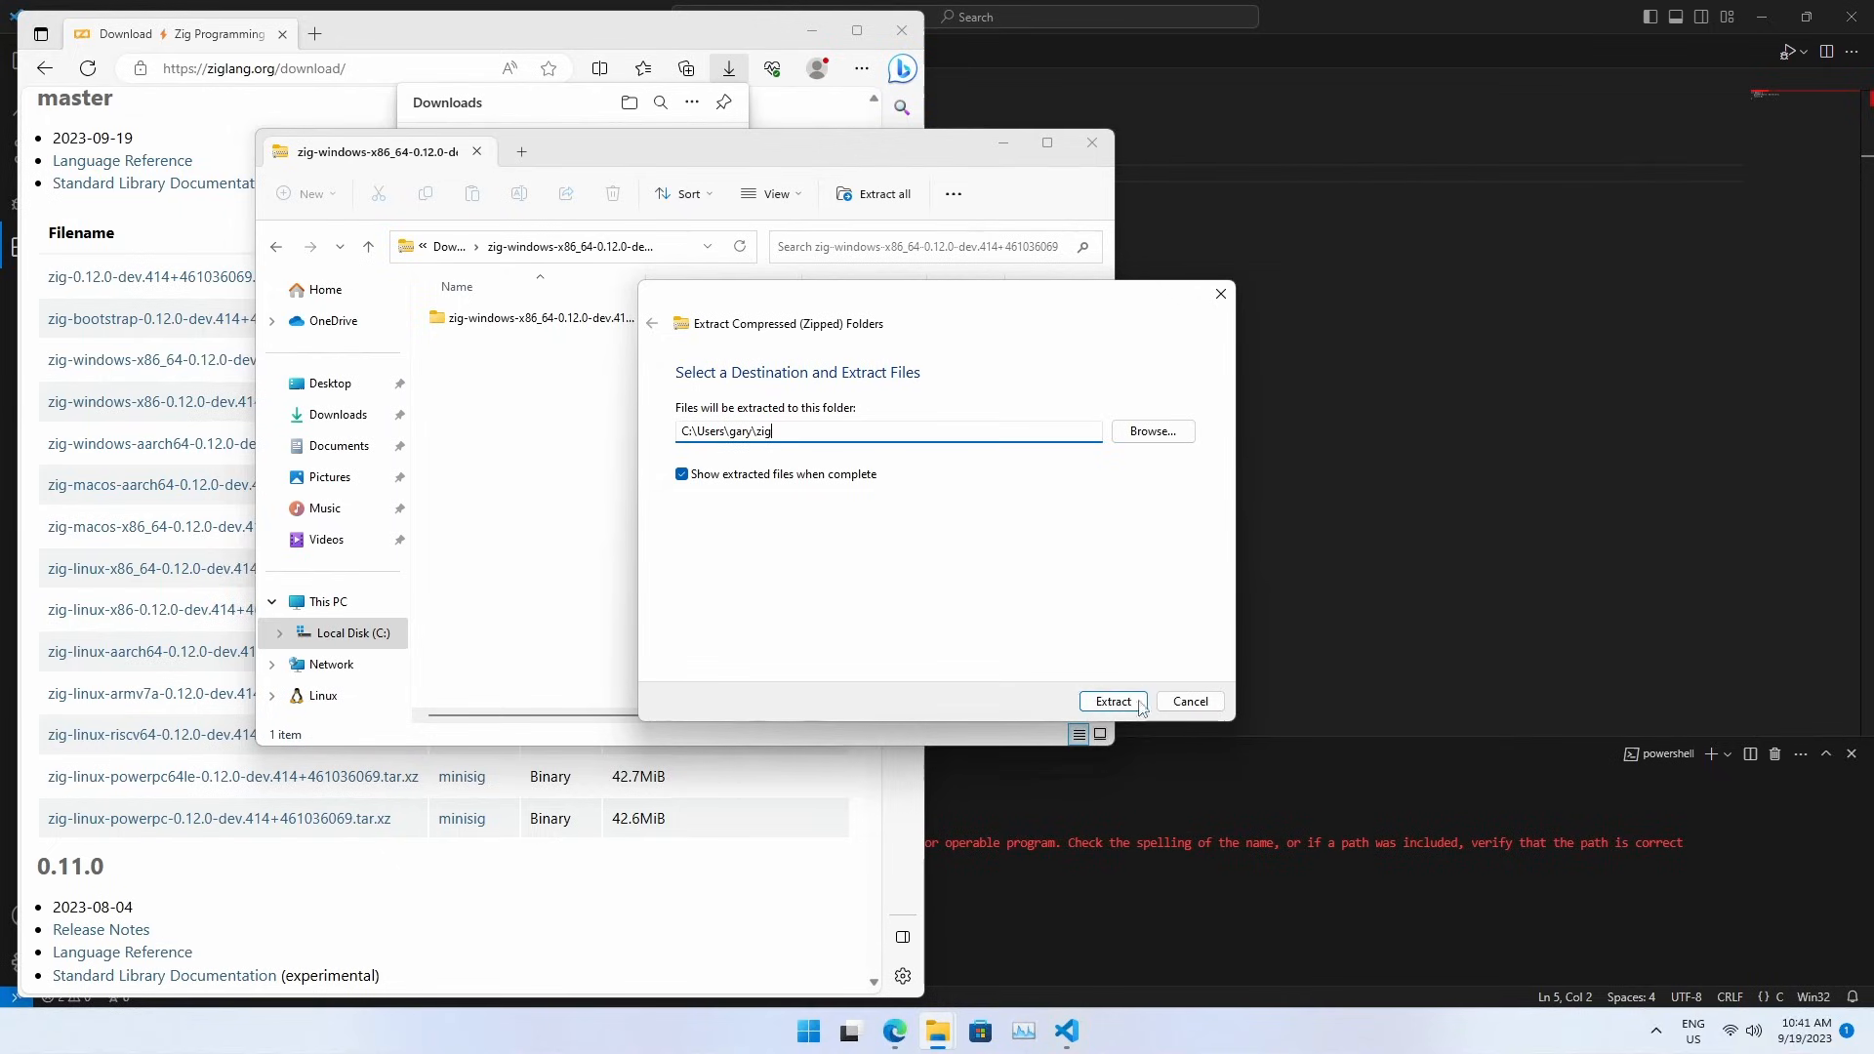
left_click(1112, 701)
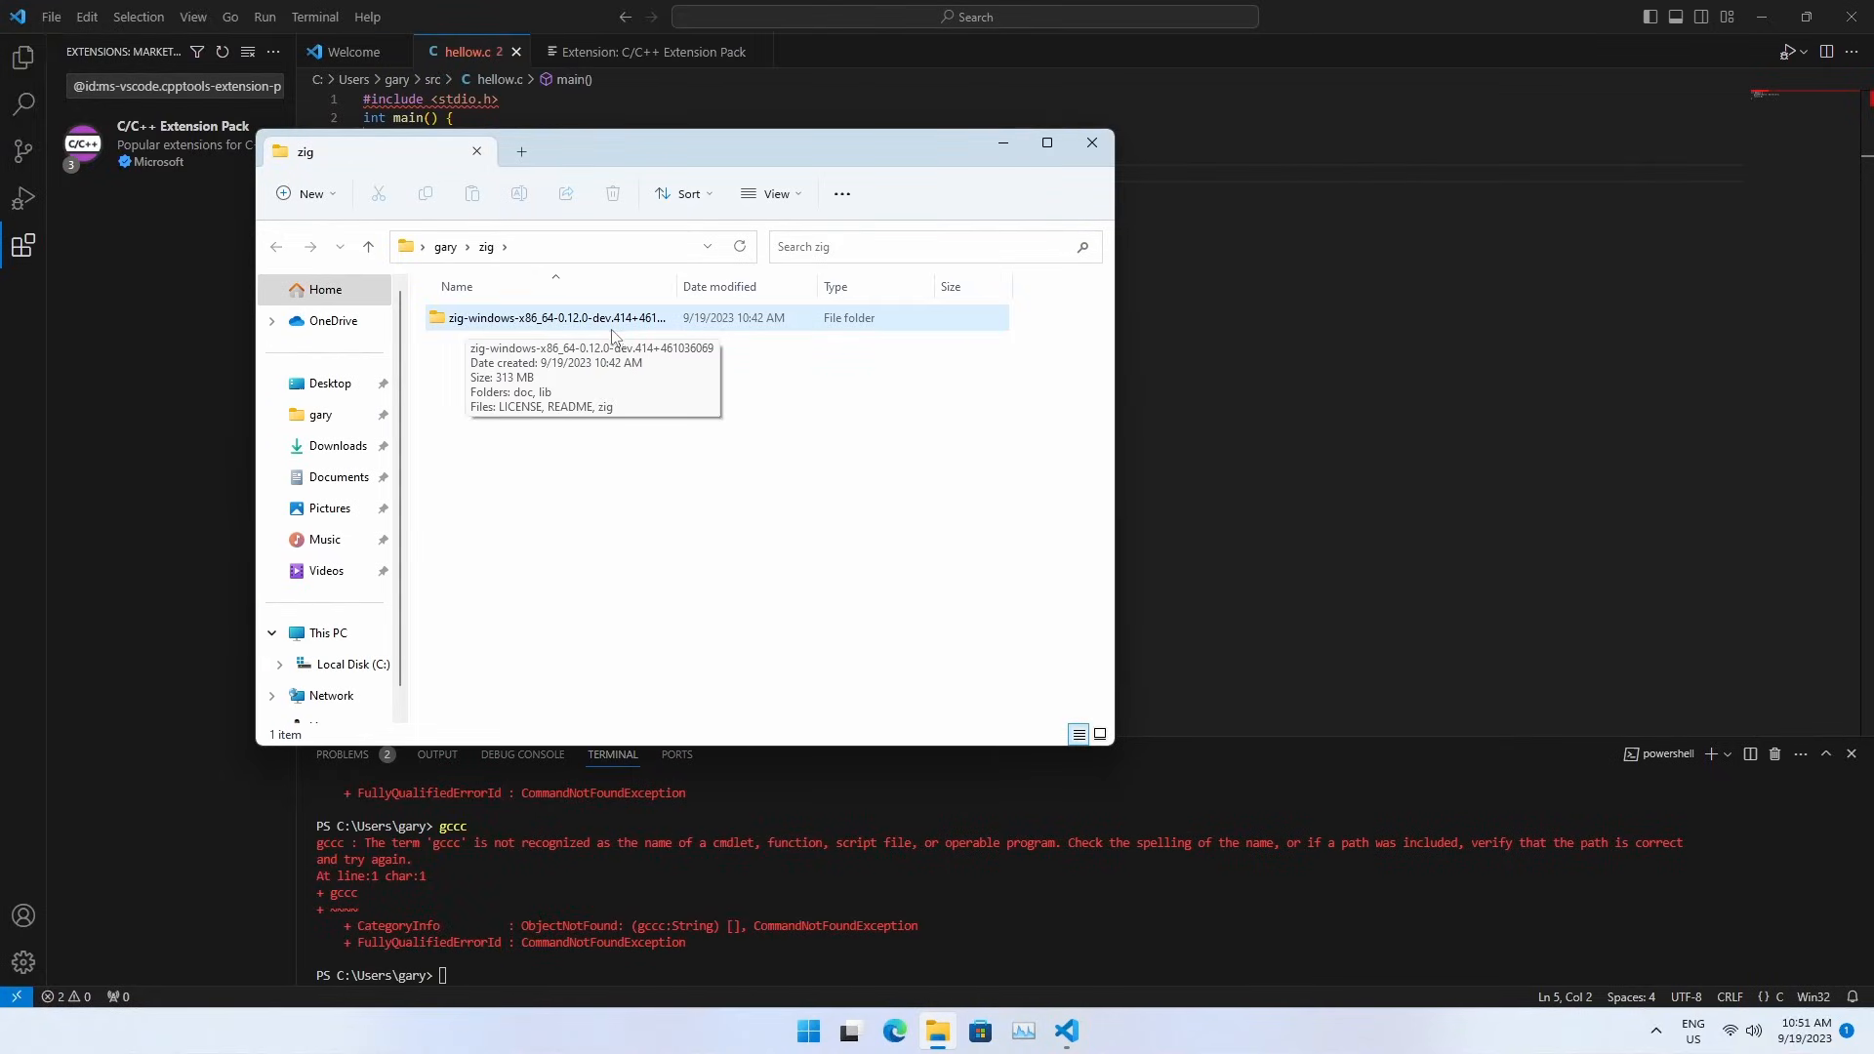
Enter the extracted zig-windows-x86_64 subfolder and select its contents to move up into zig.
left_click(550, 318)
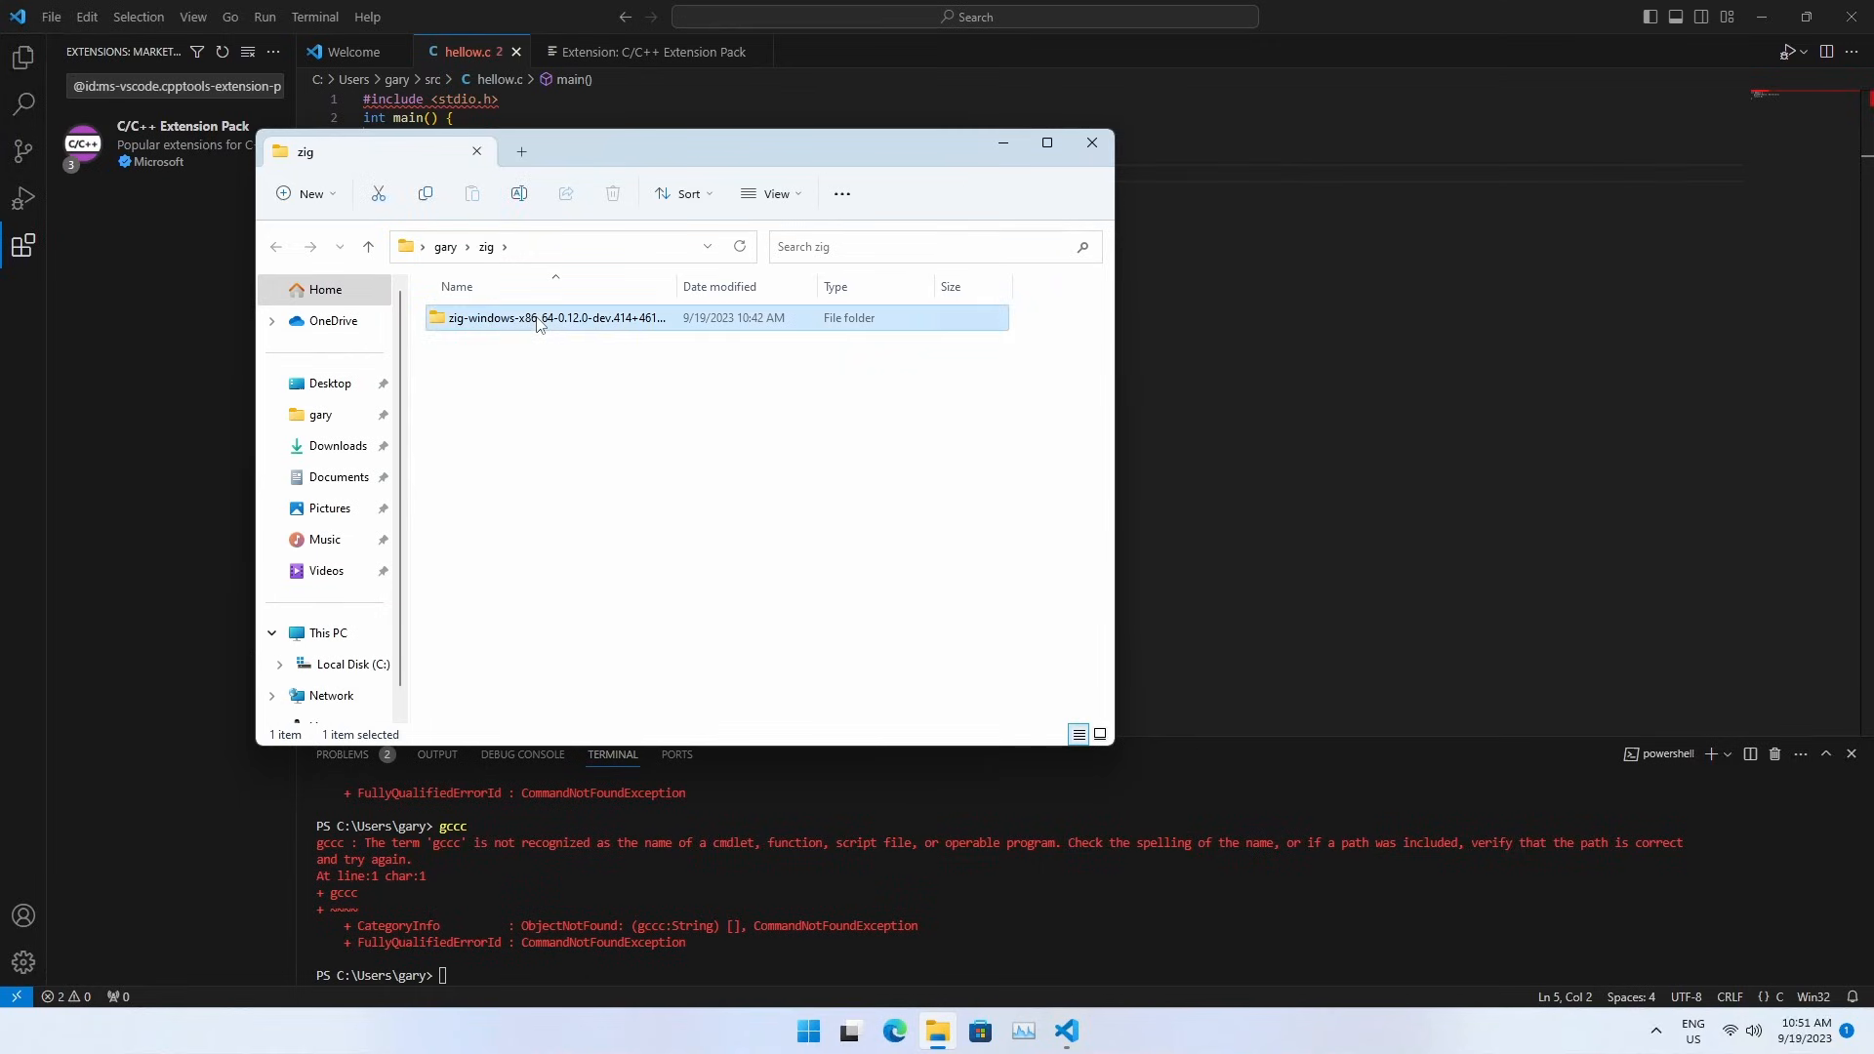
double_click(550, 318)
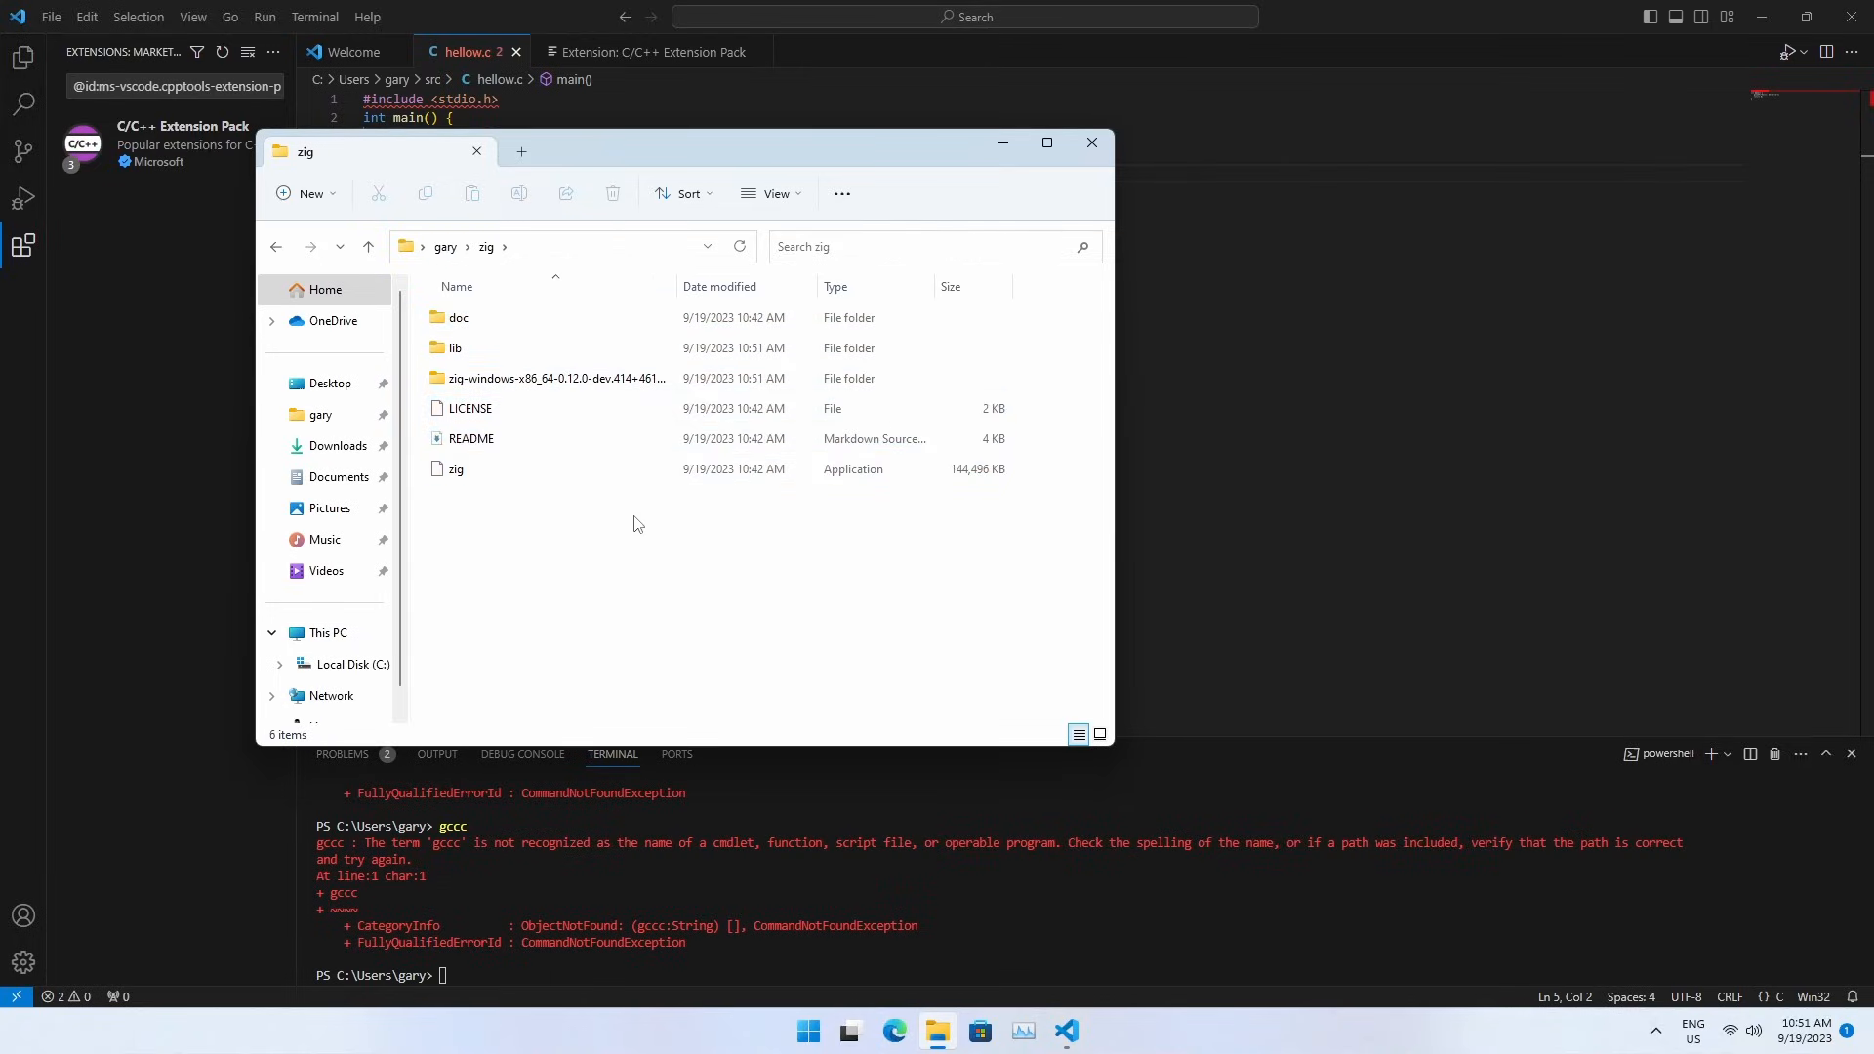
left_click(553, 378)
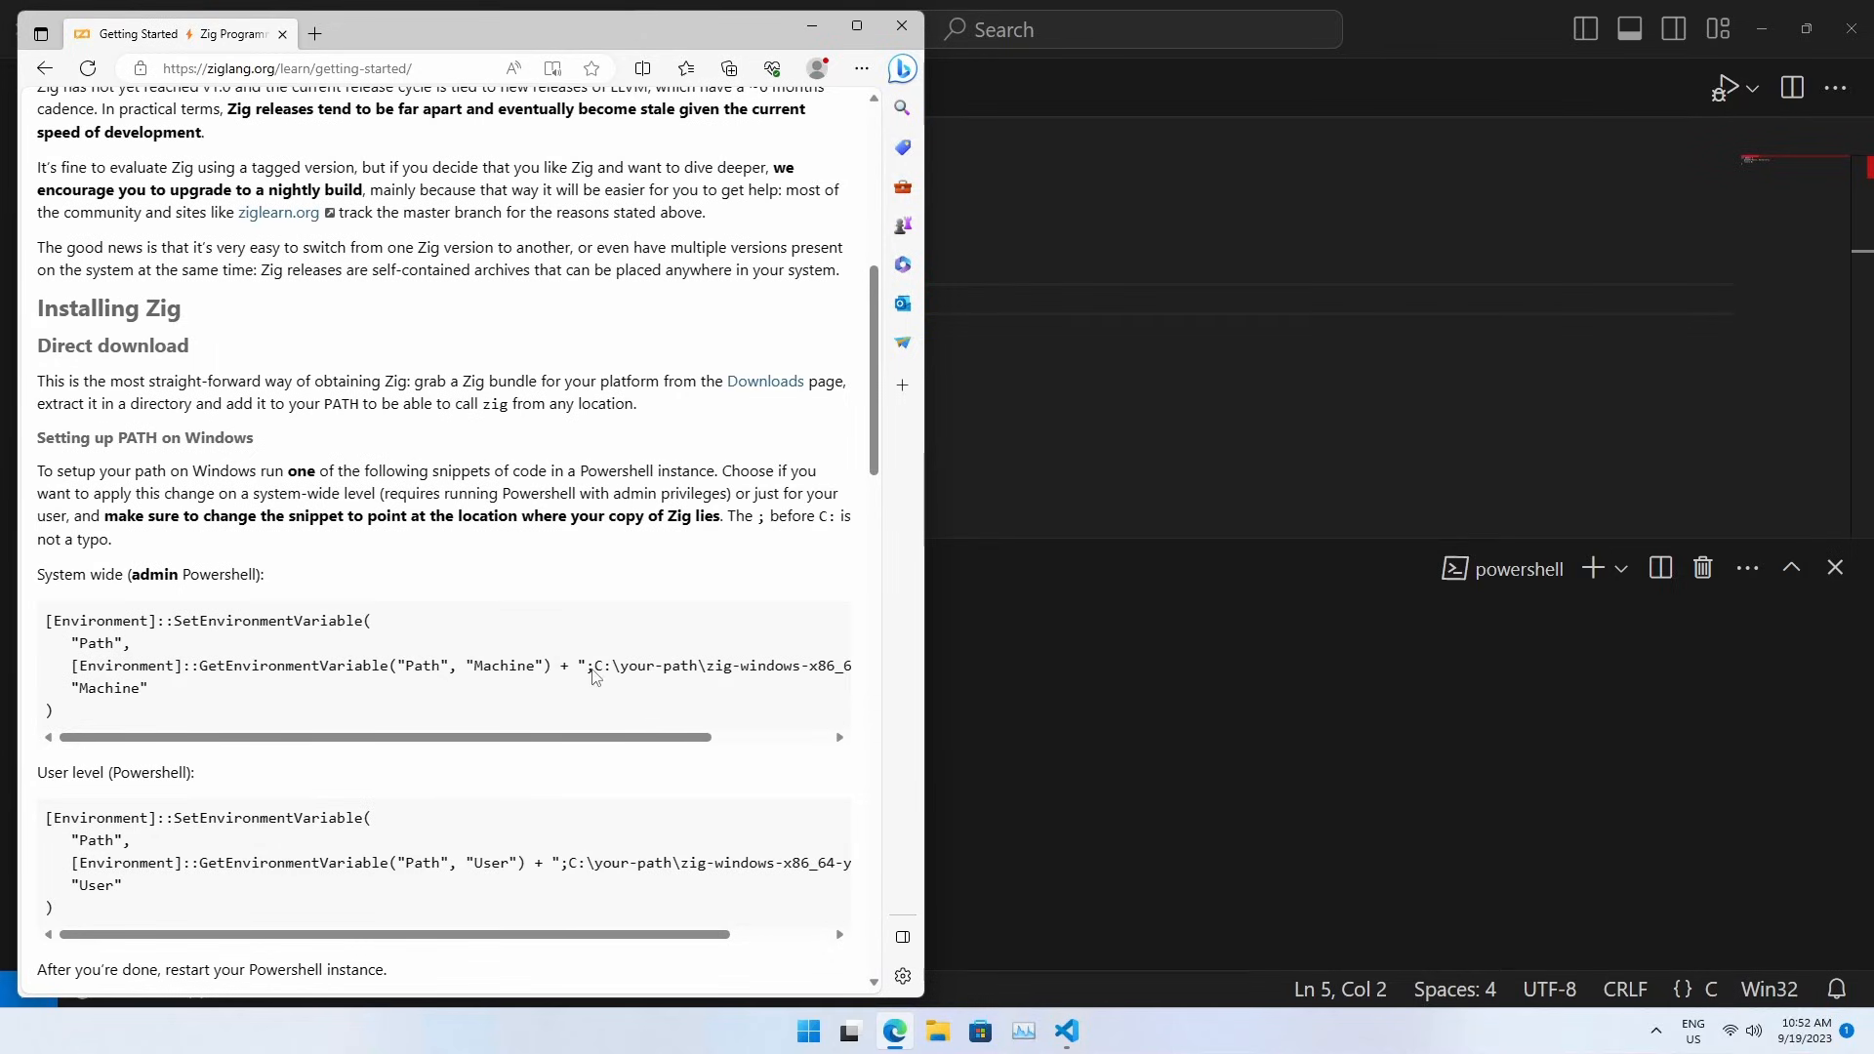
Run the user-level SetEnvironmentVariable PATH command with ;C:\Users\gary\zig, then close VS Code.
scroll("down", 3)
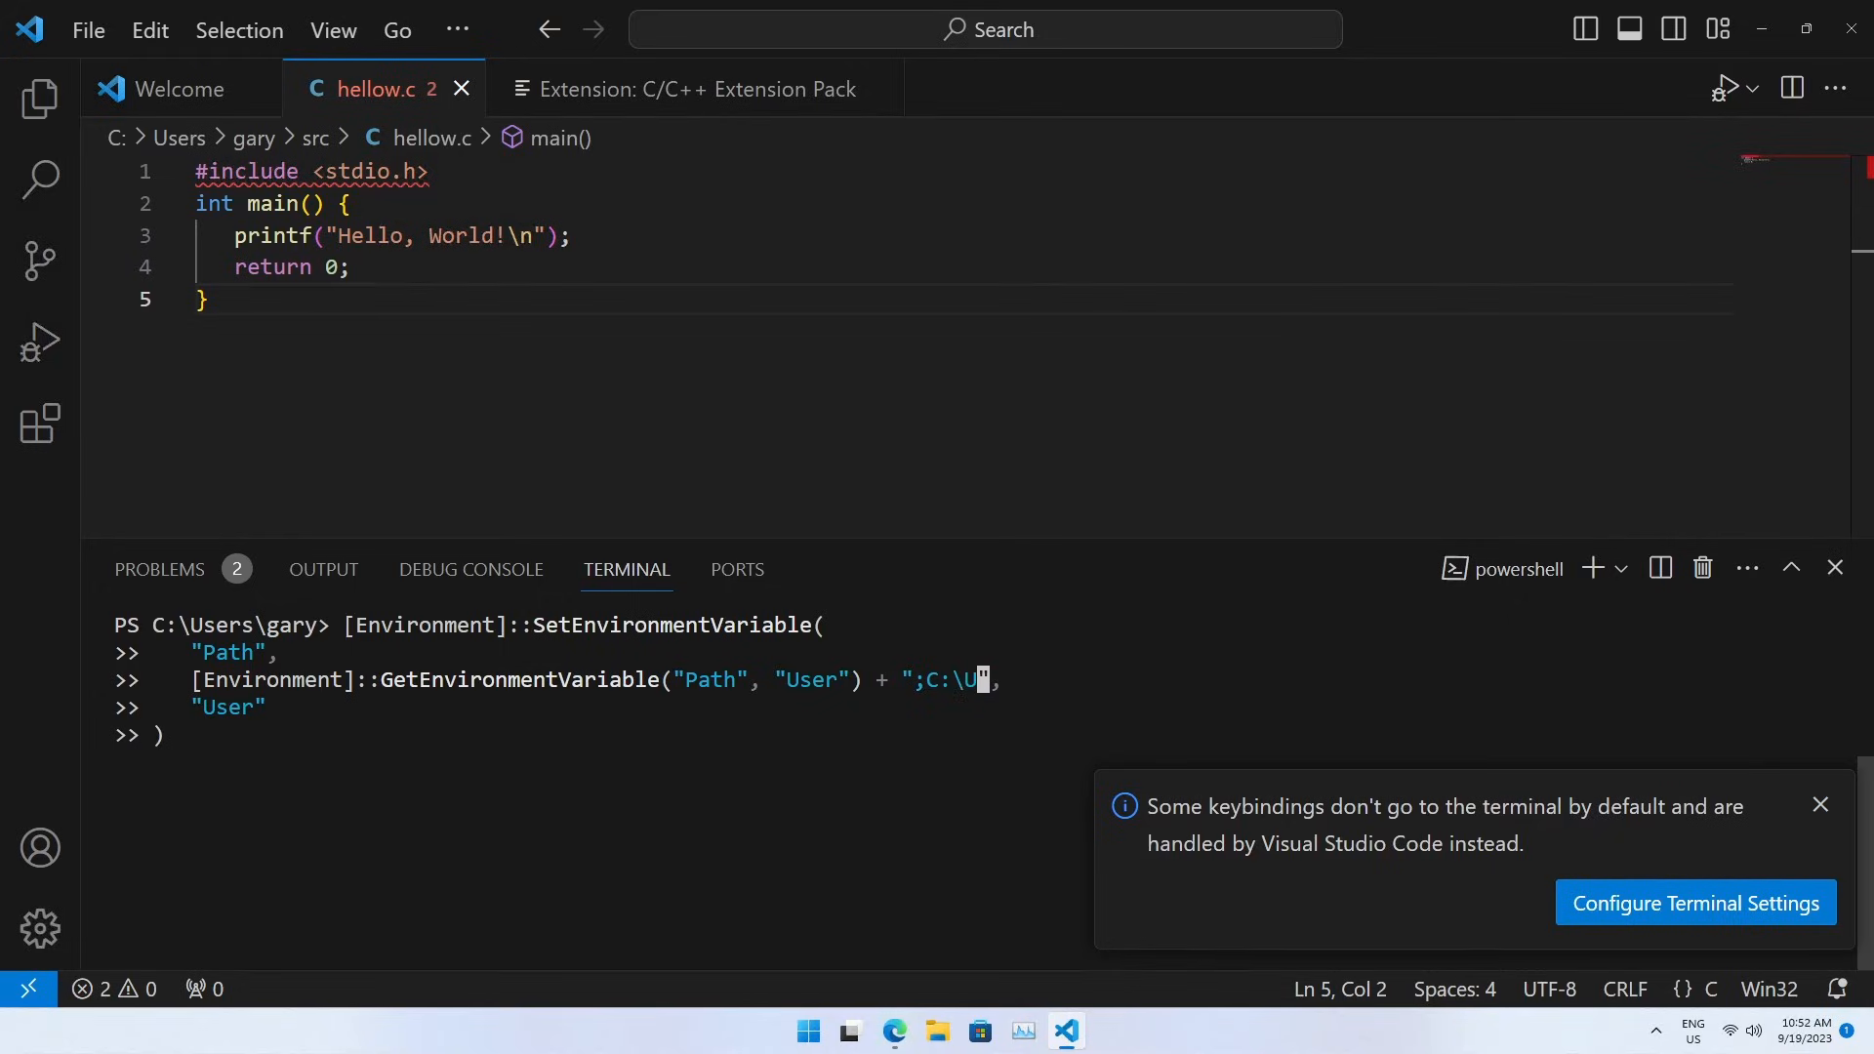
type("sers\\gary")
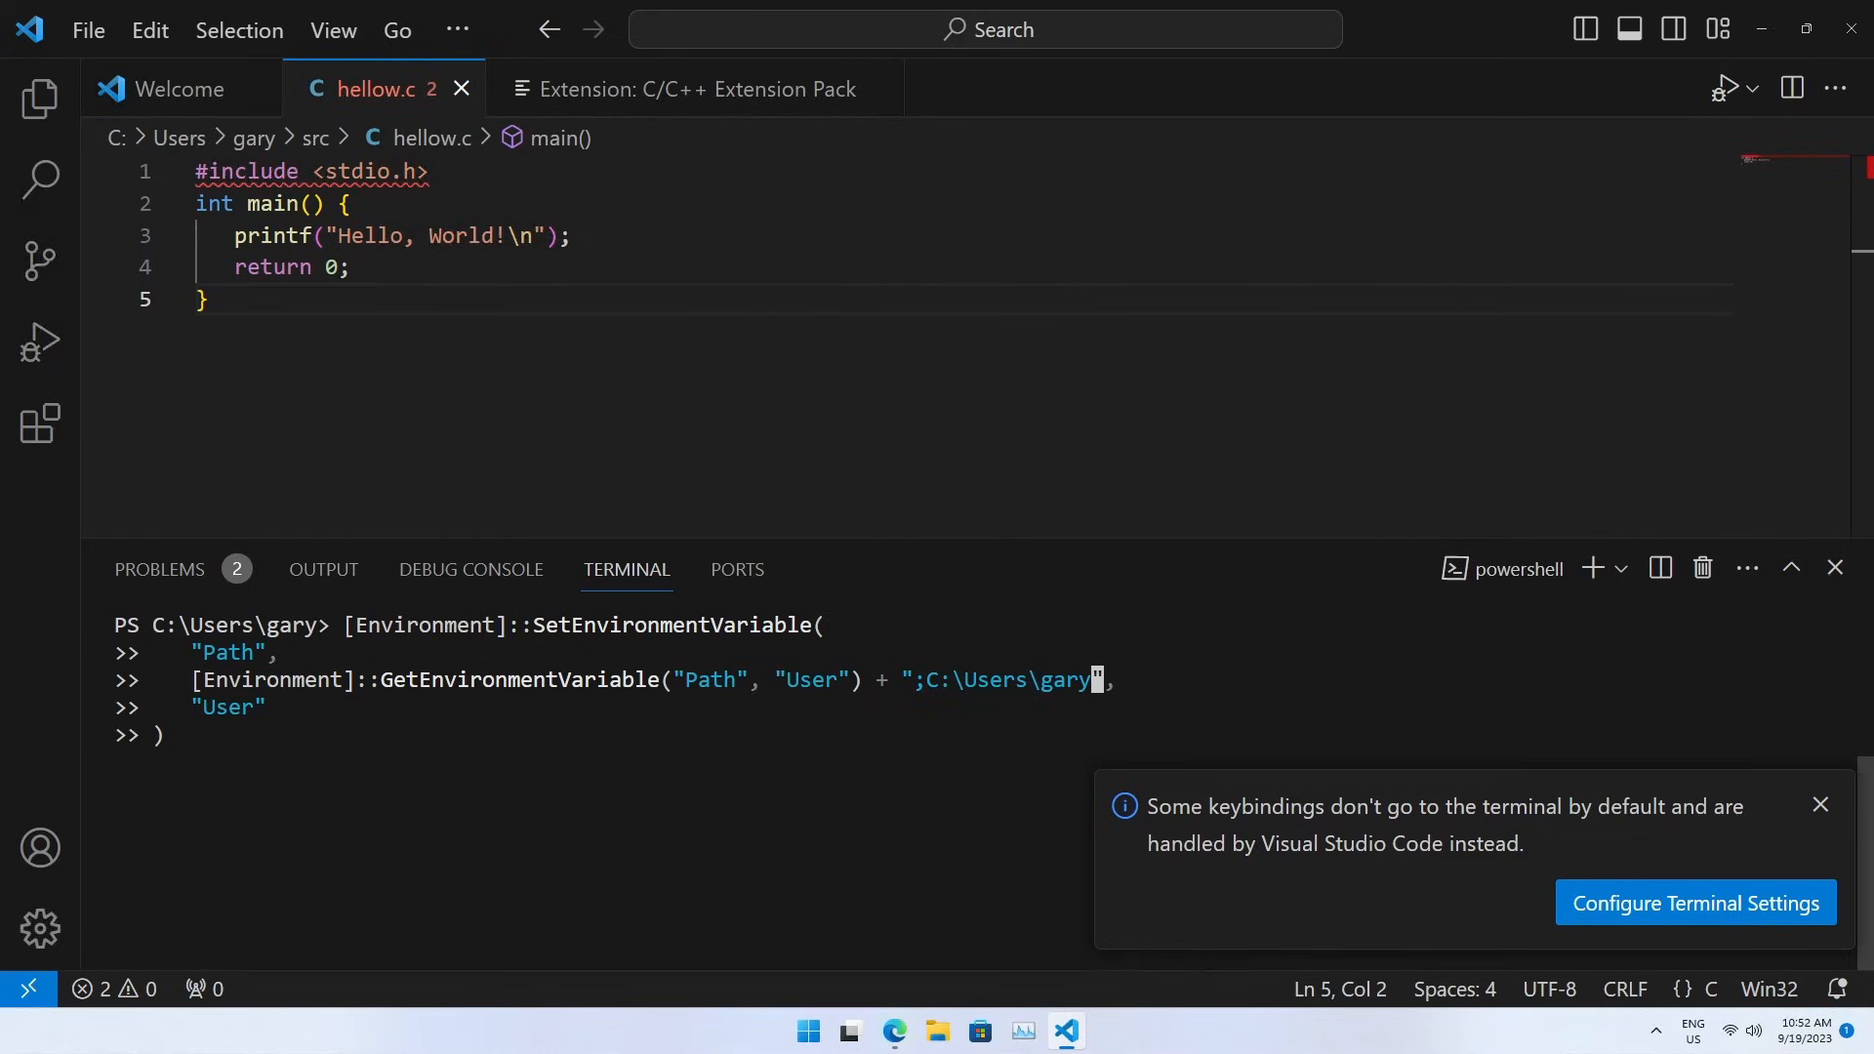
type("\\zig")
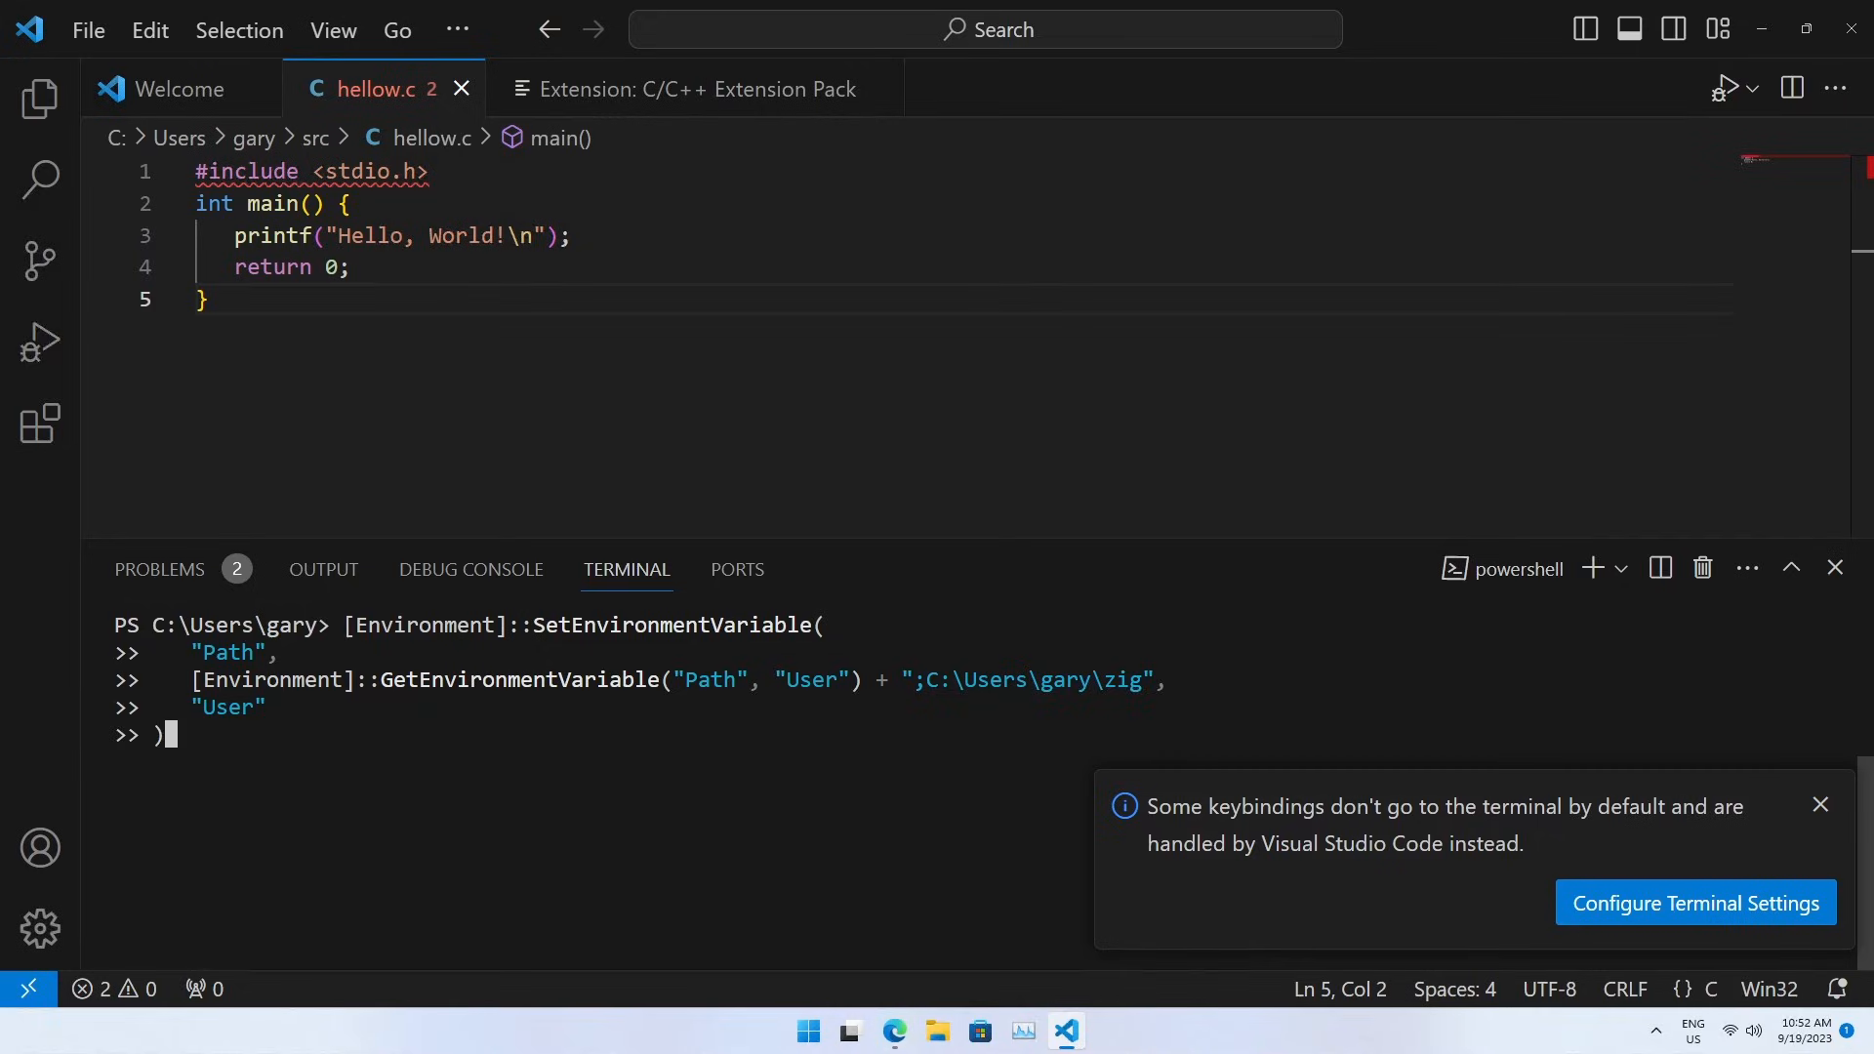
left_click(1819, 803)
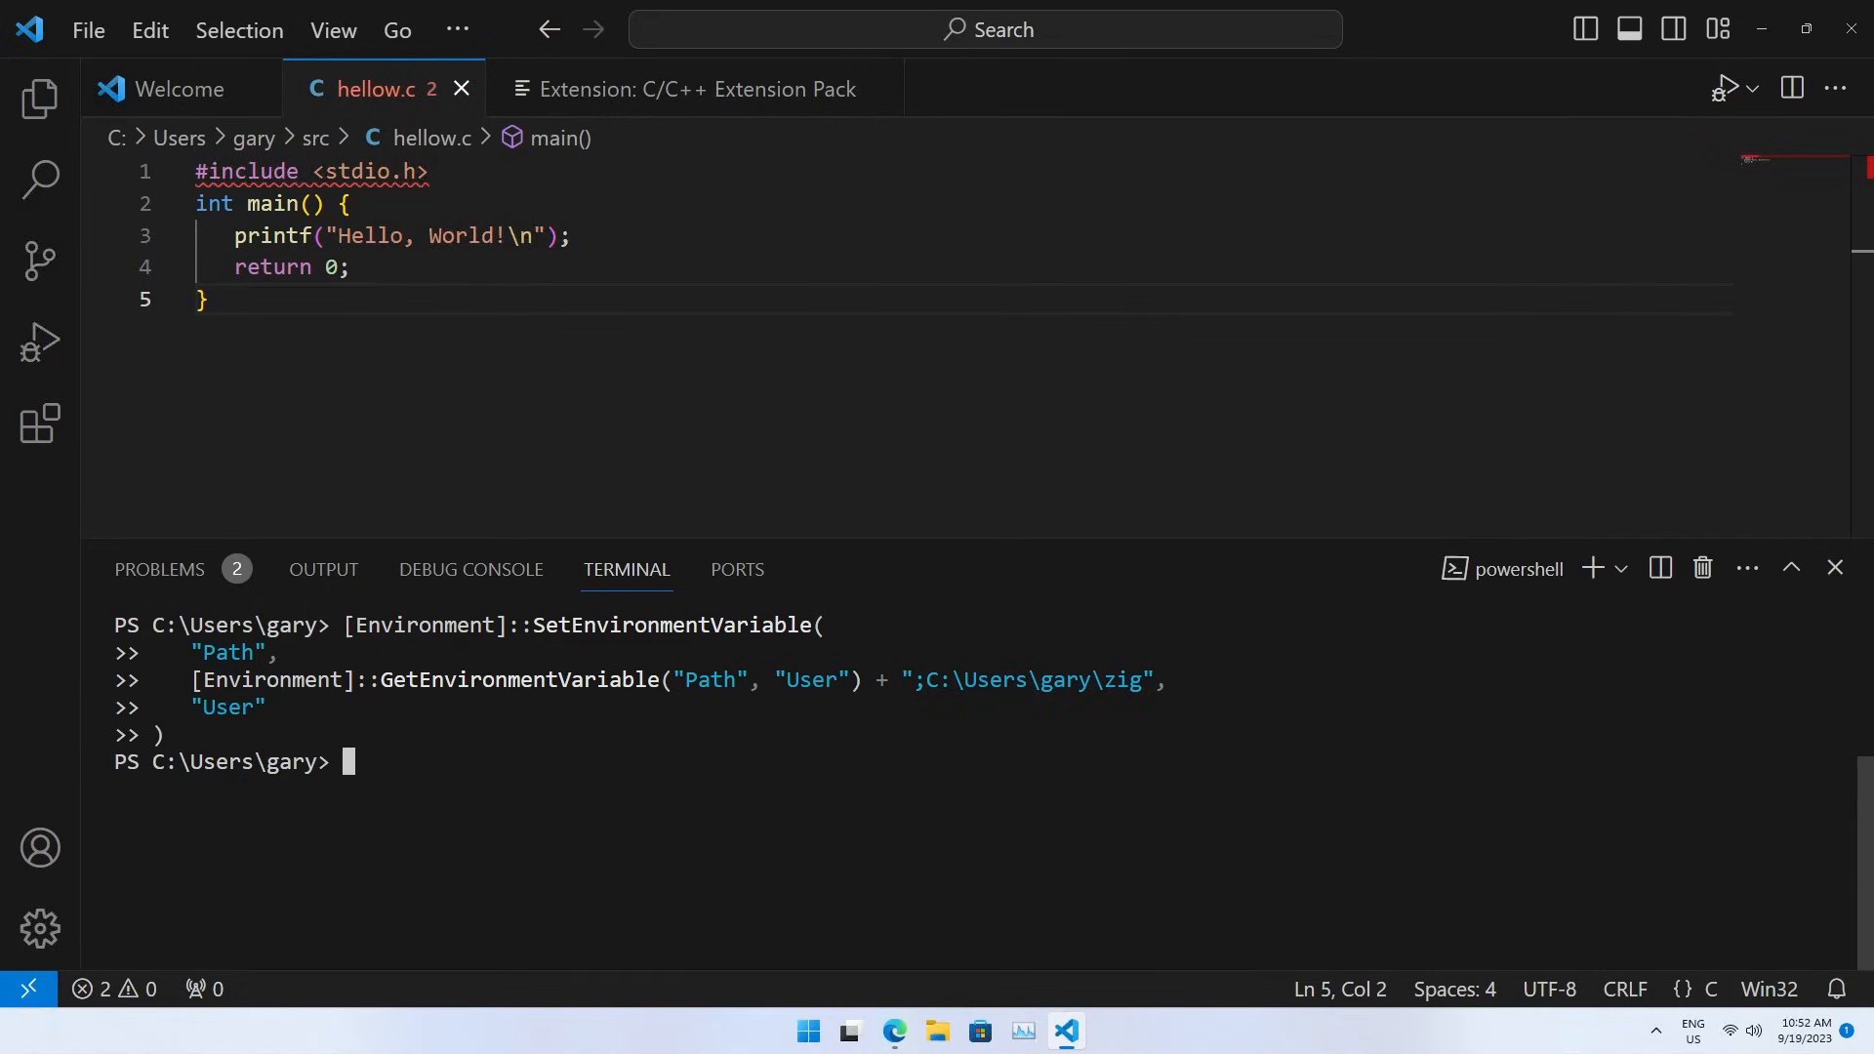
mouse_move(1836, 569)
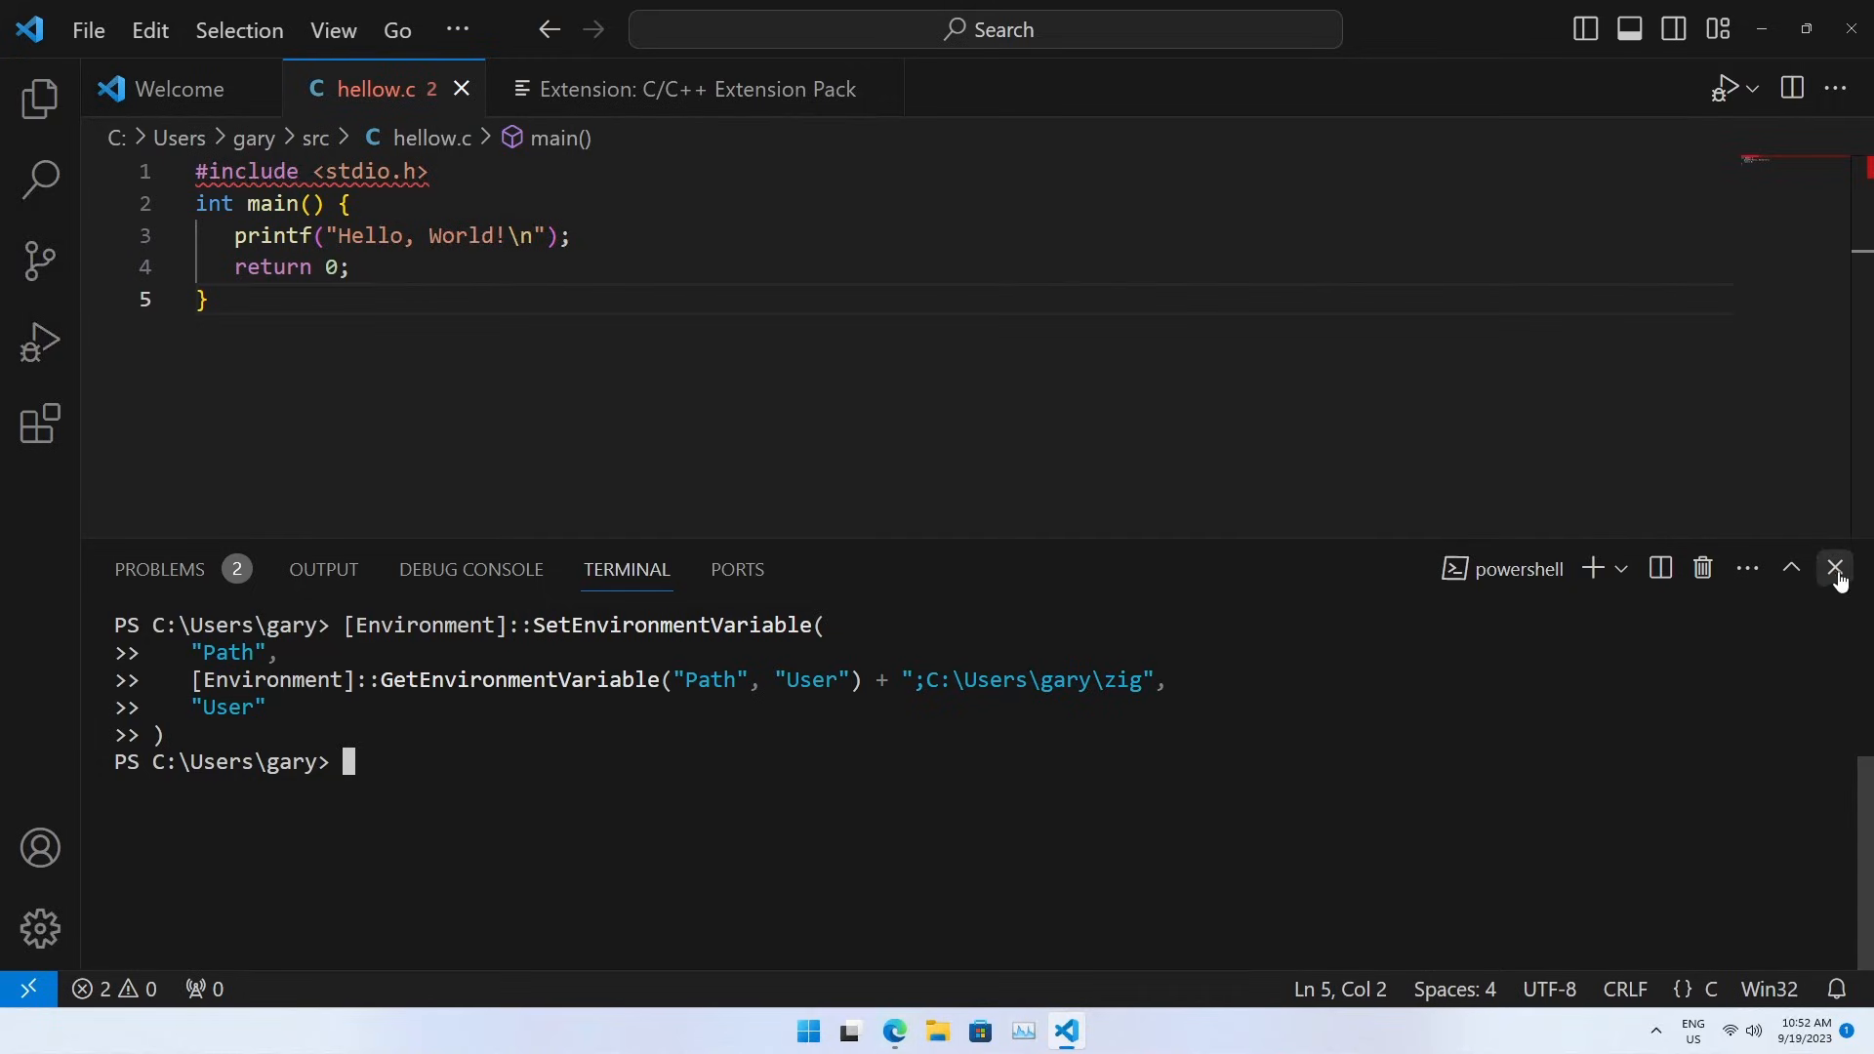
left_click(332, 28)
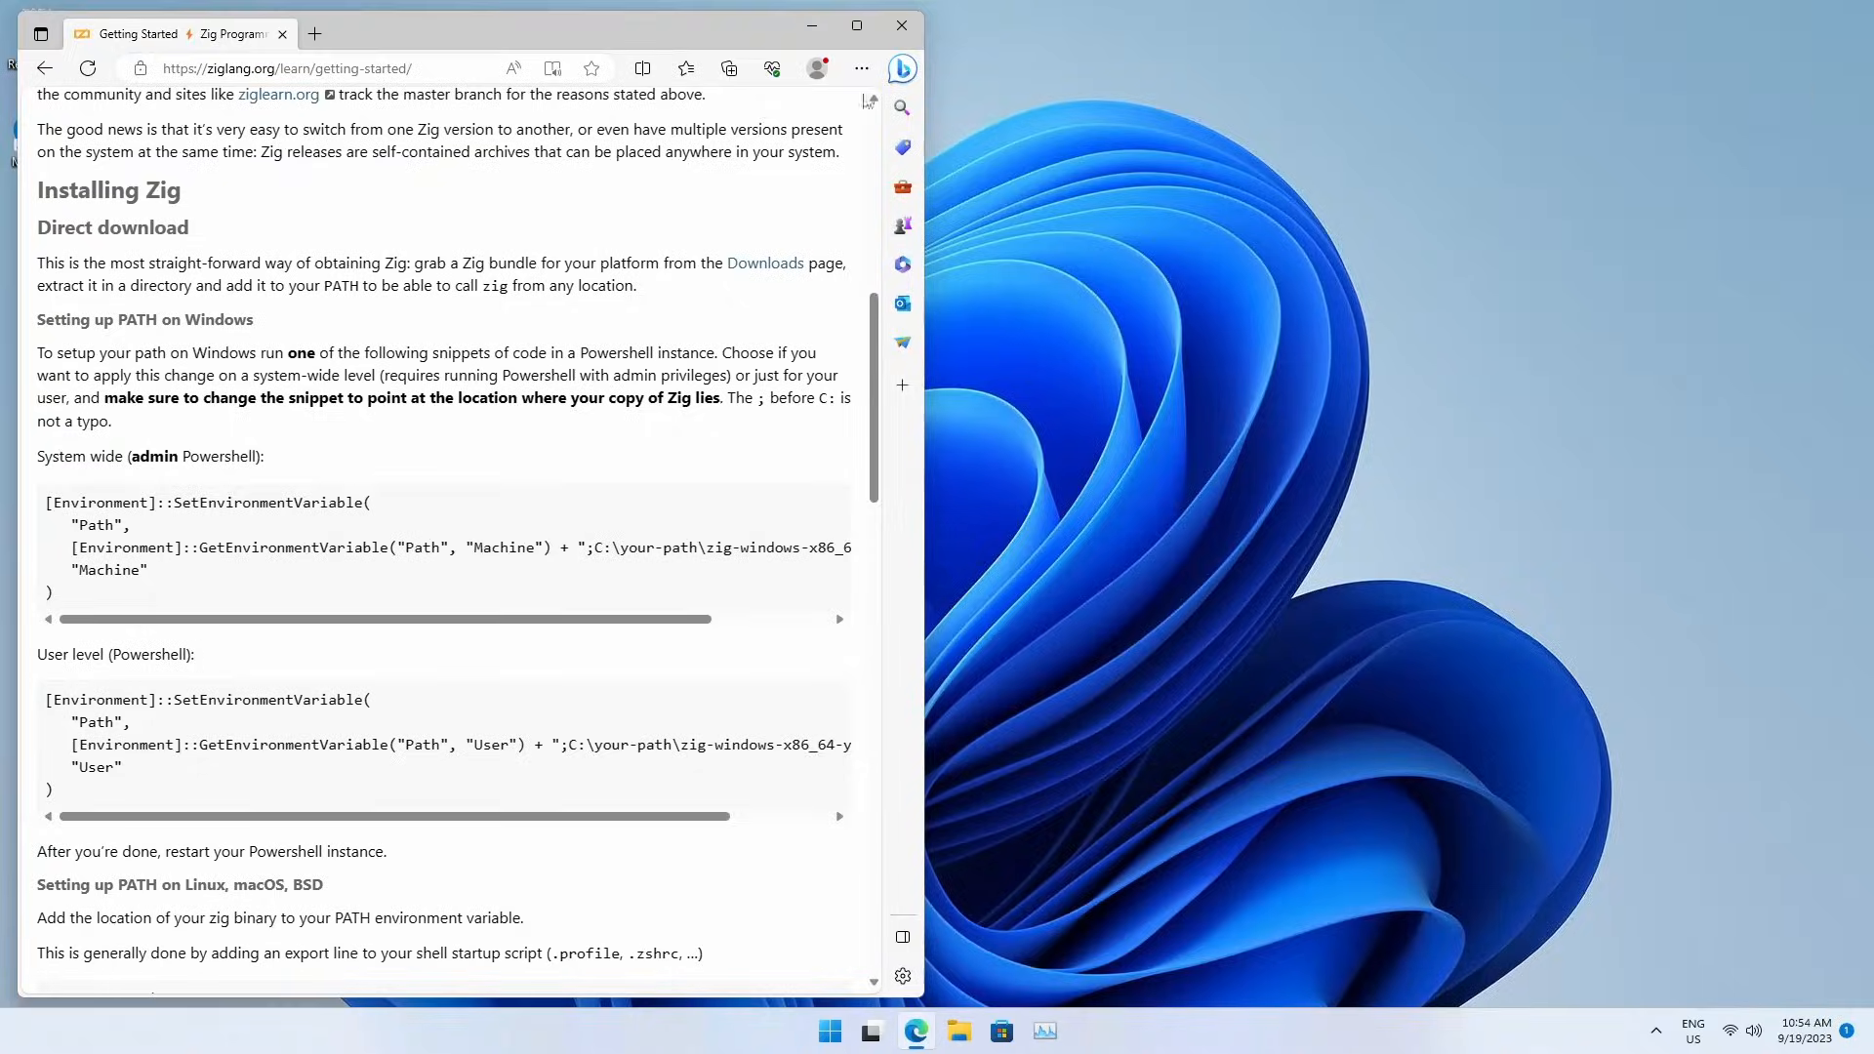
Relaunch VS Code, check zig version reports 0.12.0-dev, and cd into src.
left_click(1061, 1031)
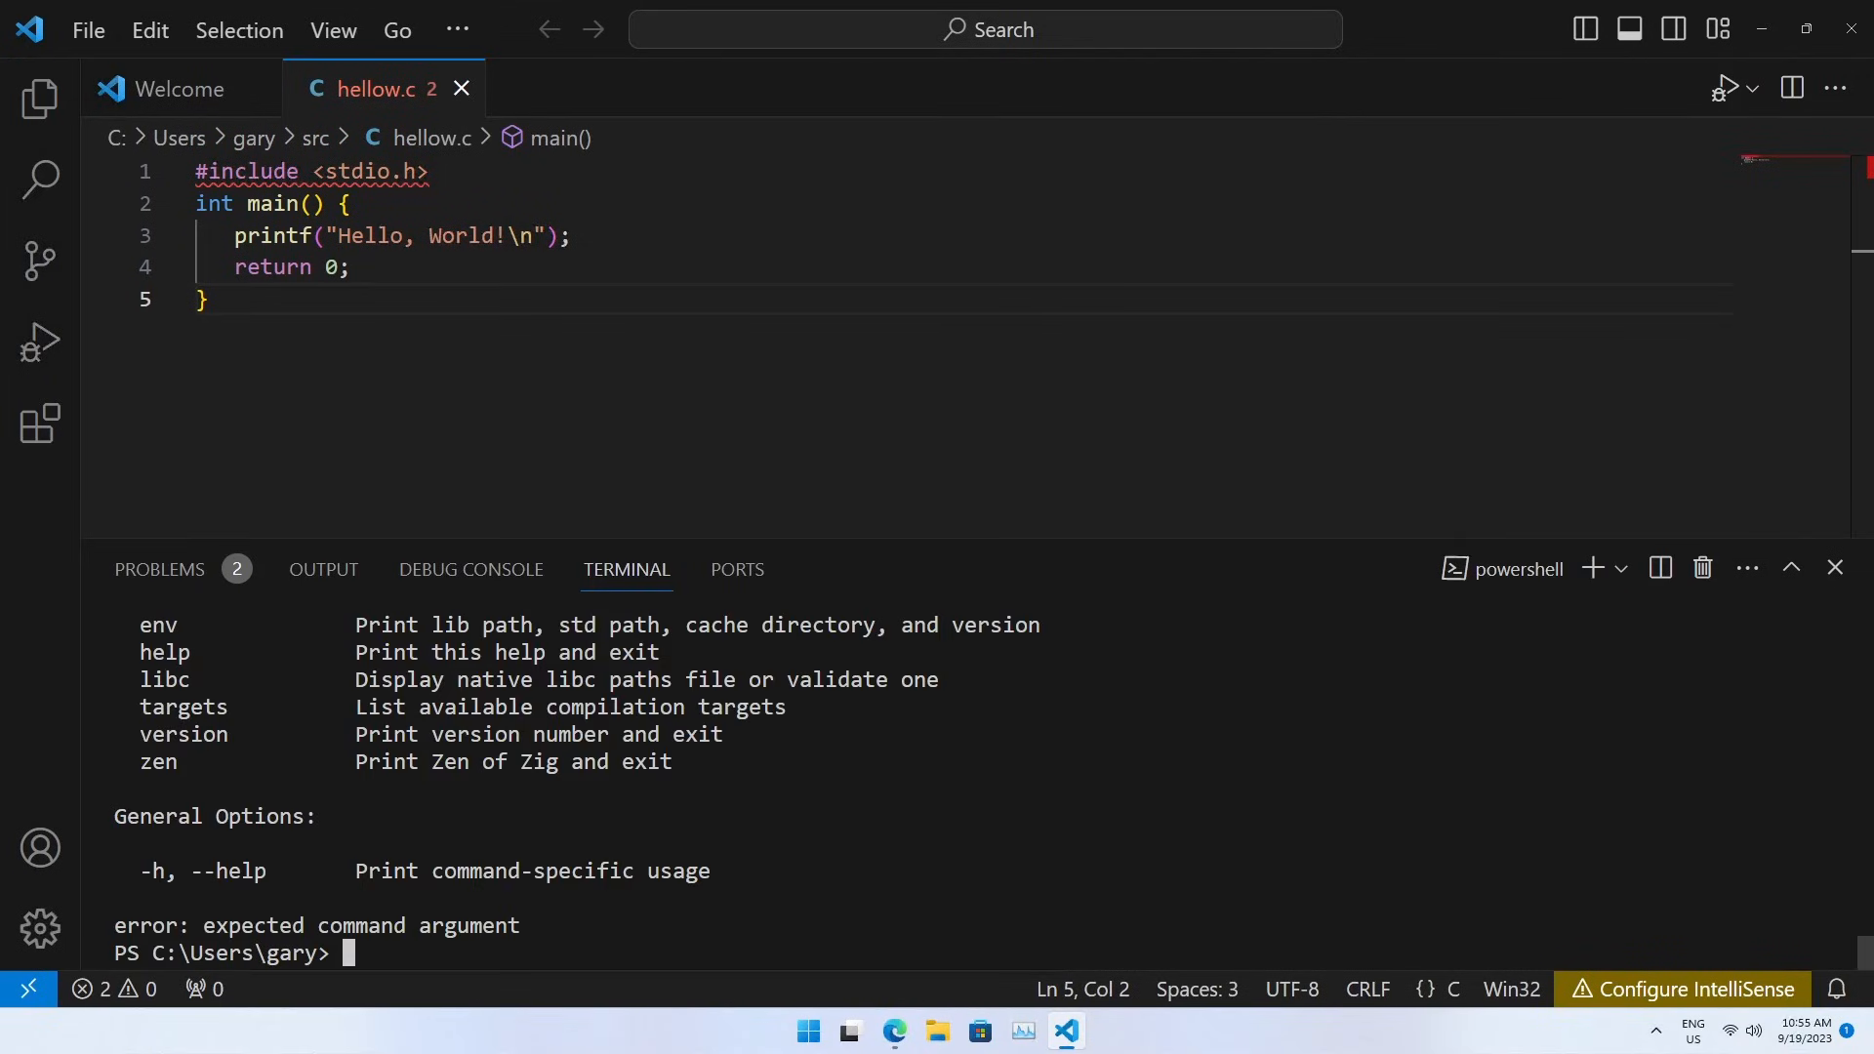
type("zig version")
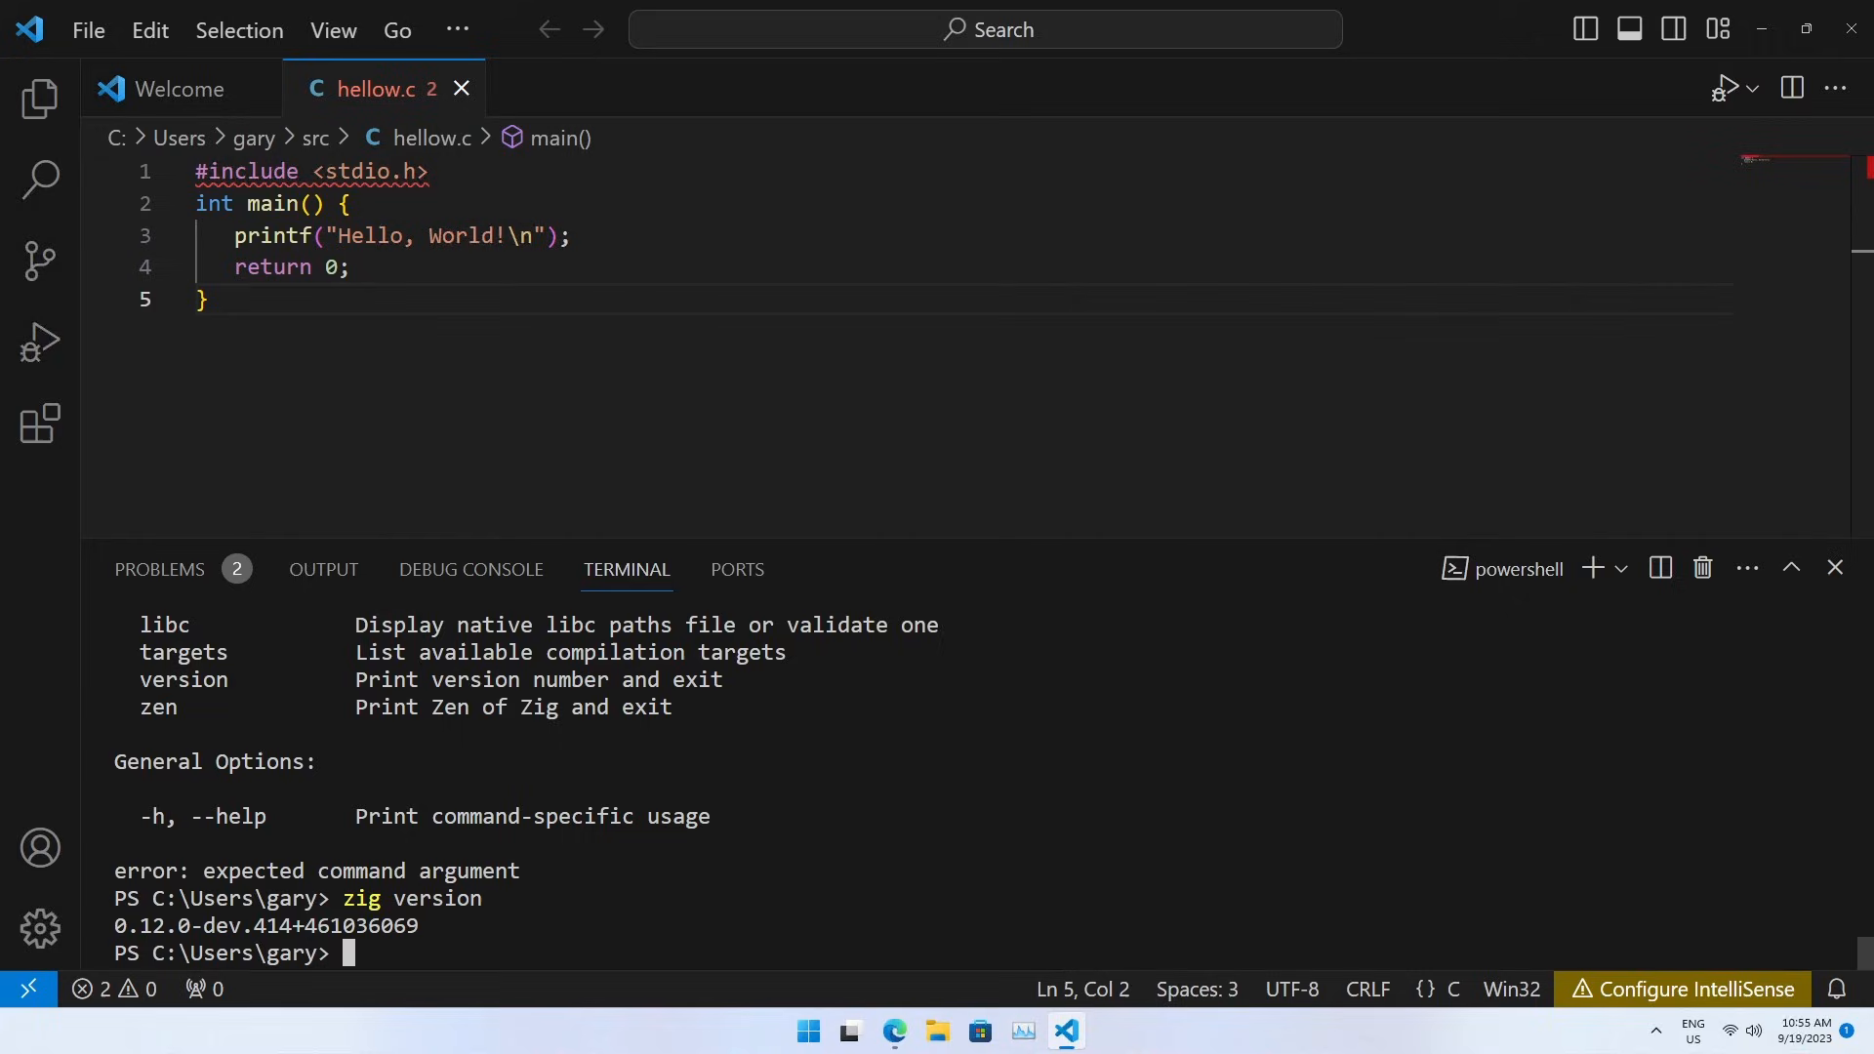
type("cd src")
type("dir")
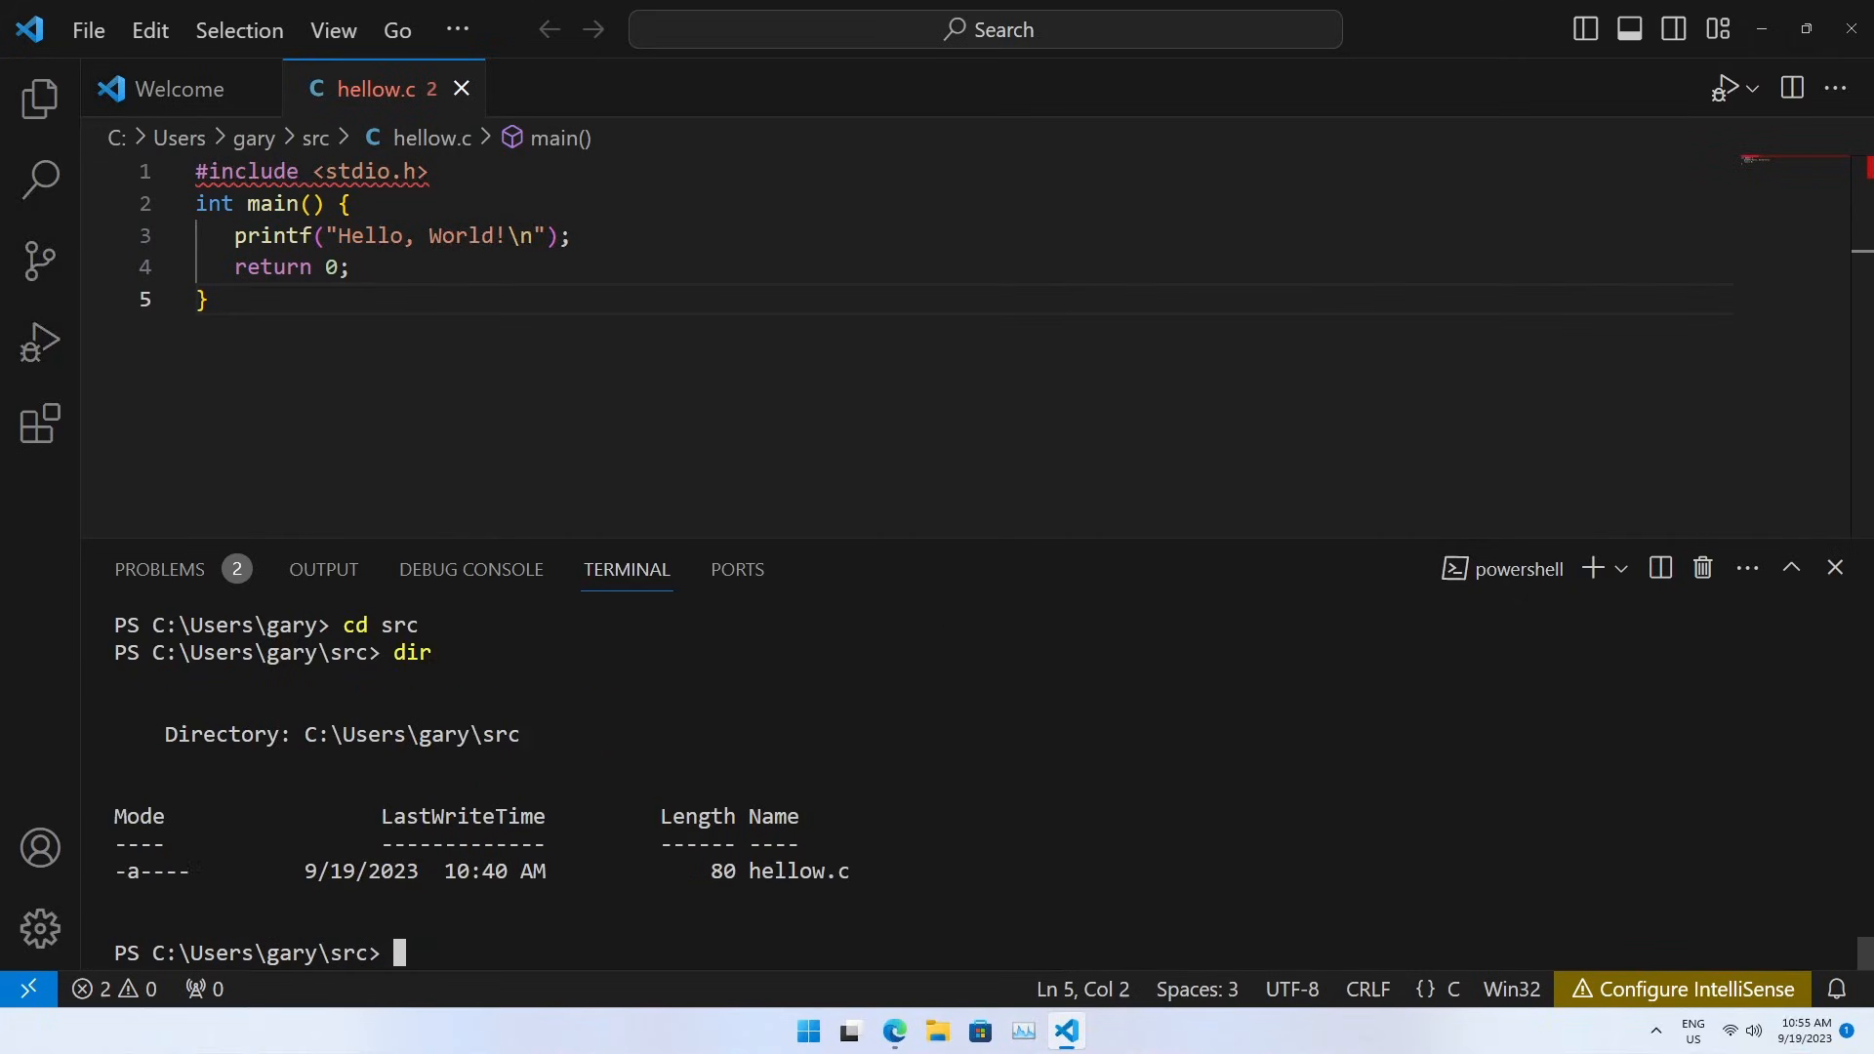
Compile with zig cc -o hellow.exe hellow.c and list src to see hellow.exe.
type("zig cc -o hello")
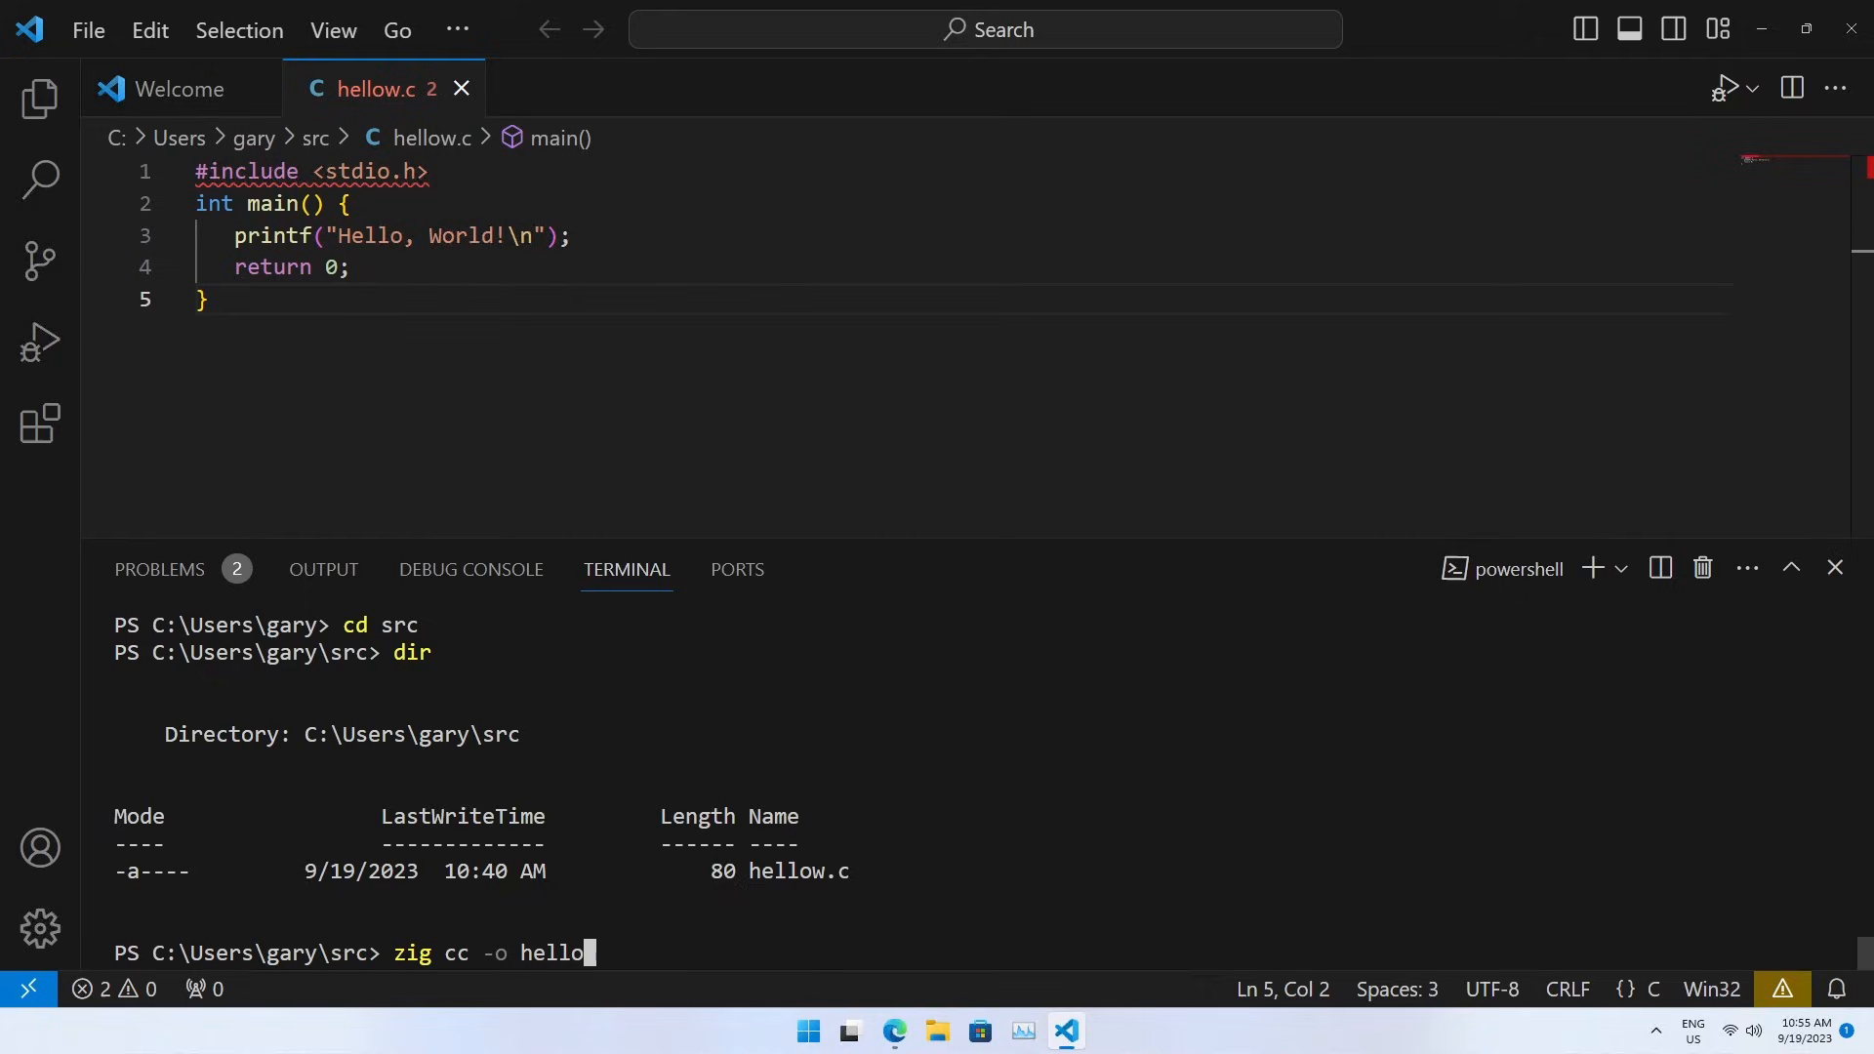
type(".exe")
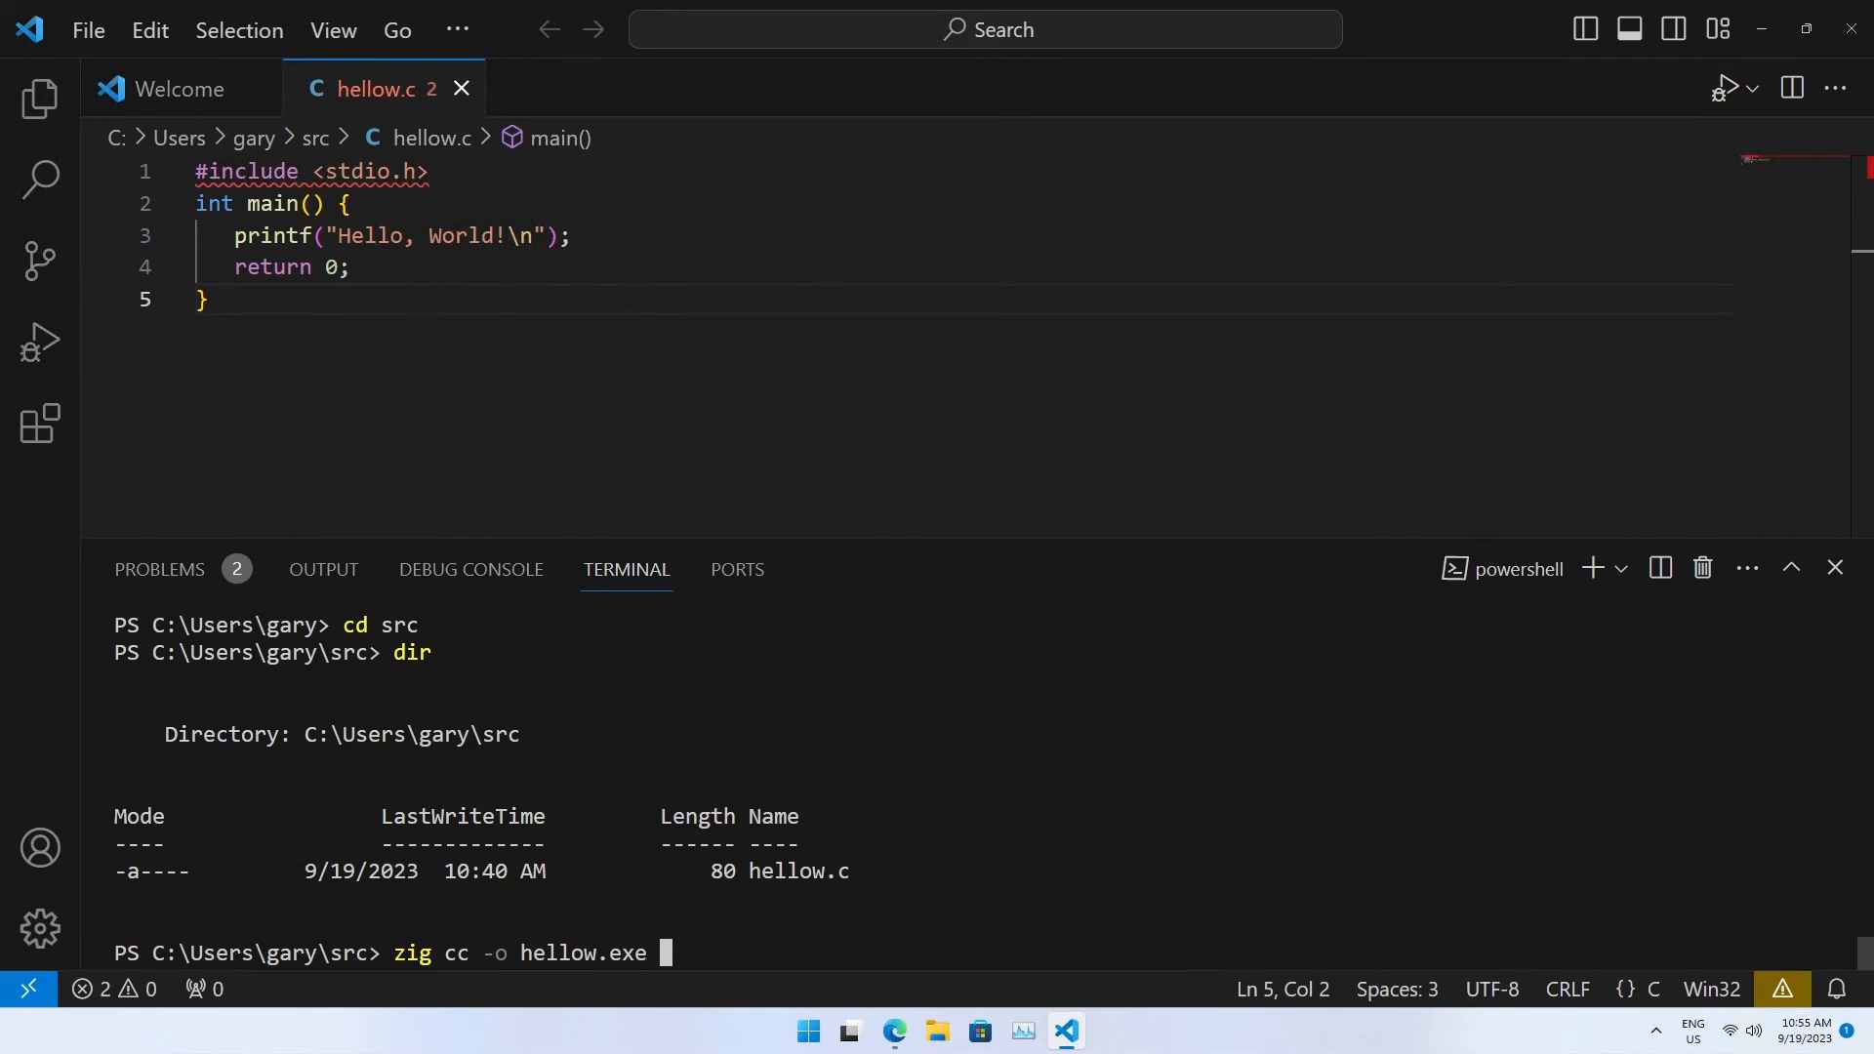
type("he")
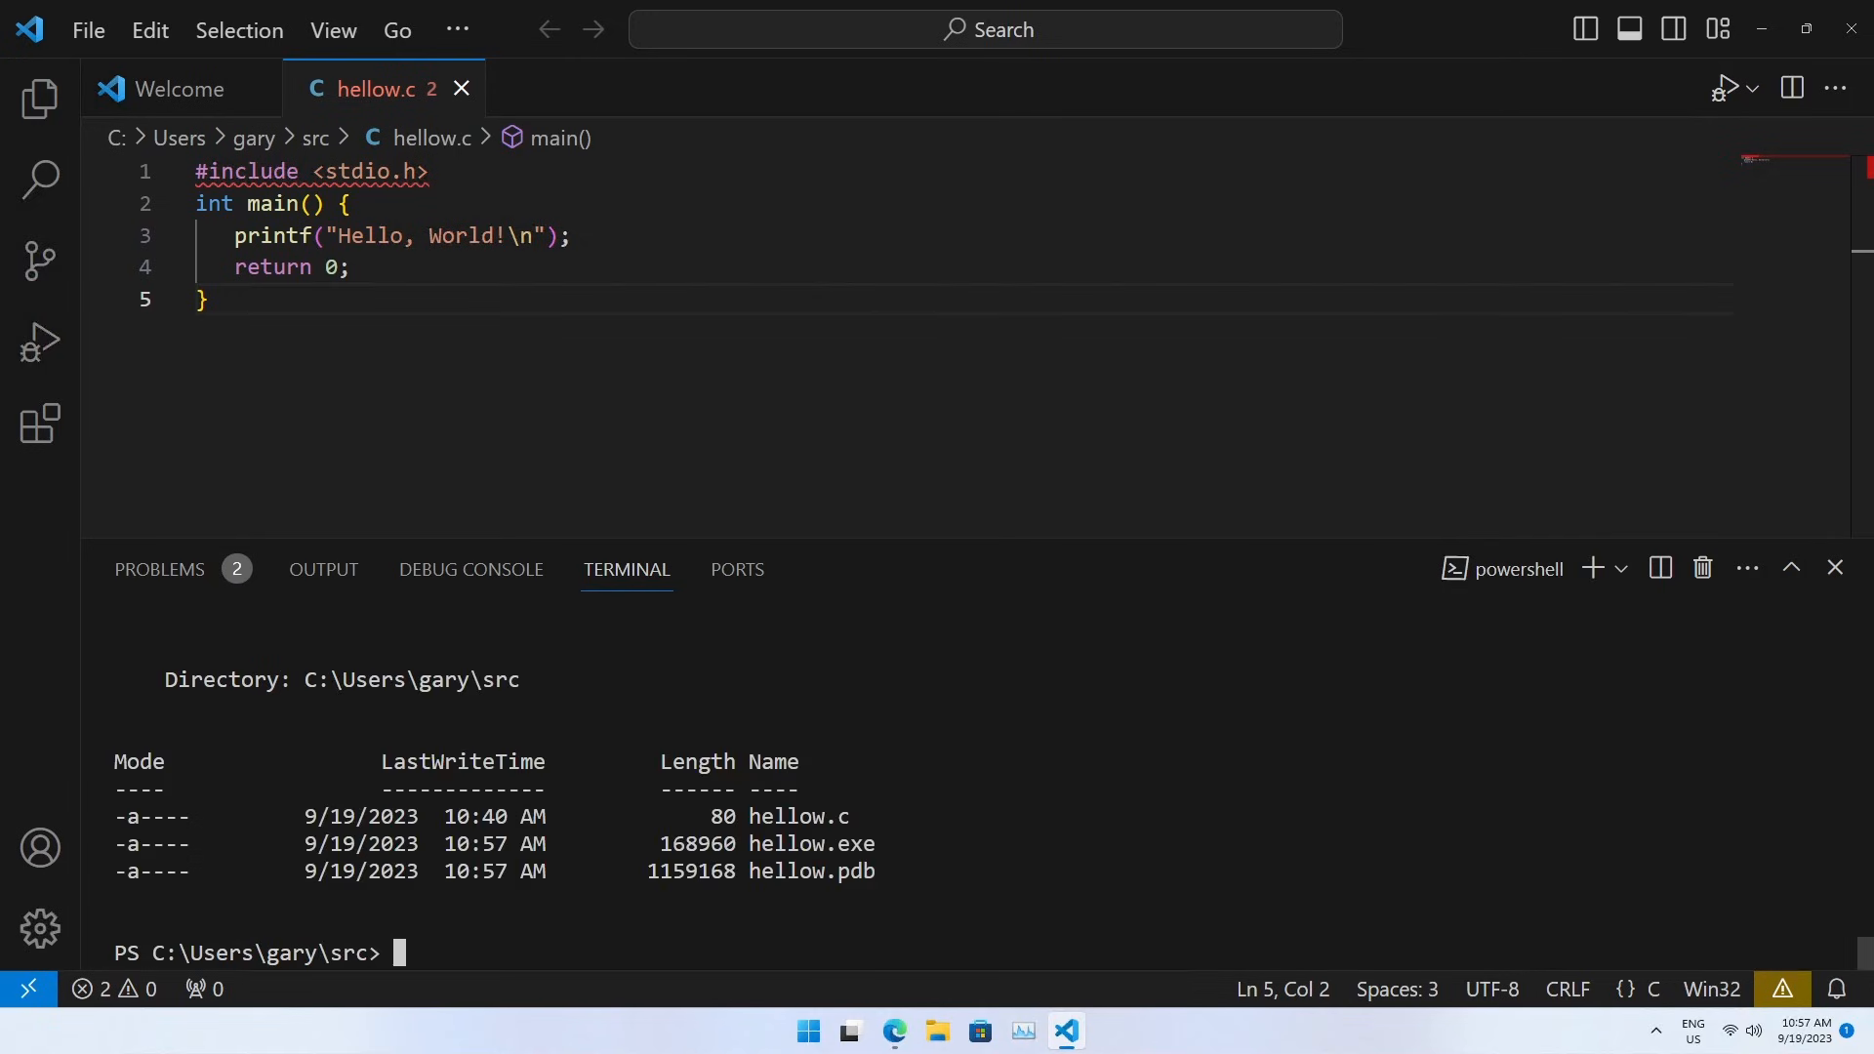
type("hell")
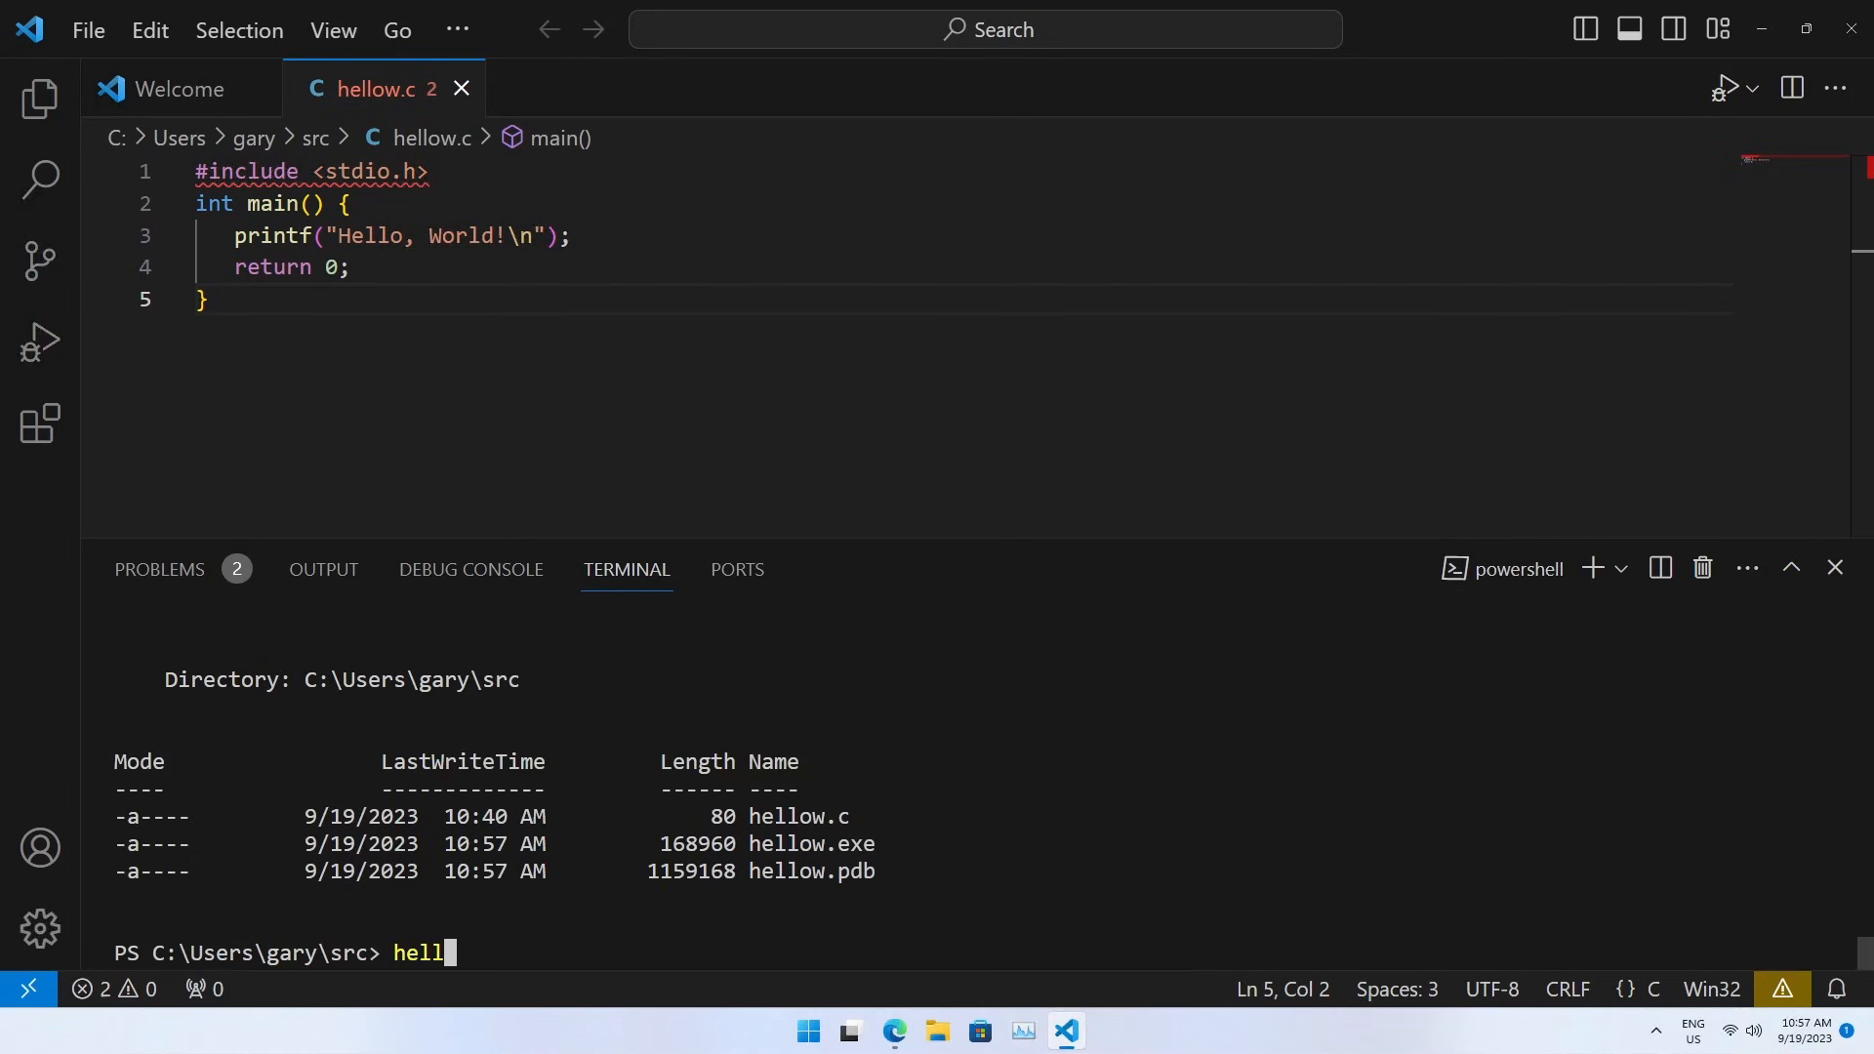